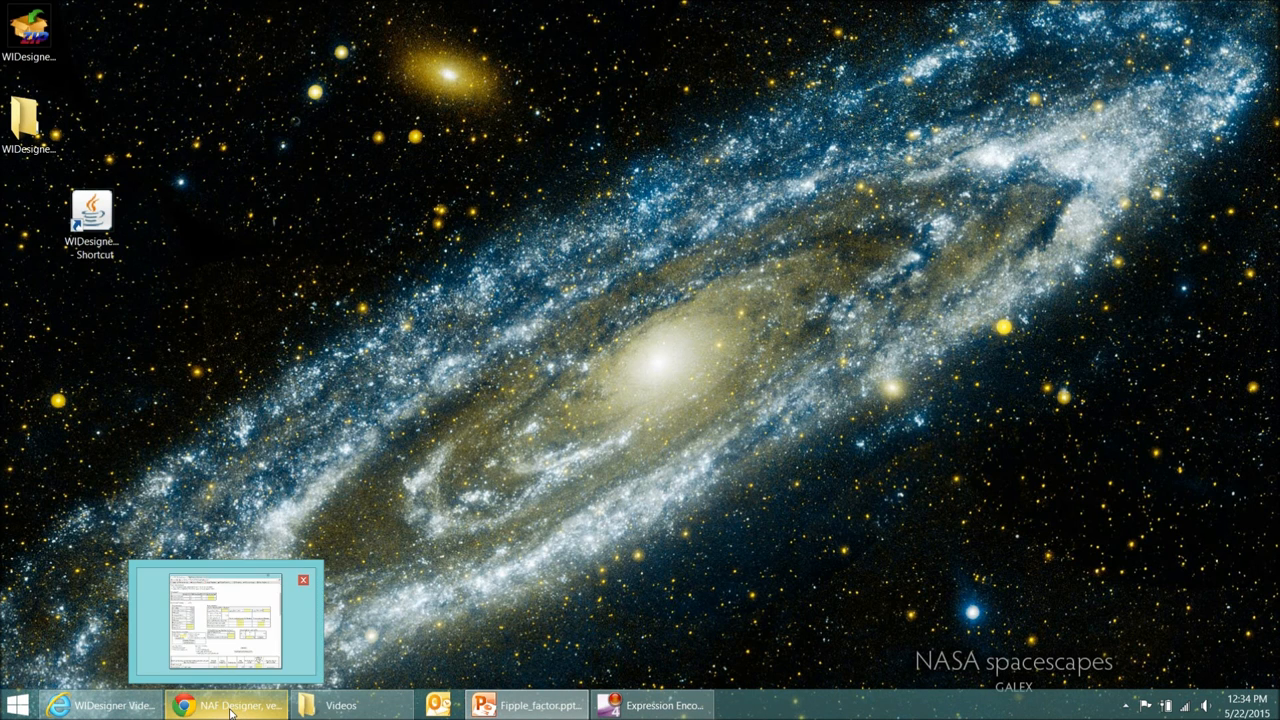
- Restore the NAF Designer flute calculator page from the taskbar
{"action": "left_click", "coordinate": [236, 704]}
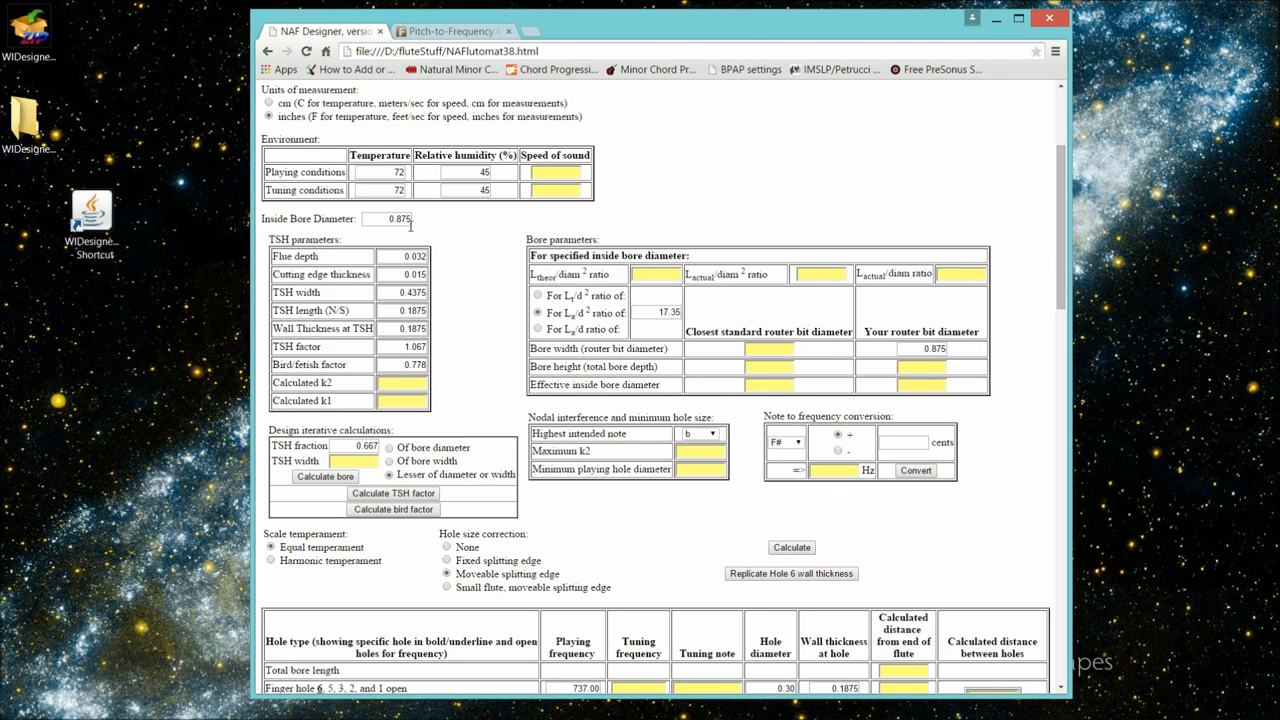
{"action": "mouse_move", "coordinate": [344, 350]}
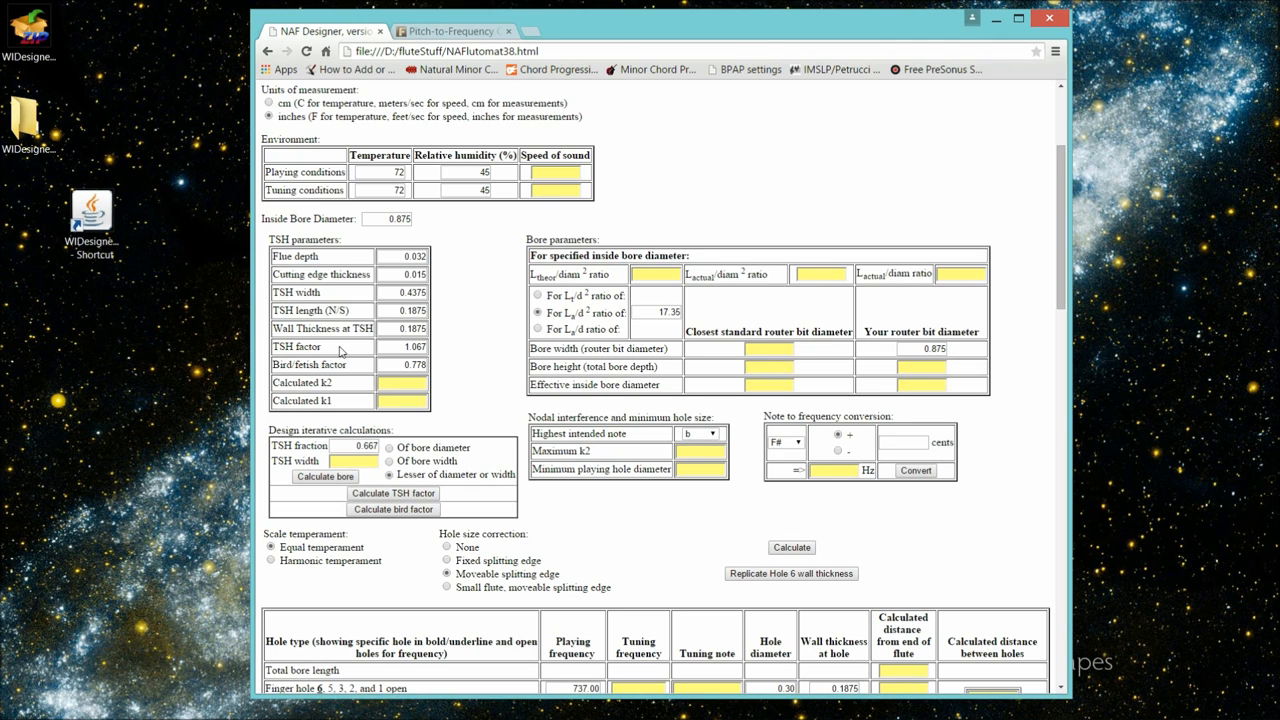
{"action": "mouse_move", "coordinate": [348, 368]}
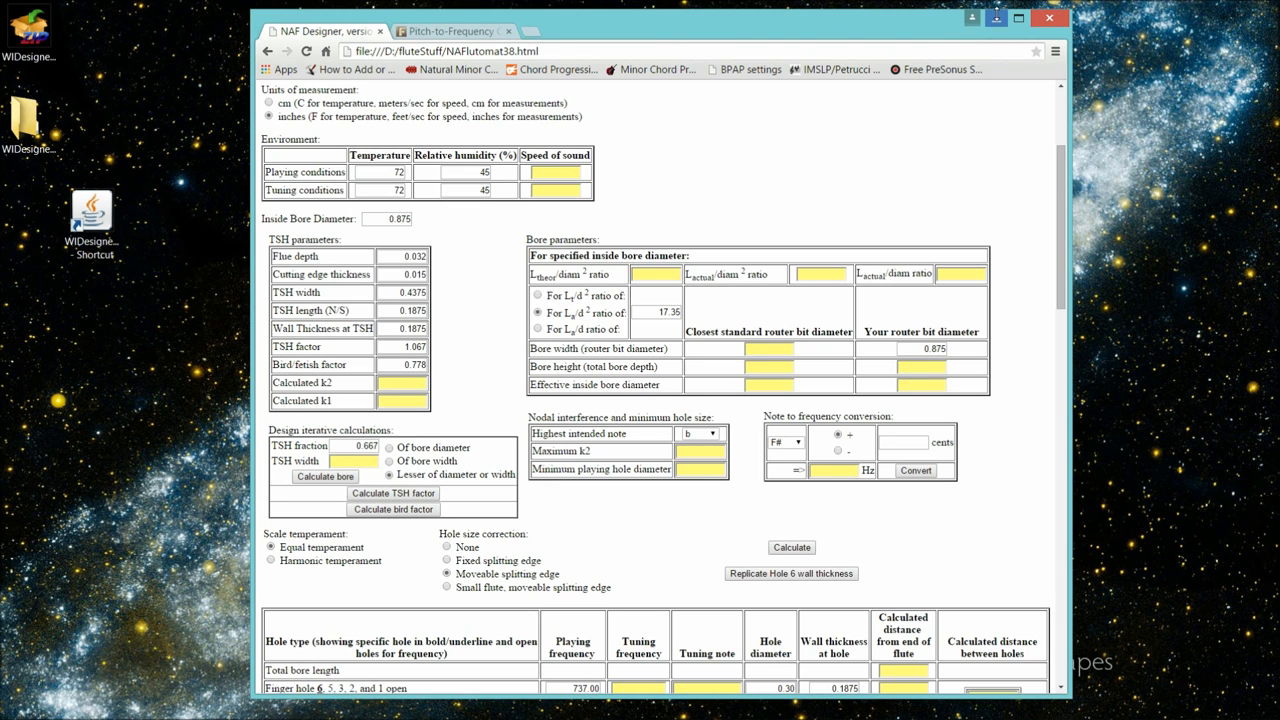
- Minimize the browser and launch Woodwind Instrument Designer from its desktop shortcut
{"action": "left_click", "coordinate": [1050, 18]}
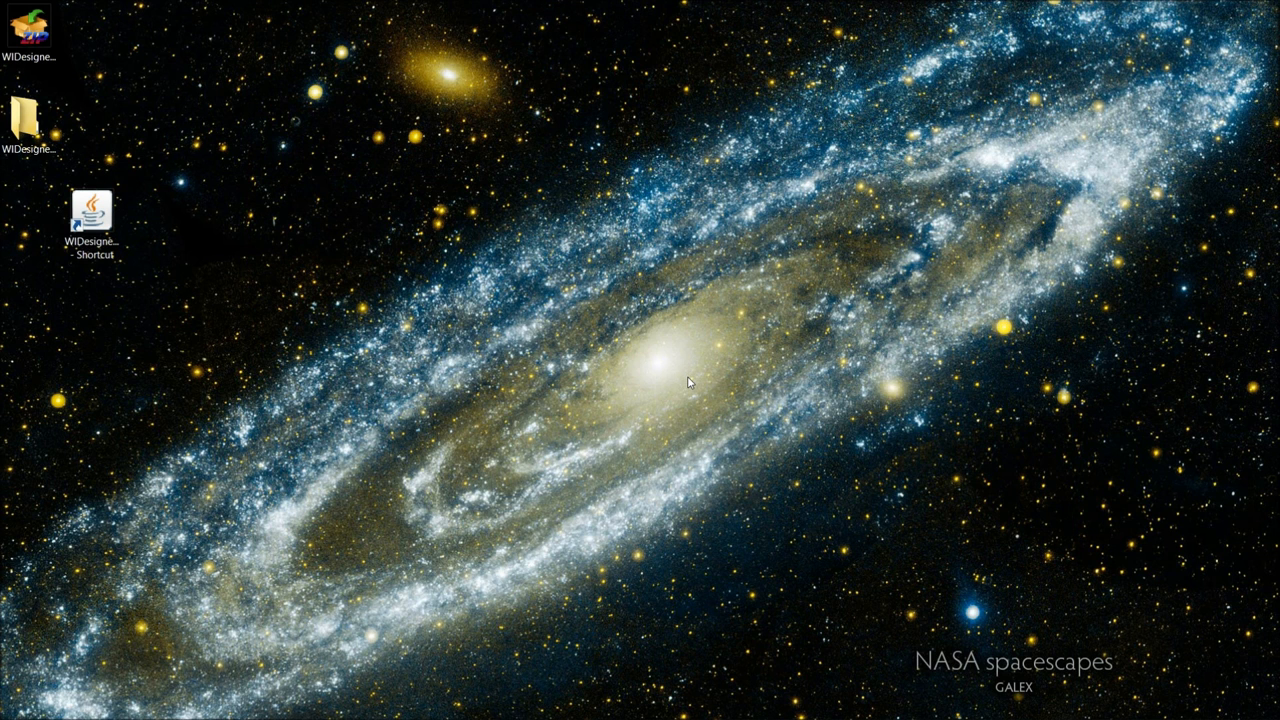
{"action": "mouse_move", "coordinate": [548, 338]}
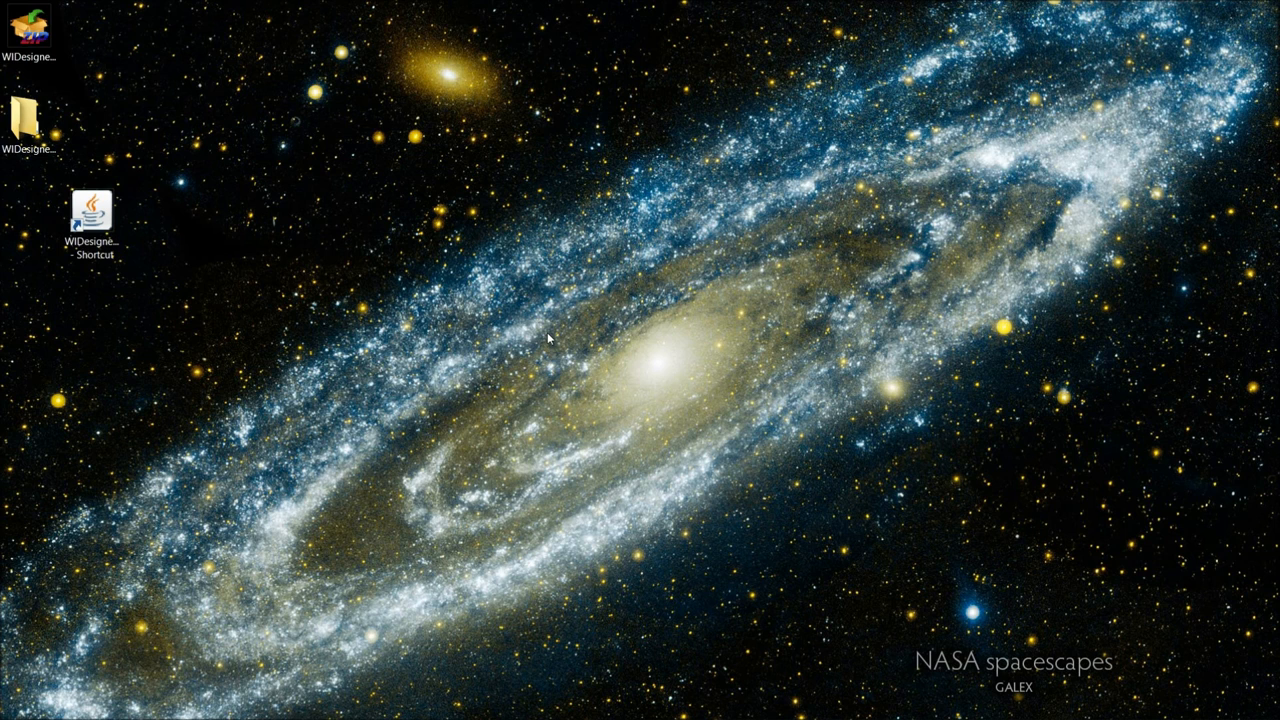
{"action": "left_click", "coordinate": [92, 216]}
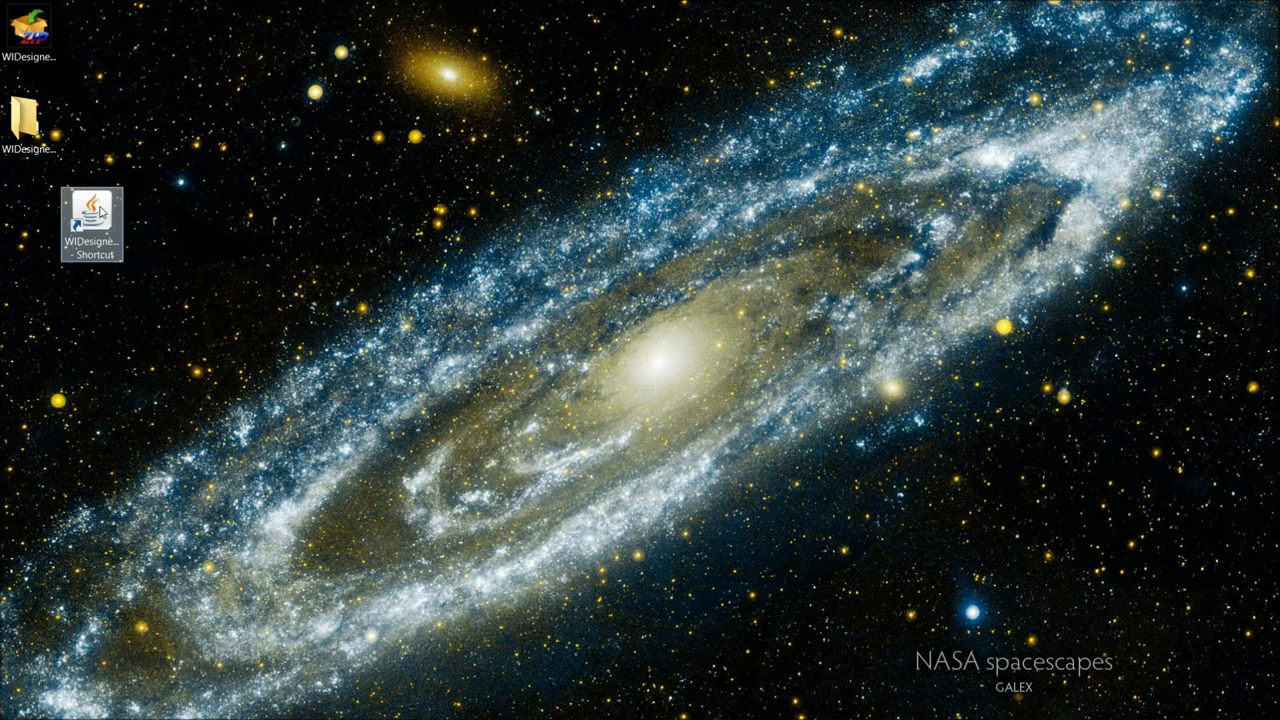
{"action": "left_click", "coordinate": [92, 218]}
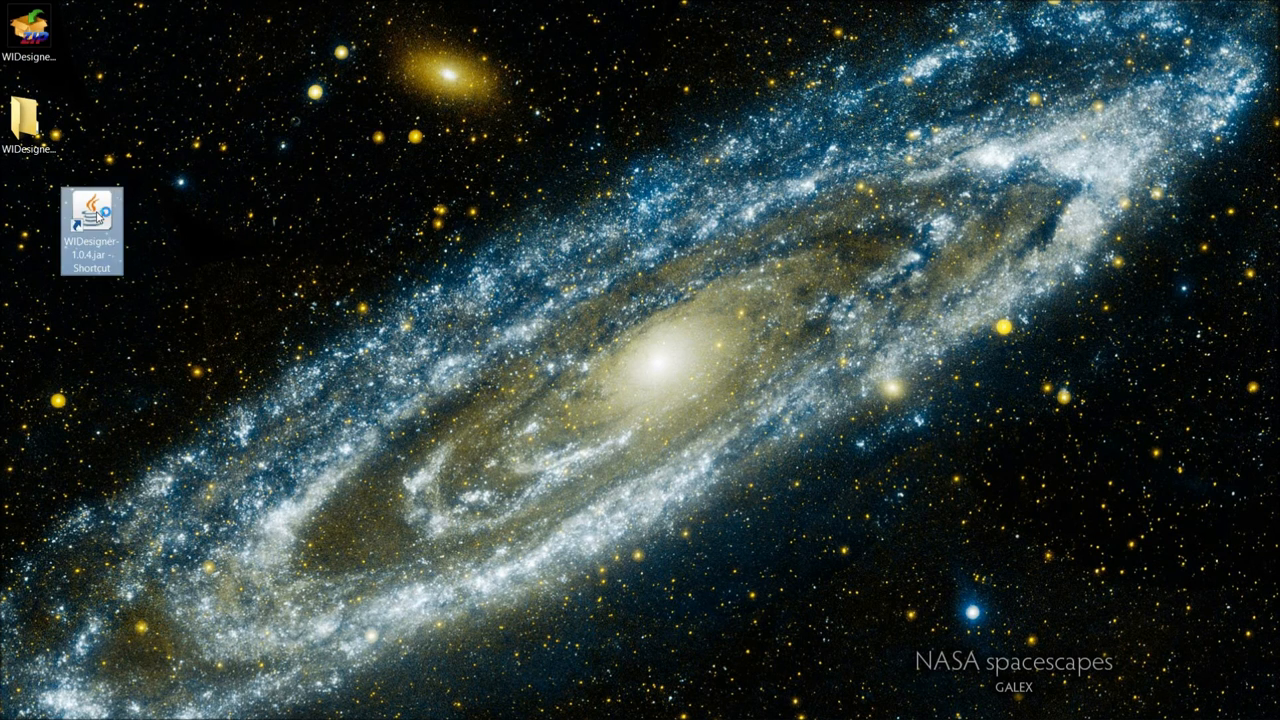
{"action": "double_click", "coordinate": [92, 212]}
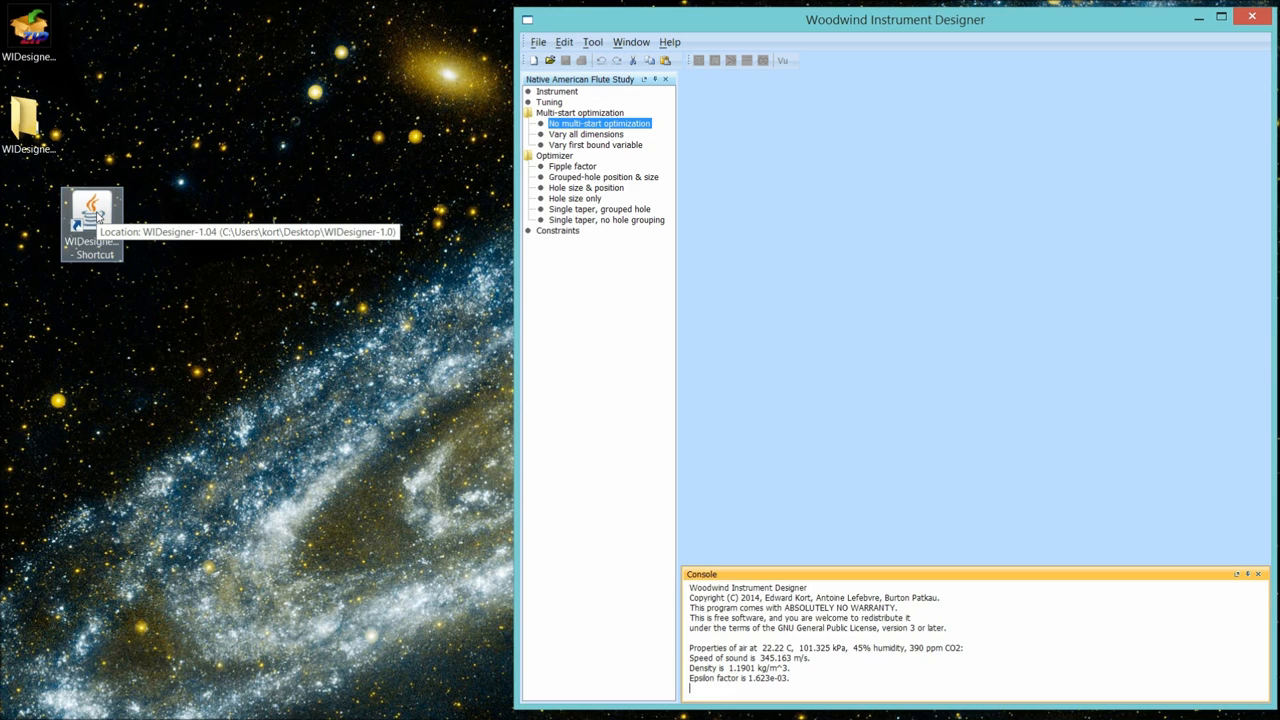
{"action": "mouse_move", "coordinate": [540, 42]}
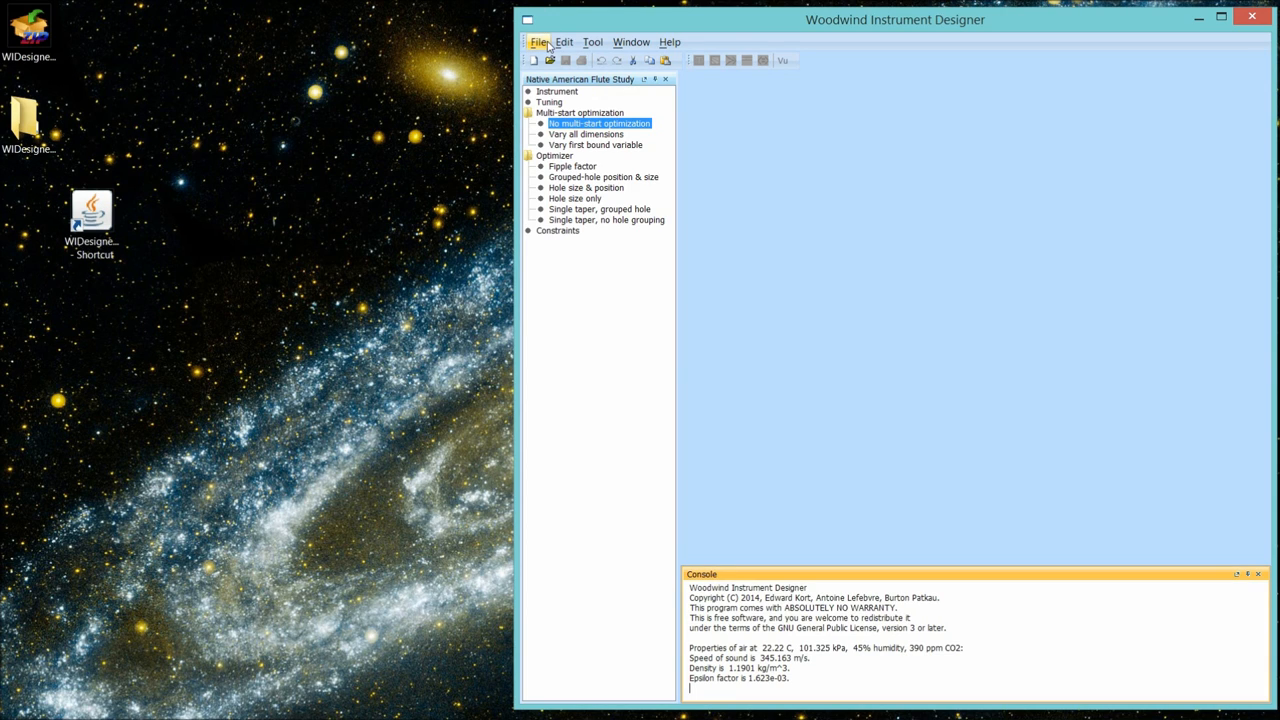
- Open the recent 0.75-bore_6-hole_NAF_starter instrument
{"action": "left_click", "coordinate": [538, 42]}
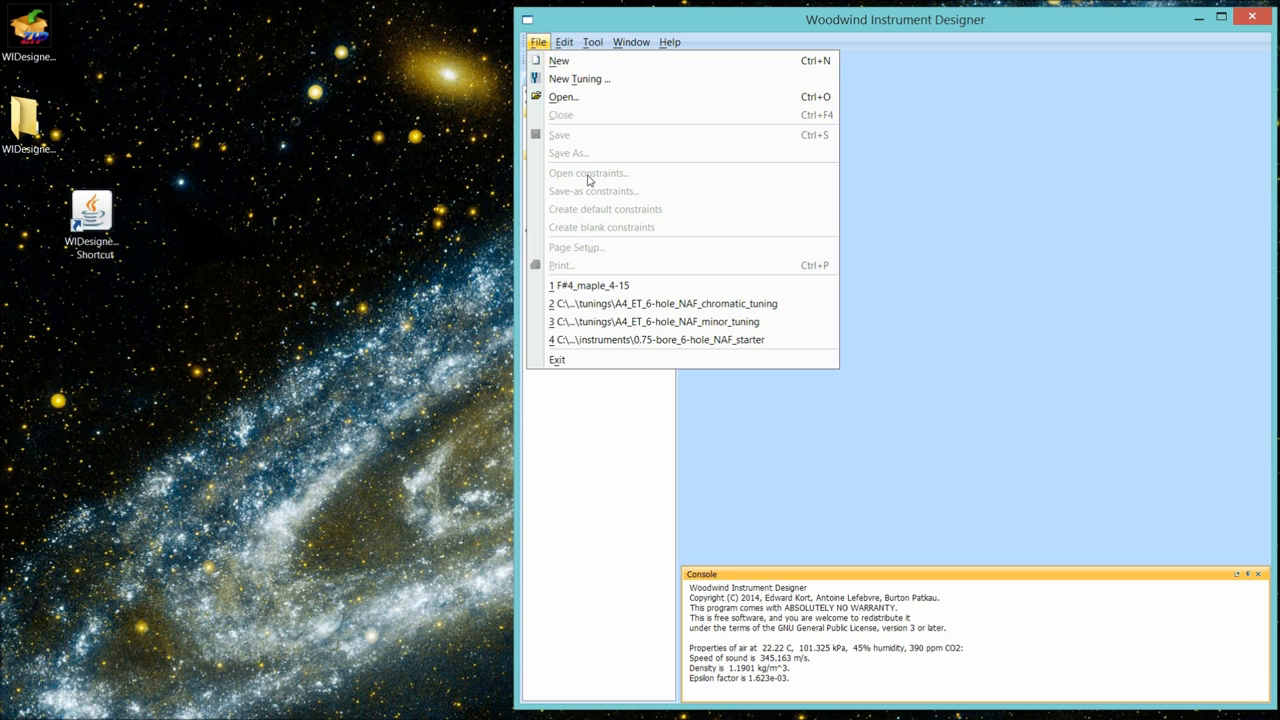
{"action": "mouse_move", "coordinate": [676, 340]}
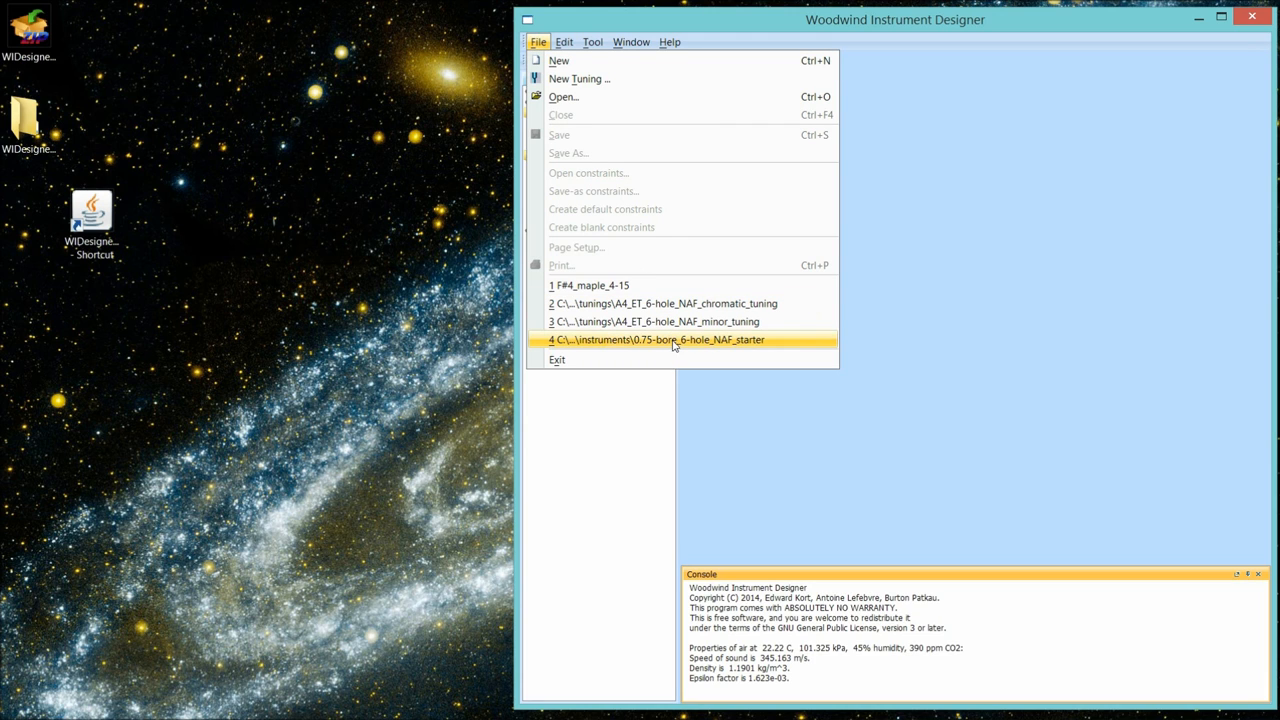
{"action": "left_click", "coordinate": [658, 340]}
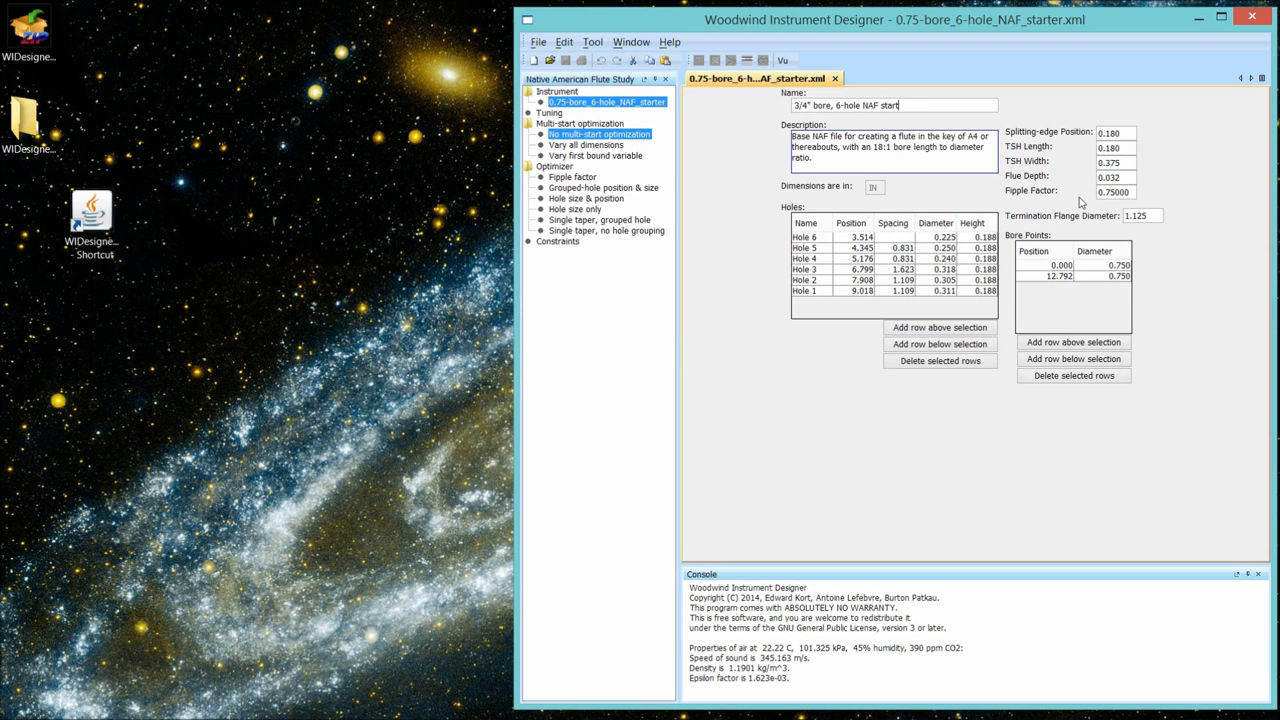
{"action": "mouse_move", "coordinate": [1088, 198]}
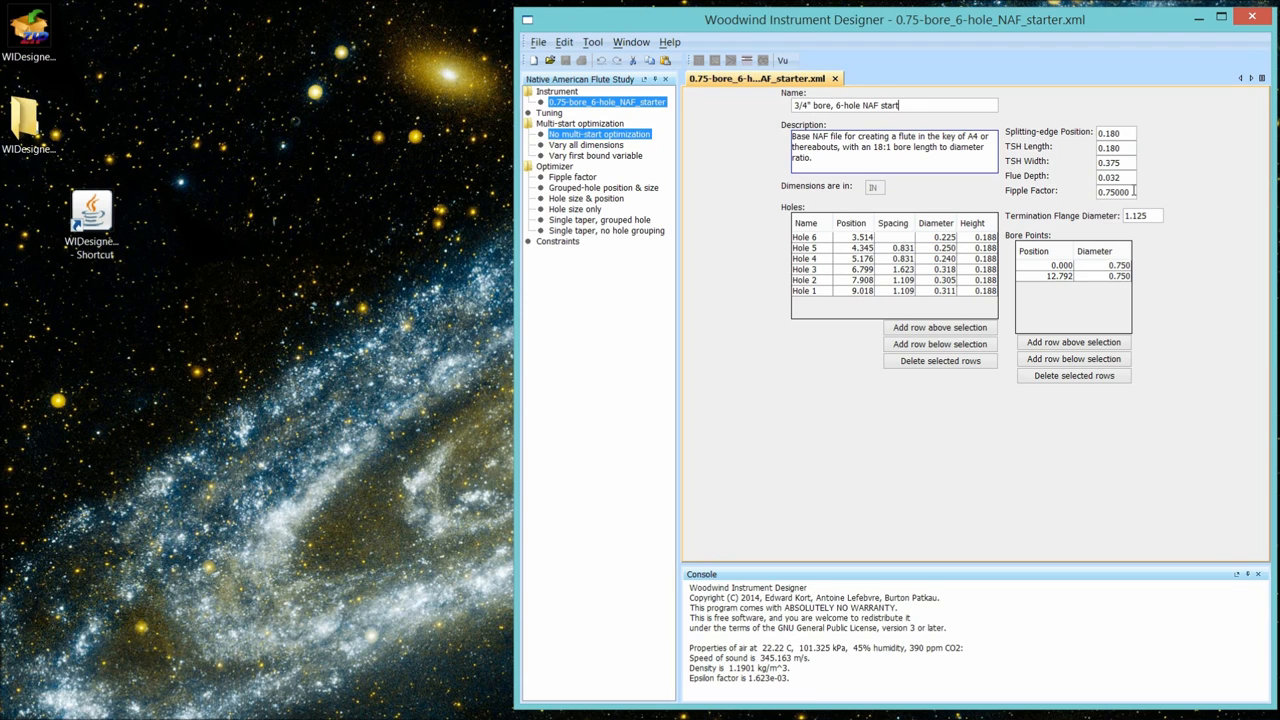
{"action": "mouse_move", "coordinate": [1044, 192]}
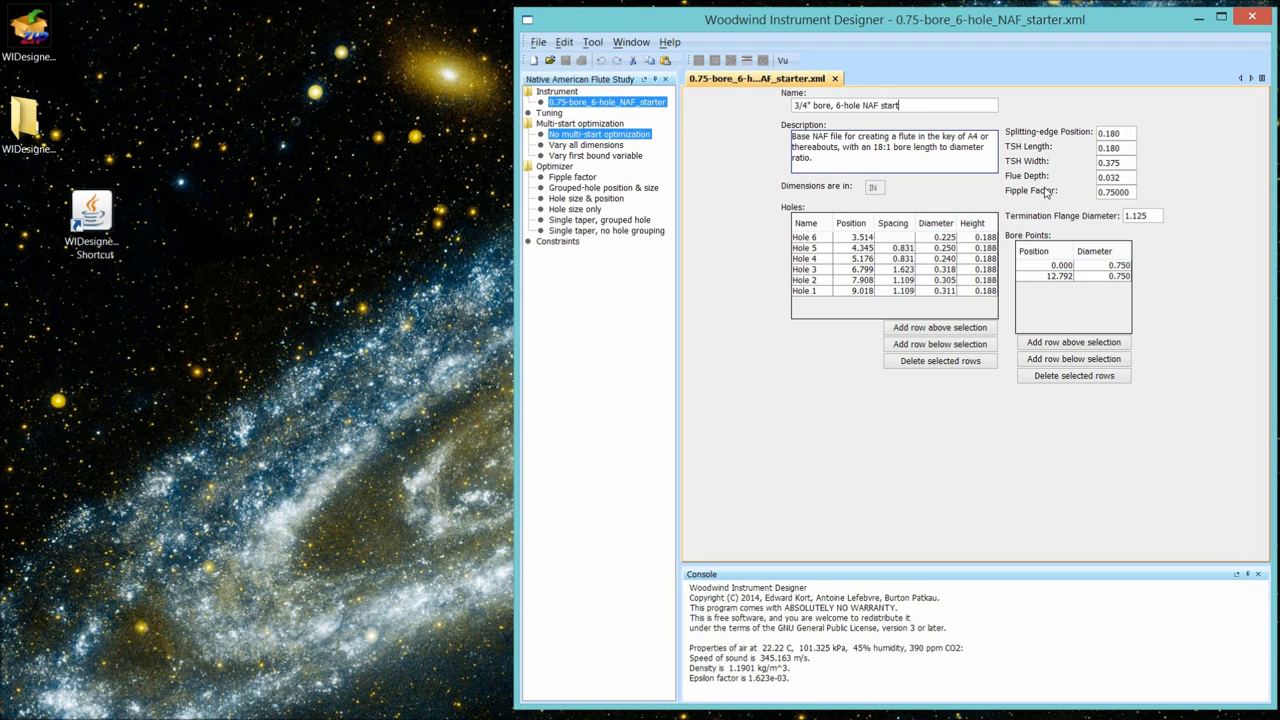
{"action": "mouse_move", "coordinate": [1052, 192]}
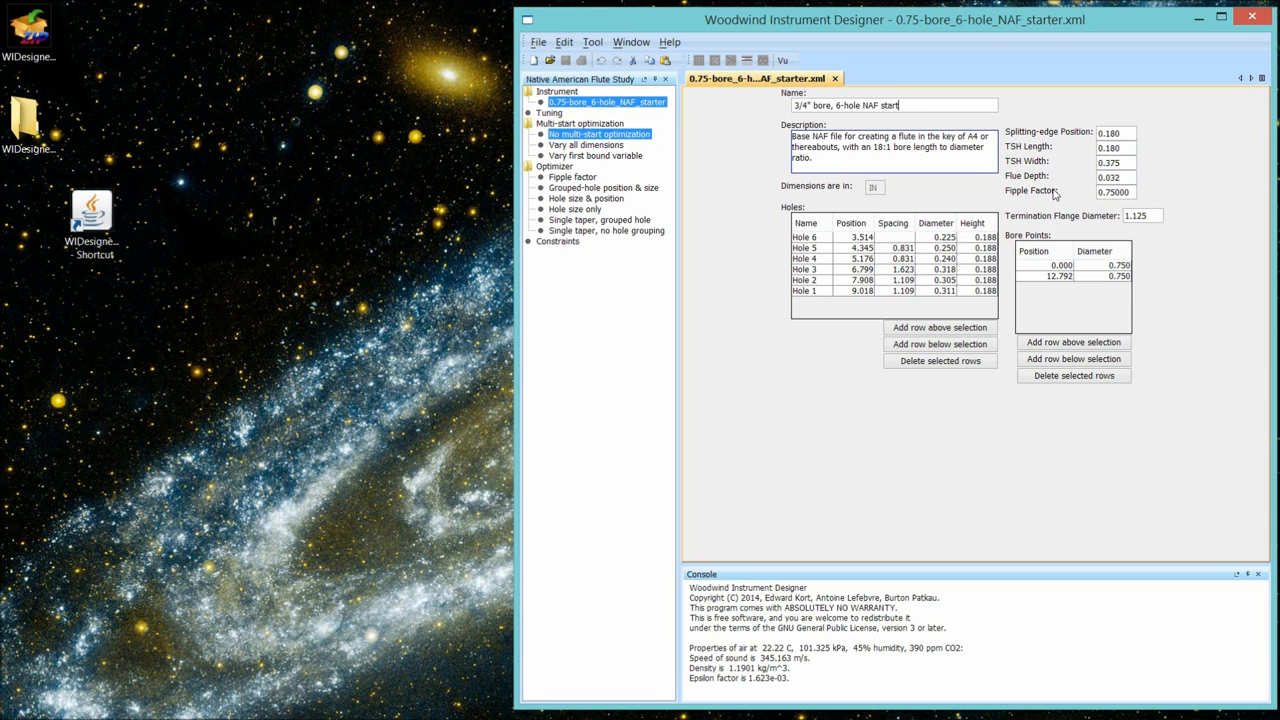
{"action": "mouse_move", "coordinate": [896, 204]}
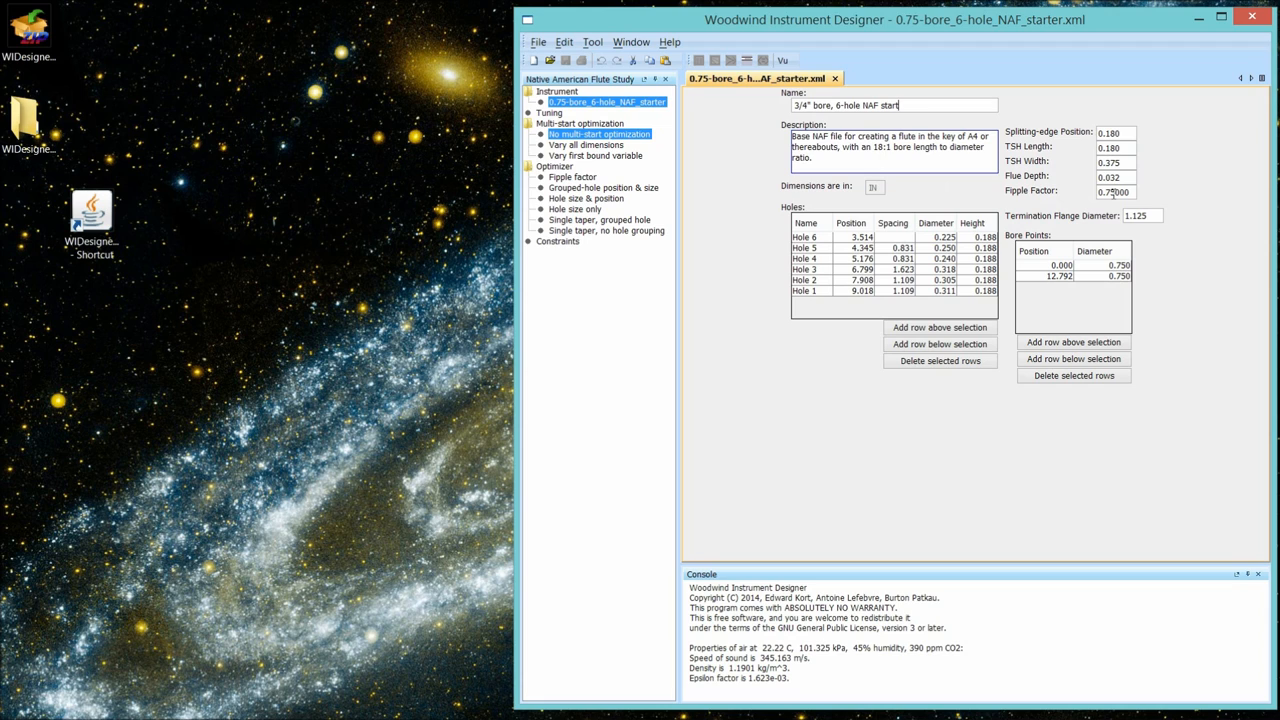
{"action": "mouse_move", "coordinate": [988, 186]}
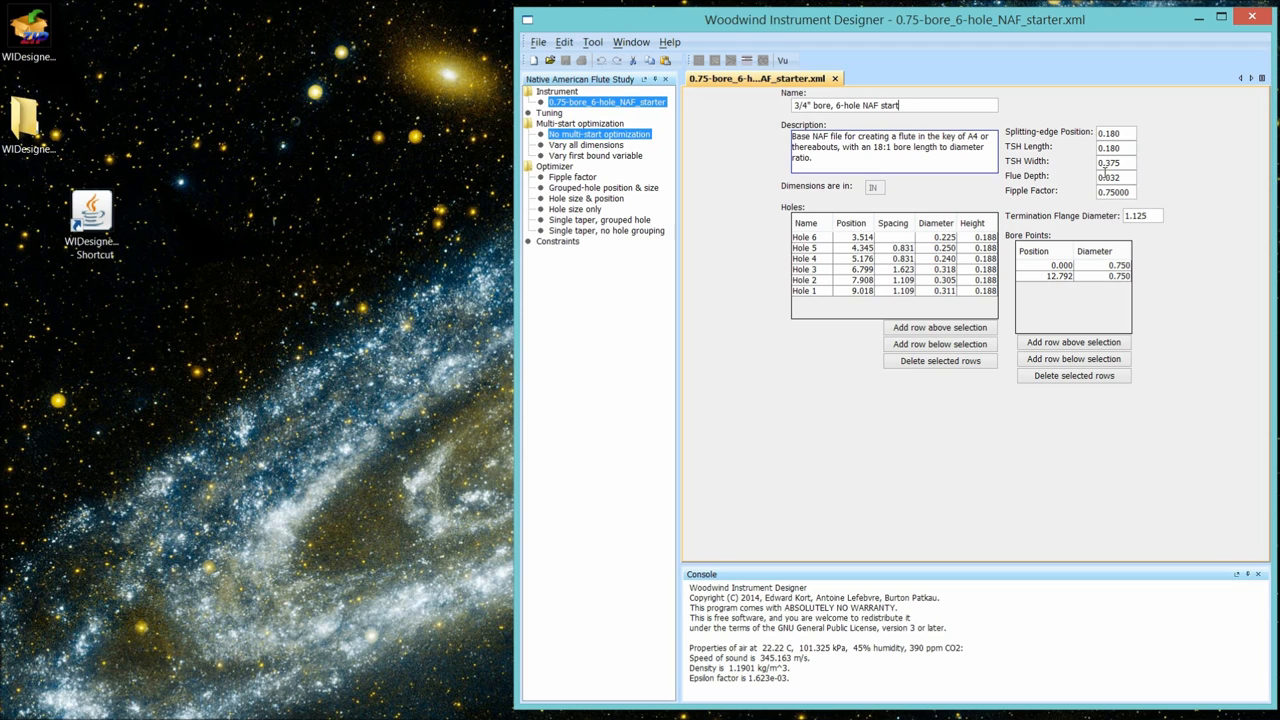
{"action": "mouse_move", "coordinate": [1090, 178]}
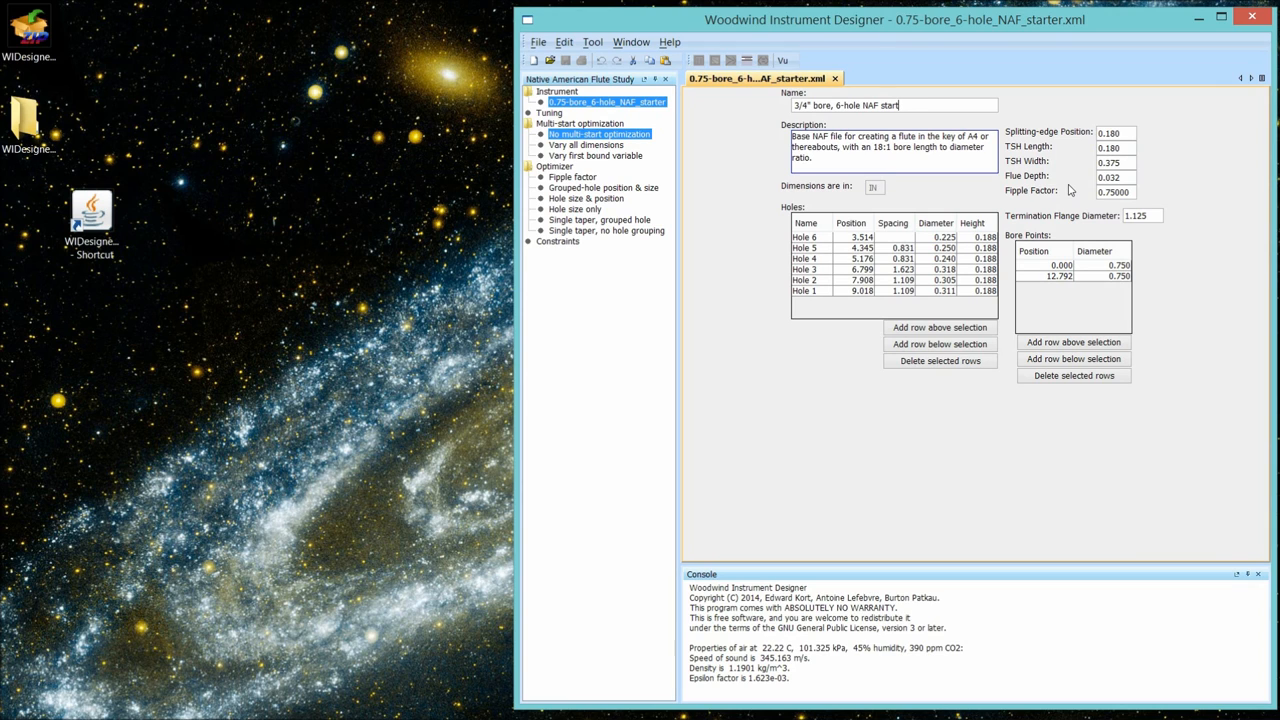
{"action": "mouse_move", "coordinate": [694, 188]}
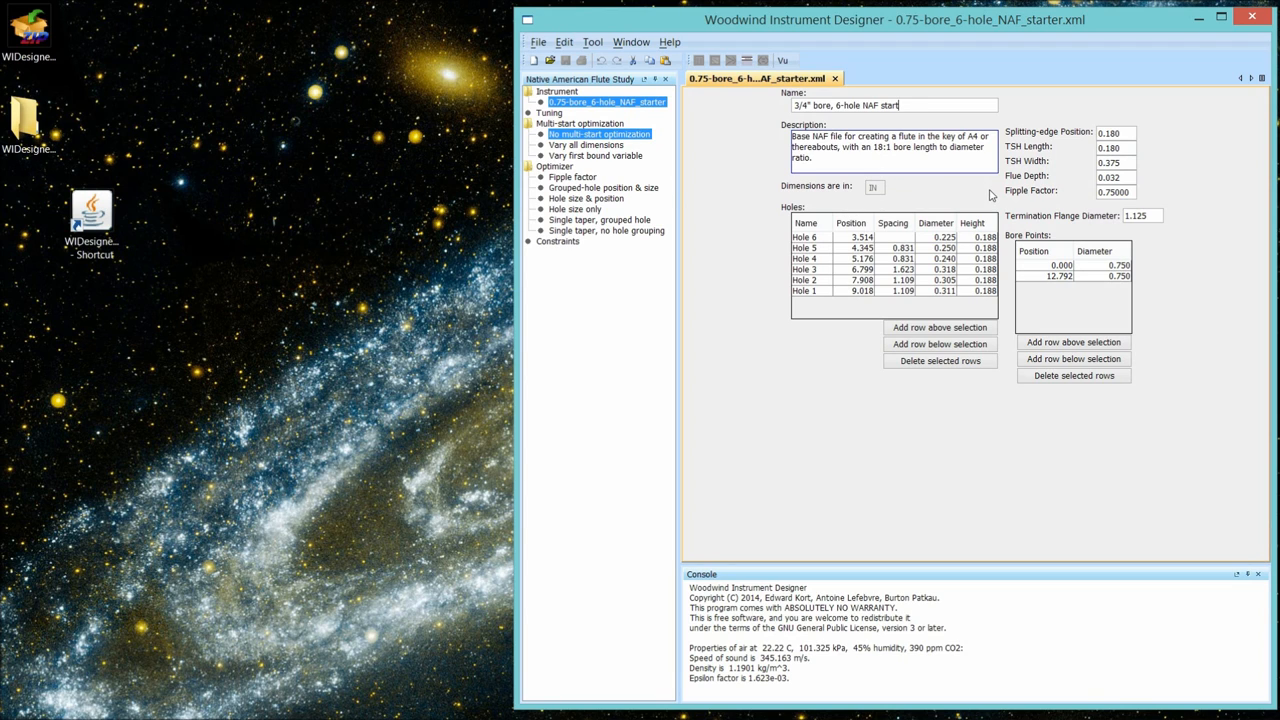
{"action": "mouse_move", "coordinate": [1004, 194]}
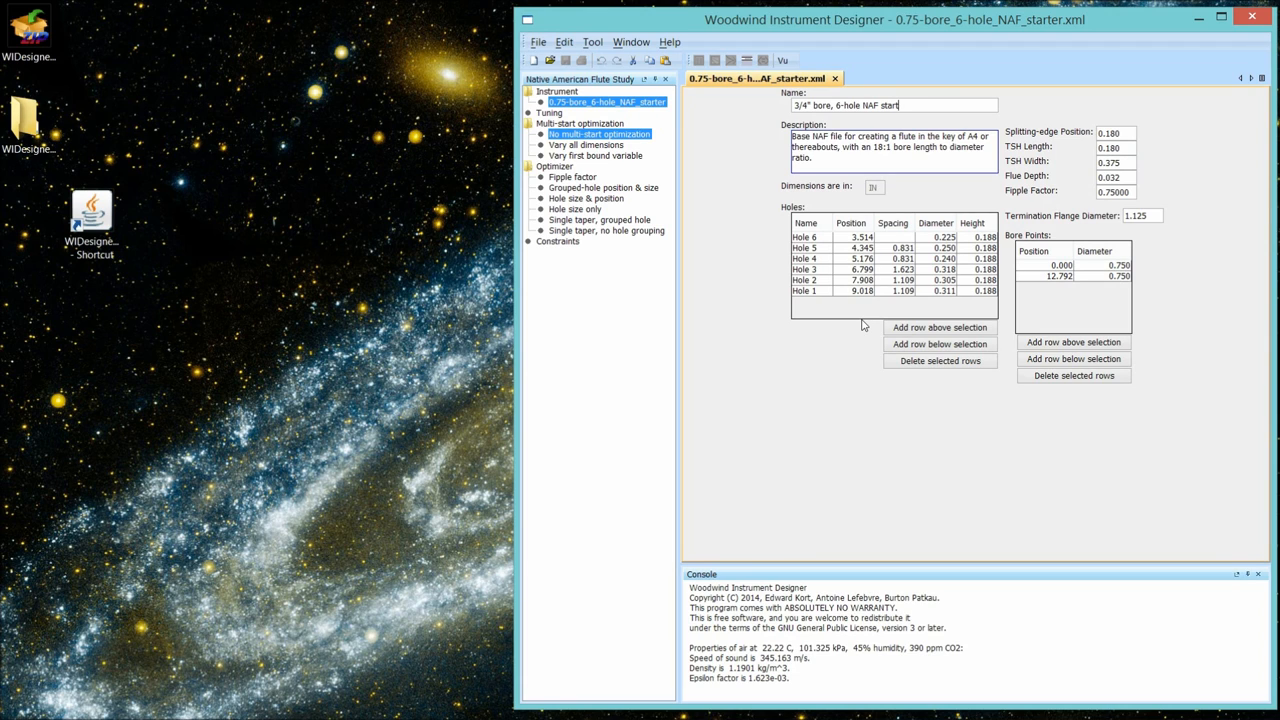
{"action": "mouse_move", "coordinate": [1056, 200]}
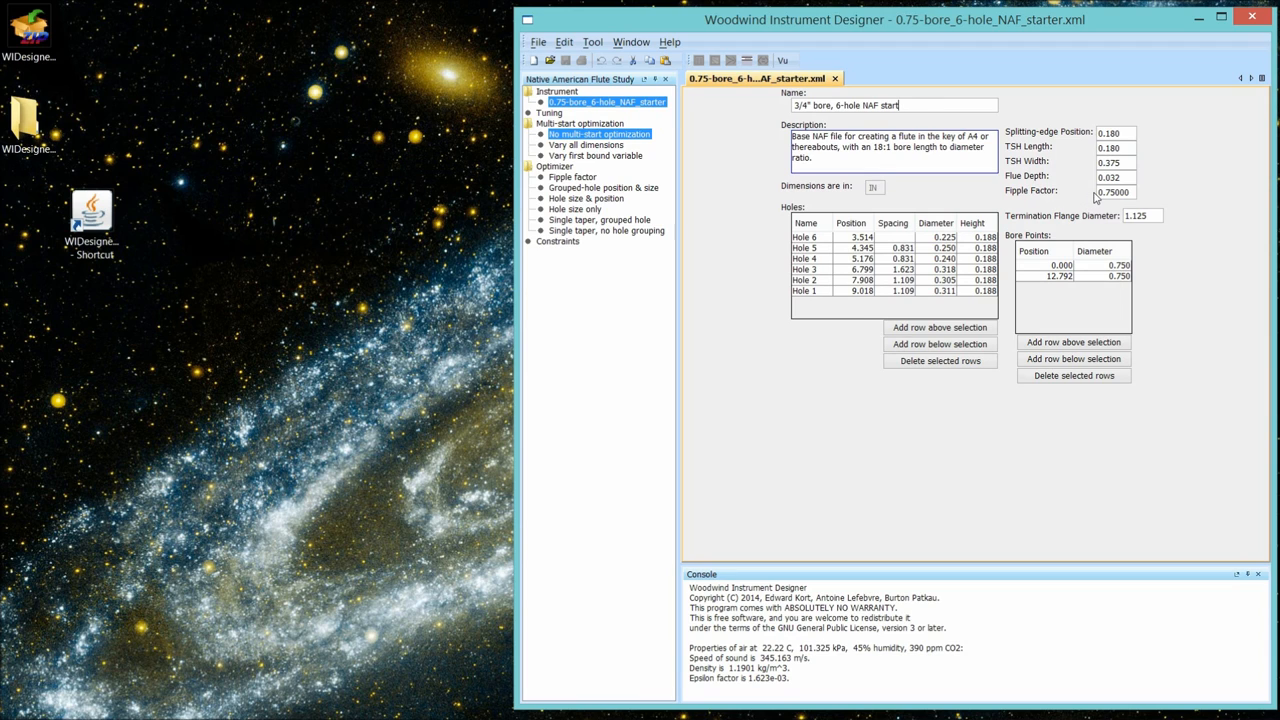
{"action": "mouse_move", "coordinate": [868, 280]}
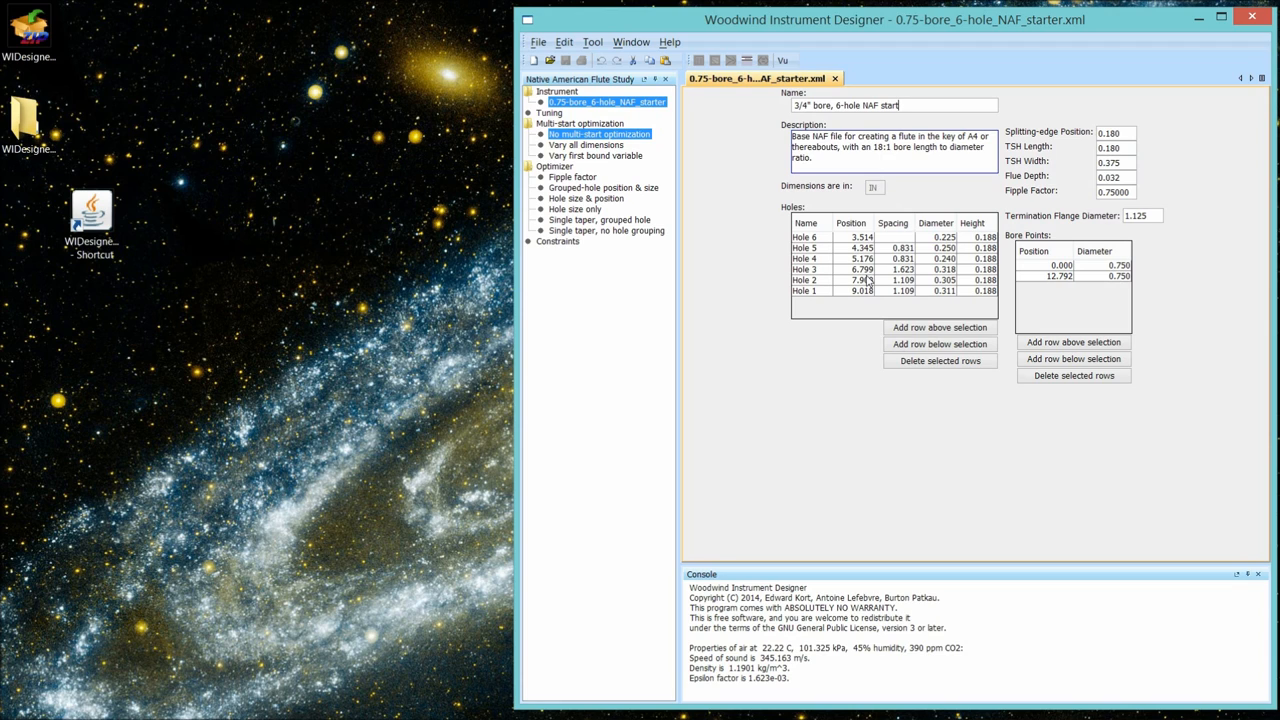
{"action": "mouse_move", "coordinate": [848, 296]}
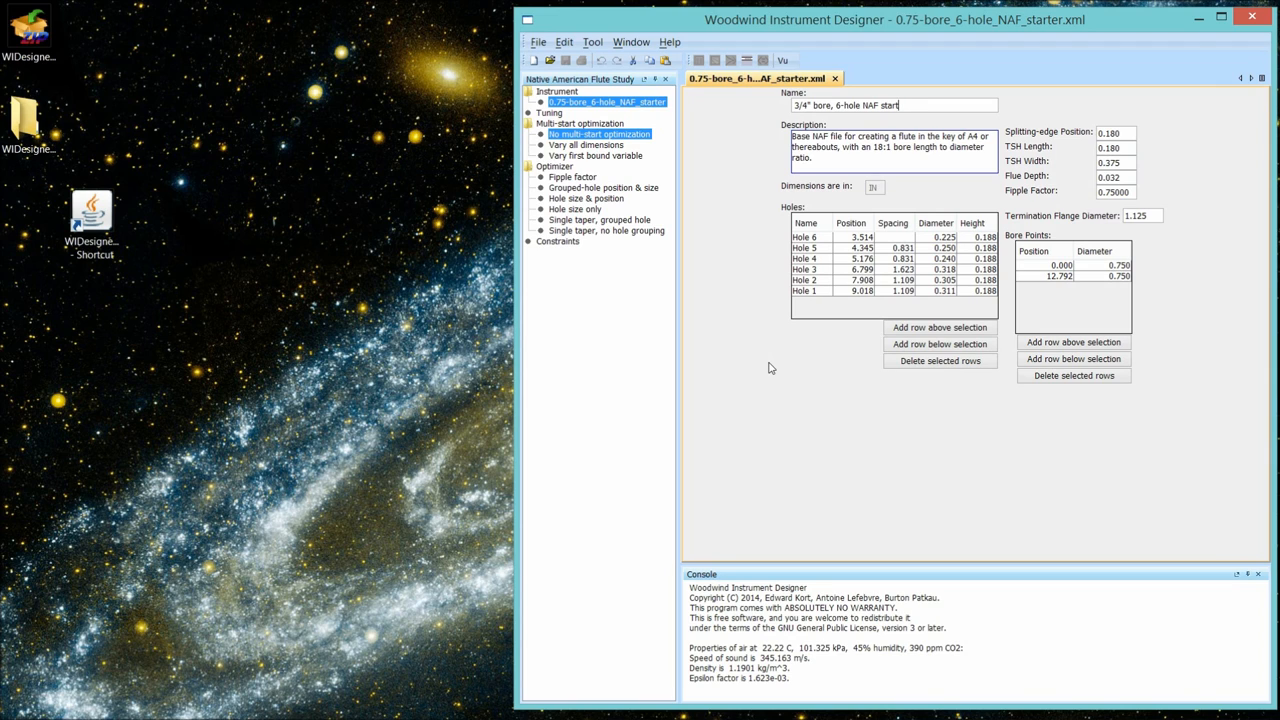
{"action": "mouse_move", "coordinate": [768, 368]}
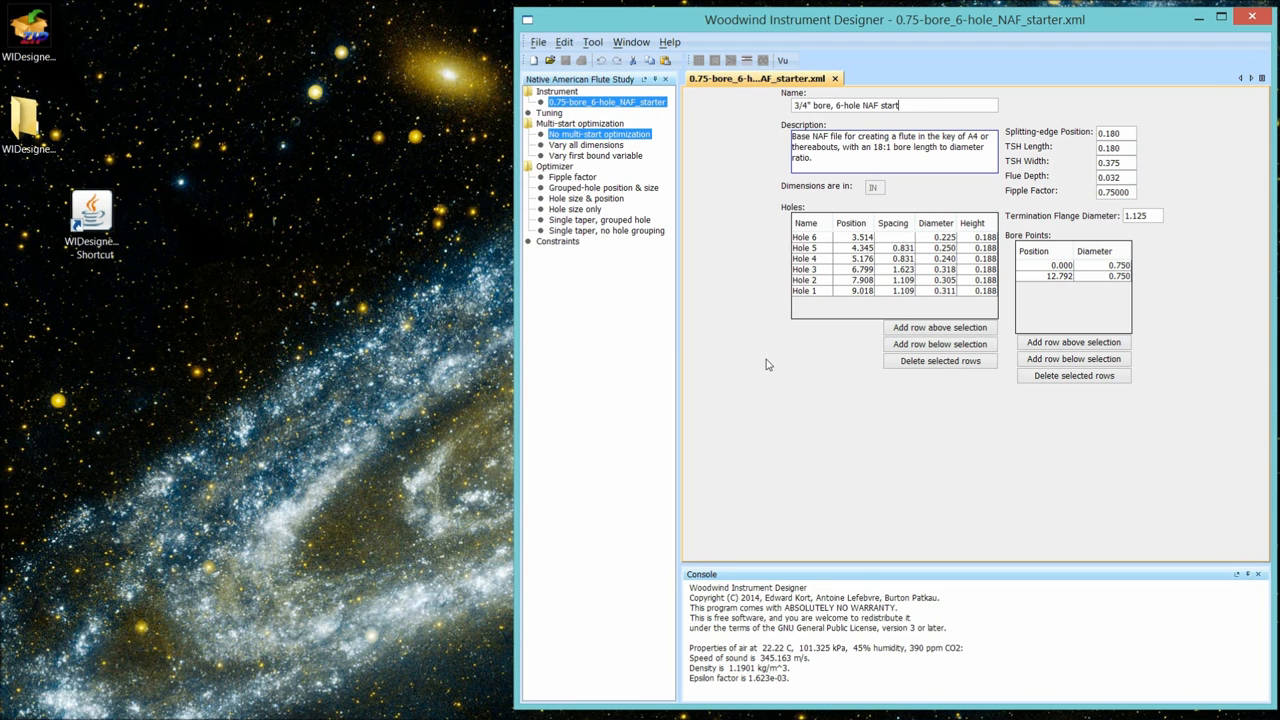
{"action": "mouse_move", "coordinate": [836, 388]}
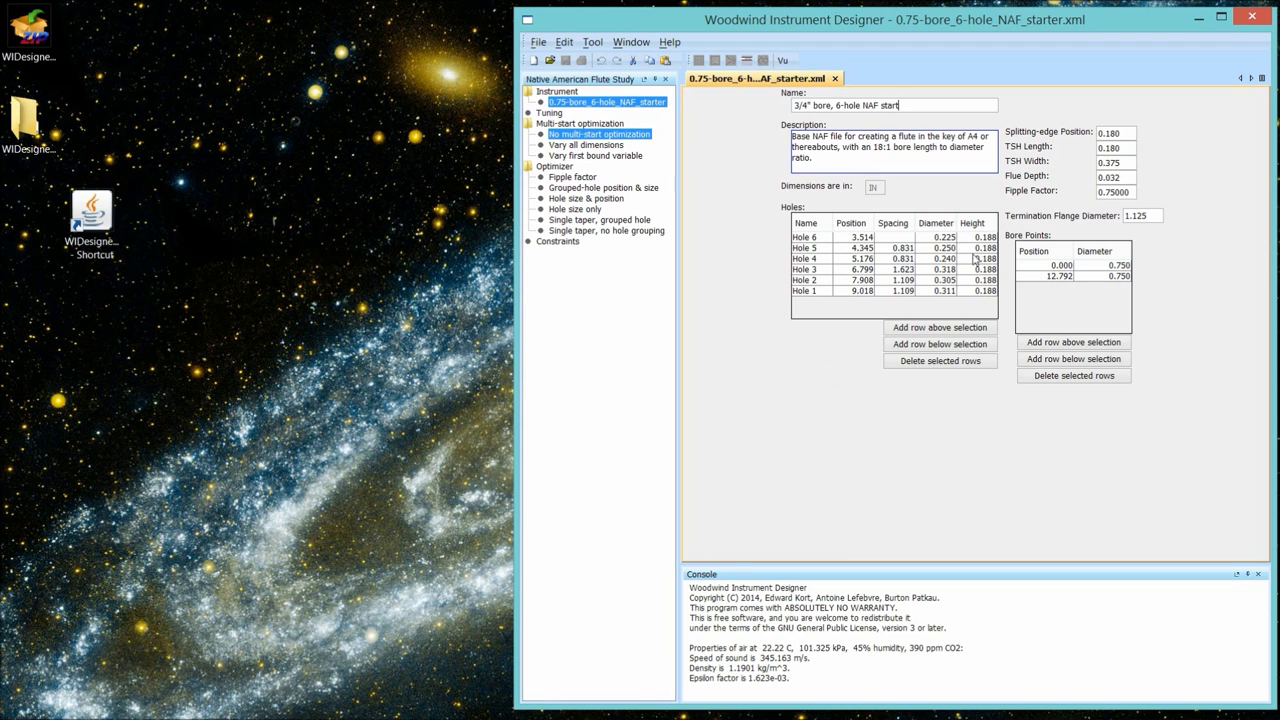
{"action": "mouse_move", "coordinate": [1026, 268]}
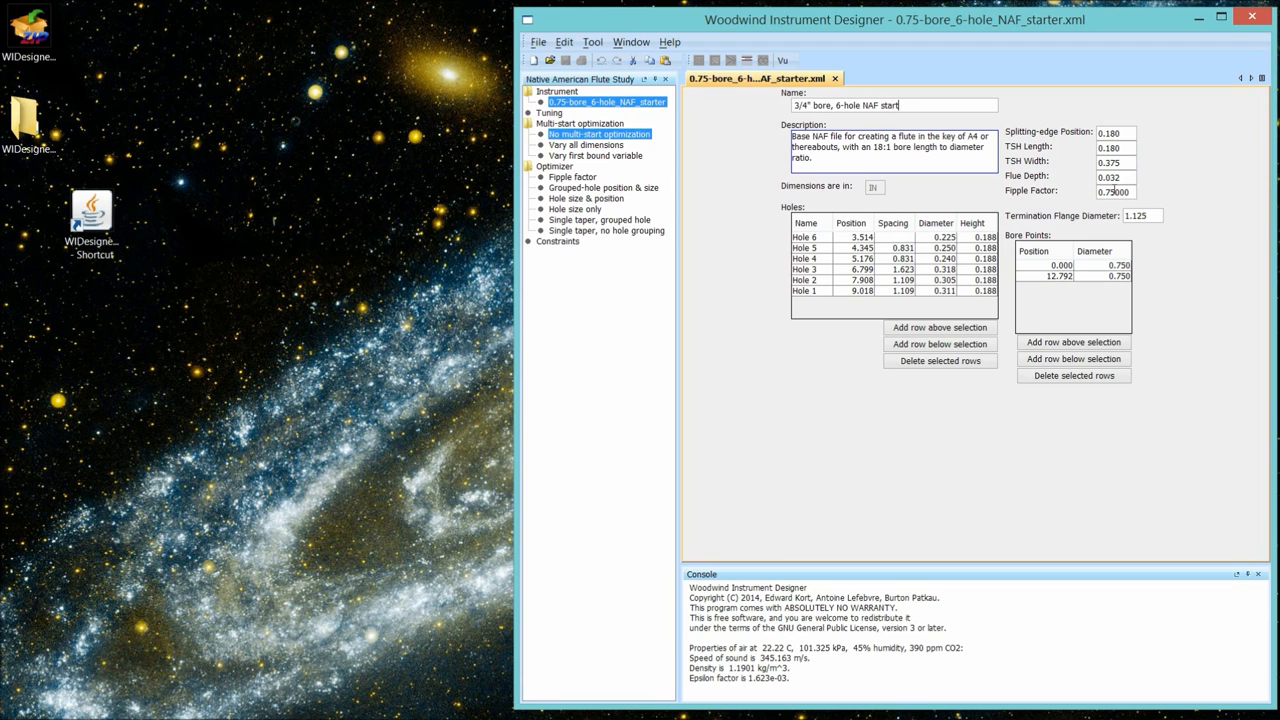
{"action": "mouse_move", "coordinate": [1078, 204]}
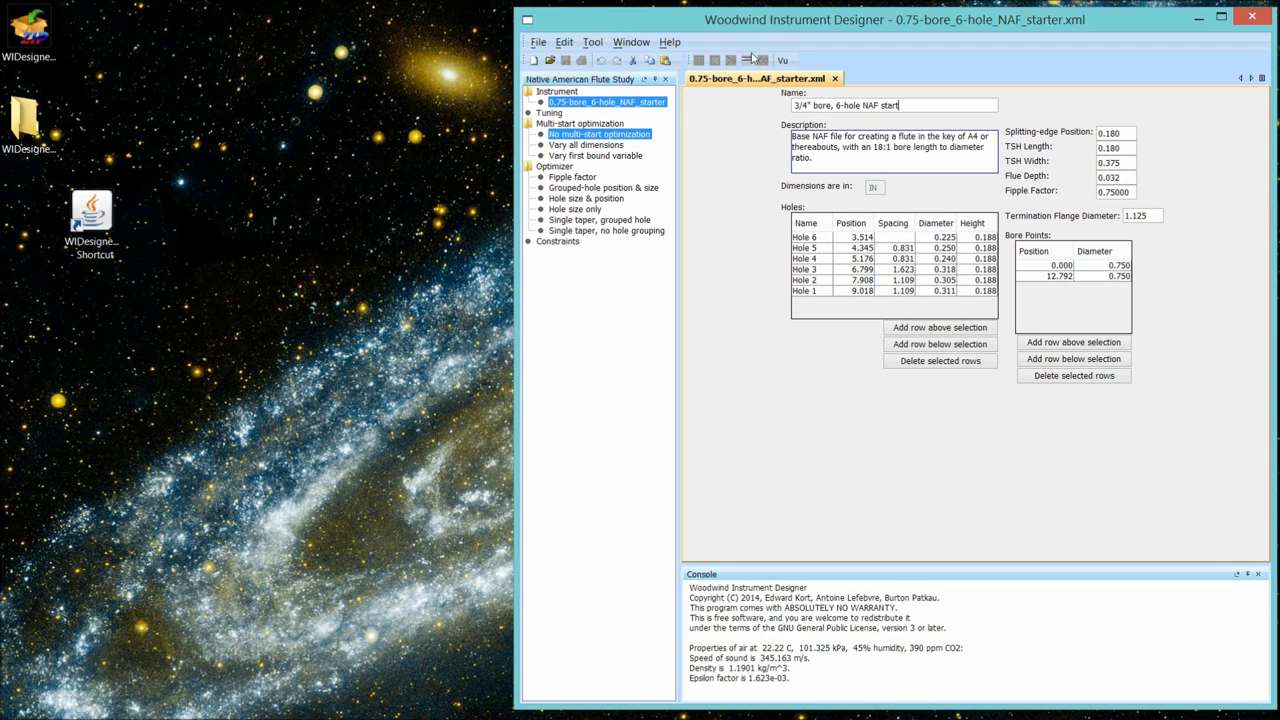
{"action": "mouse_move", "coordinate": [1006, 280]}
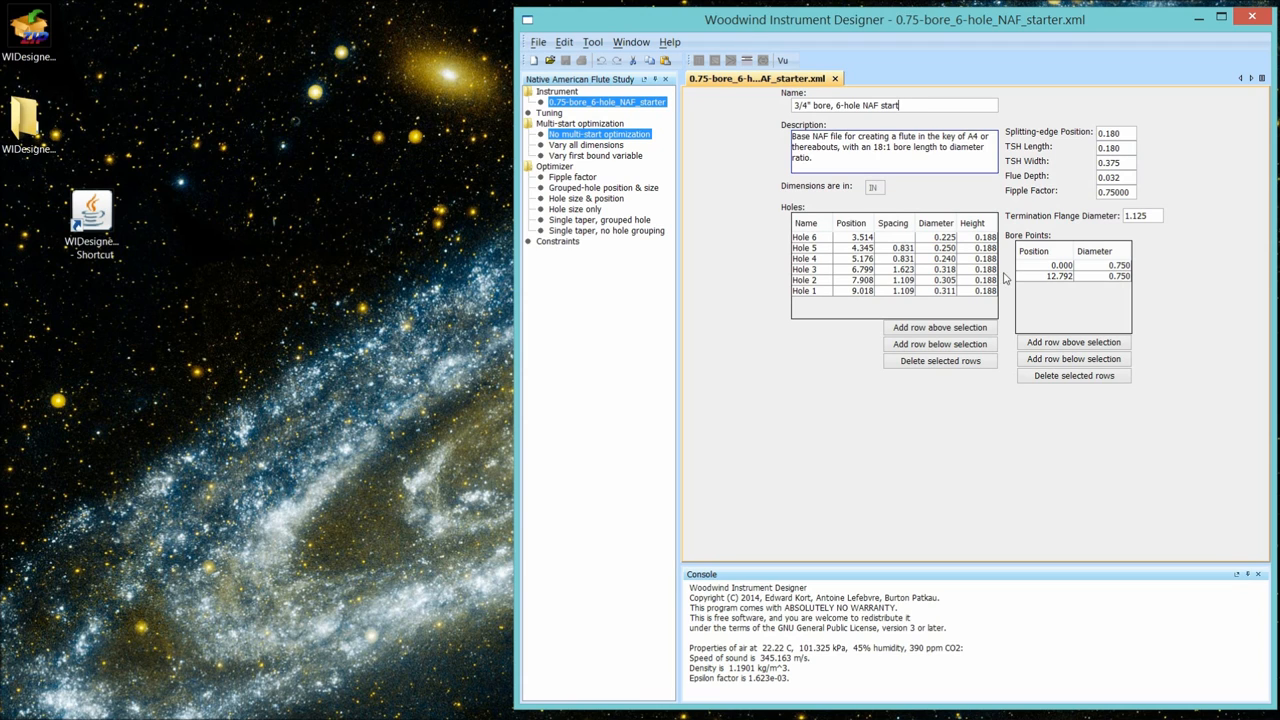
{"action": "mouse_move", "coordinate": [1044, 284]}
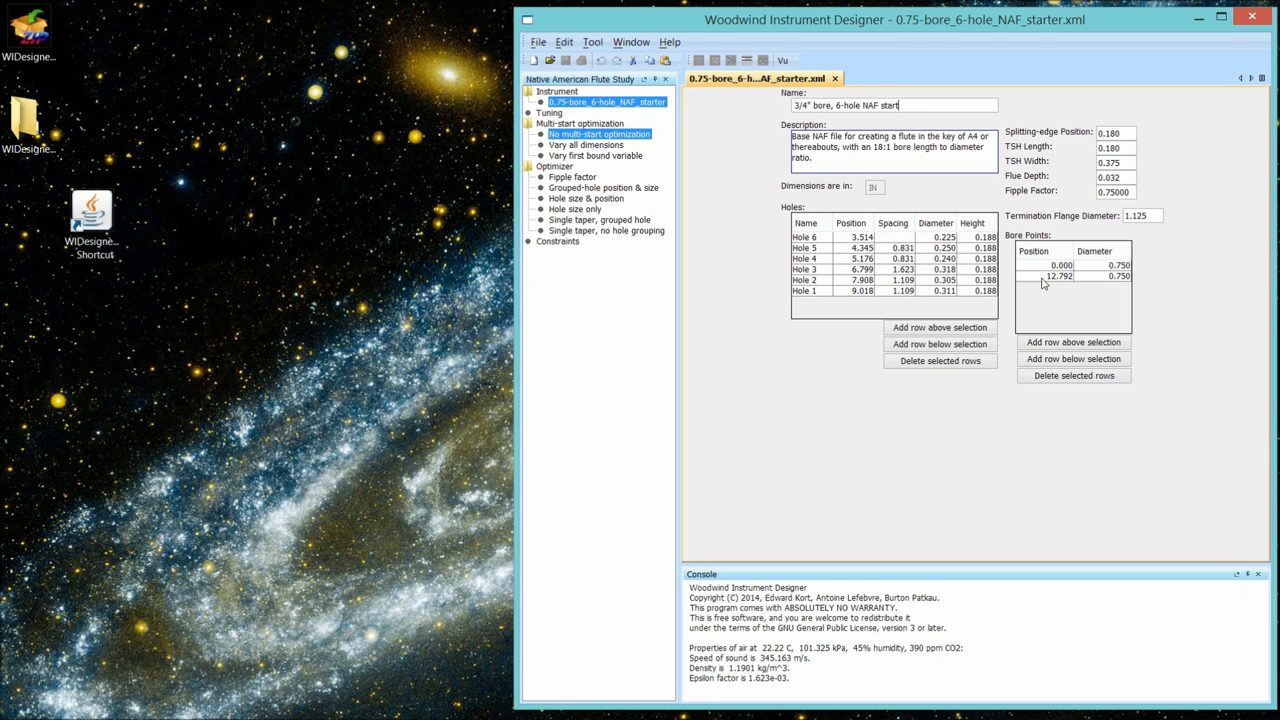
{"action": "mouse_move", "coordinate": [1104, 236]}
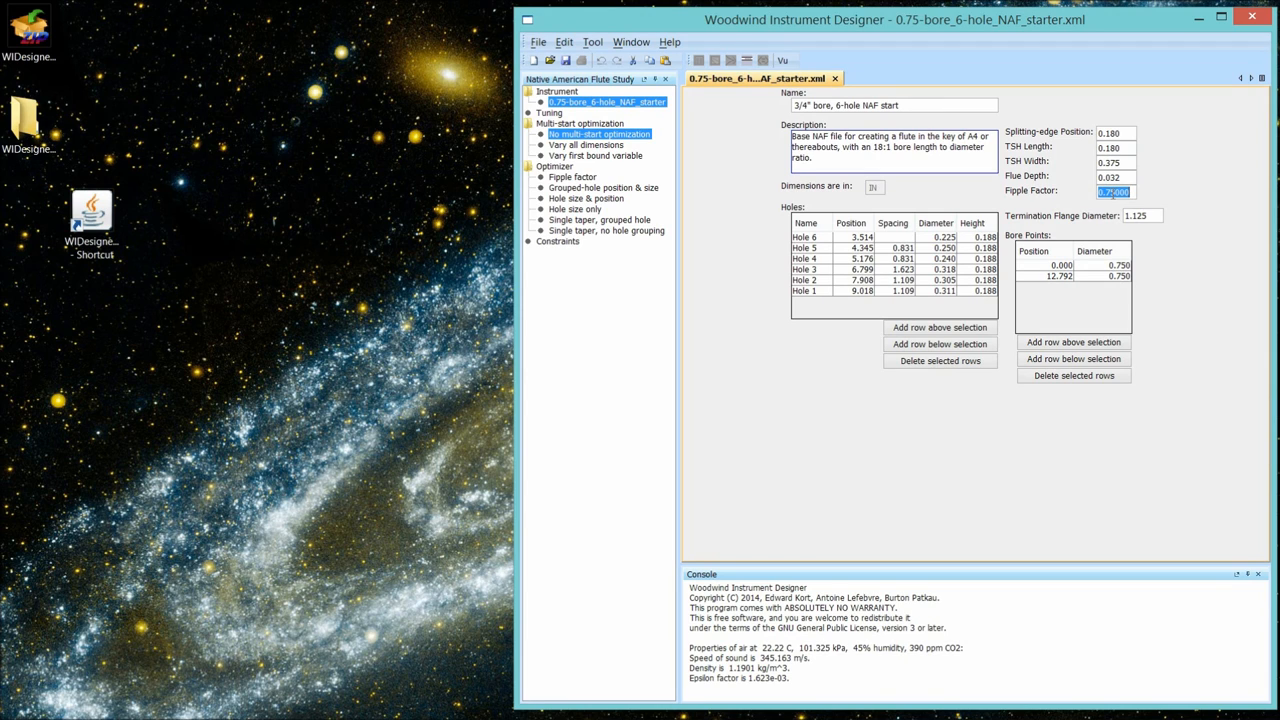
{"action": "type", "text": ".8"}
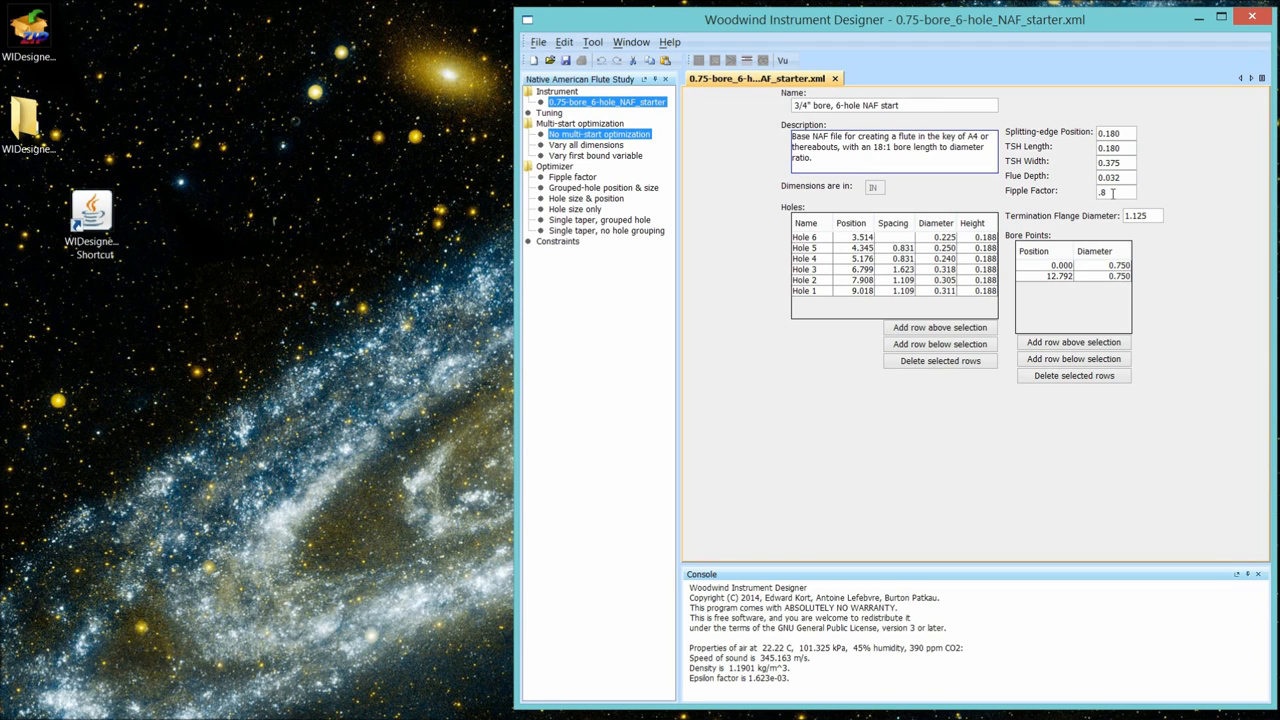
{"action": "type", "text": "5000"}
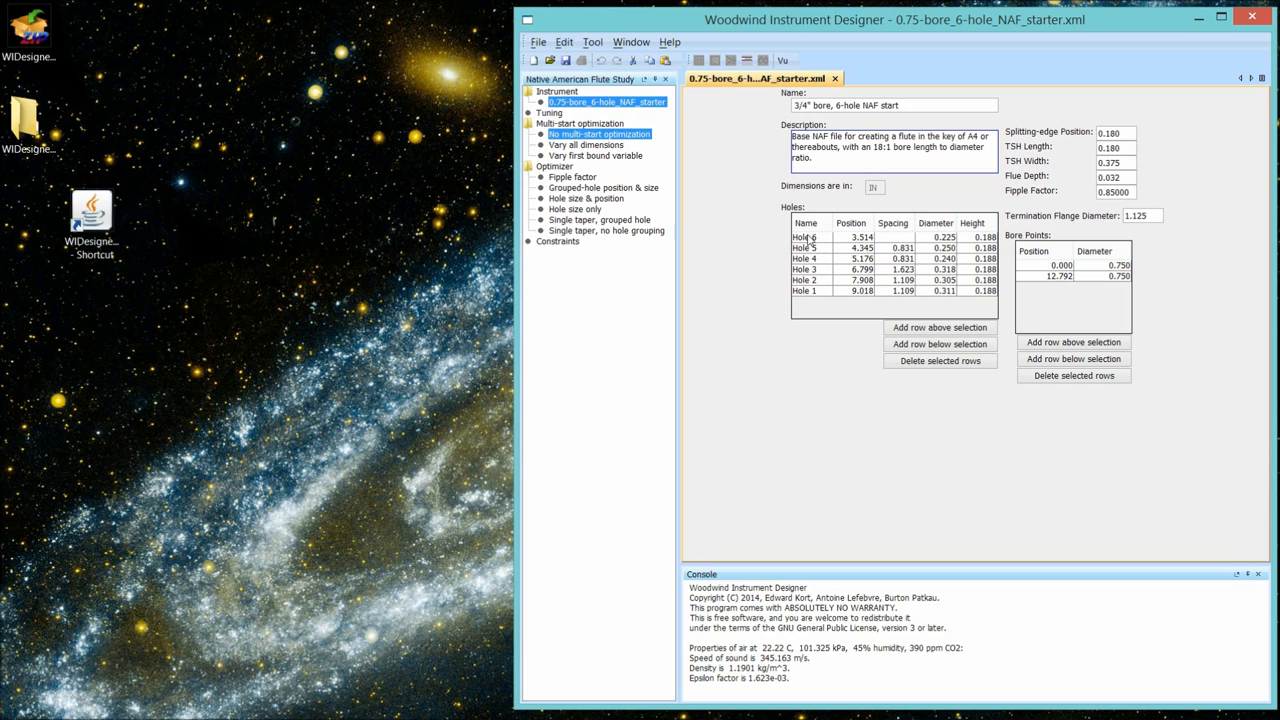
- Select all six hole rows and delete them, leaving the Holes table empty
{"action": "left_click", "coordinate": [806, 236]}
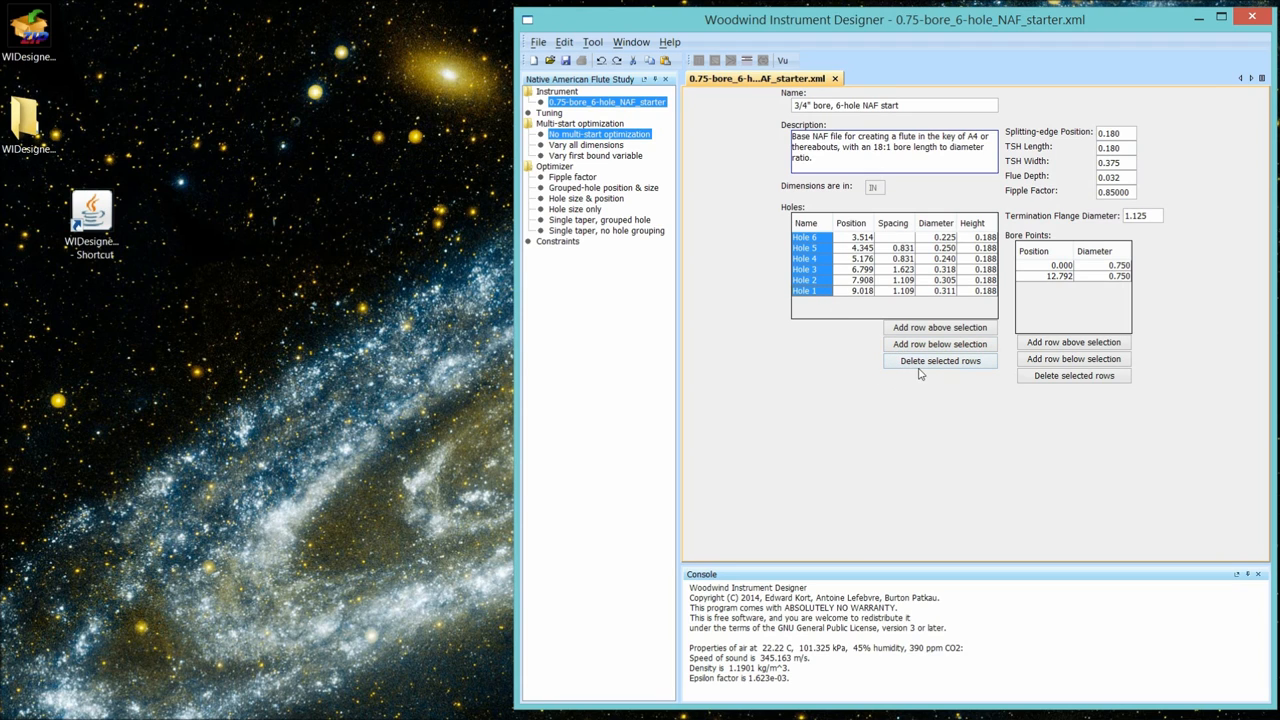
{"action": "left_click", "coordinate": [940, 360]}
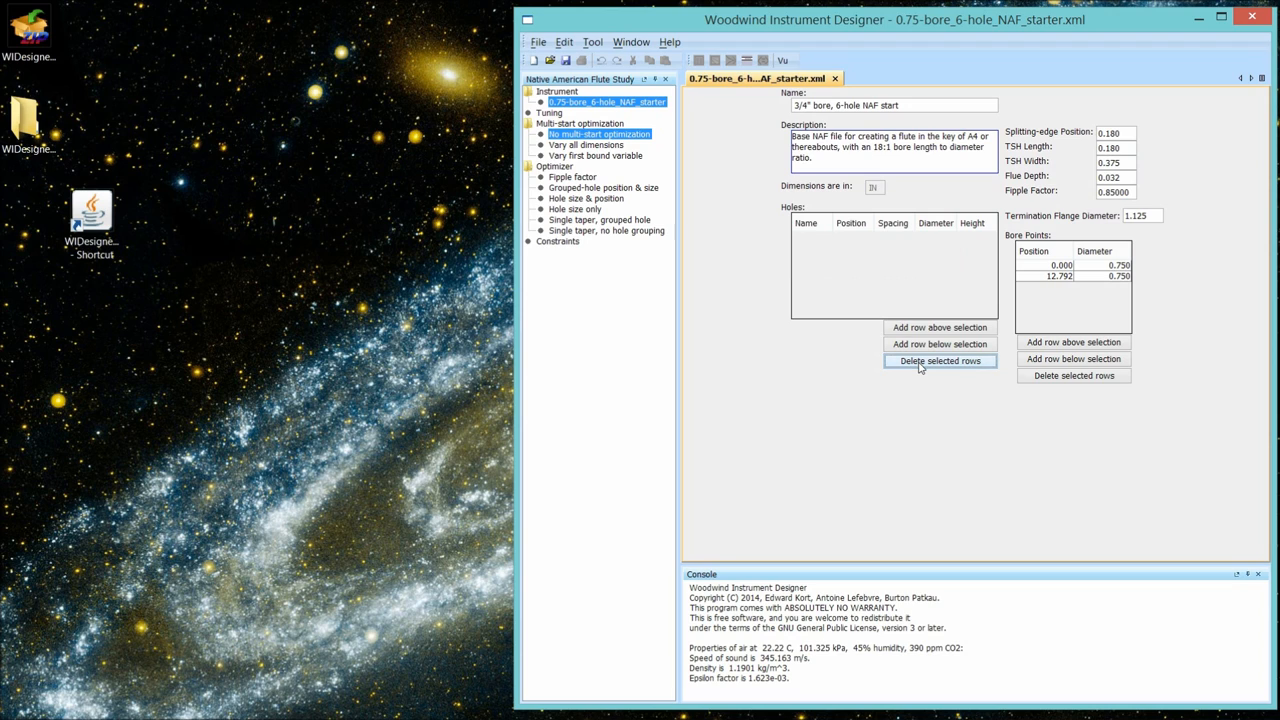
{"action": "mouse_move", "coordinate": [812, 384]}
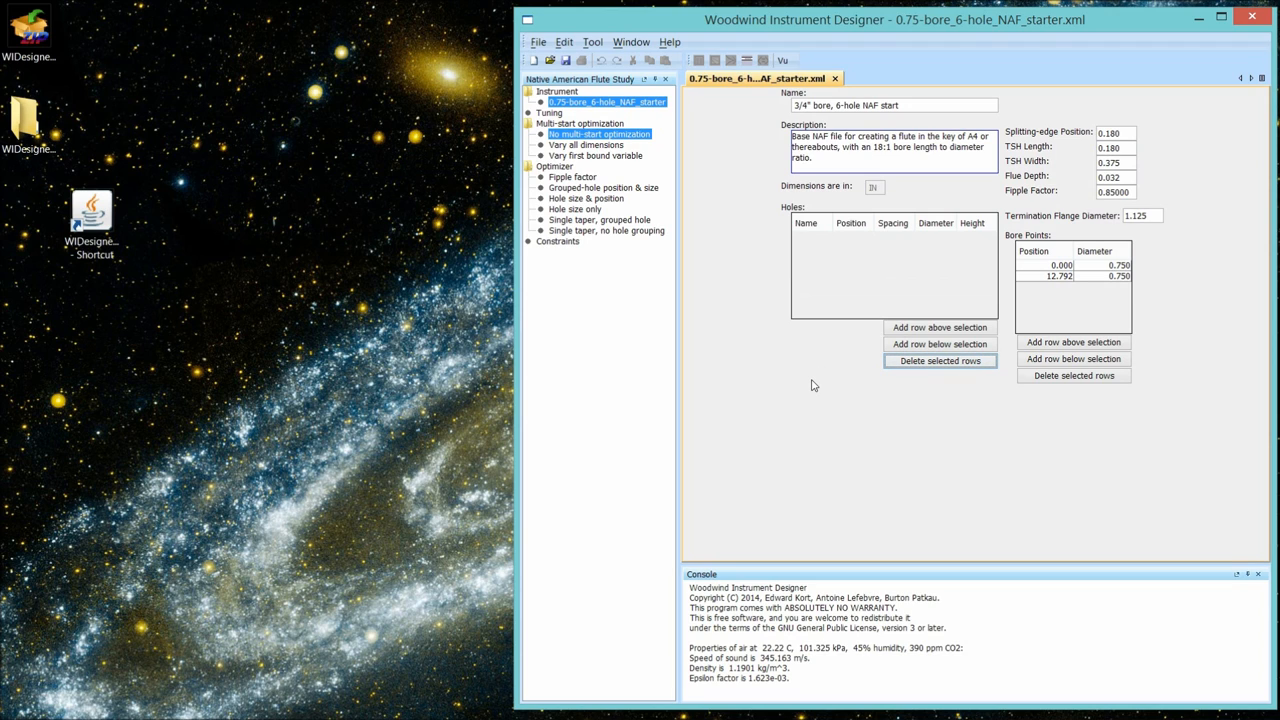
{"action": "mouse_move", "coordinate": [872, 288]}
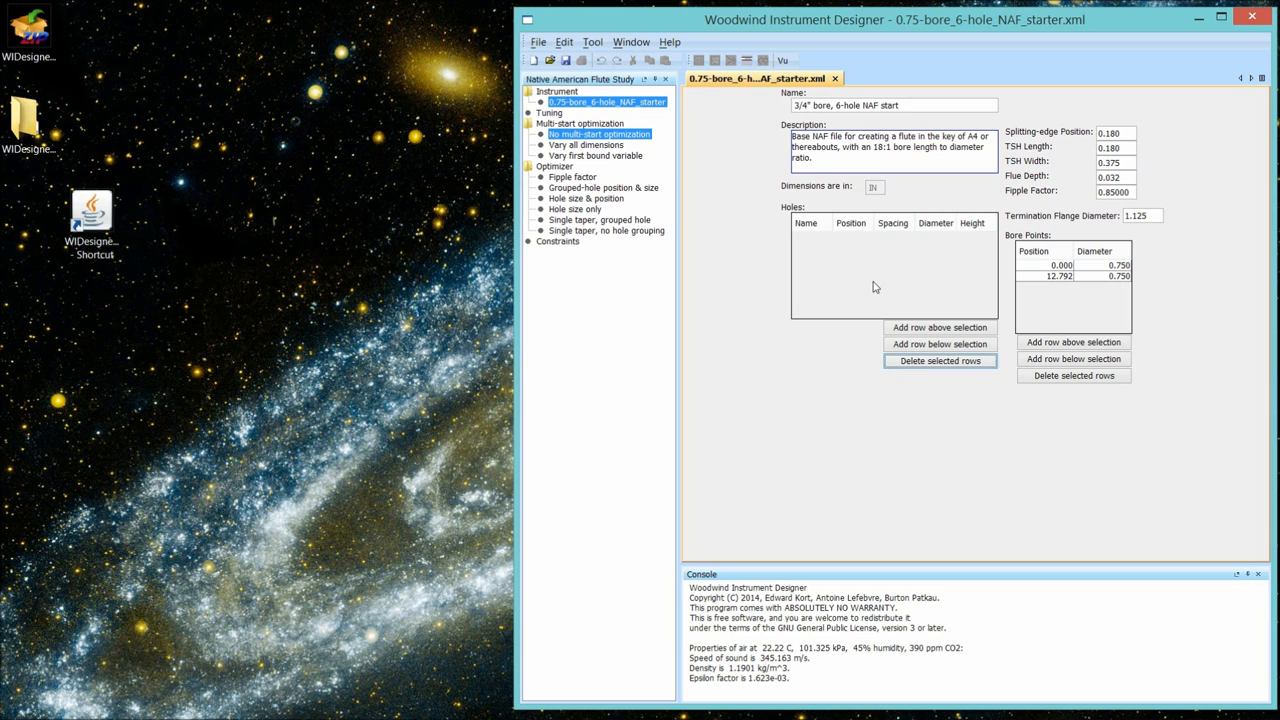
{"action": "mouse_move", "coordinate": [564, 120]}
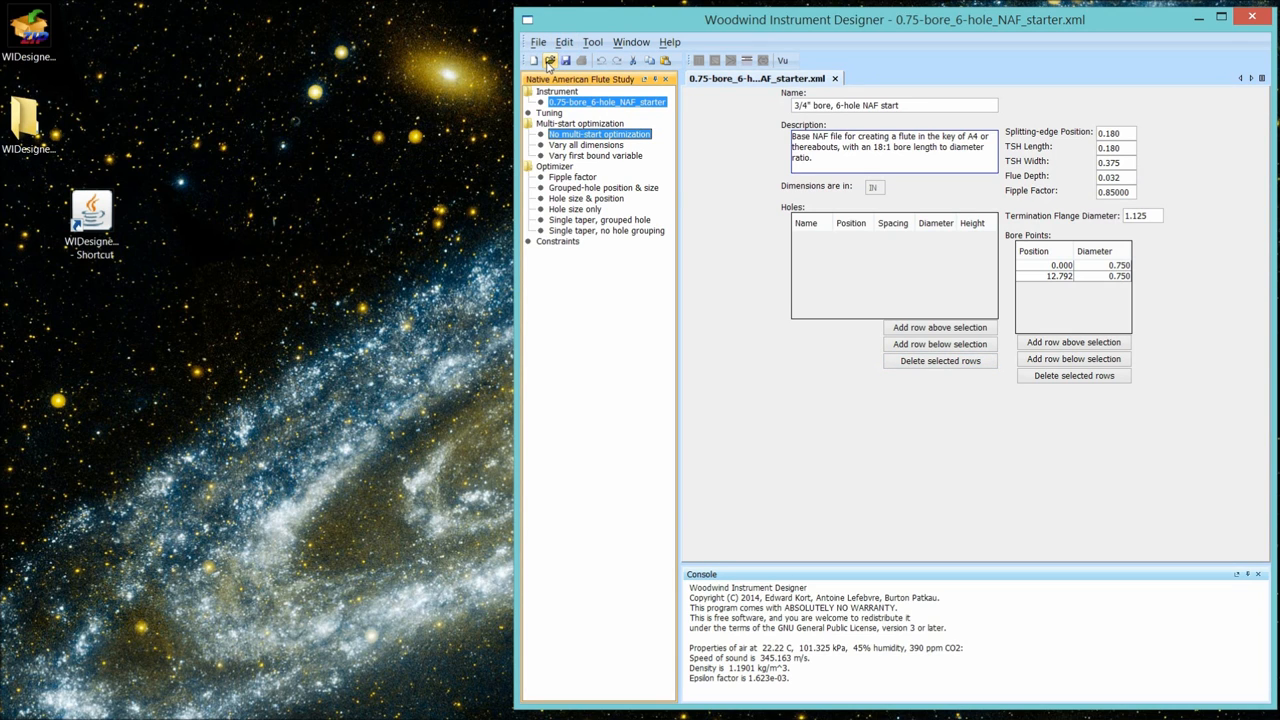
{"action": "left_click", "coordinate": [548, 60]}
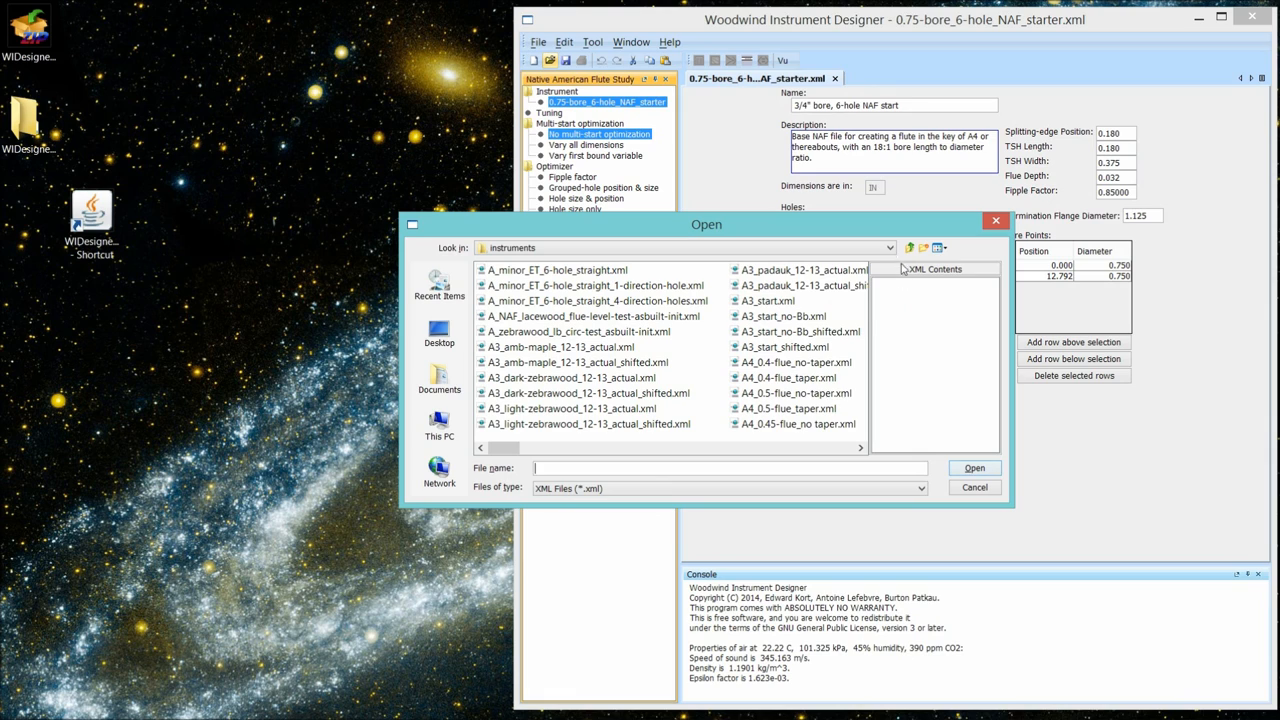
{"action": "mouse_move", "coordinate": [908, 248]}
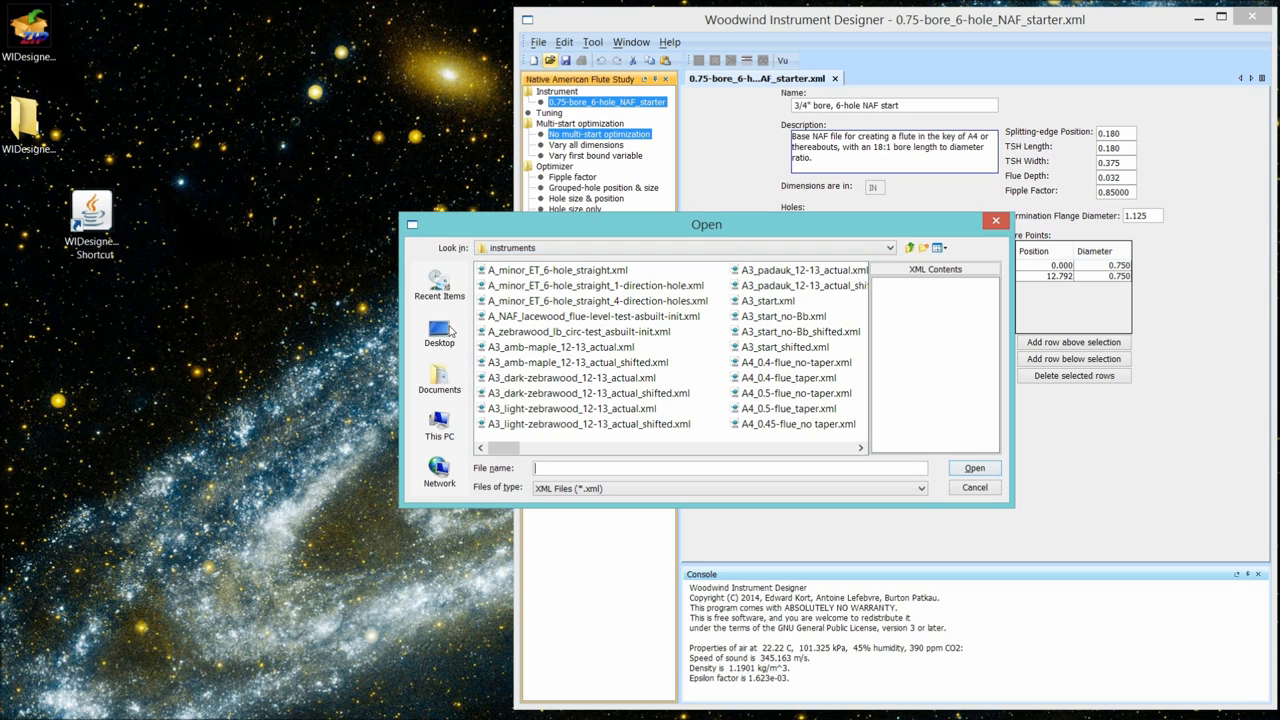
{"action": "left_click", "coordinate": [438, 330]}
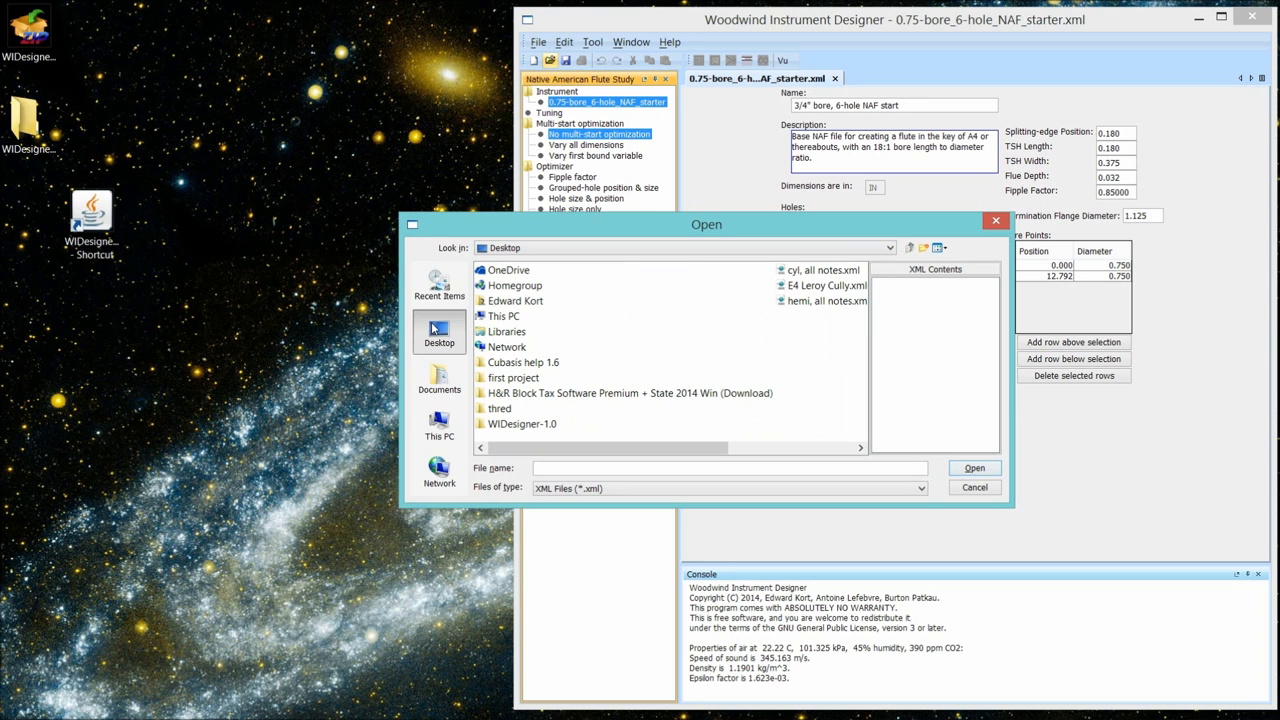
{"action": "double_click", "coordinate": [520, 424]}
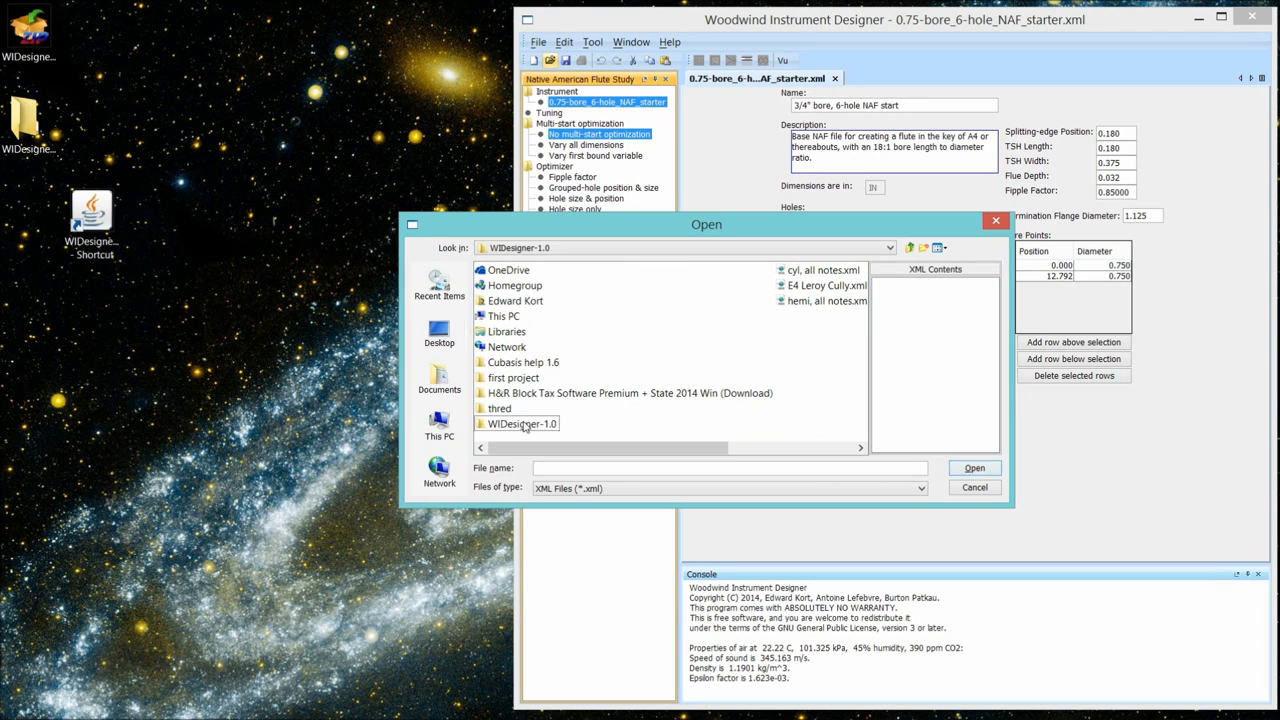
{"action": "double_click", "coordinate": [522, 424]}
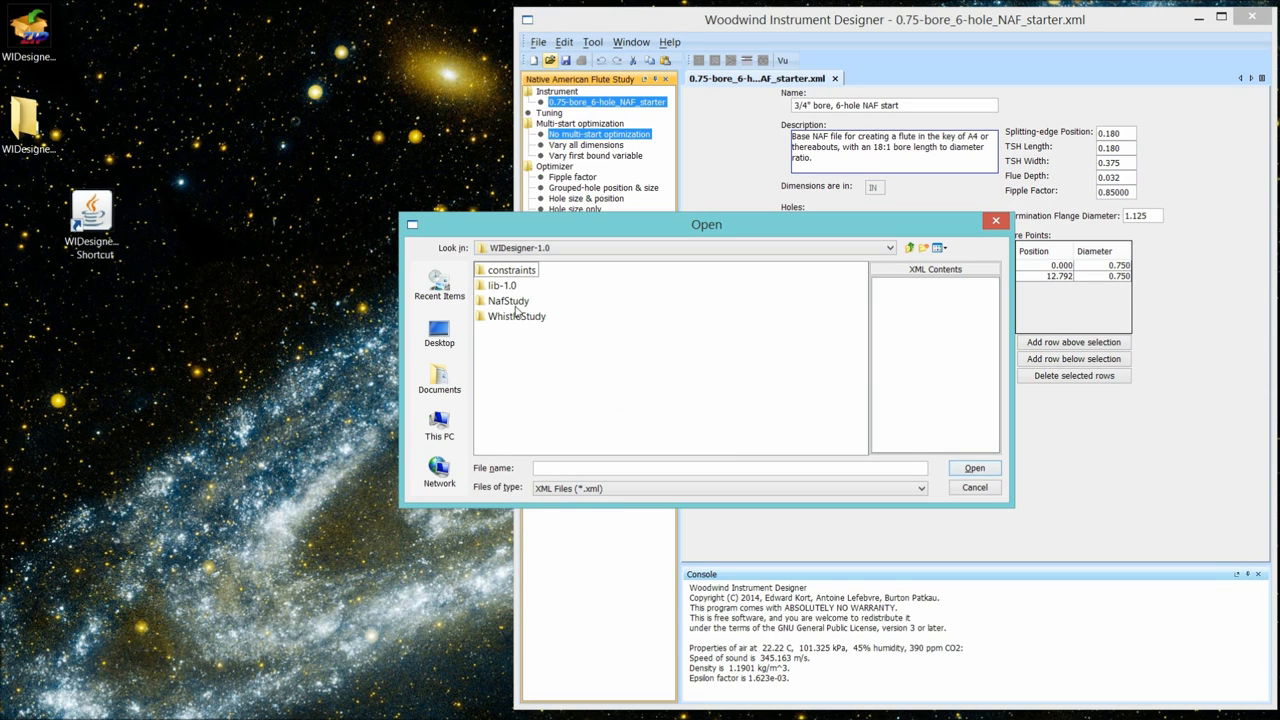
{"action": "double_click", "coordinate": [508, 300]}
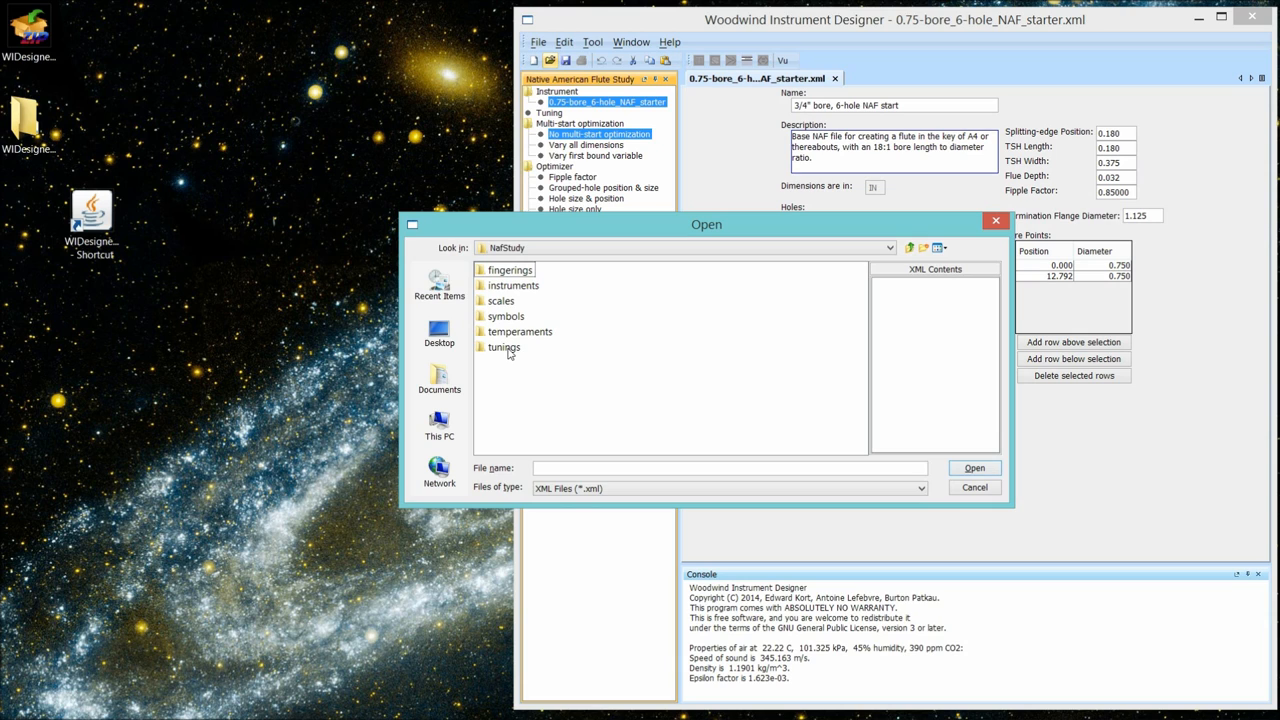
{"action": "double_click", "coordinate": [504, 348]}
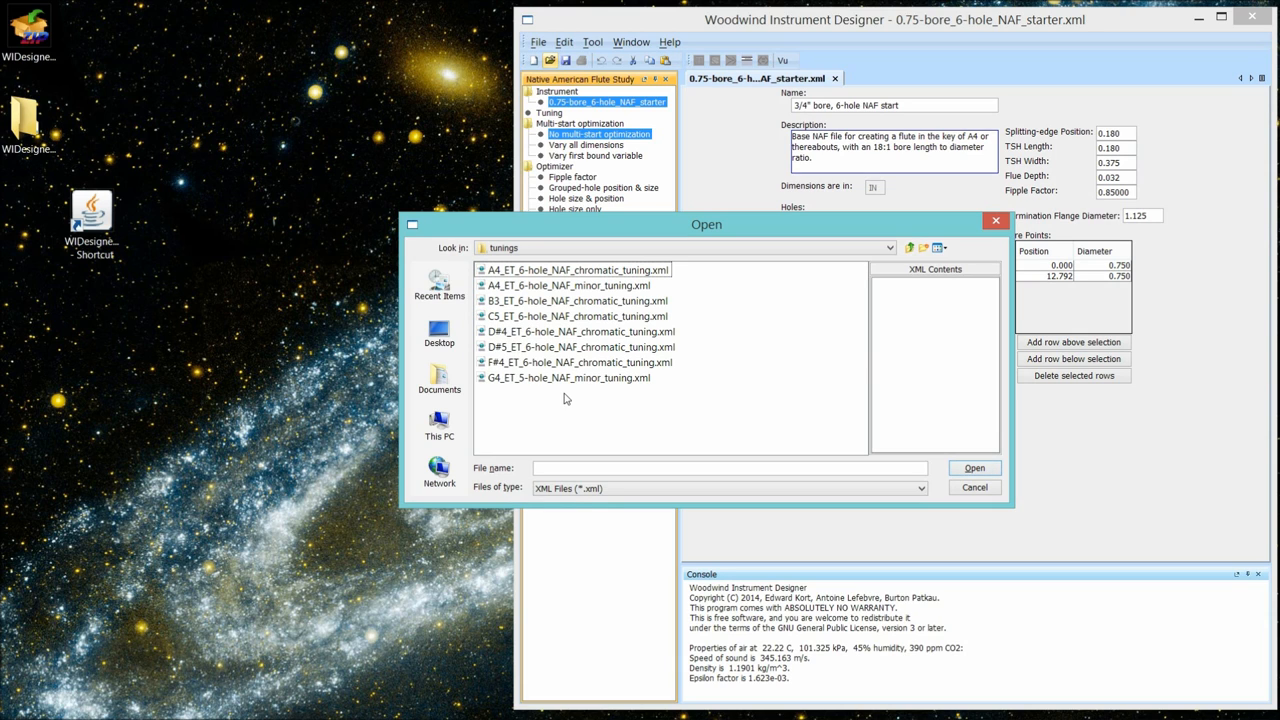
{"action": "mouse_move", "coordinate": [604, 390]}
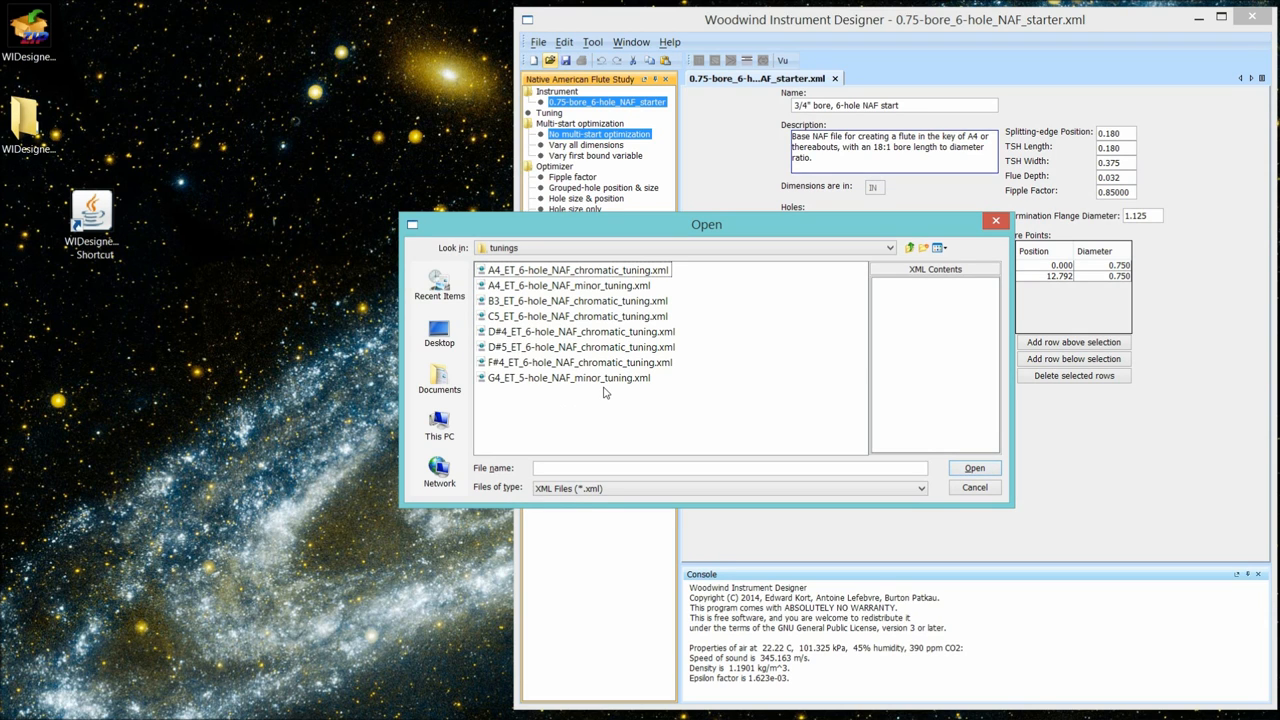
{"action": "mouse_move", "coordinate": [910, 448]}
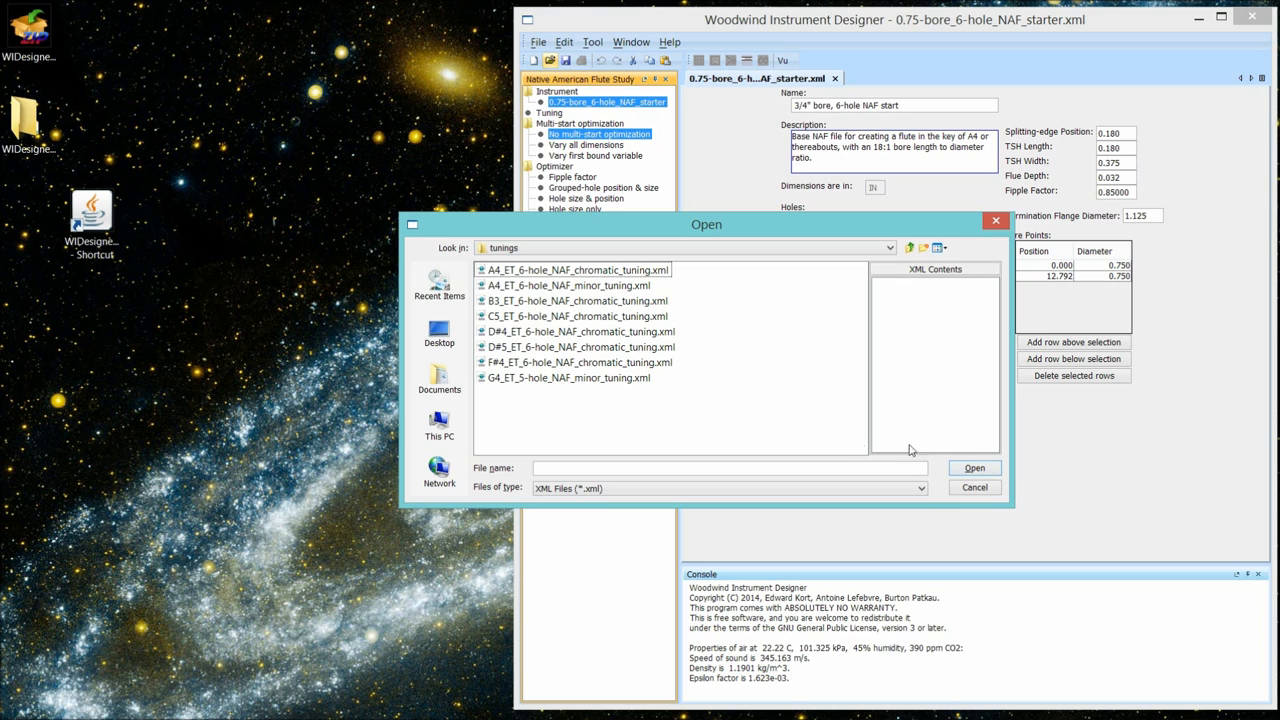
{"action": "left_click", "coordinate": [972, 488]}
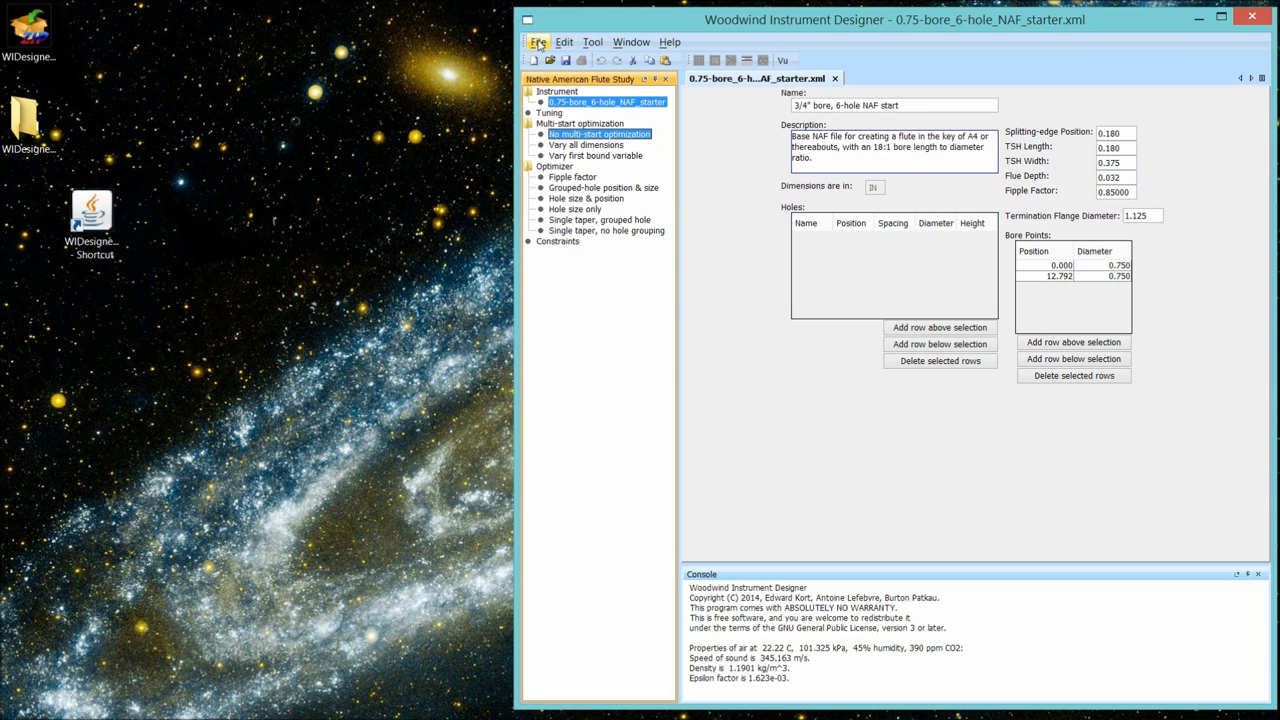
- Start the New Tuning wizard from the File menu
{"action": "left_click", "coordinate": [538, 42]}
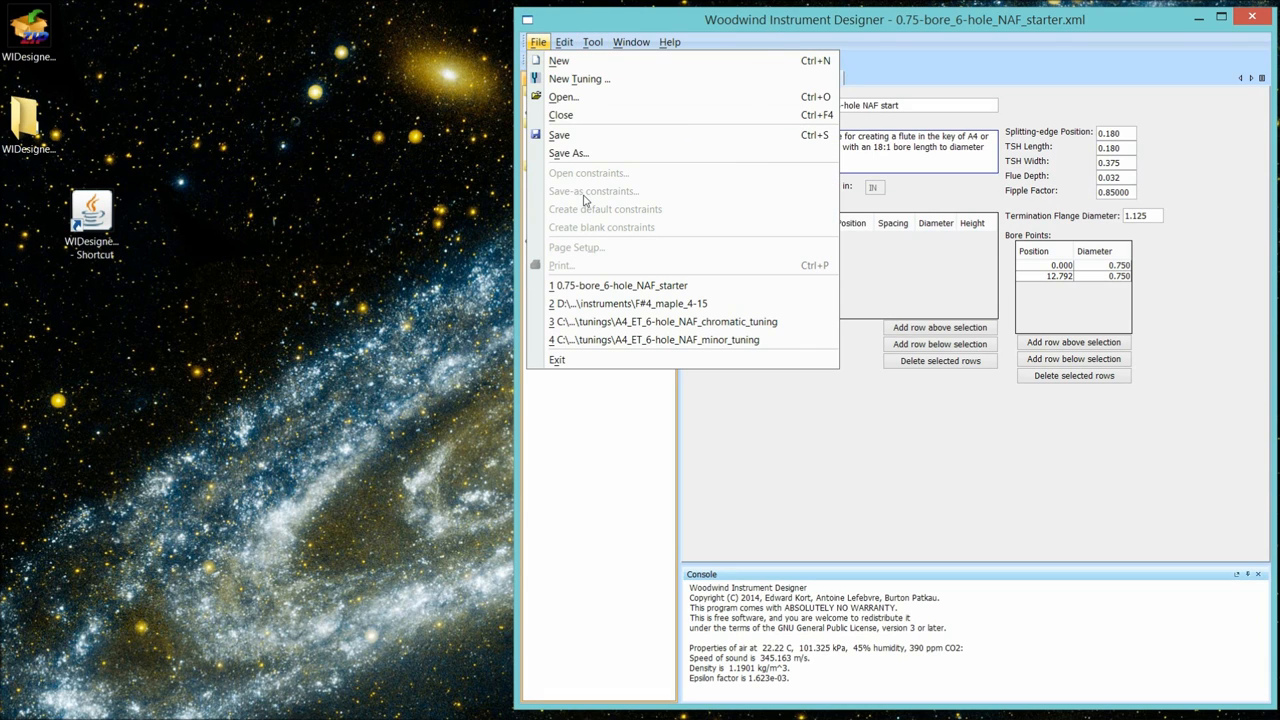
{"action": "mouse_move", "coordinate": [578, 80]}
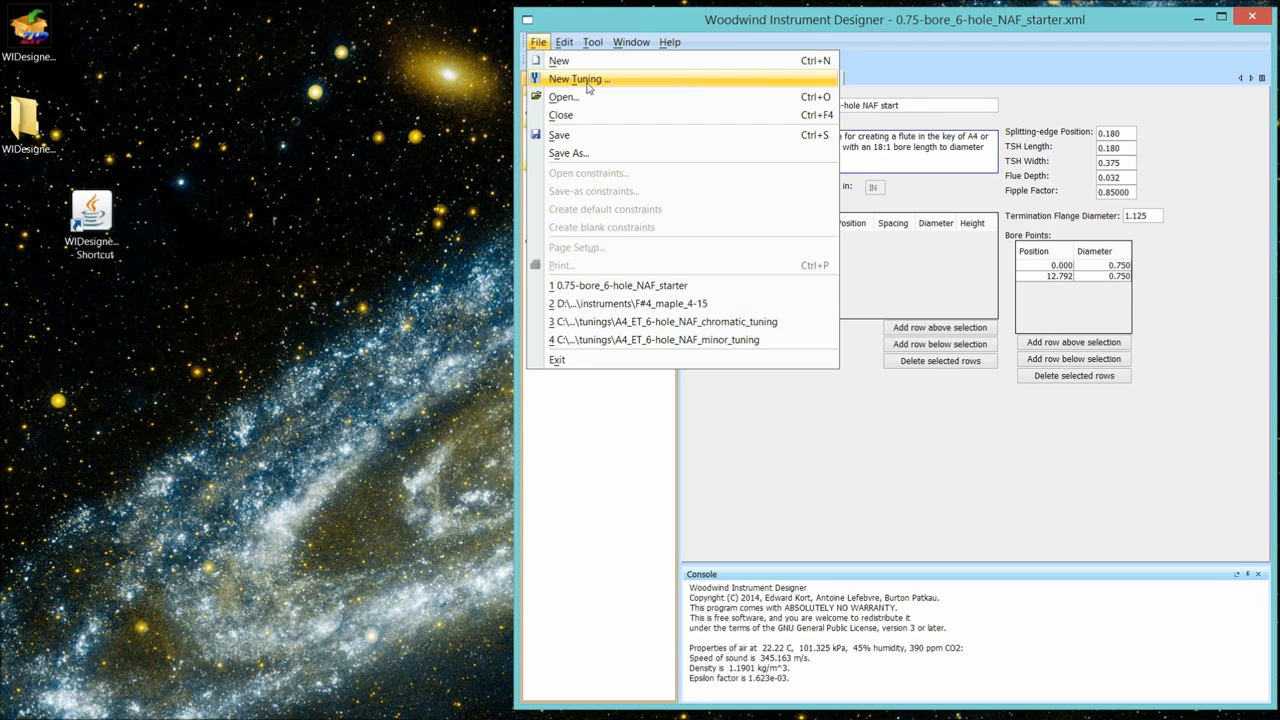
{"action": "left_click", "coordinate": [578, 80]}
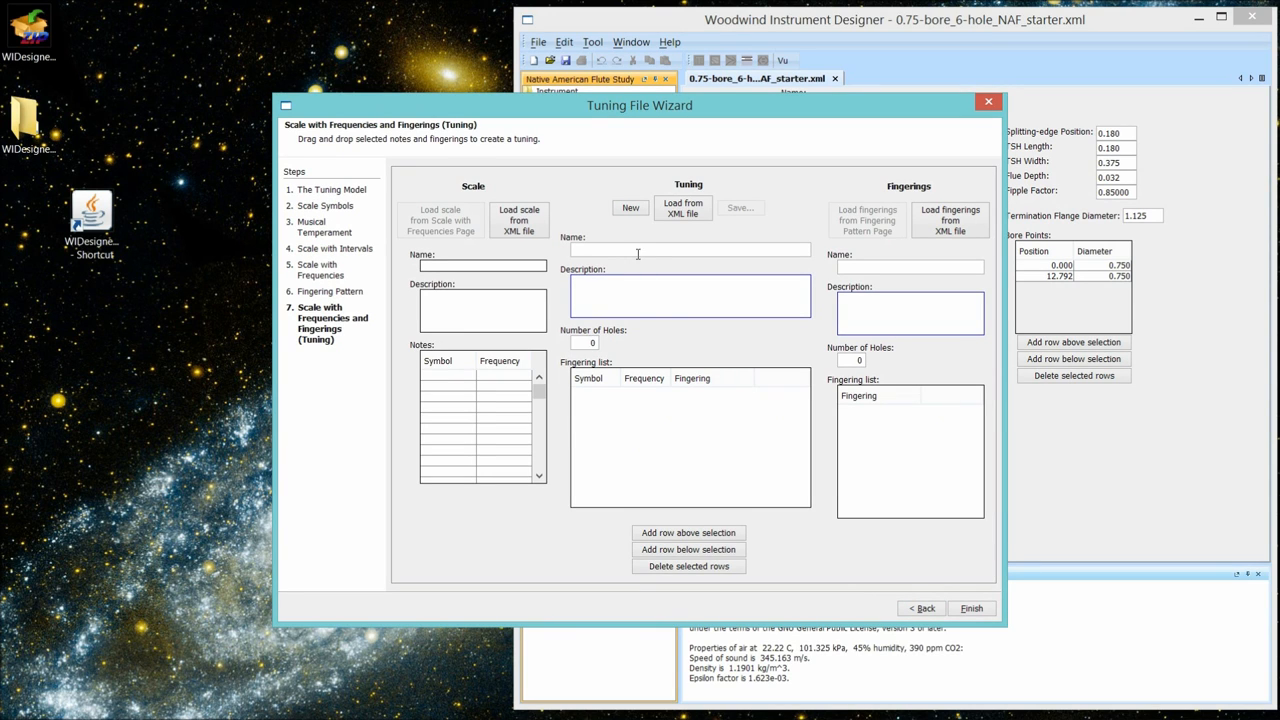
- Add one note with symbol 'note' and frequency 440 Hz
{"action": "left_click", "coordinate": [630, 208]}
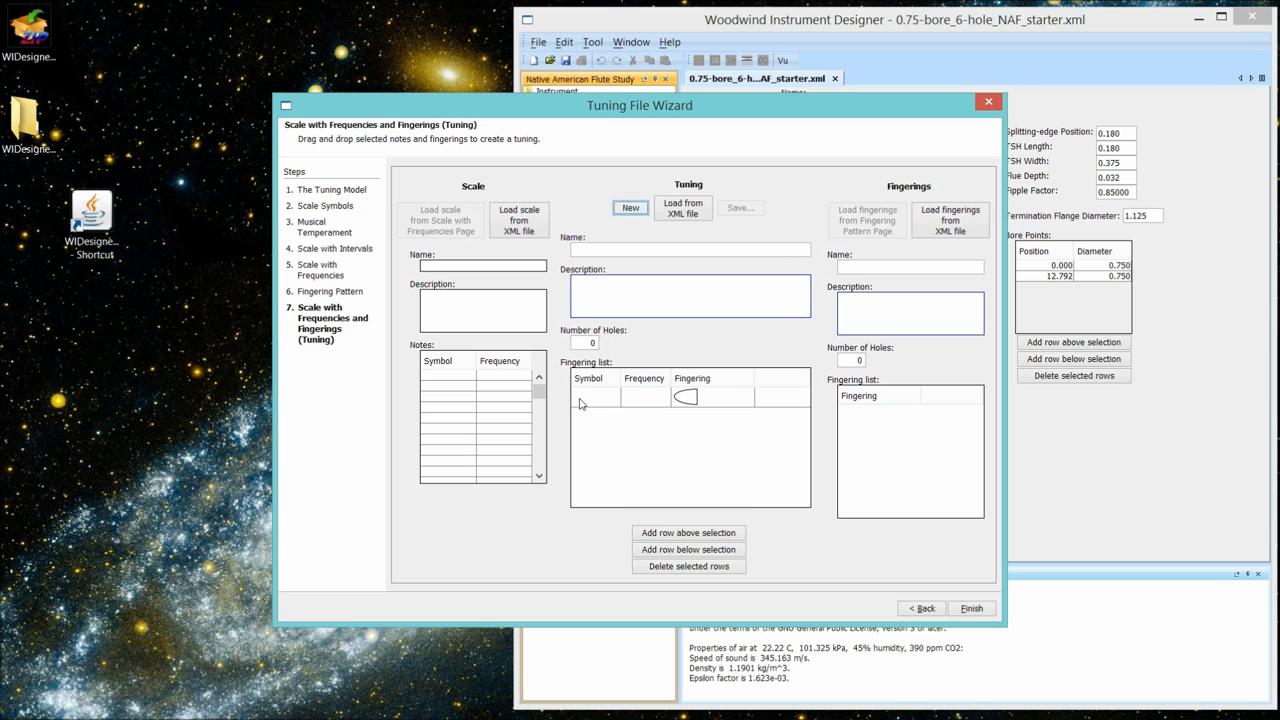
{"action": "left_click", "coordinate": [596, 396]}
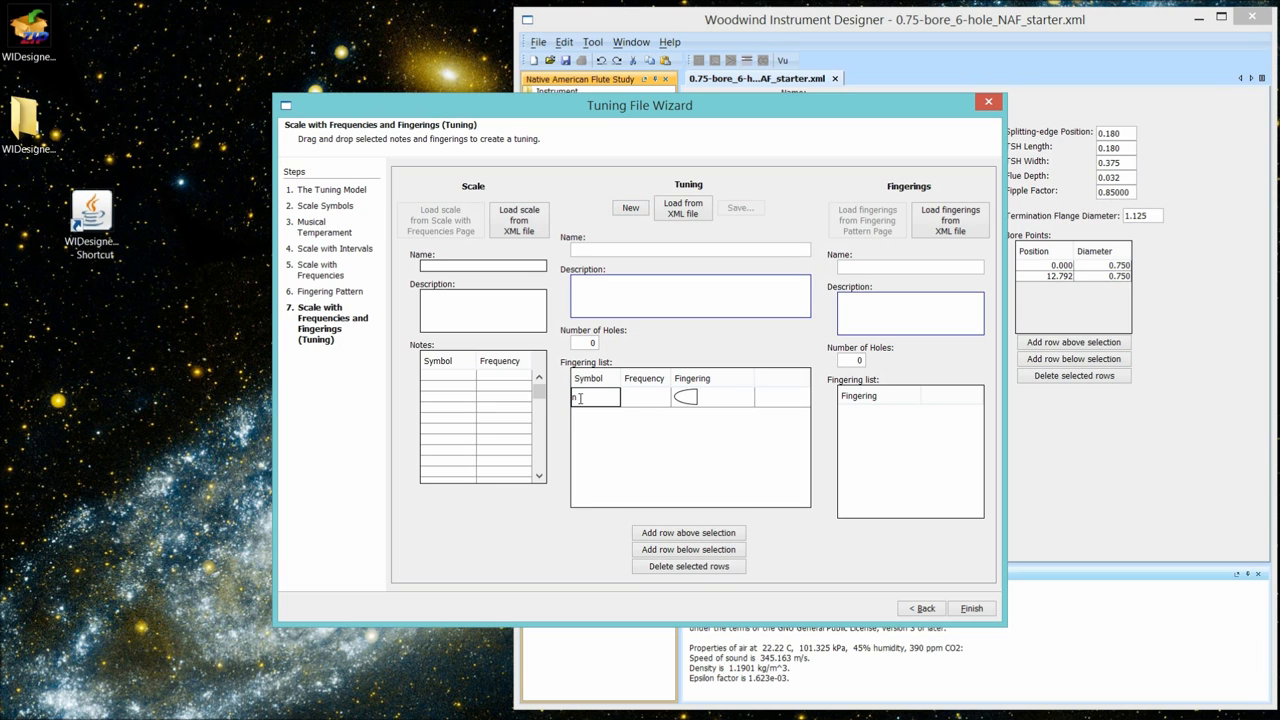
{"action": "type", "text": "ote"}
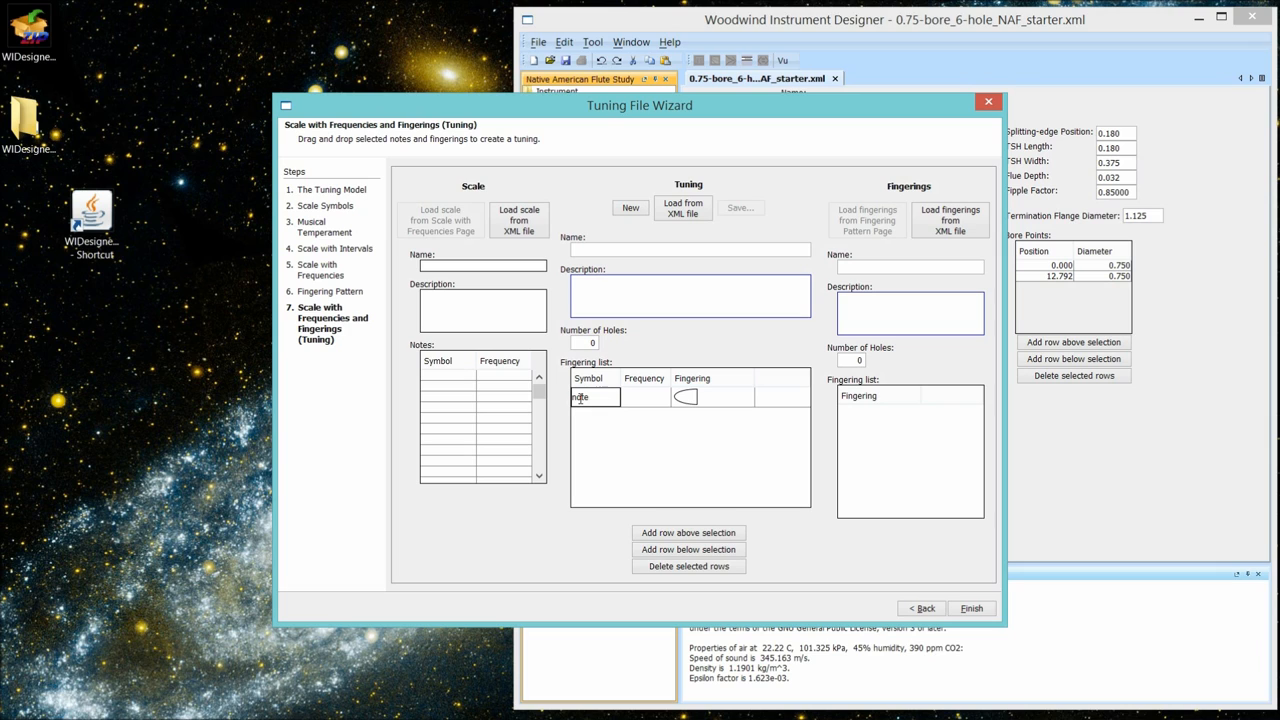
{"action": "left_click", "coordinate": [644, 396]}
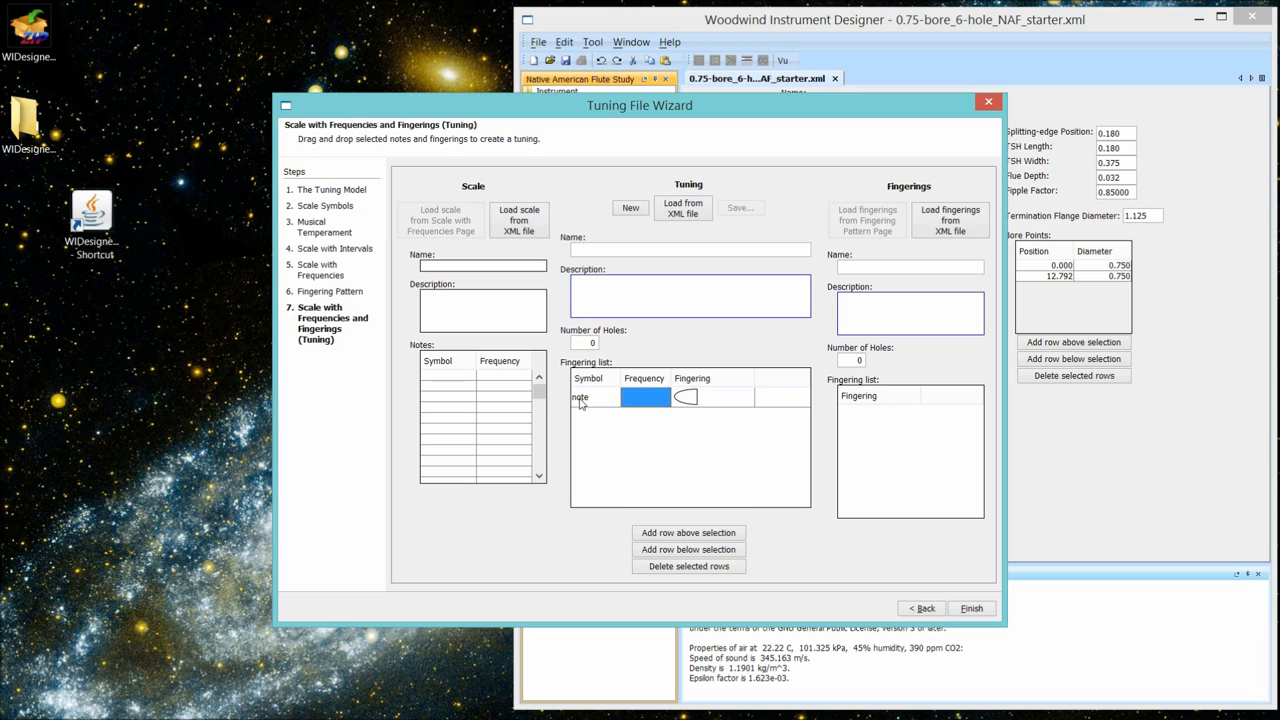
{"action": "type", "text": "440.0000"}
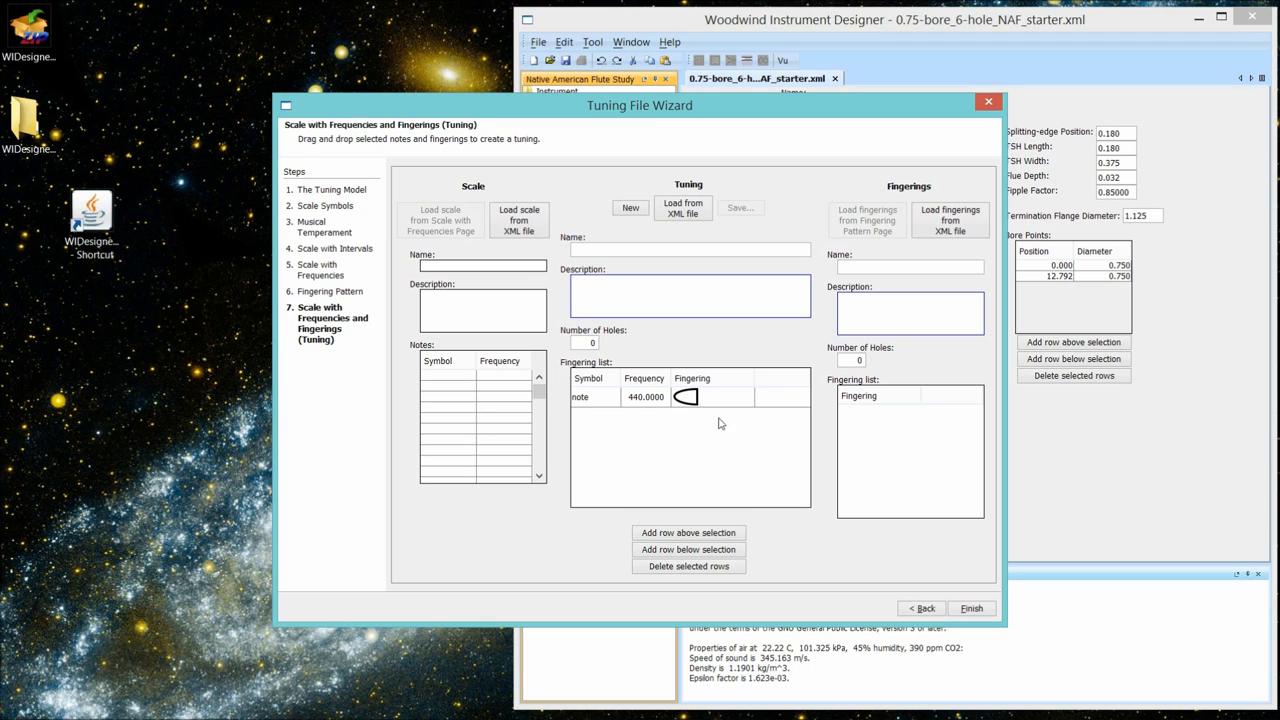
{"action": "mouse_move", "coordinate": [688, 404]}
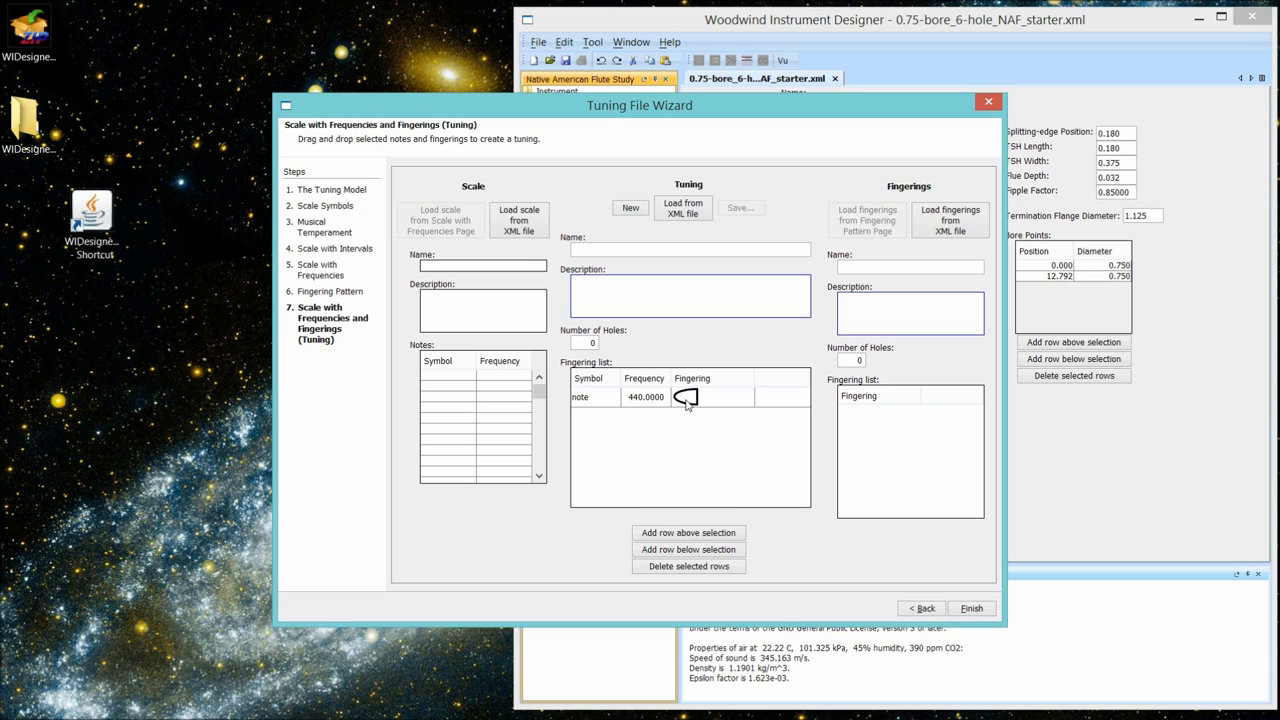
{"action": "mouse_move", "coordinate": [742, 216]}
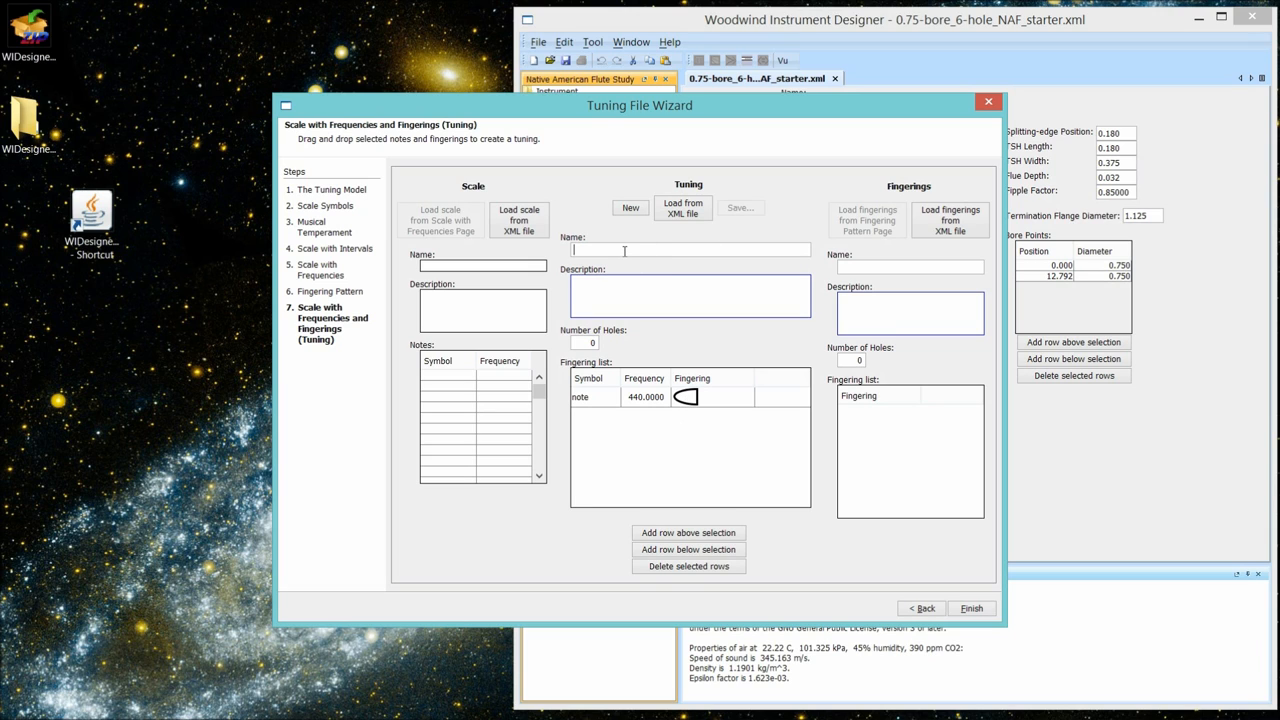
- Name the tuning 'No hole tuning' and describe it as for use with fipple factor calculations
{"action": "type", "text": "No hole"}
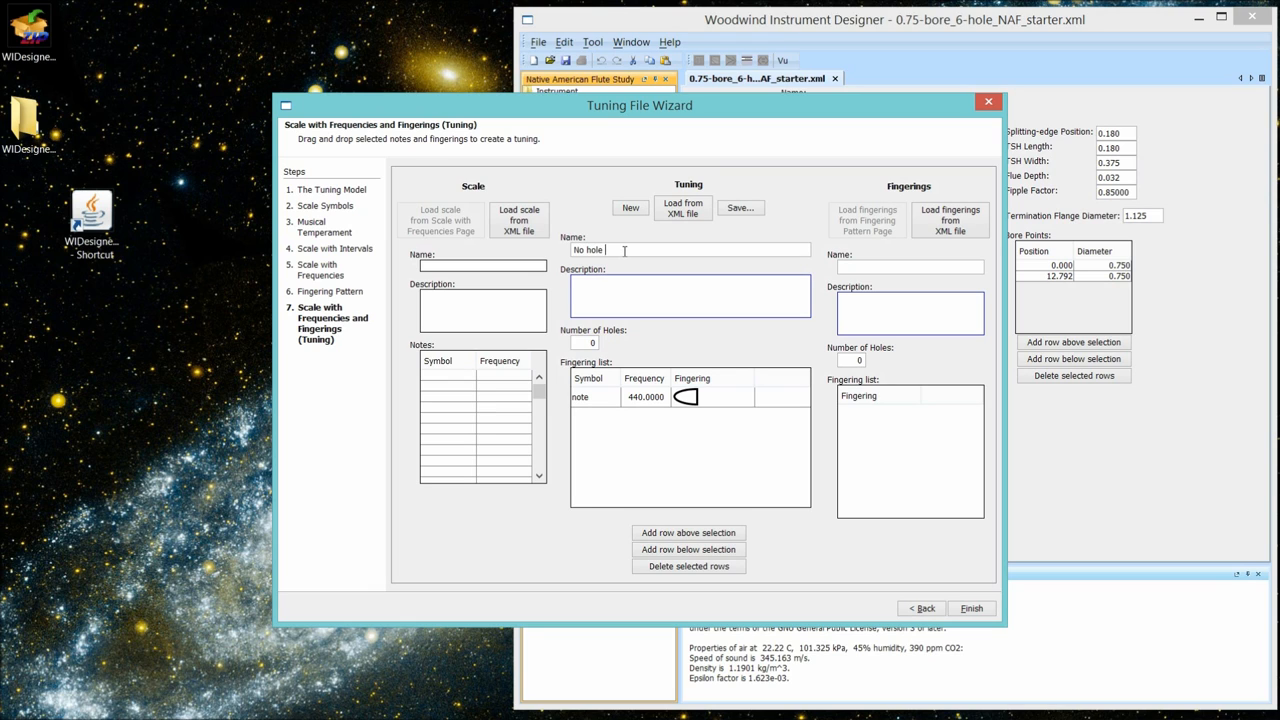
{"action": "type", "text": "tuning"}
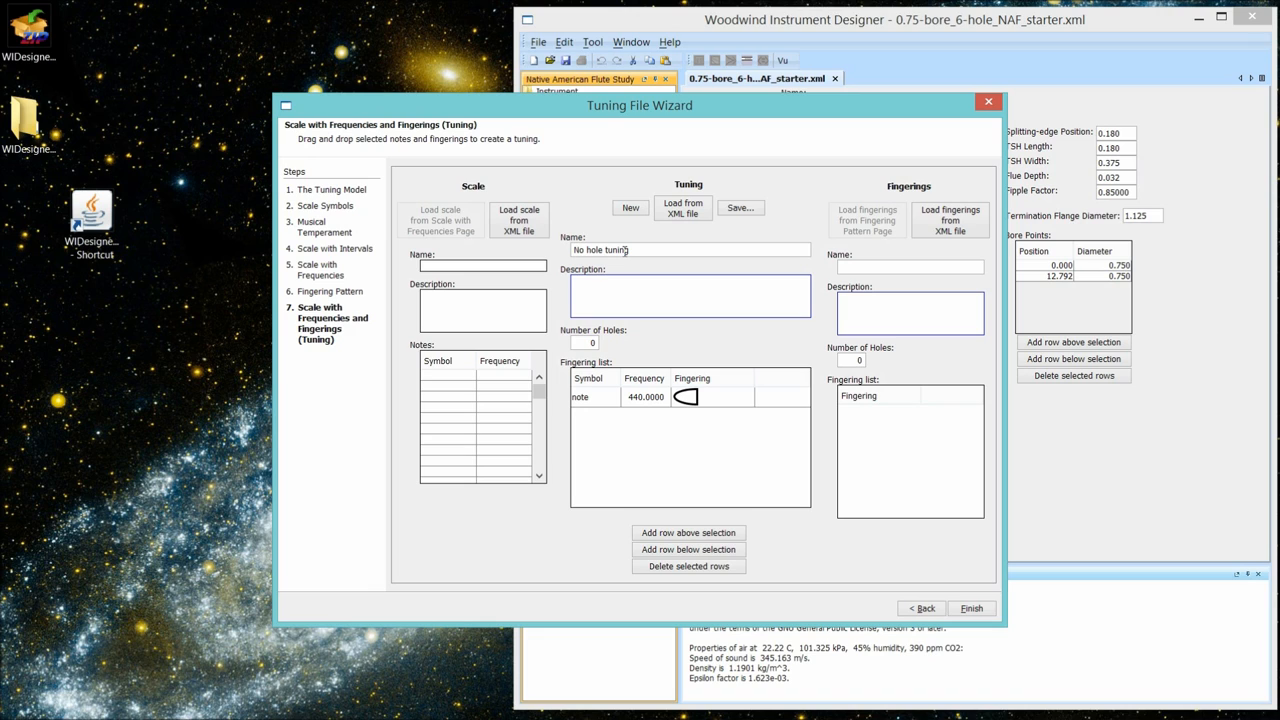
{"action": "mouse_move", "coordinate": [596, 288]}
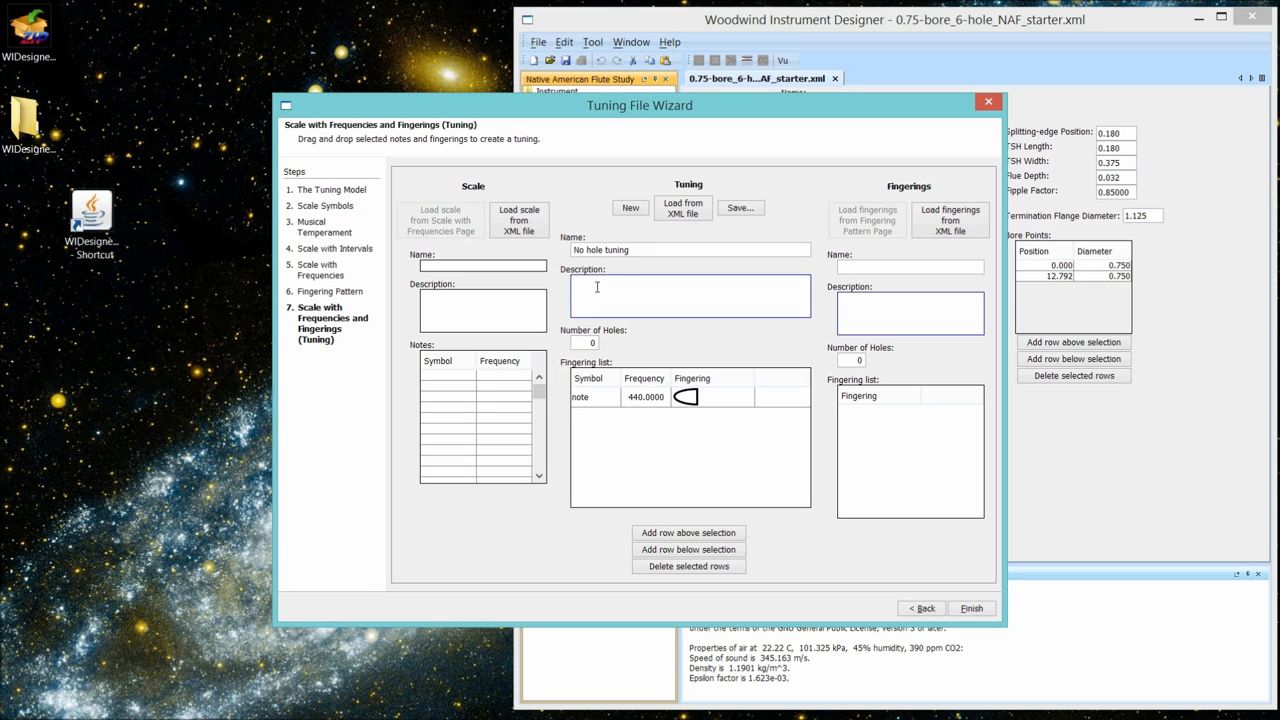
{"action": "type", "text": "For use with"}
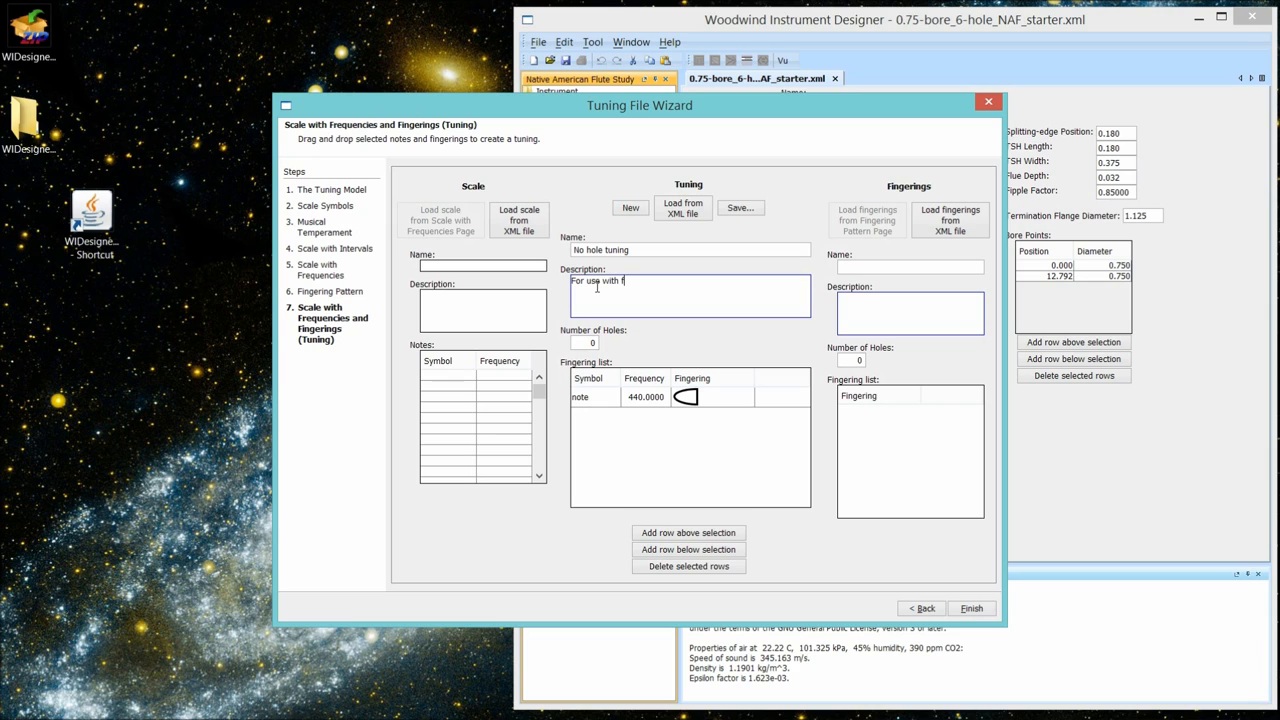
{"action": "type", "text": "fipple factor calculation"}
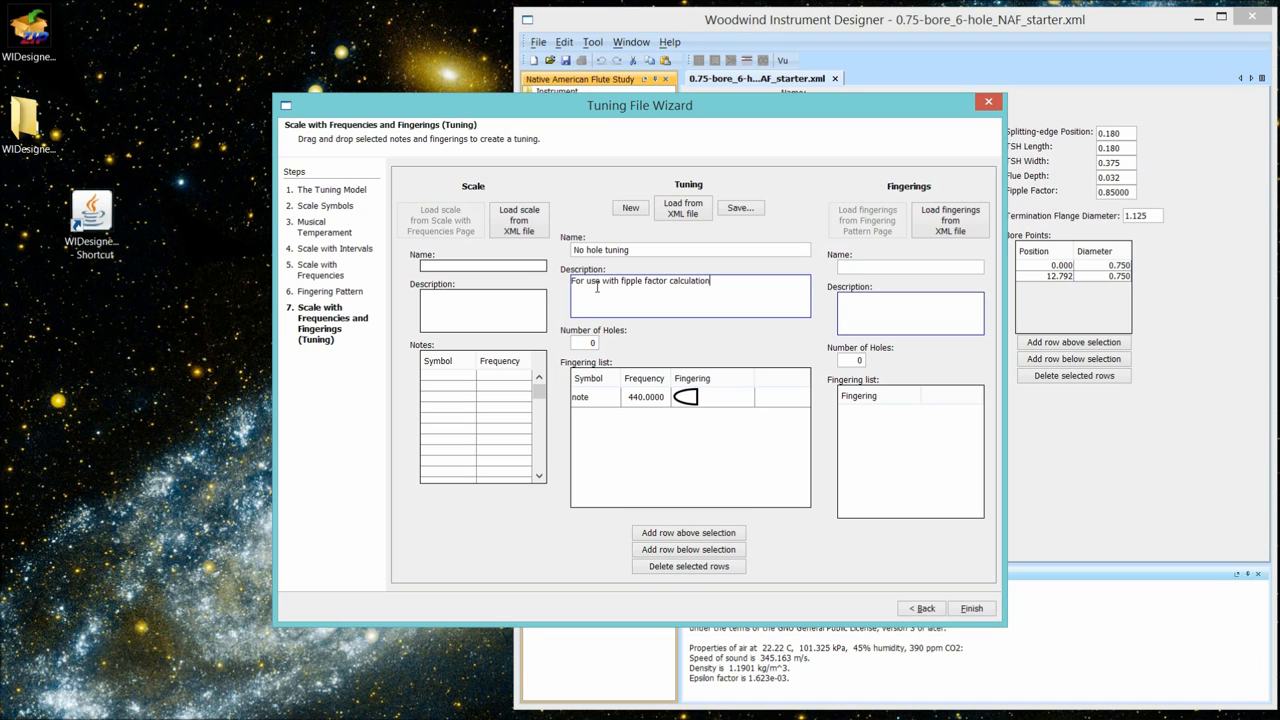
{"action": "type", "text": "s"}
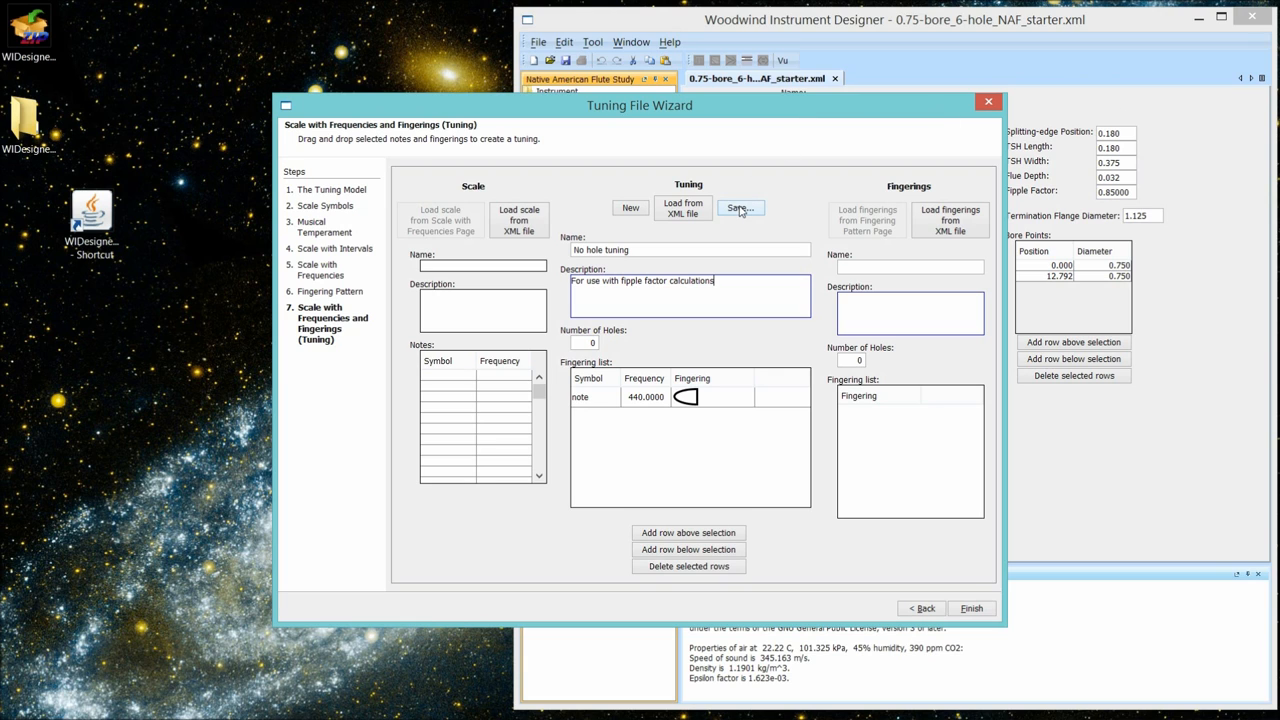
- Start saving the tuning and browse to Desktop > WIDesigner-1.0 > NafStudy > tunings
{"action": "left_click", "coordinate": [740, 208]}
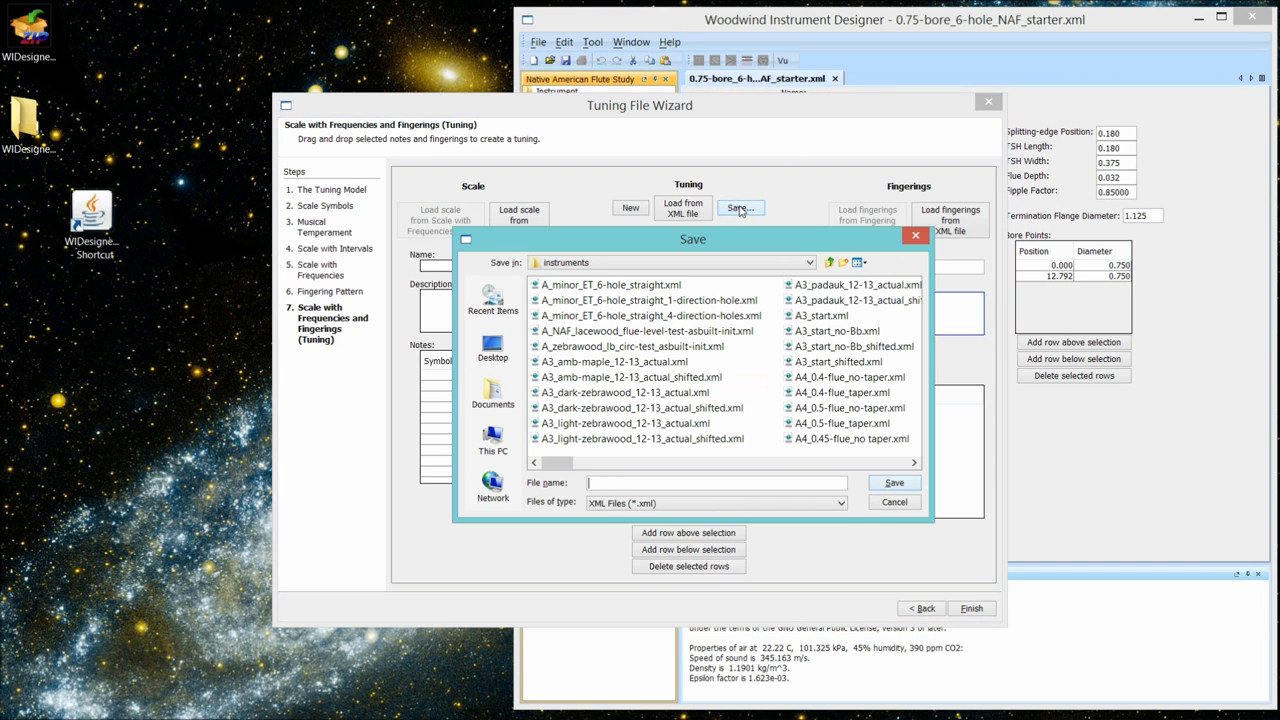
{"action": "mouse_move", "coordinate": [582, 352]}
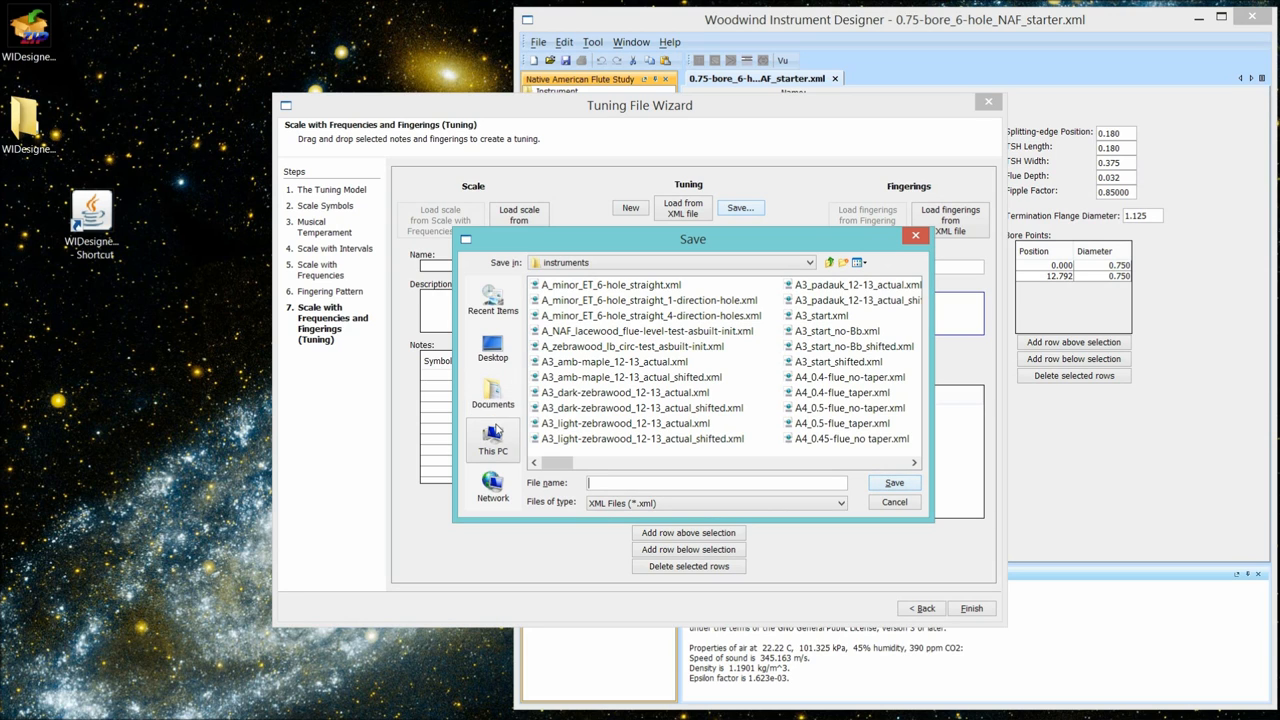
{"action": "left_click", "coordinate": [492, 344]}
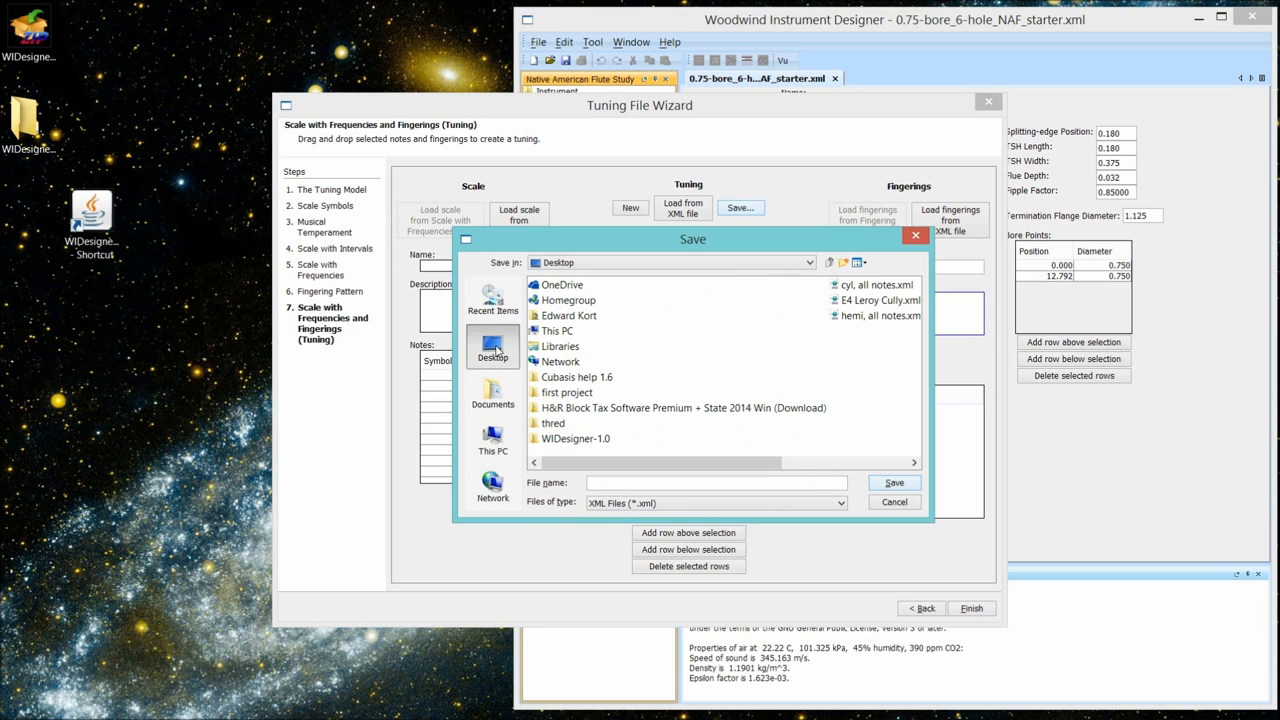
{"action": "left_click", "coordinate": [576, 438]}
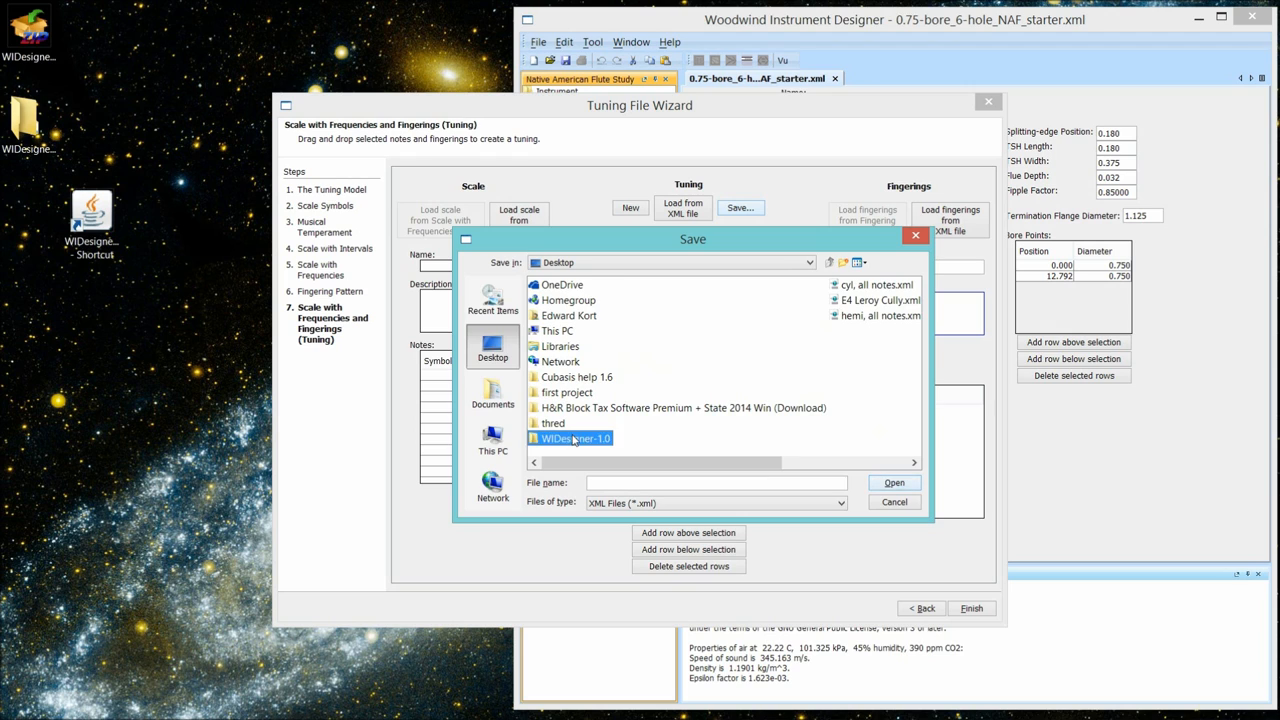
{"action": "double_click", "coordinate": [574, 438]}
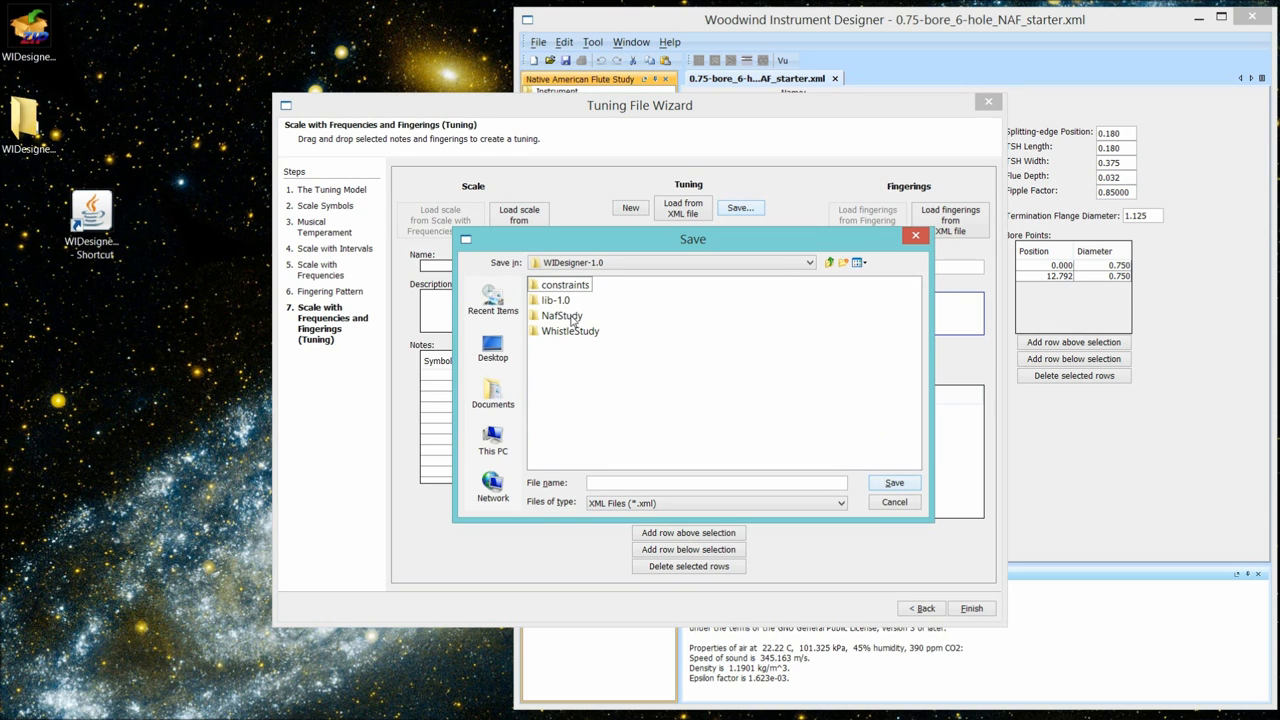
{"action": "double_click", "coordinate": [564, 316]}
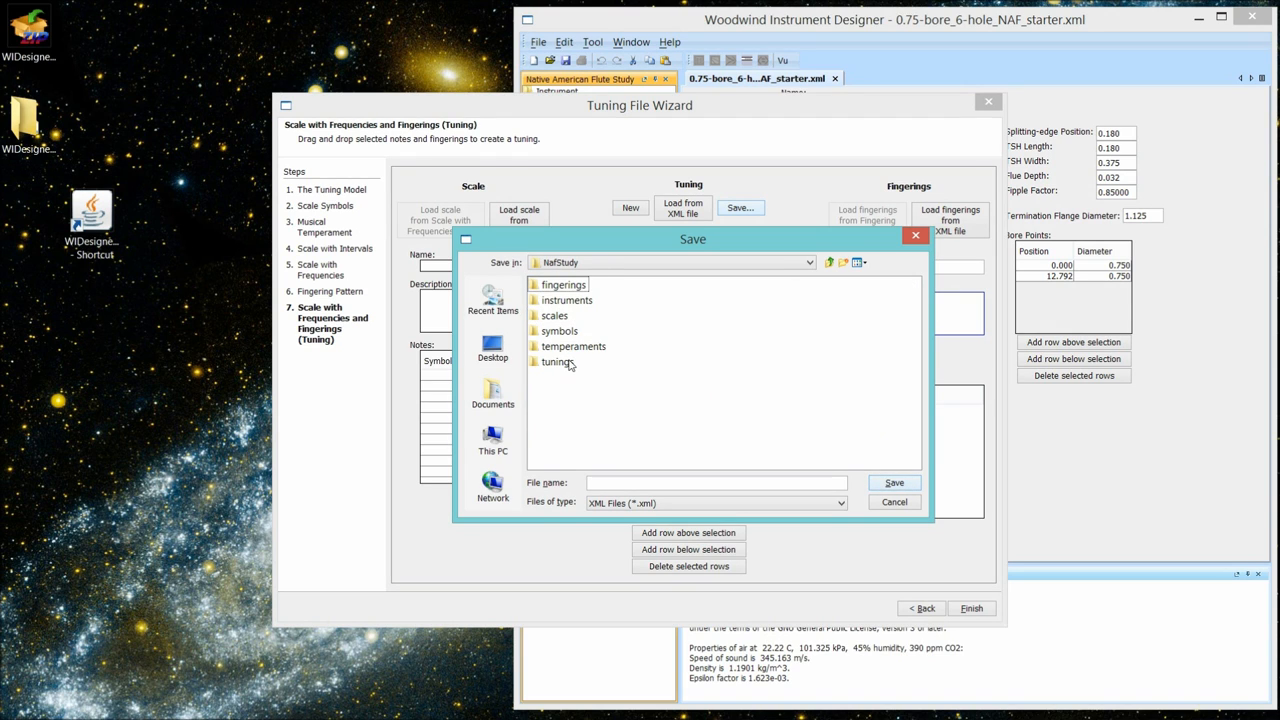
{"action": "double_click", "coordinate": [558, 362]}
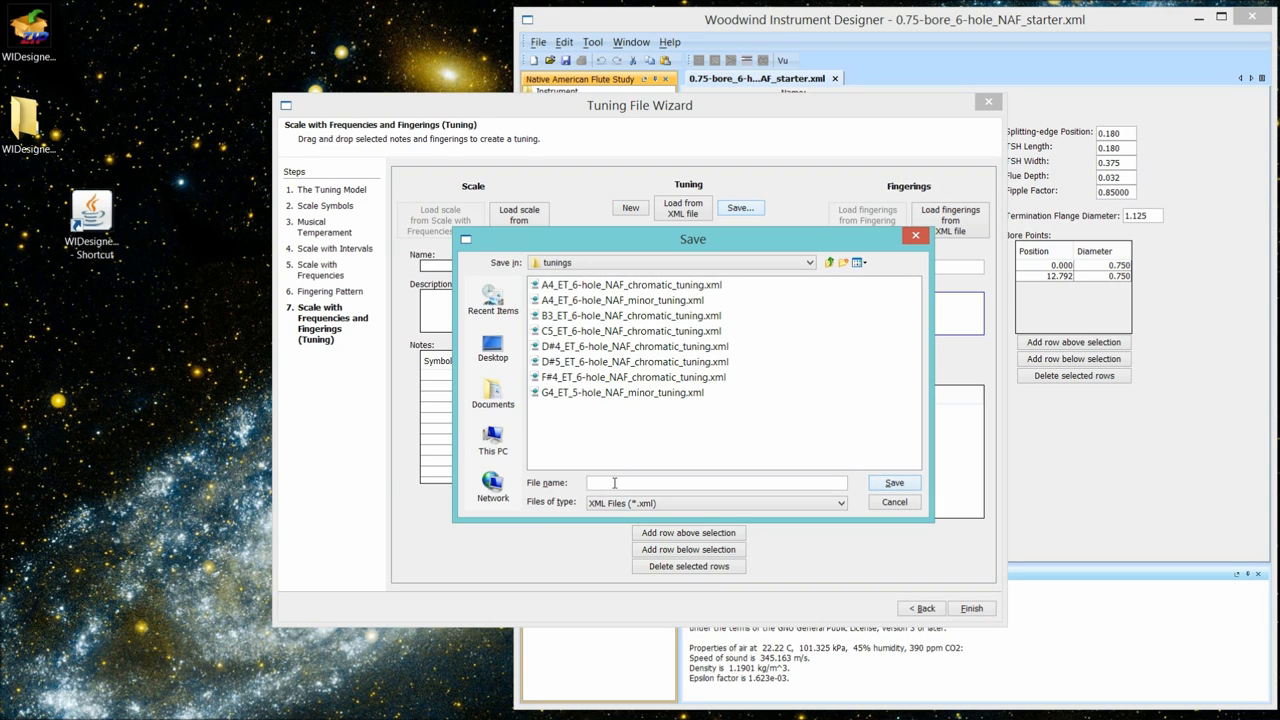
- Save the tuning file as No-hole_tuning
{"action": "type", "text": "No="}
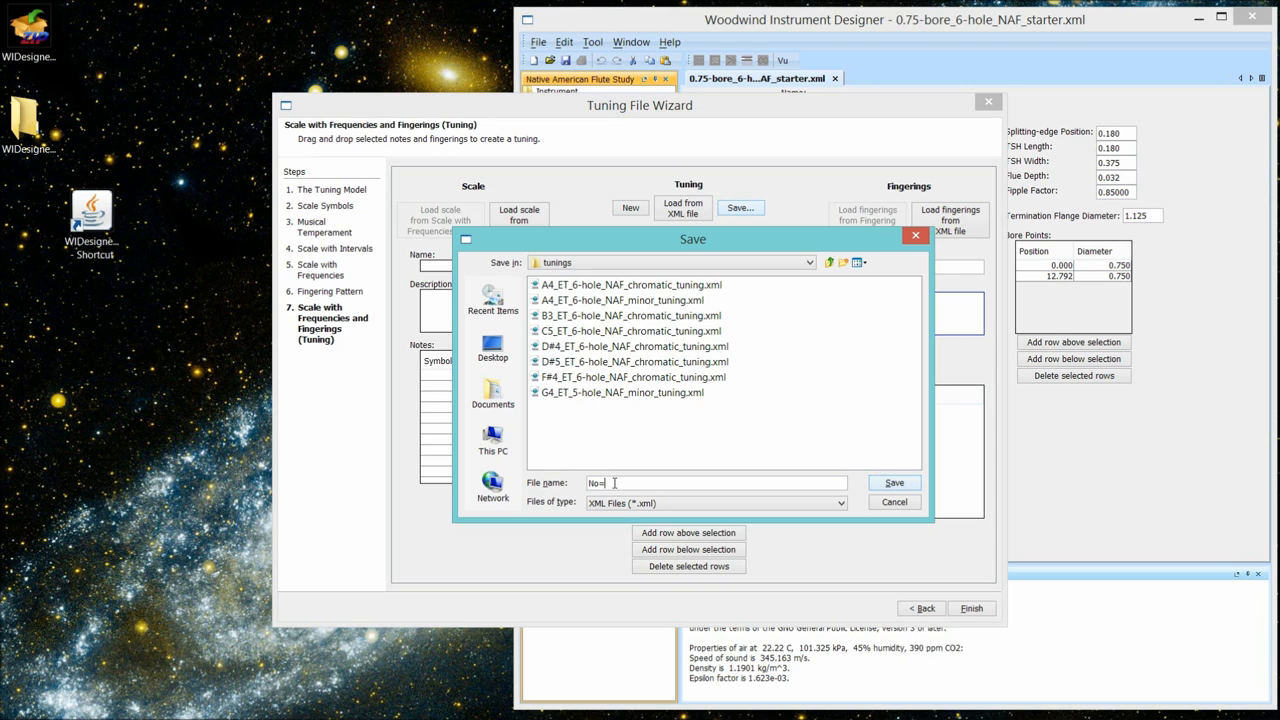
{"action": "key", "text": "Backspace"}
{"action": "type", "text": "-hole"}
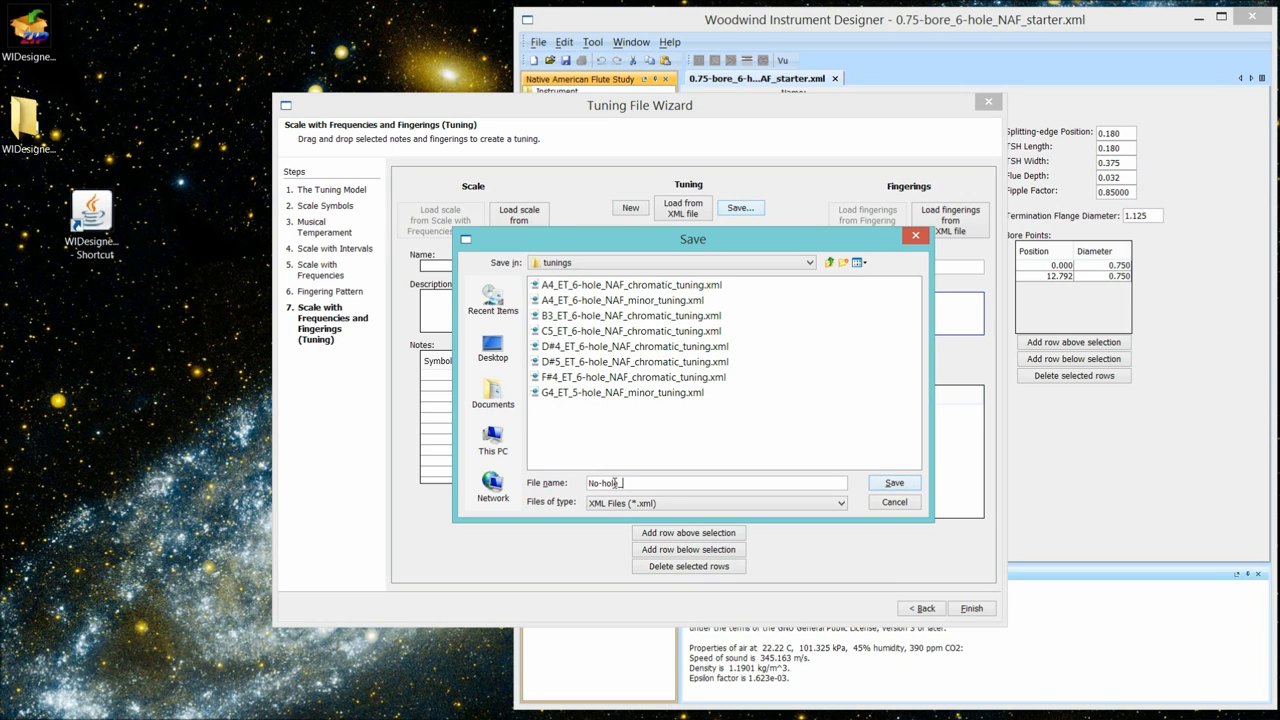
{"action": "type", "text": "_tunin"}
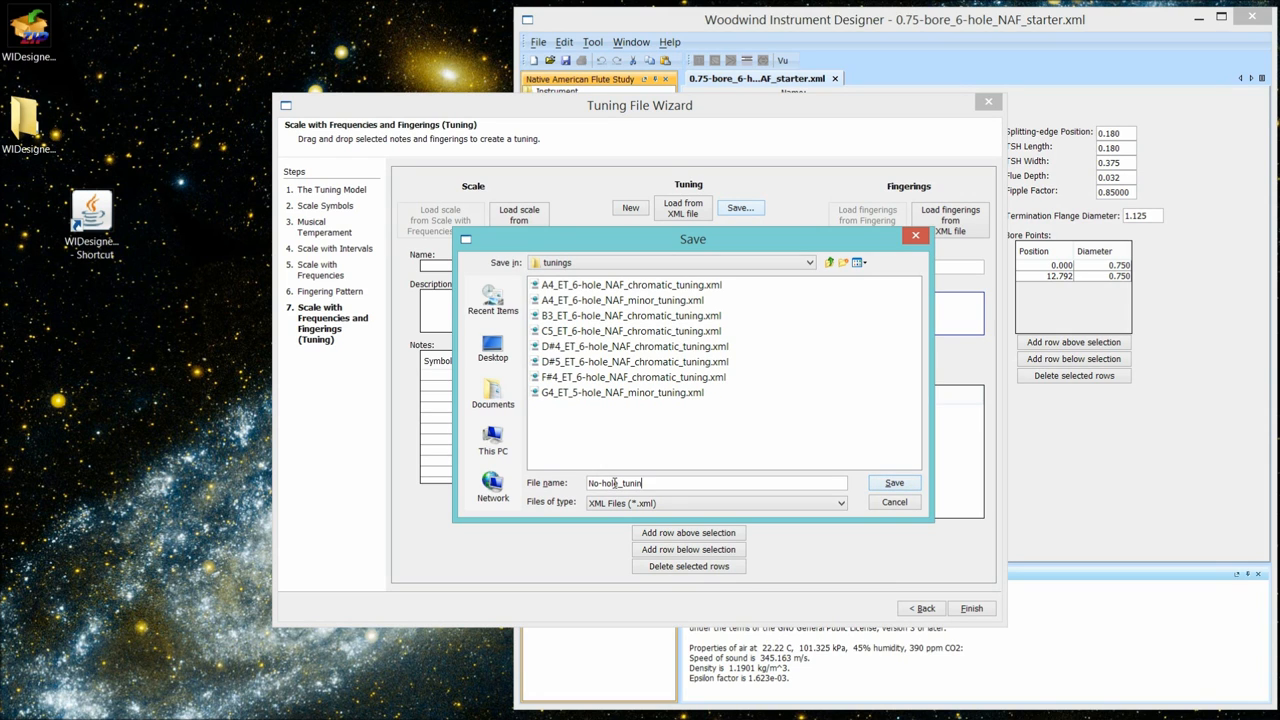
{"action": "type", "text": "g"}
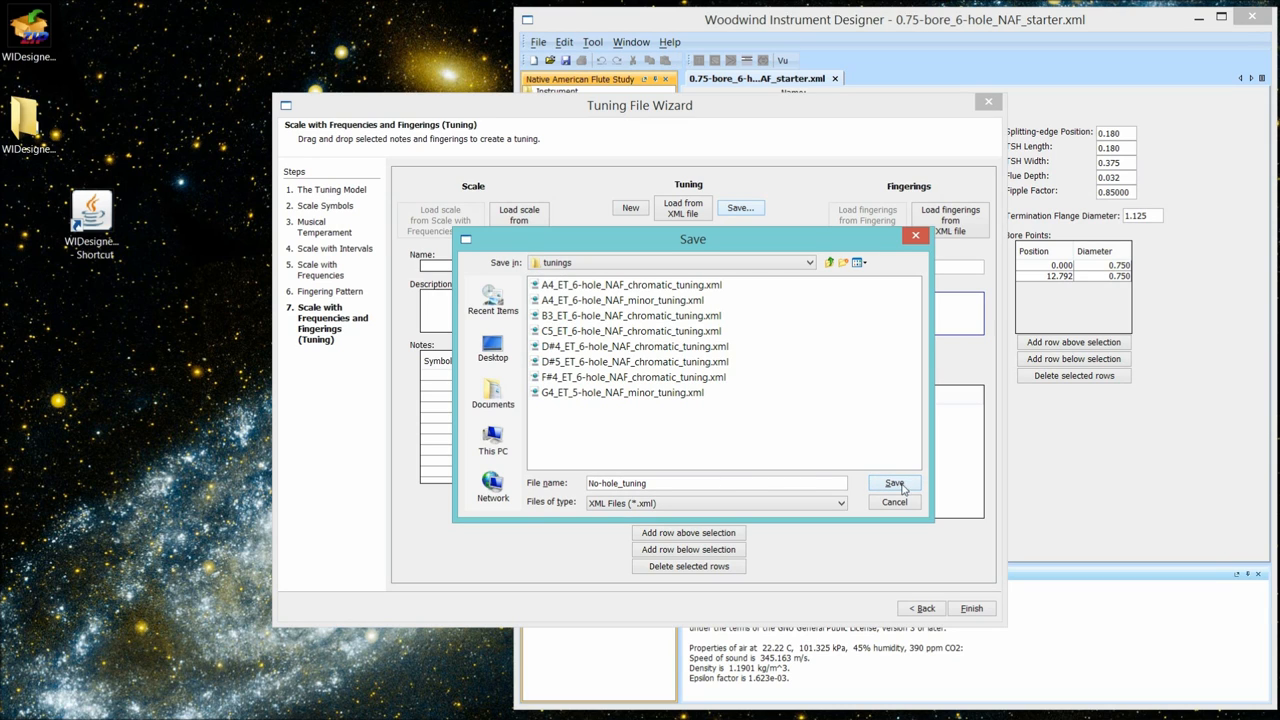
{"action": "left_click", "coordinate": [892, 482]}
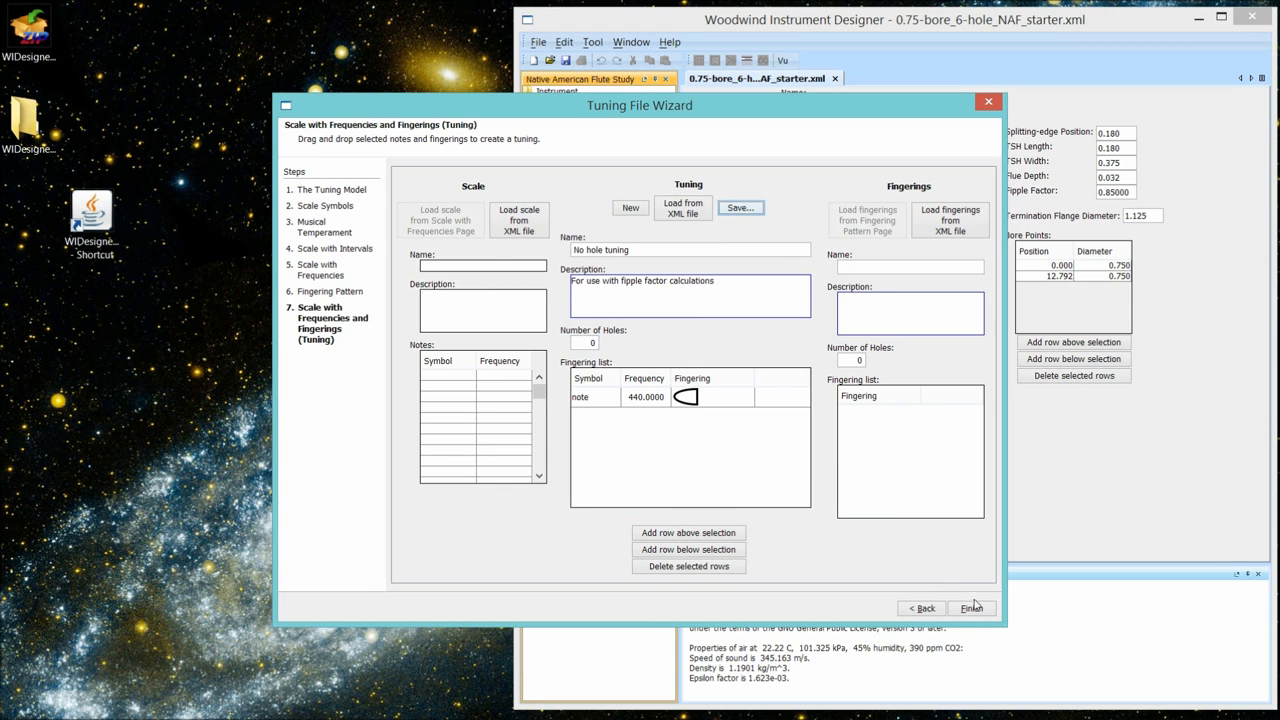
- Finish the tuning wizard and start opening a tuning file from the desktop WIDesigner-1.0 folder
{"action": "left_click", "coordinate": [968, 608]}
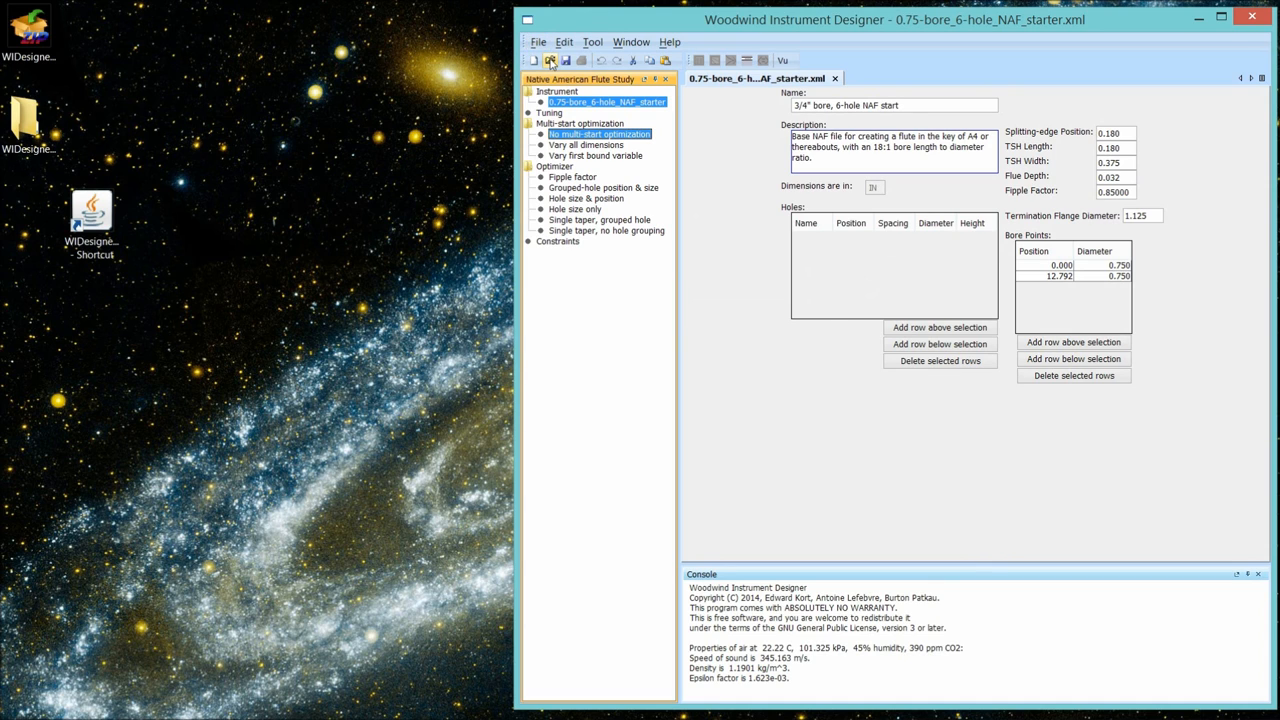
{"action": "left_click", "coordinate": [550, 60]}
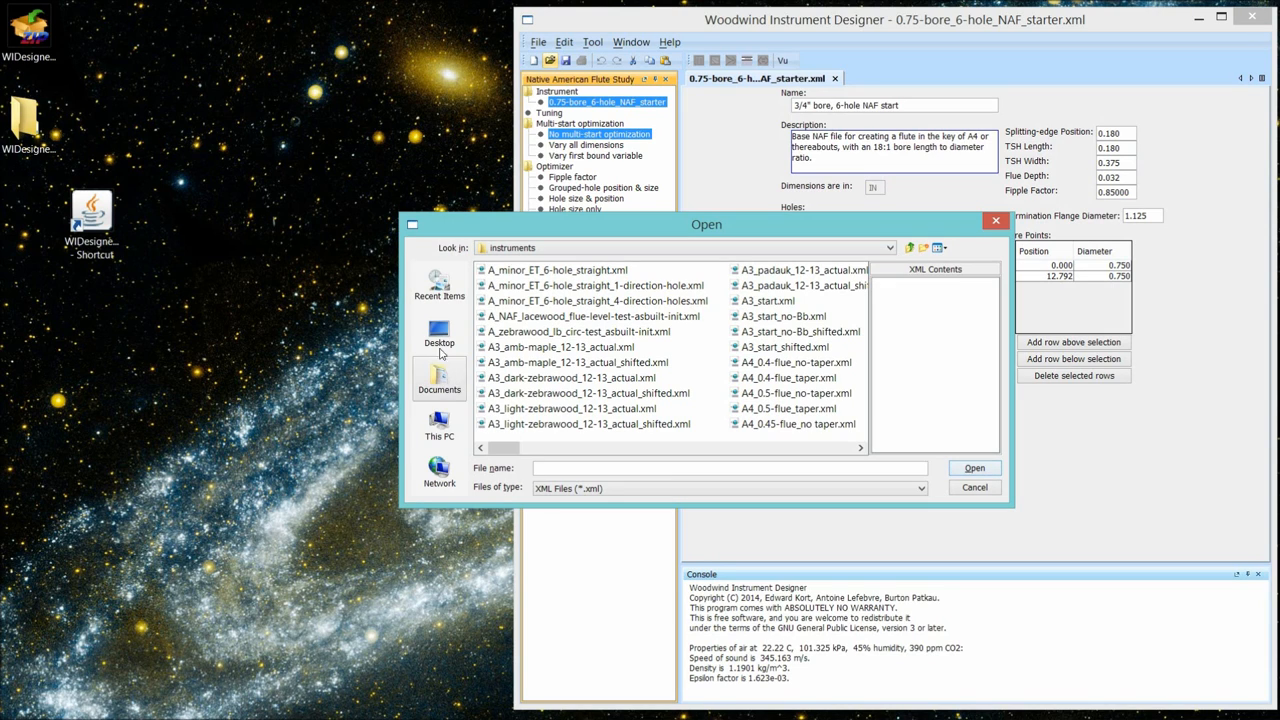
{"action": "left_click", "coordinate": [438, 332]}
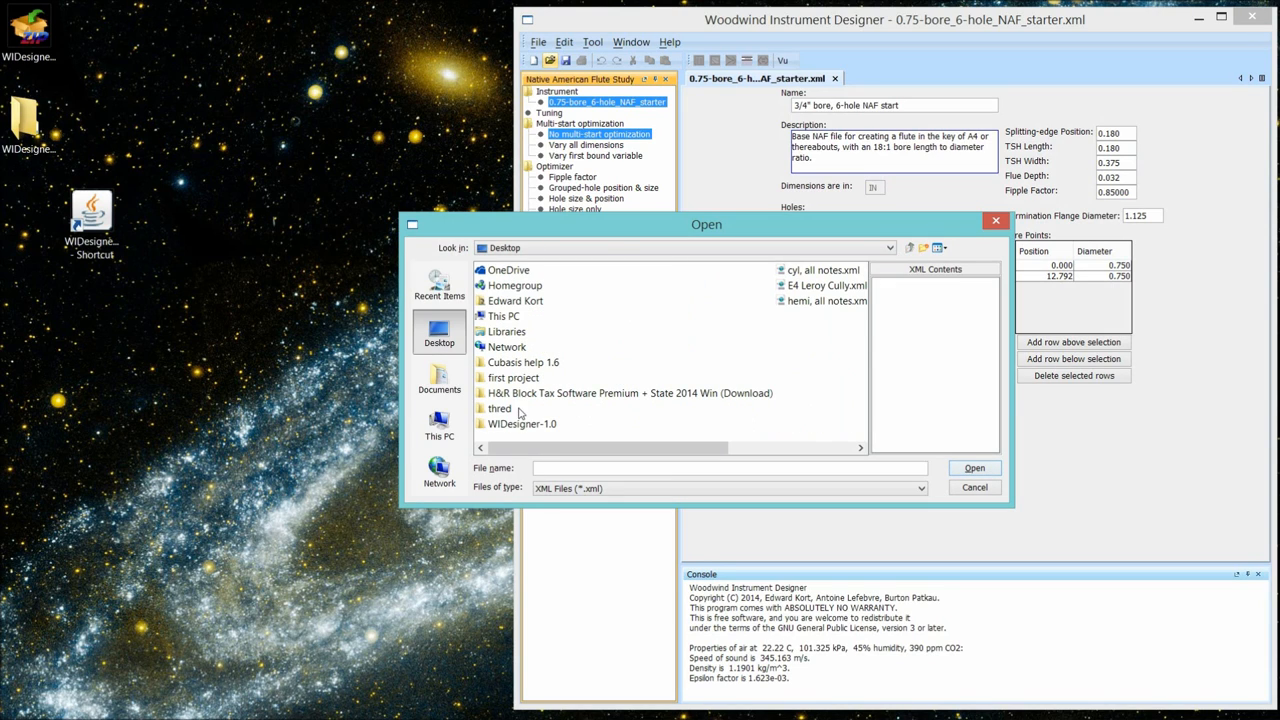
{"action": "double_click", "coordinate": [522, 424]}
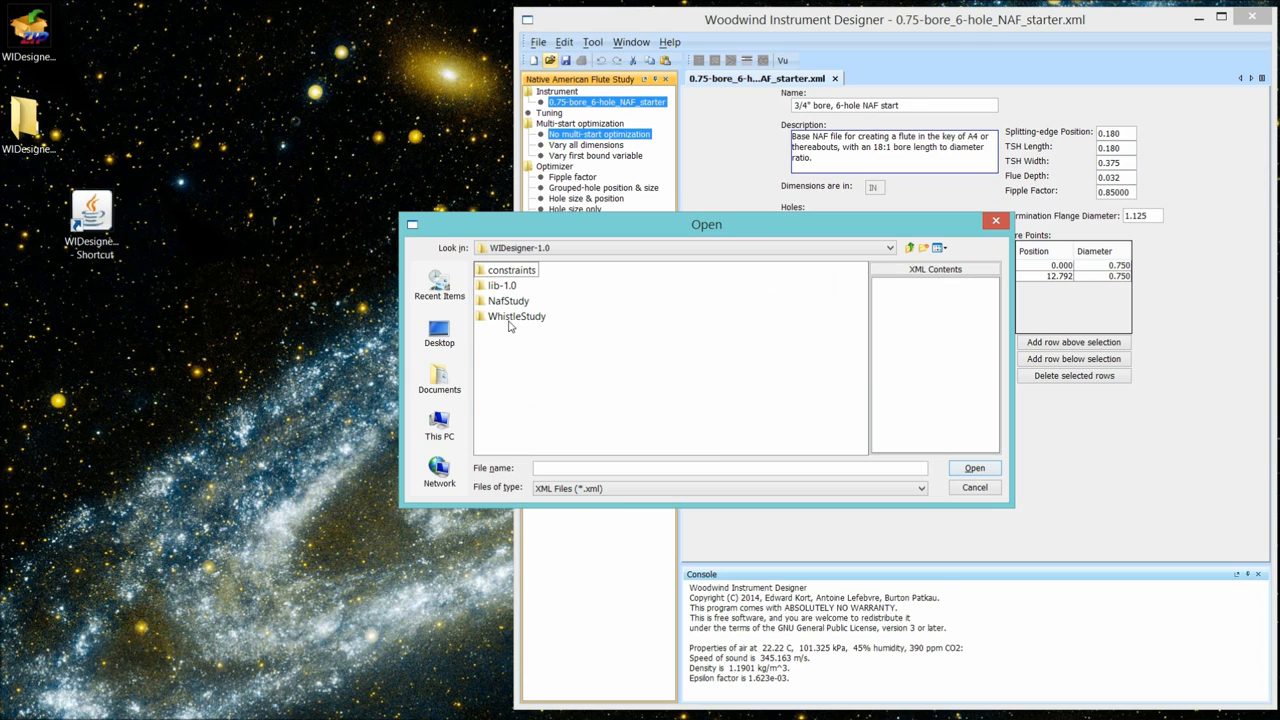
- Open No-hole_tuning.xml from the NafStudy tunings folder into the study
{"action": "double_click", "coordinate": [510, 300]}
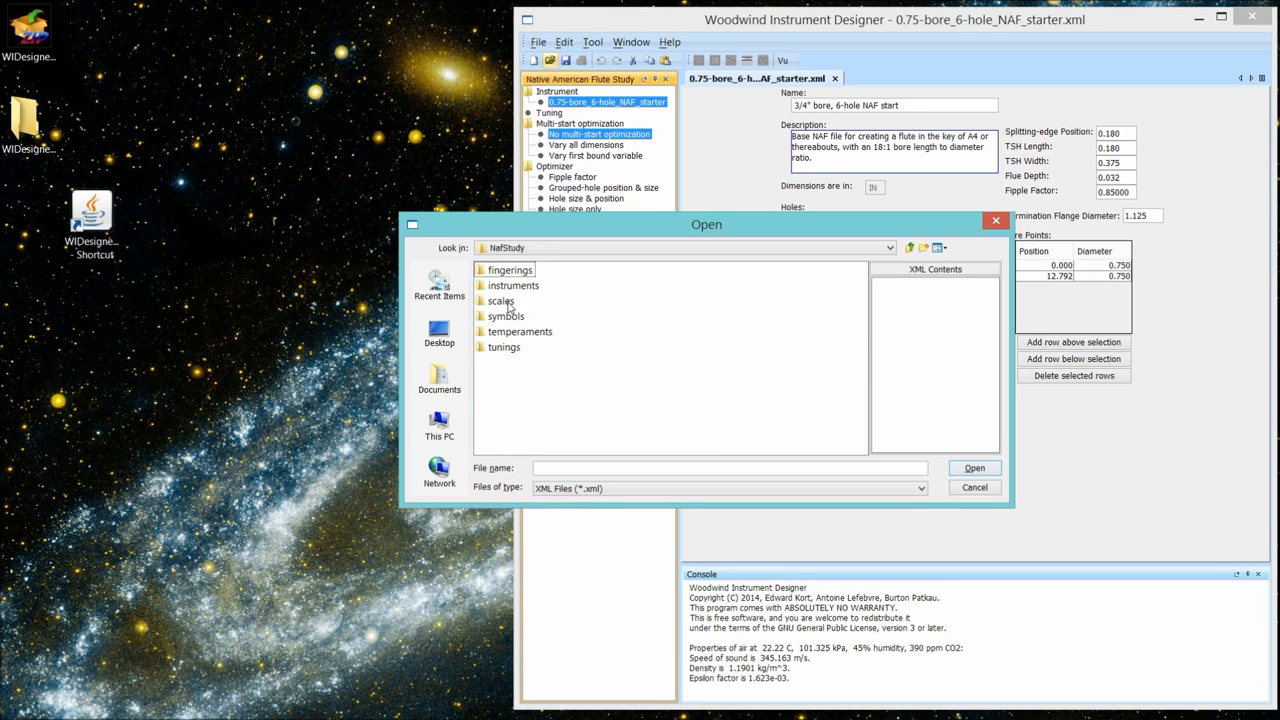
{"action": "left_click", "coordinate": [504, 348]}
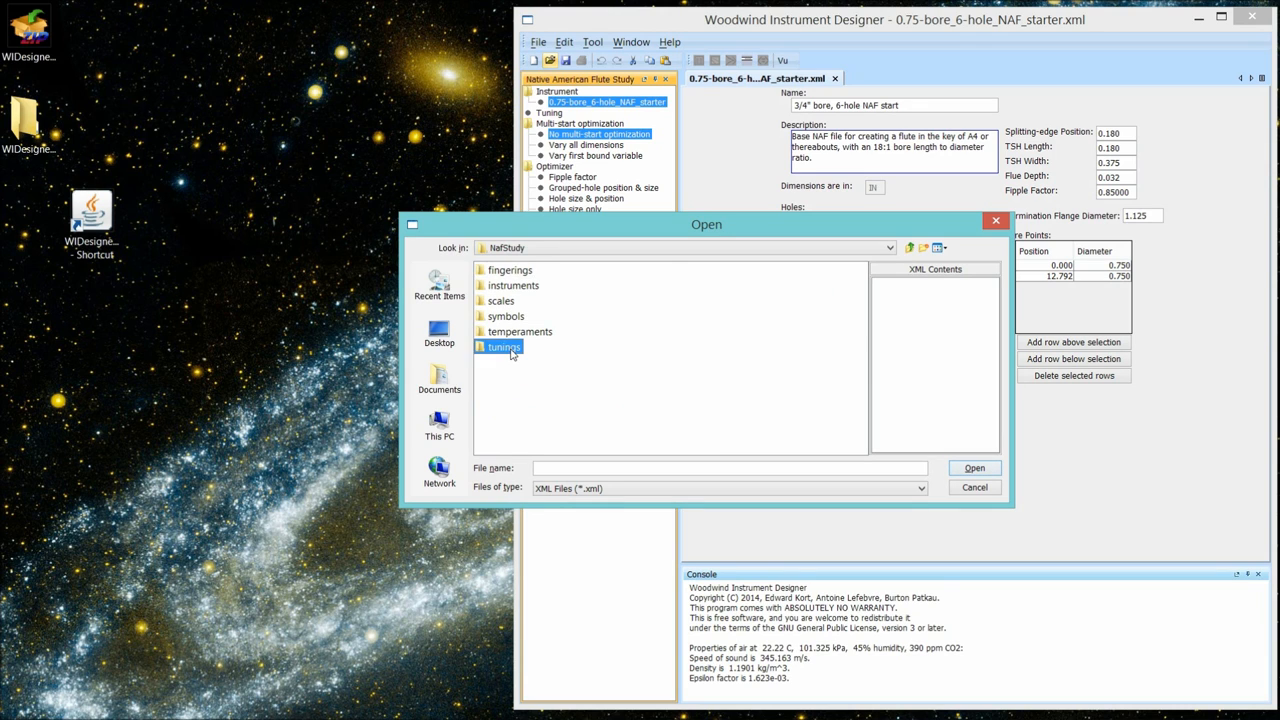
{"action": "double_click", "coordinate": [504, 348]}
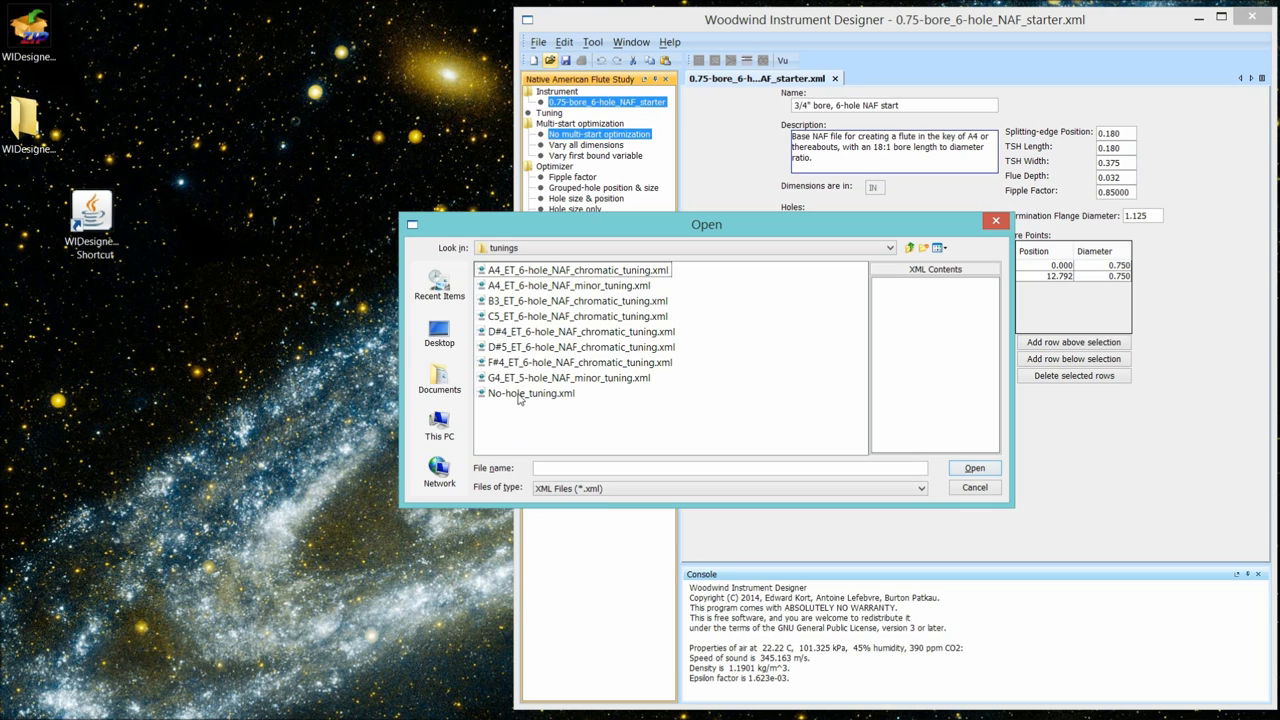
{"action": "left_click", "coordinate": [530, 392]}
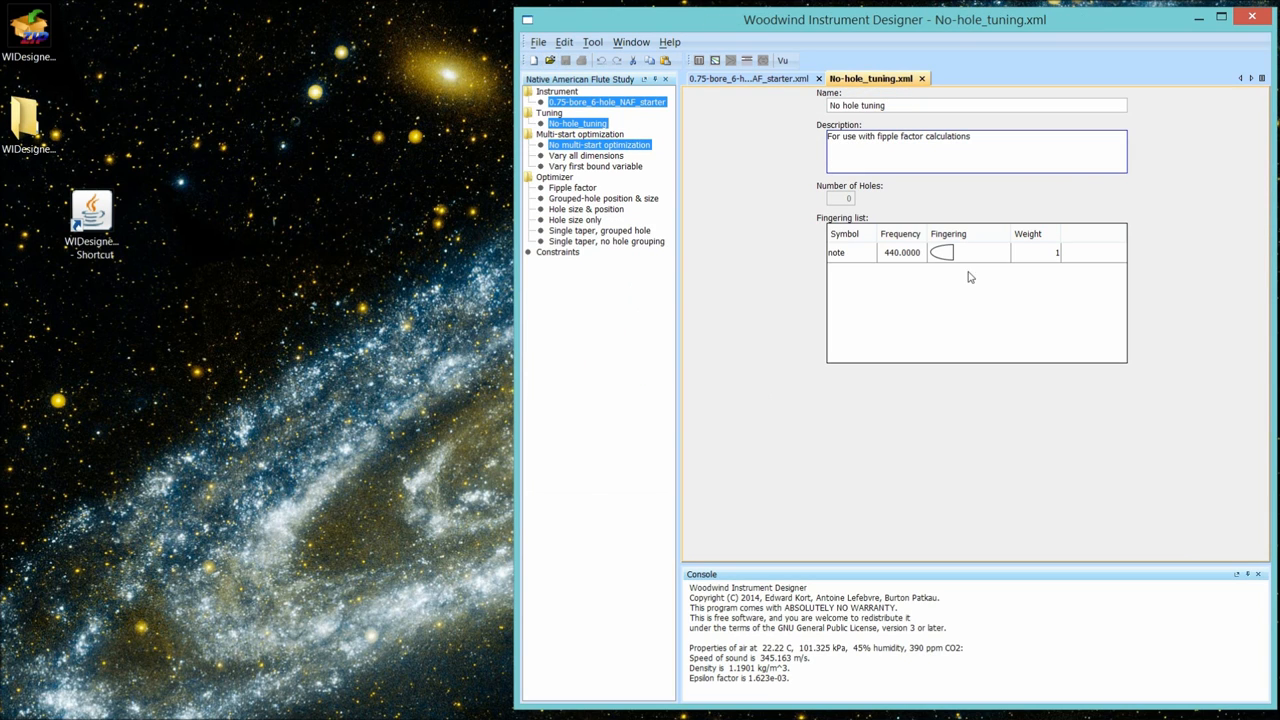
{"action": "mouse_move", "coordinate": [1048, 264]}
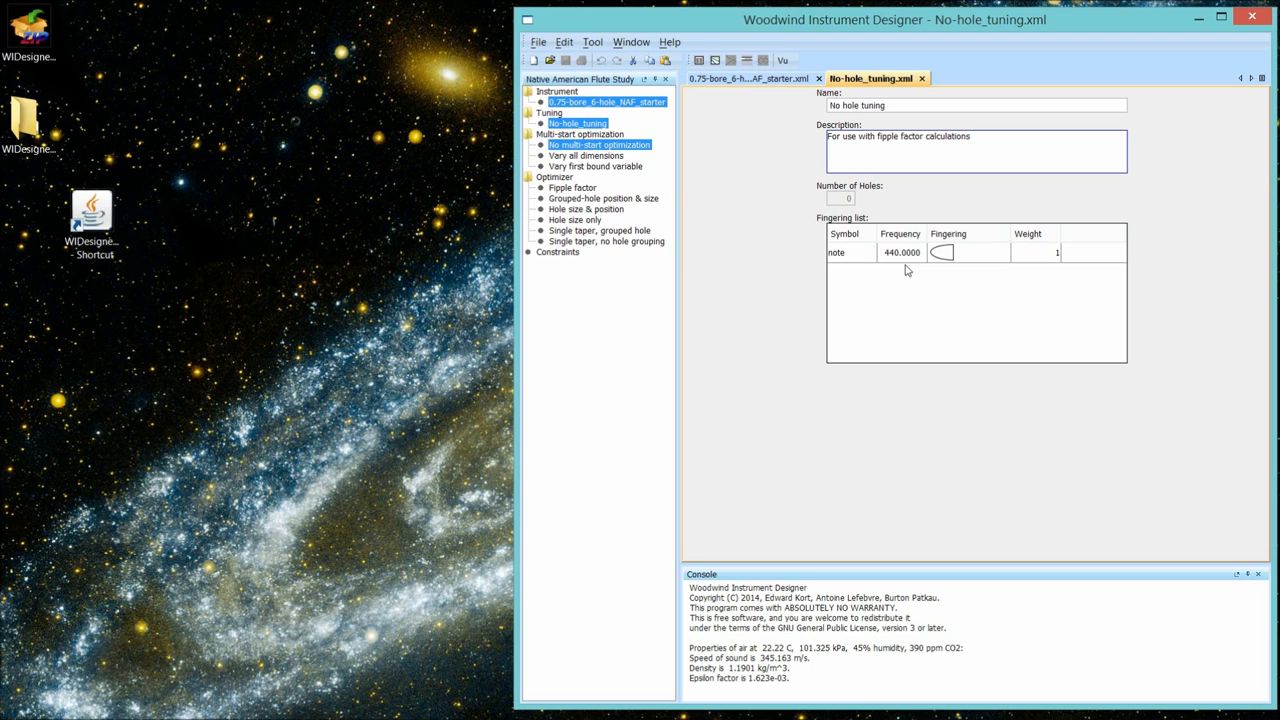
{"action": "mouse_move", "coordinate": [904, 258]}
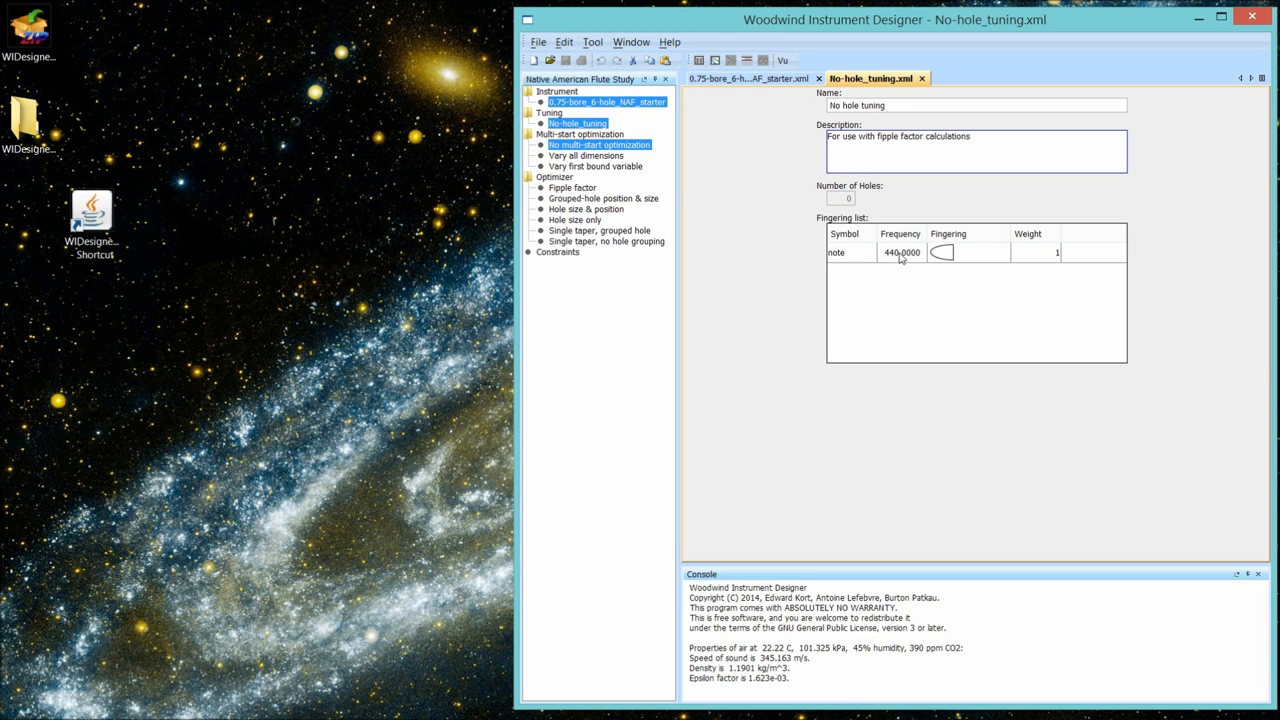
{"action": "mouse_move", "coordinate": [842, 198]}
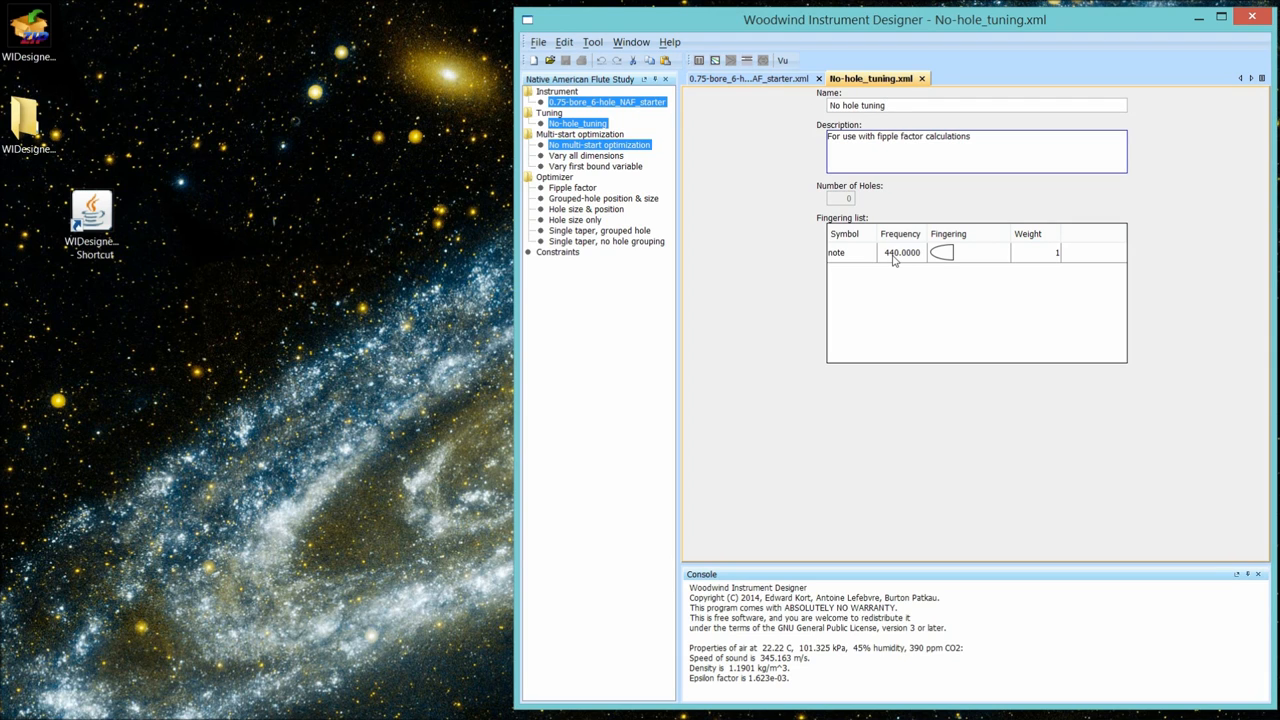
{"action": "mouse_move", "coordinate": [620, 84]}
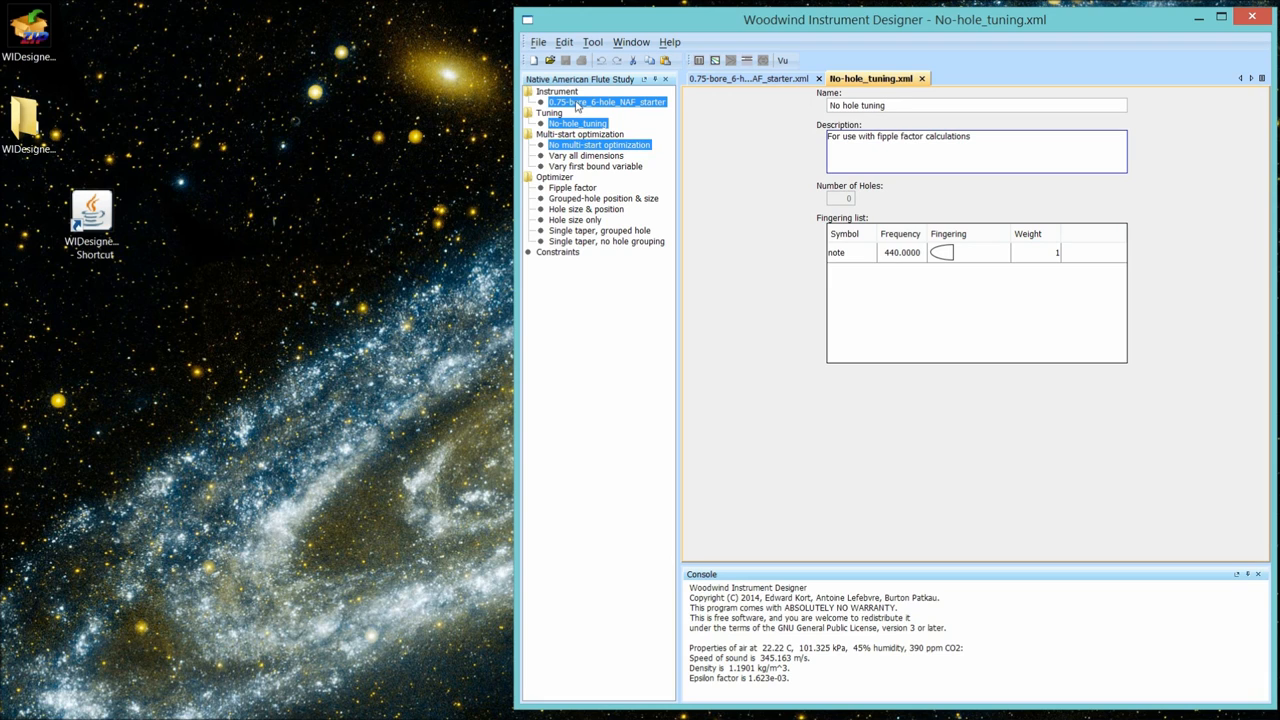
{"action": "mouse_move", "coordinate": [580, 138]}
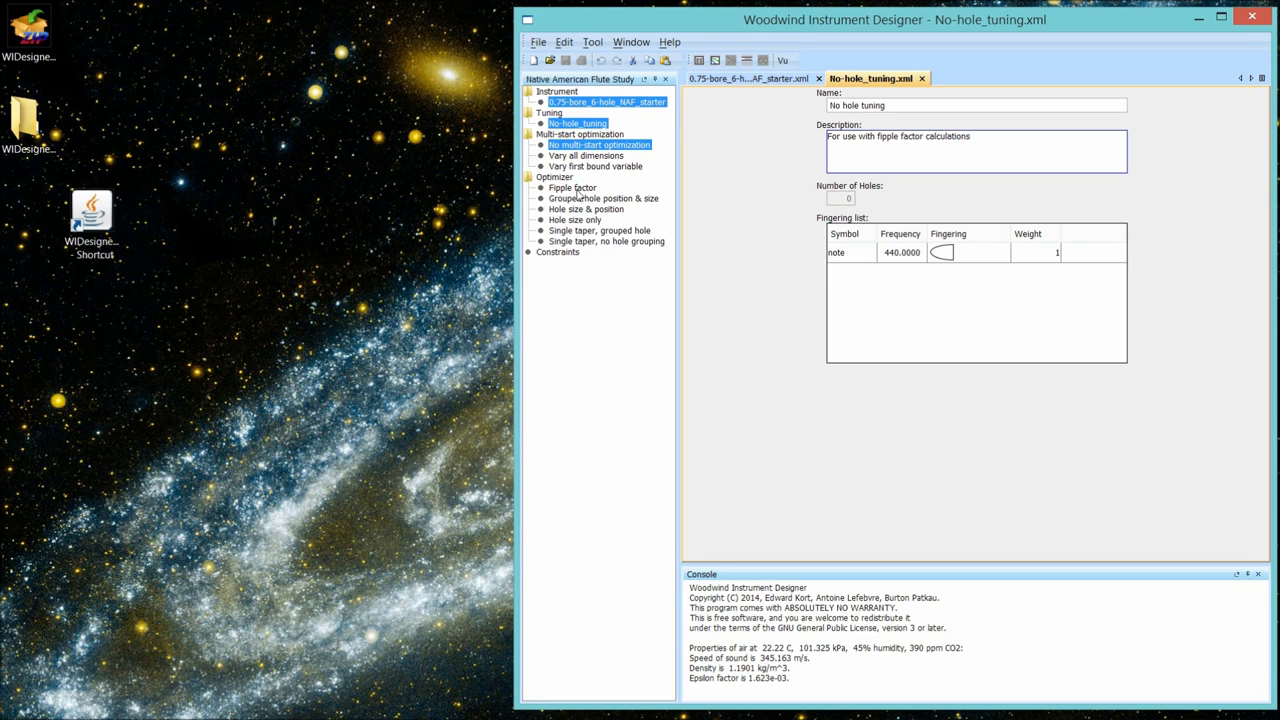
- Select Fipple factor as the study's optimizer
{"action": "left_click", "coordinate": [572, 188]}
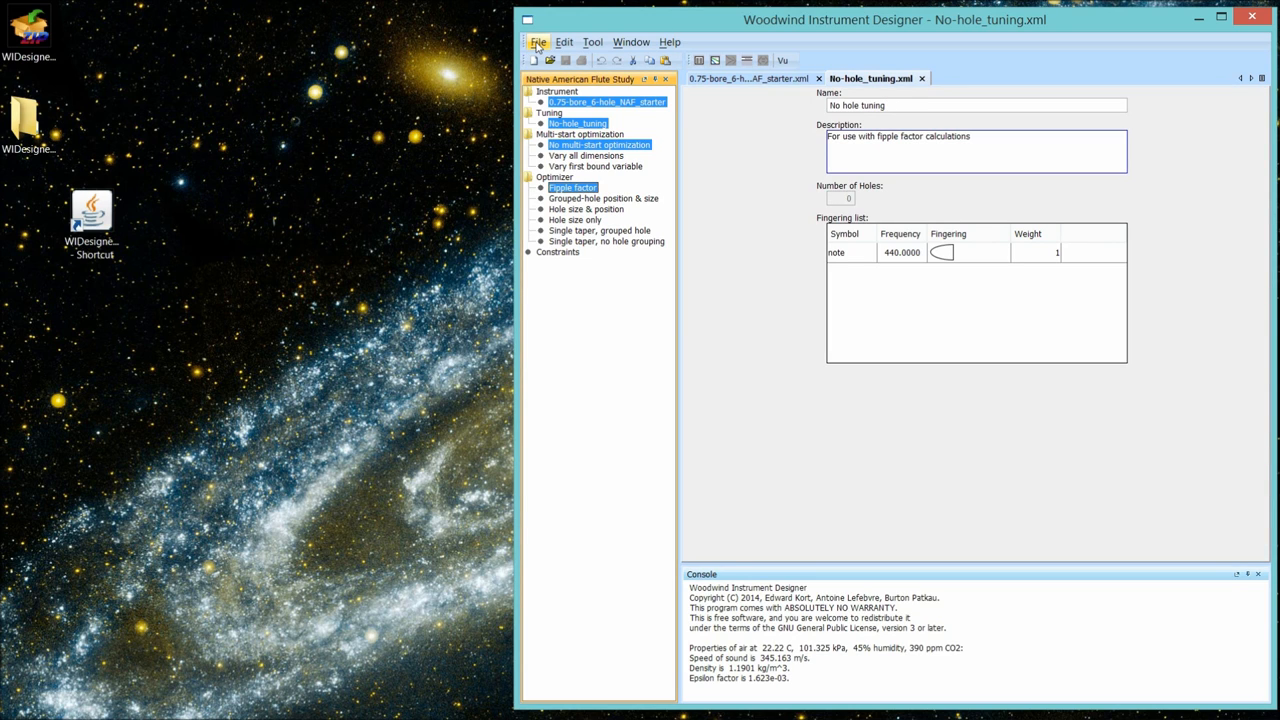
- Create default constraints for the fipple factor optimizer (bounds 0.2 to 1.5)
{"action": "left_click", "coordinate": [538, 42]}
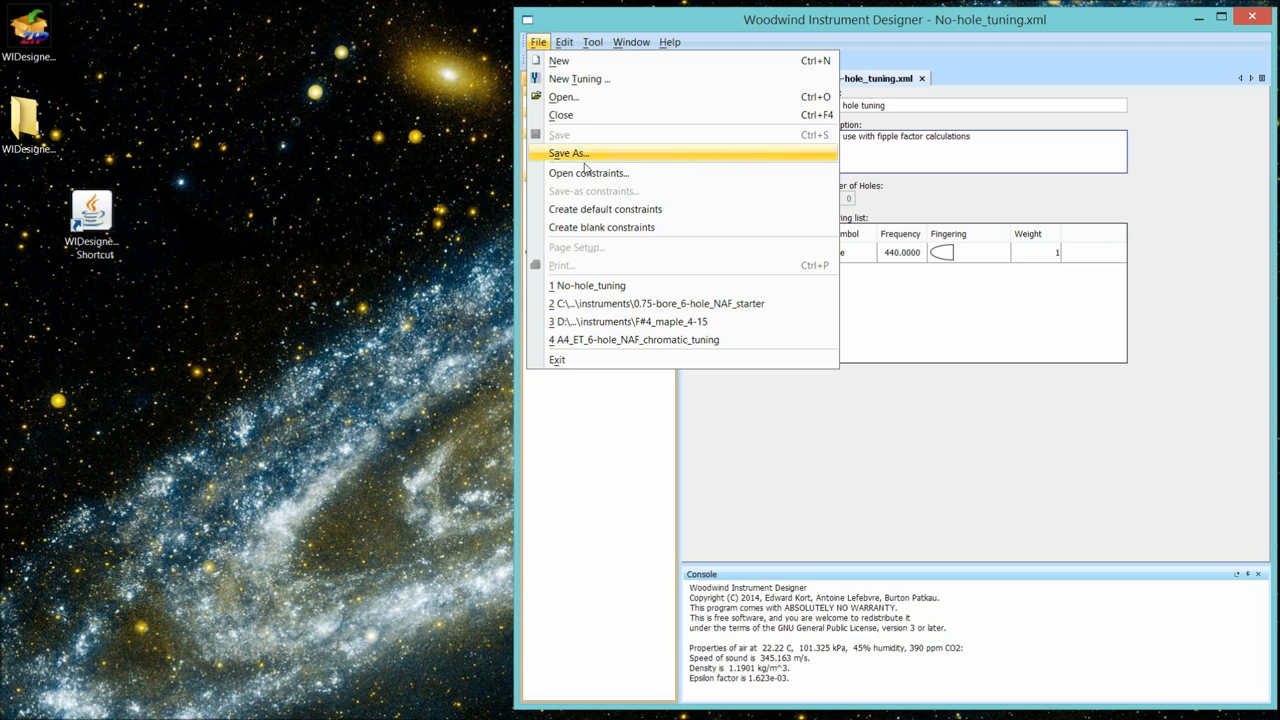
{"action": "mouse_move", "coordinate": [588, 192]}
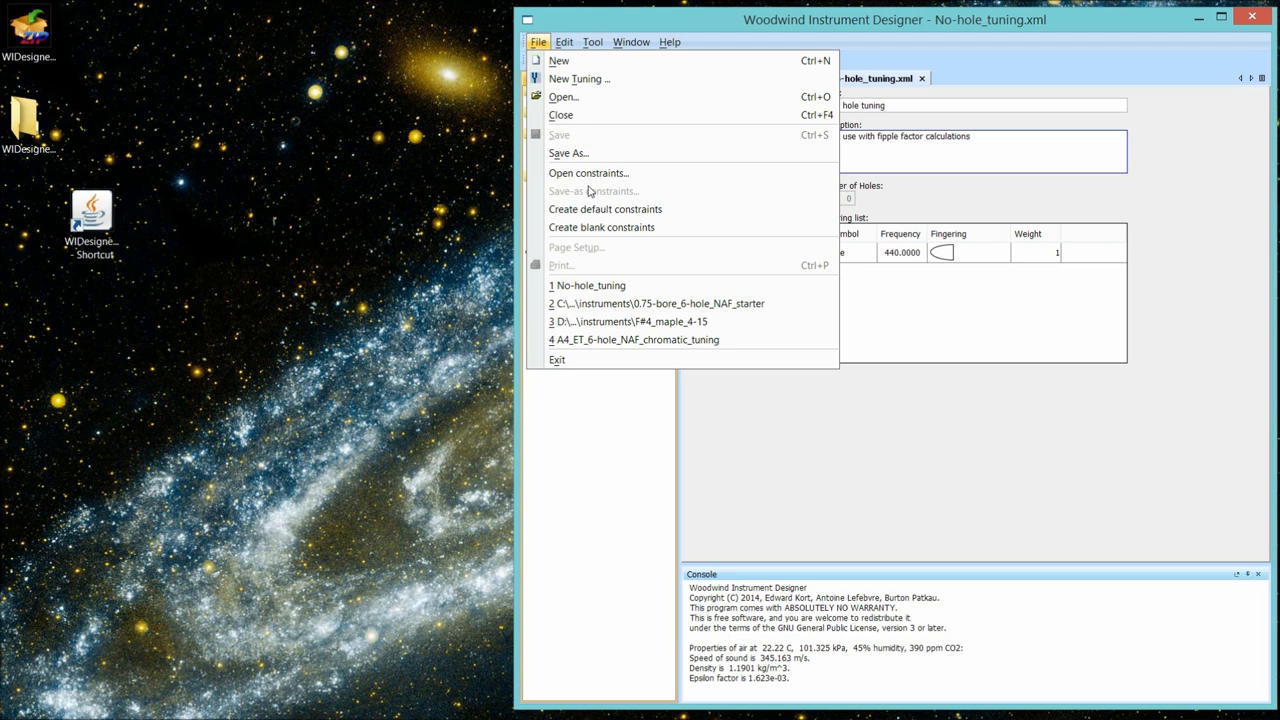
{"action": "mouse_move", "coordinate": [604, 210]}
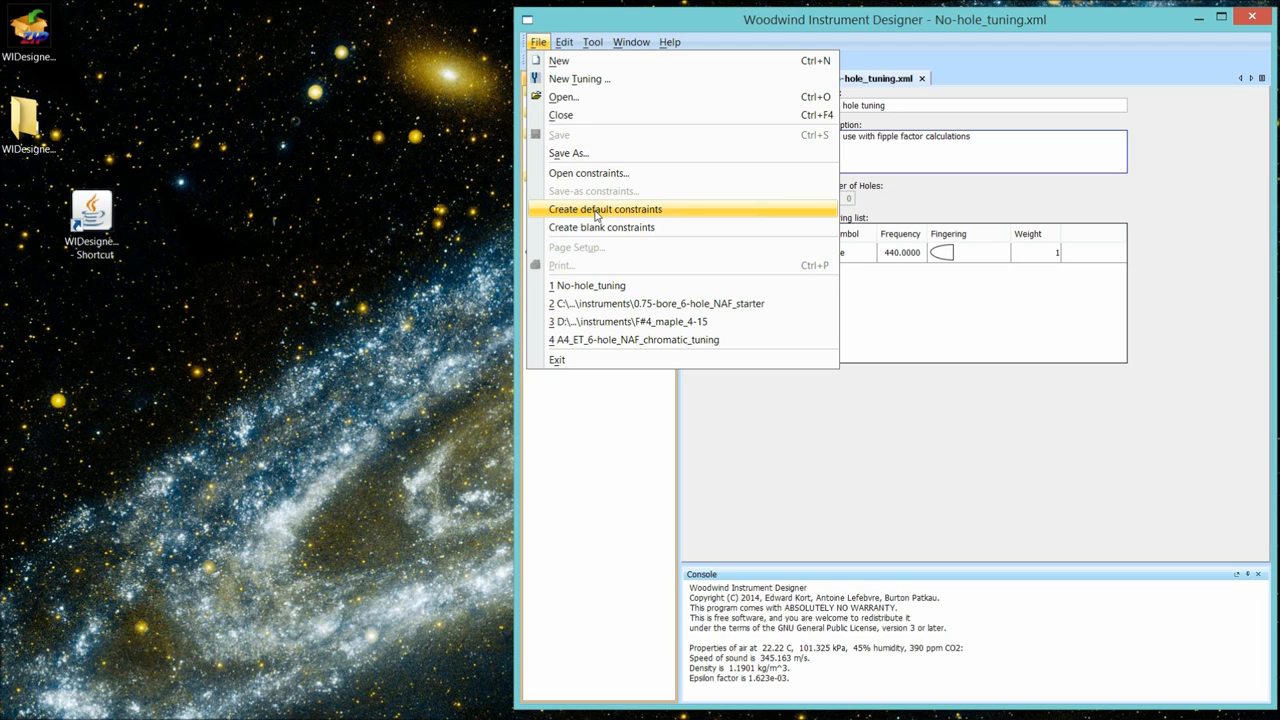
{"action": "left_click", "coordinate": [604, 210]}
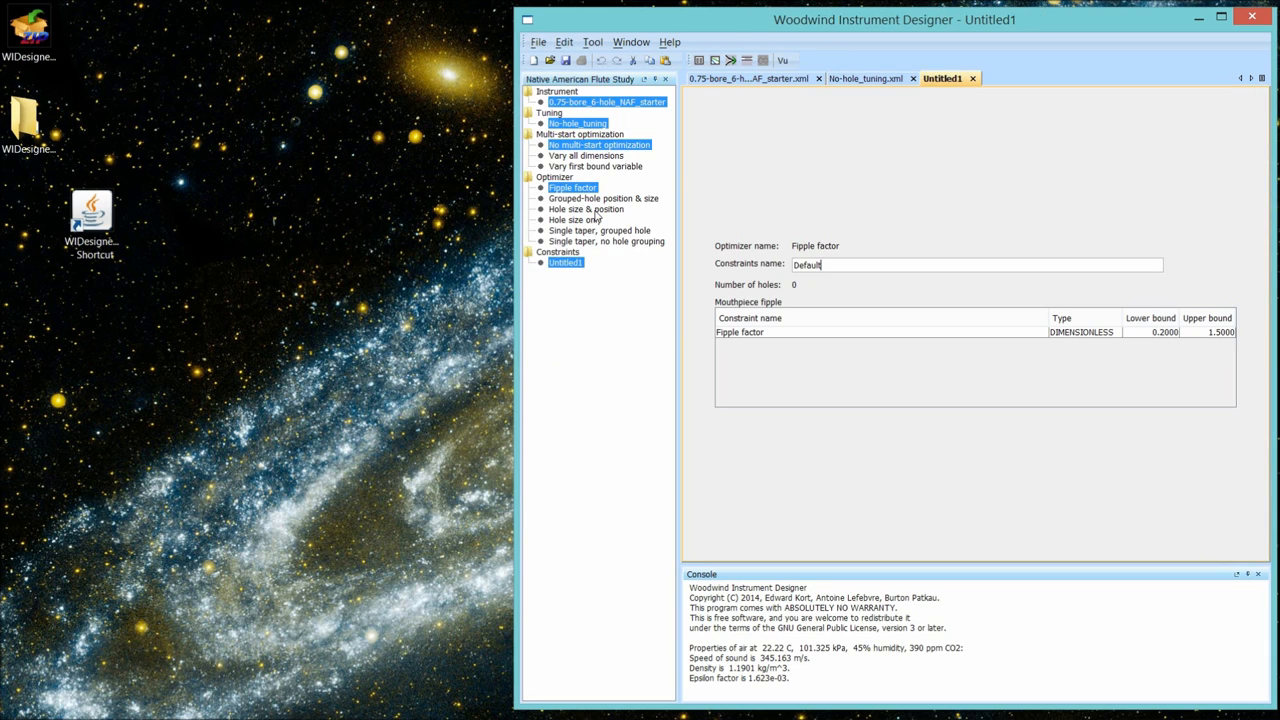
{"action": "mouse_move", "coordinate": [1088, 360]}
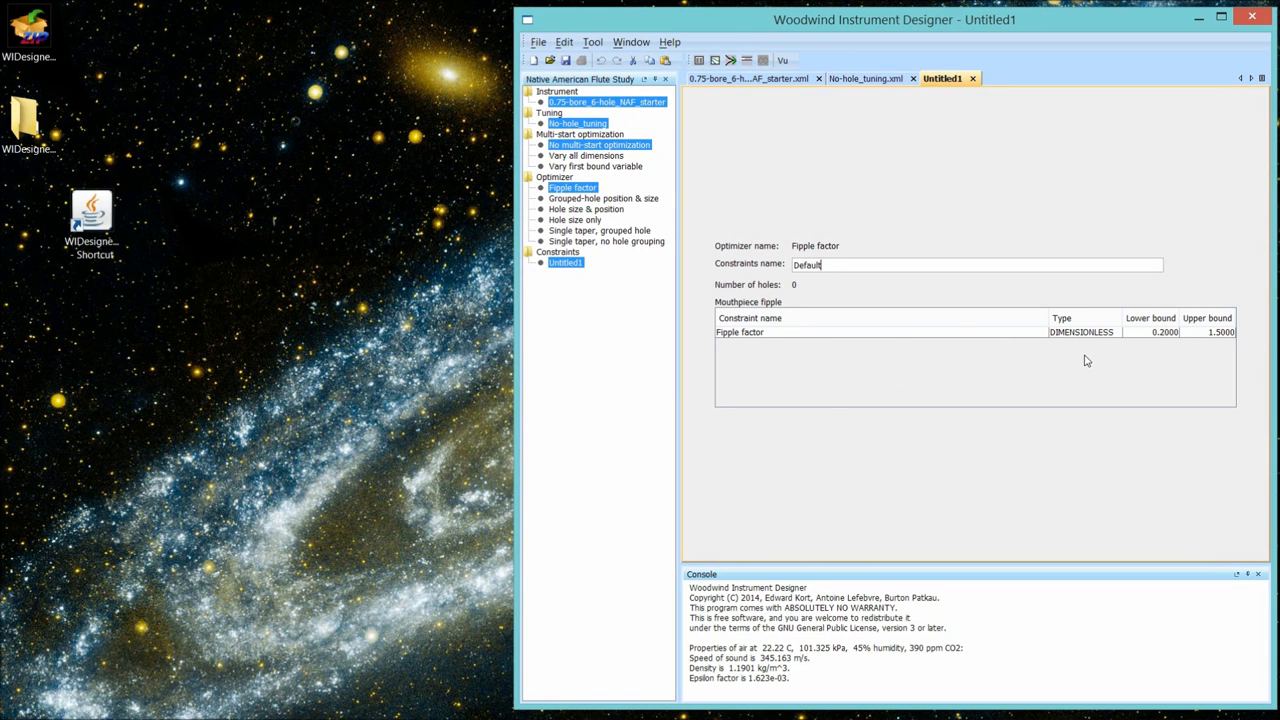
{"action": "mouse_move", "coordinate": [1164, 340]}
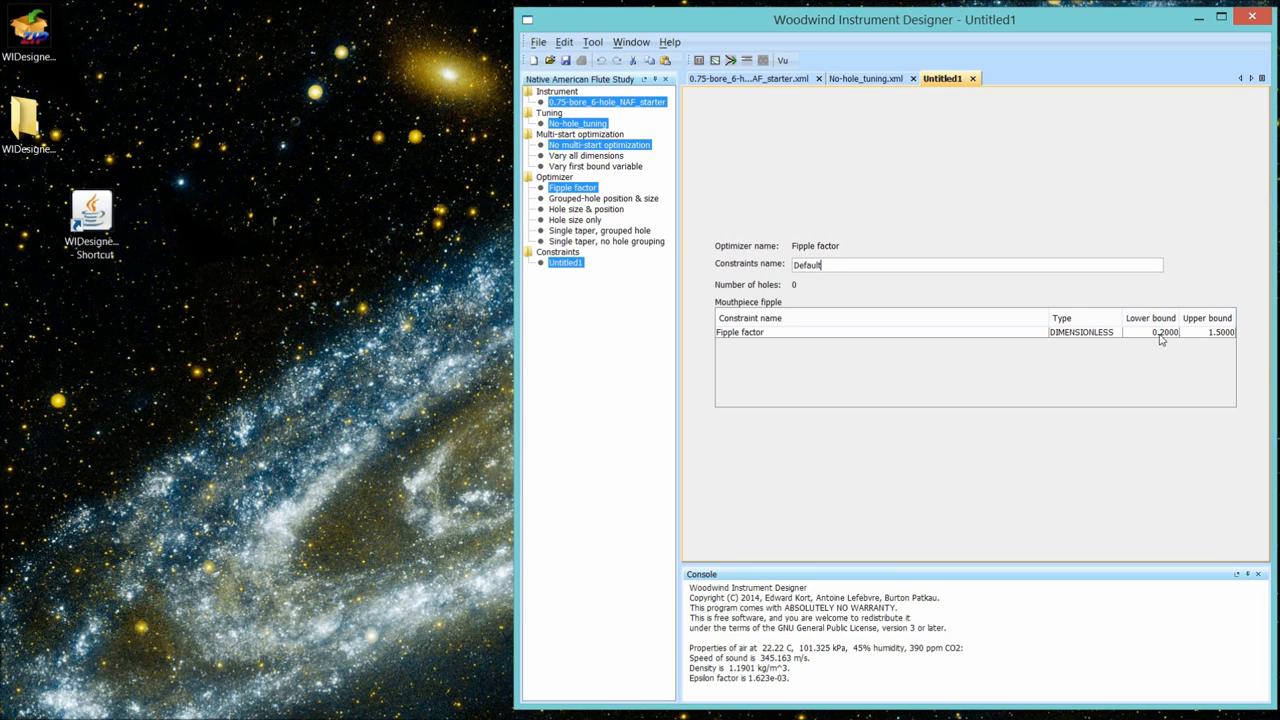
{"action": "mouse_move", "coordinate": [1218, 334]}
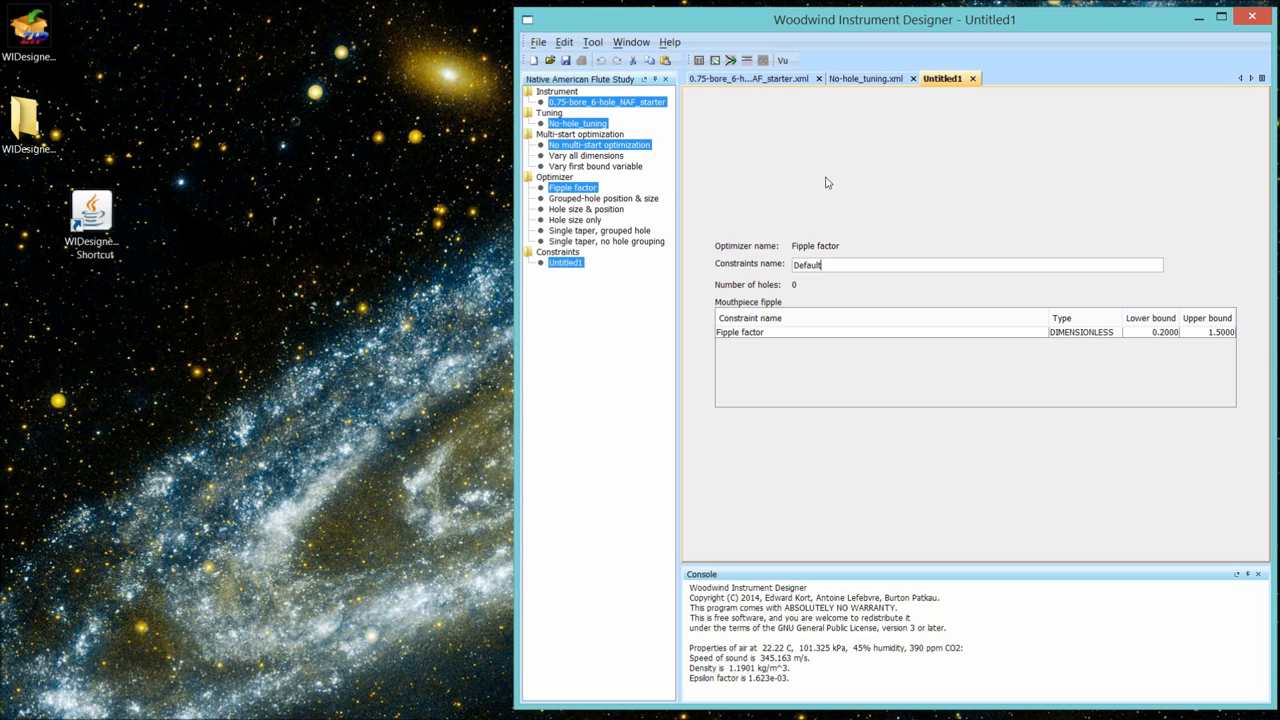
{"action": "mouse_move", "coordinate": [820, 178]}
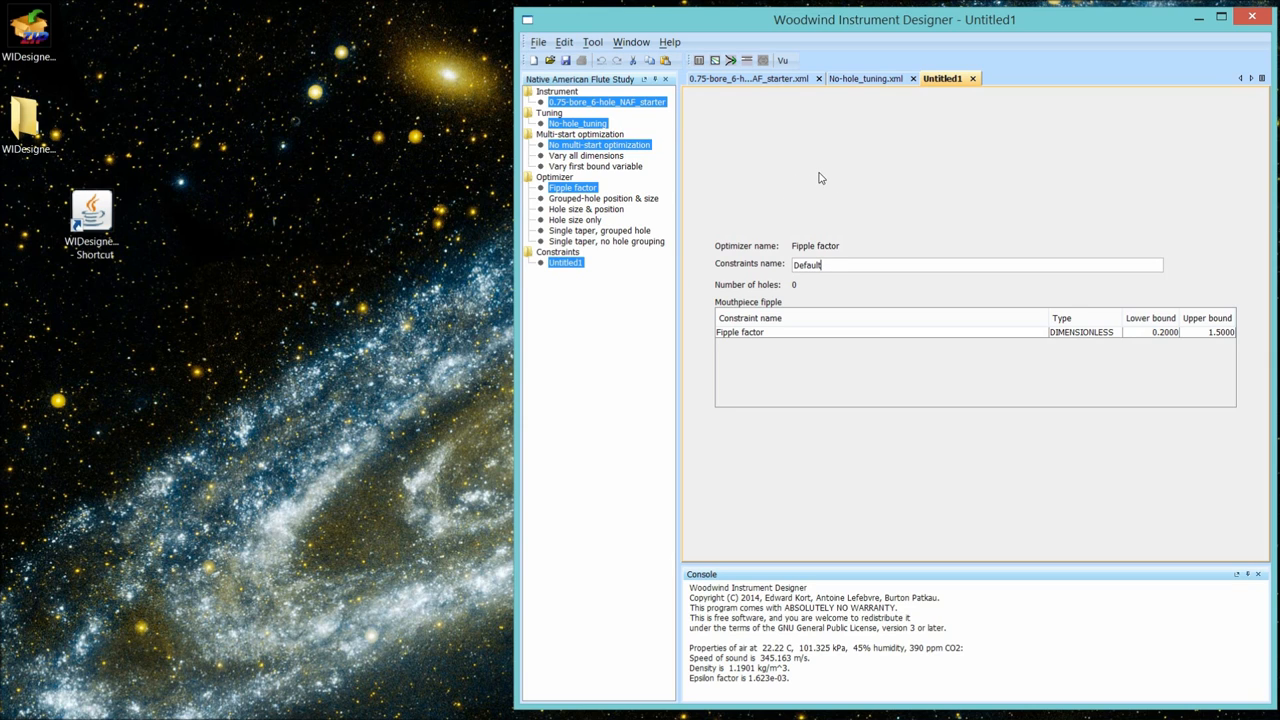
{"action": "mouse_move", "coordinate": [632, 60]}
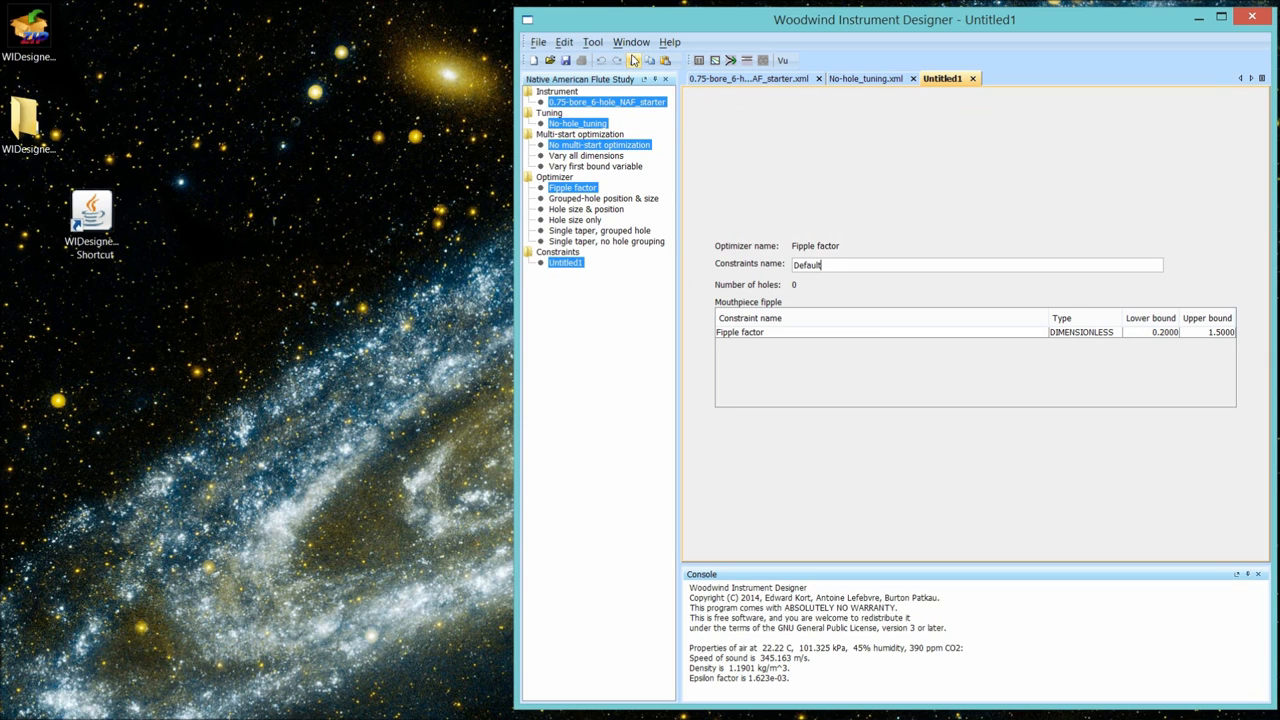
- Bring up Window > Rename window and enter 'FF constraints' for the constraints tab
{"action": "left_click", "coordinate": [632, 42]}
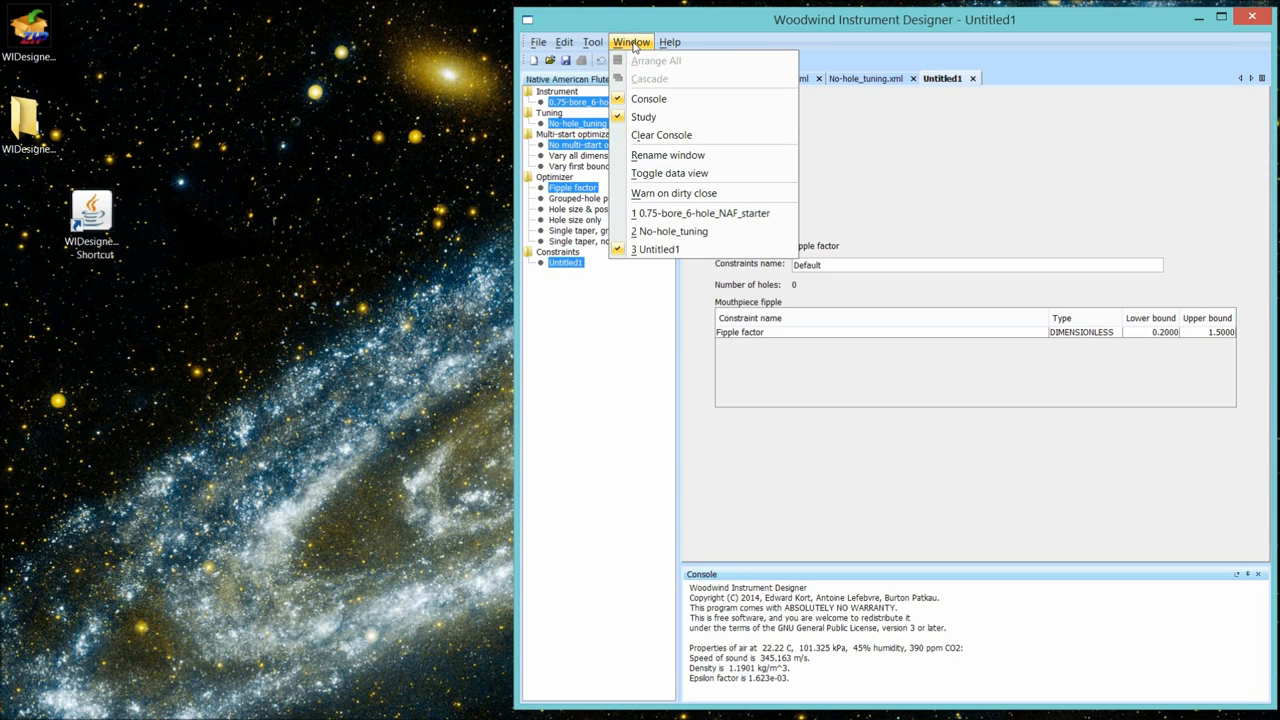
{"action": "left_click", "coordinate": [668, 156]}
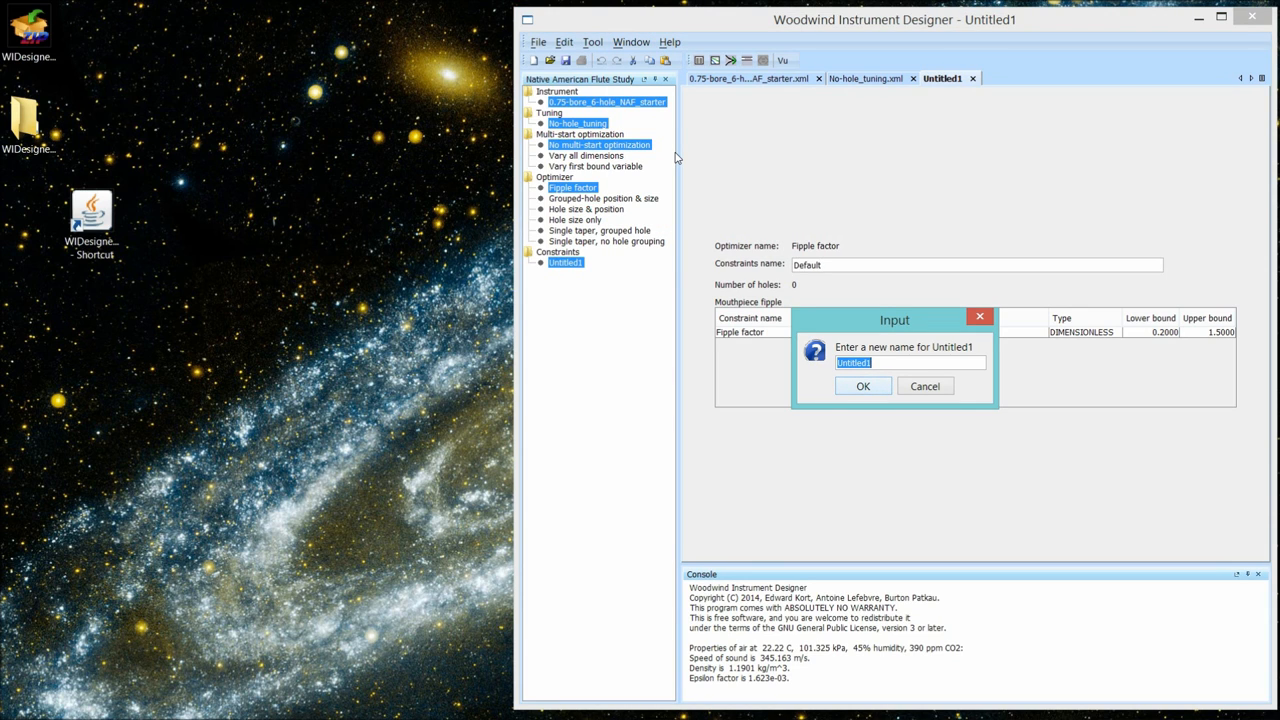
{"action": "type", "text": "FF constraints"}
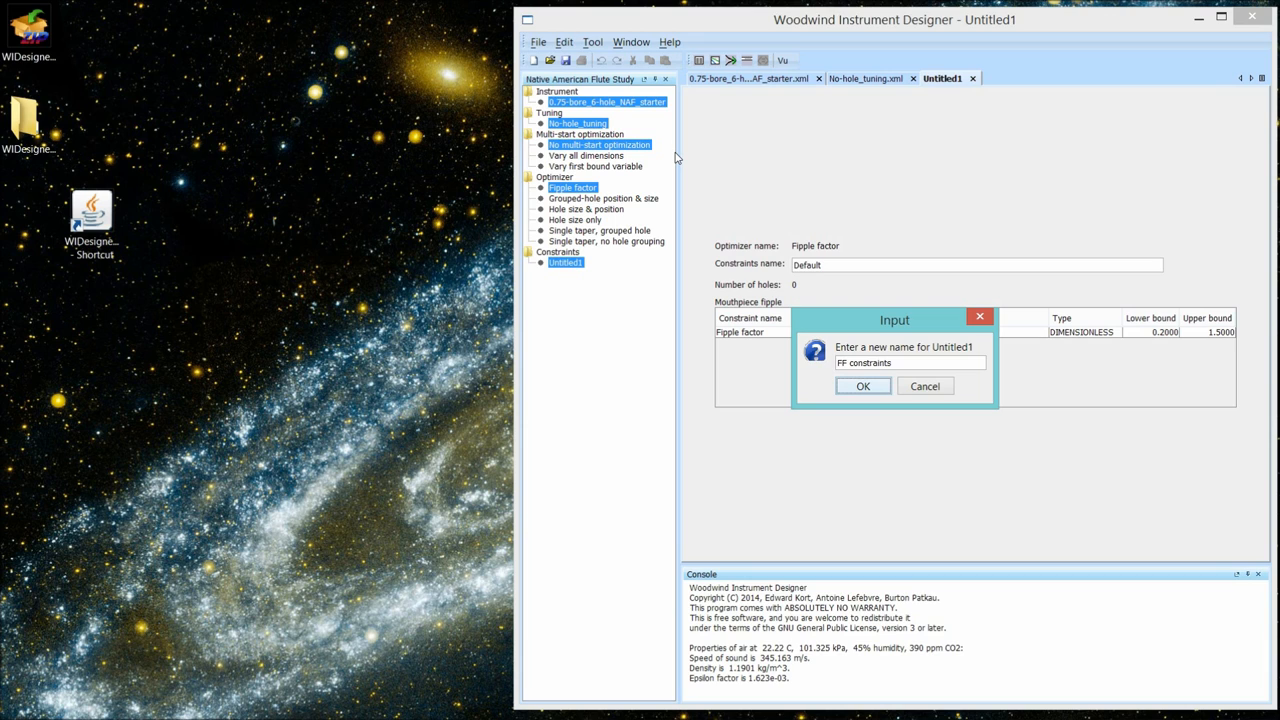
{"action": "mouse_move", "coordinate": [864, 408]}
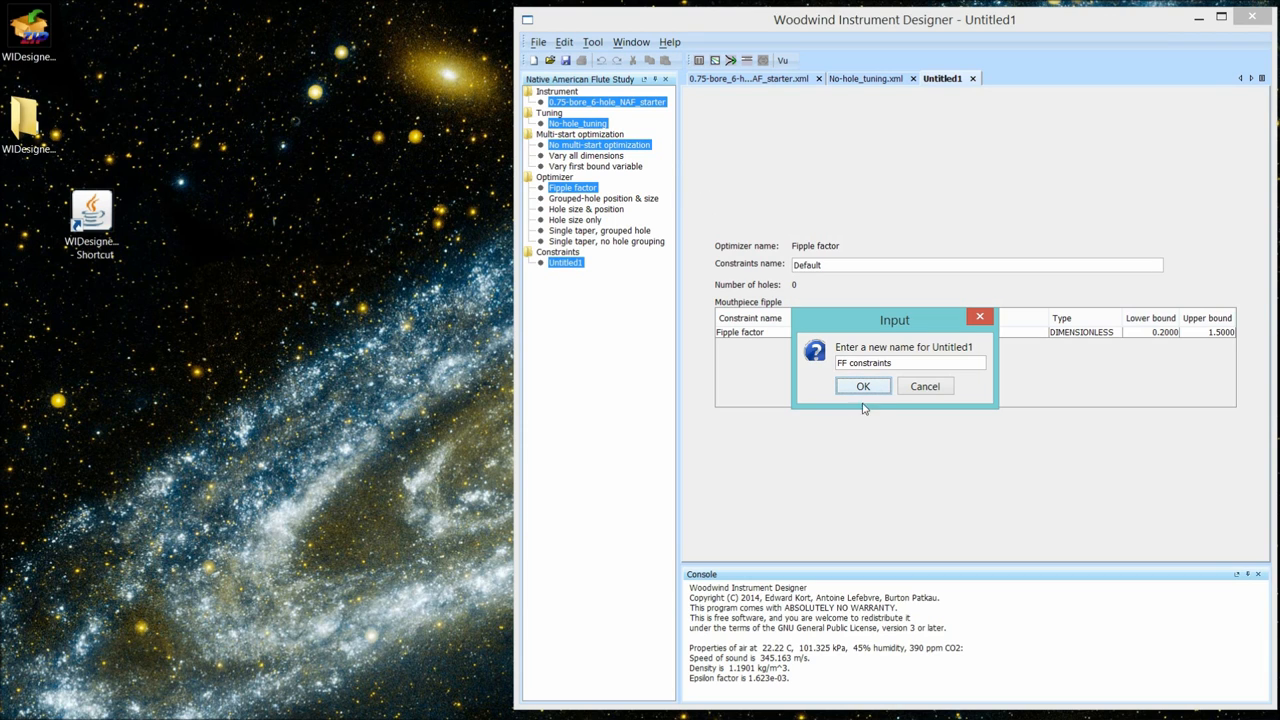
- Confirm the FF constraints name and run the fipple factor optimization, yielding fipple factor 0.71269
{"action": "left_click", "coordinate": [862, 386]}
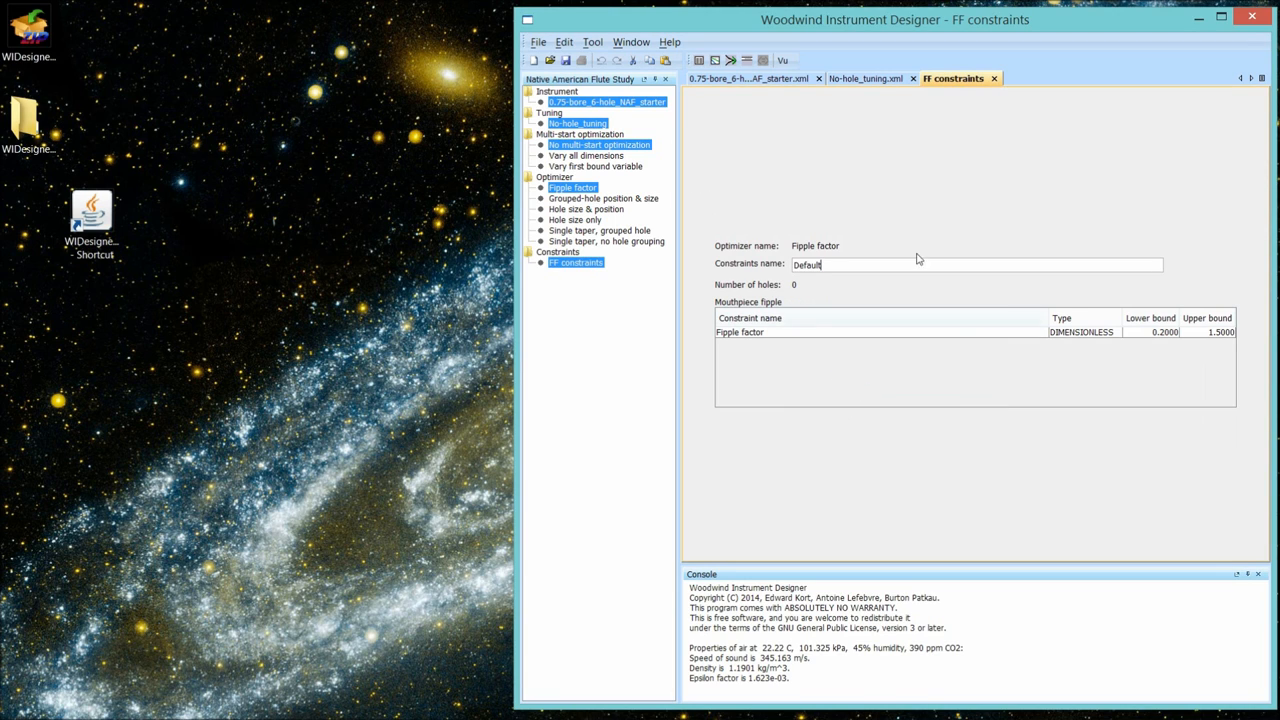
{"action": "mouse_move", "coordinate": [688, 134]}
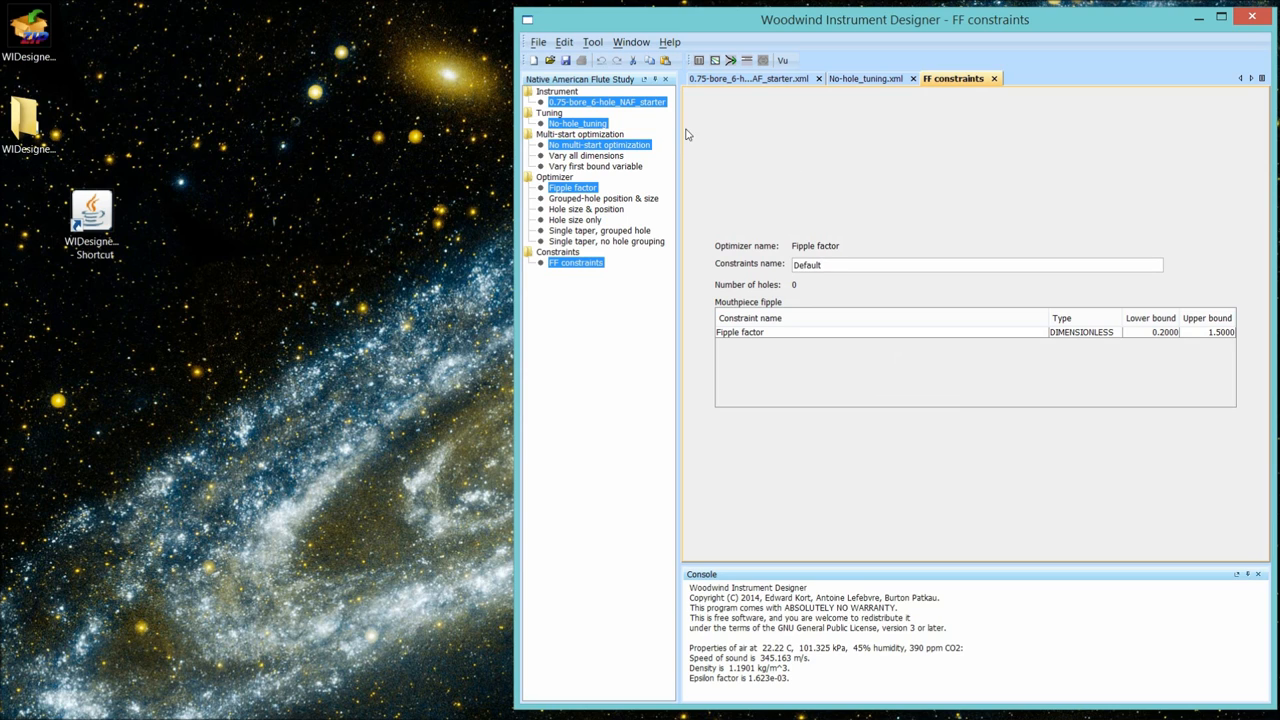
{"action": "mouse_move", "coordinate": [736, 78]}
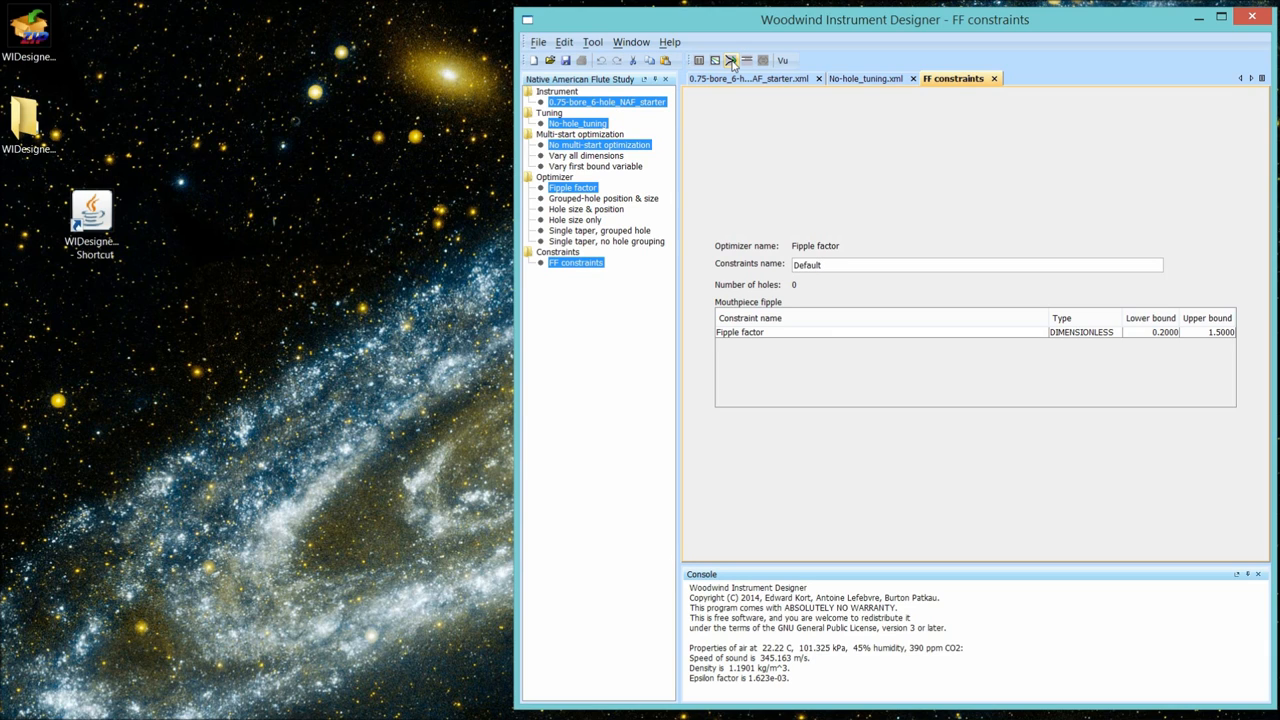
{"action": "left_click", "coordinate": [976, 264]}
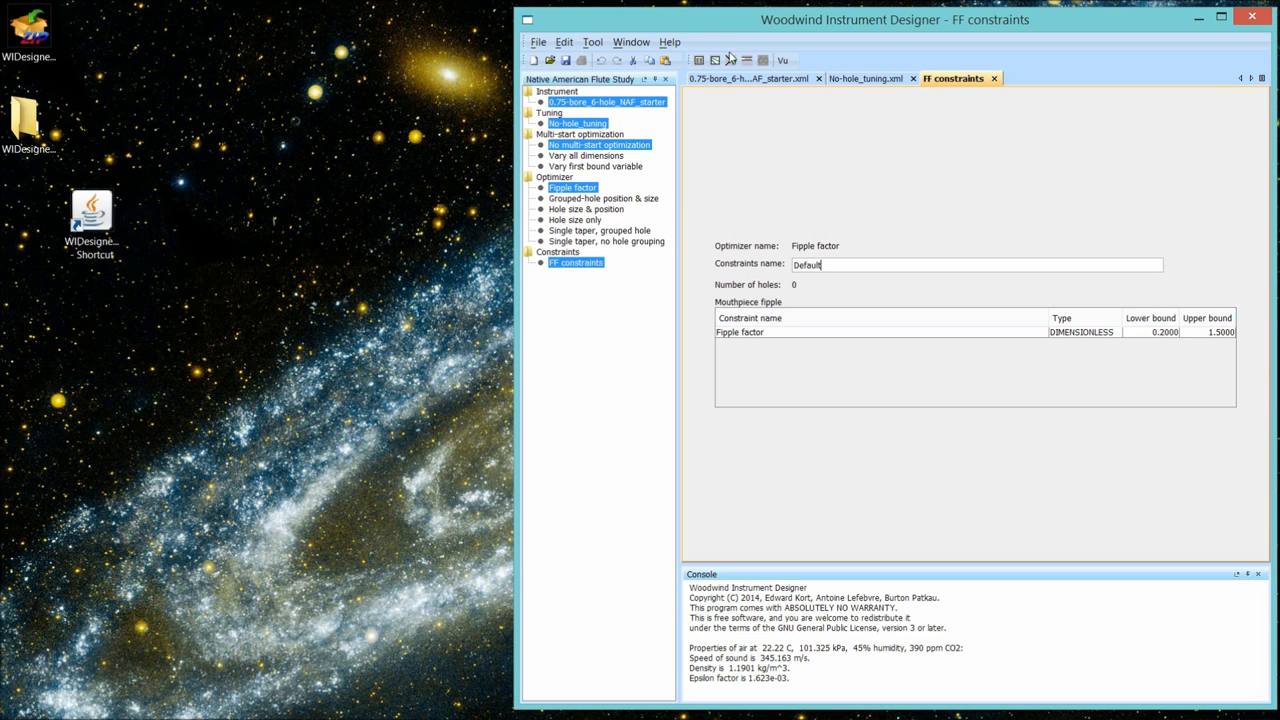
{"action": "left_click", "coordinate": [730, 60]}
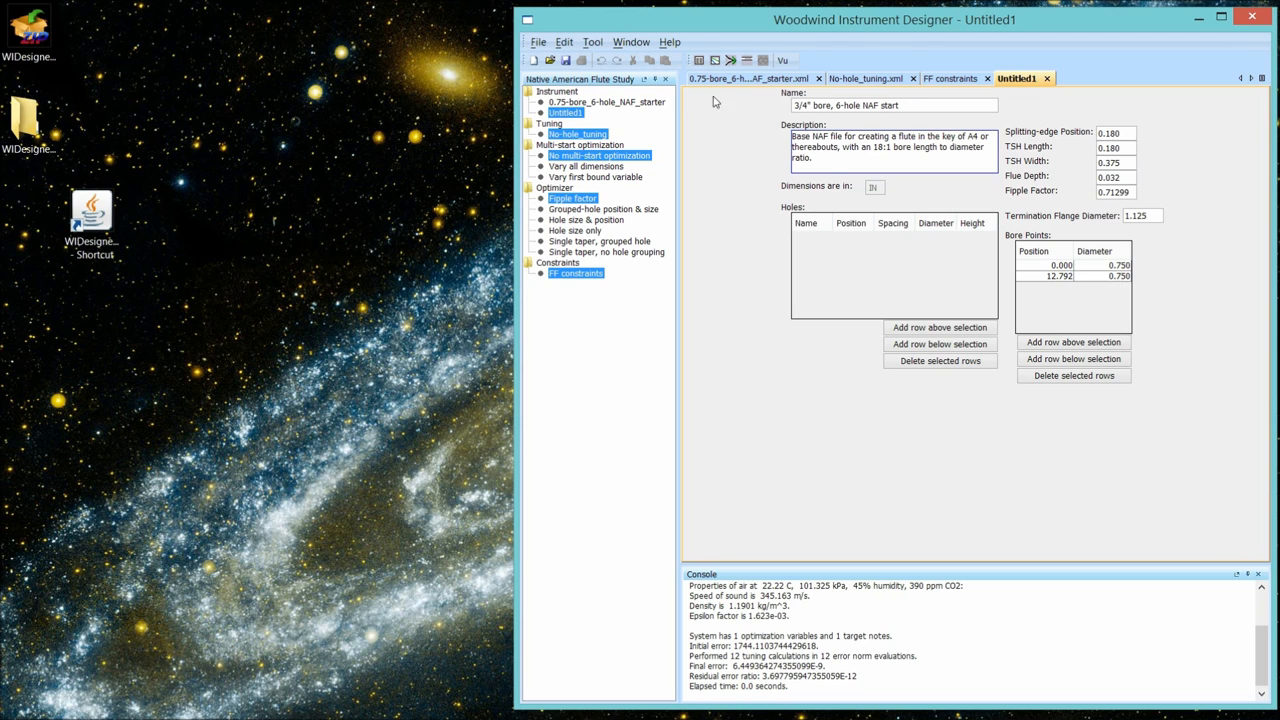
{"action": "mouse_move", "coordinate": [700, 60]}
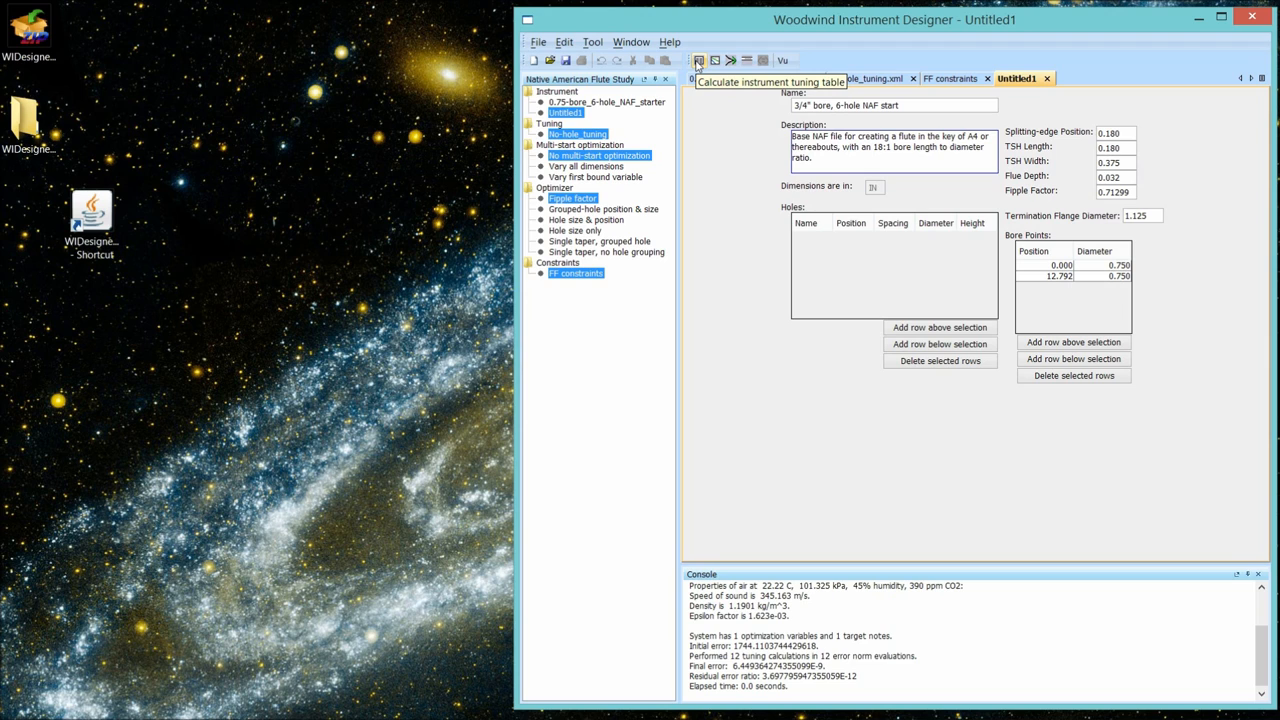
- Calculate the optimized flute's tuning table, 440 predicted against 440 expected
{"action": "left_click", "coordinate": [700, 60]}
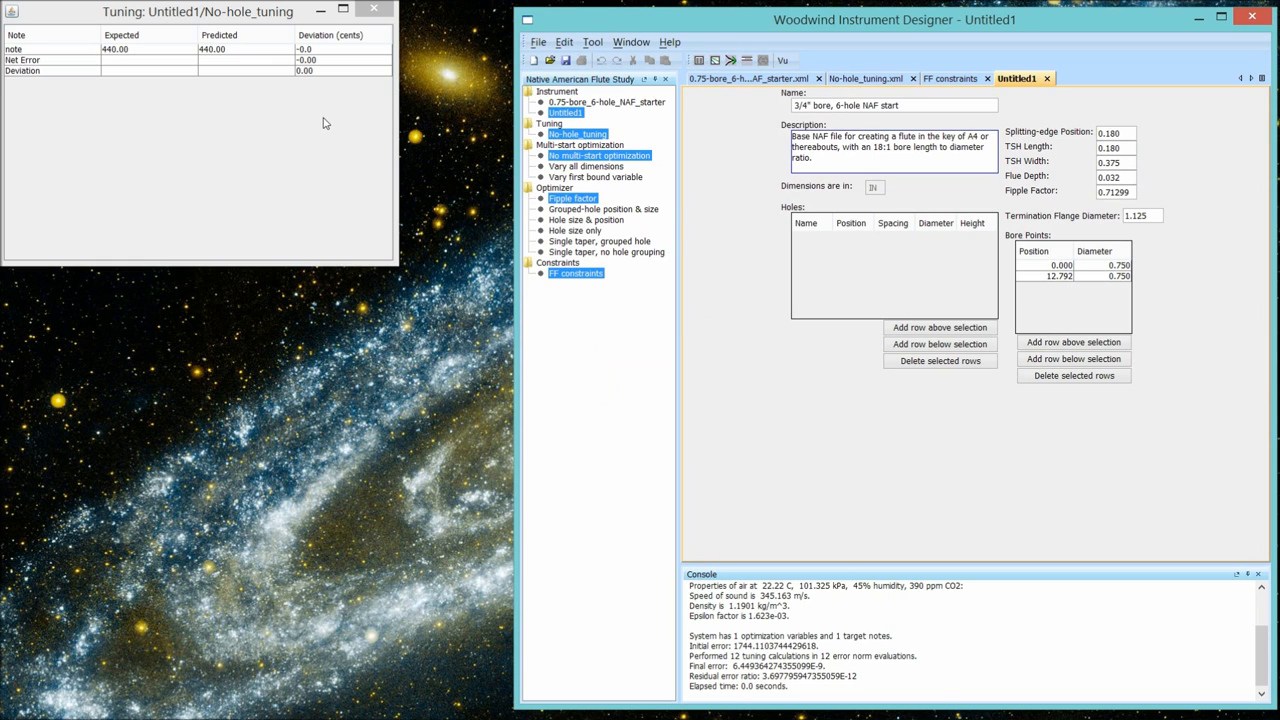
{"action": "mouse_move", "coordinate": [1100, 200]}
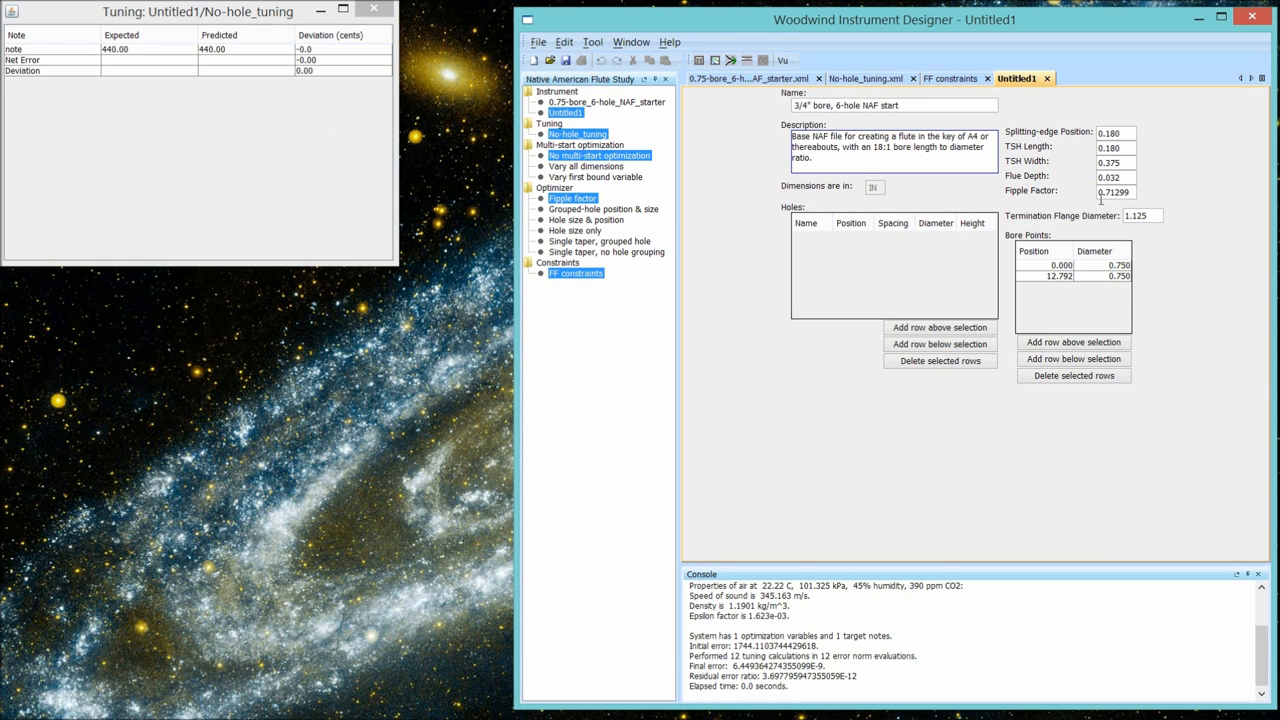
{"action": "mouse_move", "coordinate": [1104, 198]}
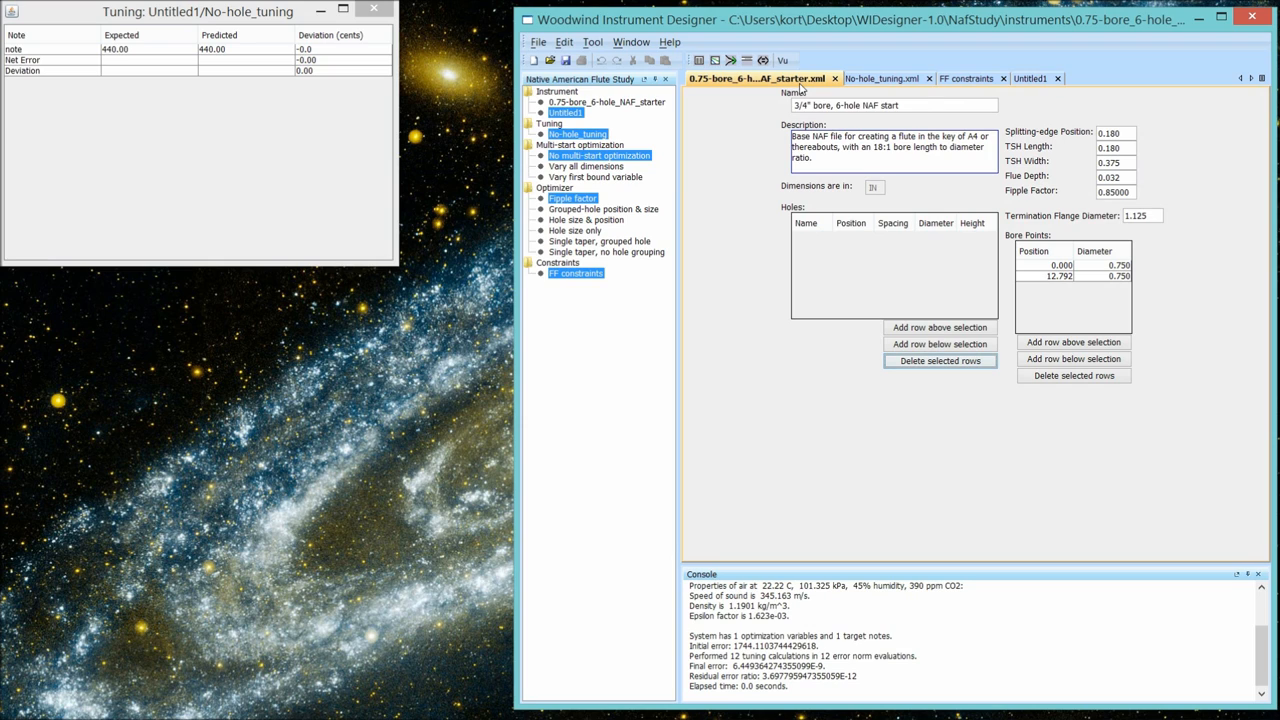
{"action": "mouse_move", "coordinate": [1060, 288]}
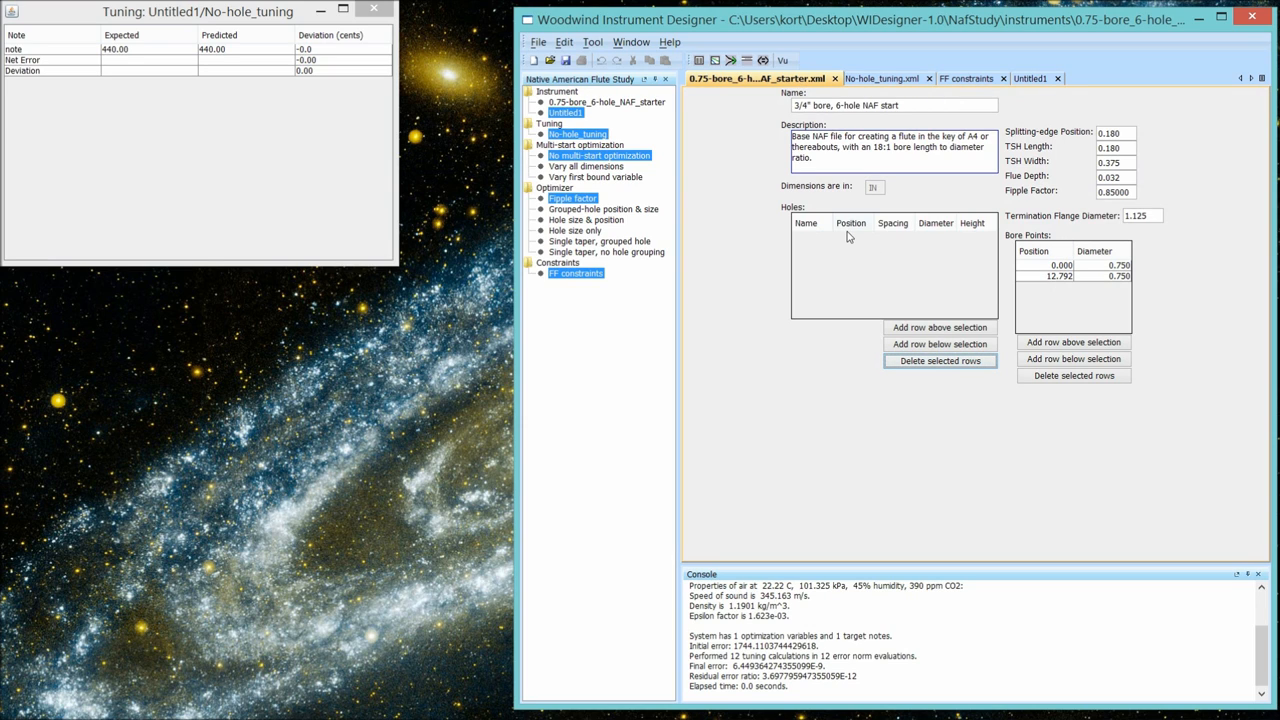
{"action": "mouse_move", "coordinate": [908, 292]}
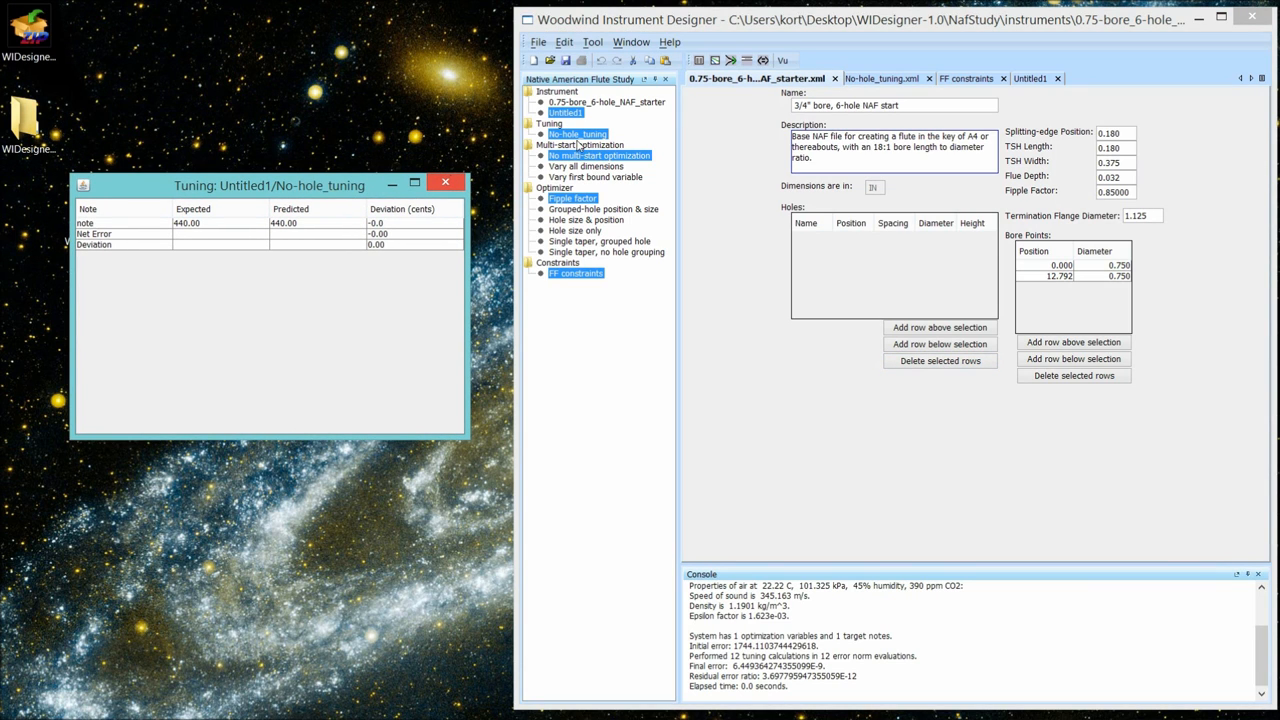
{"action": "mouse_move", "coordinate": [770, 304]}
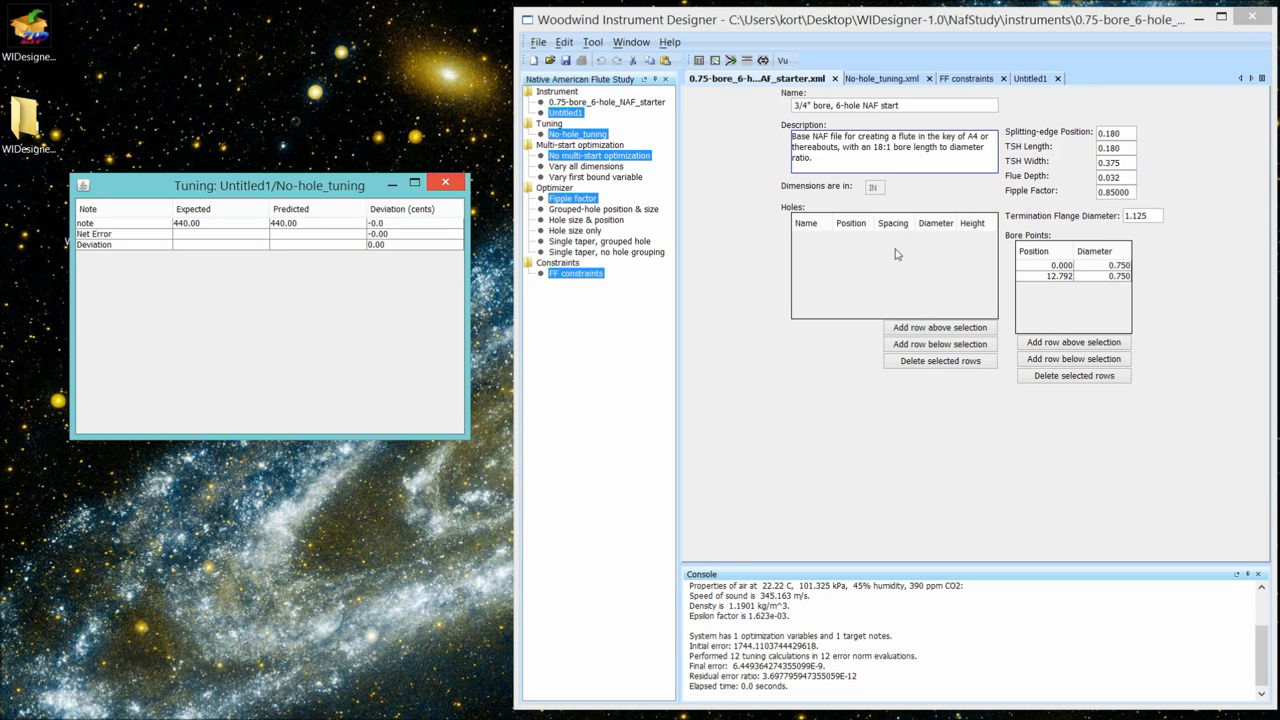
{"action": "mouse_move", "coordinate": [564, 42]}
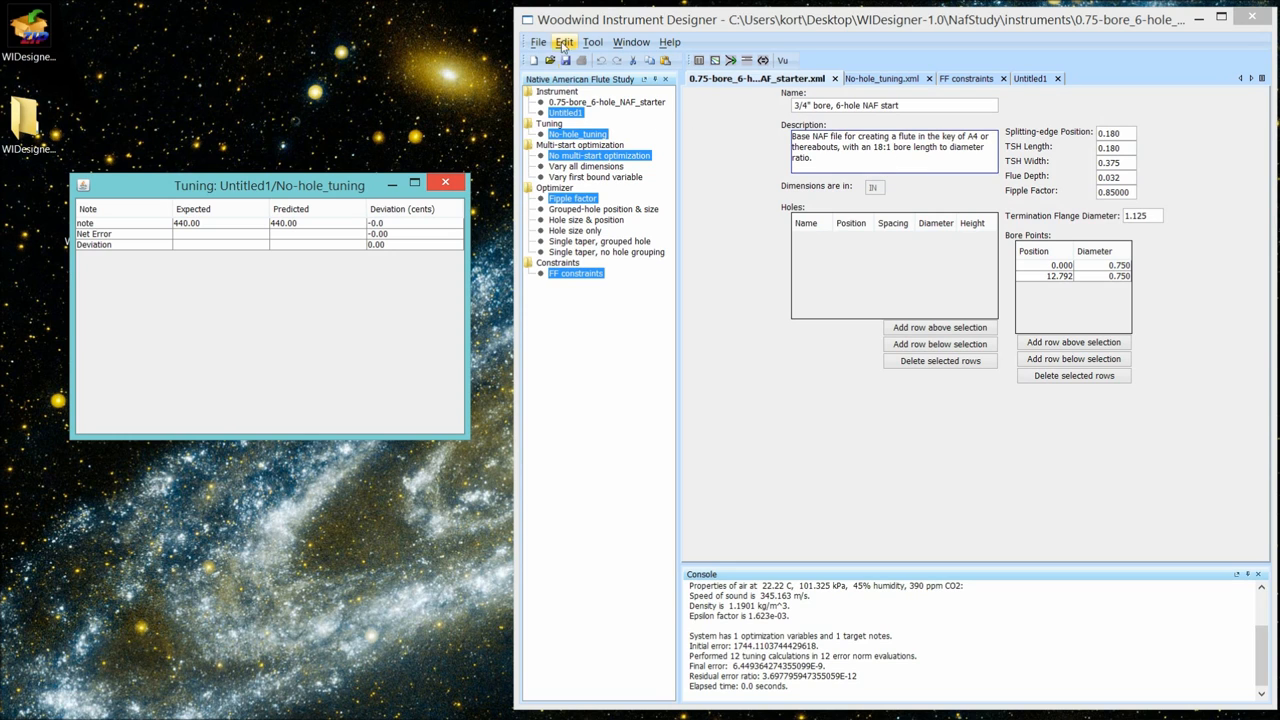
- Reopen the recent F#4_maple_4-15 six-hole instrument from the File menu
{"action": "left_click", "coordinate": [540, 42]}
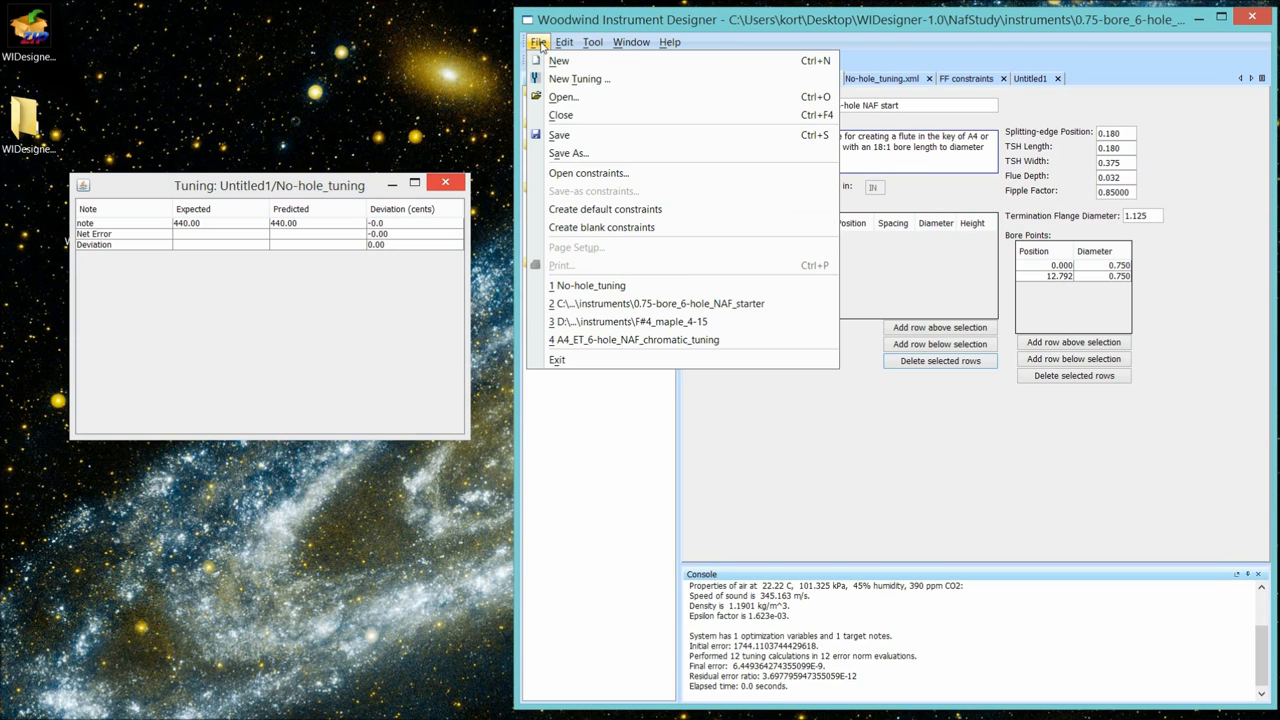
{"action": "mouse_move", "coordinate": [558, 60]}
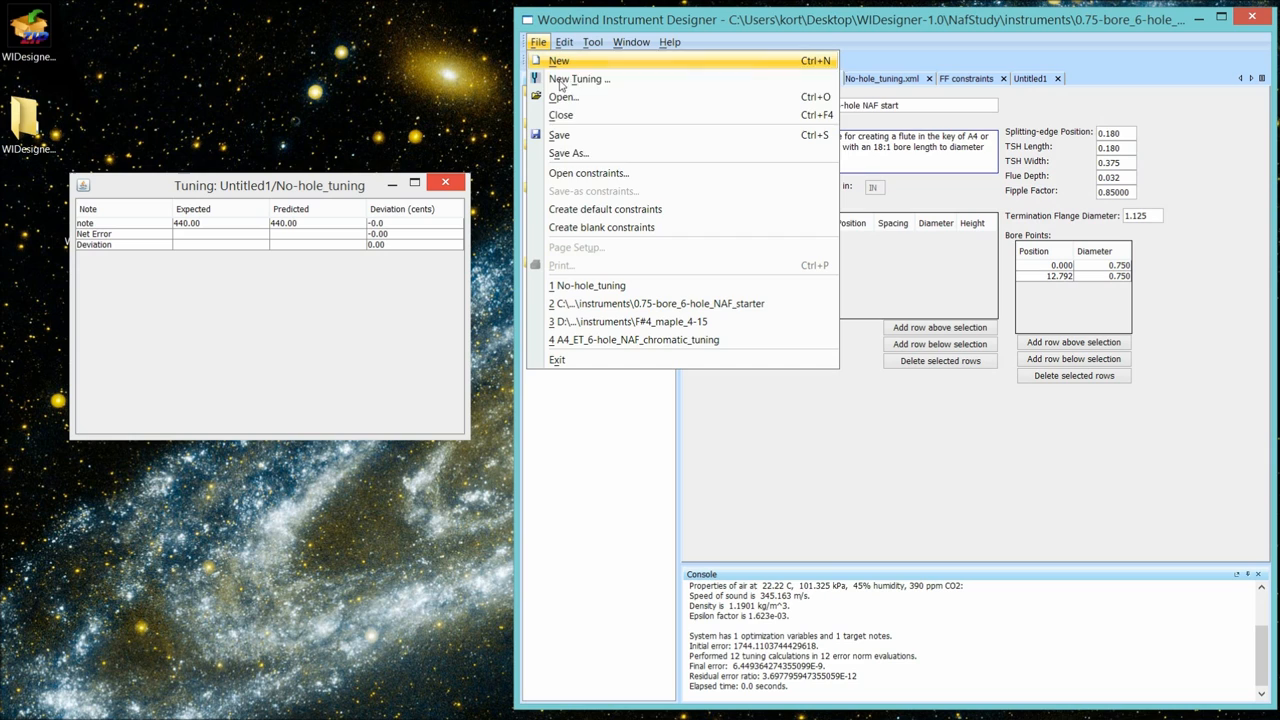
{"action": "mouse_move", "coordinate": [636, 320]}
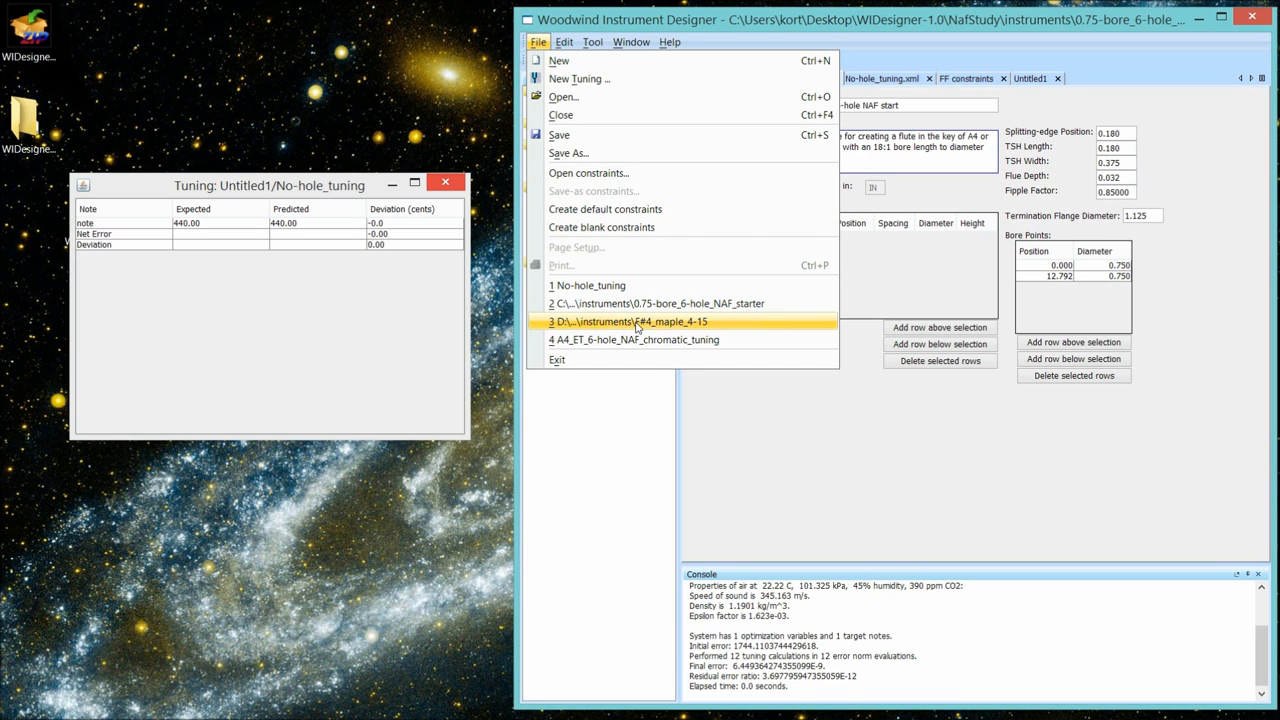
{"action": "left_click", "coordinate": [632, 320]}
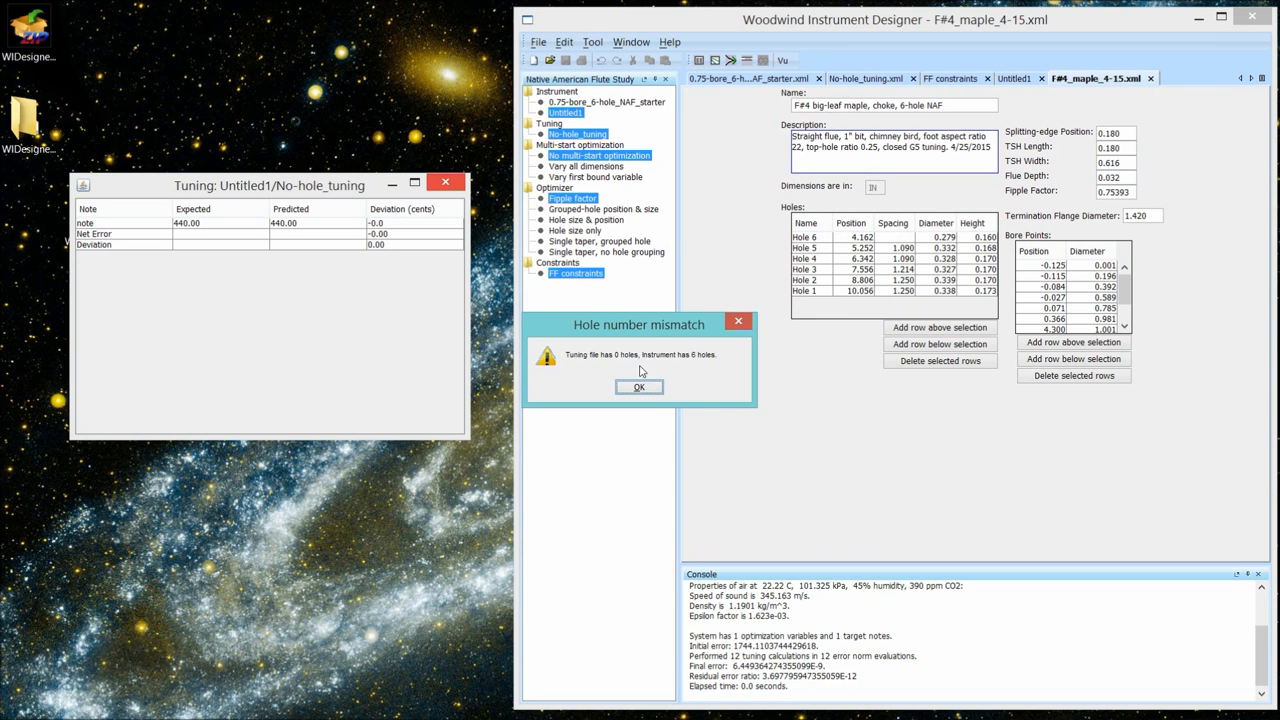
{"action": "mouse_move", "coordinate": [624, 362]}
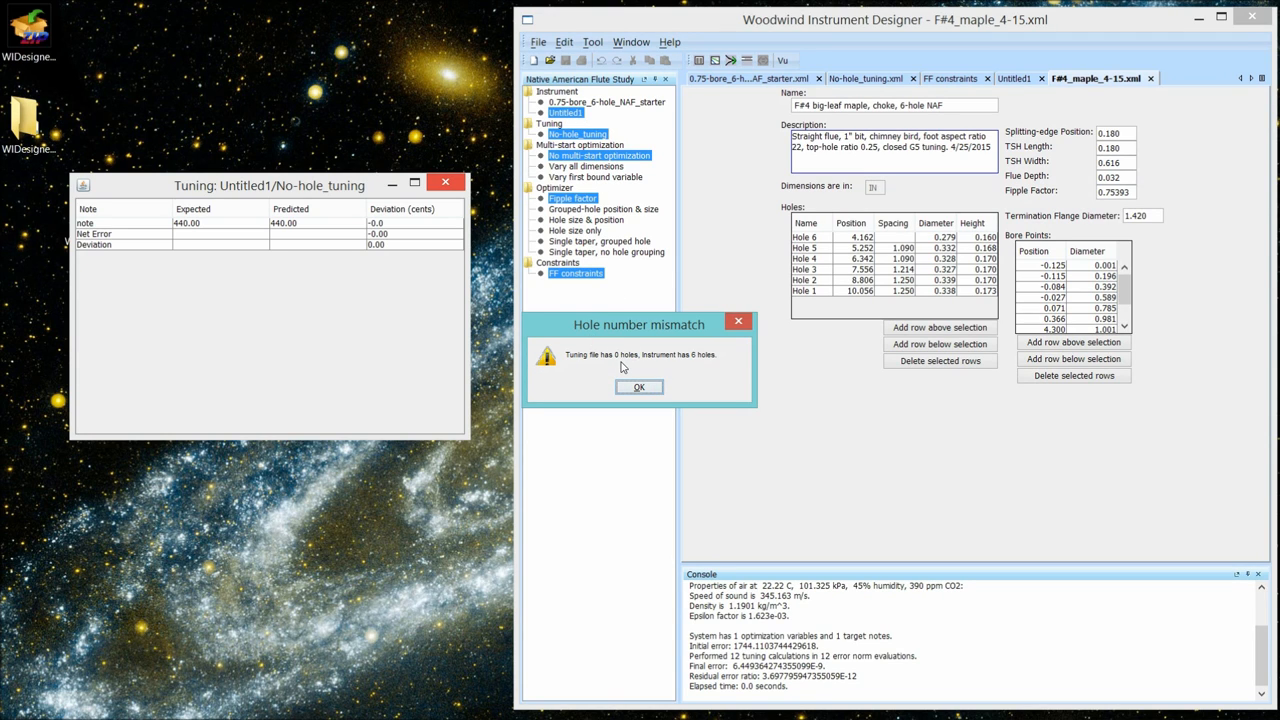
{"action": "mouse_move", "coordinate": [648, 390]}
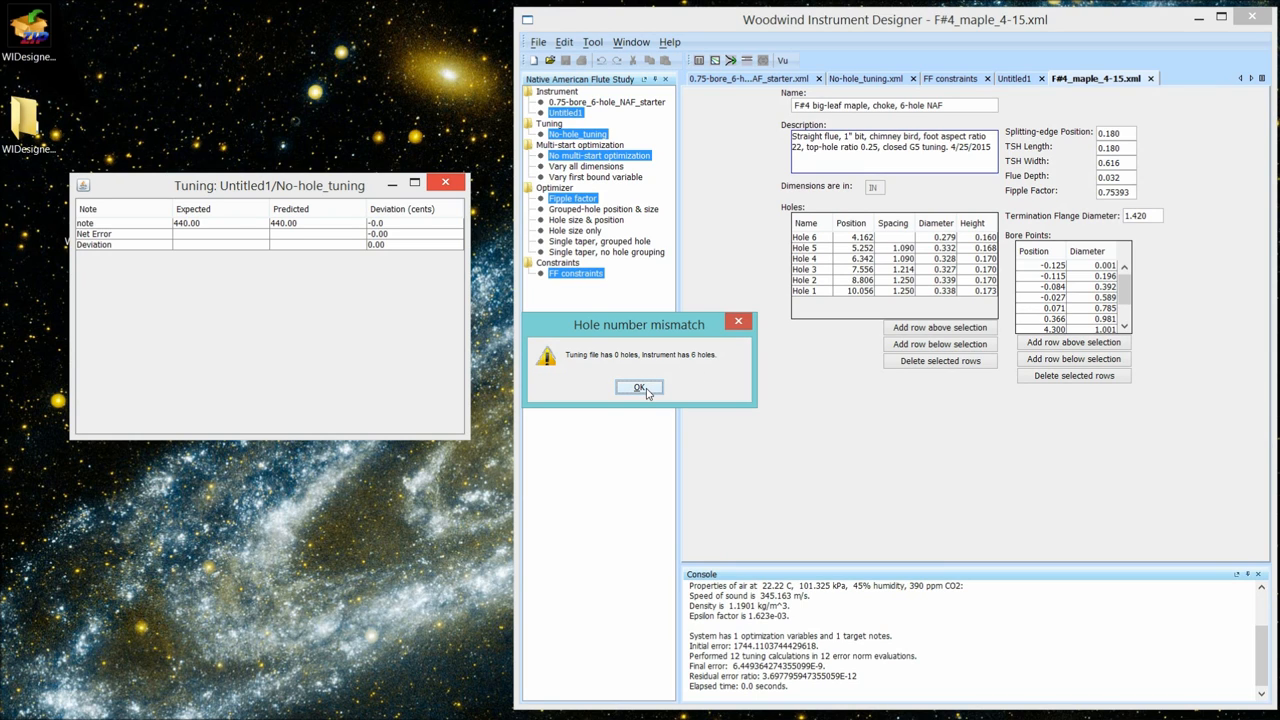
- Dismiss the hole number mismatch warning for the F#4 maple flute
{"action": "left_click", "coordinate": [640, 388]}
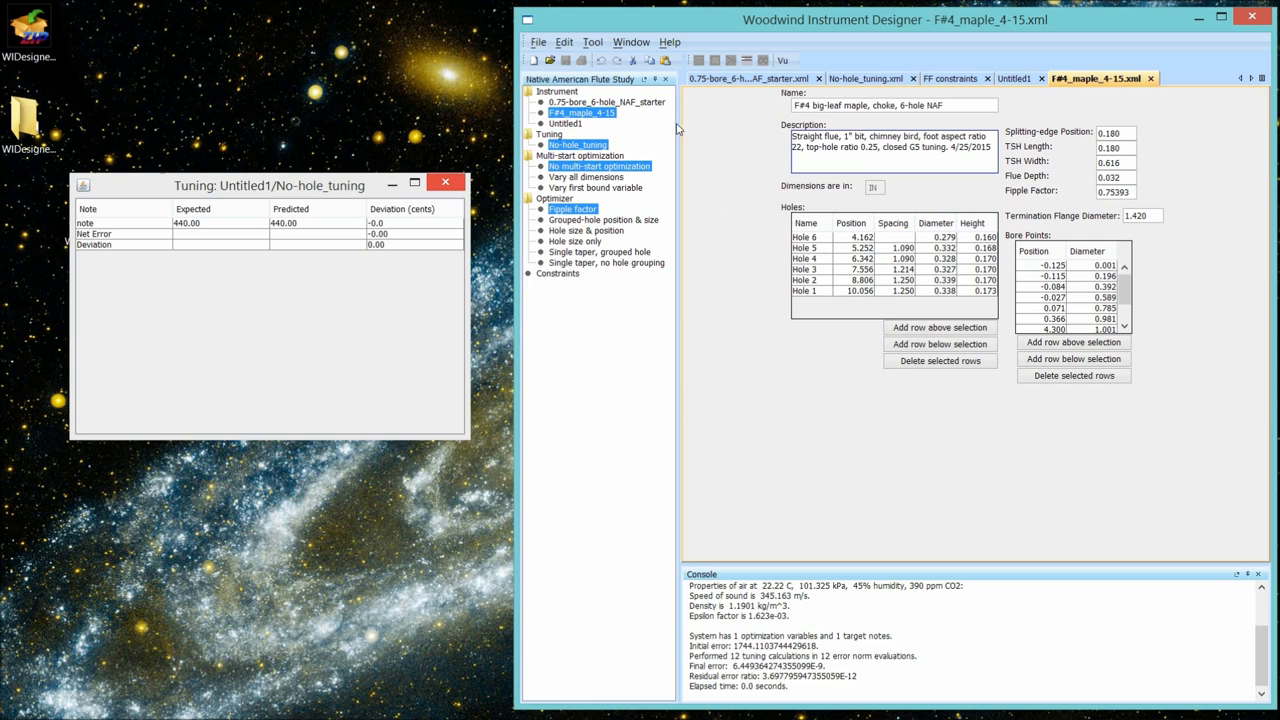
{"action": "mouse_move", "coordinate": [920, 244]}
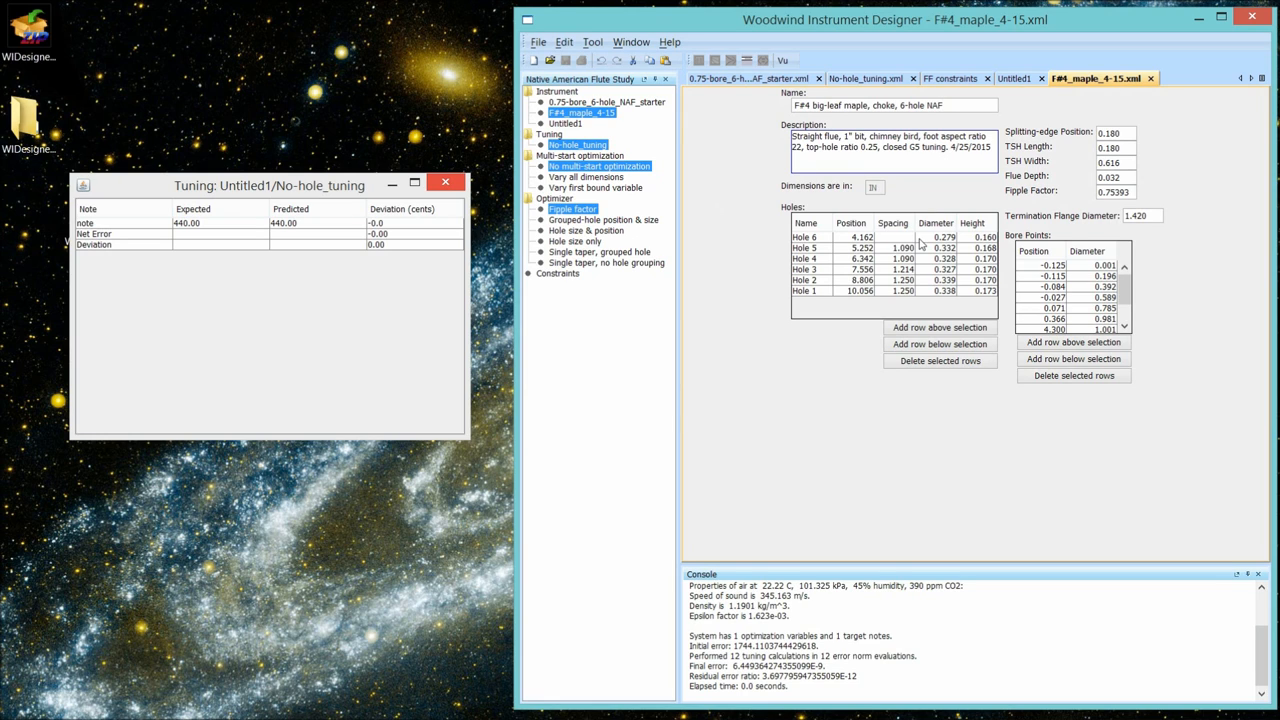
{"action": "mouse_move", "coordinate": [908, 252]}
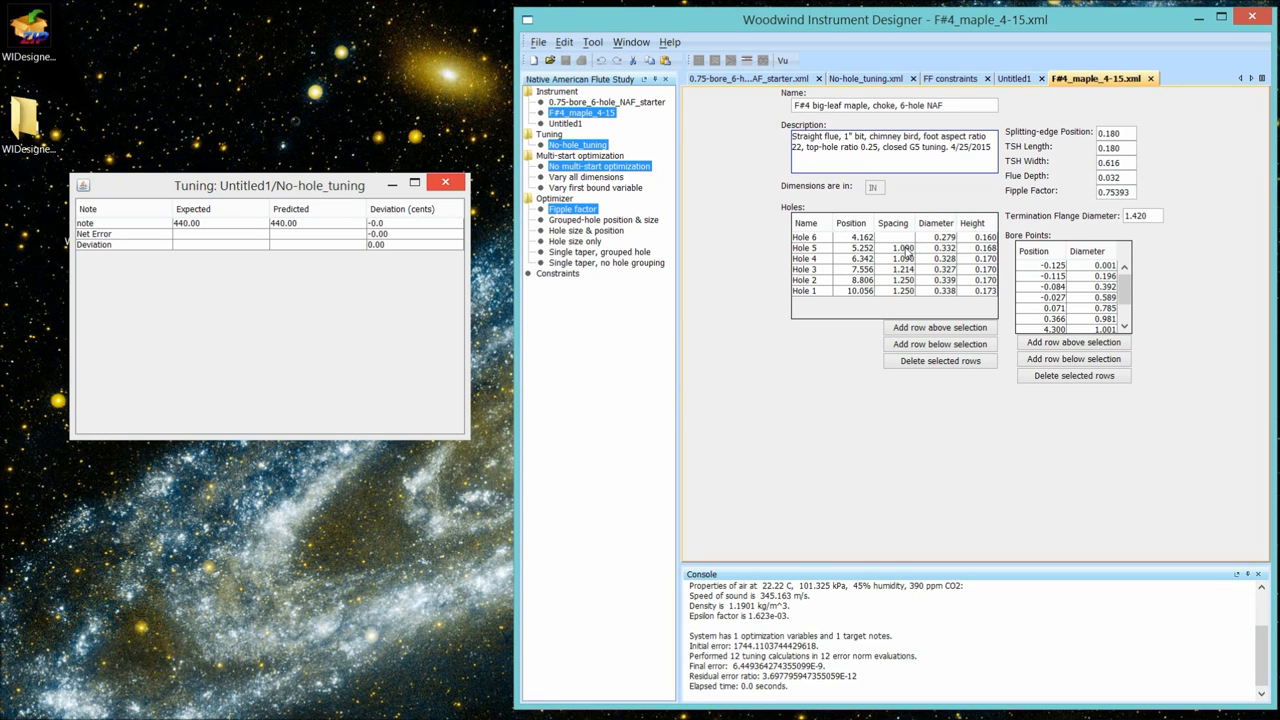
{"action": "mouse_move", "coordinate": [1044, 212]}
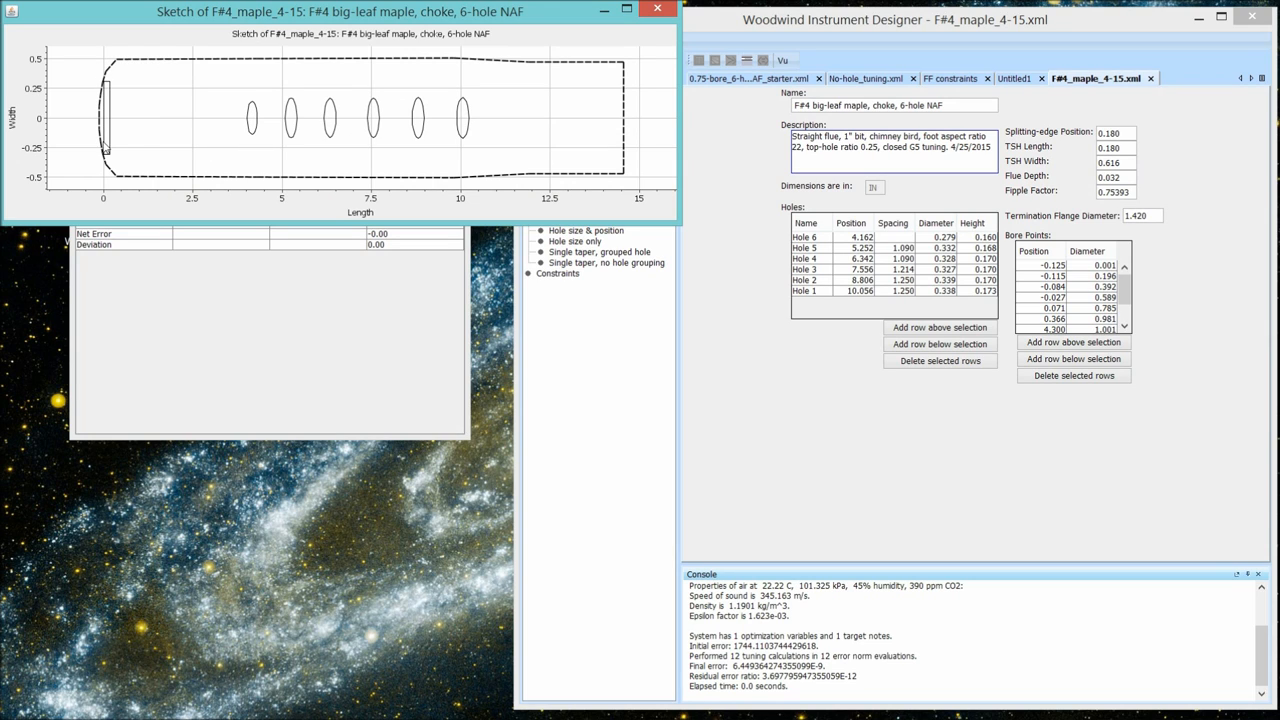
{"action": "mouse_move", "coordinate": [472, 168]}
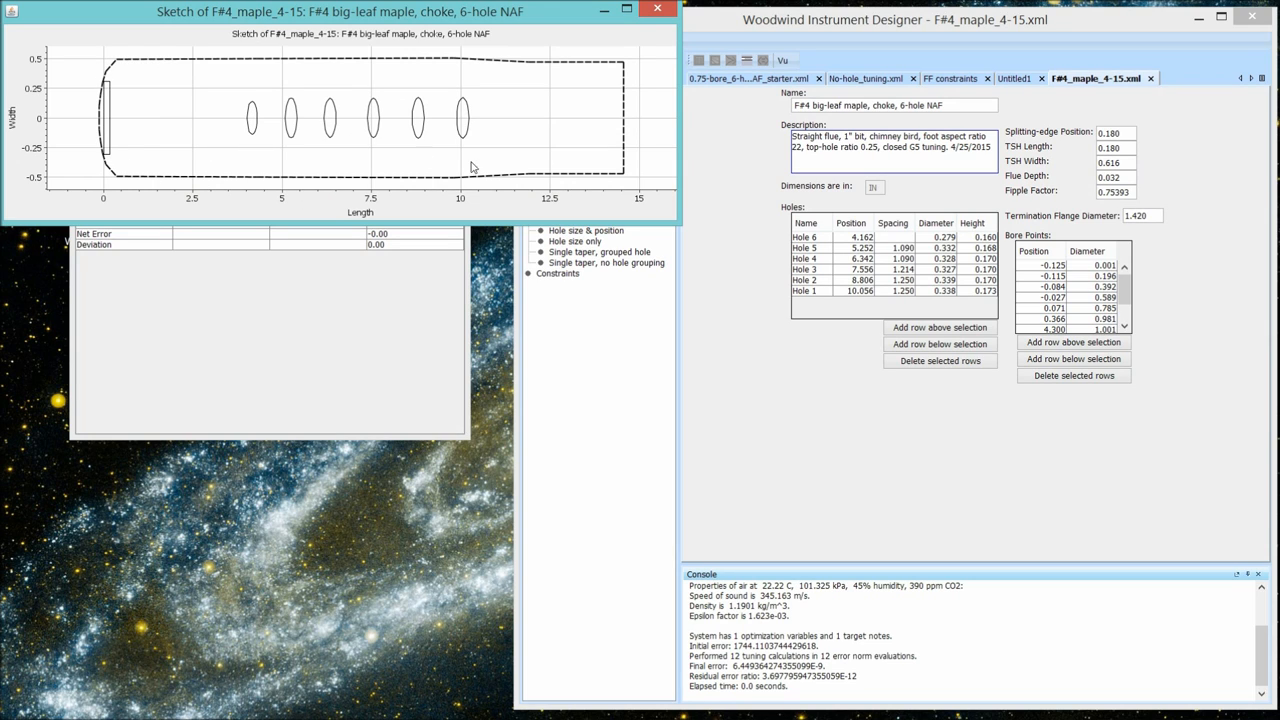
{"action": "mouse_move", "coordinate": [420, 214]}
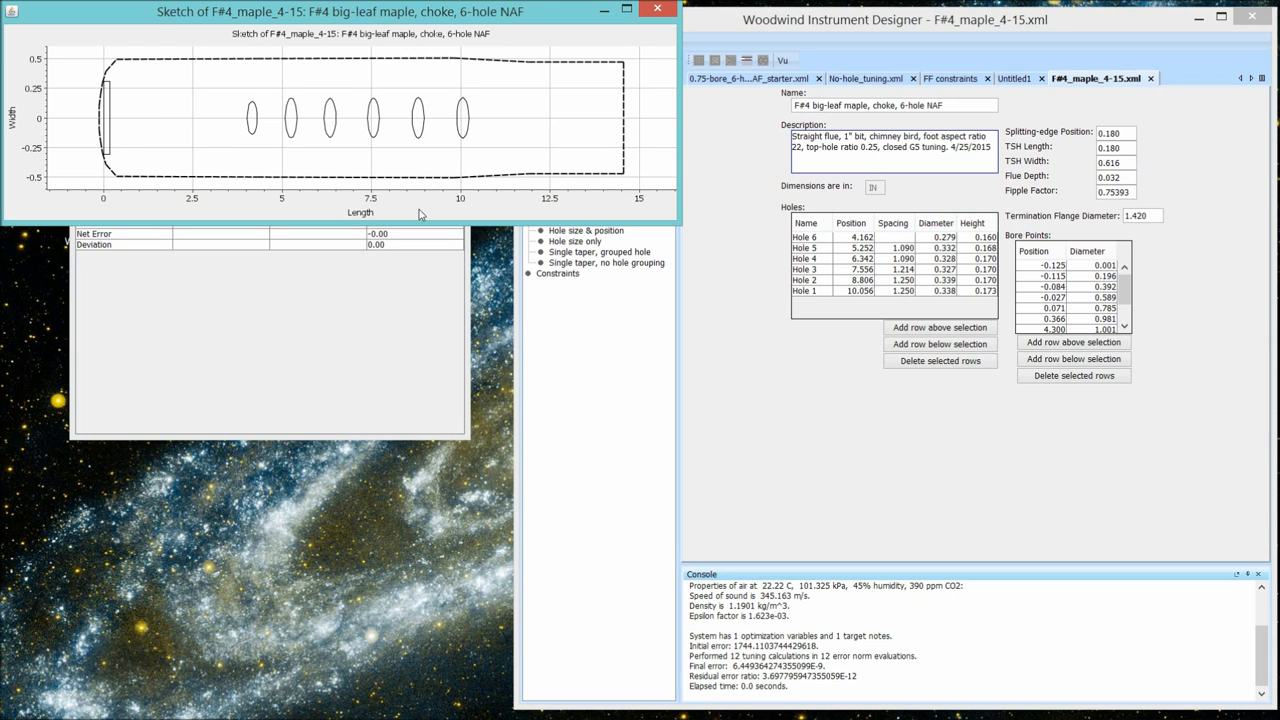
{"action": "mouse_move", "coordinate": [418, 222]}
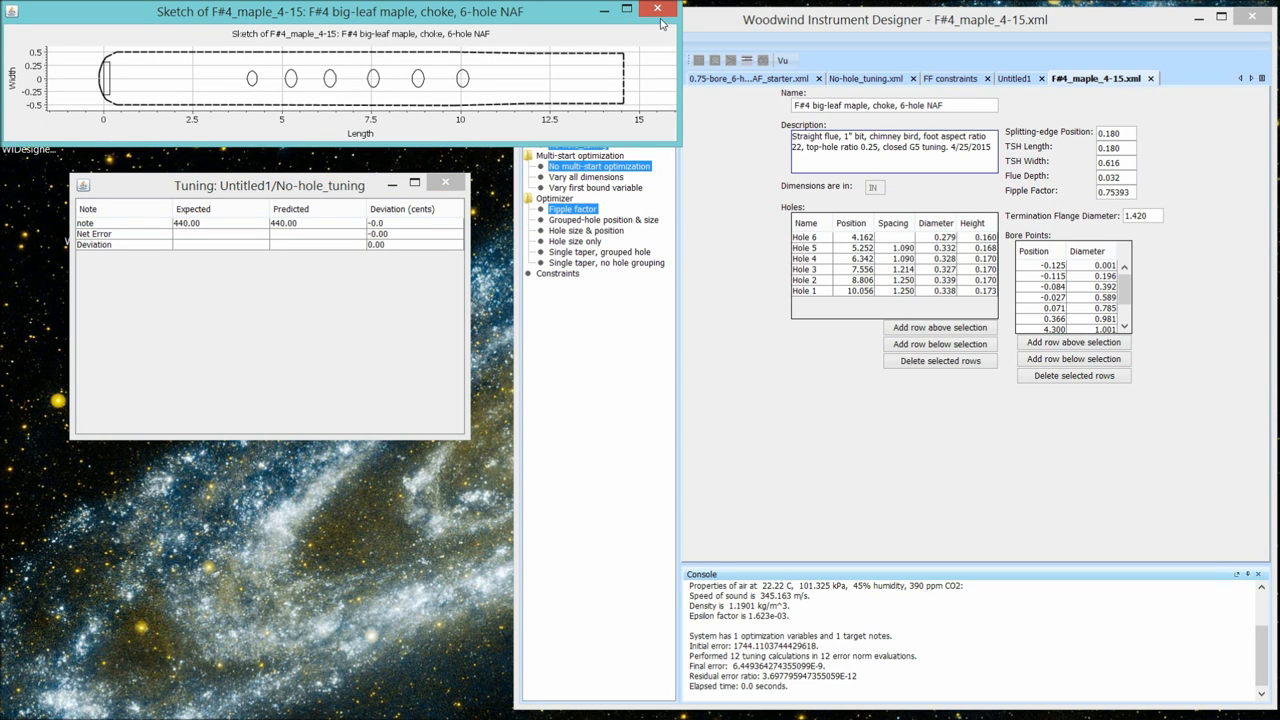
- Close the F#4 maple flute sketch window, returning to its hole and bore dimensions
{"action": "left_click", "coordinate": [656, 8]}
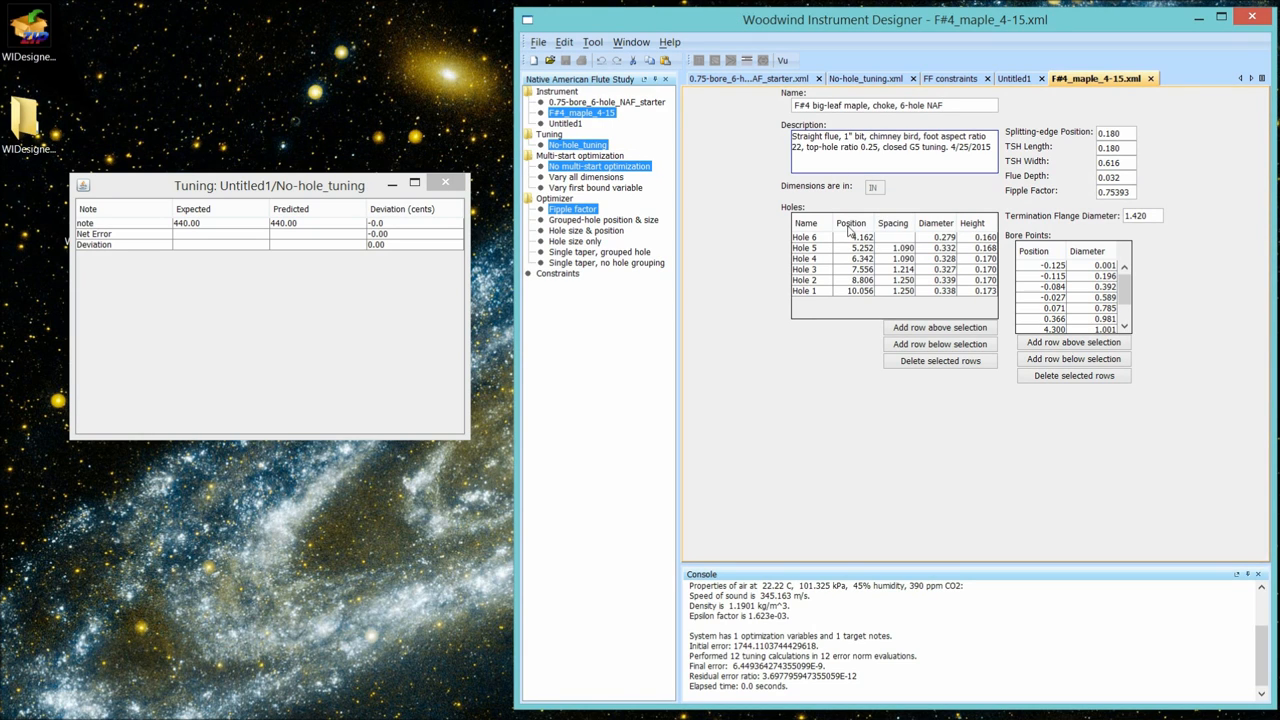
{"action": "mouse_move", "coordinate": [850, 290]}
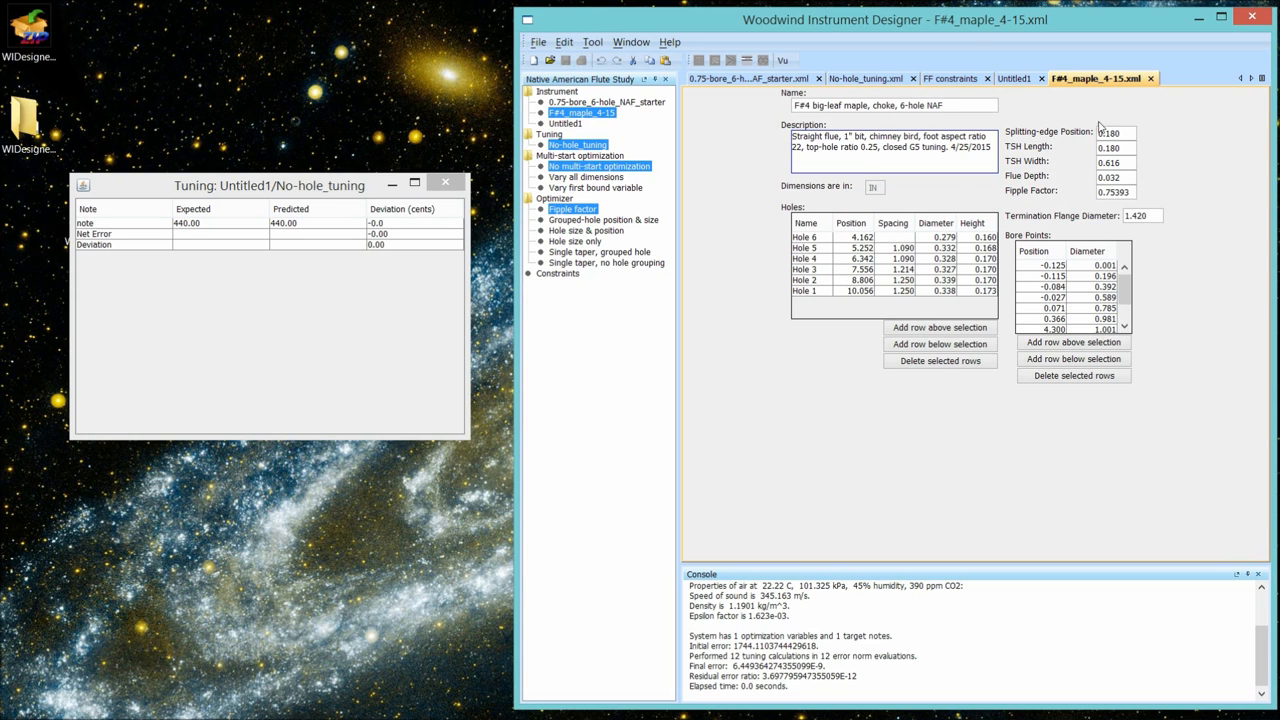
{"action": "mouse_move", "coordinate": [844, 212]}
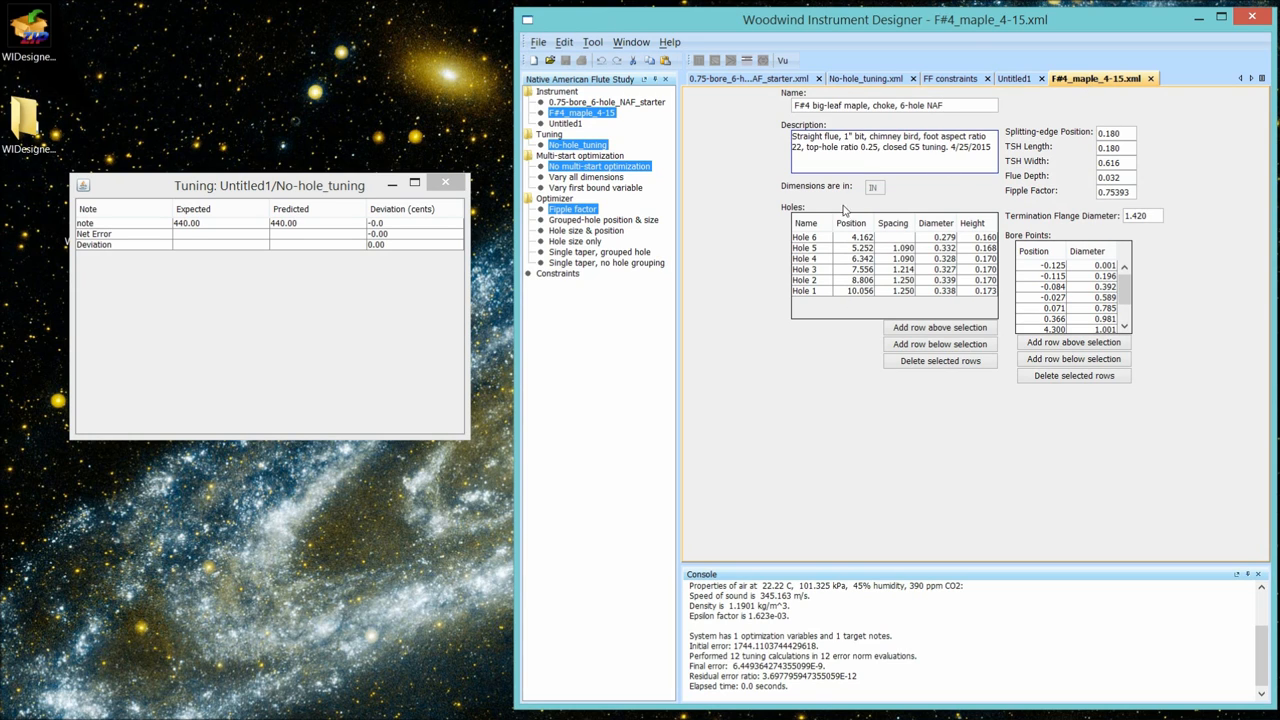
{"action": "mouse_move", "coordinate": [1040, 270]}
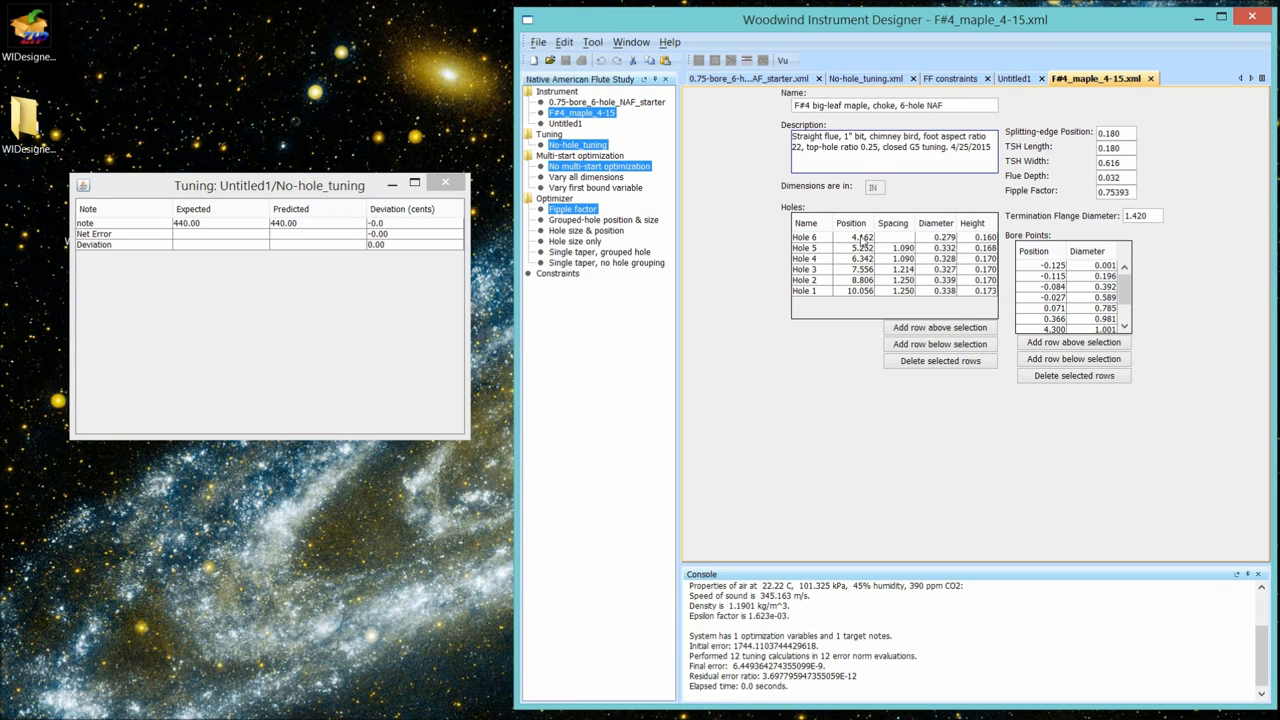
{"action": "mouse_move", "coordinate": [854, 316]}
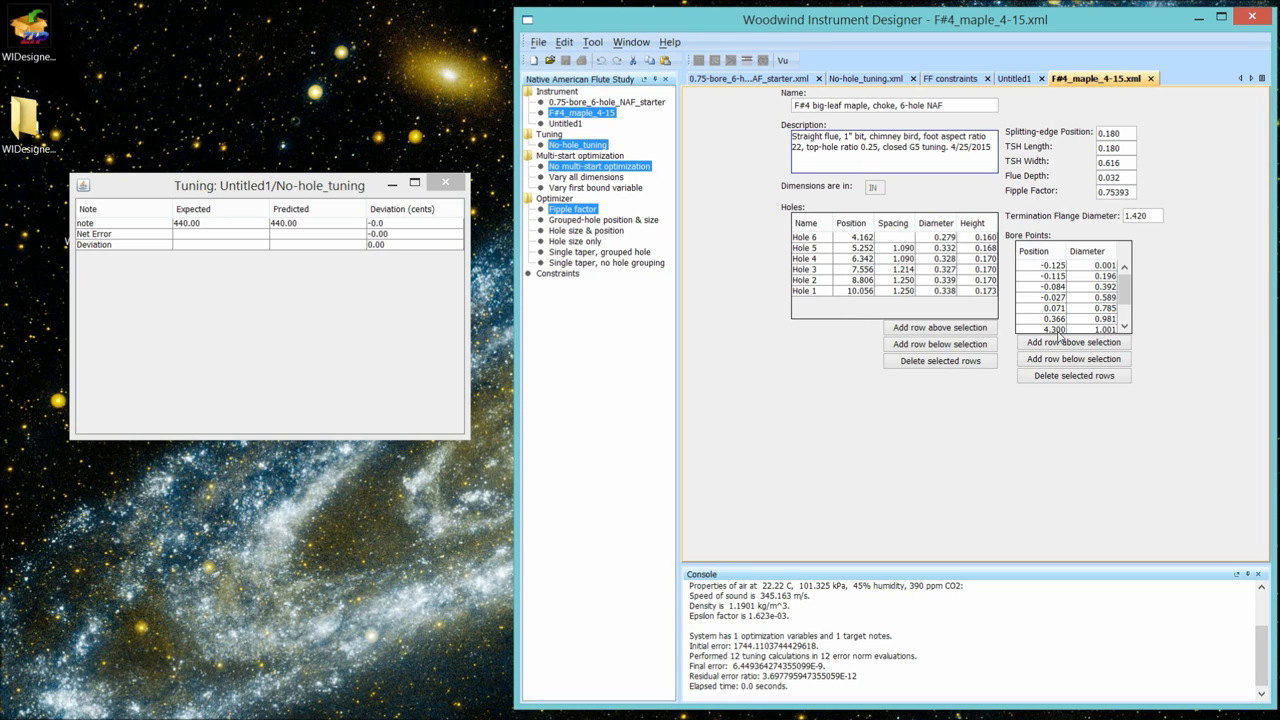
{"action": "mouse_move", "coordinate": [588, 92]}
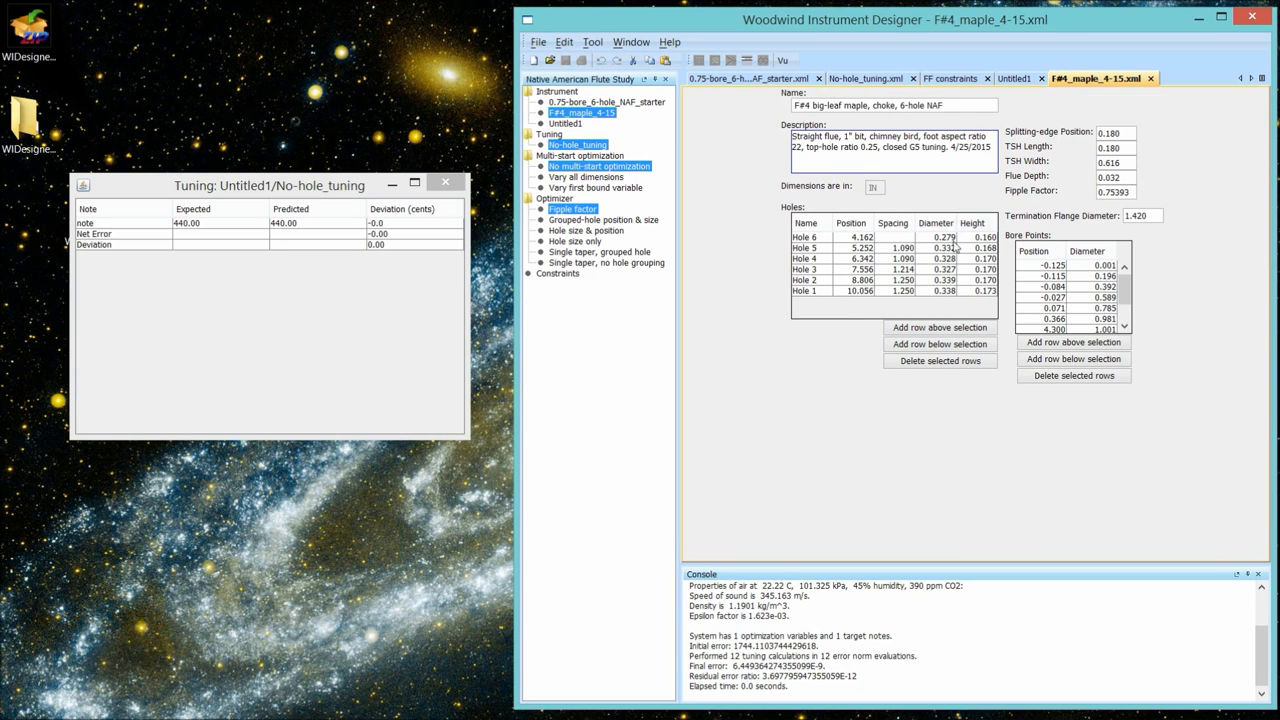
{"action": "mouse_move", "coordinate": [950, 292]}
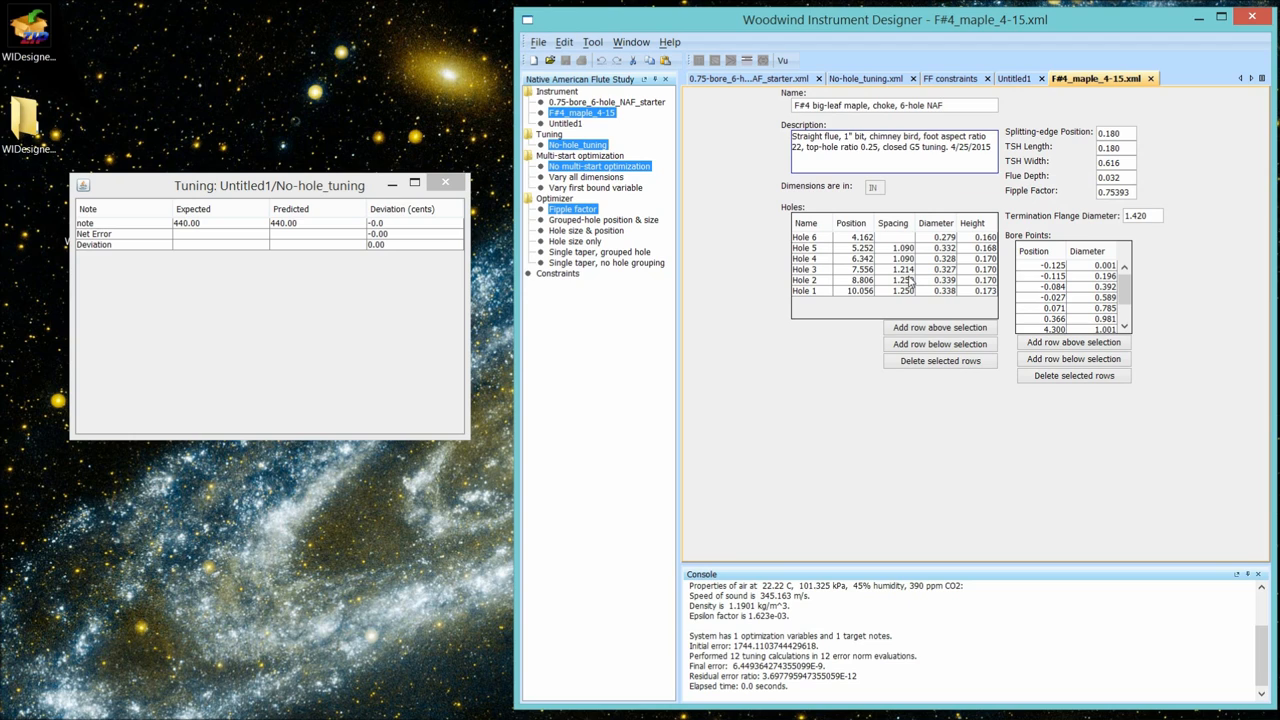
{"action": "mouse_move", "coordinate": [844, 272]}
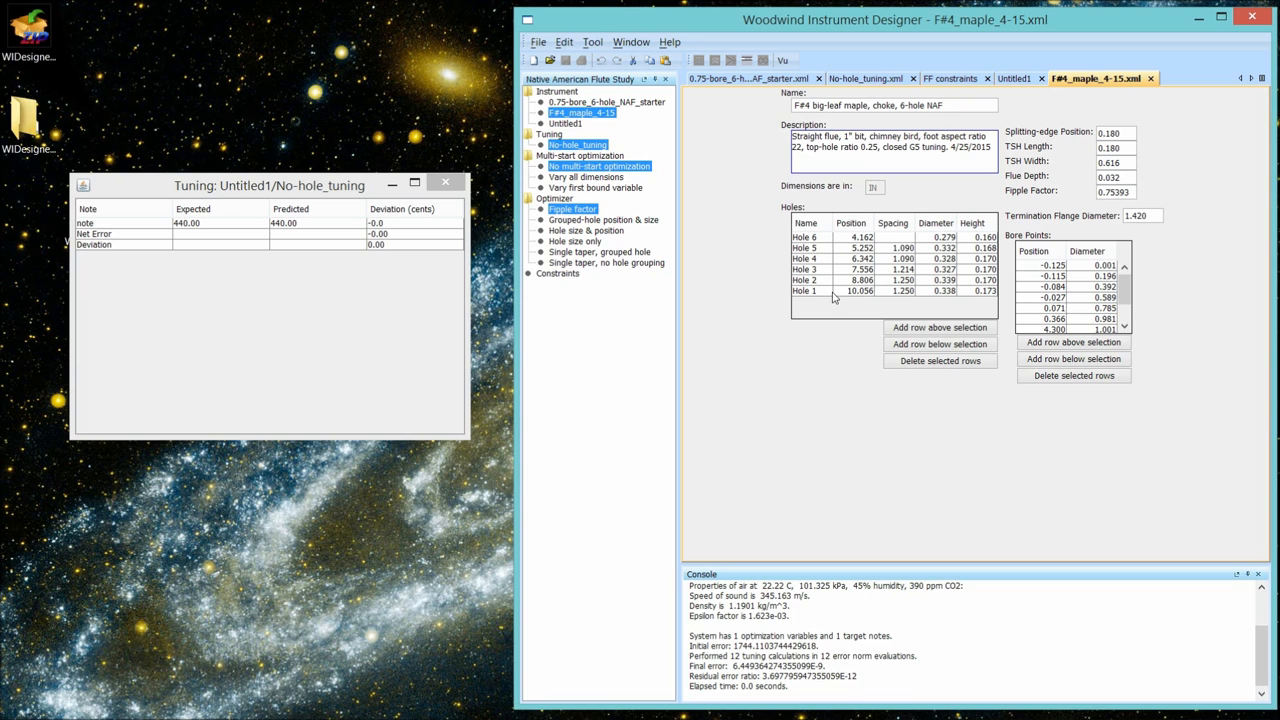
{"action": "mouse_move", "coordinate": [836, 298]}
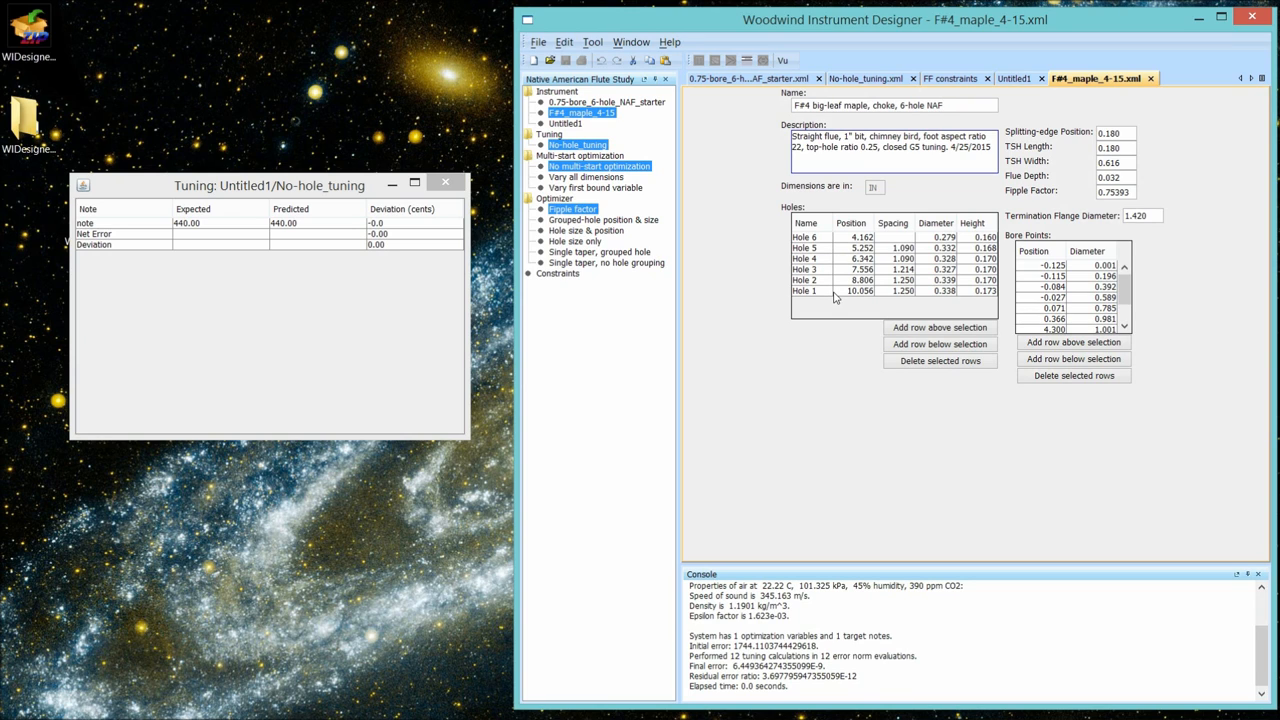
{"action": "mouse_move", "coordinate": [1002, 296]}
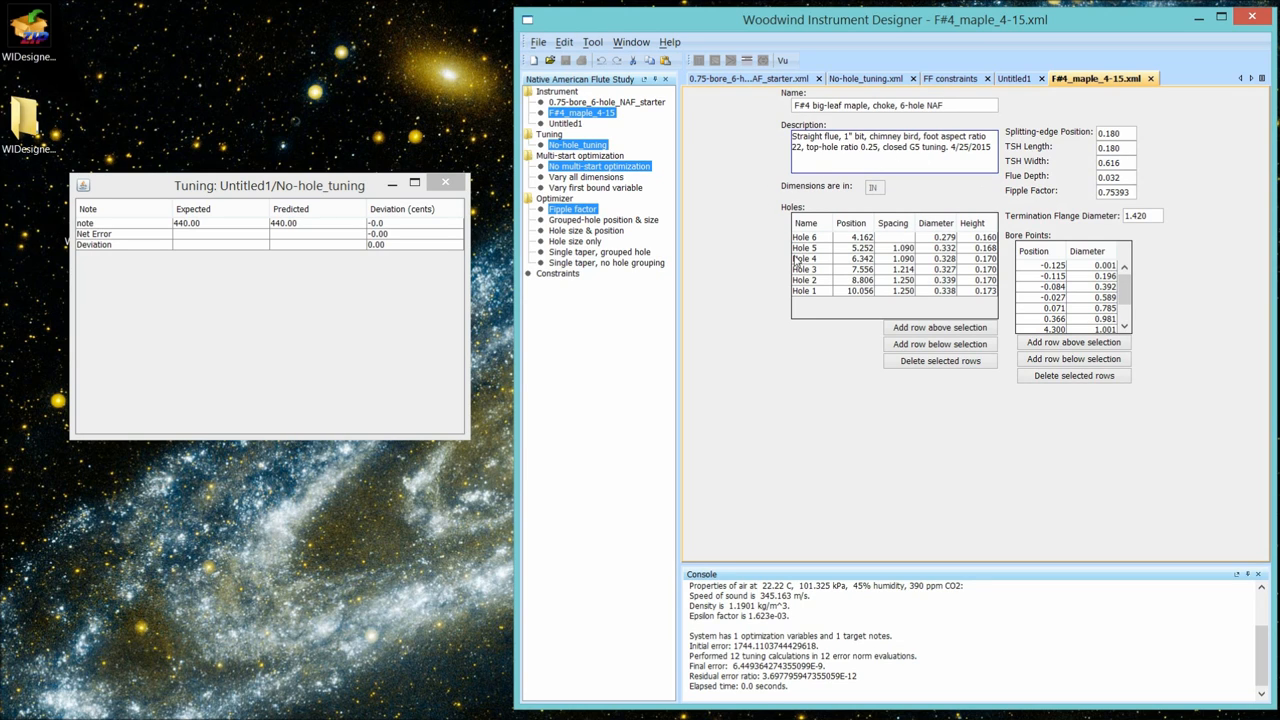
{"action": "mouse_move", "coordinate": [1124, 102]}
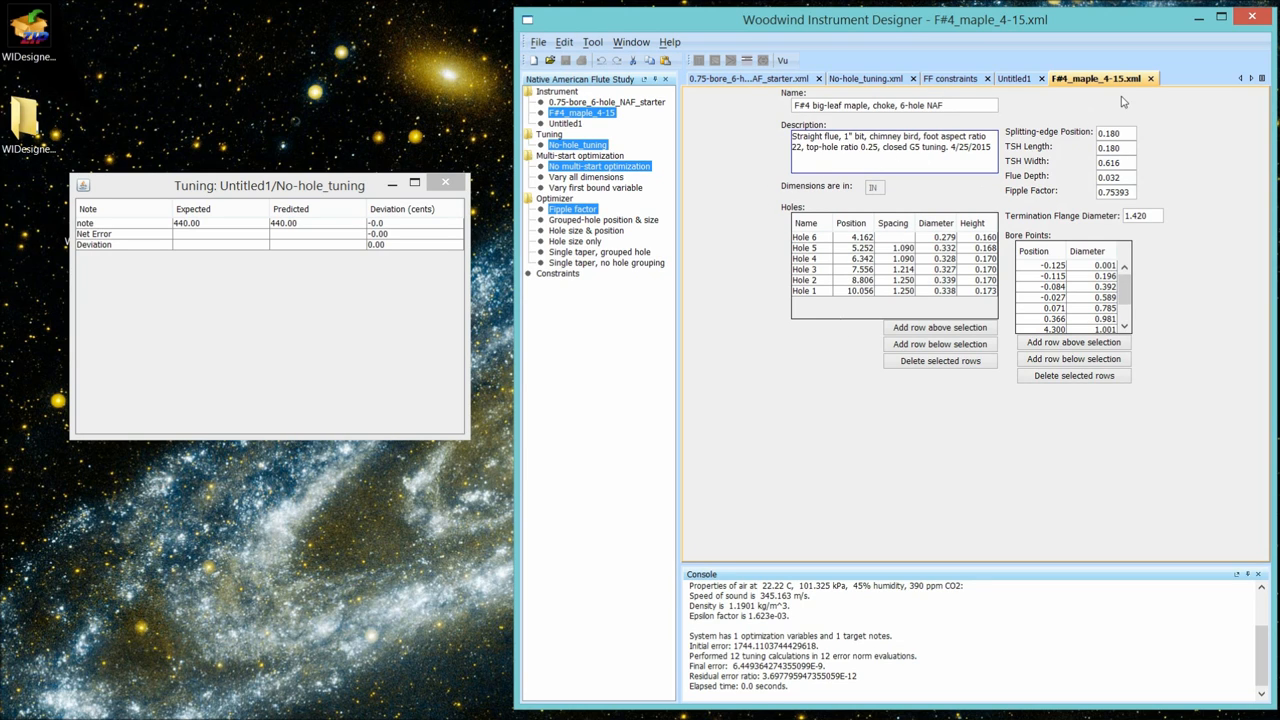
{"action": "mouse_move", "coordinate": [1152, 78]}
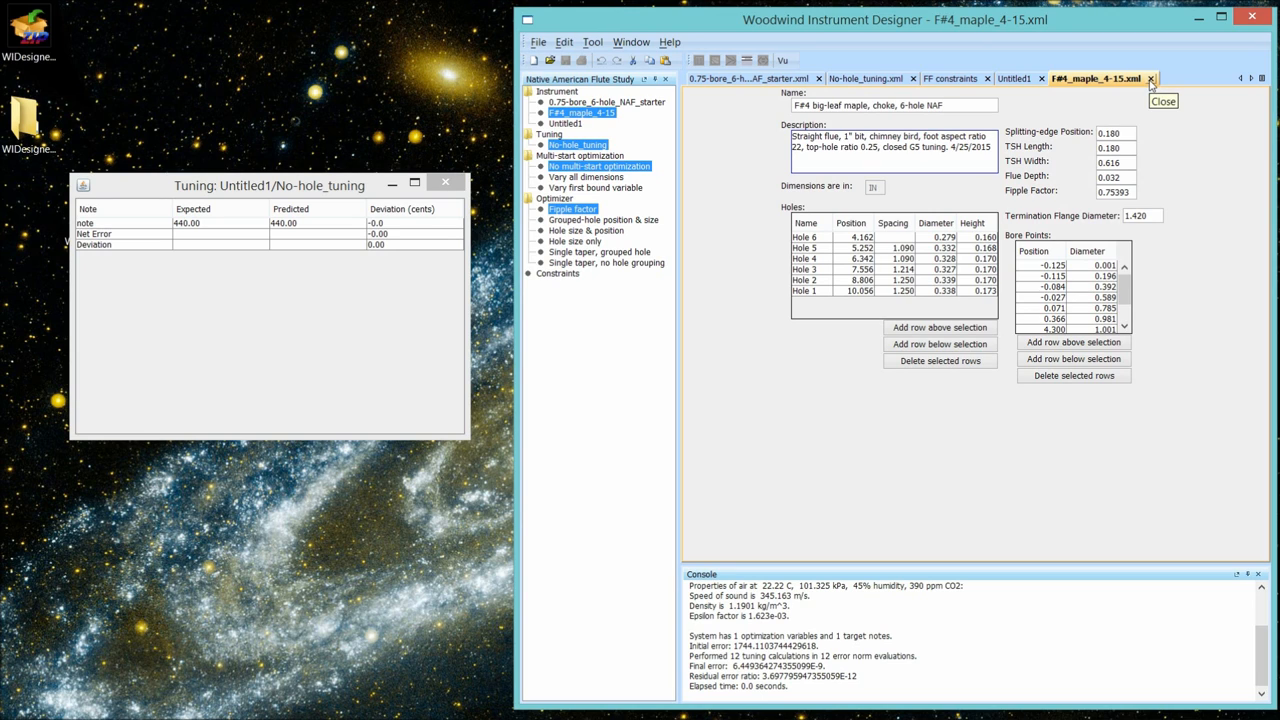
- Close the F#4_maple_4-15.xml file and return to the 0.75-bore starter instrument
{"action": "left_click", "coordinate": [1150, 78]}
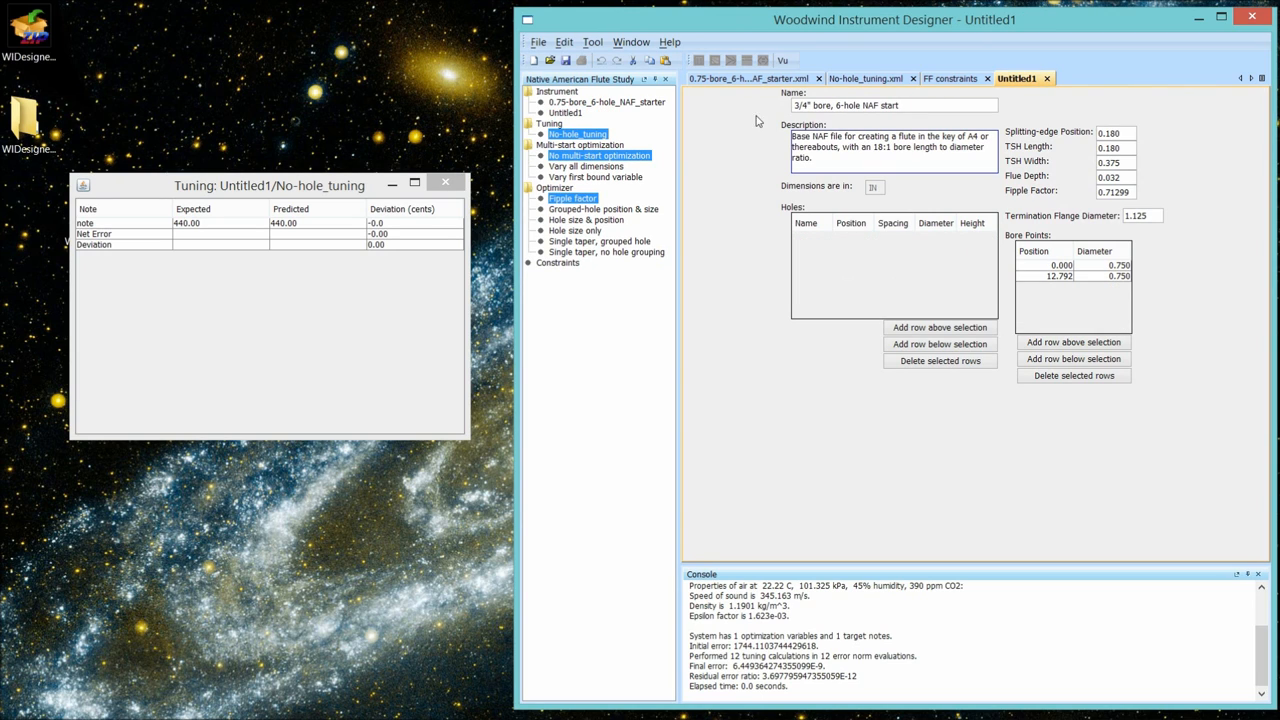
{"action": "left_click", "coordinate": [748, 78]}
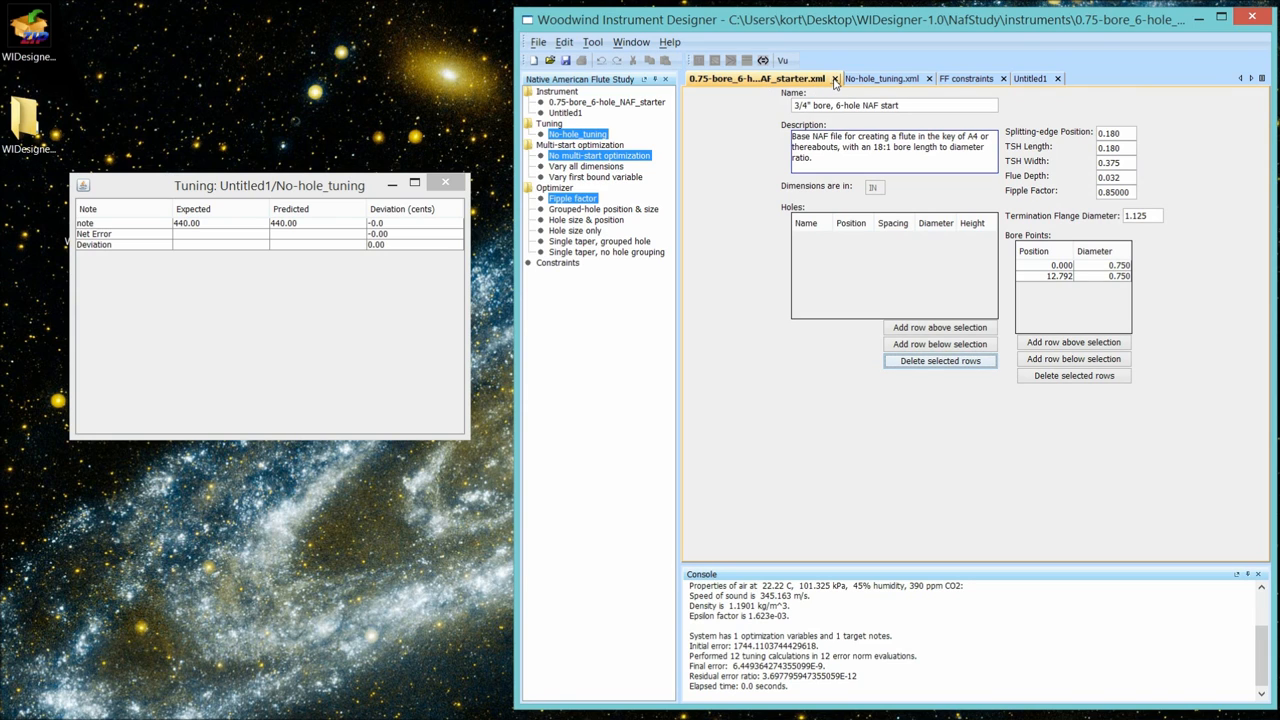
{"action": "mouse_move", "coordinate": [836, 78]}
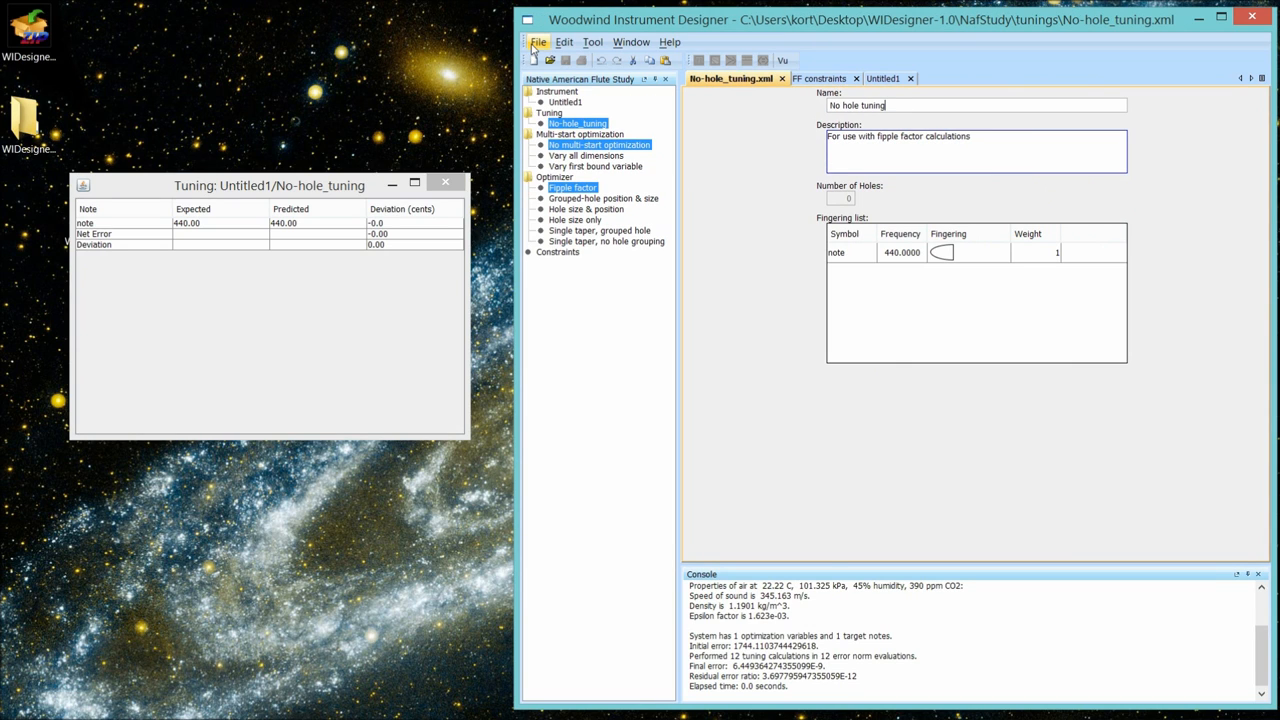
- Reopen the 0.75-bore 6-hole NAF starter instrument and acknowledge the hole mismatch warning
{"action": "left_click", "coordinate": [538, 42]}
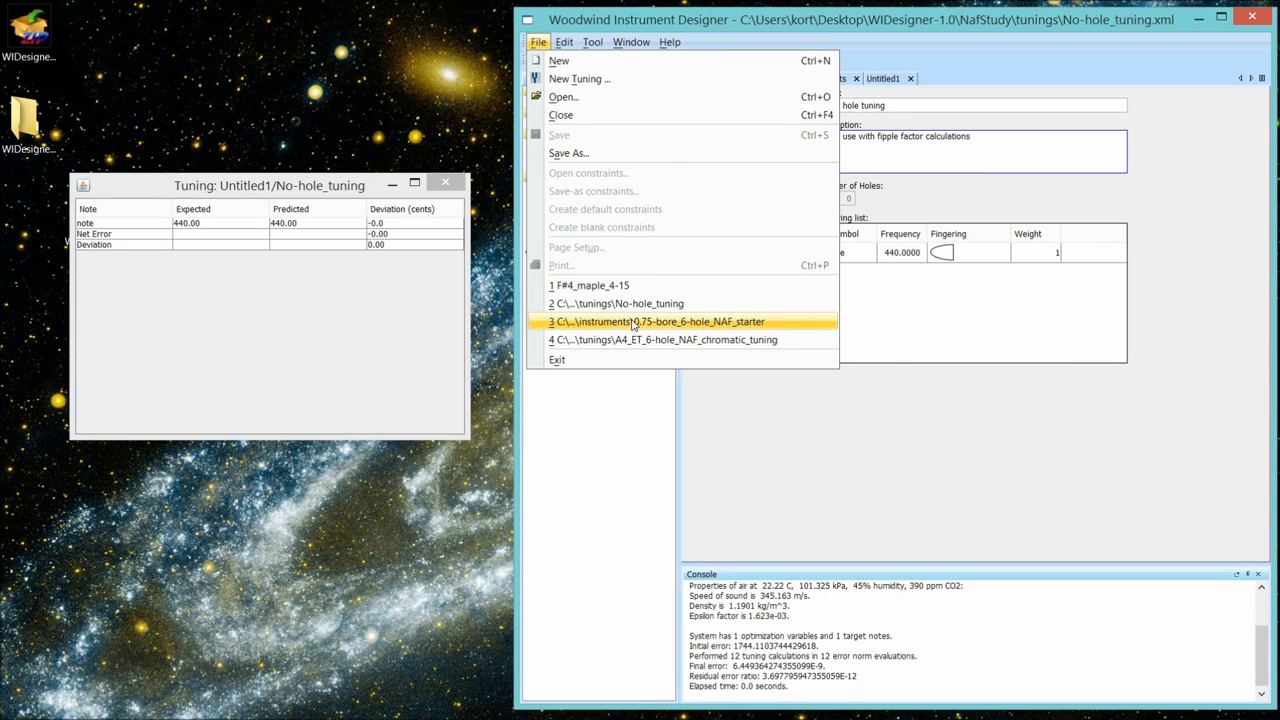
{"action": "mouse_move", "coordinate": [656, 320]}
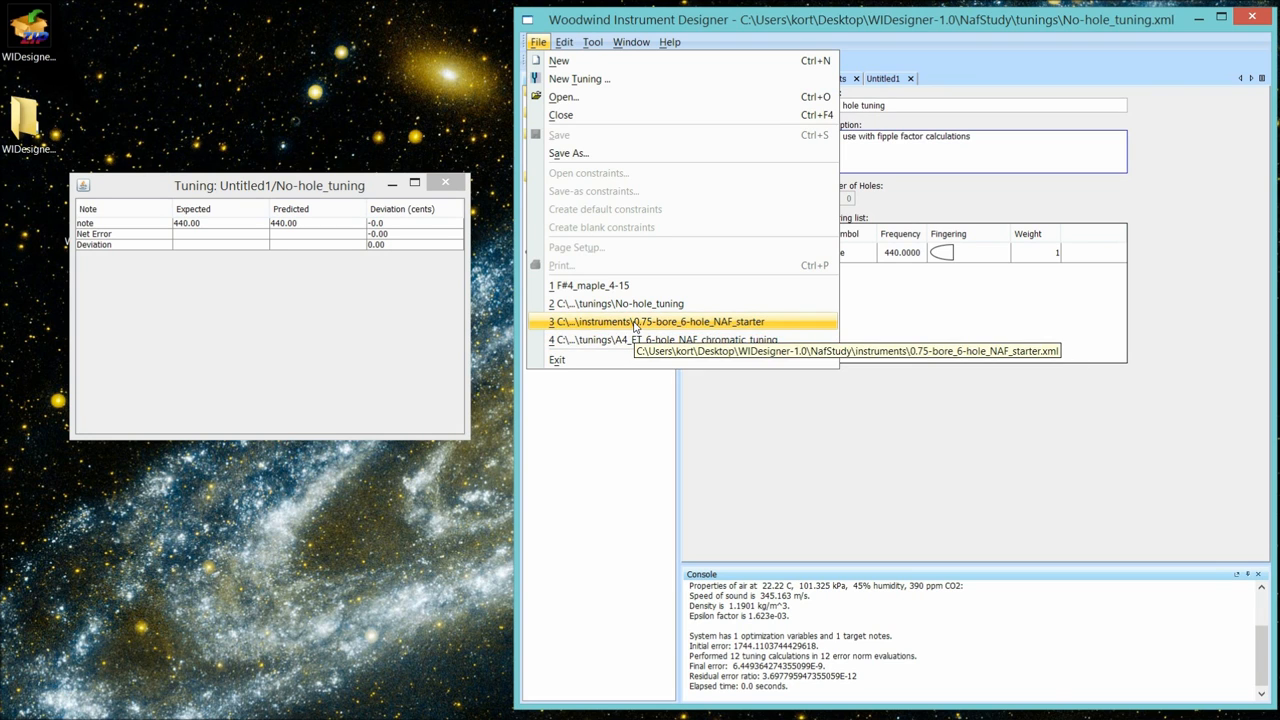
{"action": "left_click", "coordinate": [656, 320]}
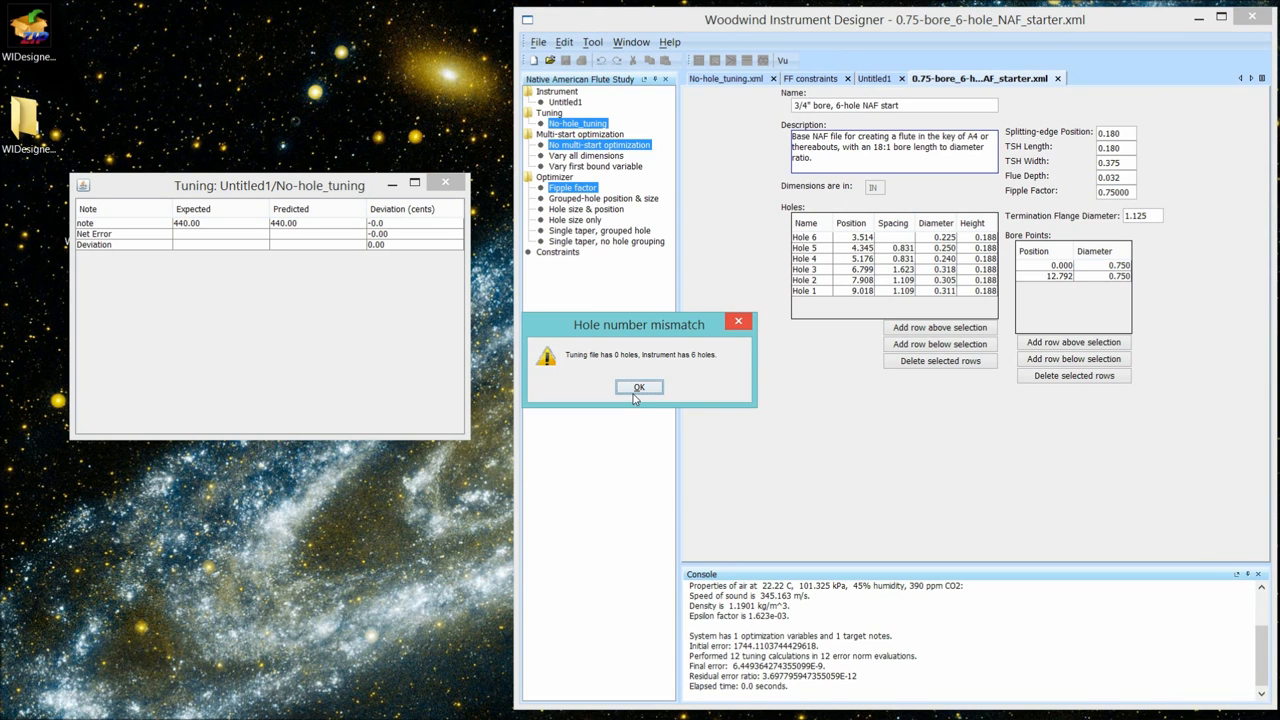
{"action": "left_click", "coordinate": [638, 388]}
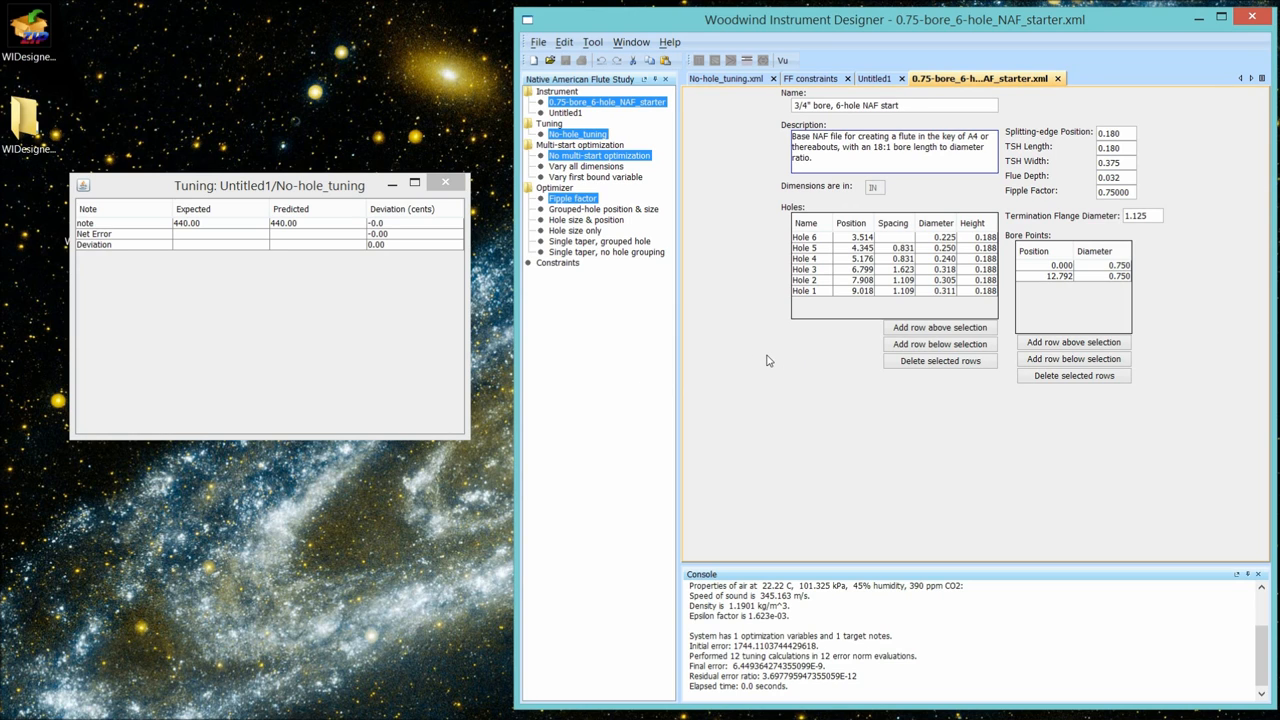
{"action": "mouse_move", "coordinate": [870, 252]}
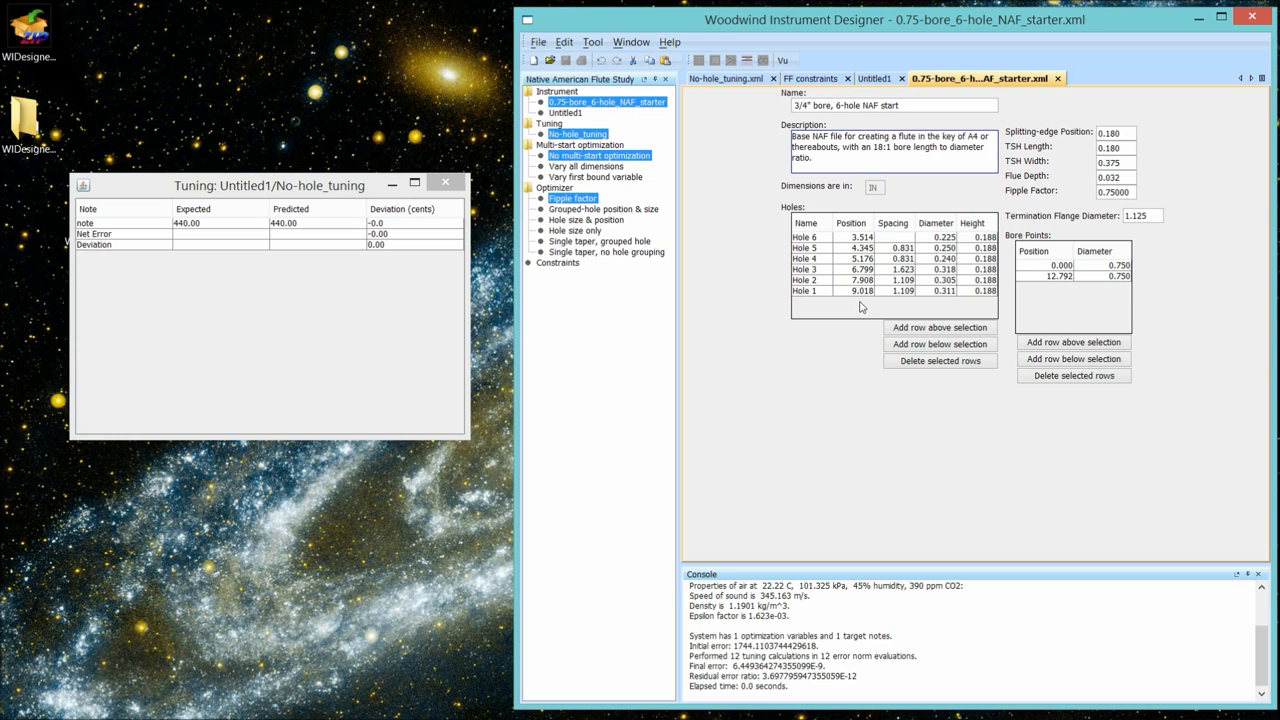
{"action": "mouse_move", "coordinate": [862, 292]}
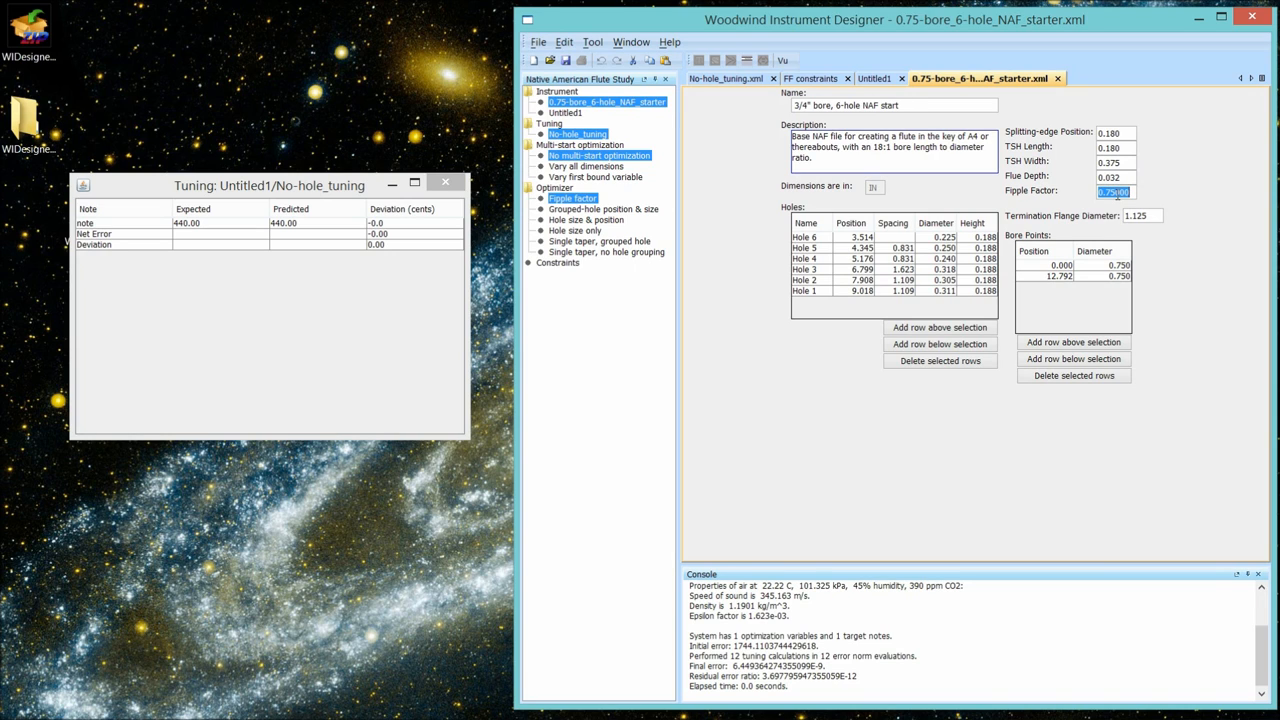
- Set the starter instrument's Fipple Factor to .85
{"action": "type", "text": ".85"}
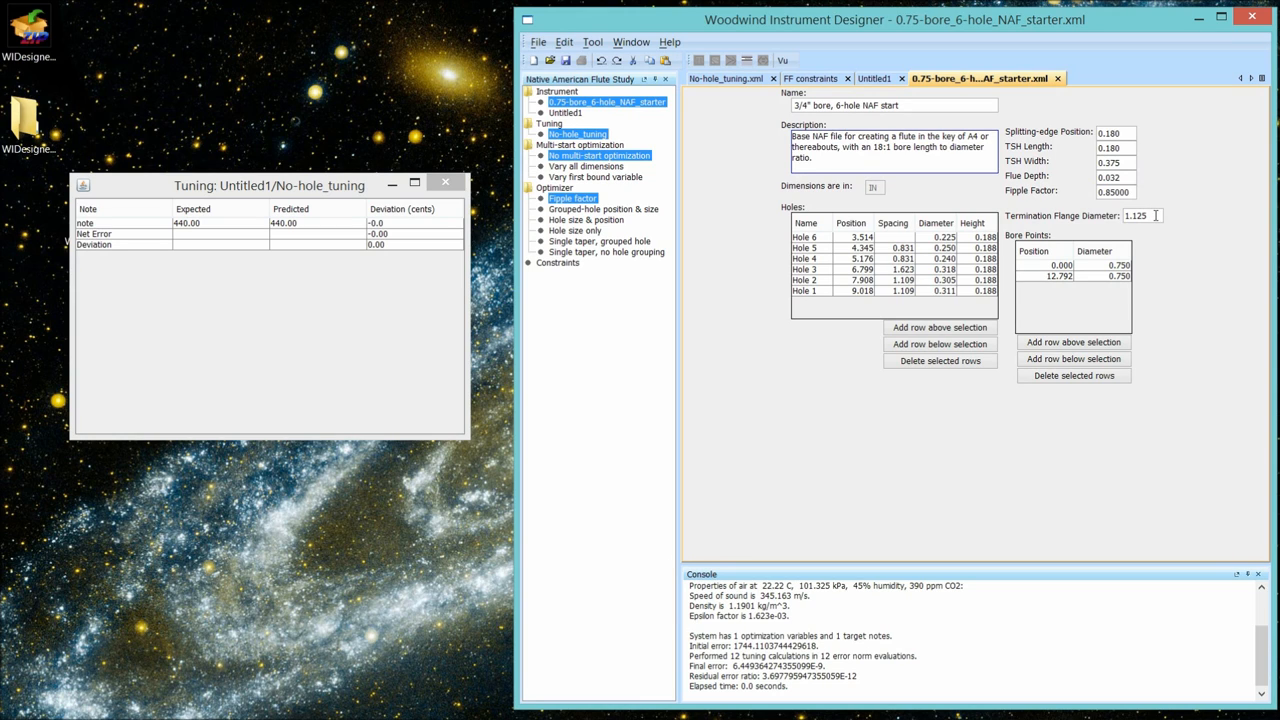
{"action": "mouse_move", "coordinate": [920, 304]}
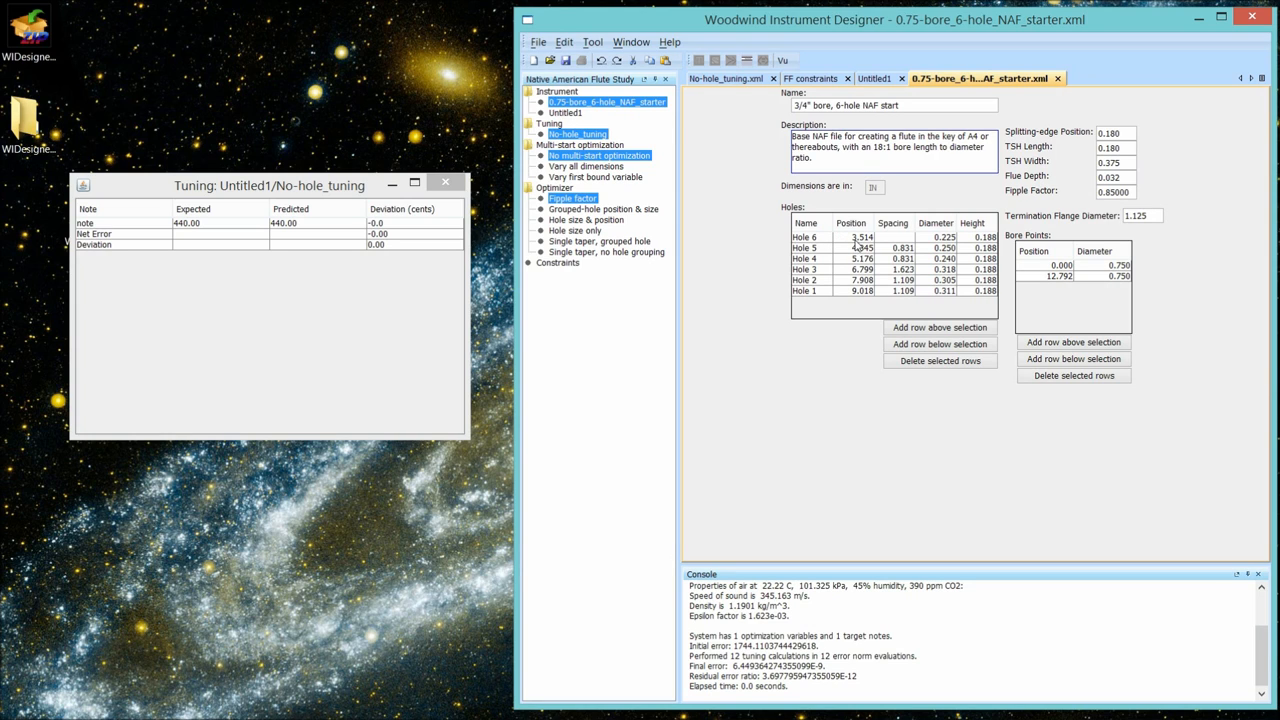
{"action": "mouse_move", "coordinate": [856, 244]}
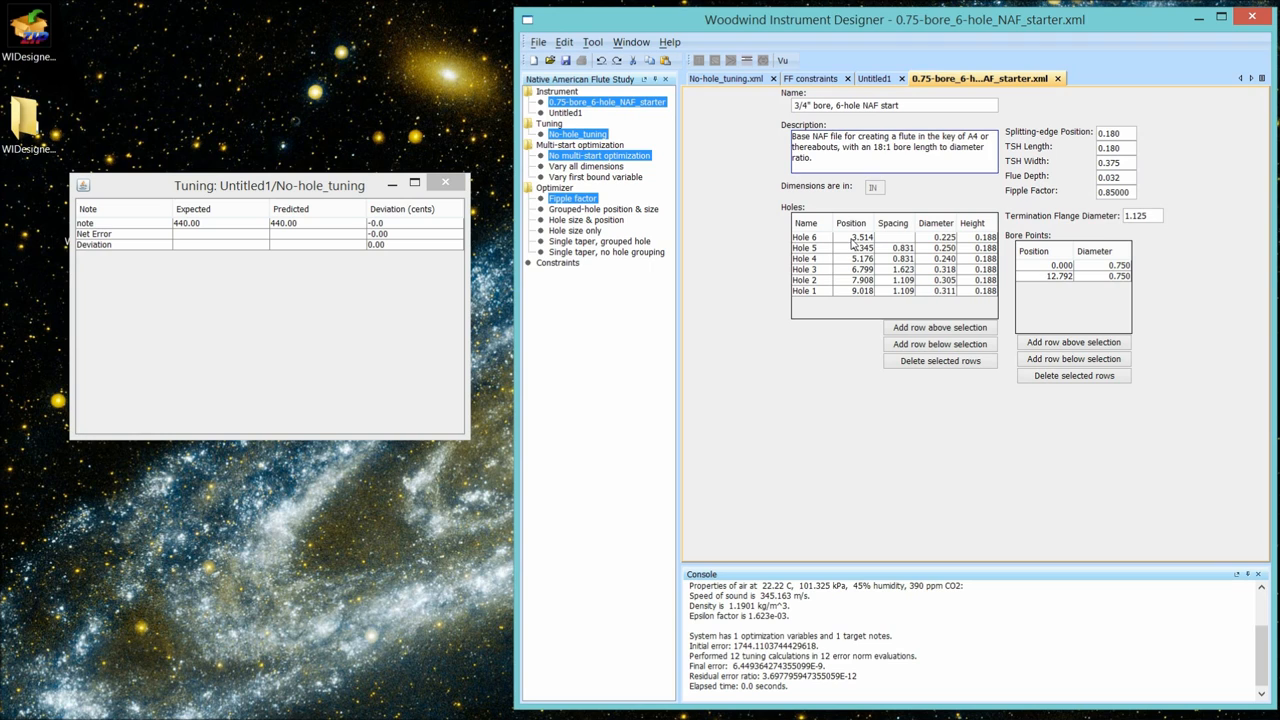
{"action": "mouse_move", "coordinate": [948, 246]}
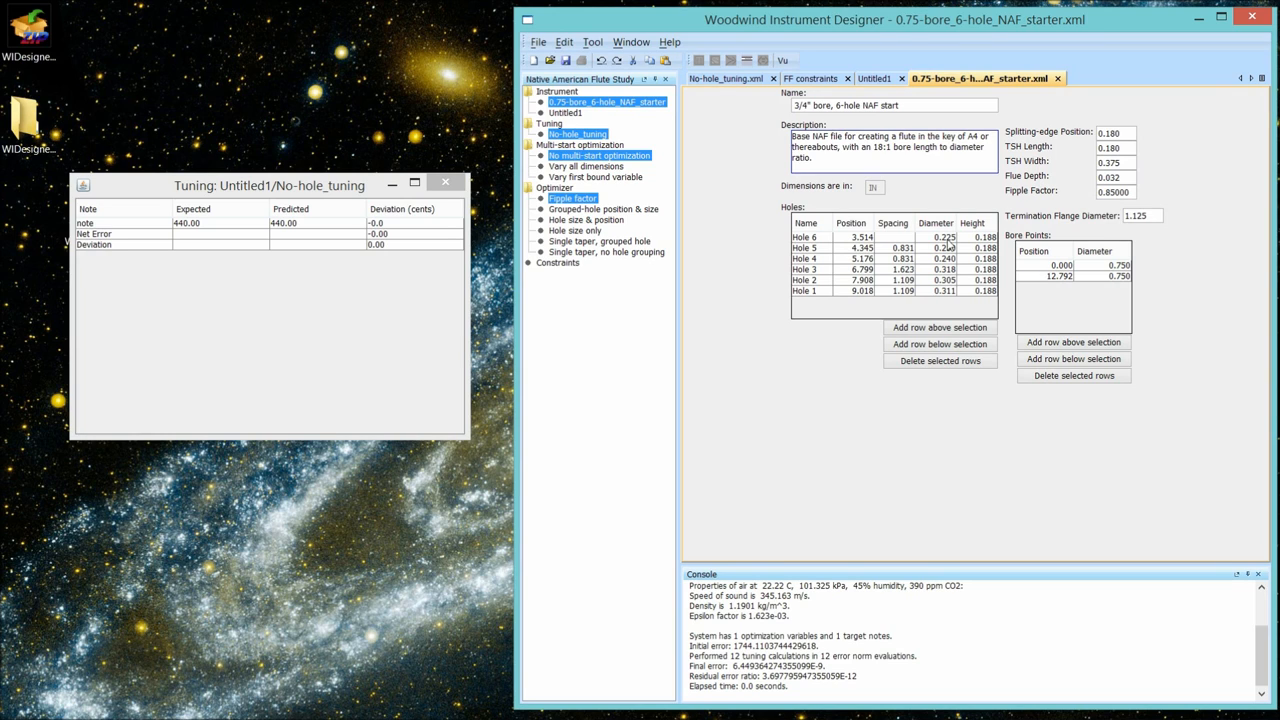
{"action": "mouse_move", "coordinate": [980, 244]}
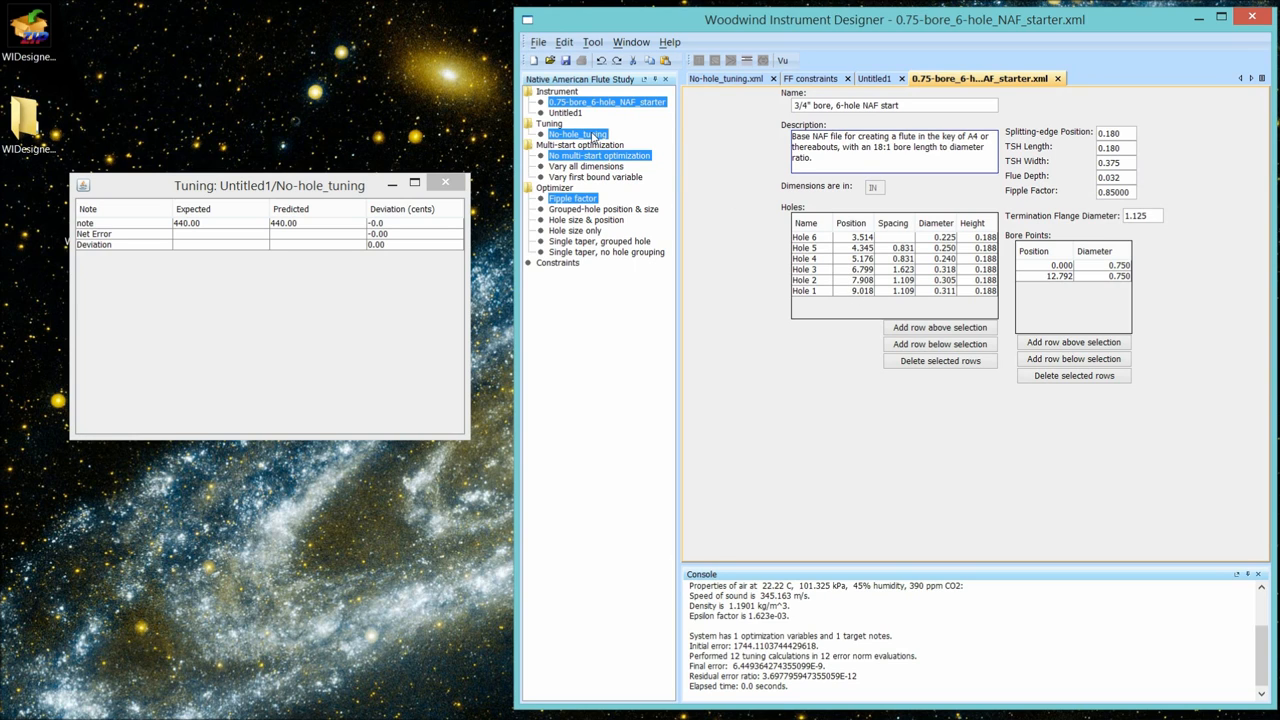
{"action": "mouse_move", "coordinate": [538, 42]}
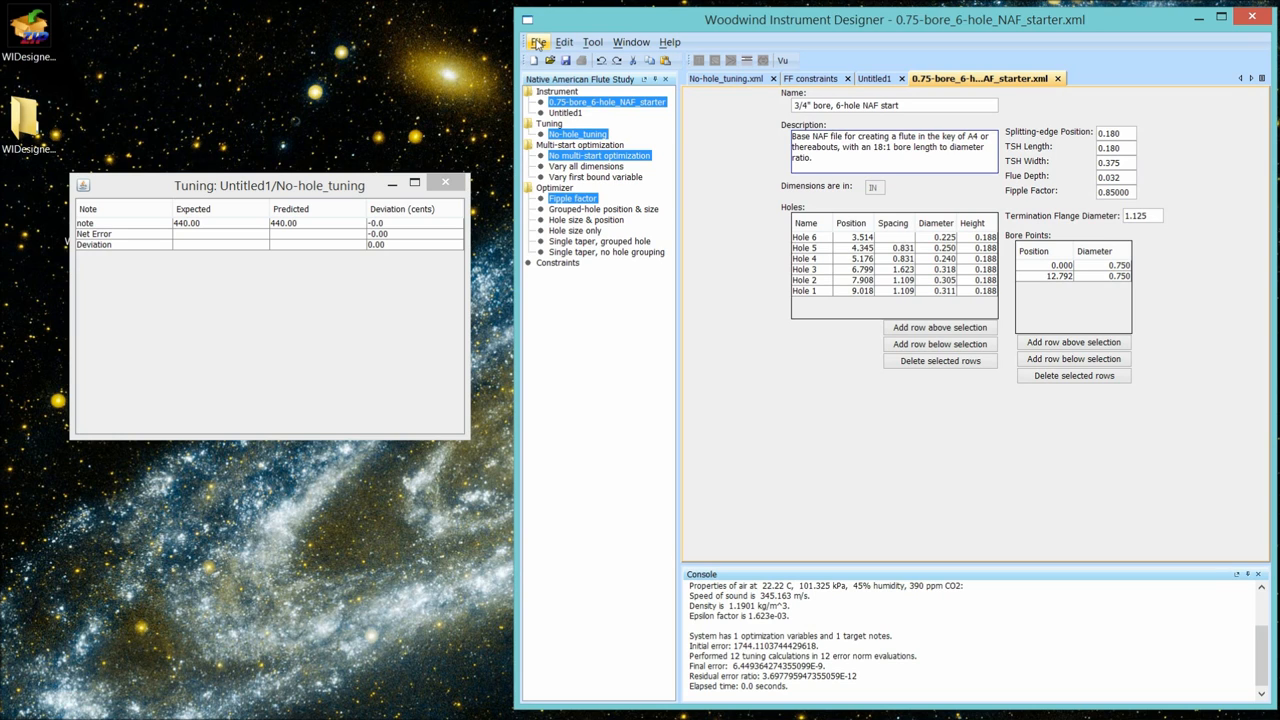
{"action": "left_click", "coordinate": [538, 42]}
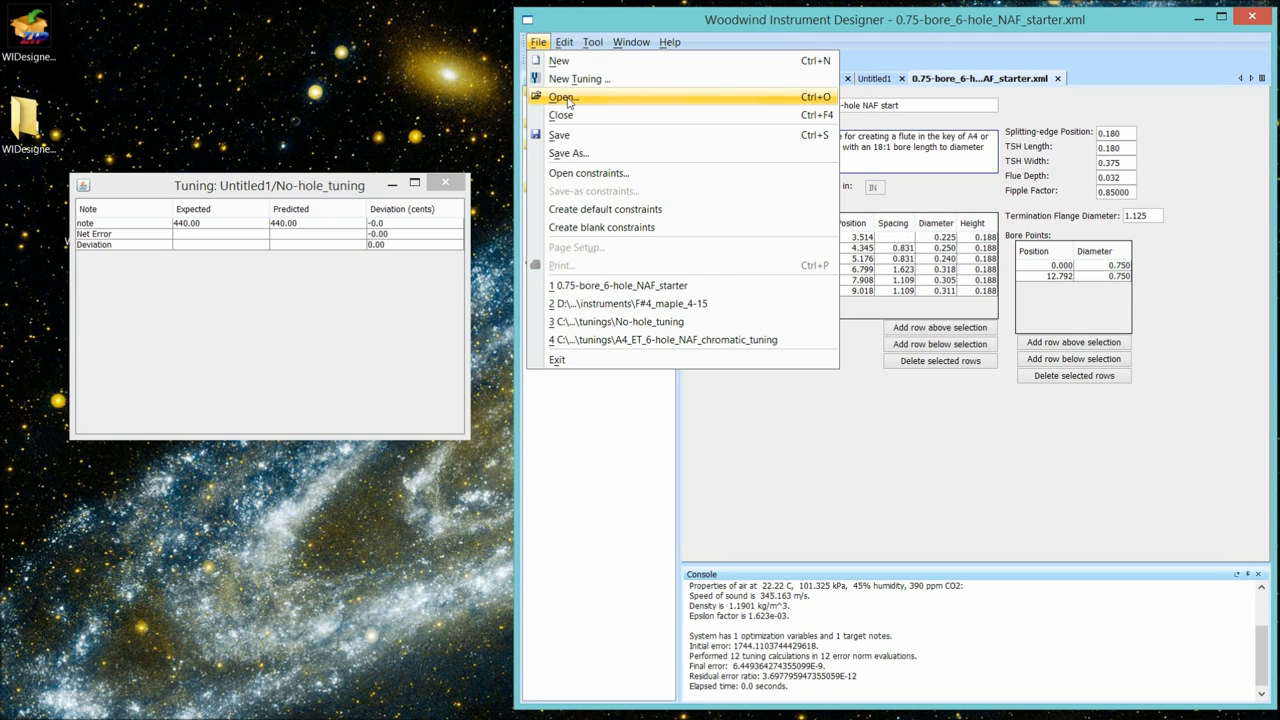
{"action": "mouse_move", "coordinate": [600, 228]}
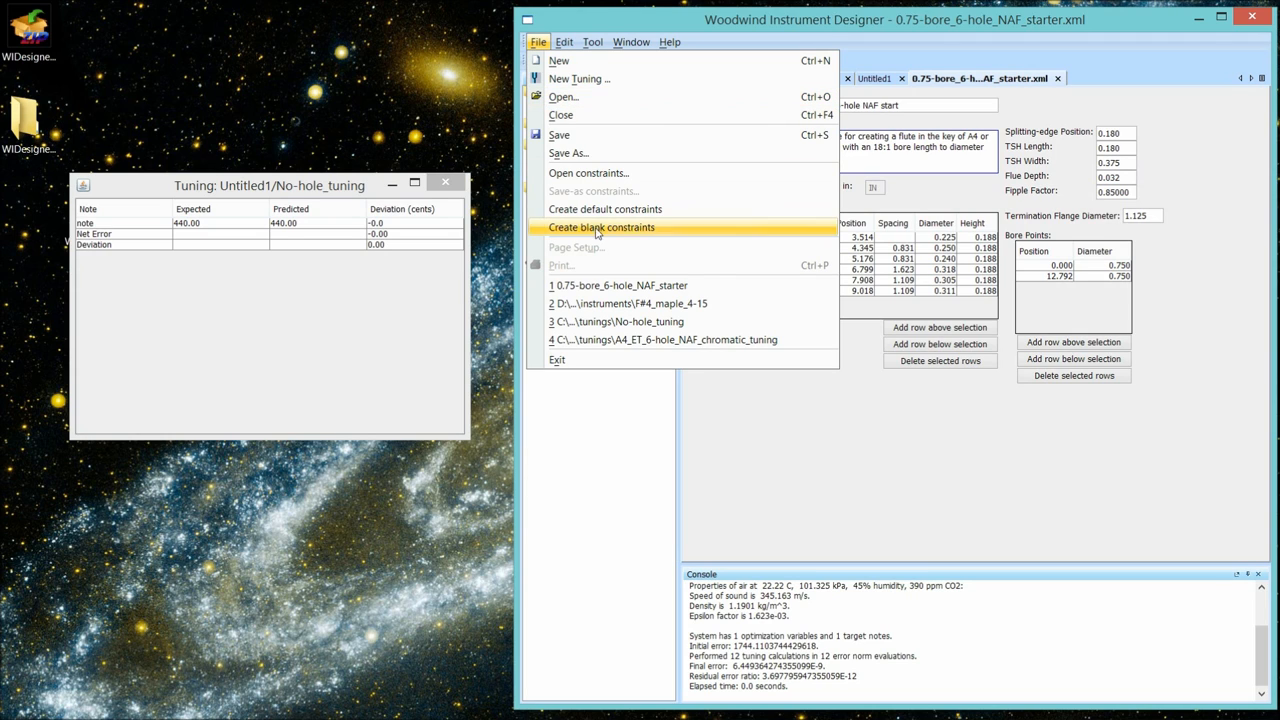
{"action": "mouse_move", "coordinate": [644, 340]}
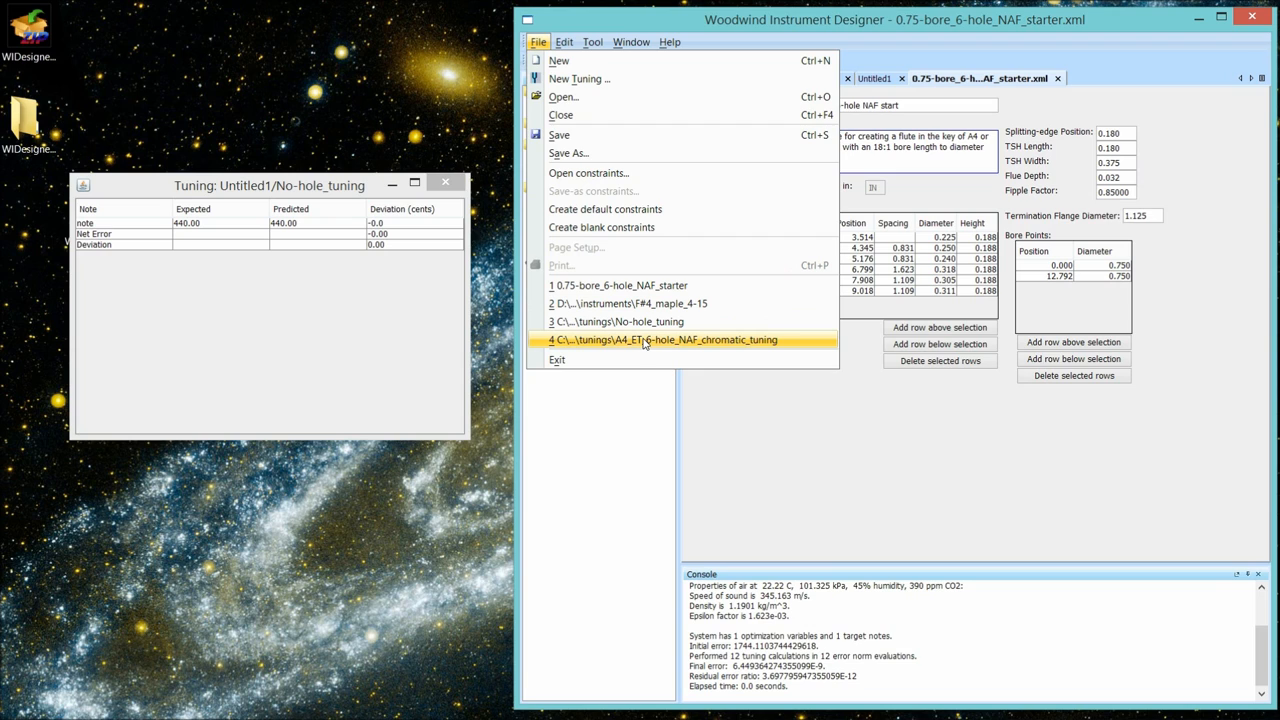
{"action": "mouse_move", "coordinate": [662, 340]}
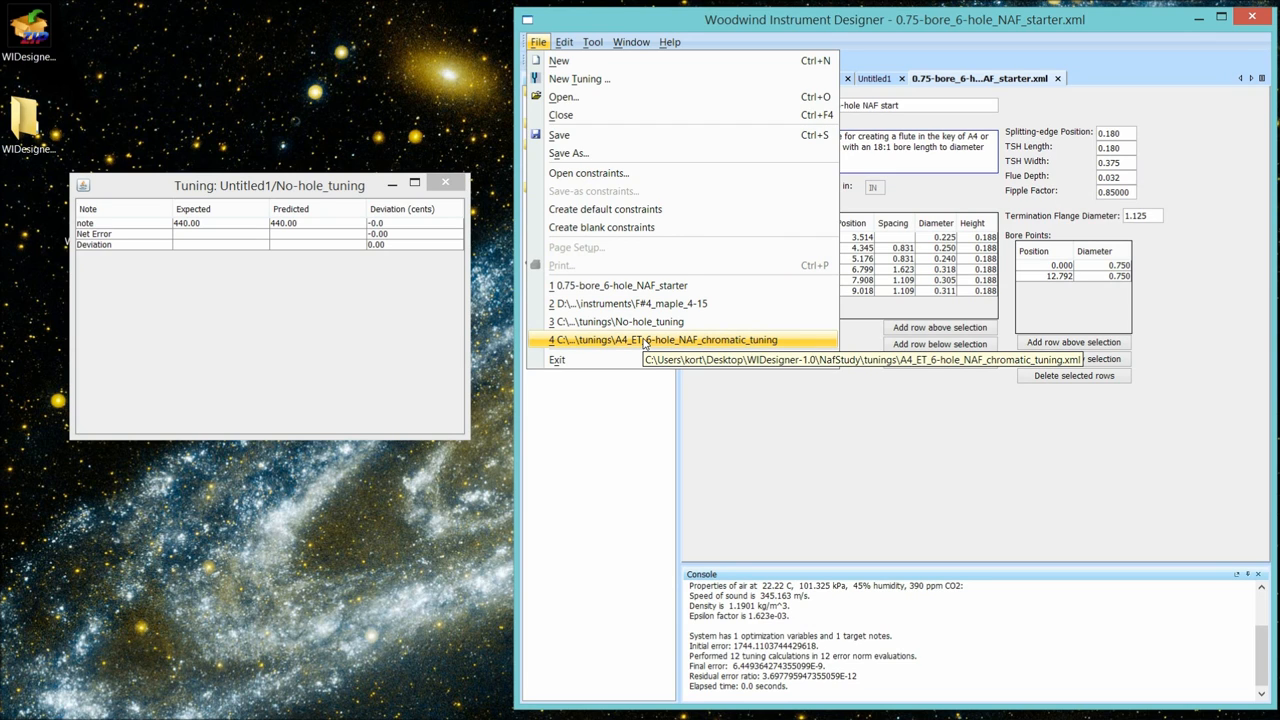
{"action": "left_click", "coordinate": [664, 340]}
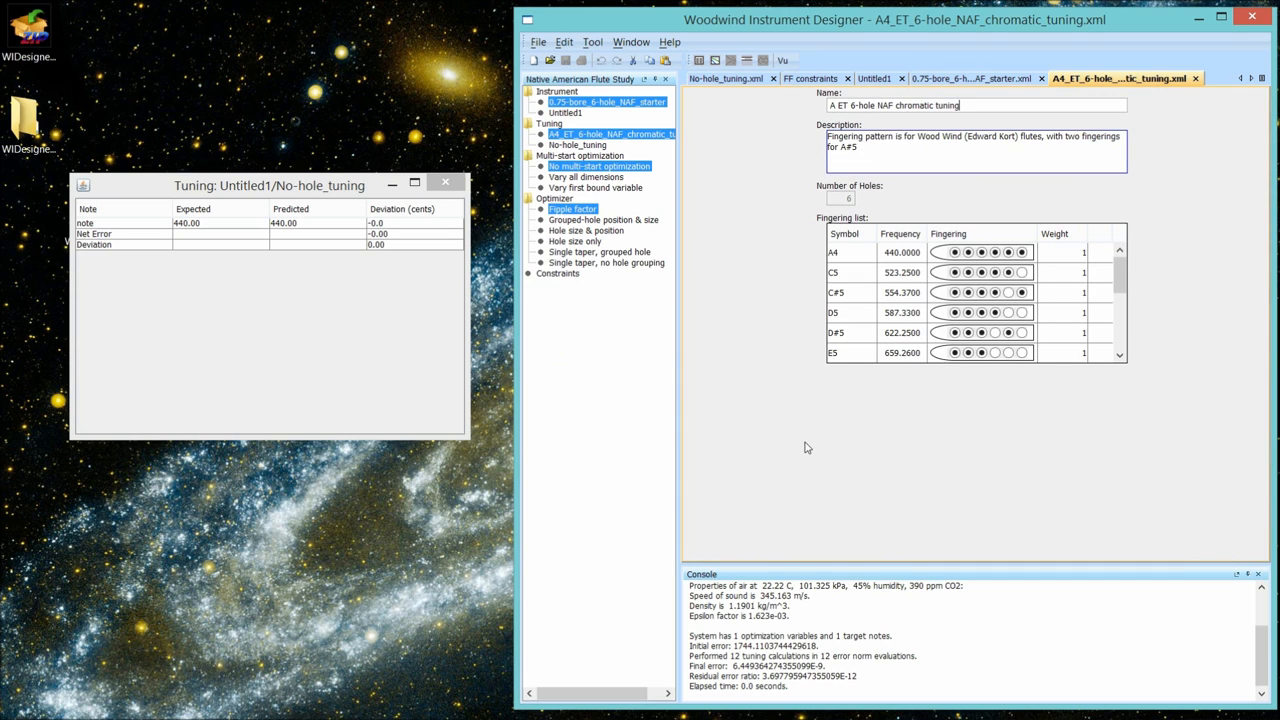
{"action": "mouse_move", "coordinate": [1104, 284]}
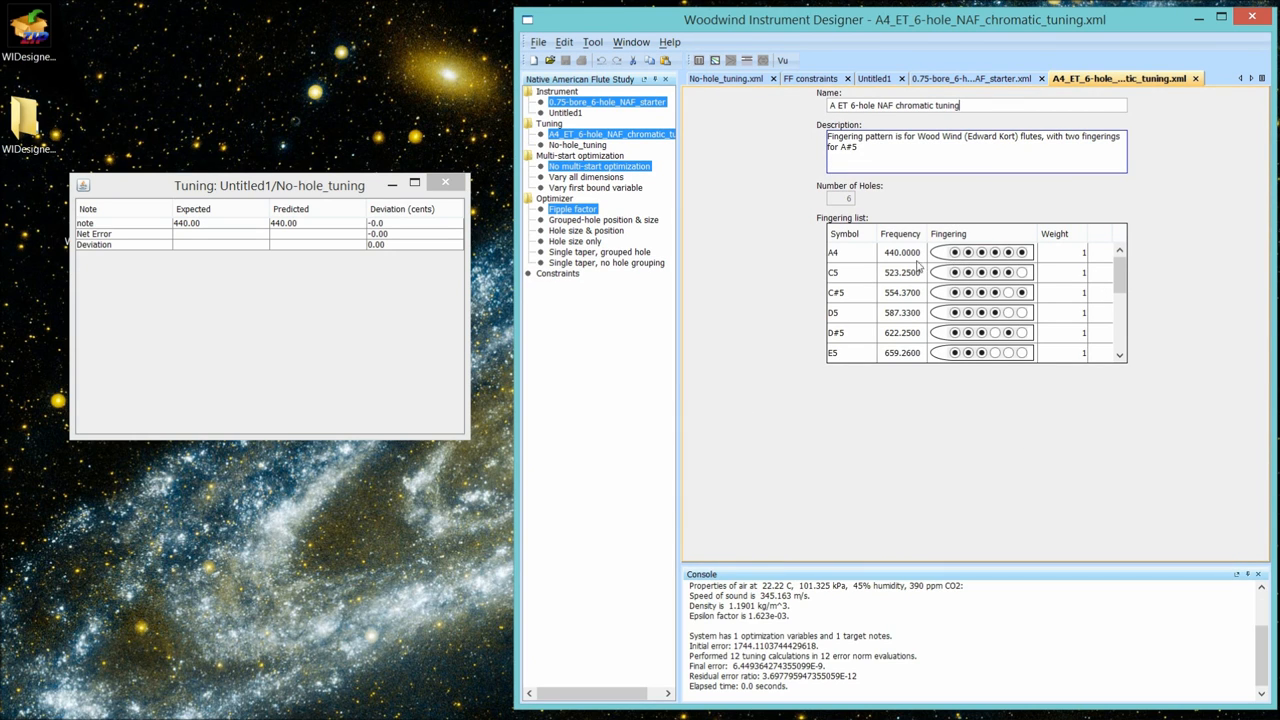
{"action": "mouse_move", "coordinate": [872, 256]}
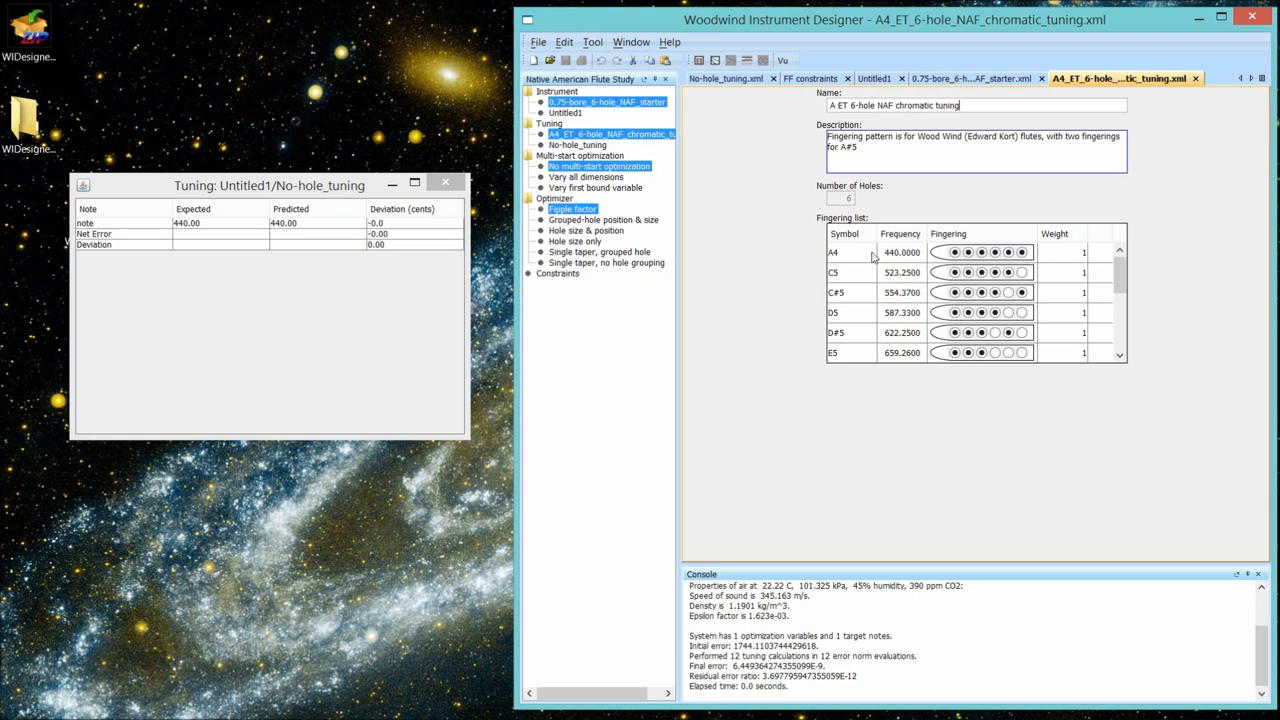
{"action": "mouse_move", "coordinate": [808, 250]}
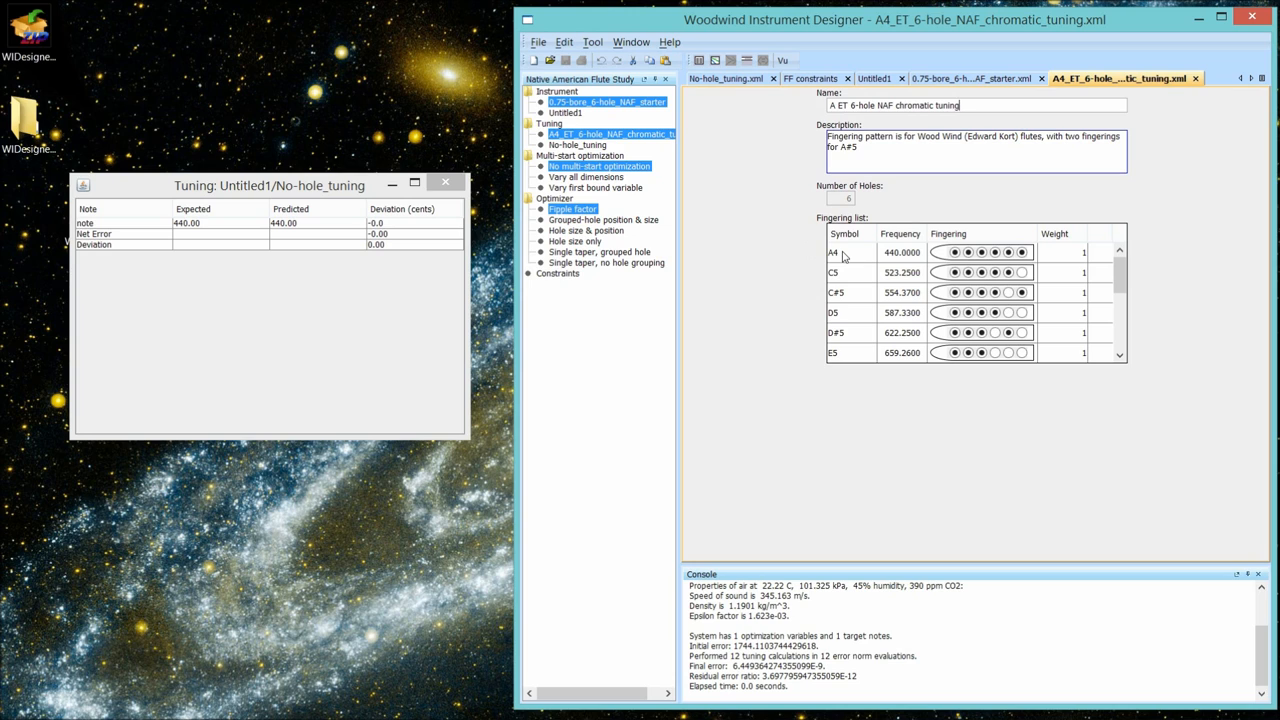
{"action": "mouse_move", "coordinate": [952, 260]}
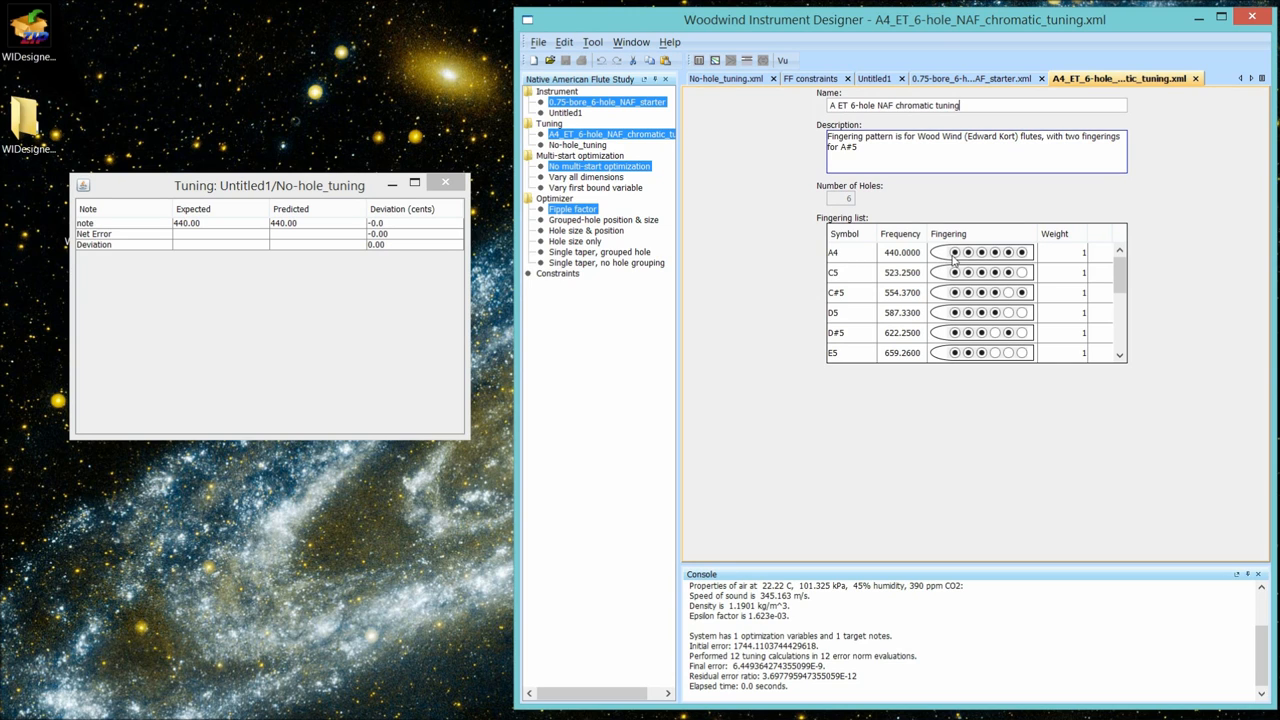
{"action": "mouse_move", "coordinate": [850, 260]}
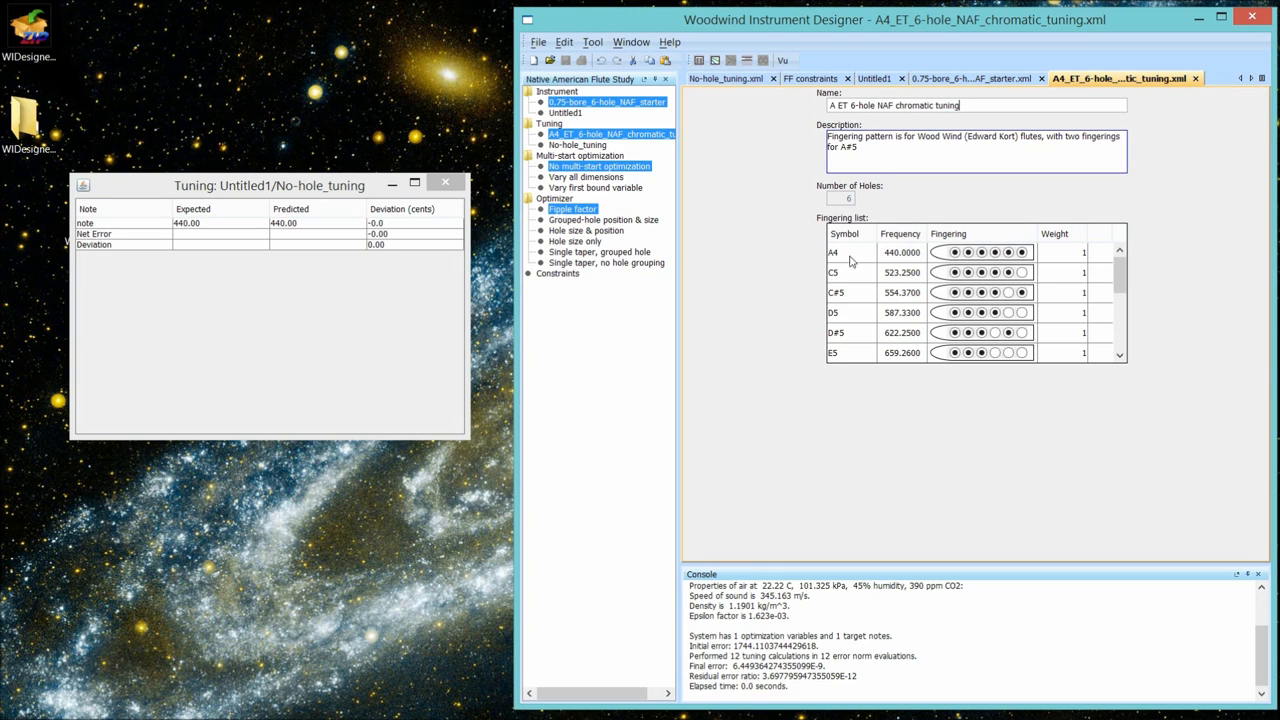
{"action": "mouse_move", "coordinate": [896, 258]}
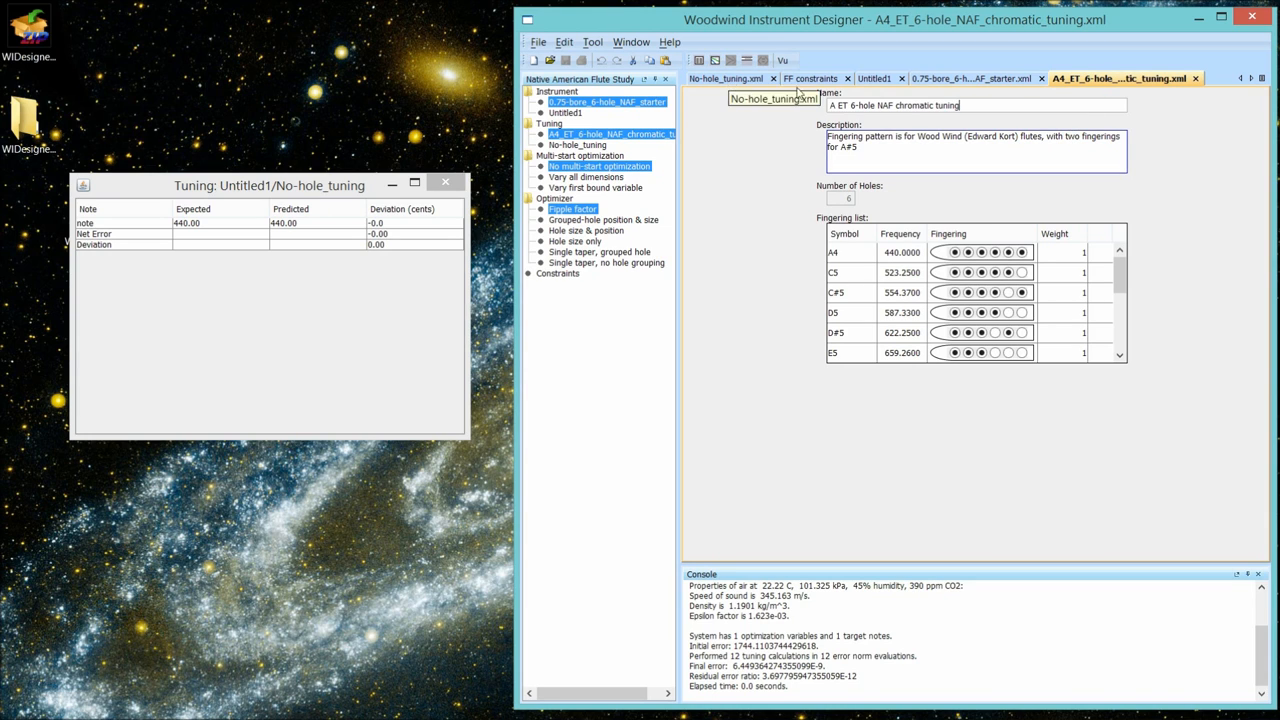
{"action": "mouse_move", "coordinate": [970, 80]}
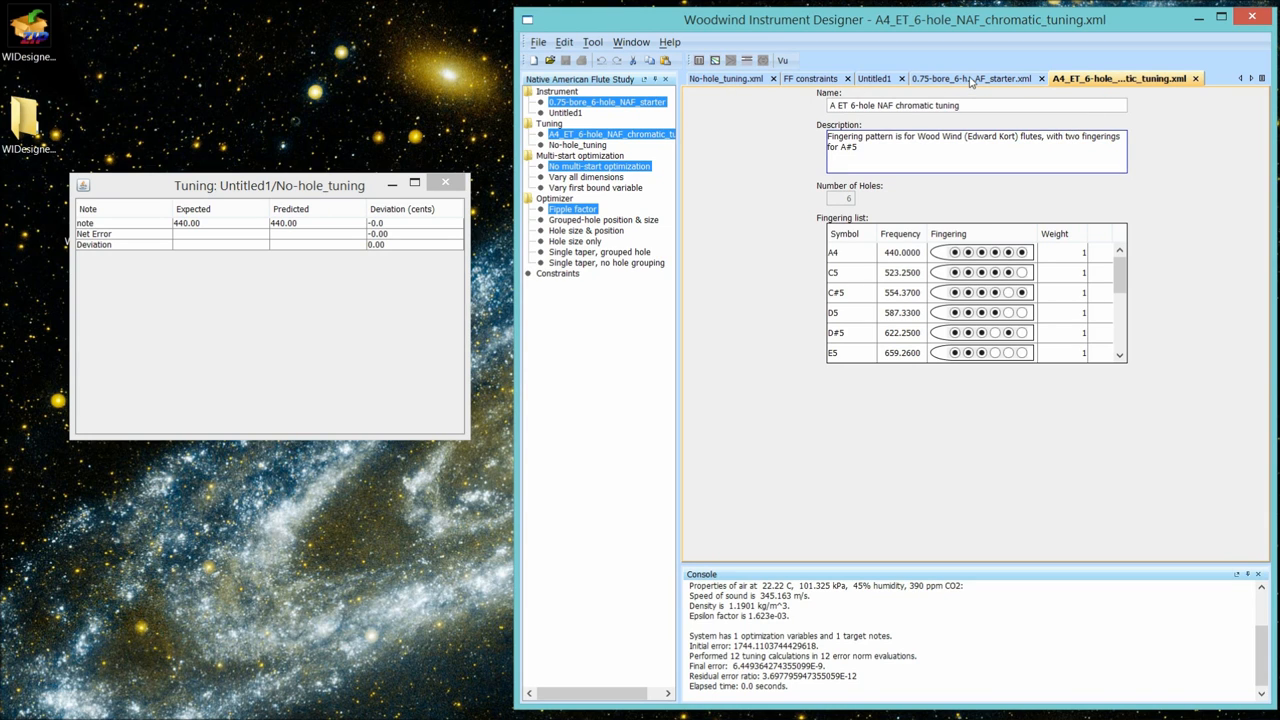
- Create default fipple-factor constraints (0.2 to 1.5) for the starter flute, then show Untitled1
{"action": "left_click", "coordinate": [960, 78]}
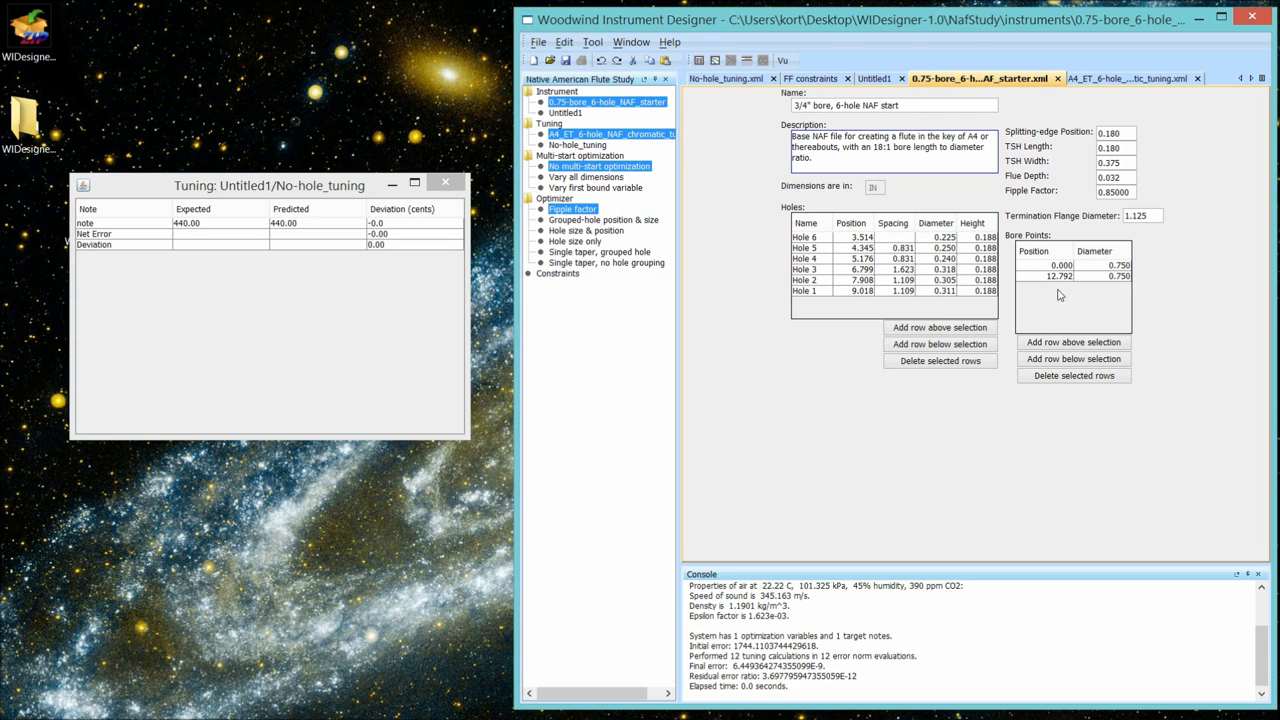
{"action": "mouse_move", "coordinate": [1068, 284]}
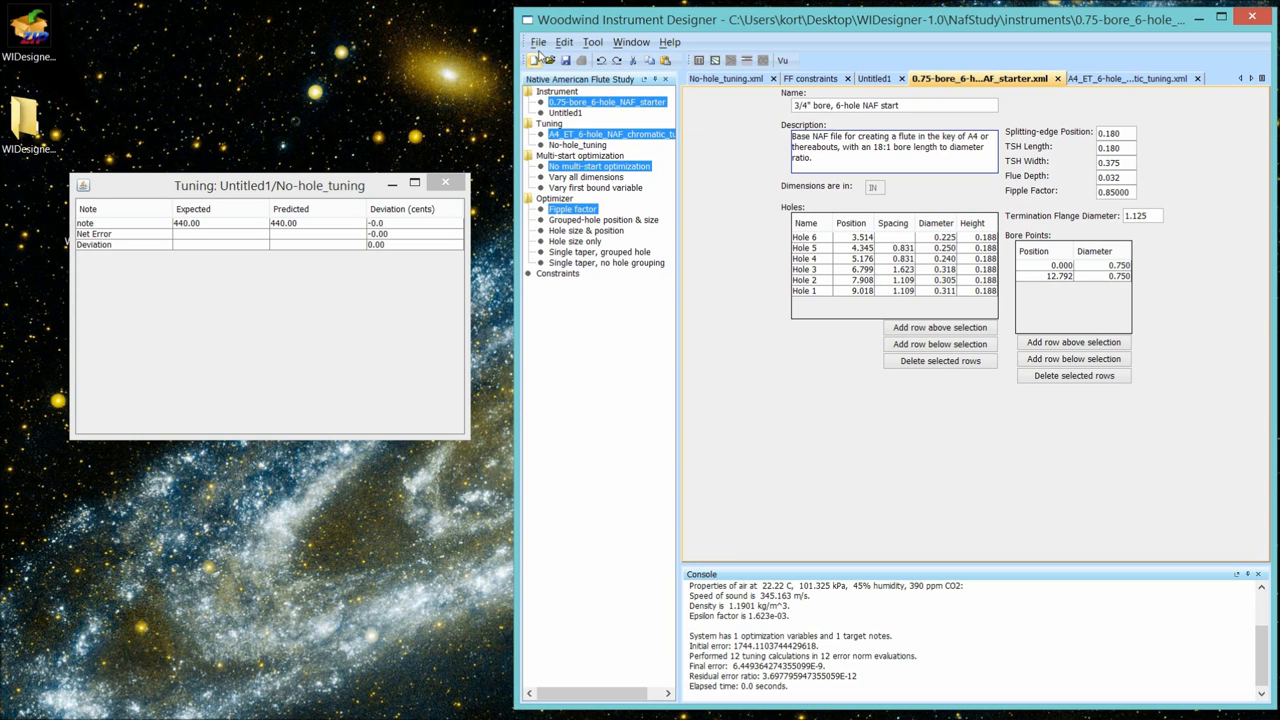
{"action": "left_click", "coordinate": [538, 42]}
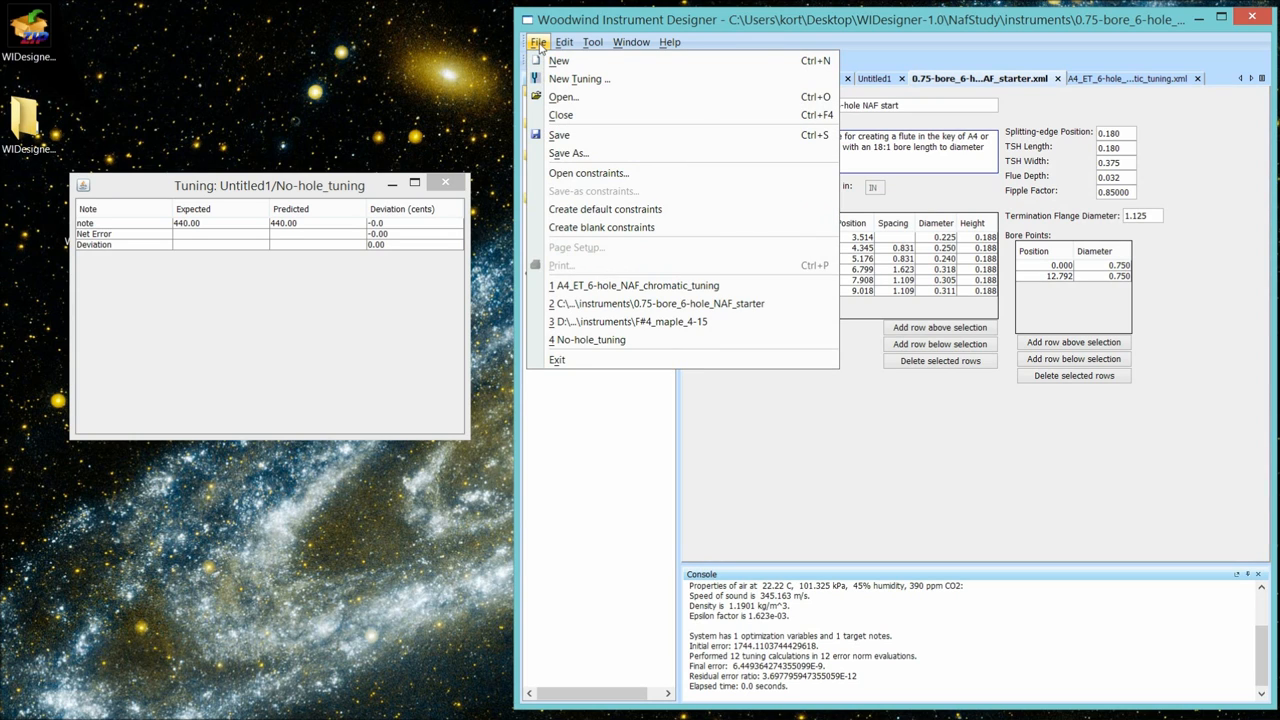
{"action": "mouse_move", "coordinate": [604, 210]}
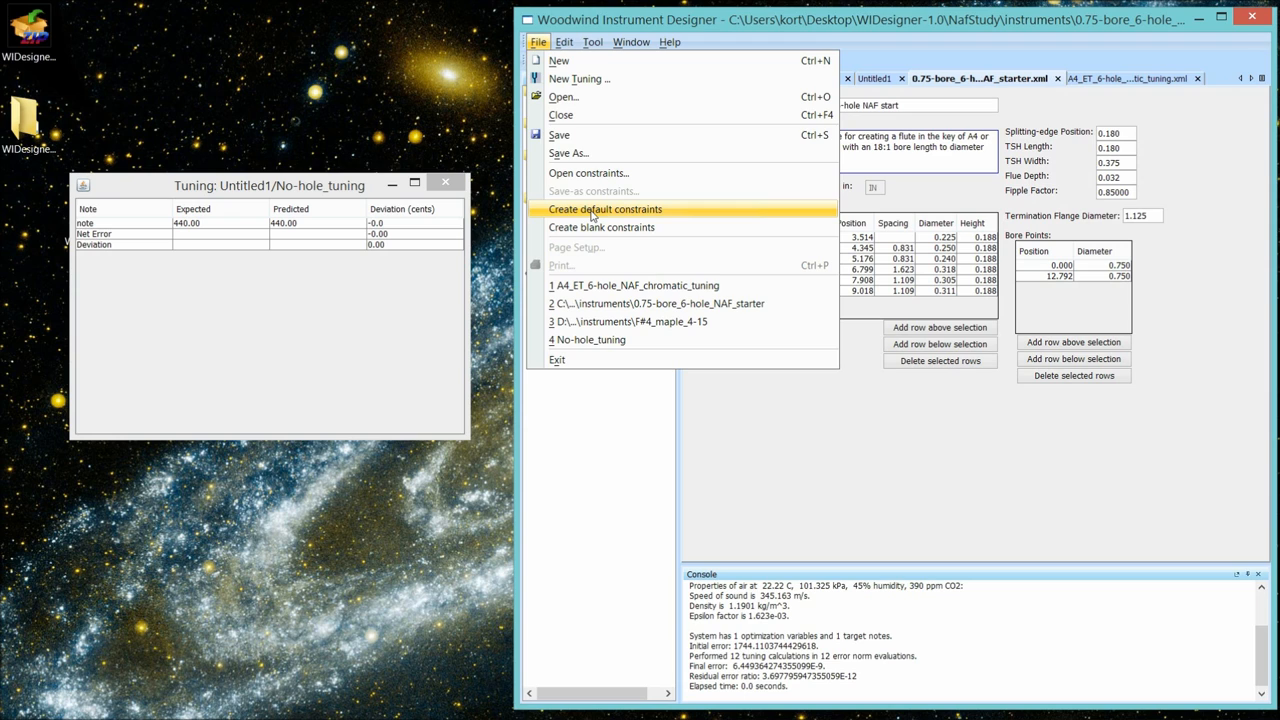
{"action": "left_click", "coordinate": [604, 210]}
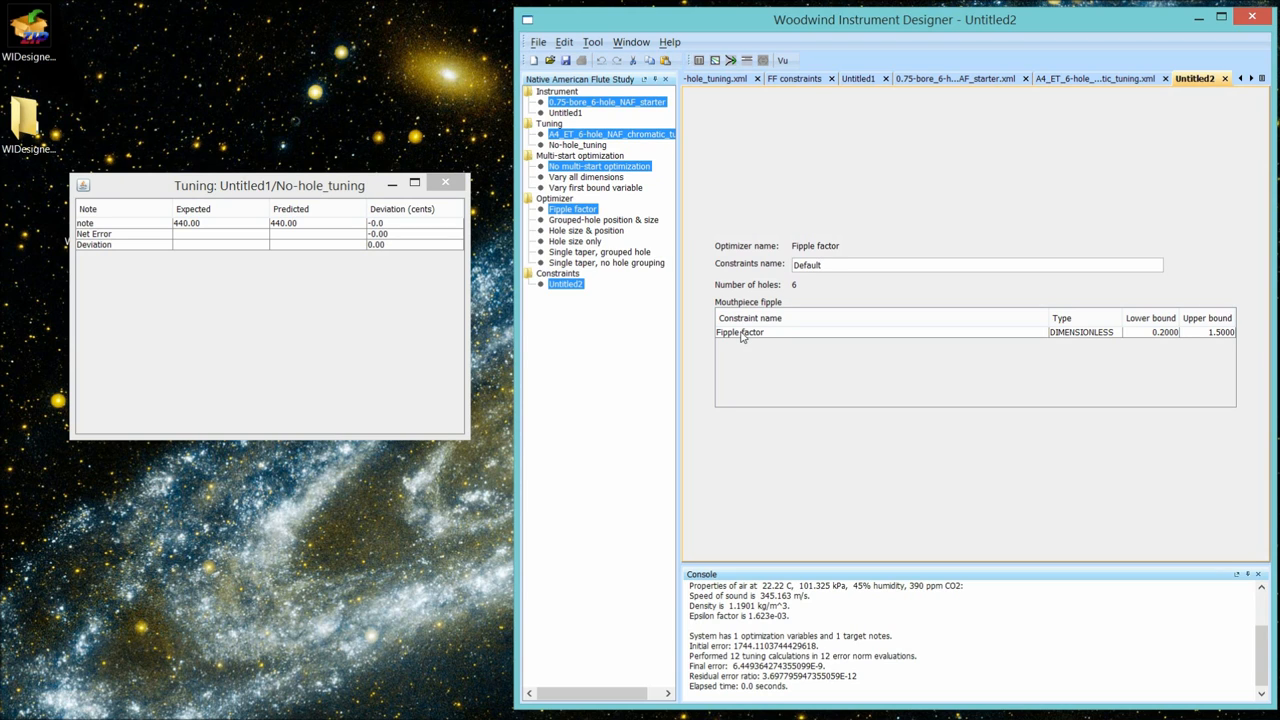
{"action": "mouse_move", "coordinate": [1220, 48]}
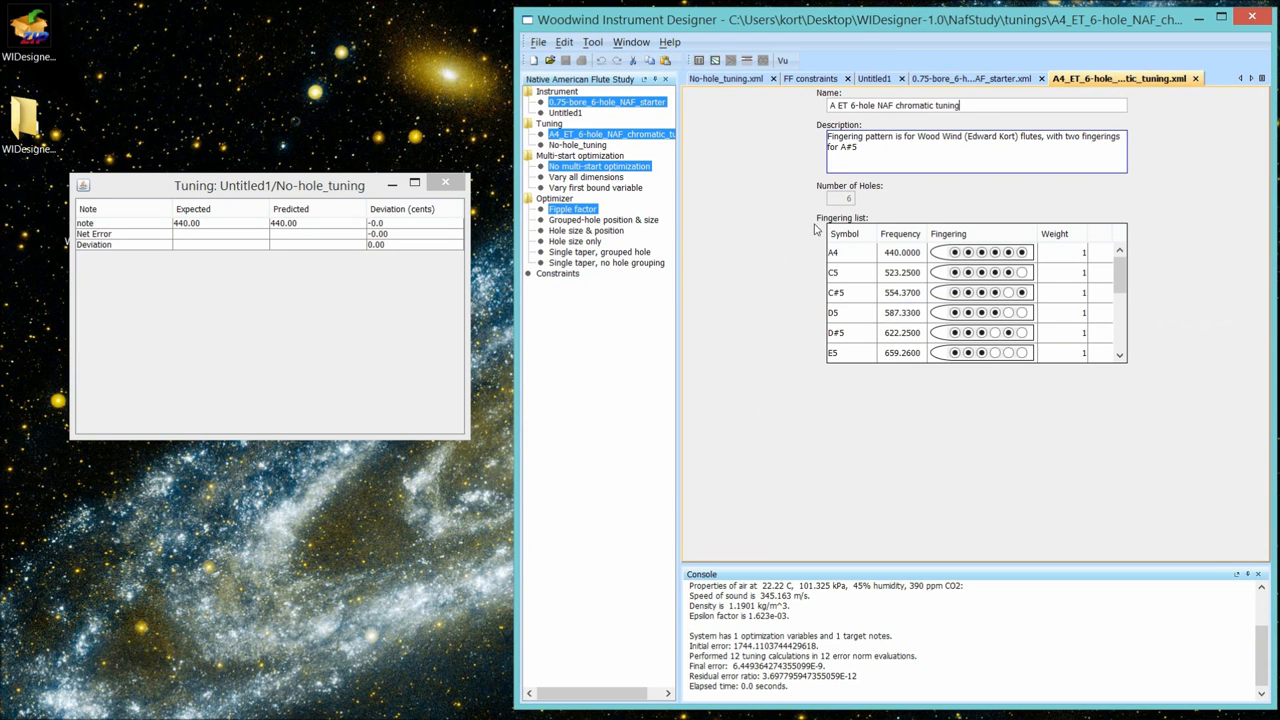
{"action": "mouse_move", "coordinate": [572, 198]}
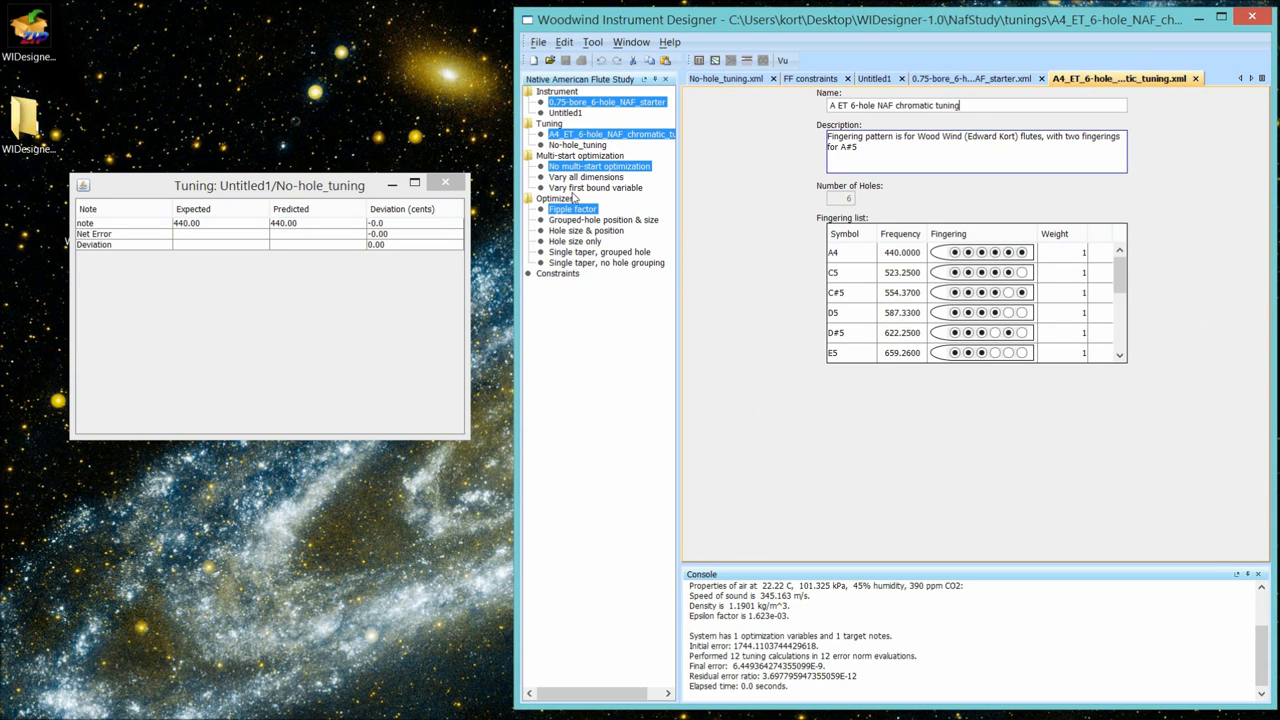
{"action": "mouse_move", "coordinate": [772, 168]}
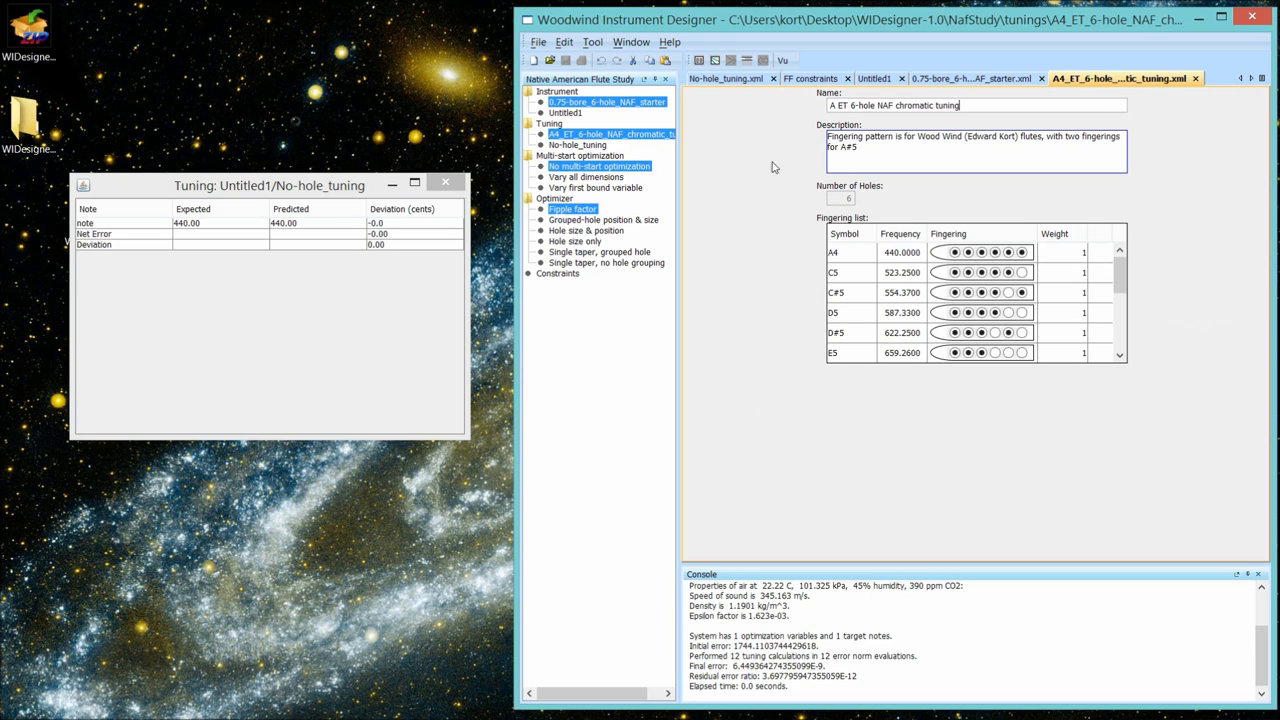
{"action": "mouse_move", "coordinate": [888, 84]}
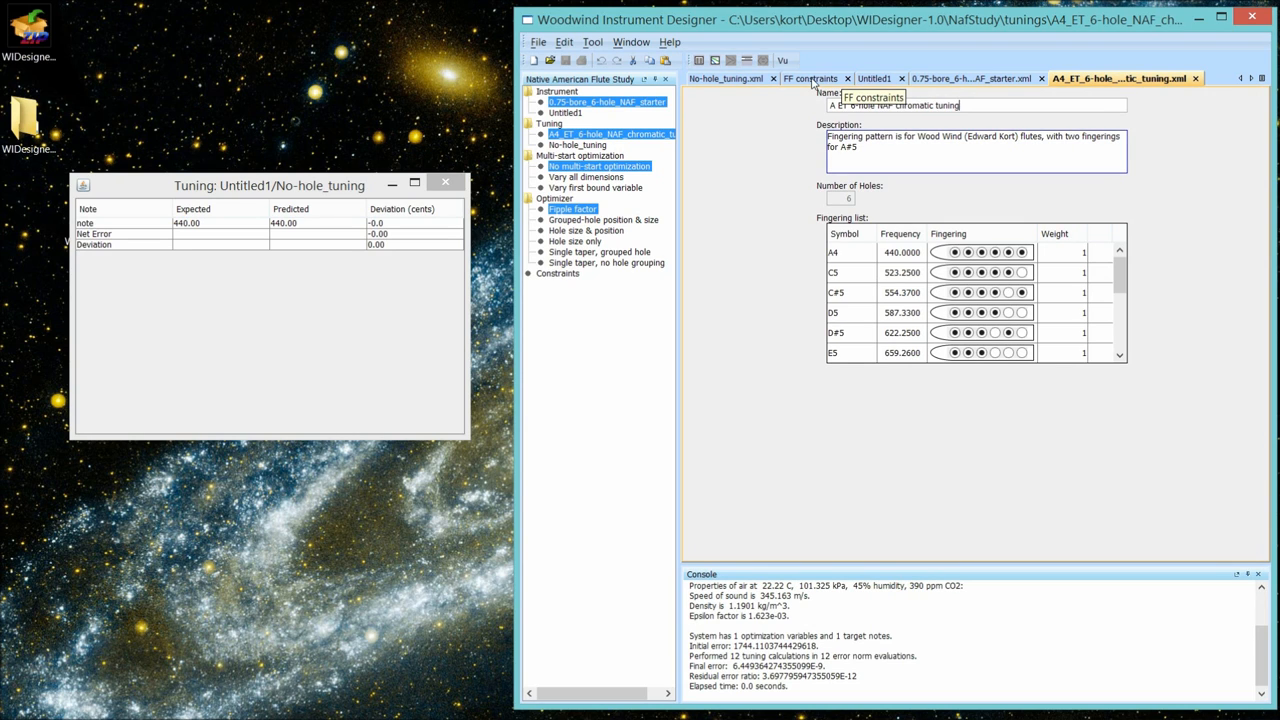
{"action": "left_click", "coordinate": [812, 78]}
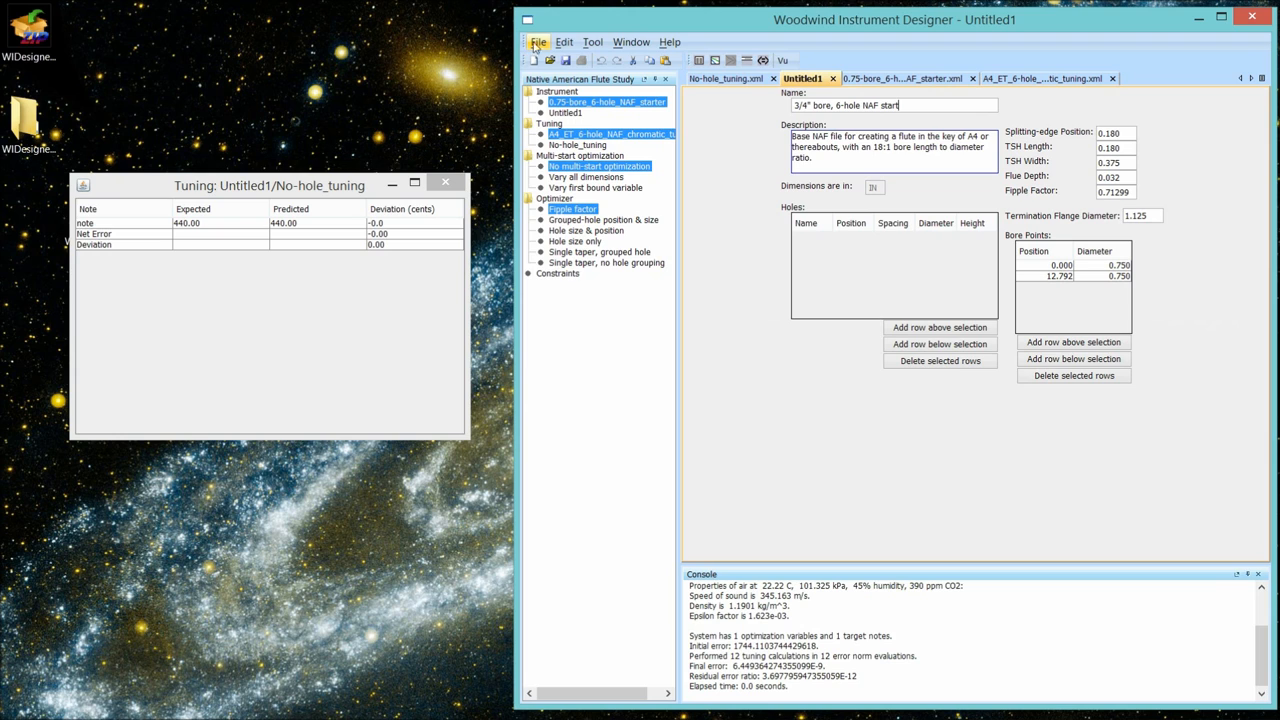
- Start the fipple factor optimization against the chromatic tuning, producing Untitled3 at about 0.75
{"action": "left_click", "coordinate": [538, 42]}
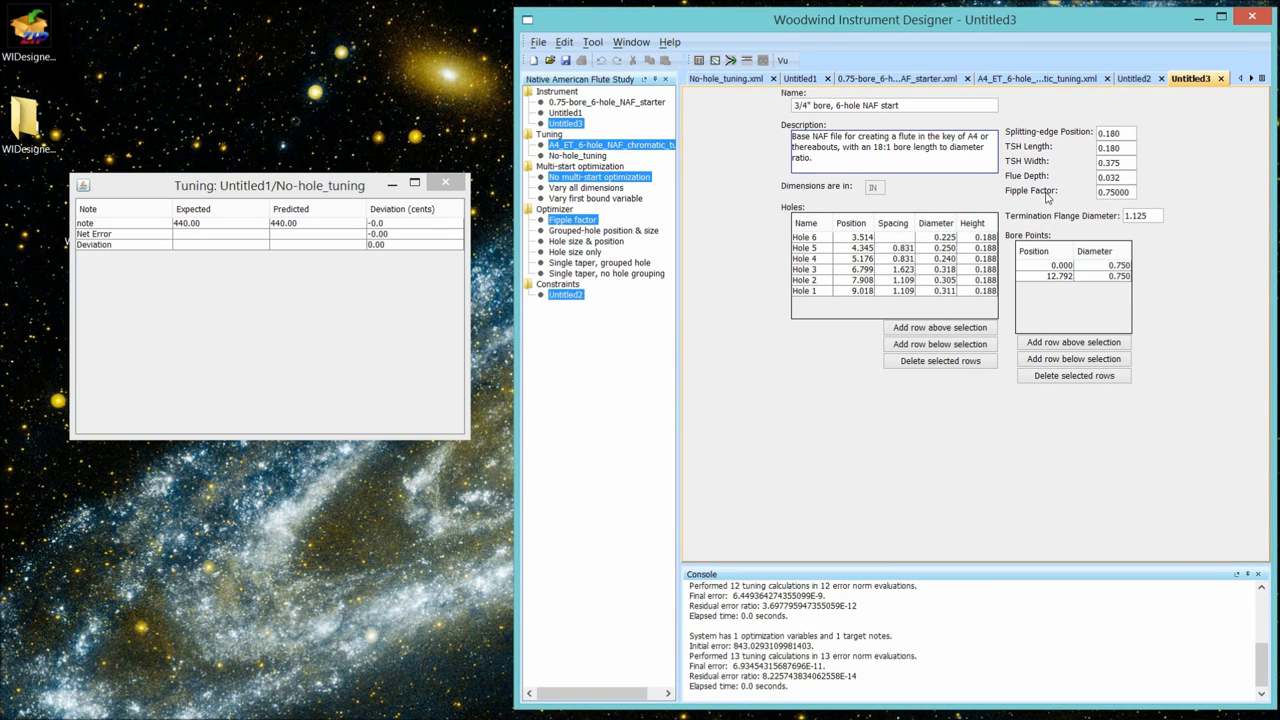
{"action": "mouse_move", "coordinate": [1116, 206]}
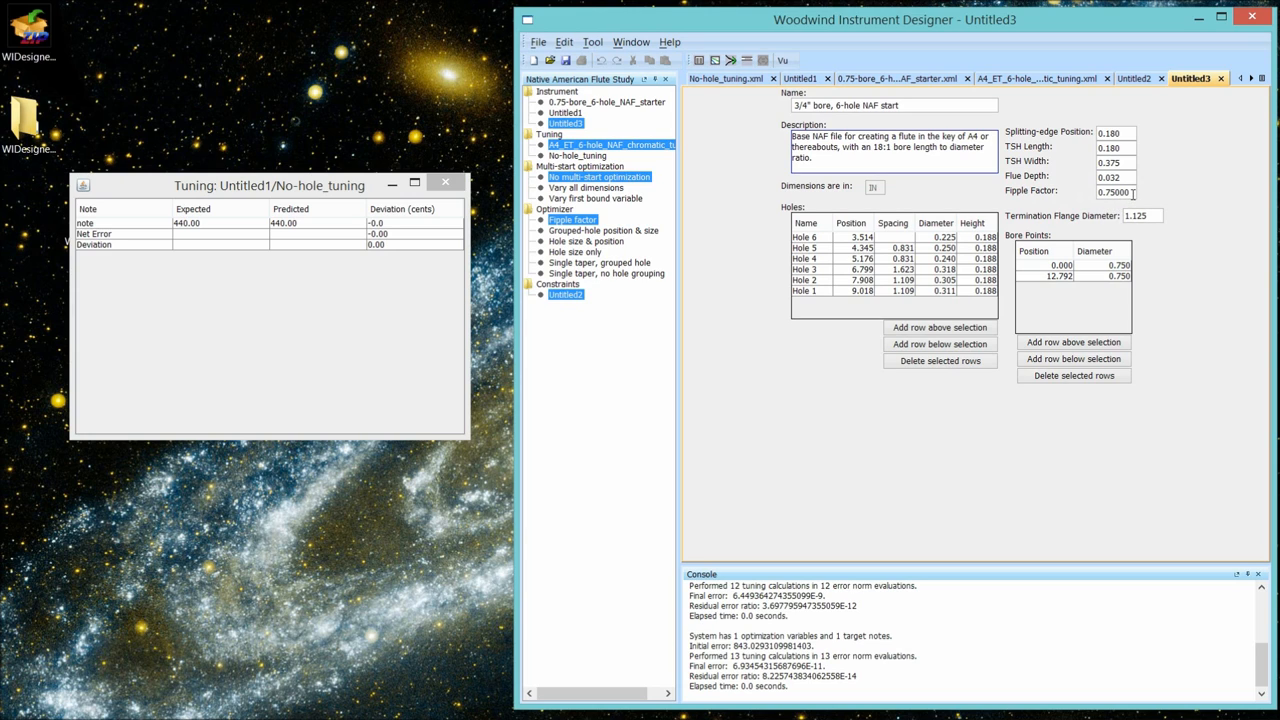
{"action": "mouse_move", "coordinate": [1084, 212]}
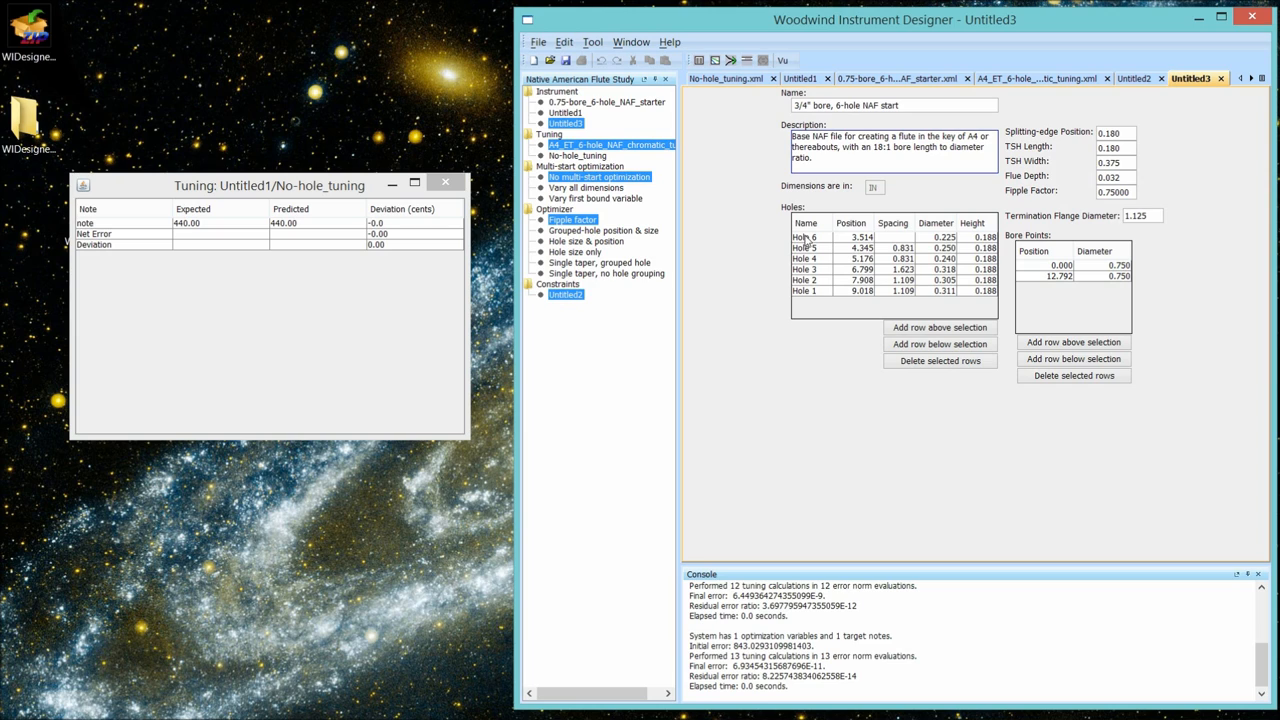
{"action": "mouse_move", "coordinate": [770, 260]}
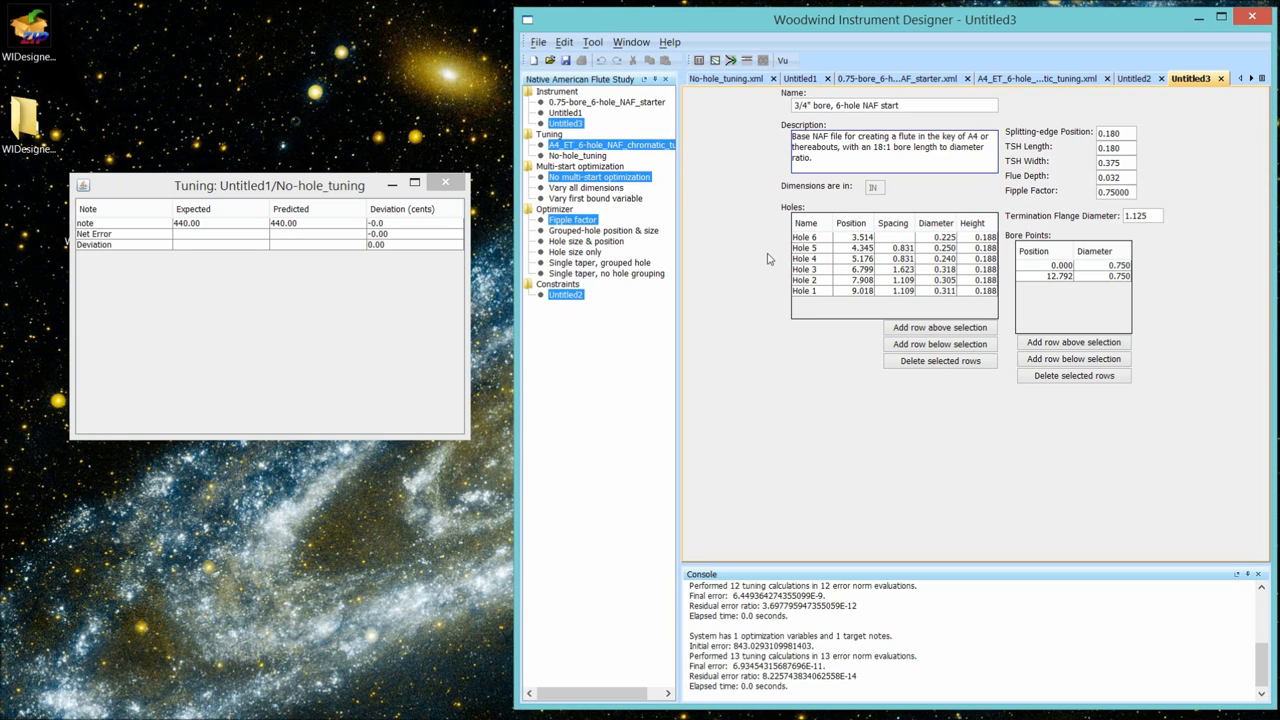
{"action": "mouse_move", "coordinate": [856, 244]}
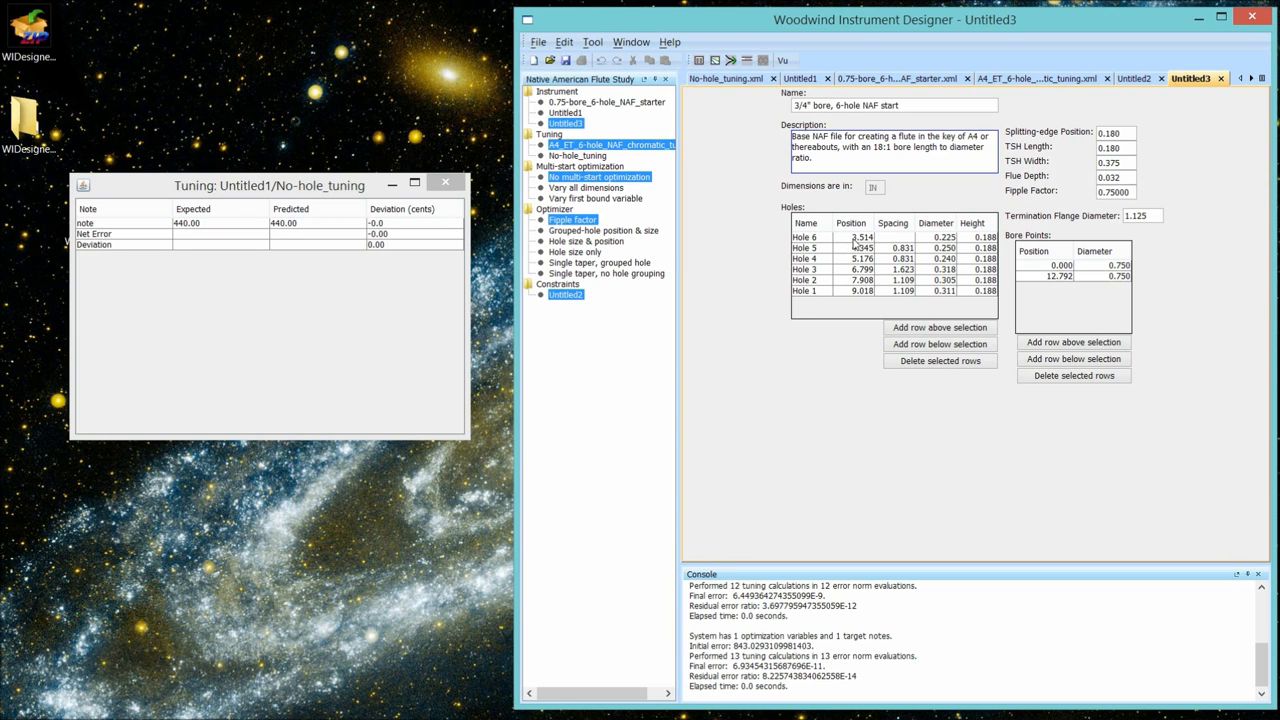
{"action": "mouse_move", "coordinate": [736, 312]}
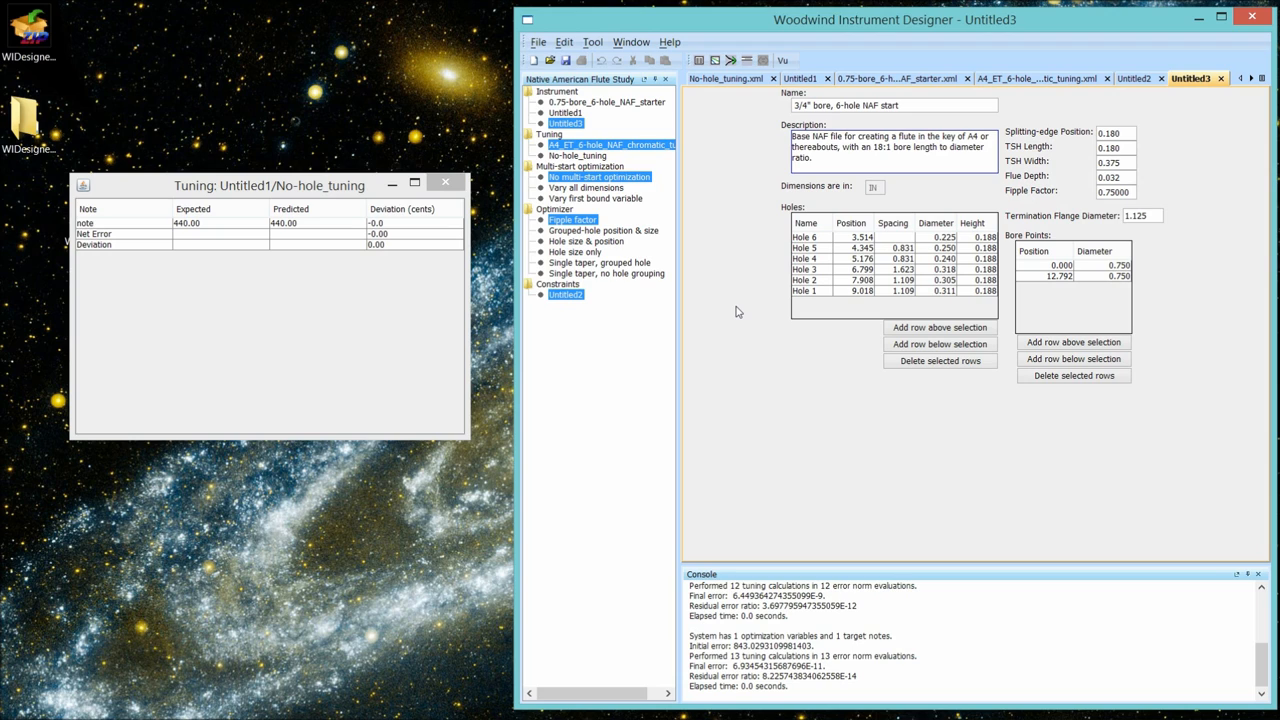
{"action": "mouse_move", "coordinate": [404, 590]}
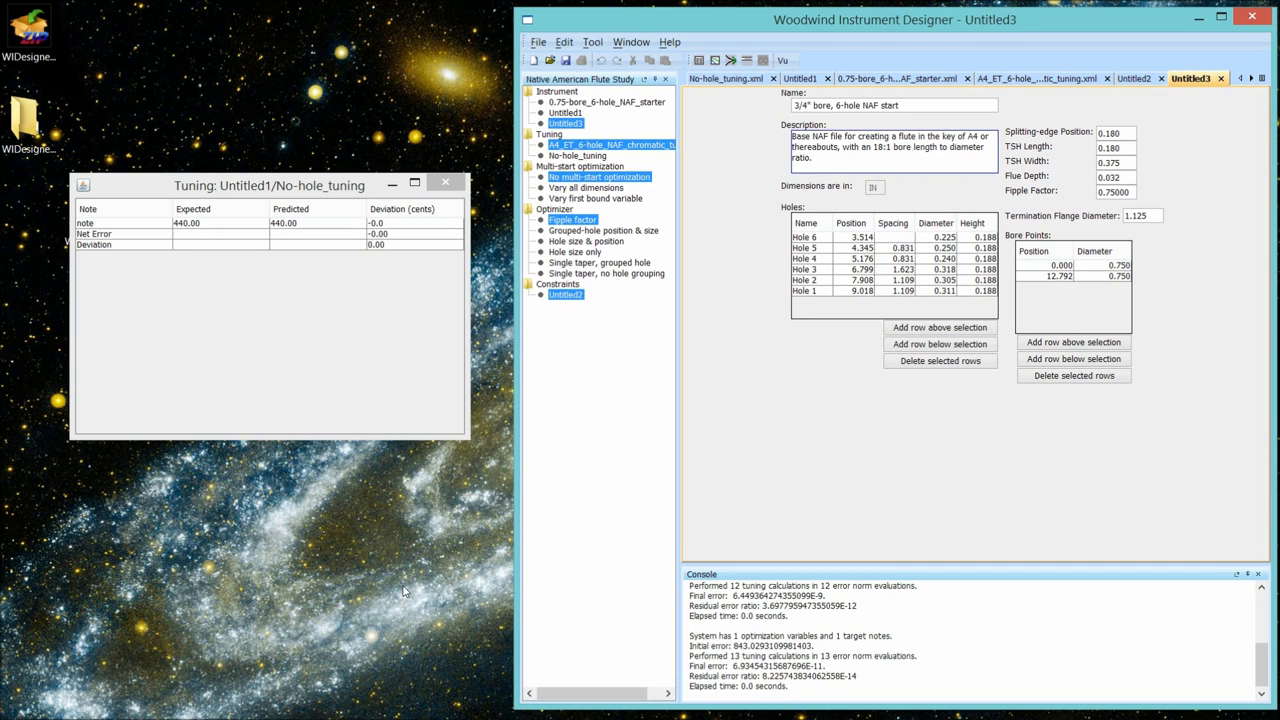
{"action": "mouse_move", "coordinate": [618, 284]}
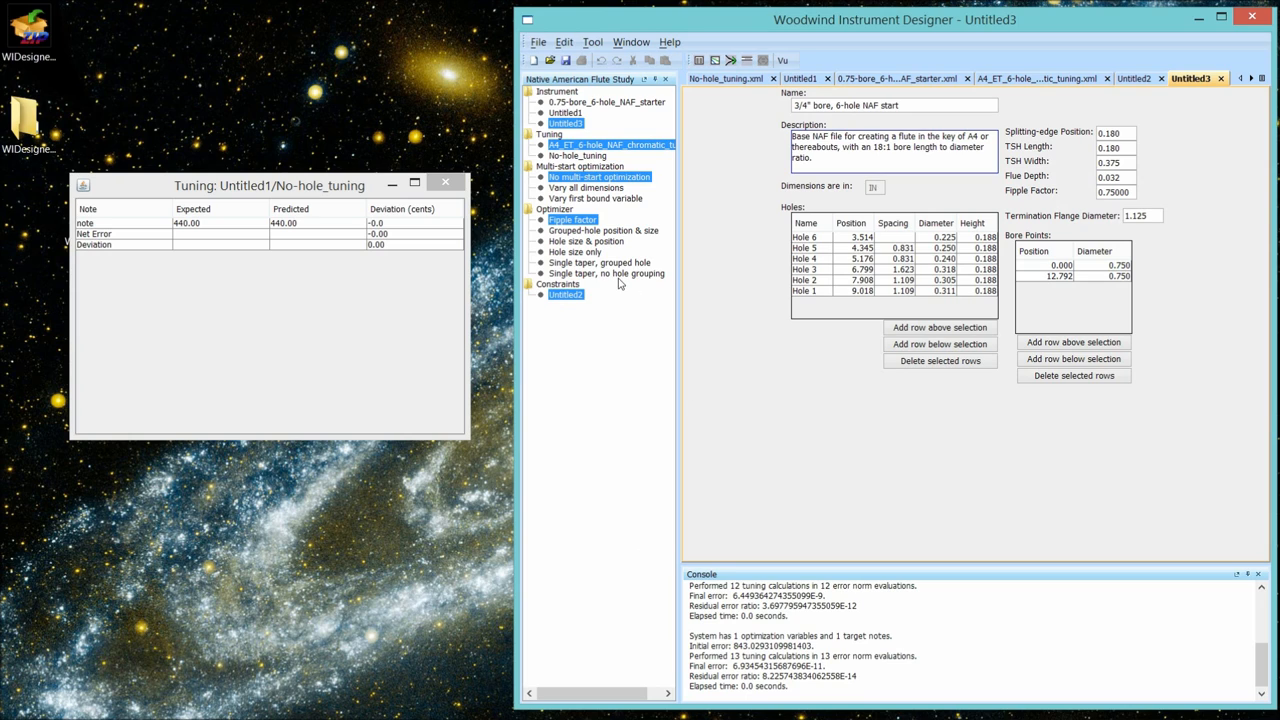
{"action": "mouse_move", "coordinate": [712, 116]}
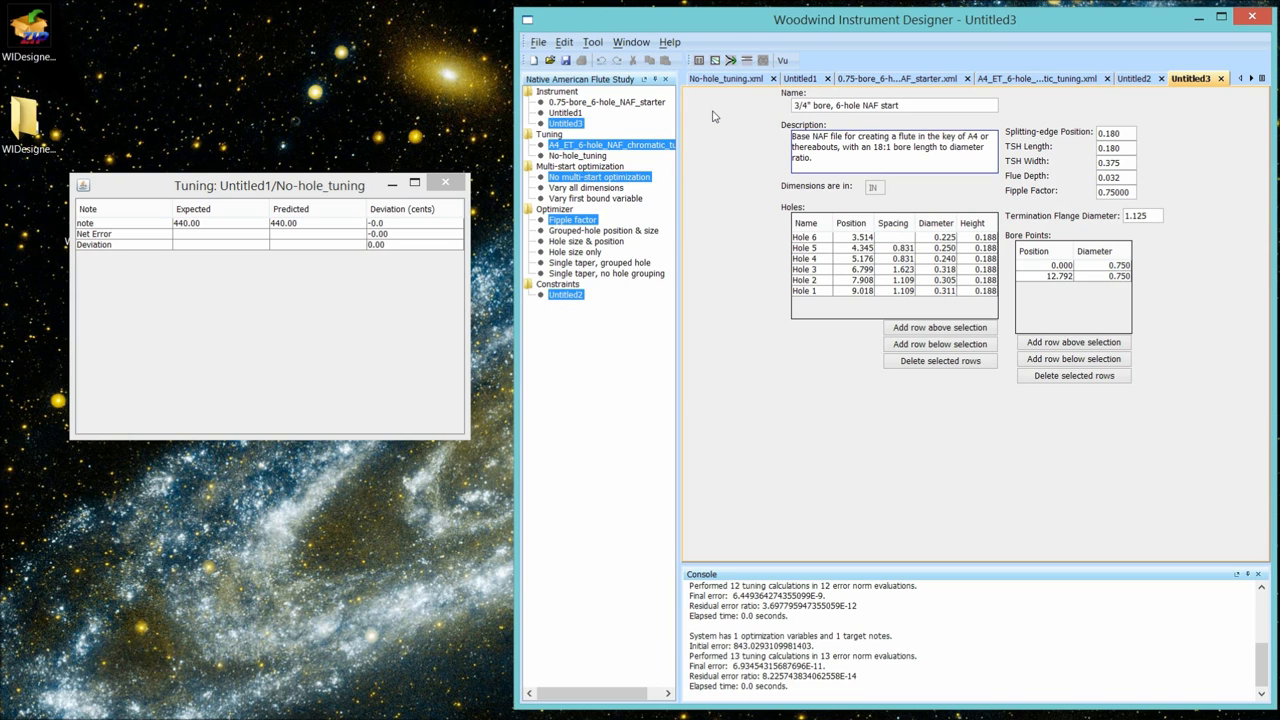
{"action": "mouse_move", "coordinate": [742, 126]}
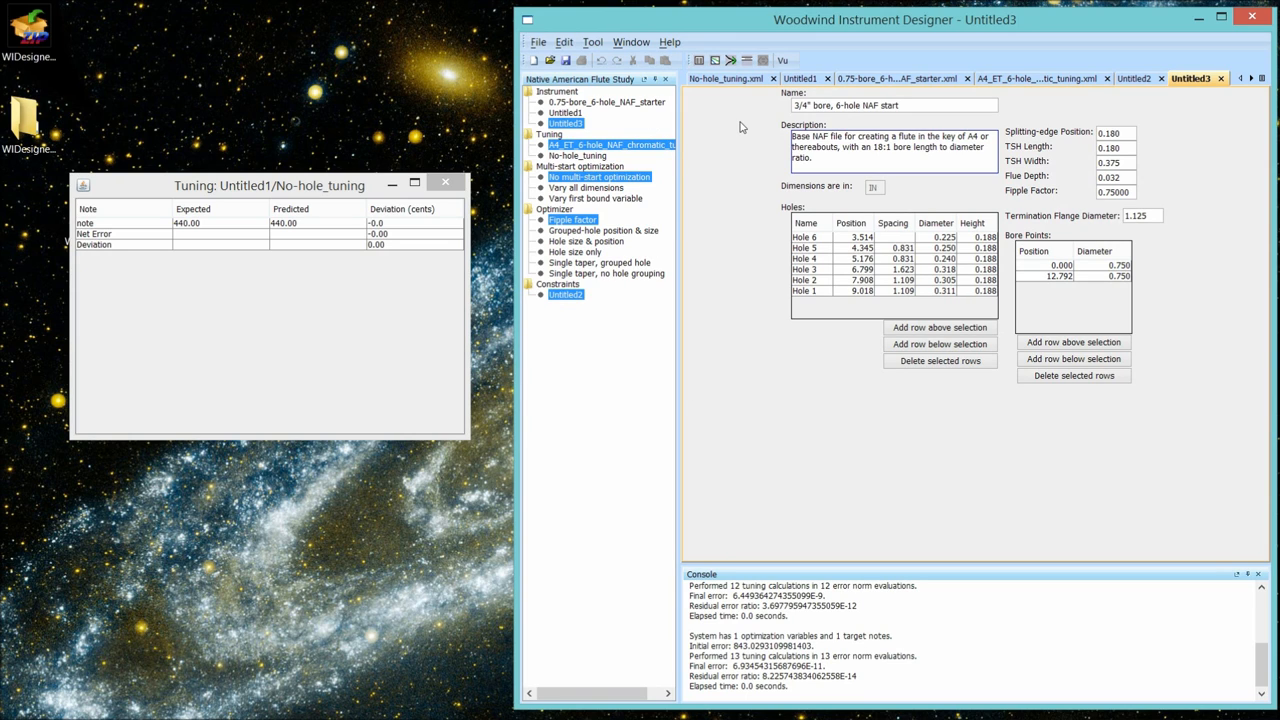
{"action": "mouse_move", "coordinate": [764, 32]}
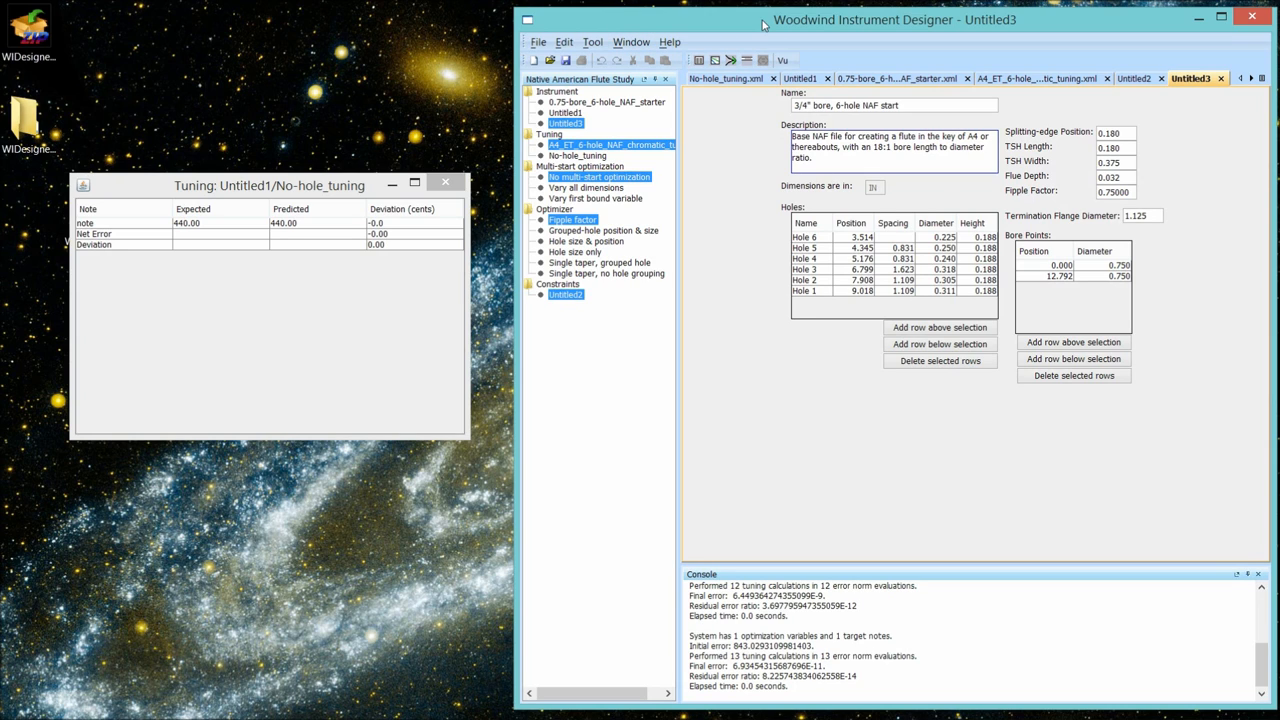
{"action": "mouse_move", "coordinate": [604, 390]}
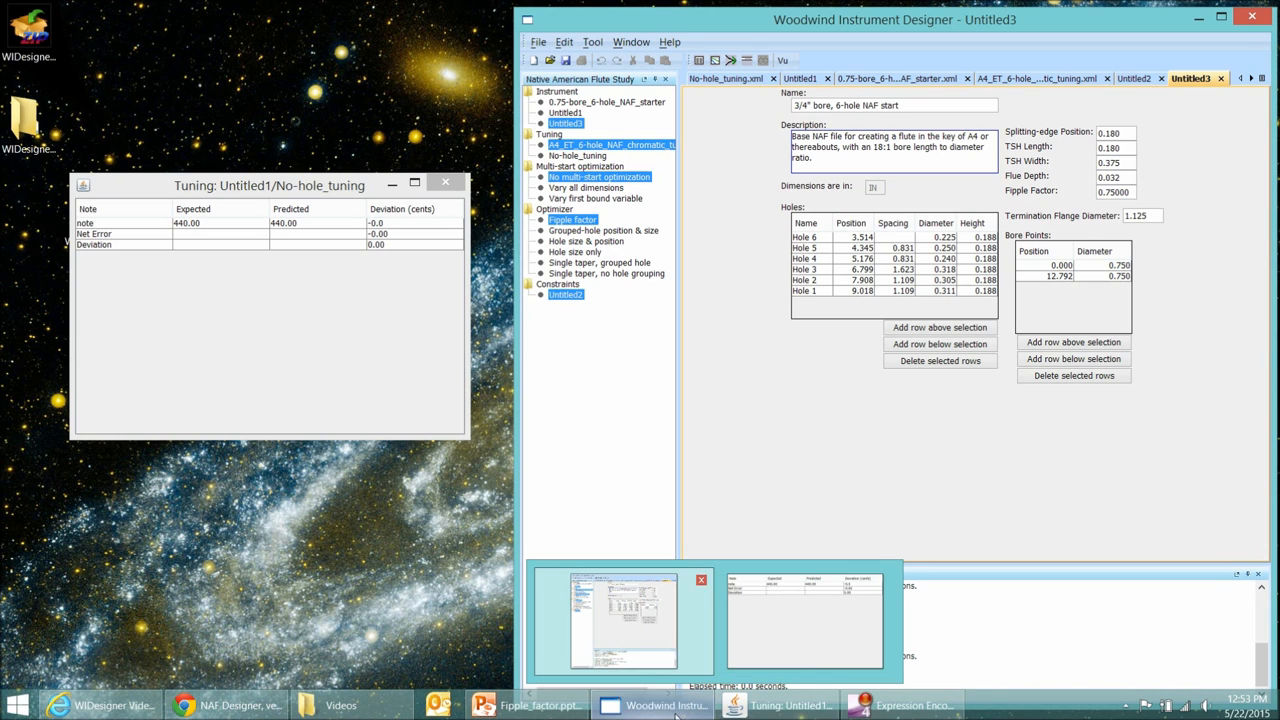
- Convert note A to frequency: a 20-cent trial, then 0 cents at concert pitch giving 440 Hz
{"action": "left_click", "coordinate": [236, 704]}
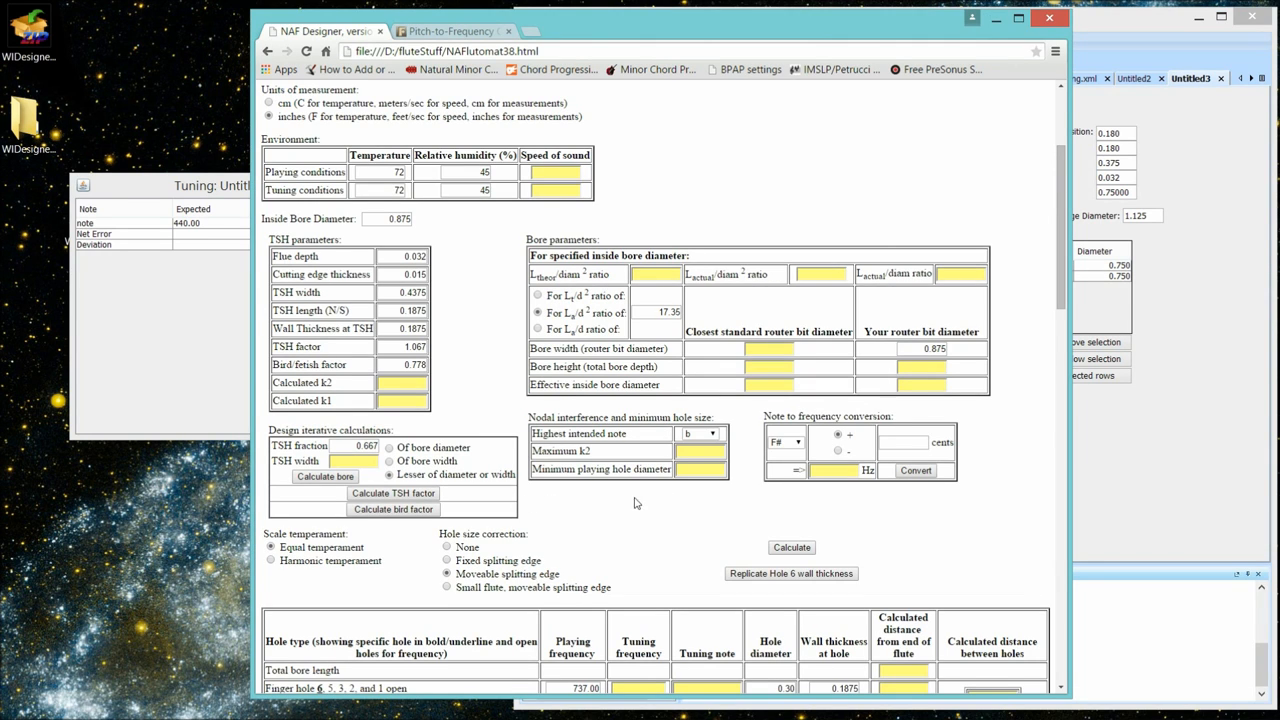
{"action": "mouse_move", "coordinate": [836, 508]}
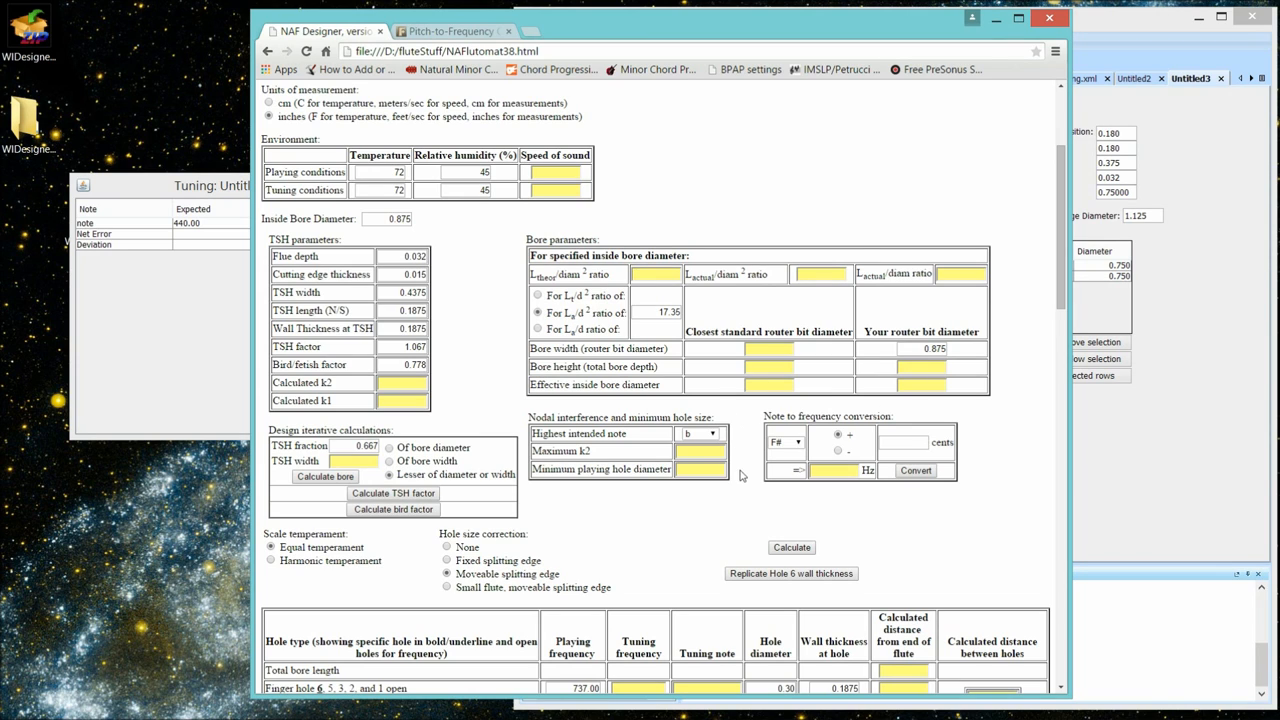
{"action": "mouse_move", "coordinate": [992, 452]}
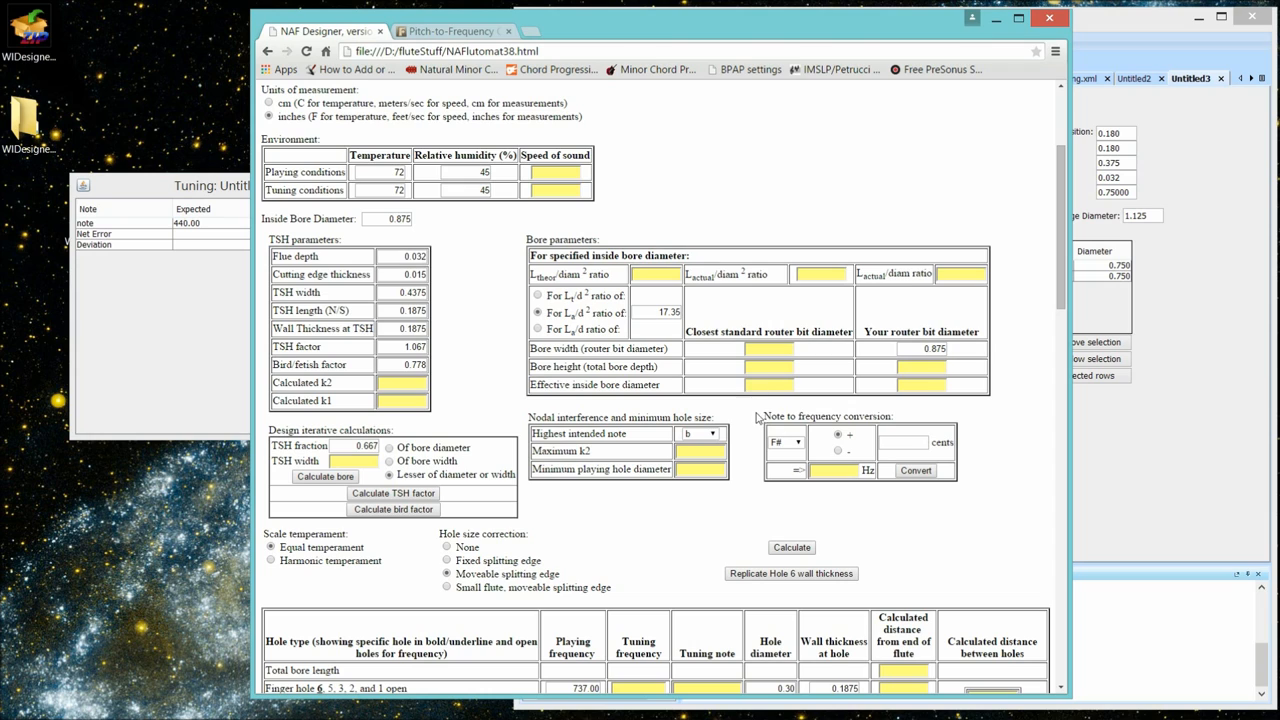
{"action": "mouse_move", "coordinate": [792, 442]}
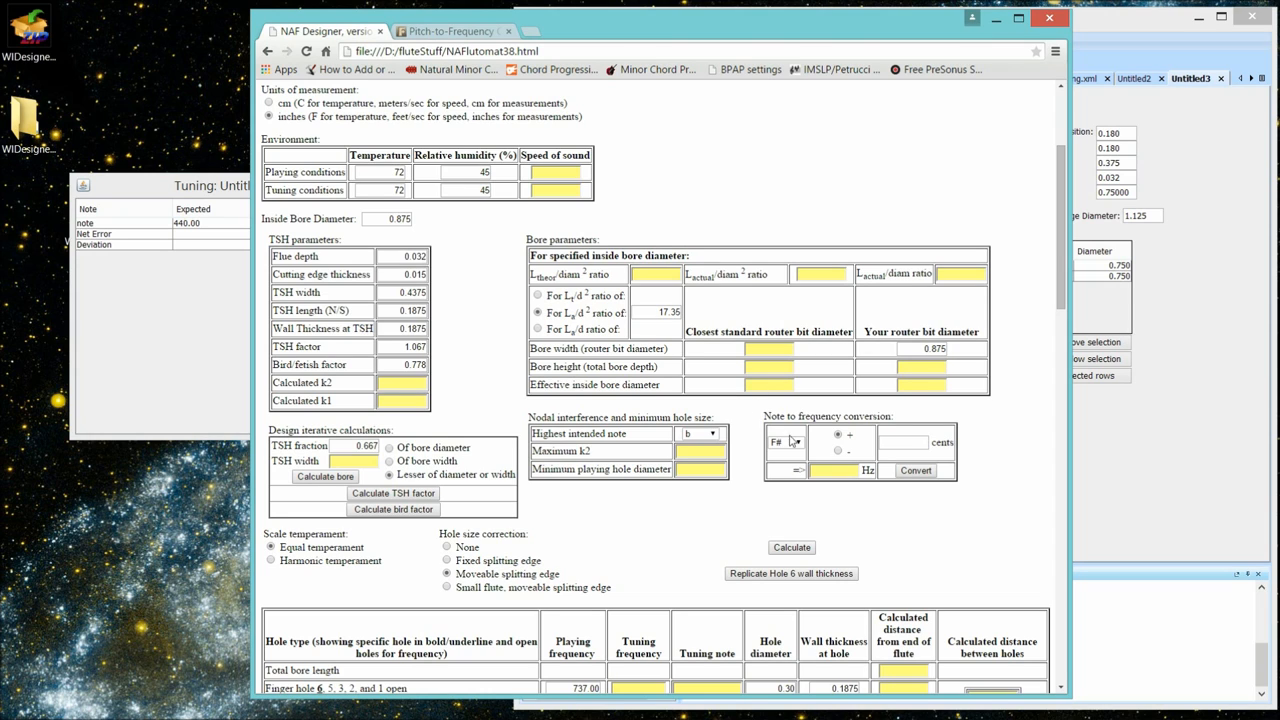
{"action": "mouse_move", "coordinate": [812, 458]}
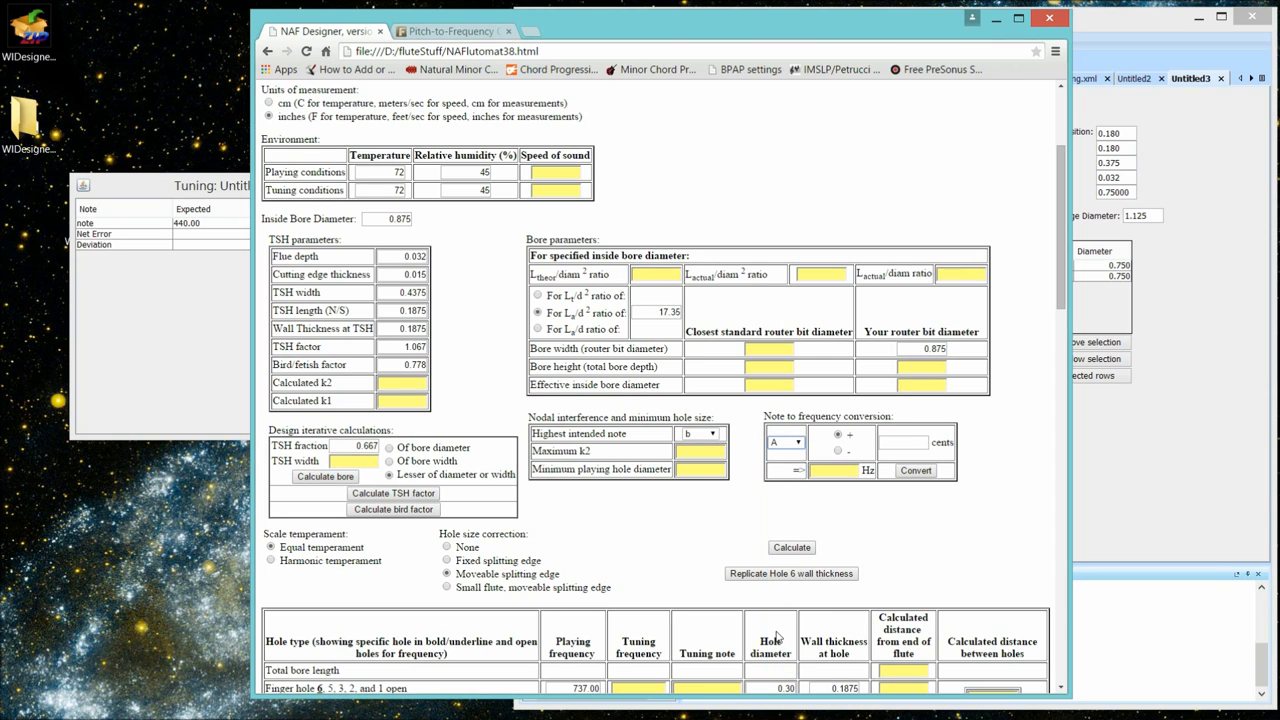
{"action": "mouse_move", "coordinate": [862, 452]}
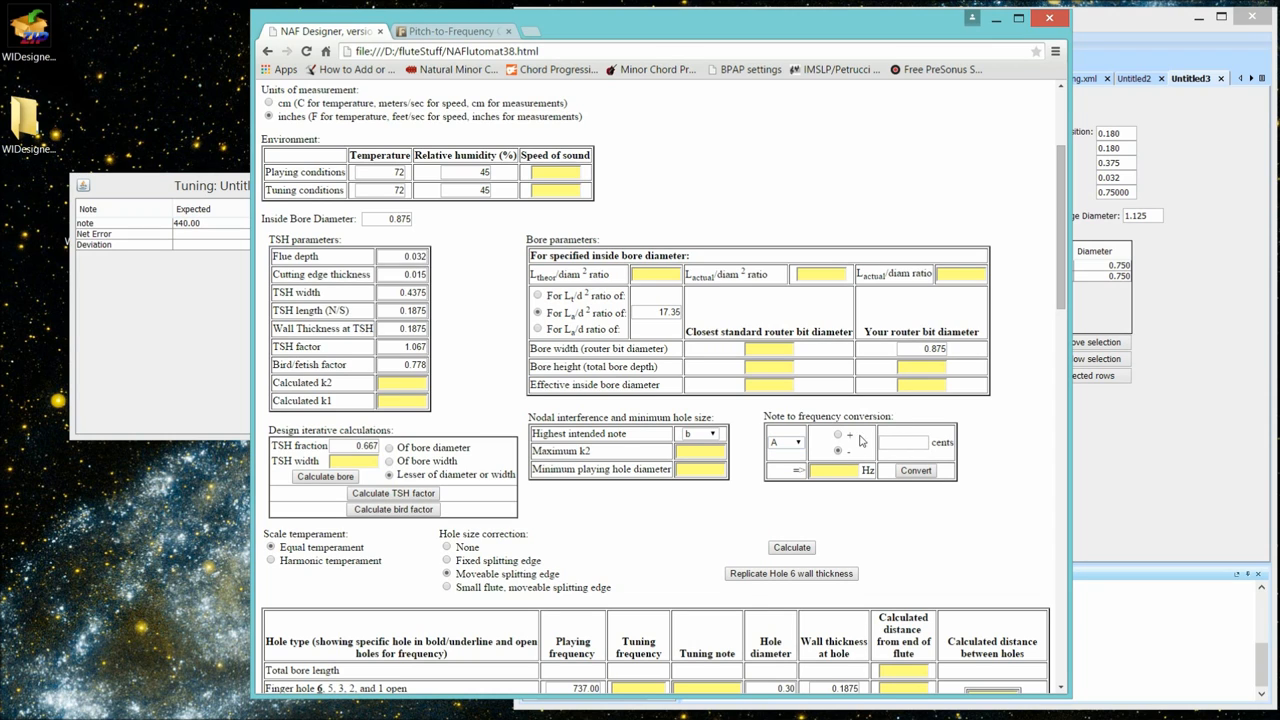
{"action": "left_click", "coordinate": [900, 442]}
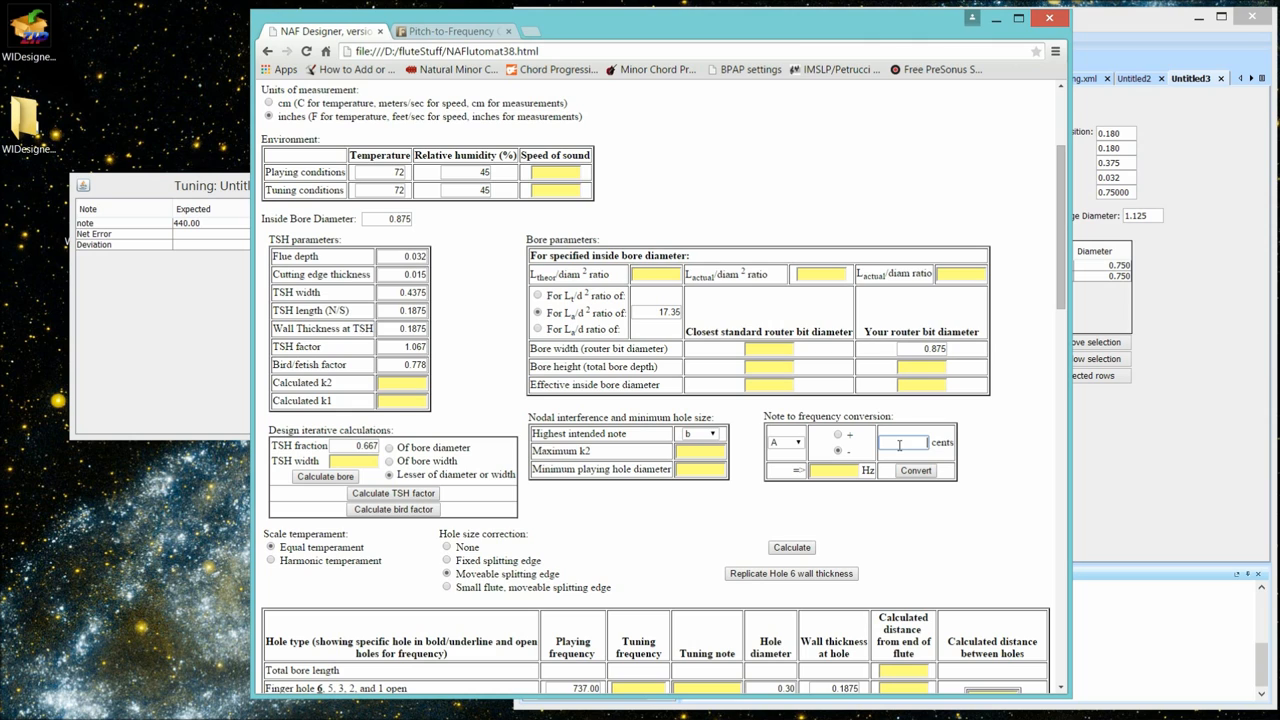
{"action": "type", "text": "20"}
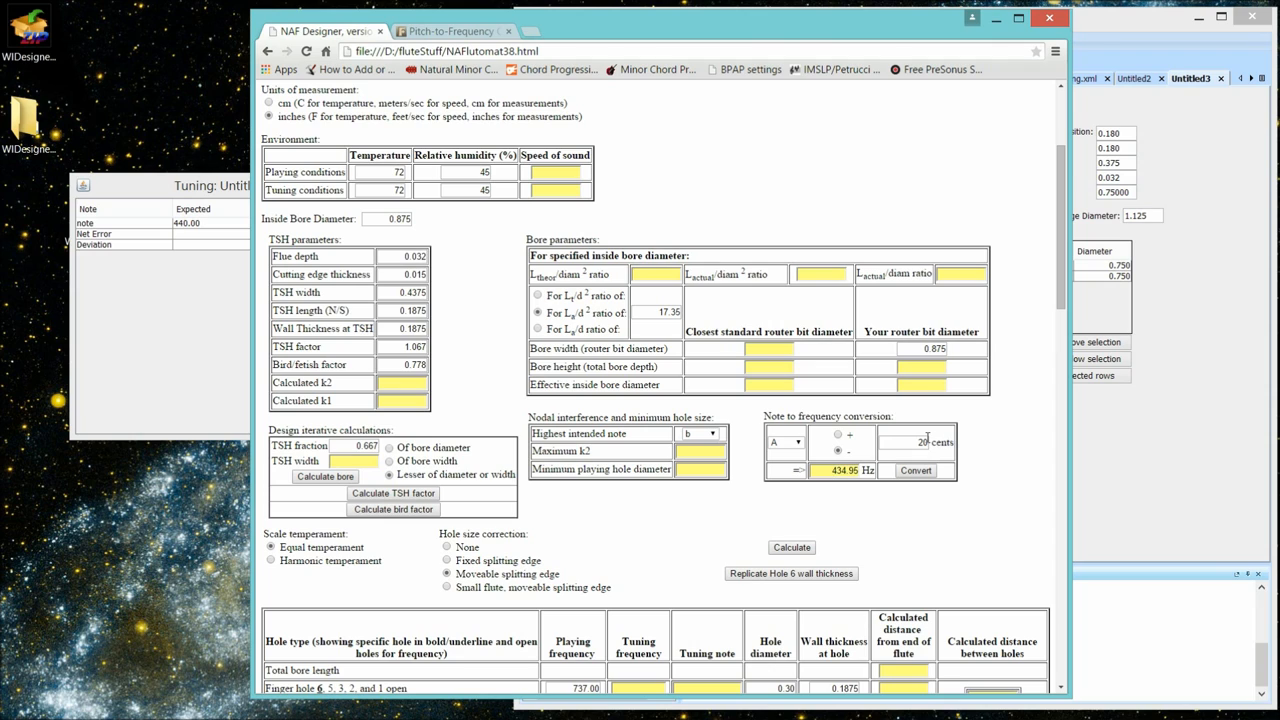
{"action": "left_click", "coordinate": [904, 442]}
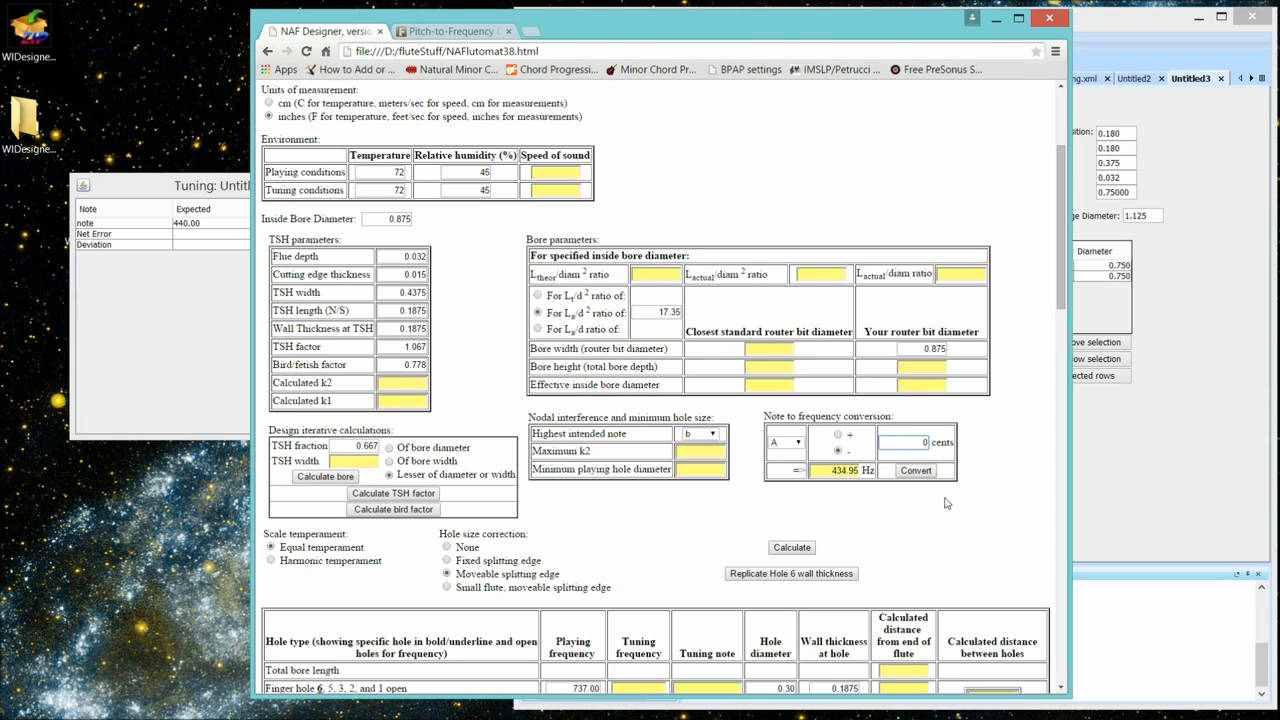
{"action": "left_click", "coordinate": [916, 470]}
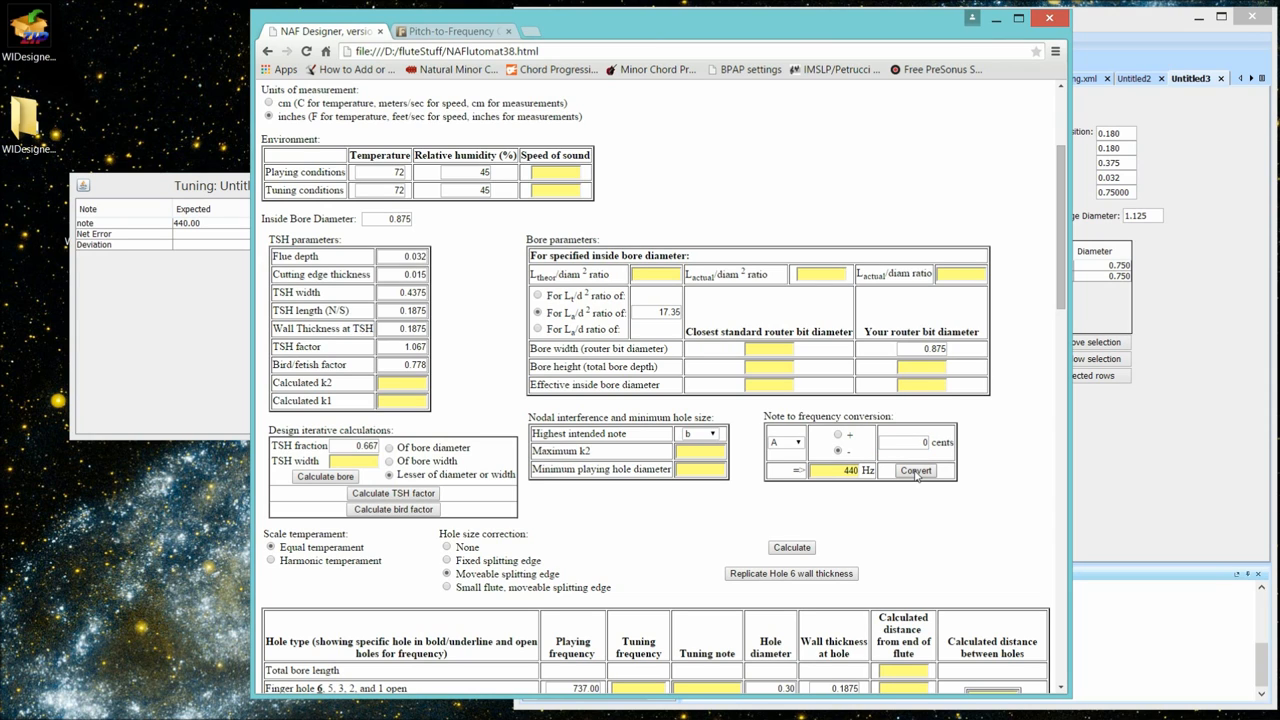
{"action": "mouse_move", "coordinate": [446, 348]}
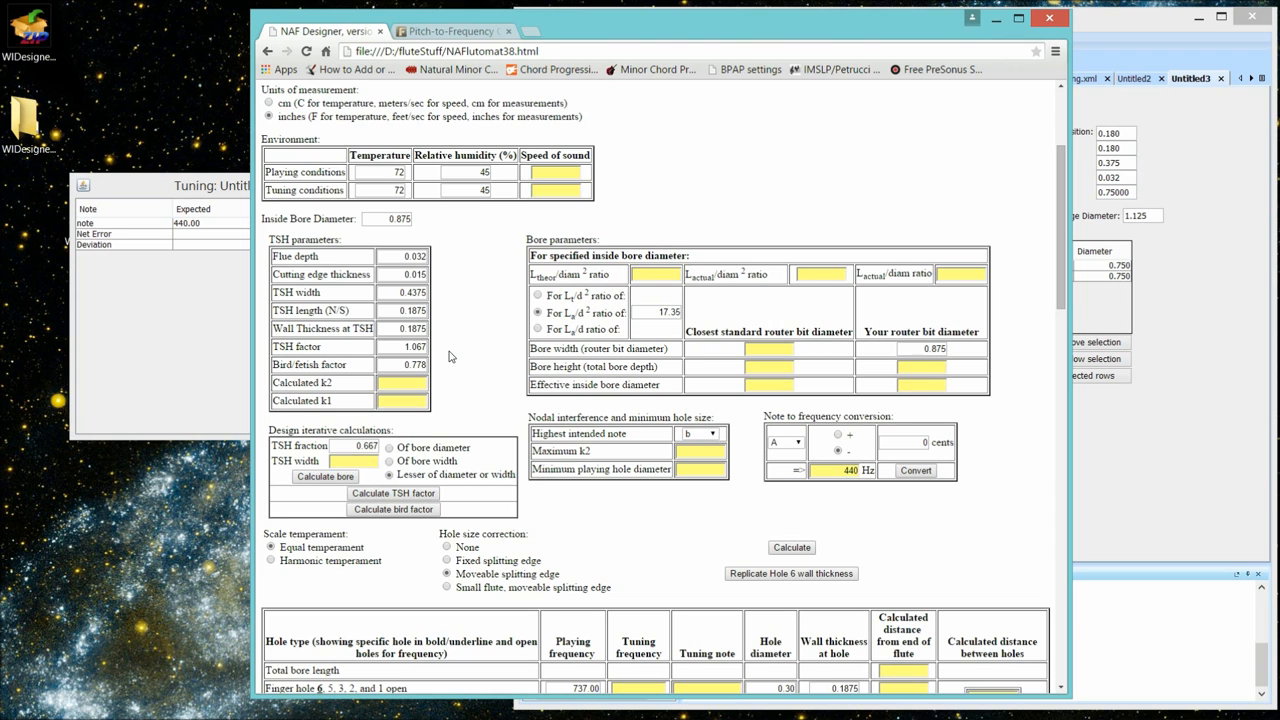
{"action": "mouse_move", "coordinate": [456, 248]}
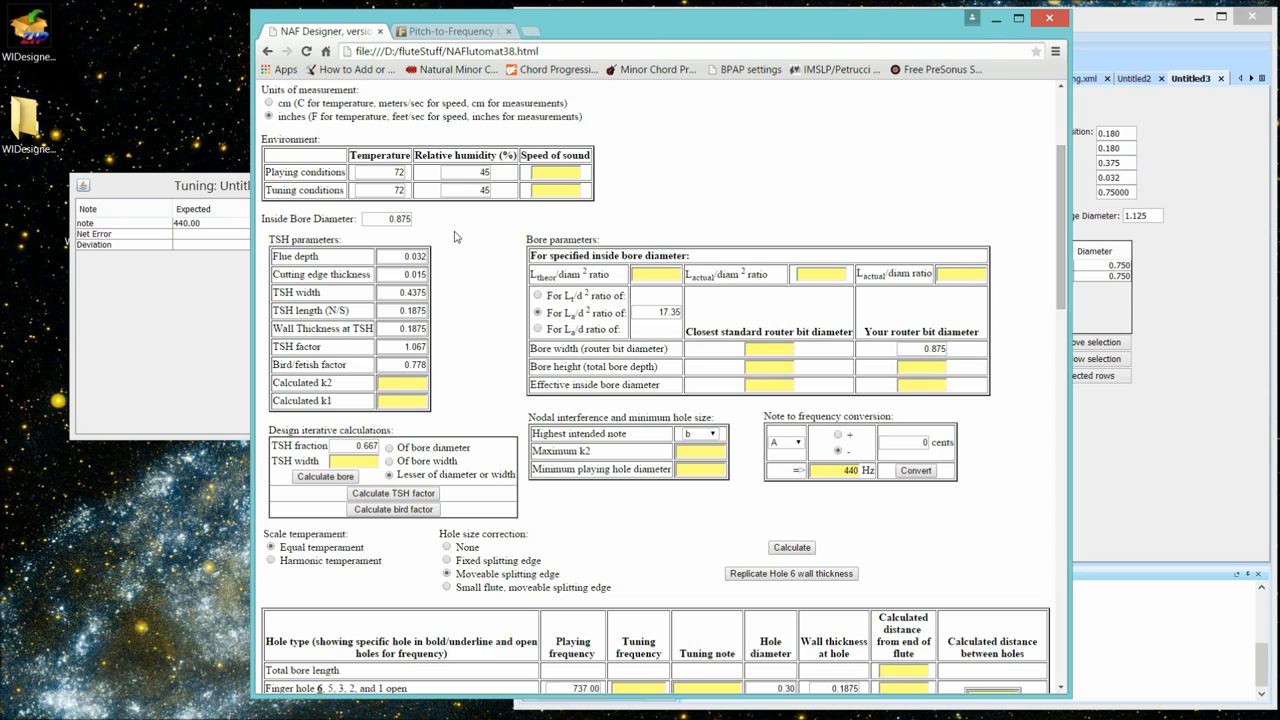
{"action": "mouse_move", "coordinate": [460, 234]}
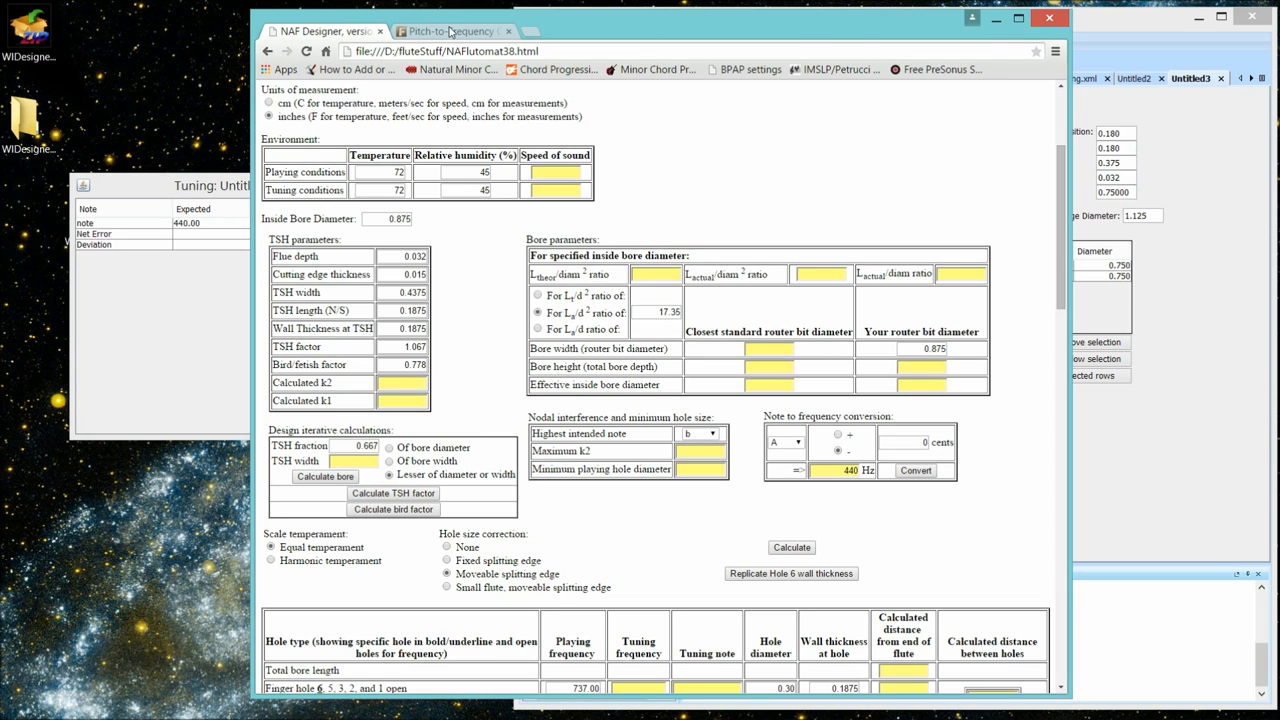
- Check the Pitch-to-Frequency page shows A4 = 440 Hz, then minimize Chrome
{"action": "left_click", "coordinate": [450, 32]}
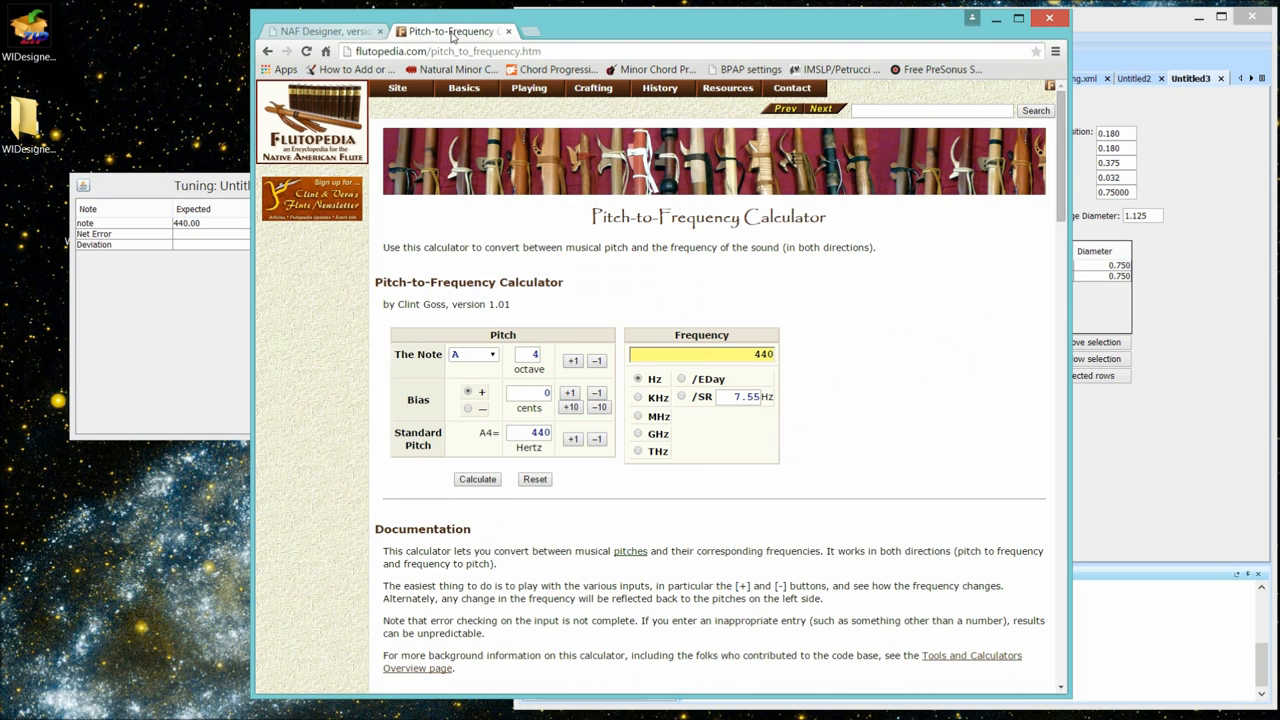
{"action": "mouse_move", "coordinate": [596, 296]}
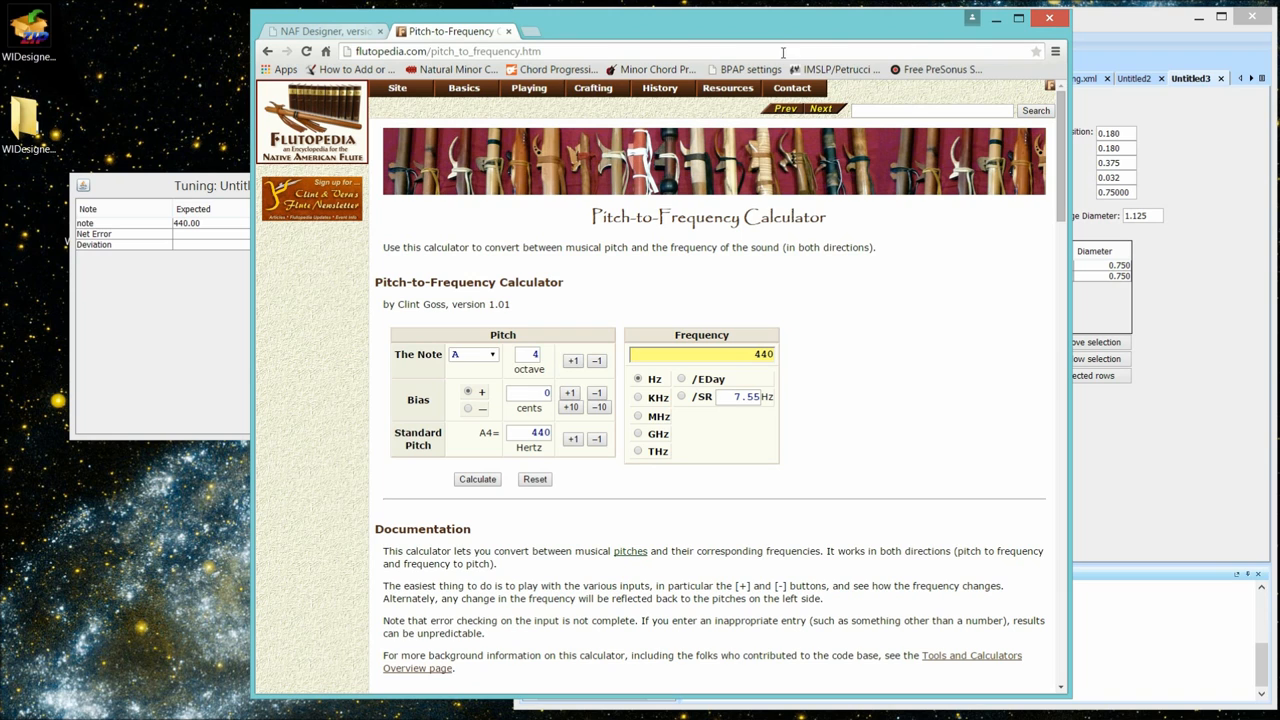
{"action": "left_click", "coordinate": [896, 20]}
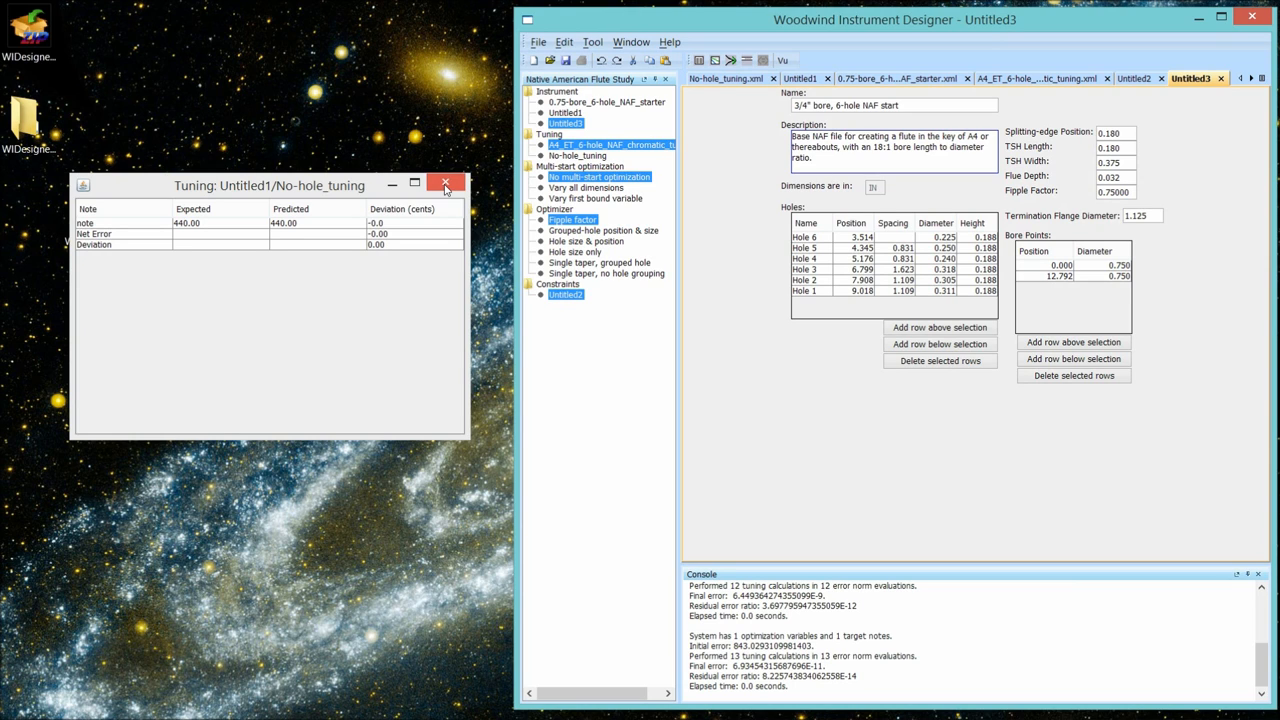
- Close the tuning window and untitled documents, then enter fipple factor 0.75000 on the starter flute and select it
{"action": "left_click", "coordinate": [446, 184]}
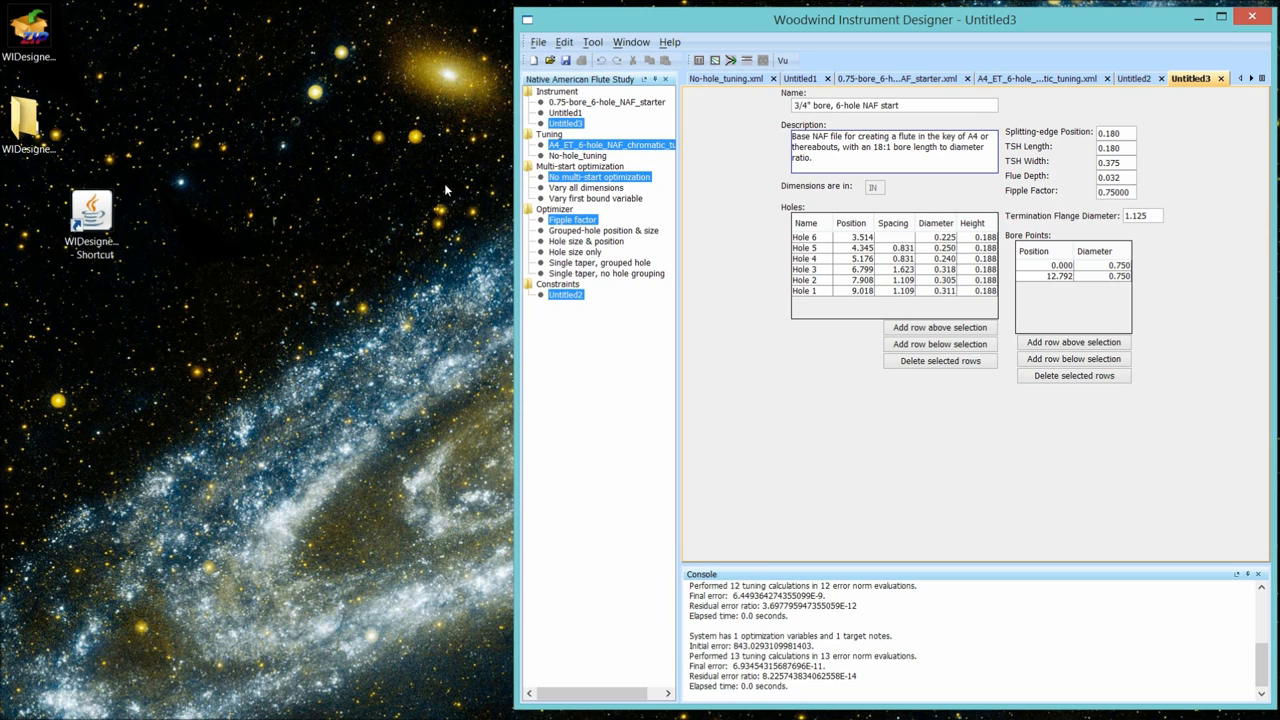
{"action": "mouse_move", "coordinate": [1222, 94]}
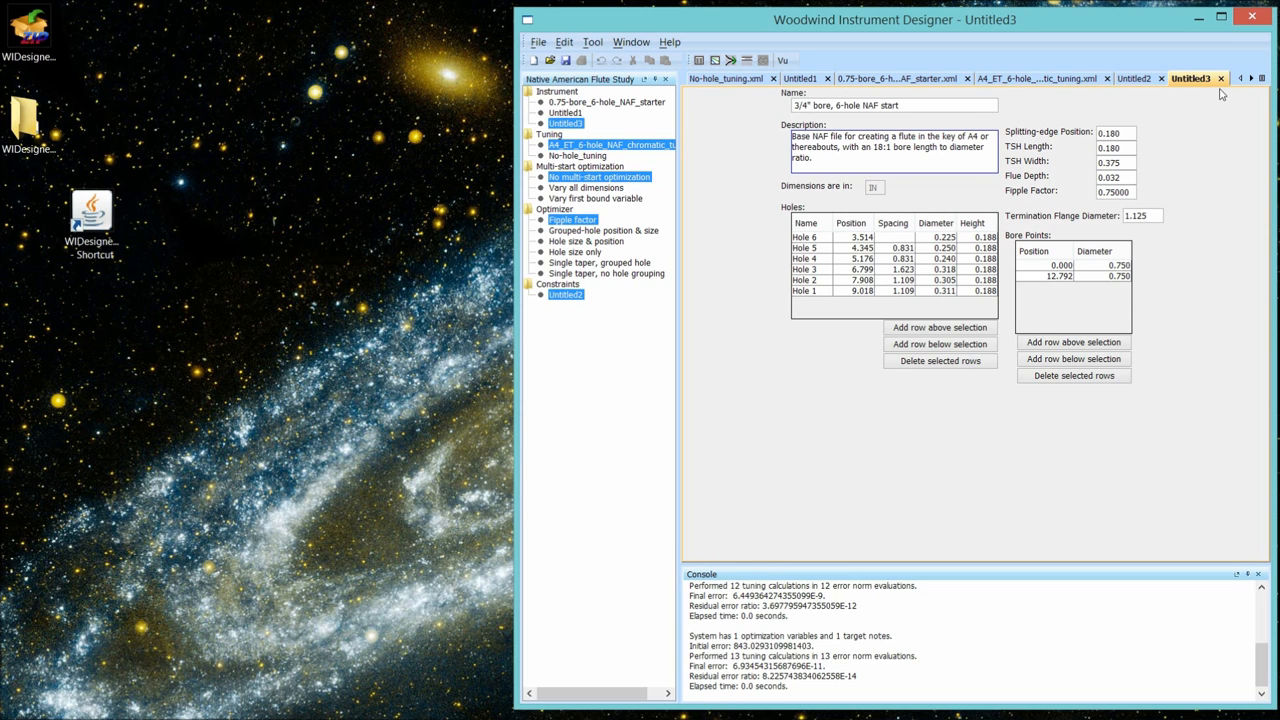
{"action": "left_click", "coordinate": [1220, 78]}
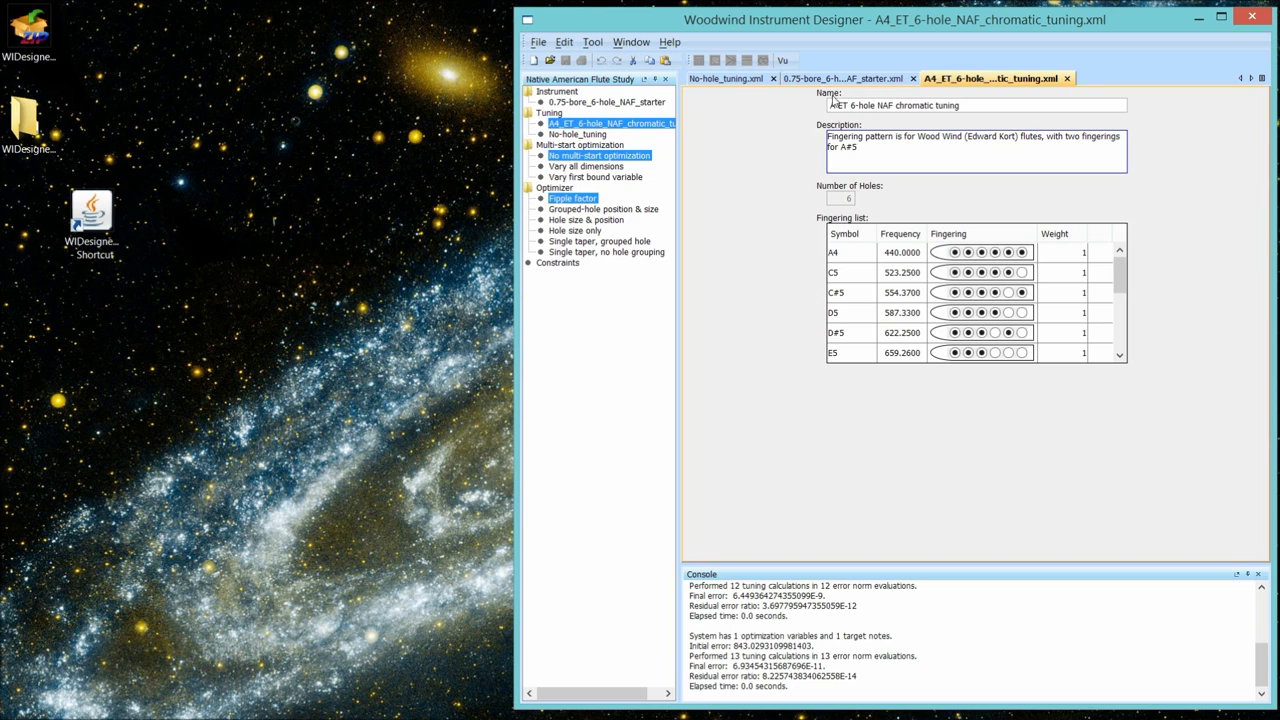
{"action": "left_click", "coordinate": [844, 78]}
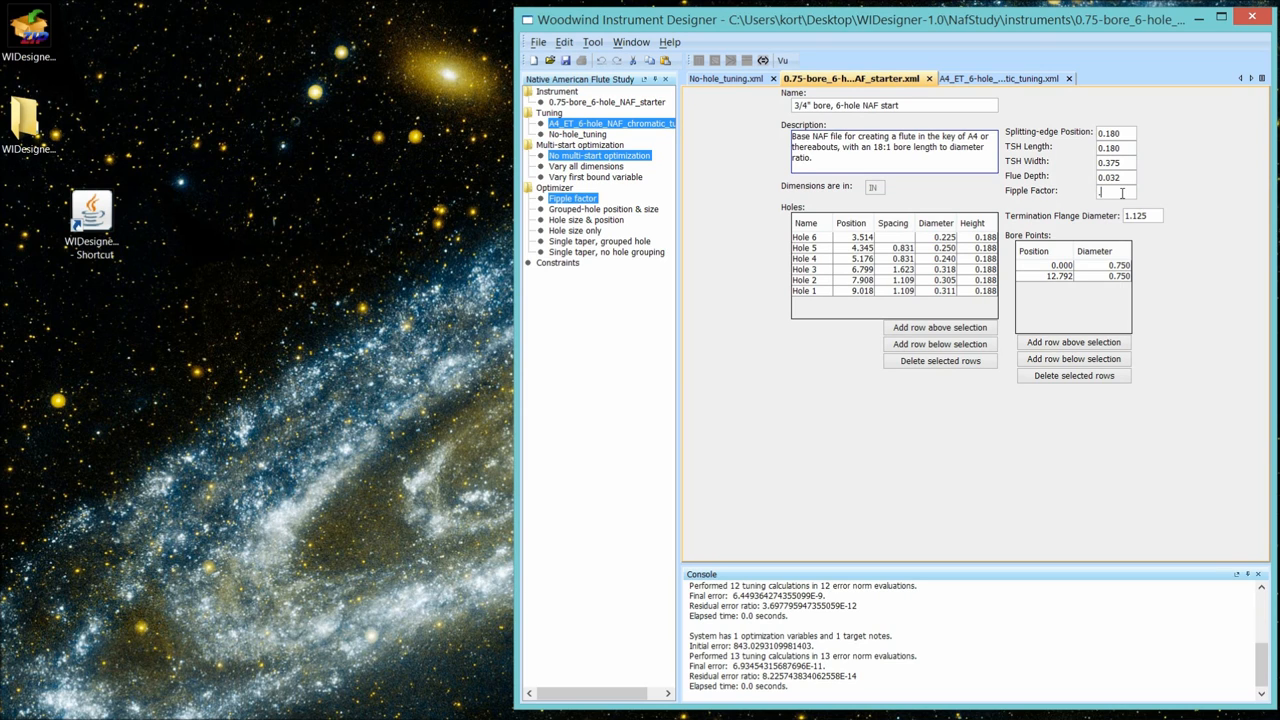
{"action": "type", "text": "0.75000"}
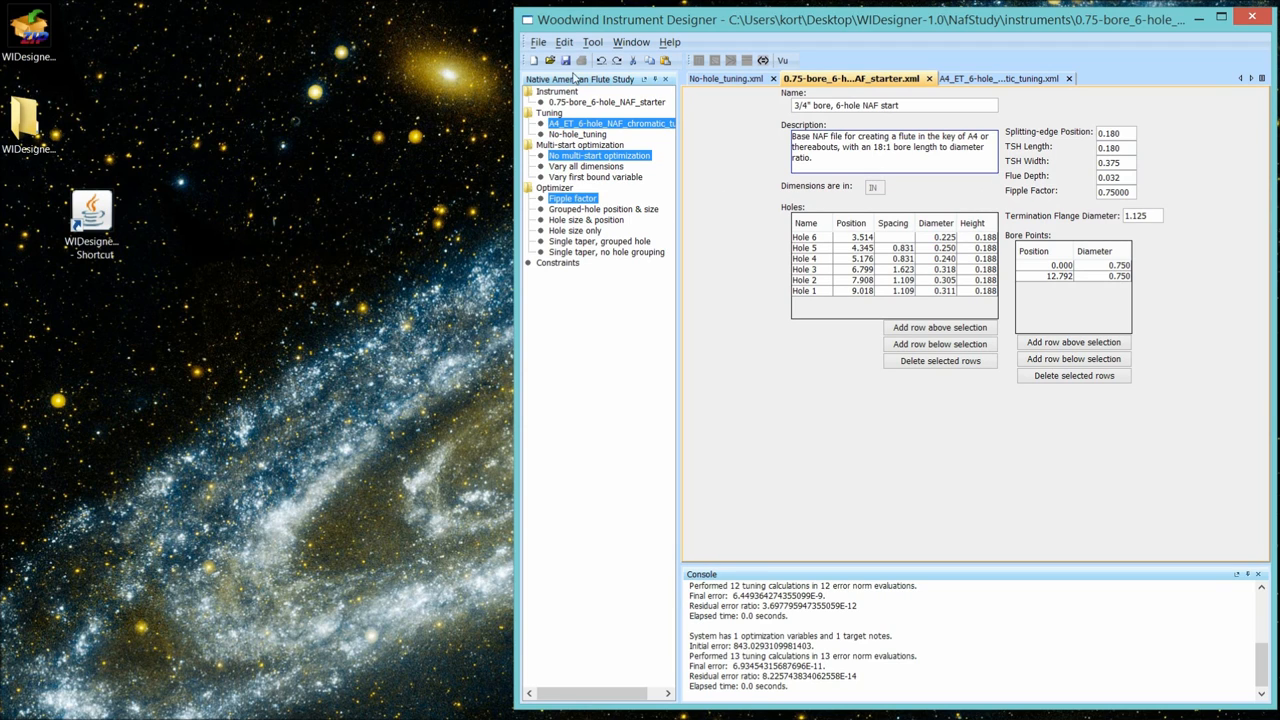
{"action": "mouse_move", "coordinate": [584, 108]}
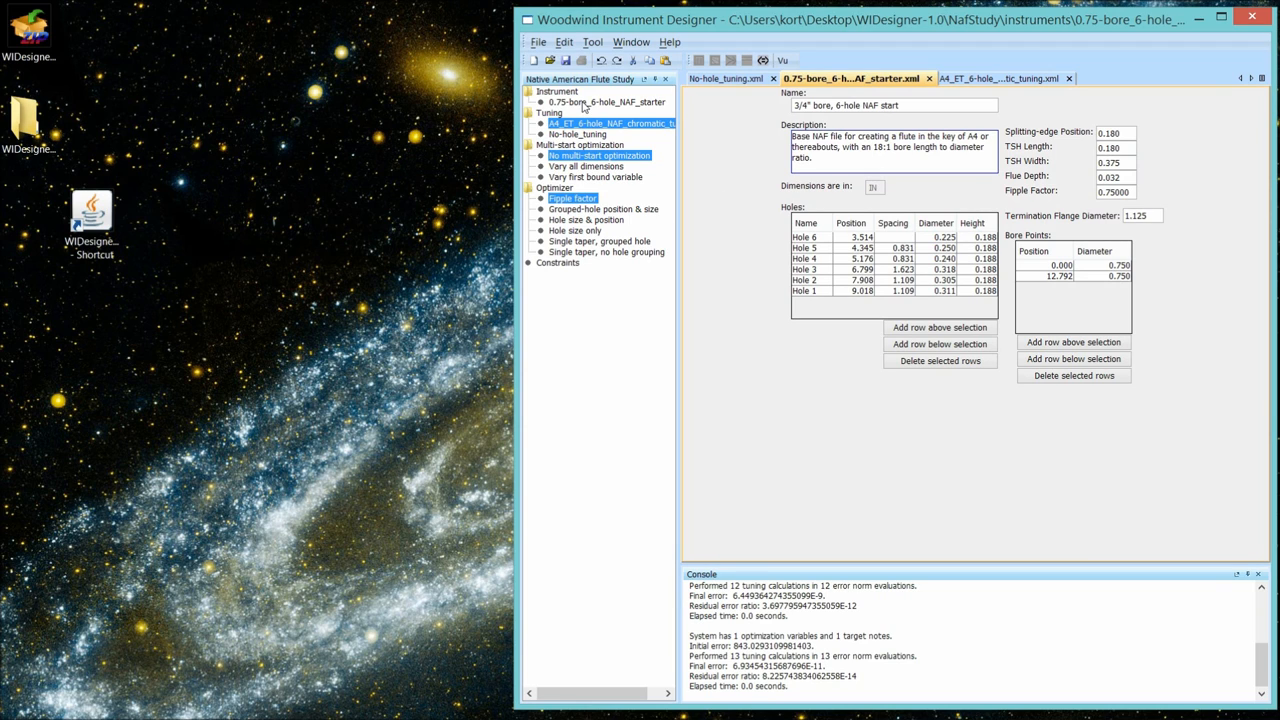
{"action": "left_click", "coordinate": [604, 100]}
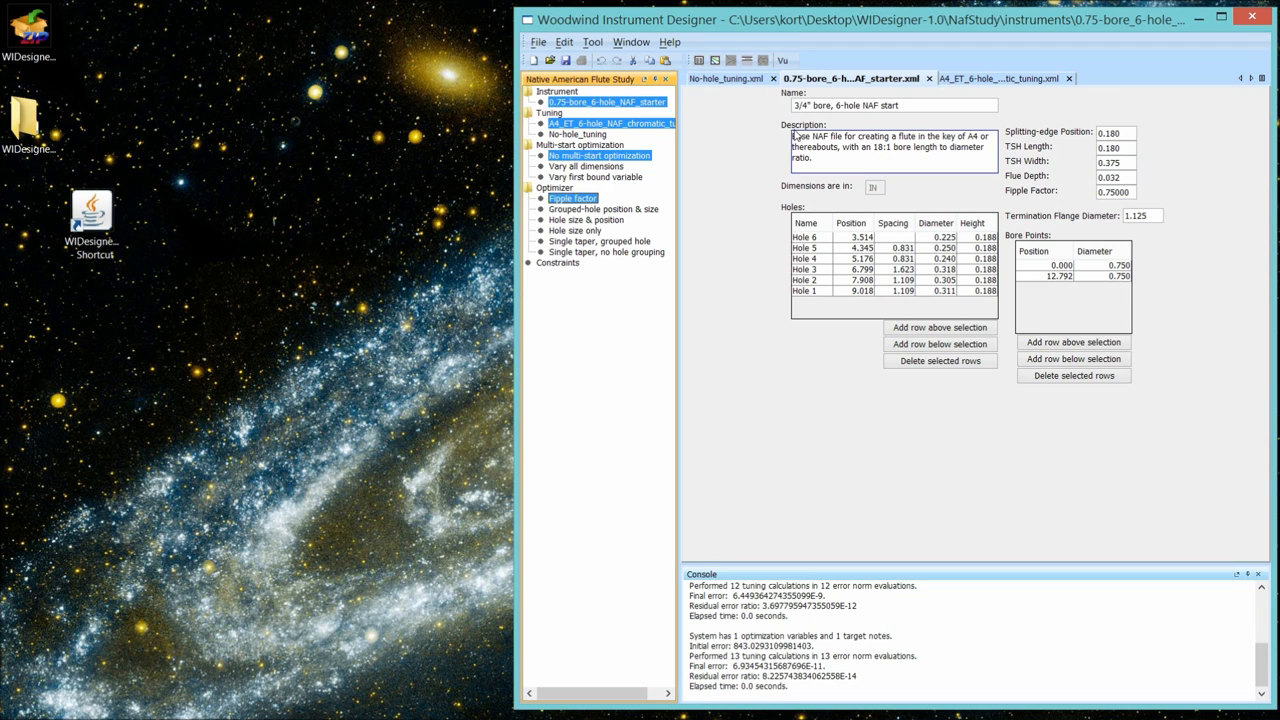
{"action": "mouse_move", "coordinate": [992, 90]}
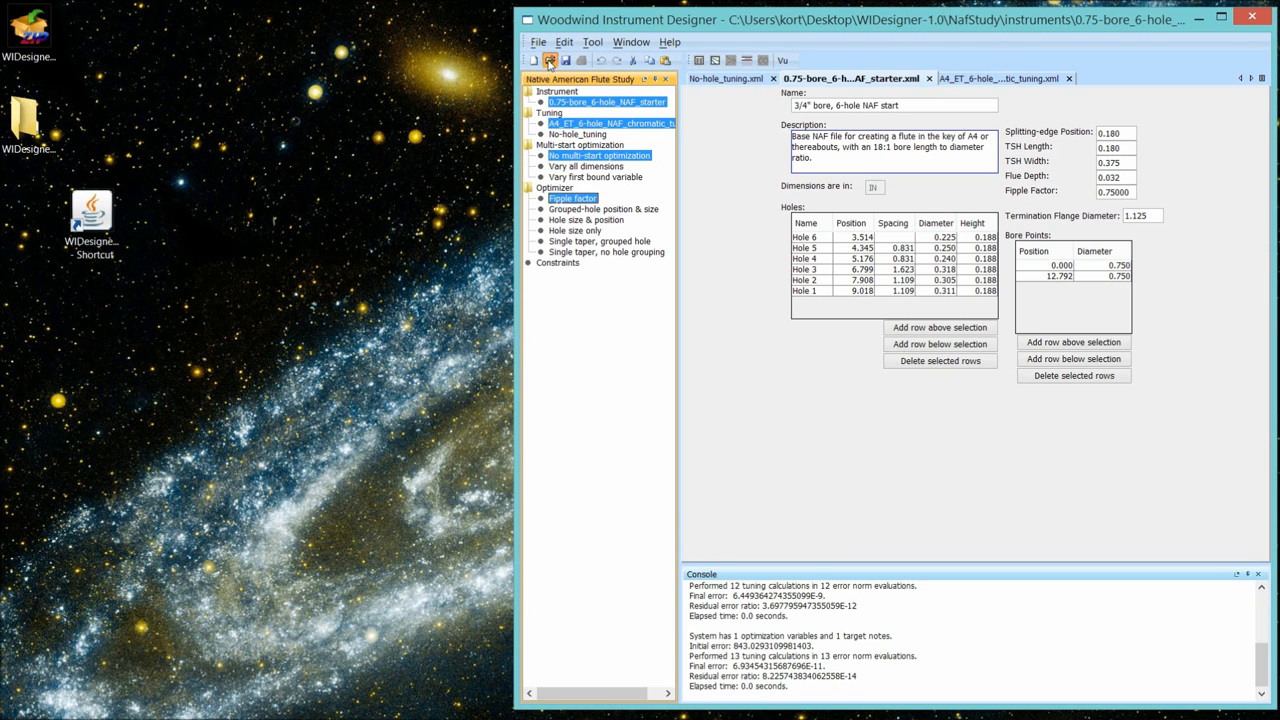
- Load the A4_ET_6-hole_NAF_minor_tuning.xml tuning file
{"action": "left_click", "coordinate": [550, 60]}
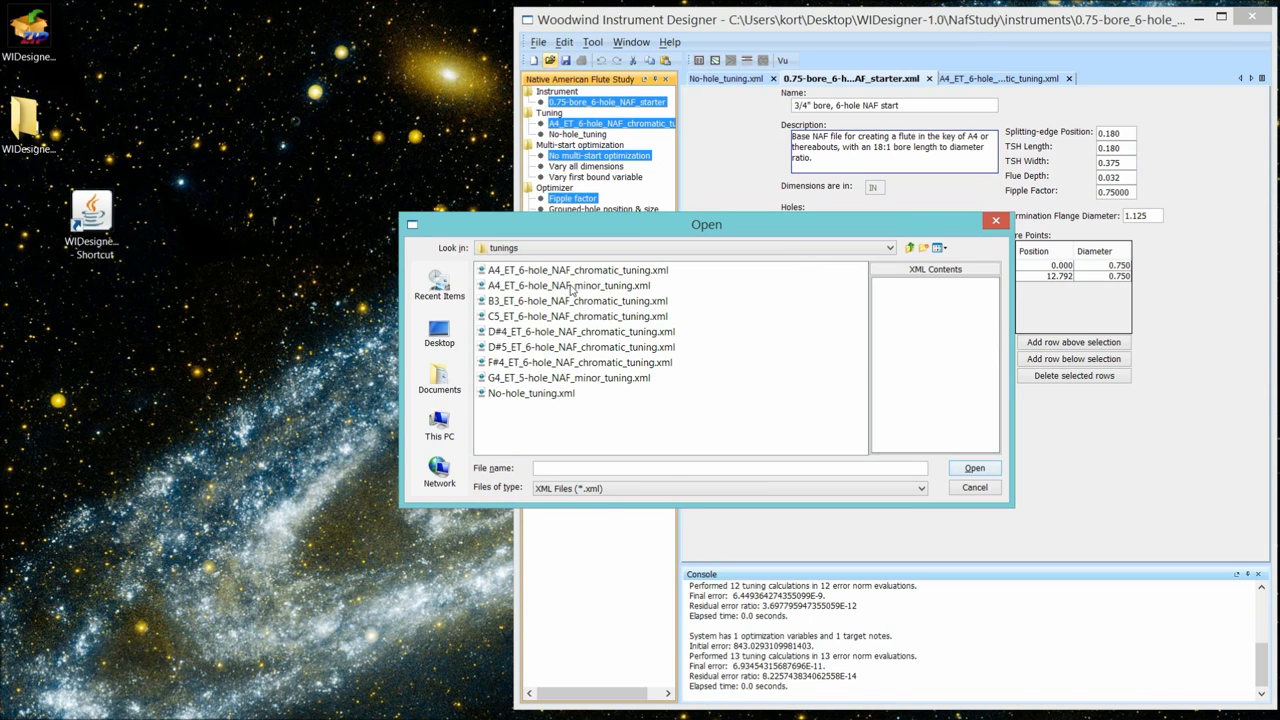
{"action": "double_click", "coordinate": [566, 284]}
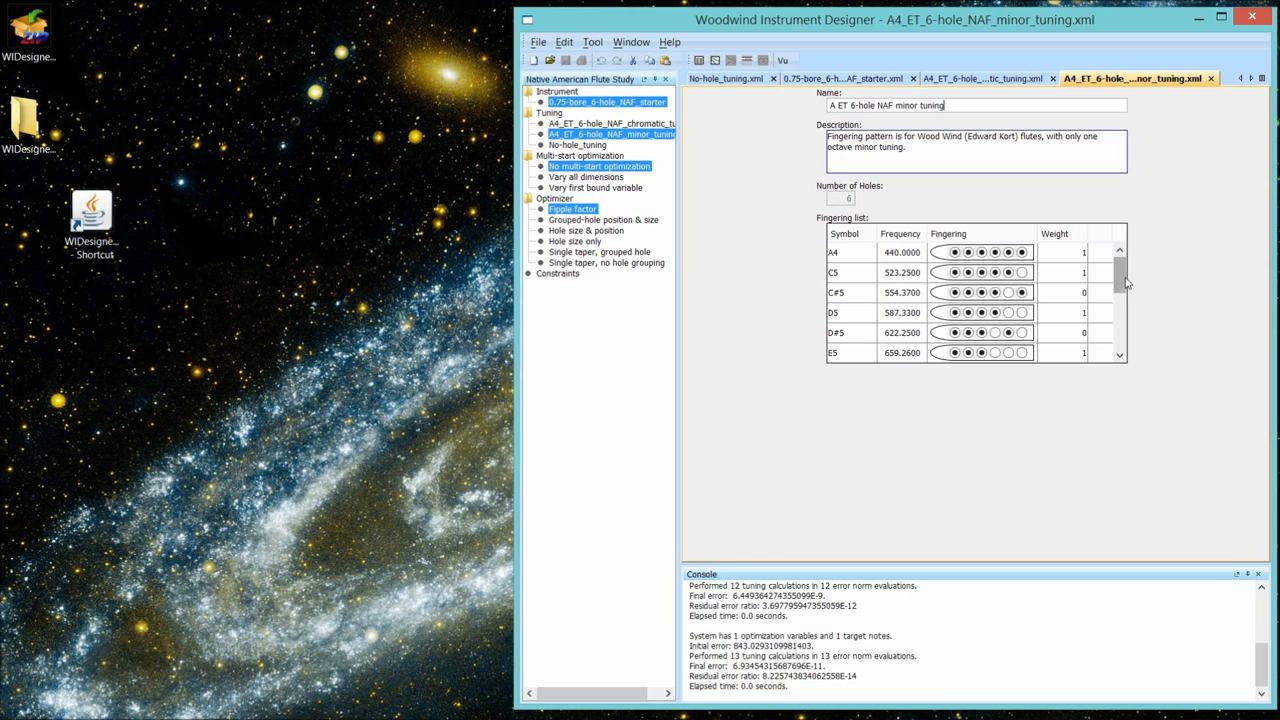
{"action": "mouse_move", "coordinate": [1122, 284]}
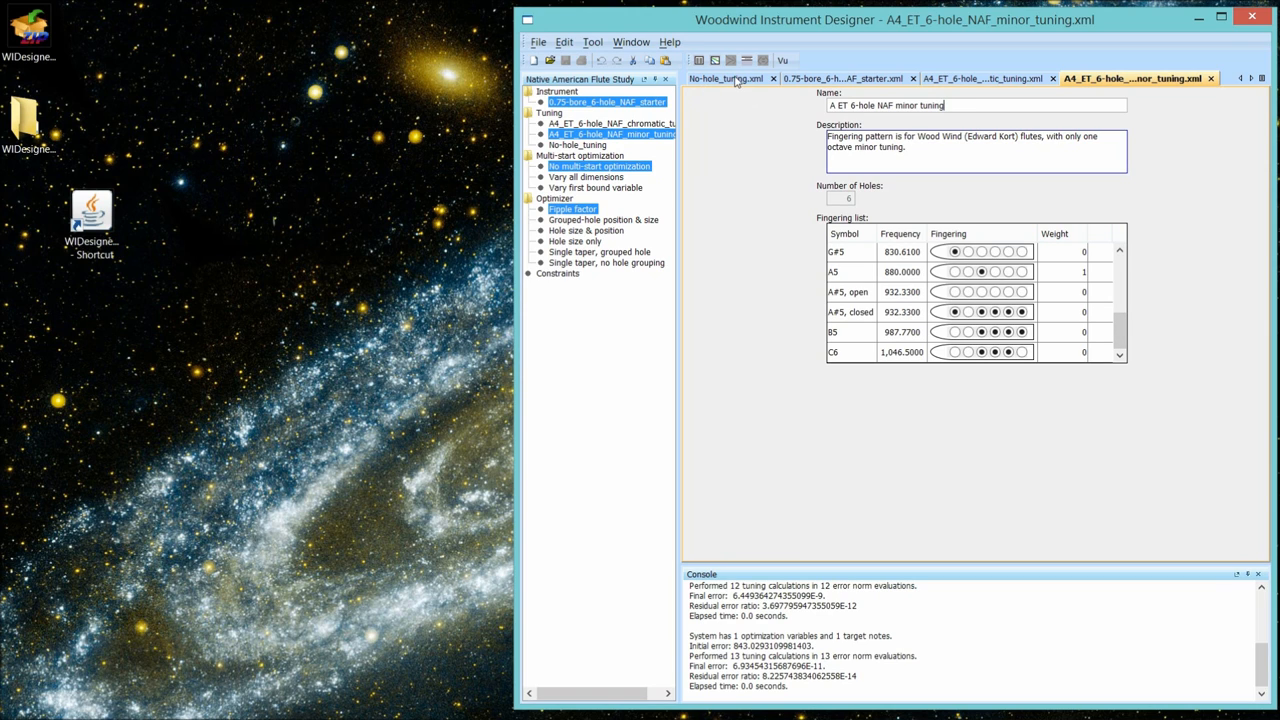
{"action": "mouse_move", "coordinate": [1124, 92]}
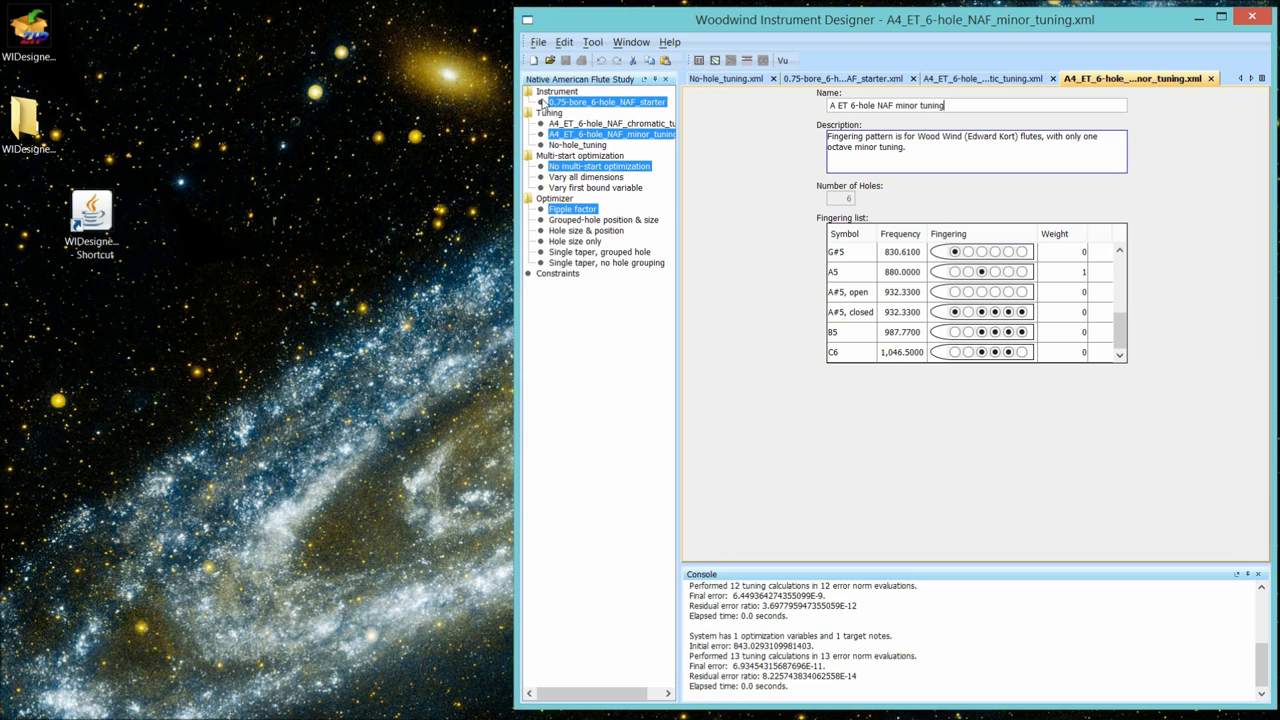
{"action": "mouse_move", "coordinate": [558, 110]}
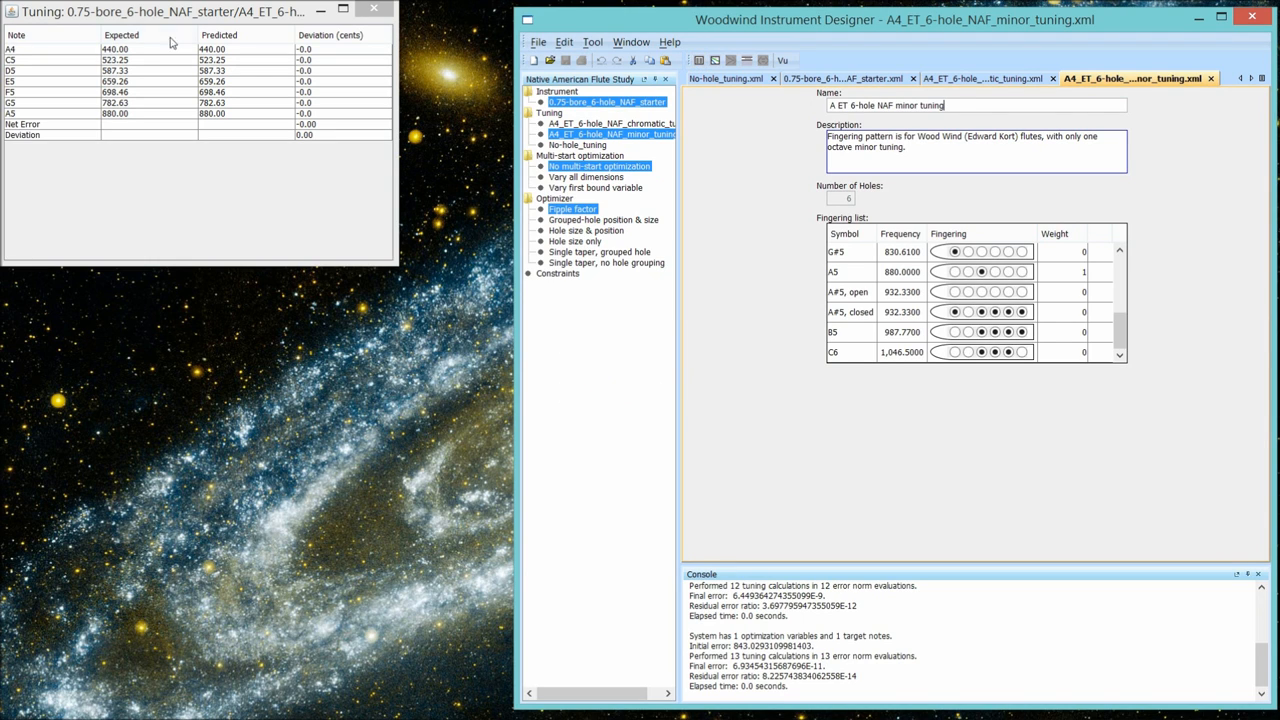
{"action": "mouse_move", "coordinate": [296, 104]}
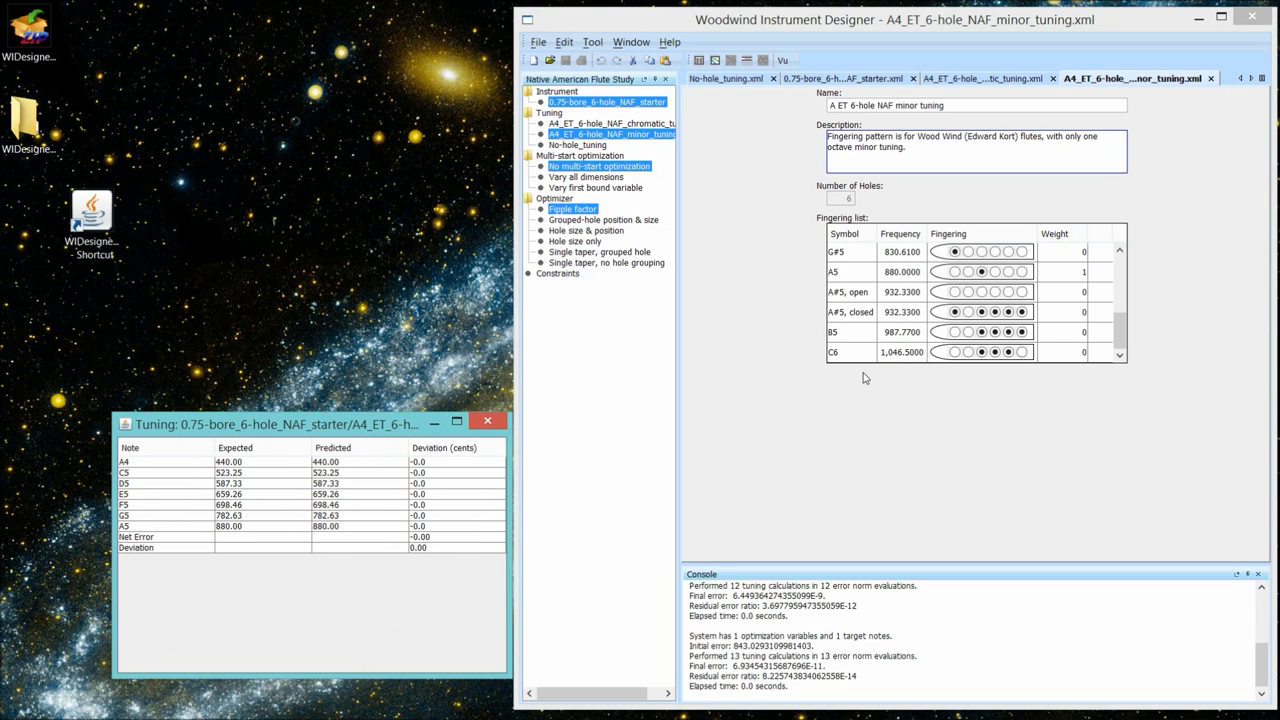
{"action": "mouse_move", "coordinate": [1082, 78]}
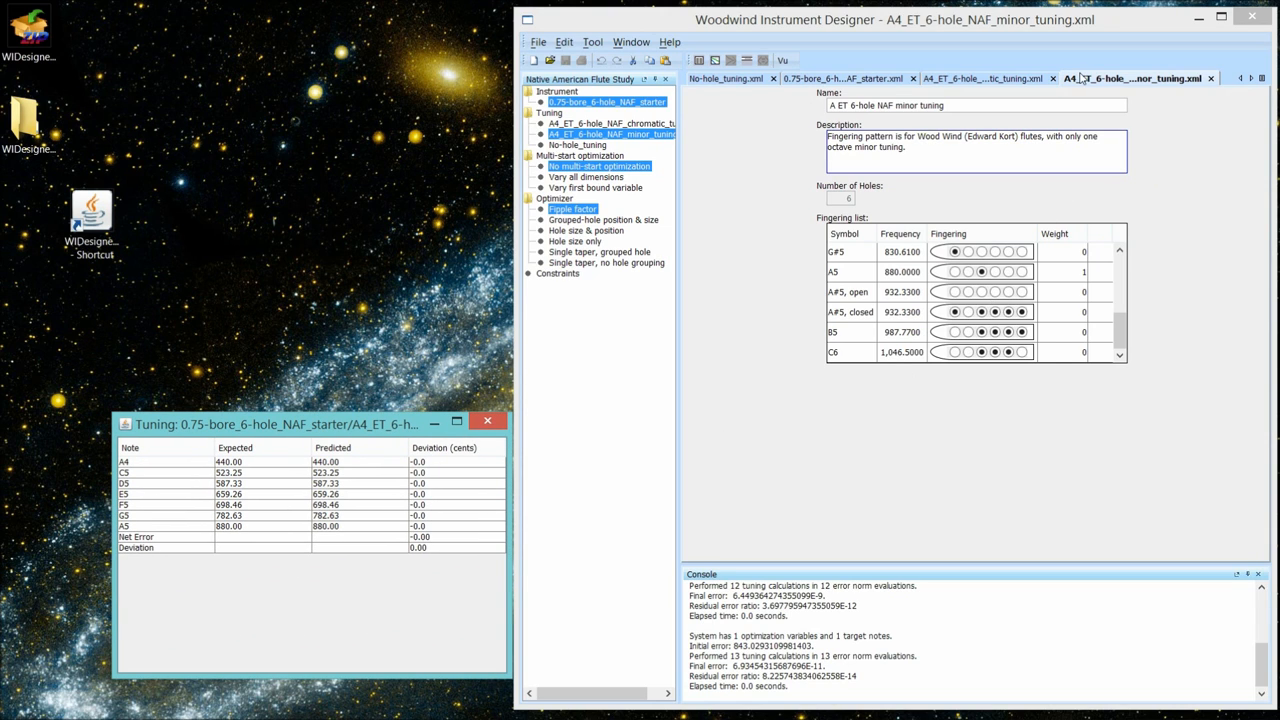
{"action": "mouse_move", "coordinate": [1008, 76]}
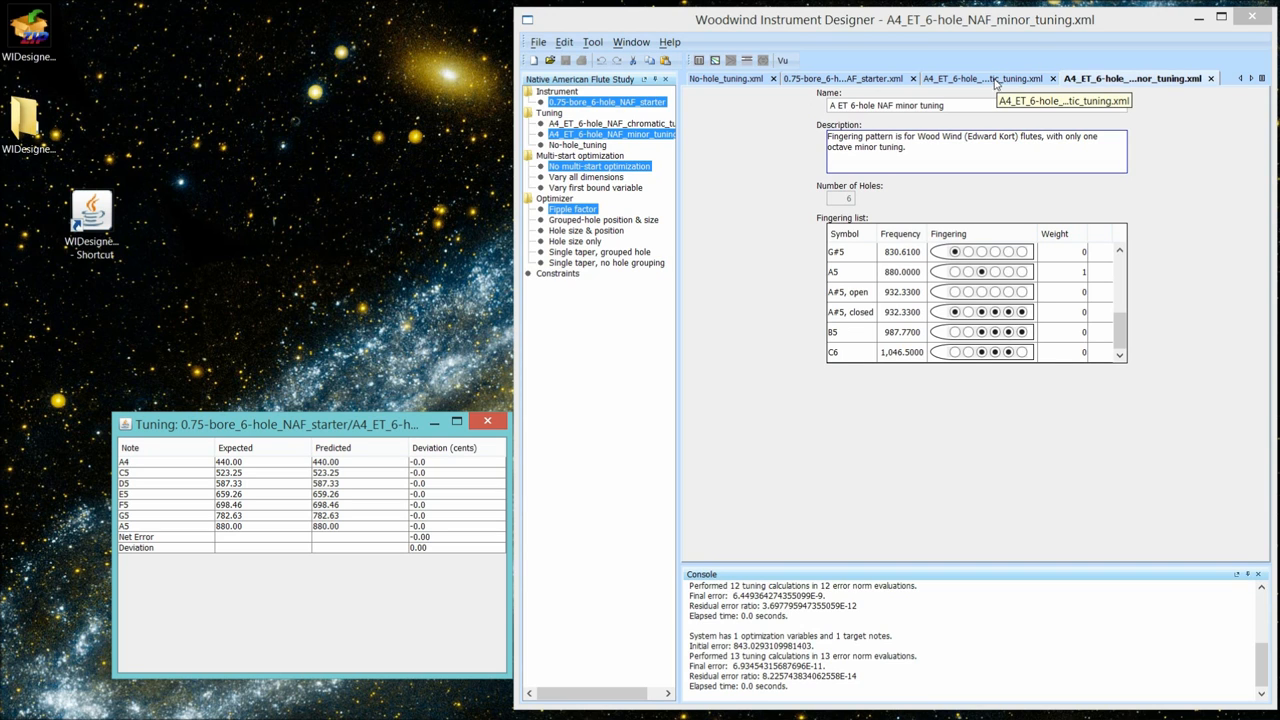
- Set the starter flute's fipple factor to 0.85 and calculate its tuning, about 30 cents sharp
{"action": "left_click", "coordinate": [844, 78]}
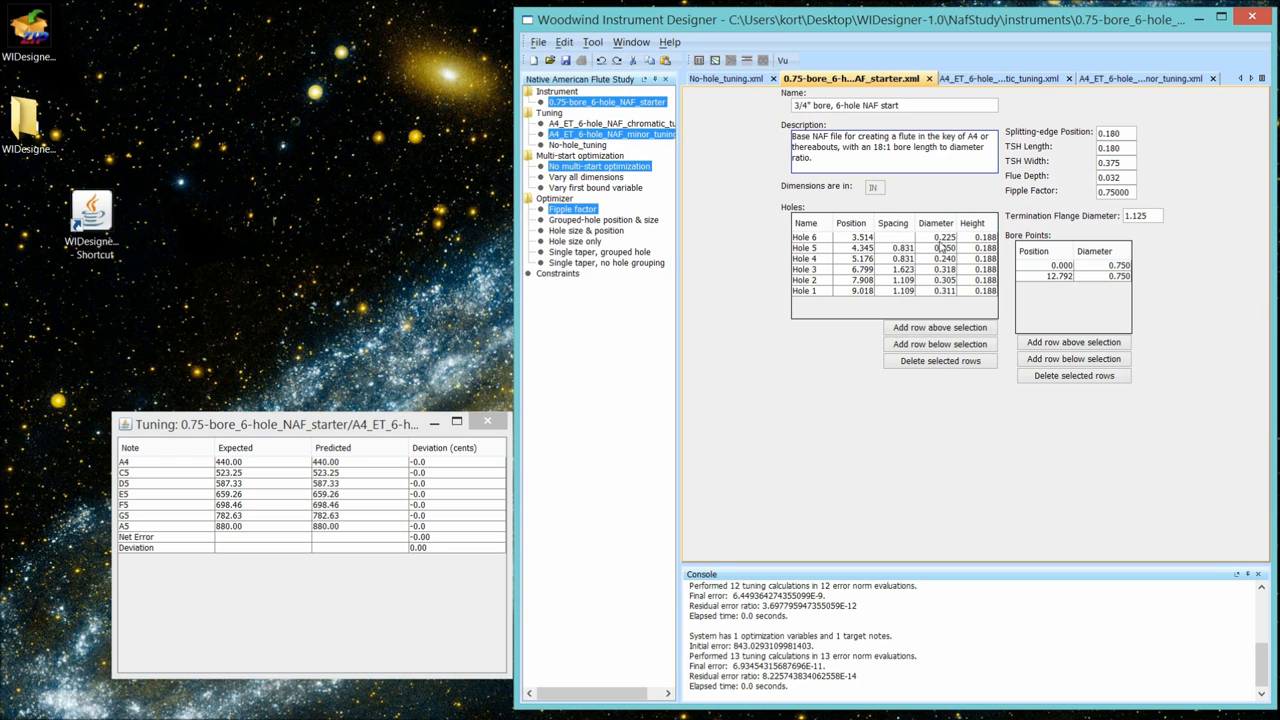
{"action": "mouse_move", "coordinate": [936, 308]}
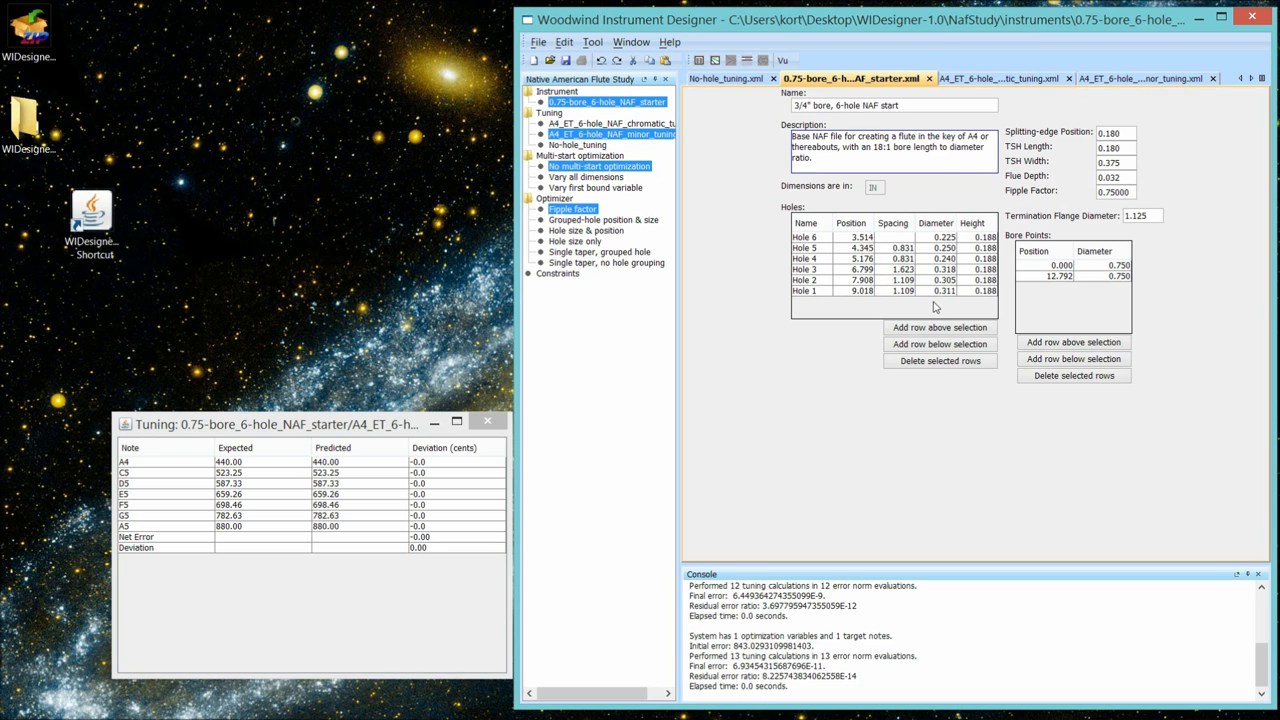
{"action": "mouse_move", "coordinate": [1120, 210]}
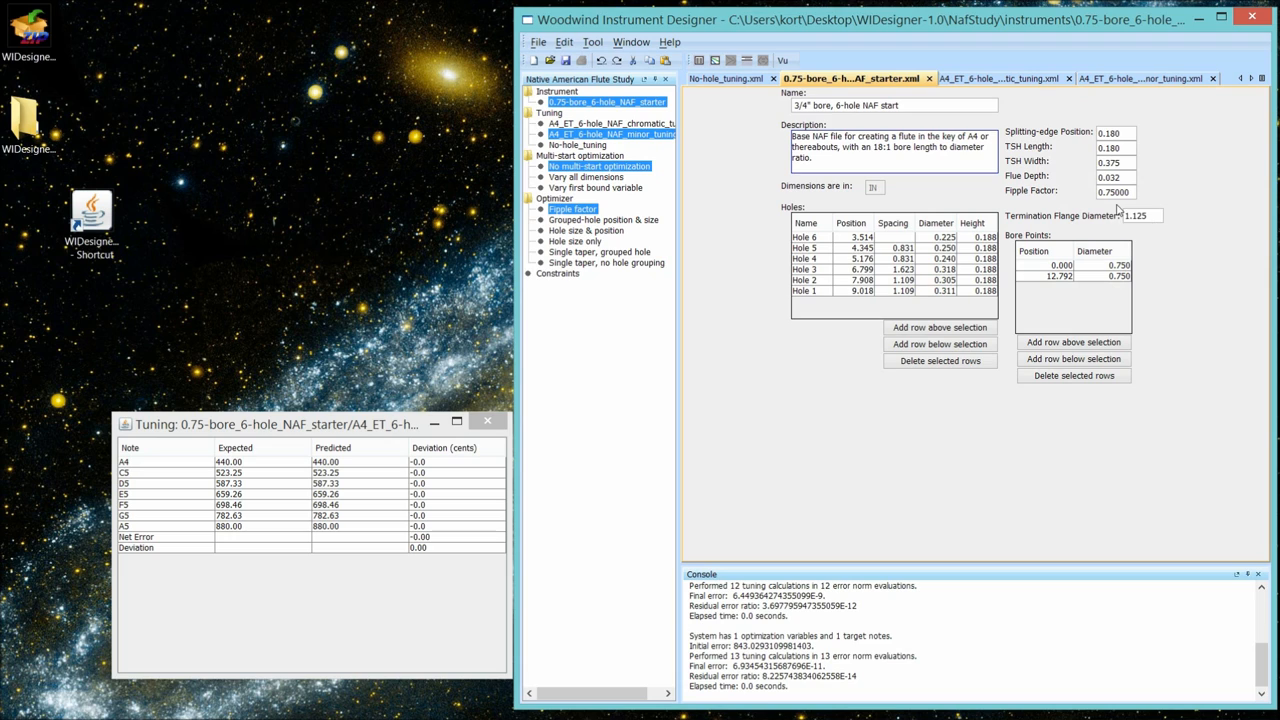
{"action": "mouse_move", "coordinate": [1118, 196]}
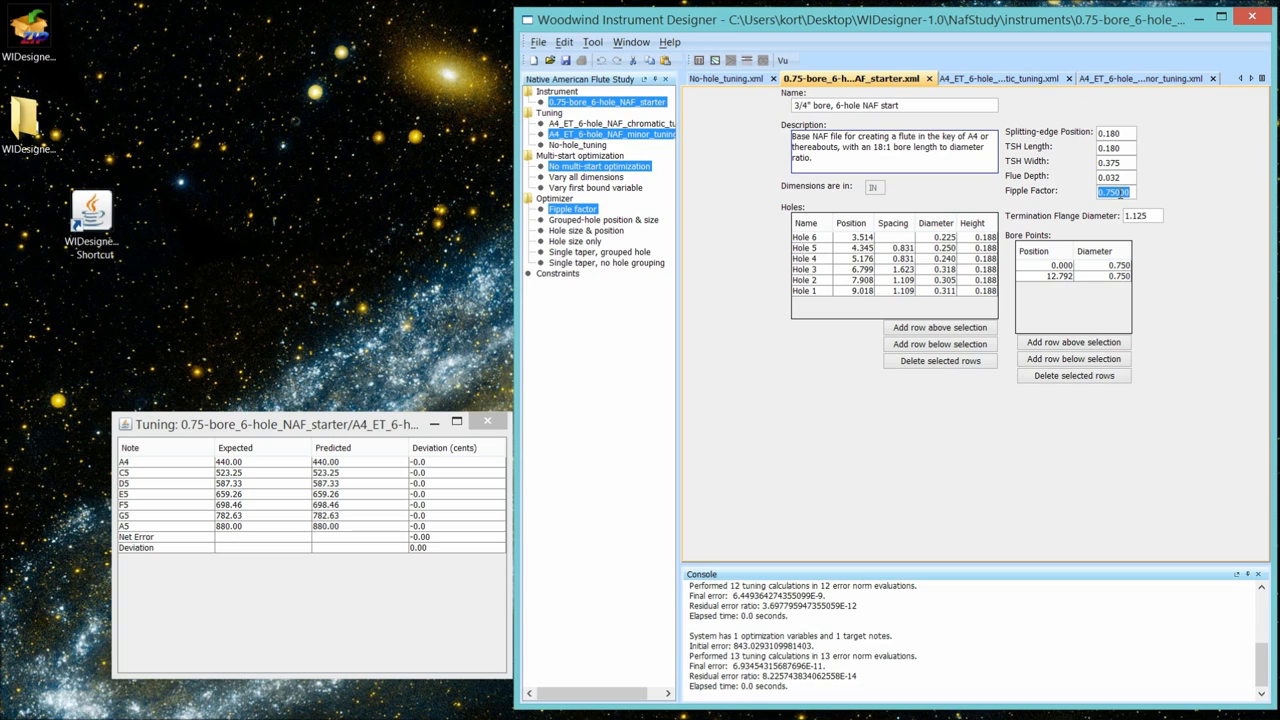
{"action": "type", "text": ".8"}
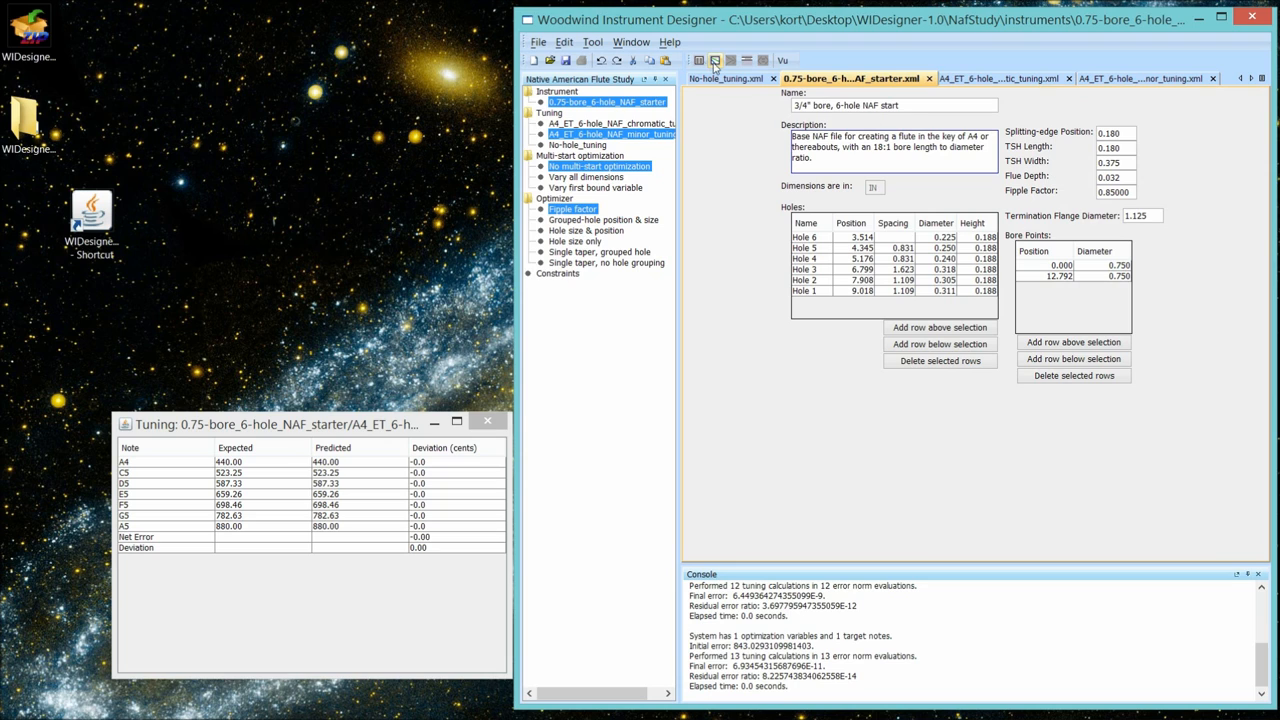
{"action": "left_click", "coordinate": [700, 60]}
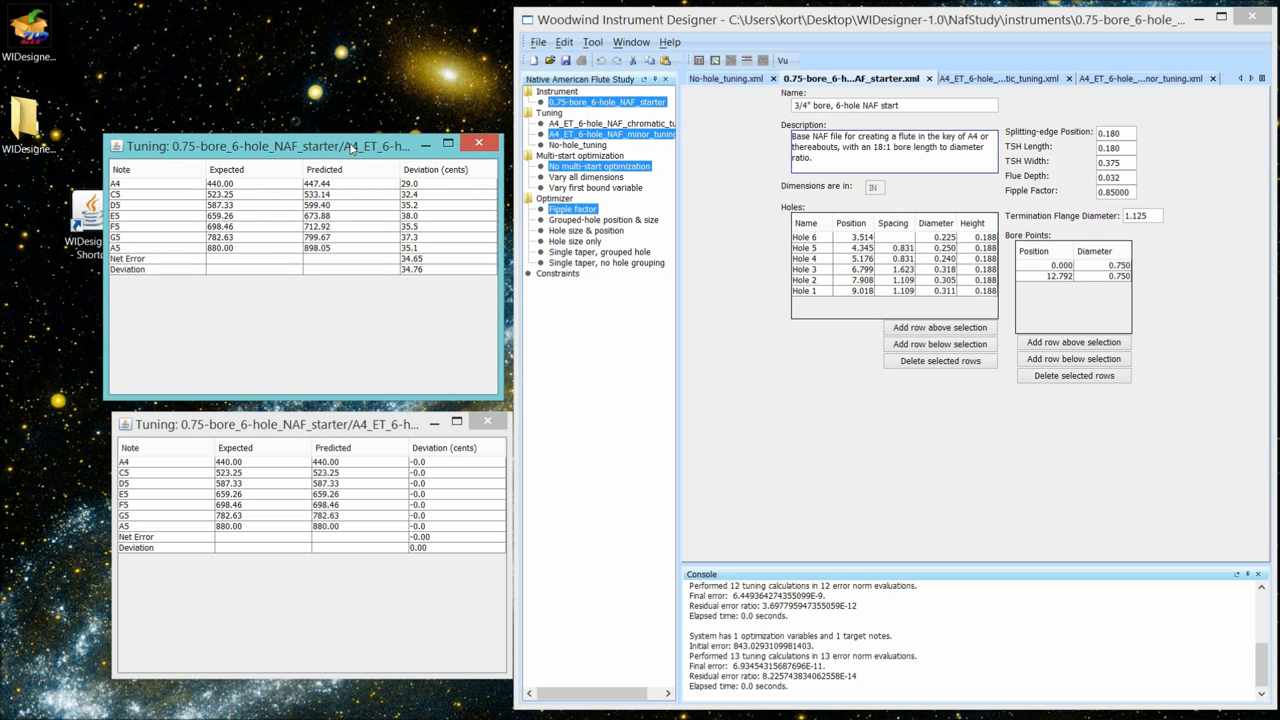
{"action": "mouse_move", "coordinate": [446, 206]}
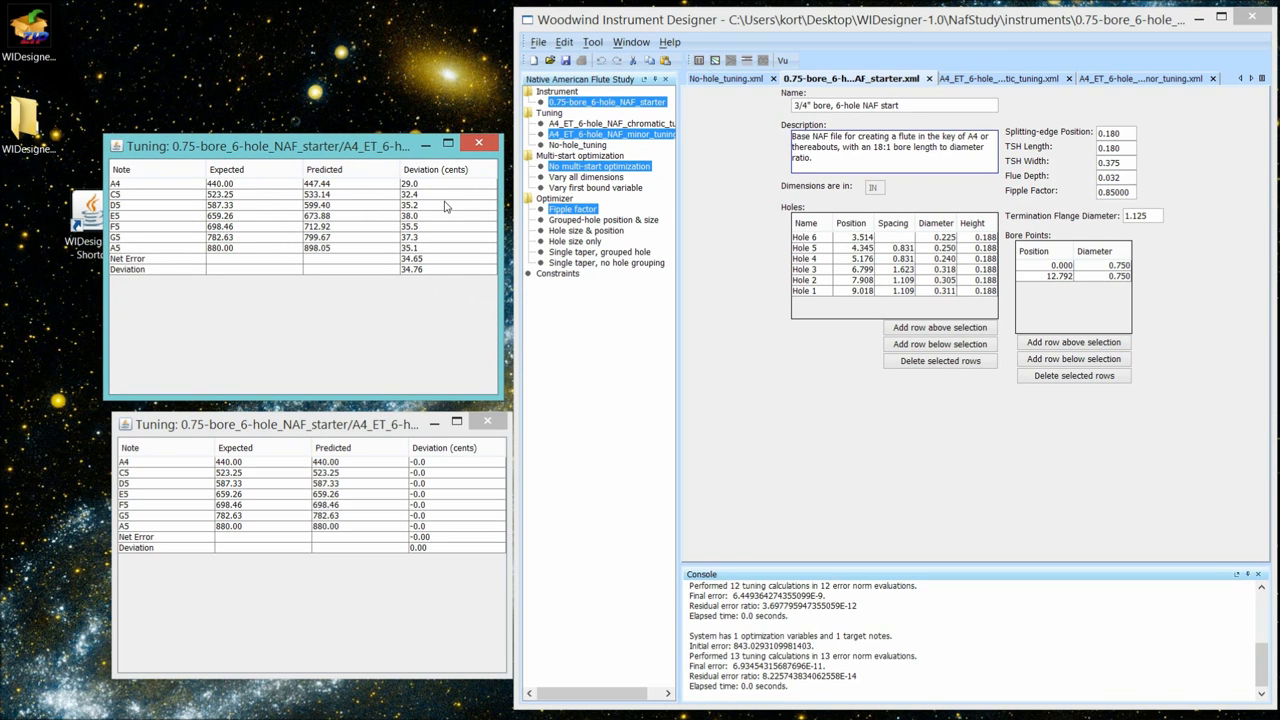
{"action": "mouse_move", "coordinate": [434, 268]}
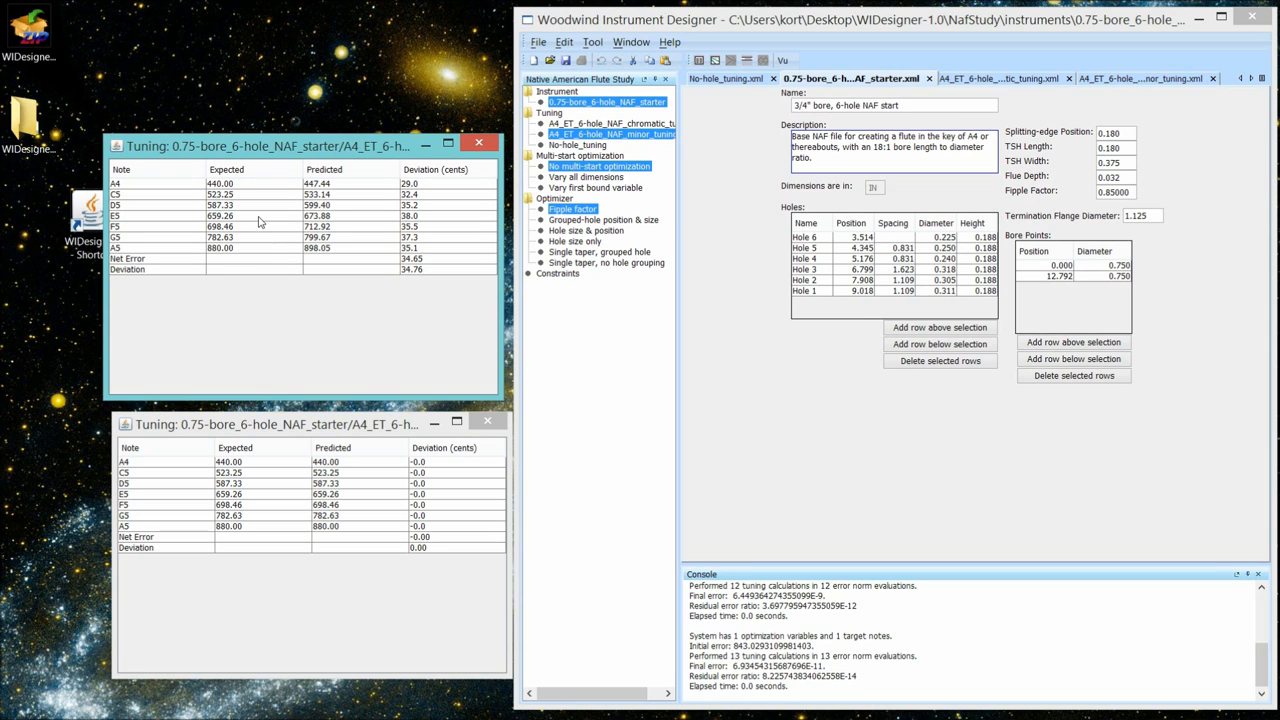
{"action": "mouse_move", "coordinate": [312, 244]}
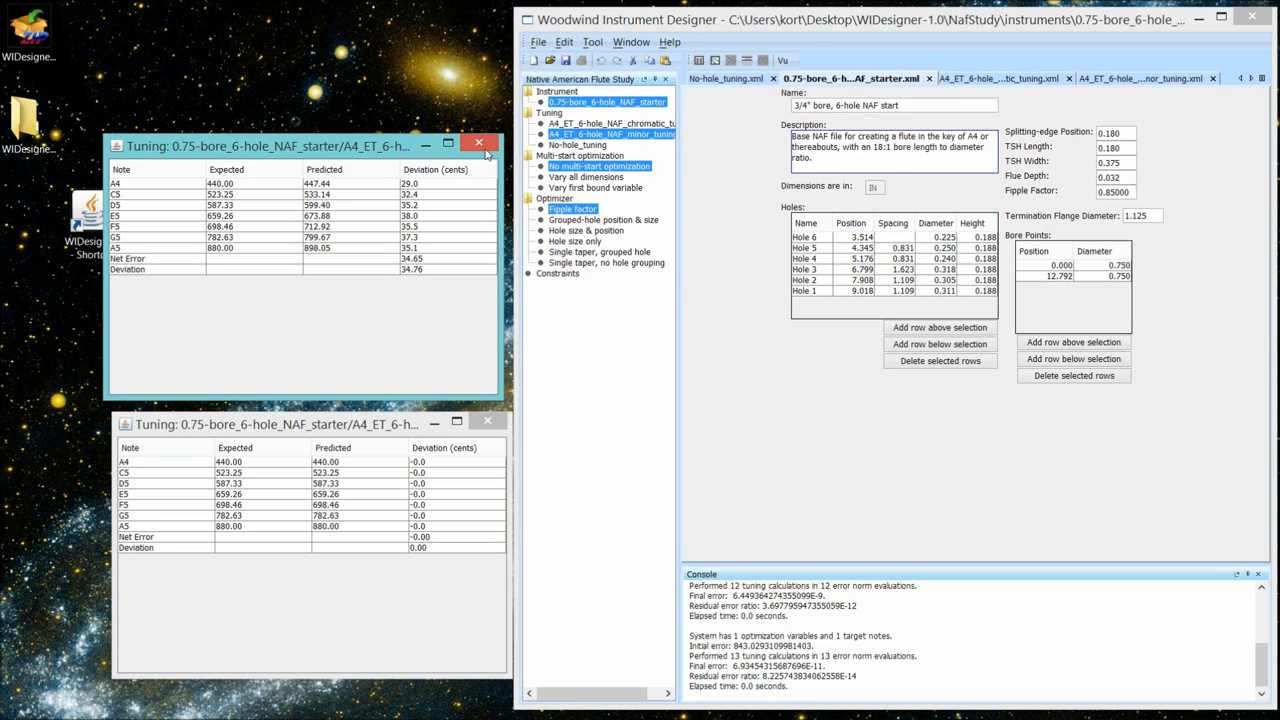
- Close the sharp tuning table, choose the 'Hole size only' optimizer and create default hole diameter constraints
{"action": "left_click", "coordinate": [480, 142]}
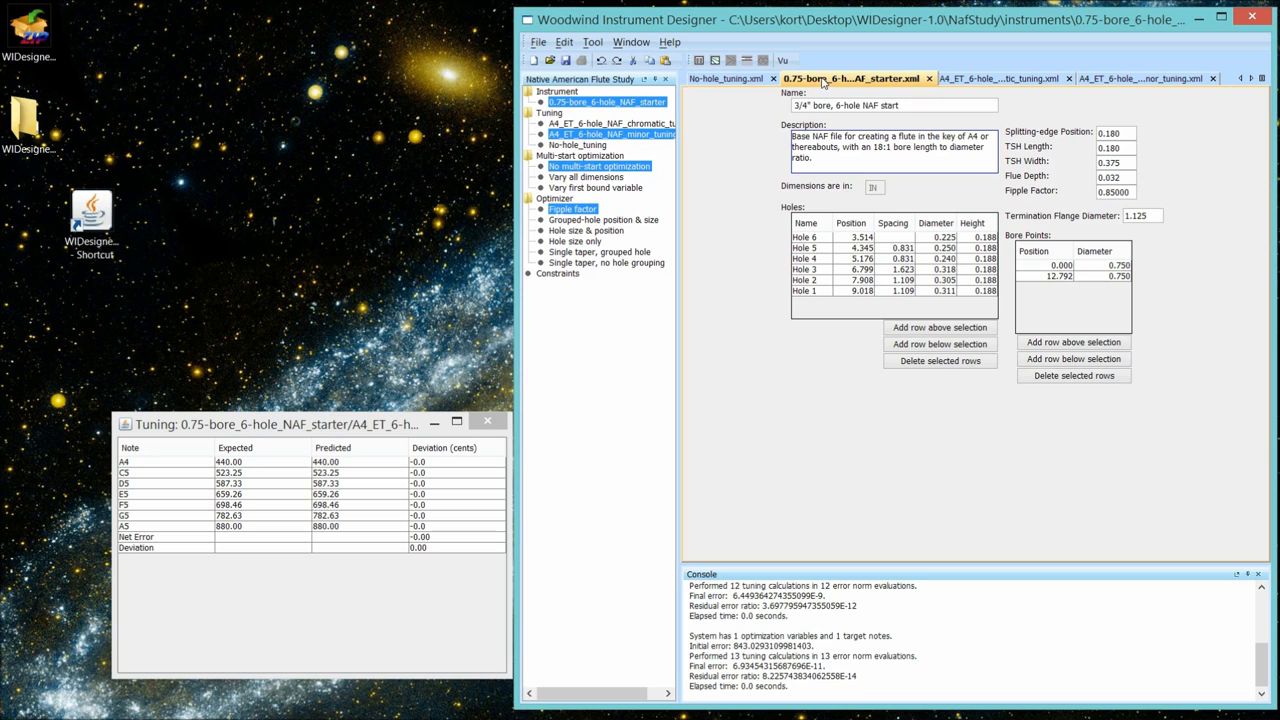
{"action": "mouse_move", "coordinate": [822, 78]}
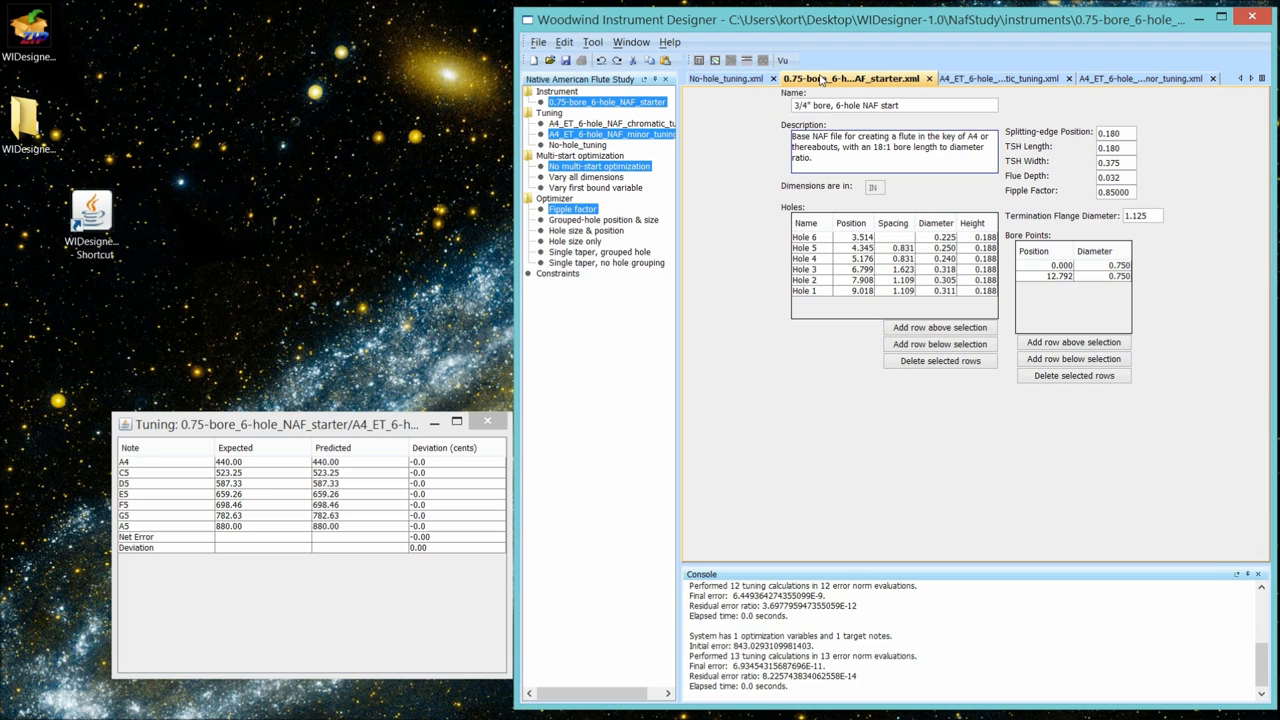
{"action": "mouse_move", "coordinate": [488, 420]}
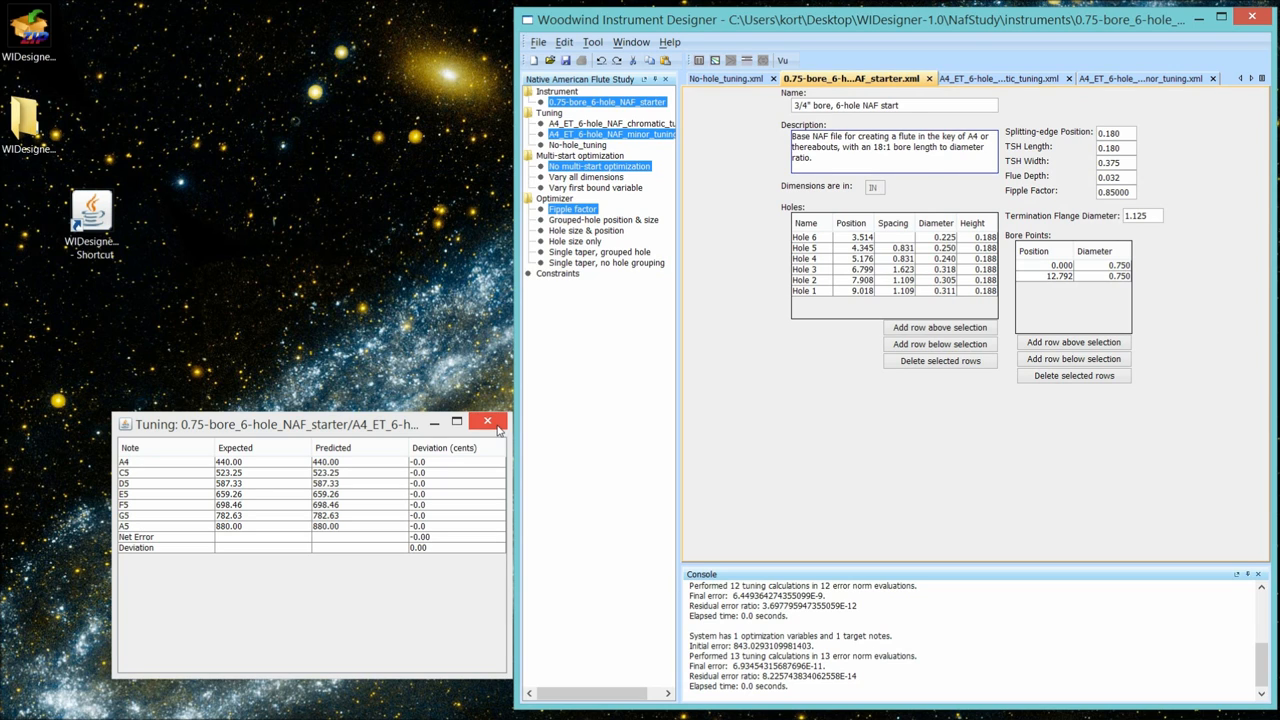
{"action": "mouse_move", "coordinate": [544, 420]}
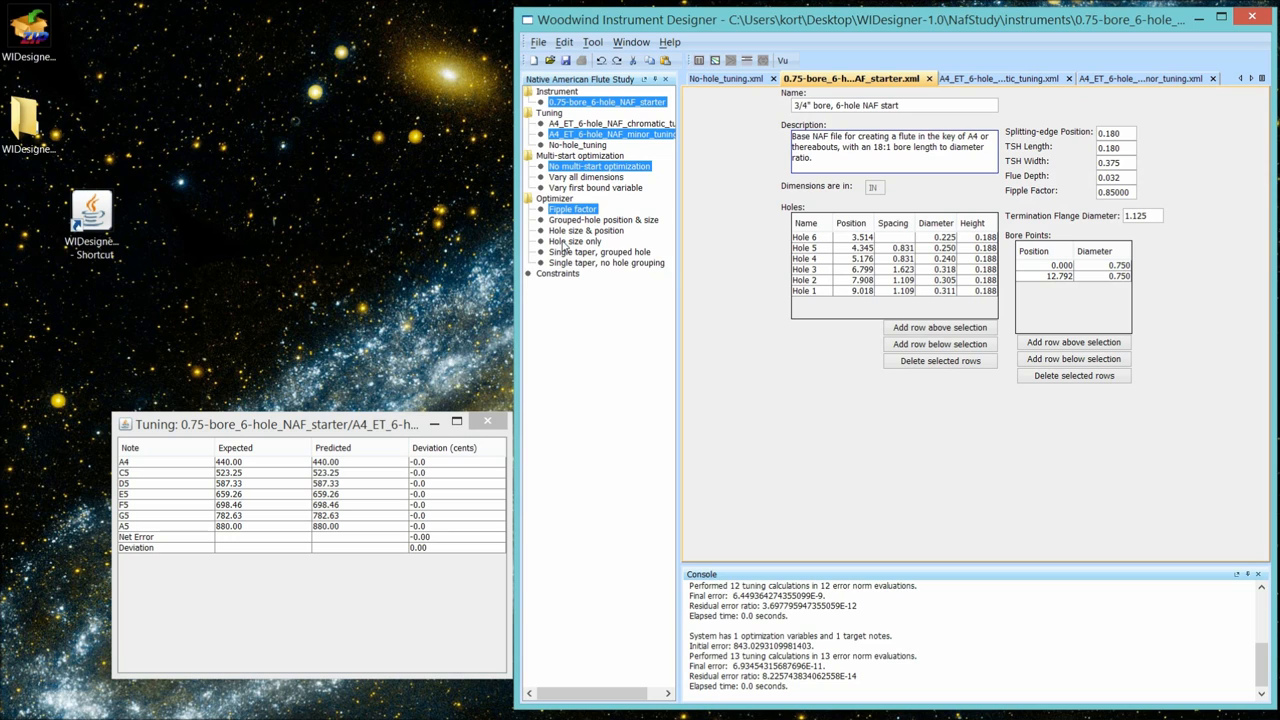
{"action": "left_click", "coordinate": [574, 240]}
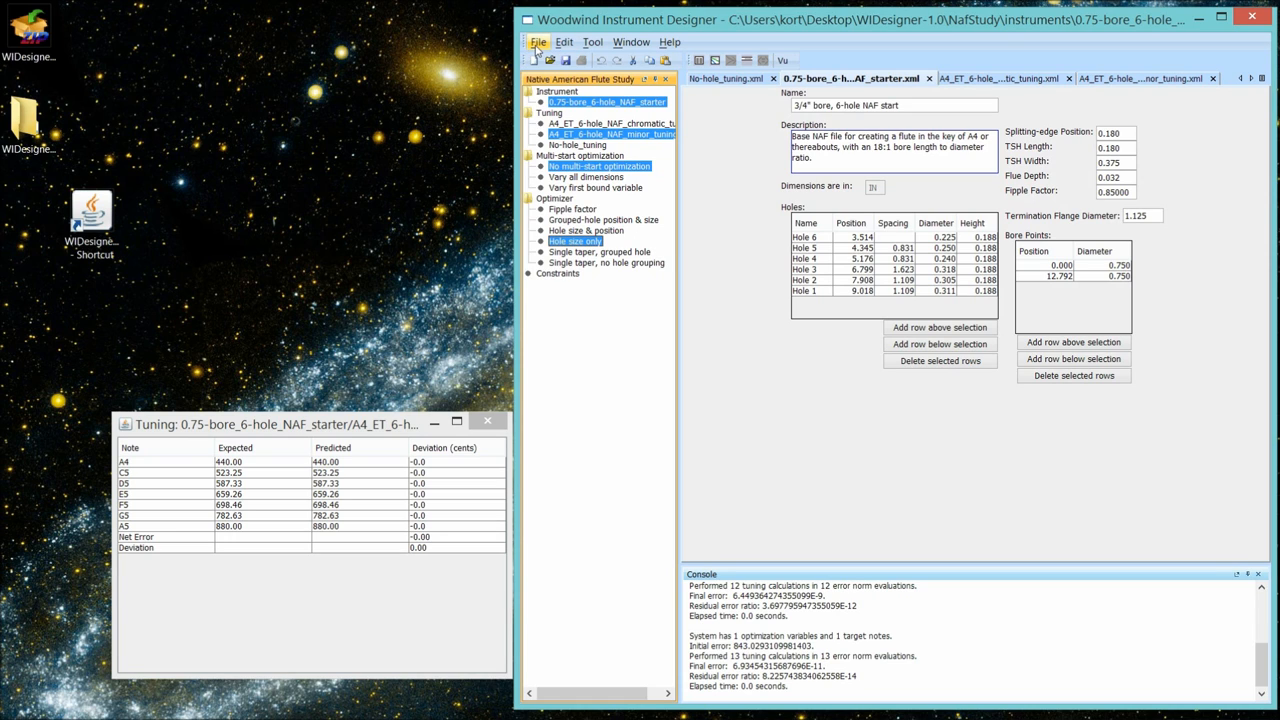
{"action": "left_click", "coordinate": [536, 42]}
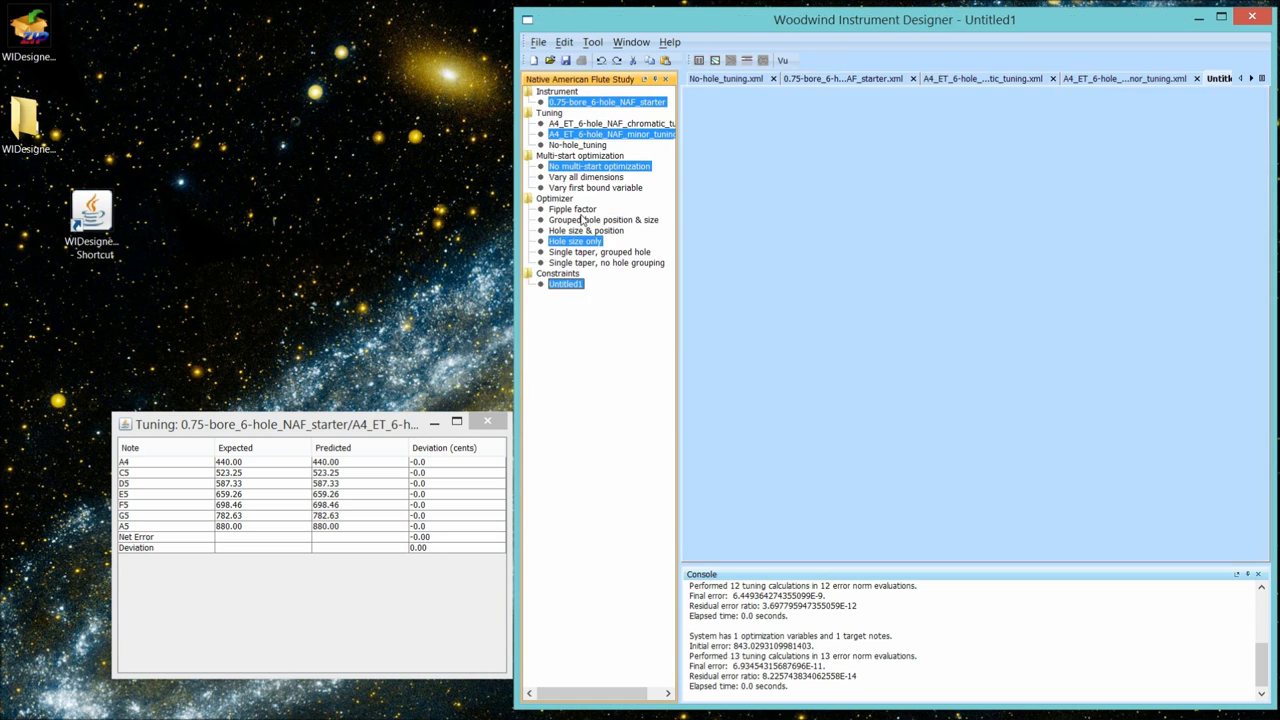
{"action": "left_click", "coordinate": [564, 284]}
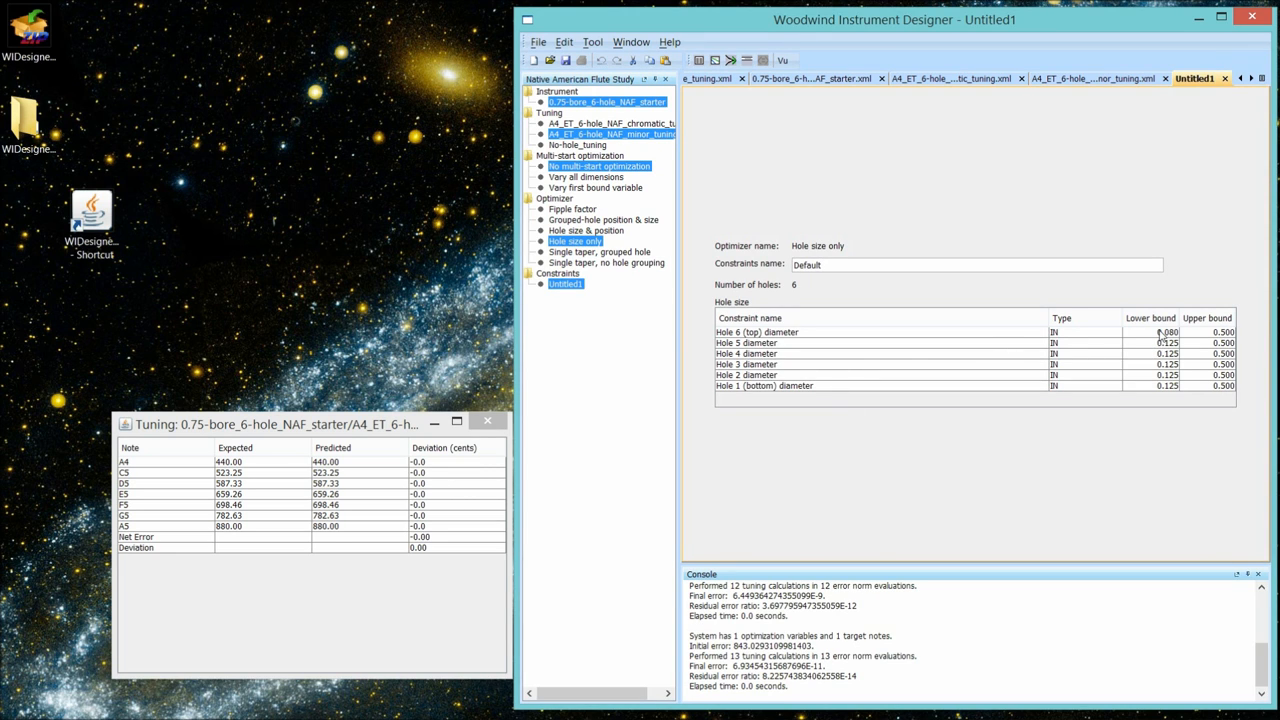
{"action": "mouse_move", "coordinate": [784, 344]}
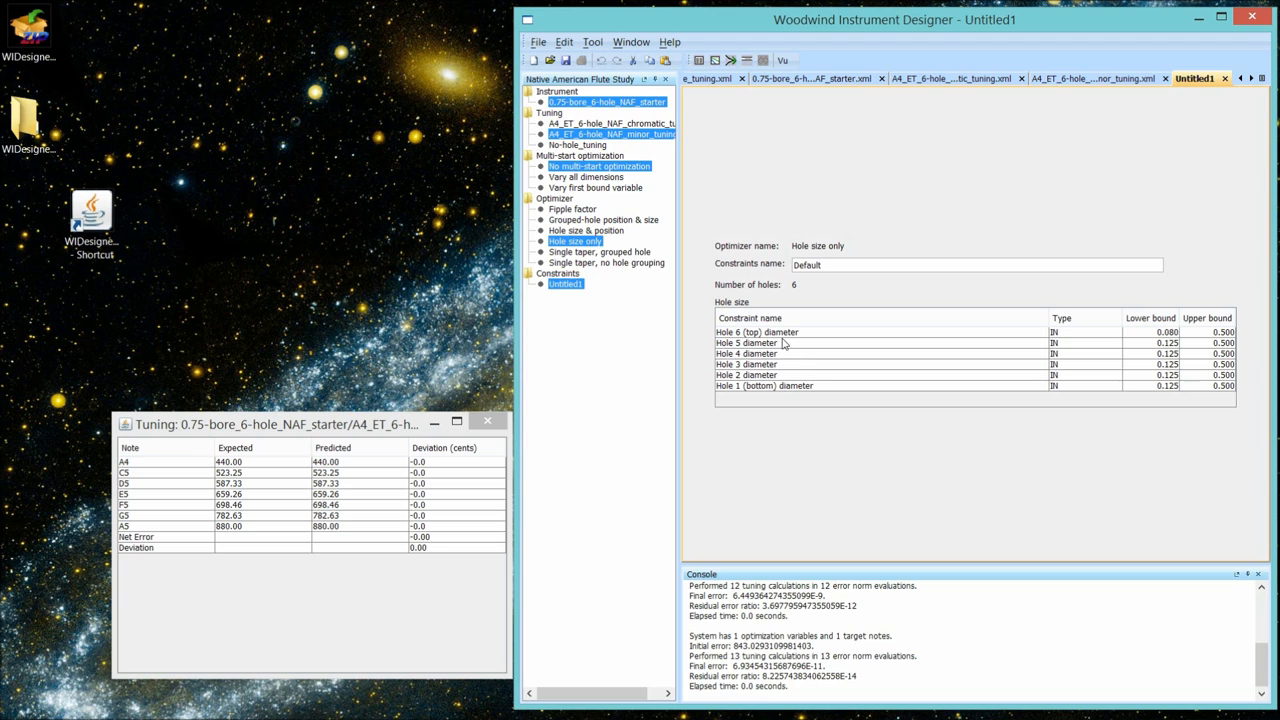
{"action": "mouse_move", "coordinate": [784, 388]}
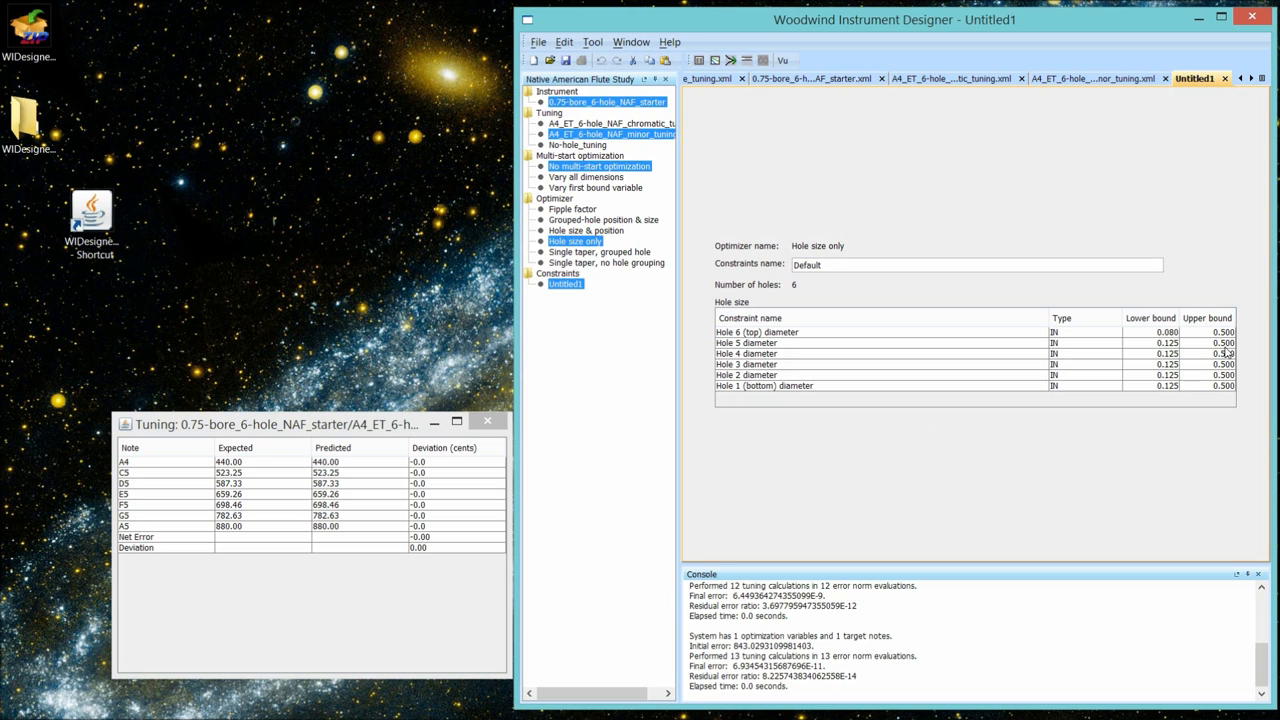
{"action": "mouse_move", "coordinate": [1196, 274]}
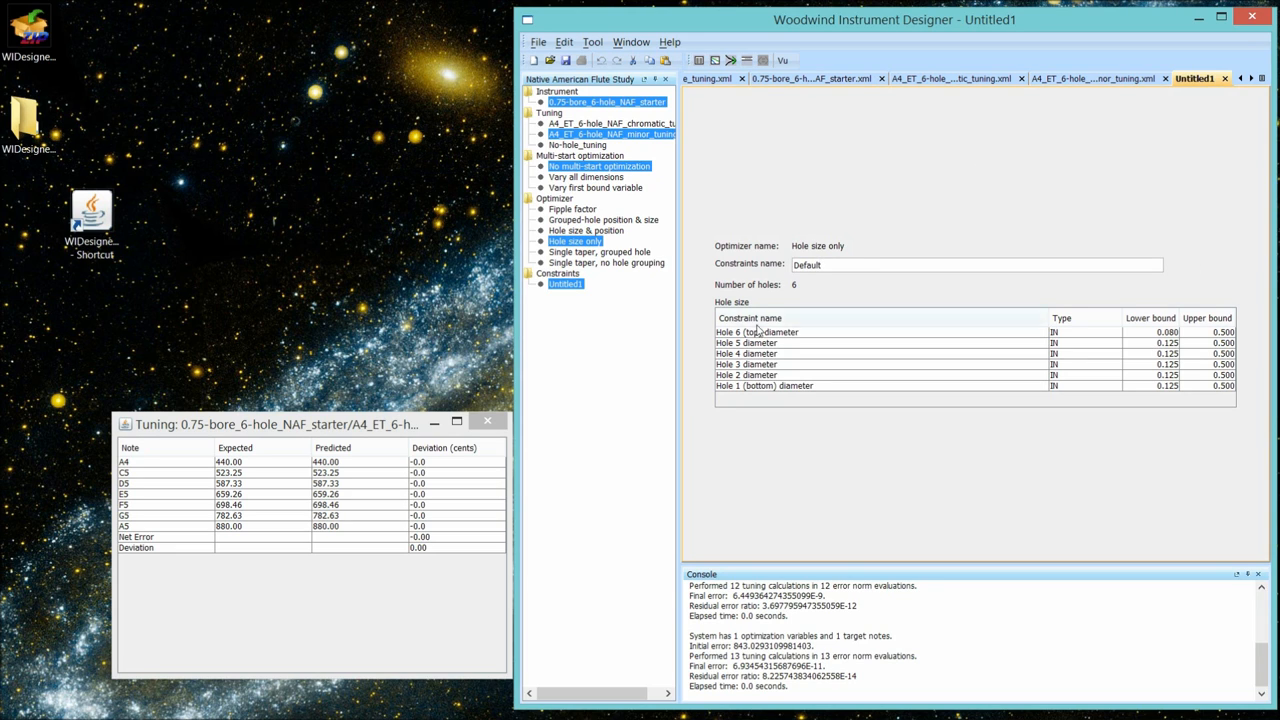
{"action": "mouse_move", "coordinate": [756, 332]}
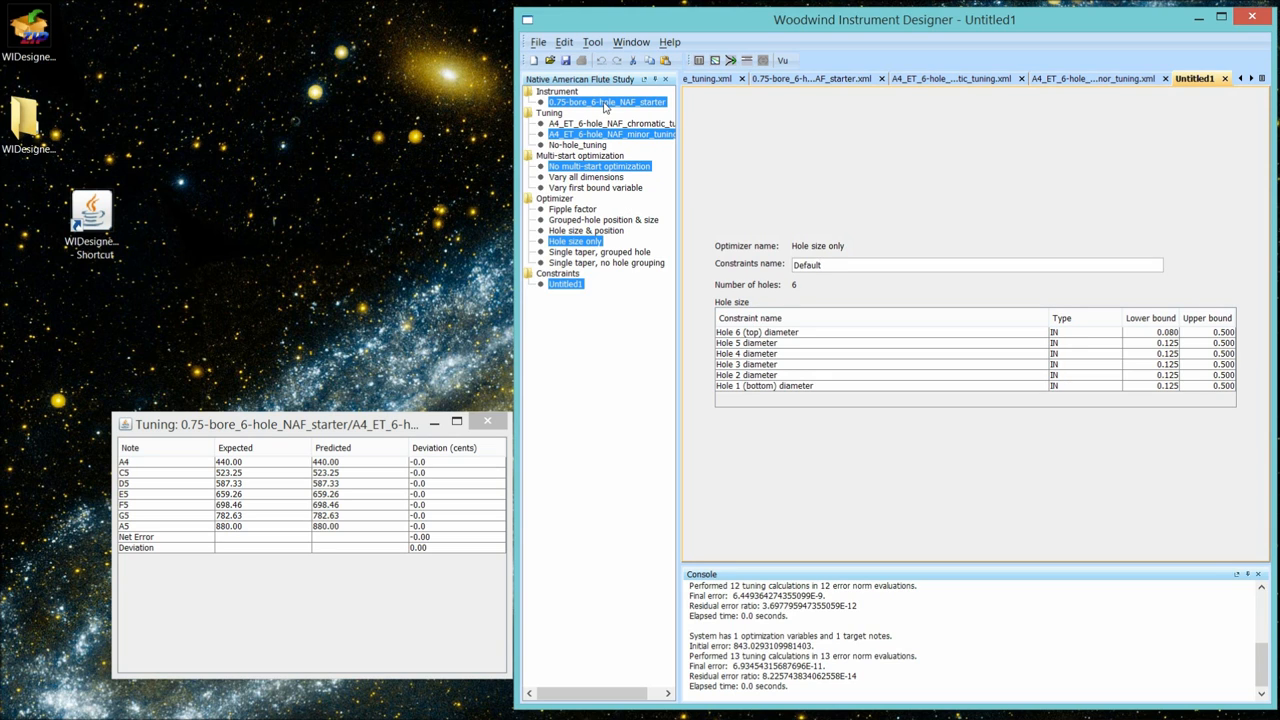
{"action": "mouse_move", "coordinate": [808, 88]}
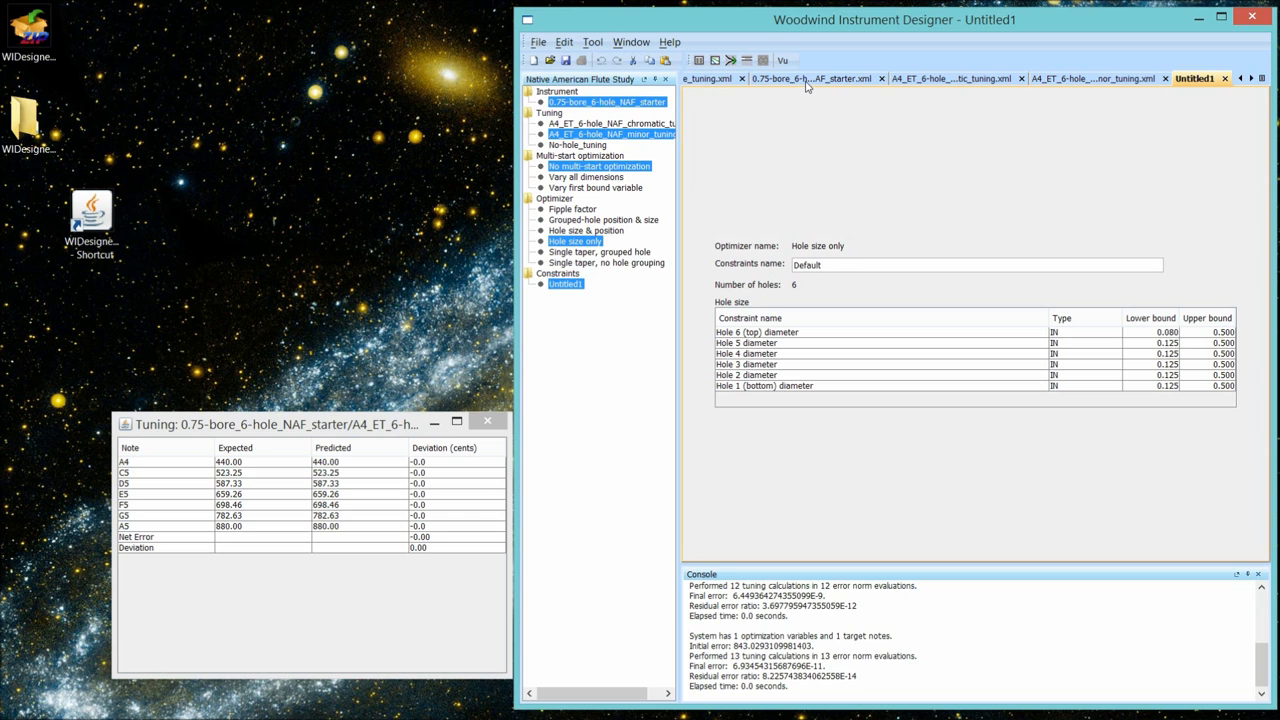
- Bring the 0.75-bore six-hole starter instrument back into view
{"action": "left_click", "coordinate": [810, 78]}
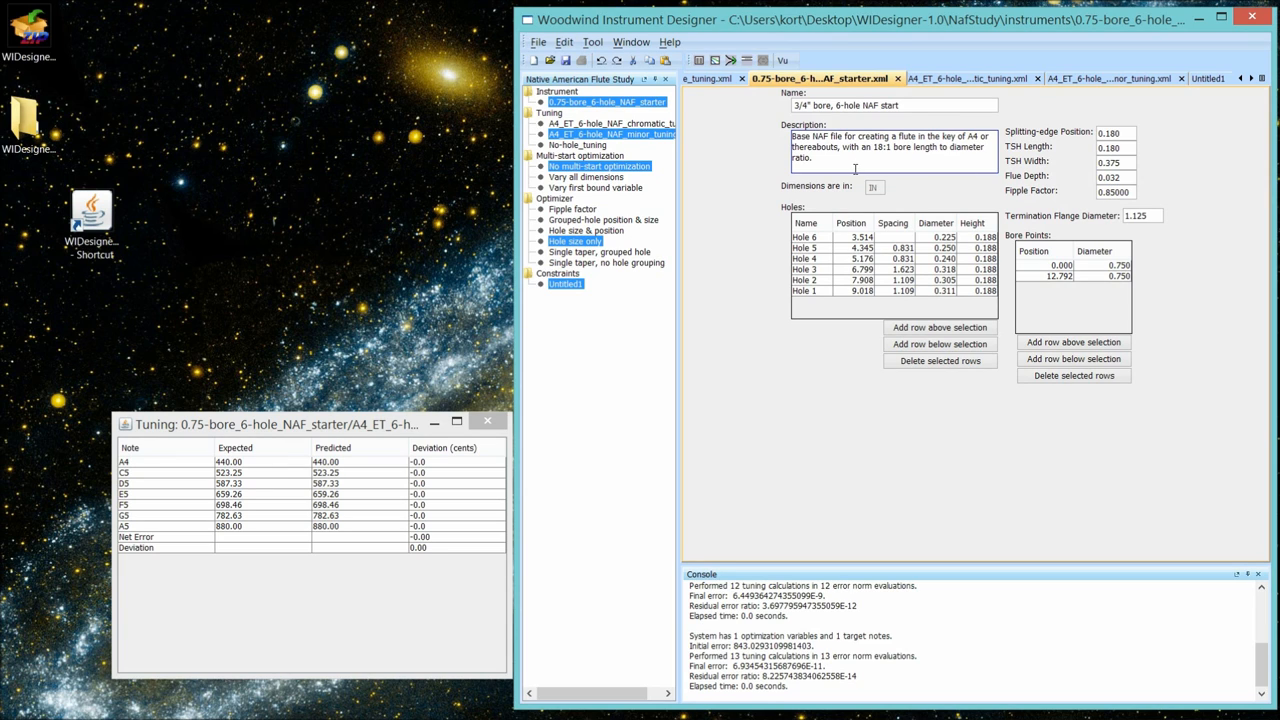
{"action": "mouse_move", "coordinate": [856, 206]}
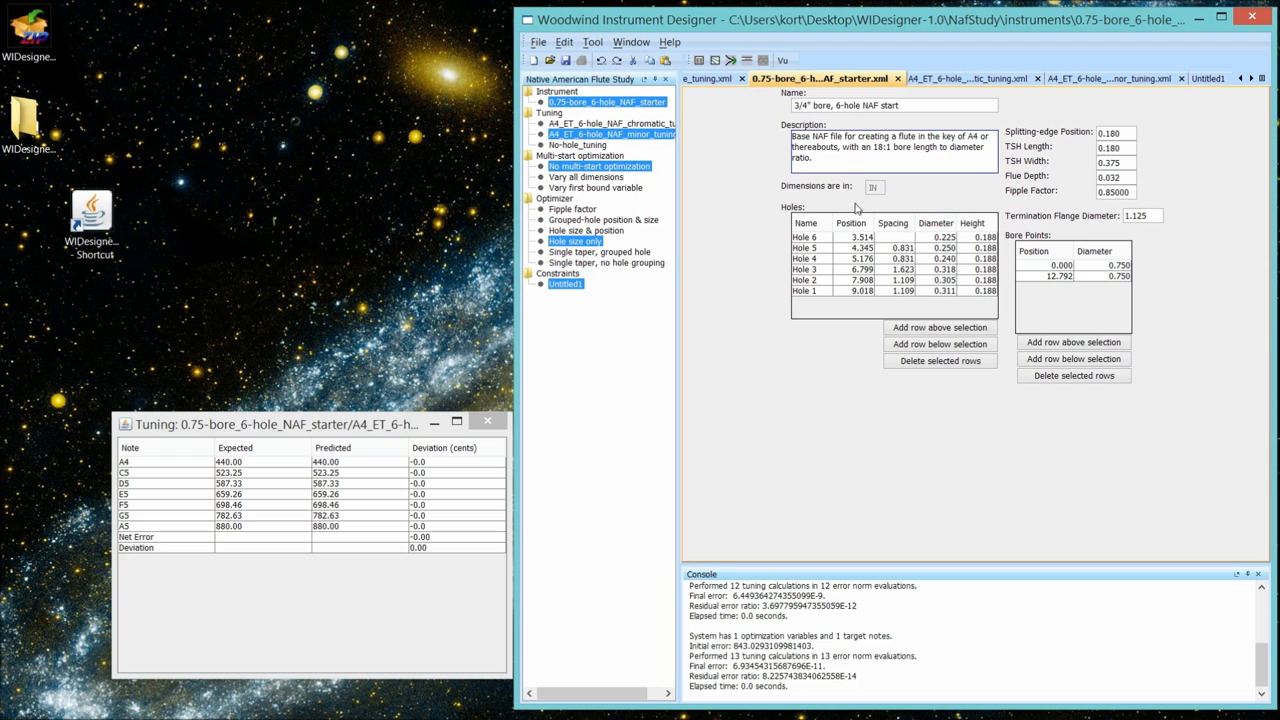
{"action": "mouse_move", "coordinate": [860, 304]}
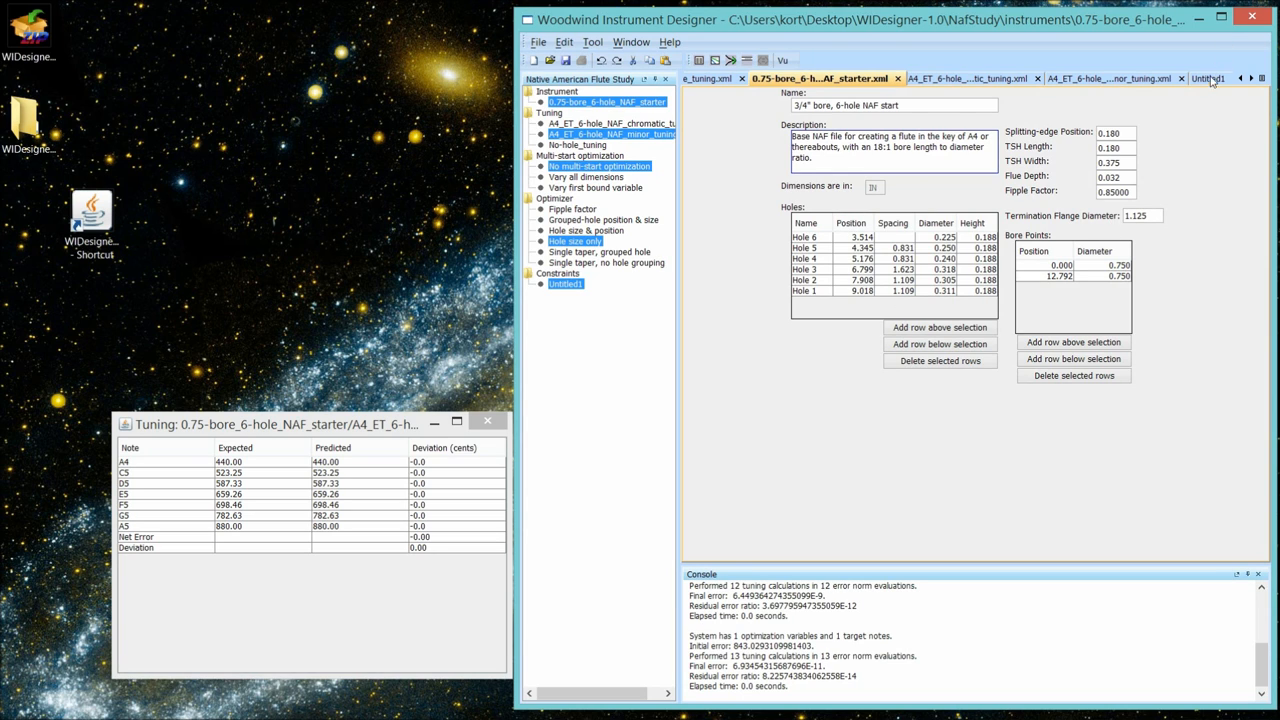
{"action": "mouse_move", "coordinate": [1210, 78]}
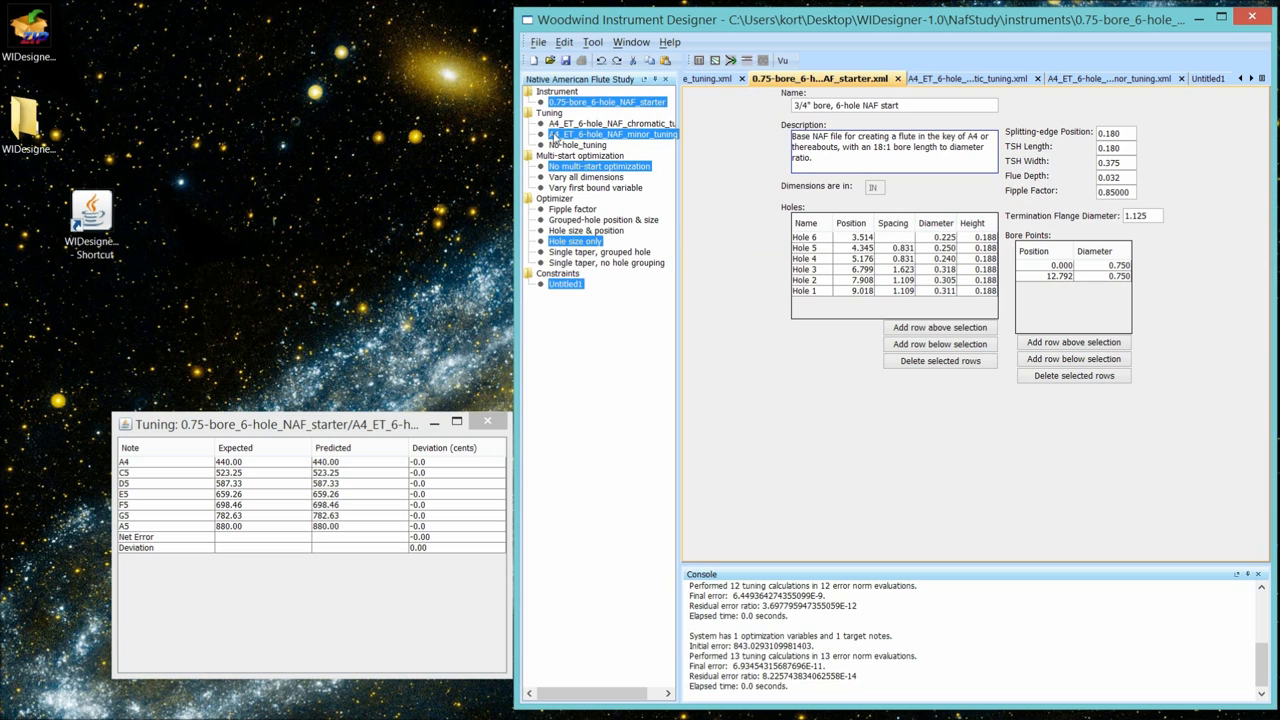
{"action": "mouse_move", "coordinate": [572, 138]}
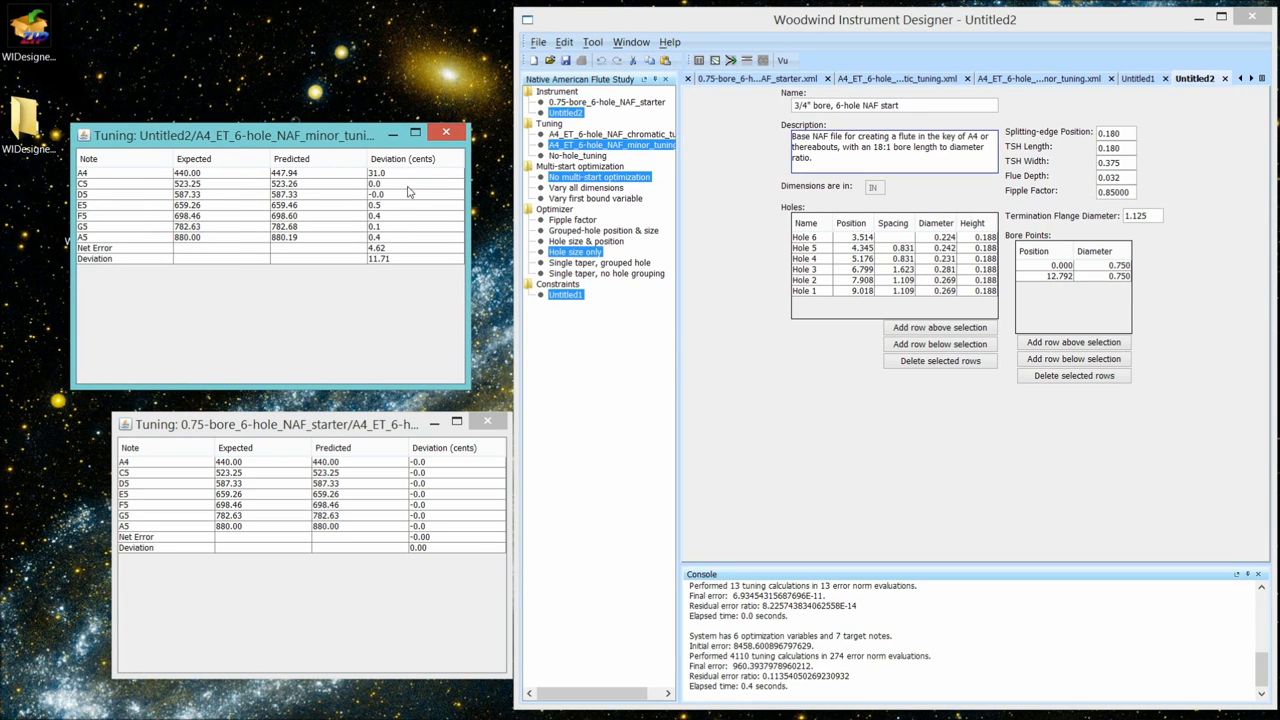
{"action": "mouse_move", "coordinate": [388, 182]}
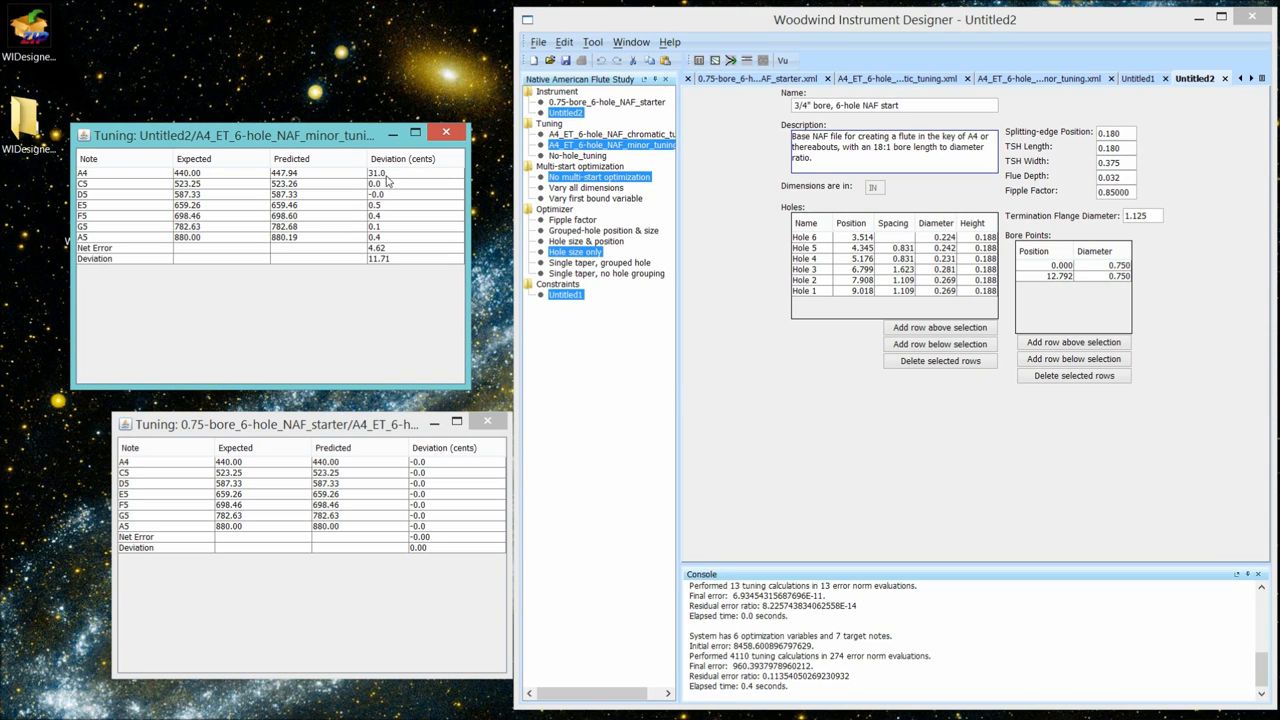
{"action": "mouse_move", "coordinate": [388, 180]}
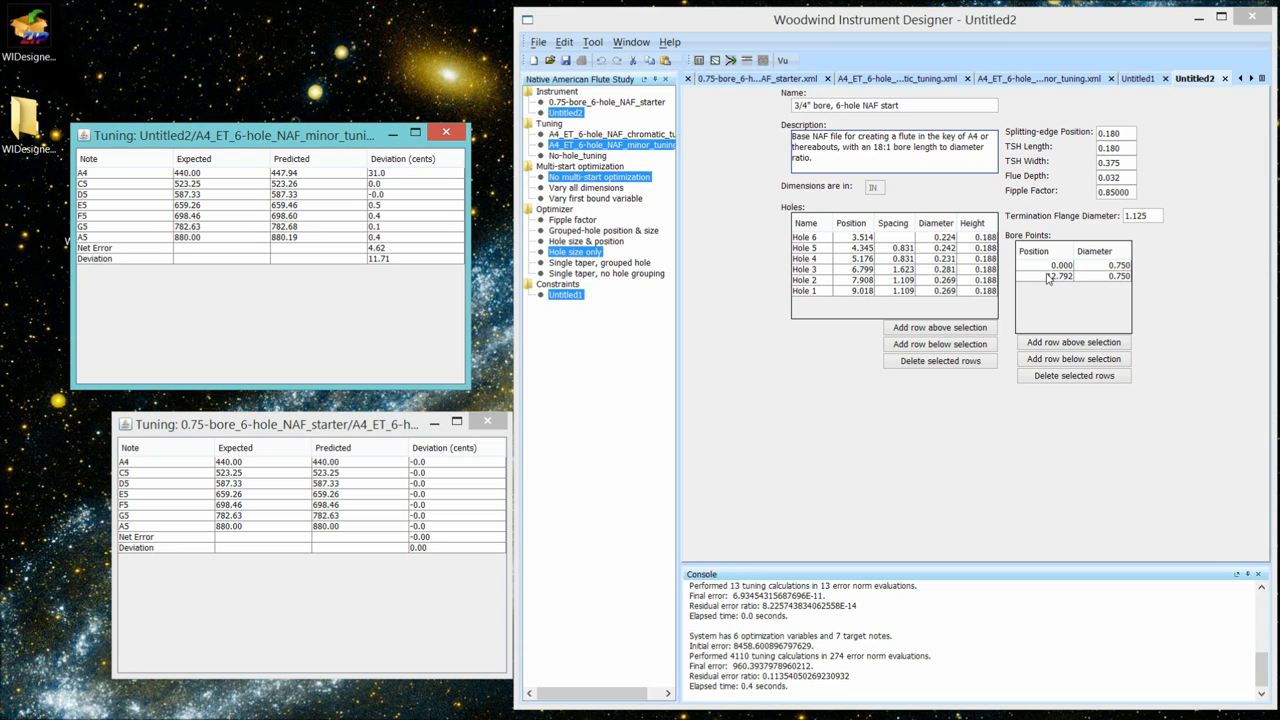
{"action": "mouse_move", "coordinate": [1040, 280]}
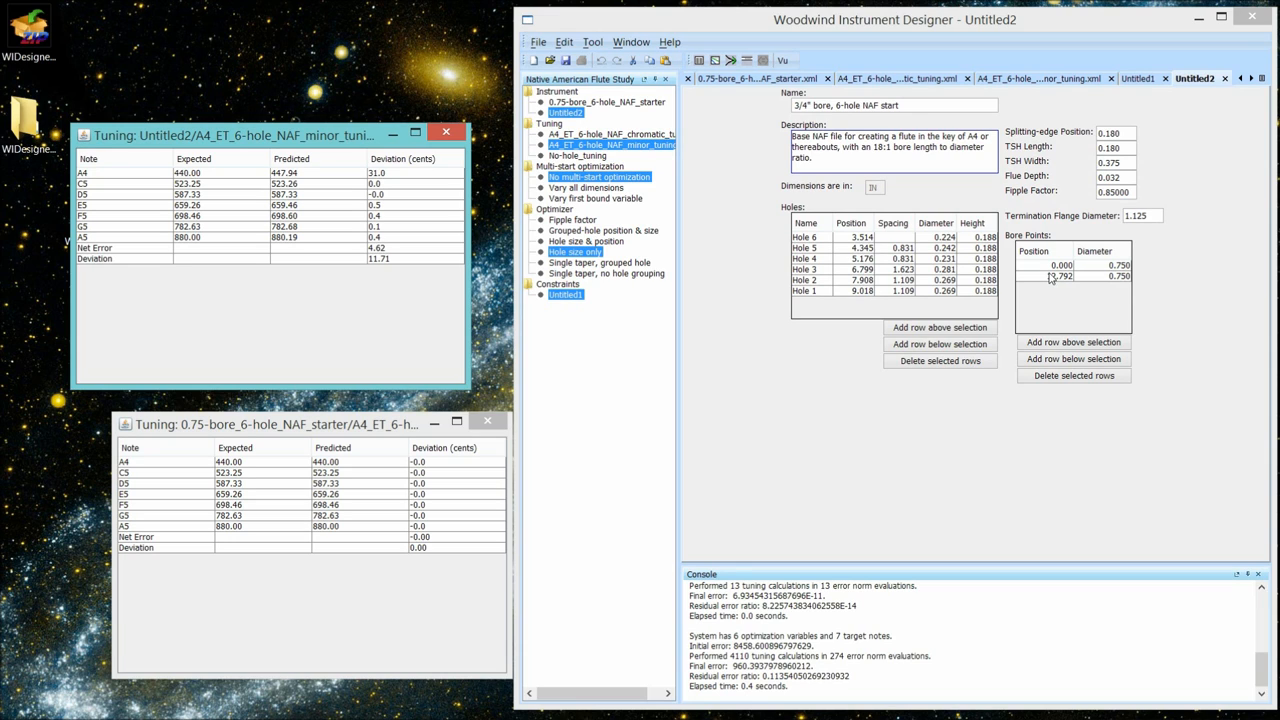
- Change Untitled2's bore length value to 13, the second bore point now reading 13.660
{"action": "left_click", "coordinate": [1058, 276]}
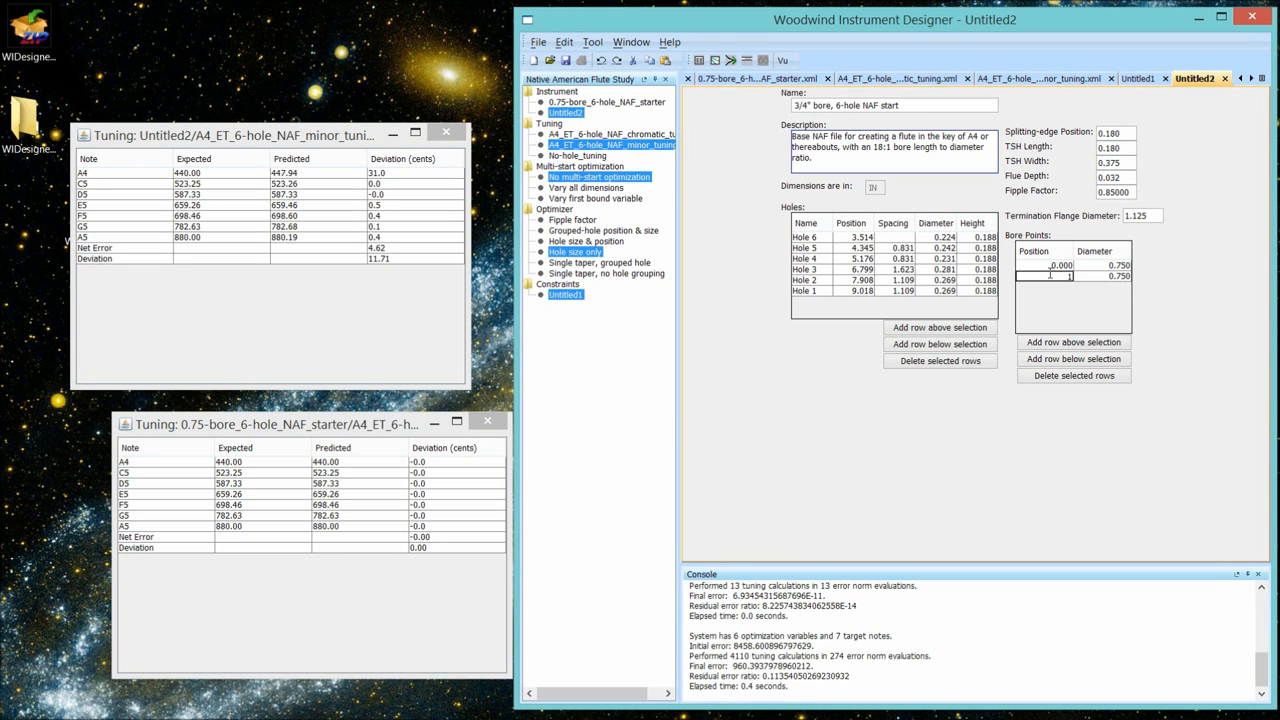
{"action": "type", "text": "13.06"}
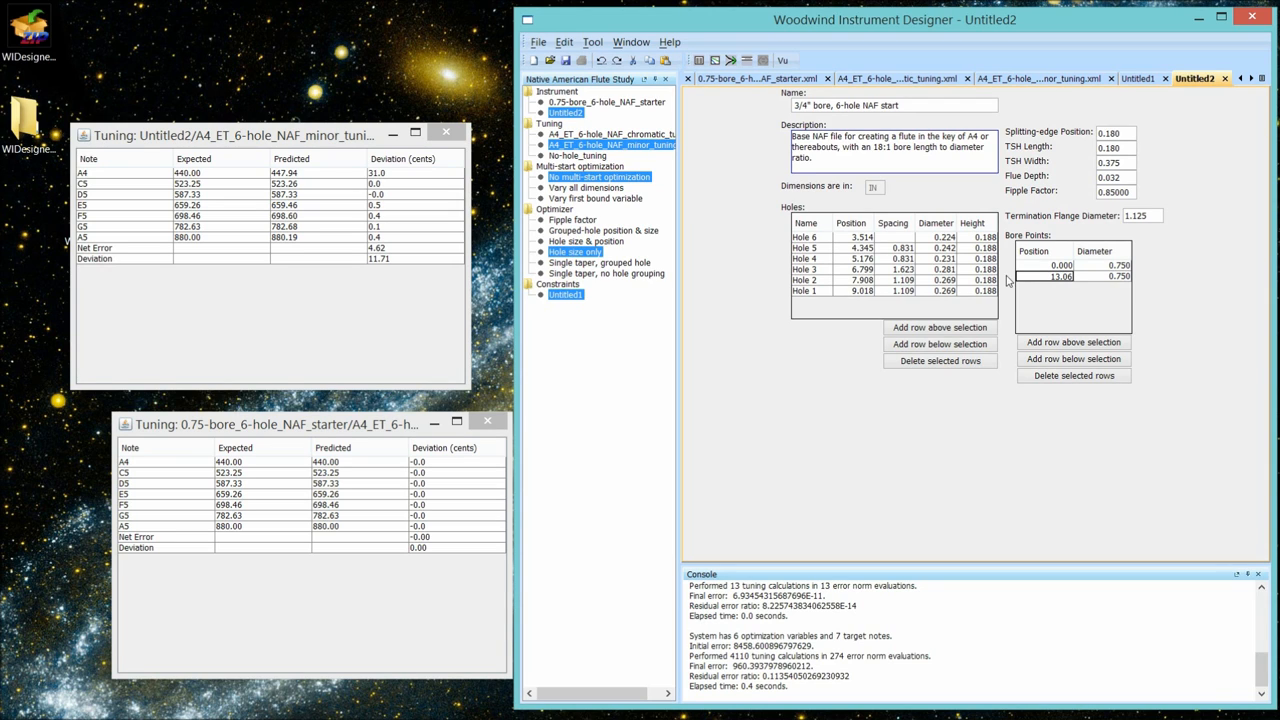
{"action": "mouse_move", "coordinate": [1048, 294]}
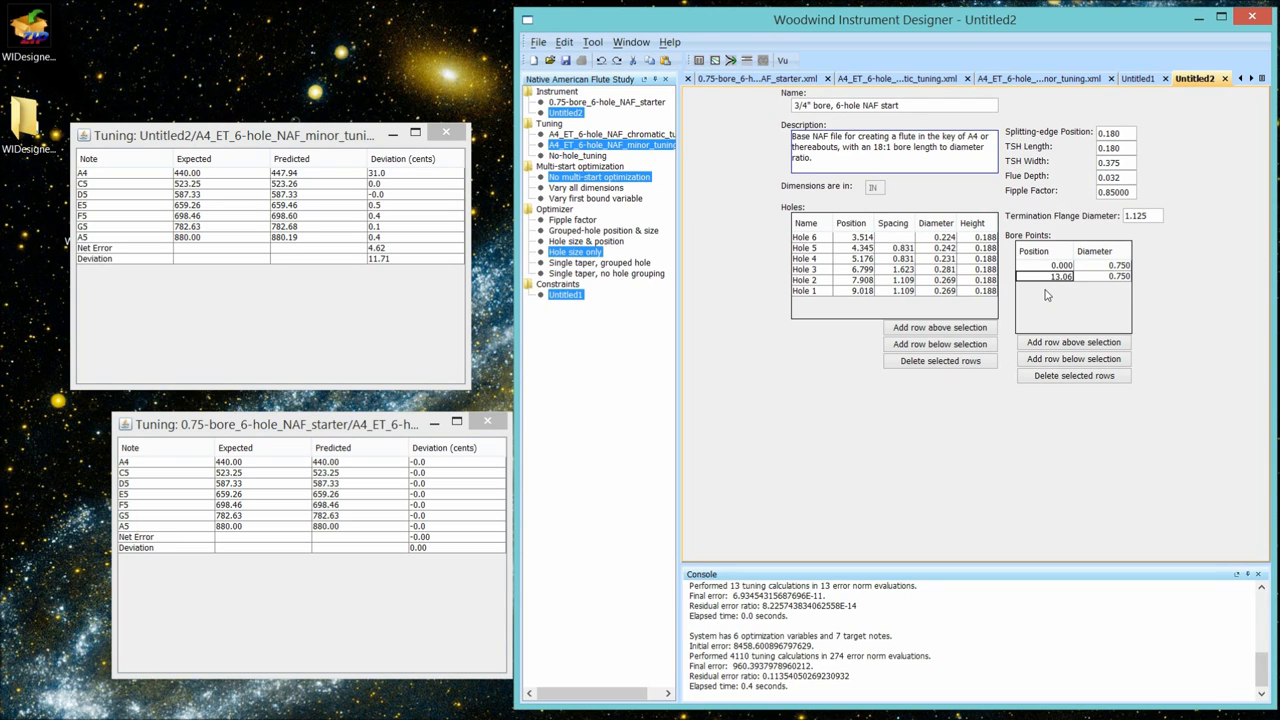
{"action": "left_click", "coordinate": [1044, 264]}
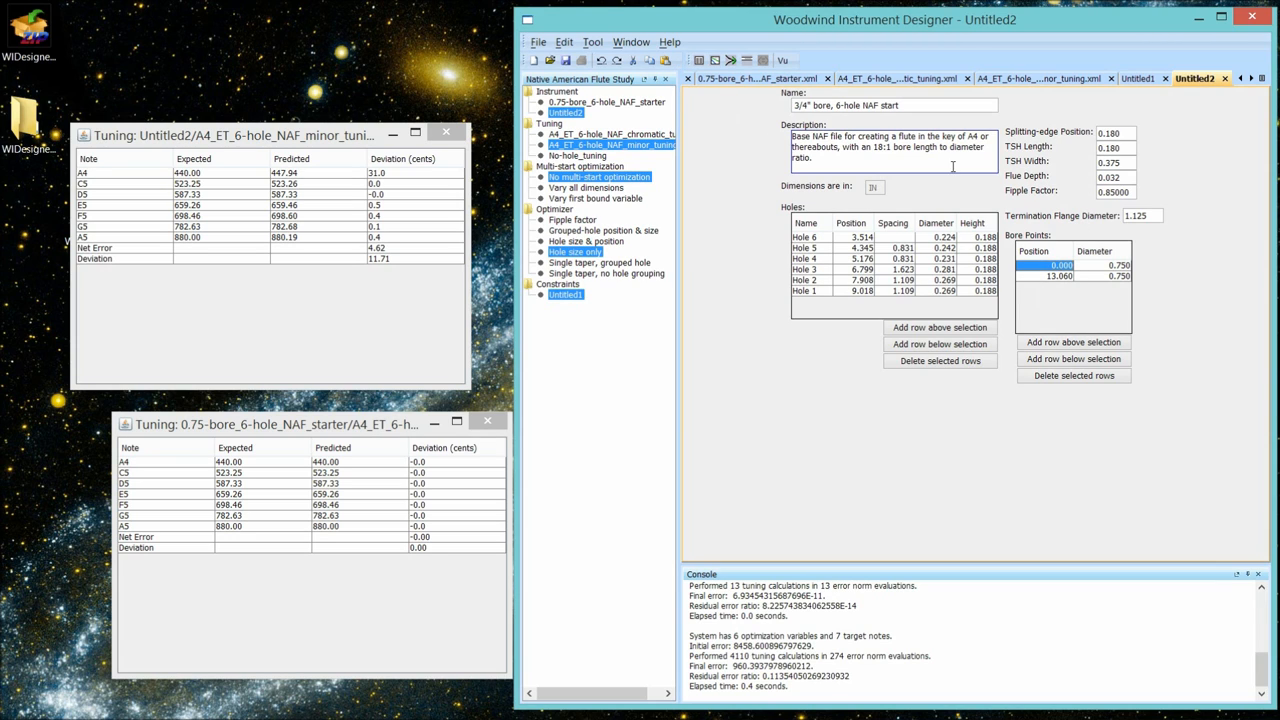
{"action": "mouse_move", "coordinate": [668, 42]}
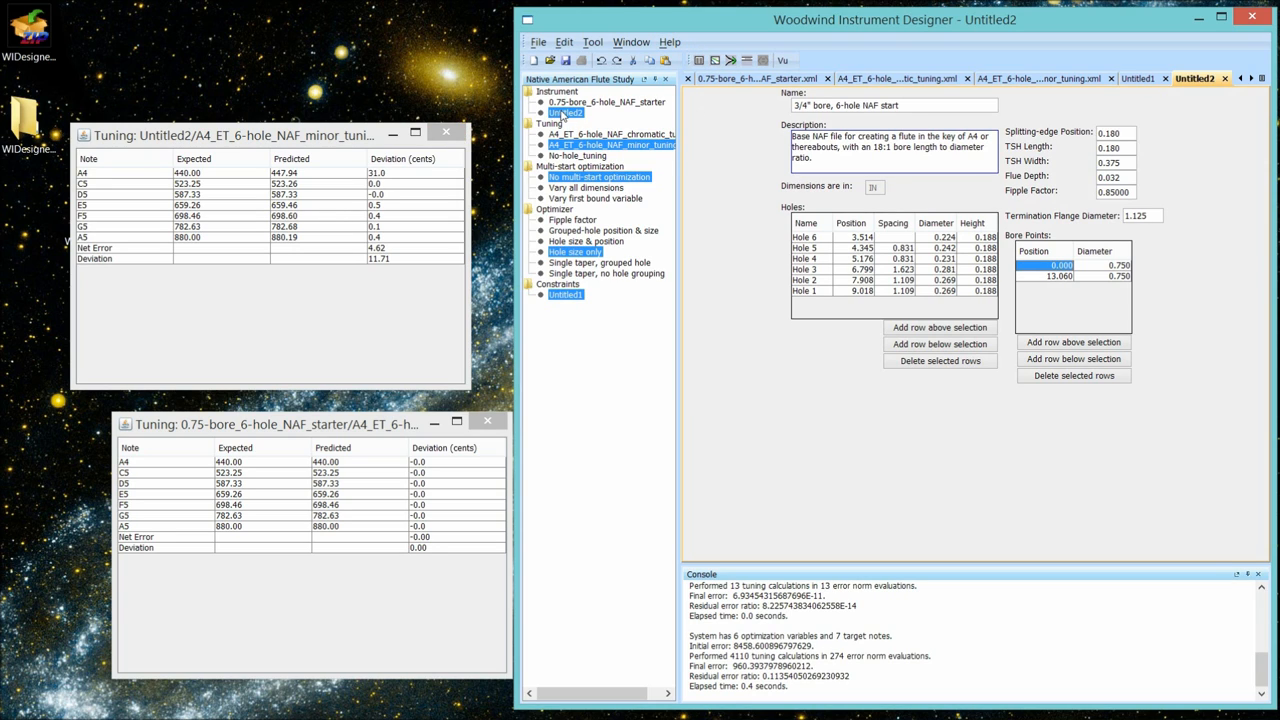
{"action": "mouse_move", "coordinate": [724, 116]}
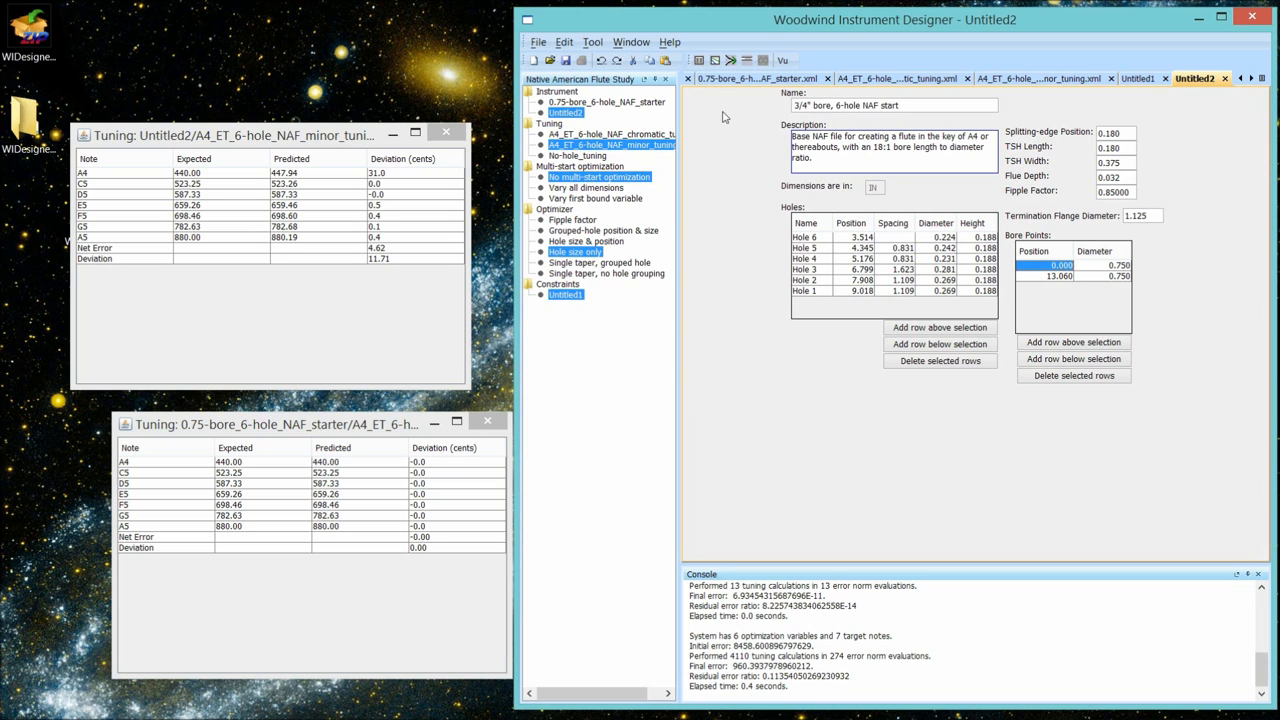
{"action": "mouse_move", "coordinate": [732, 60]}
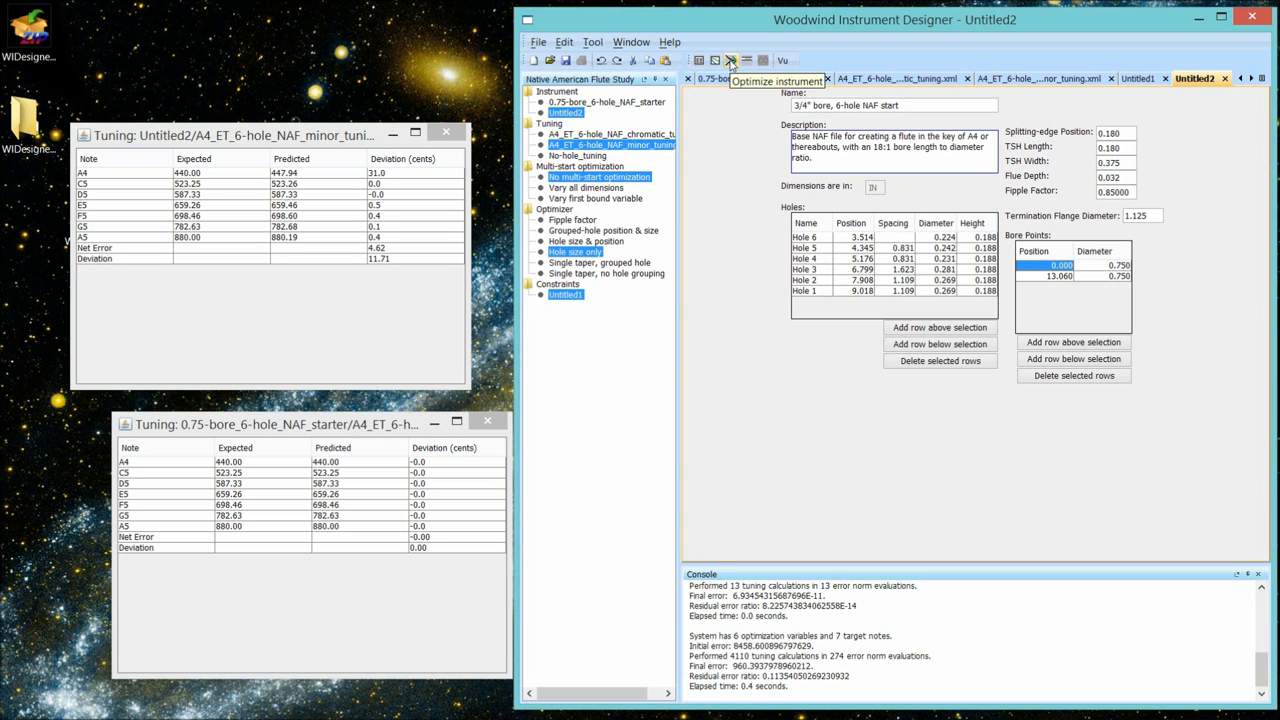
- Re-optimize hole sizes into Untitled3 with near-zero deviations, then select the 0.75-bore starter
{"action": "left_click", "coordinate": [732, 60]}
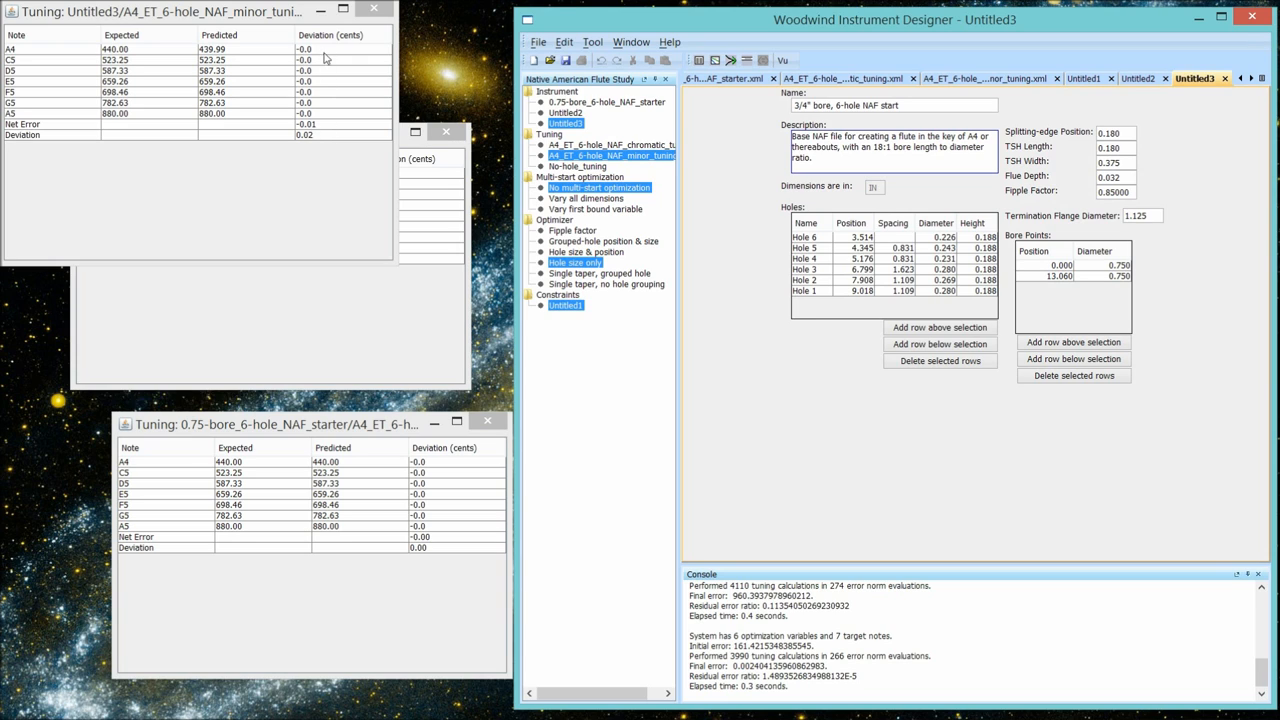
{"action": "mouse_move", "coordinate": [308, 144]}
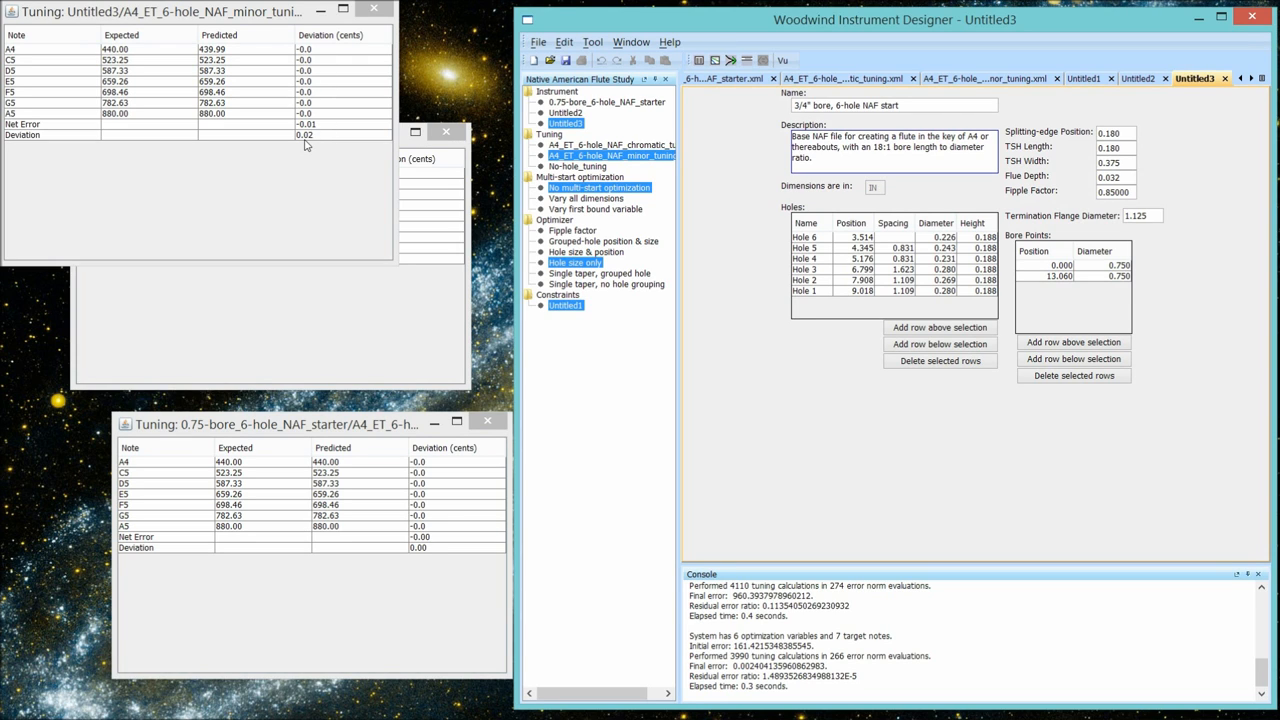
{"action": "mouse_move", "coordinate": [400, 260]}
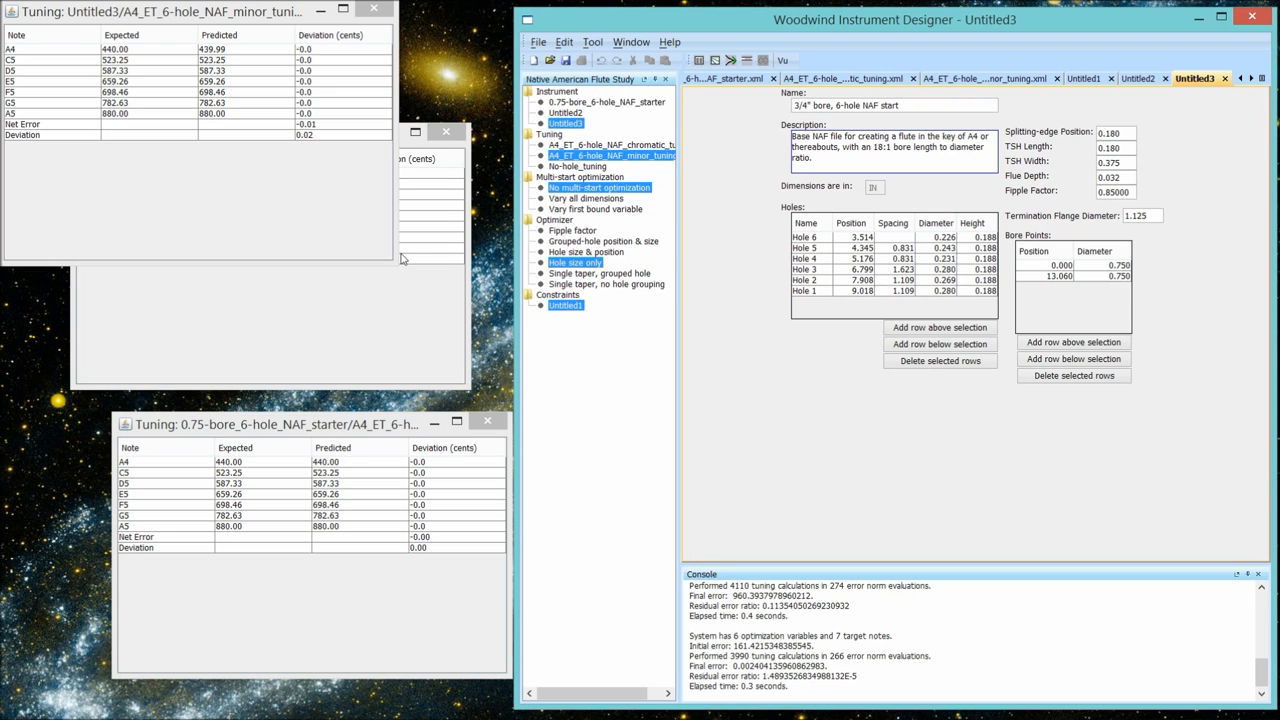
{"action": "mouse_move", "coordinate": [906, 486]}
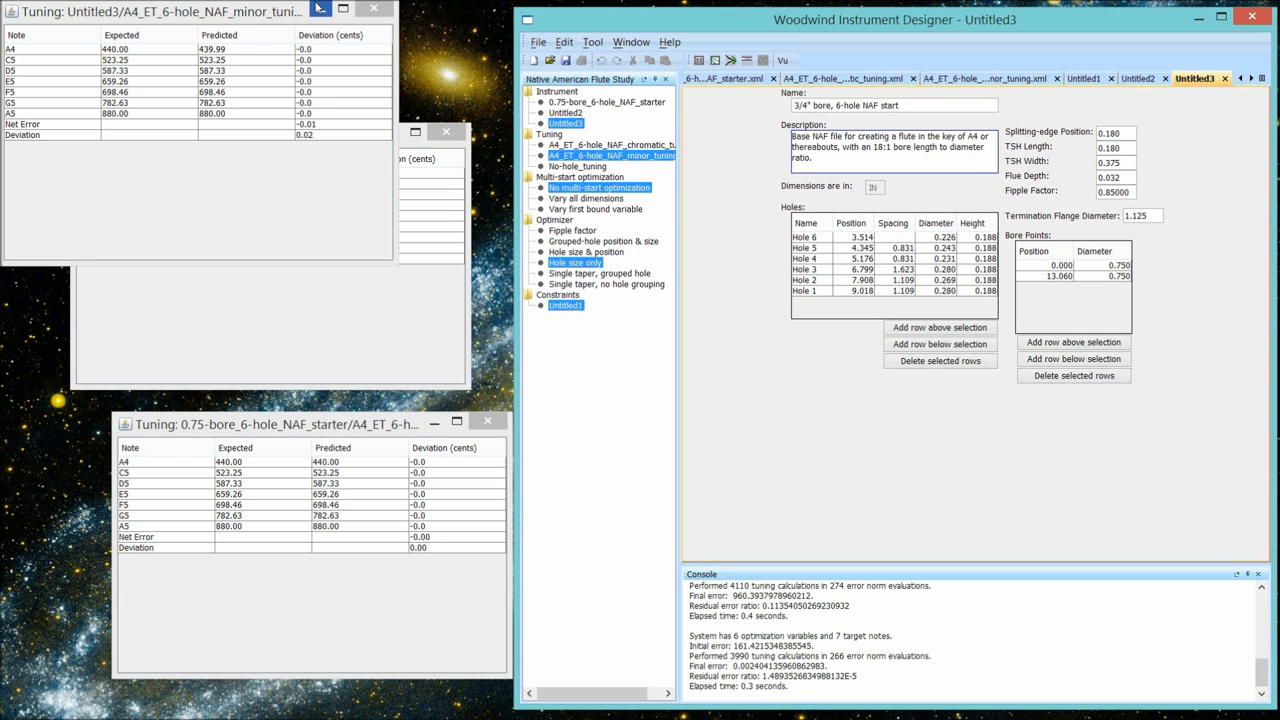
{"action": "mouse_move", "coordinate": [344, 12]}
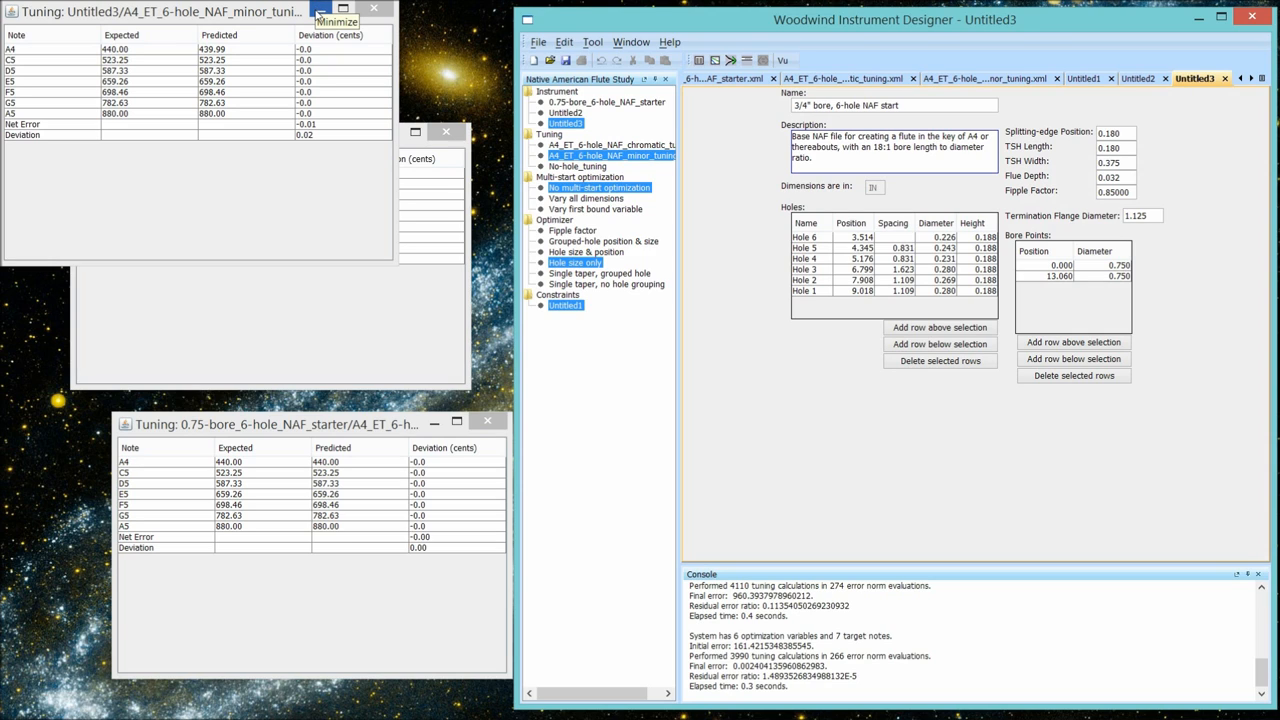
{"action": "mouse_move", "coordinate": [316, 16]}
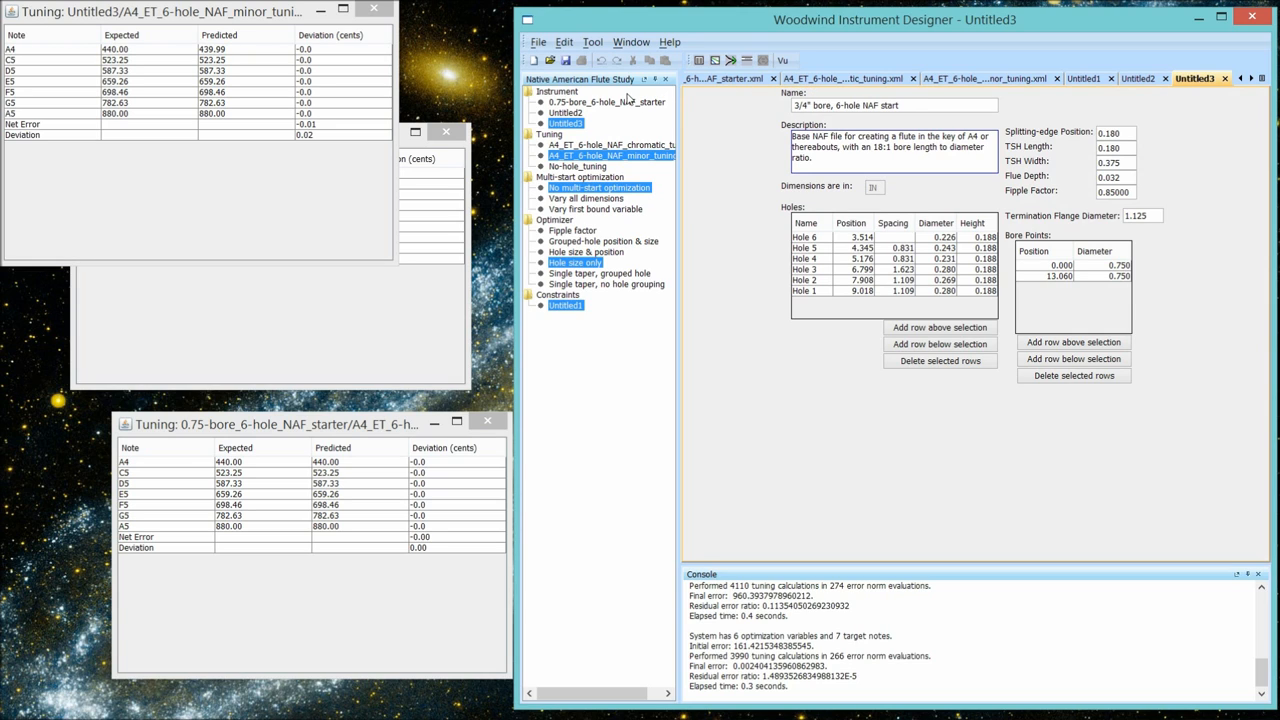
{"action": "mouse_move", "coordinate": [584, 112]}
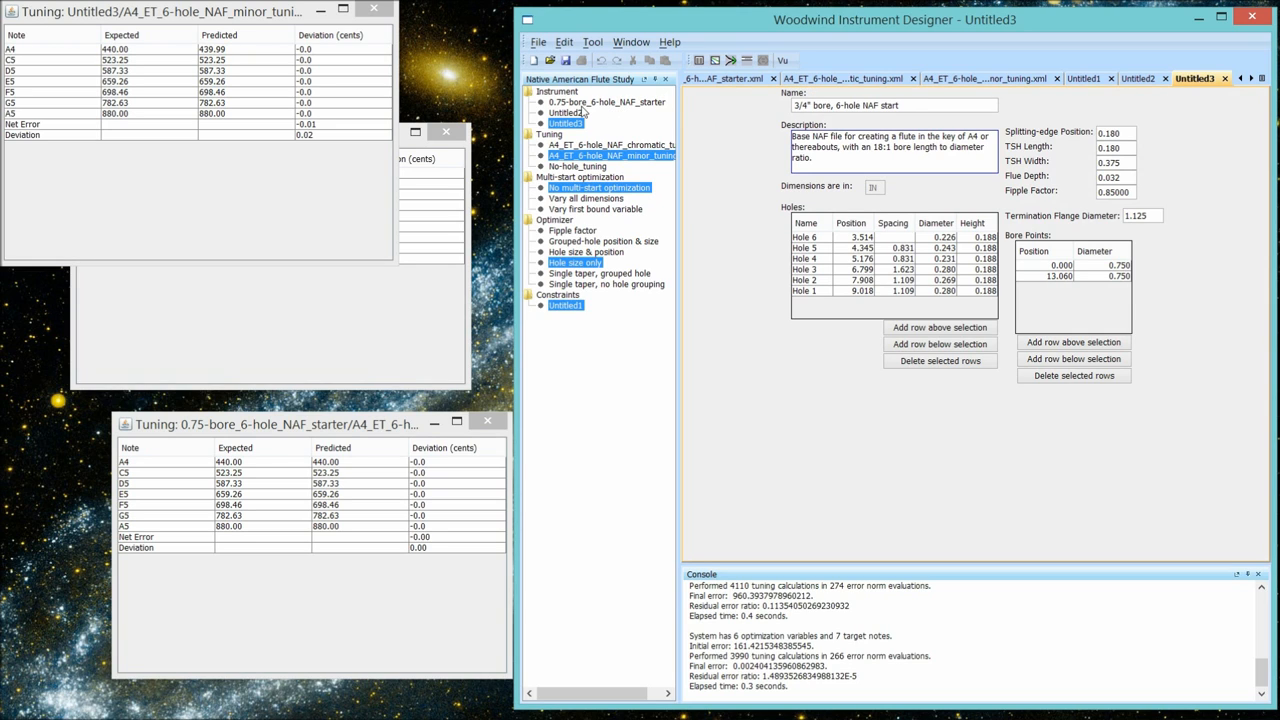
{"action": "left_click", "coordinate": [608, 102]}
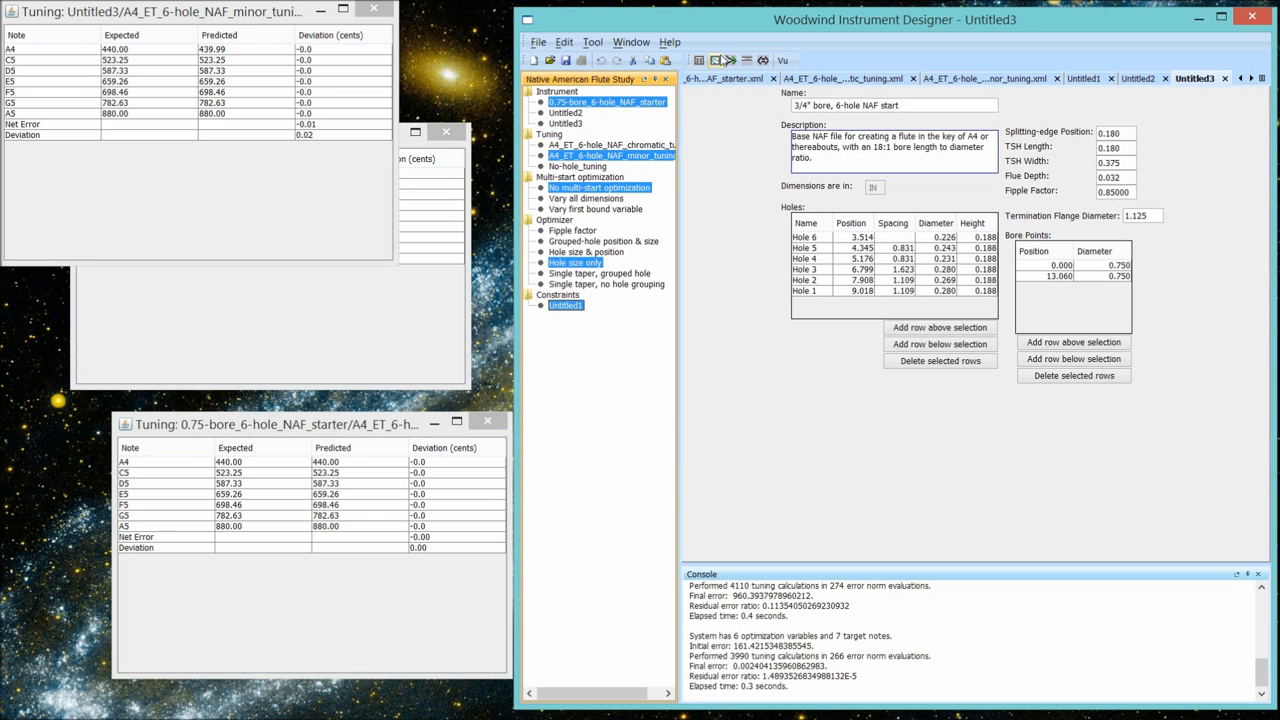
- Compare the starter flute with Untitled3 (bore length up 6.8%), then close the comparison and tuning results
{"action": "left_click", "coordinate": [762, 60]}
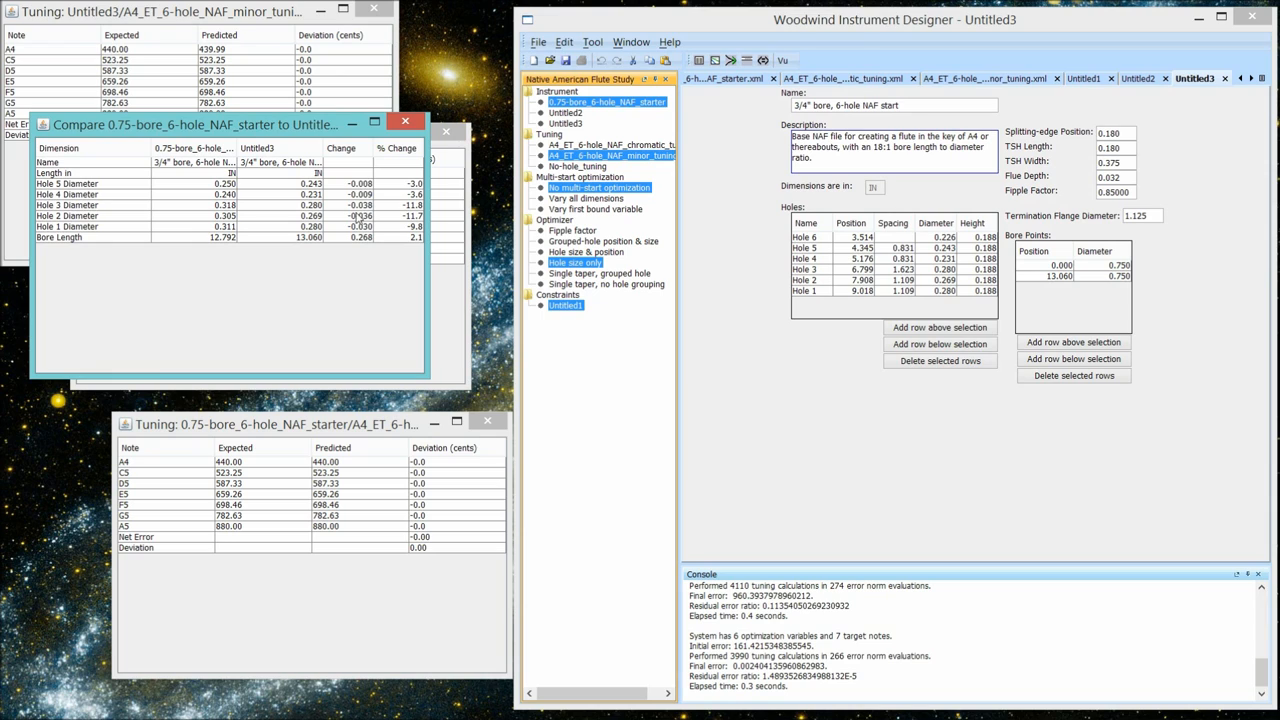
{"action": "mouse_move", "coordinate": [360, 224]}
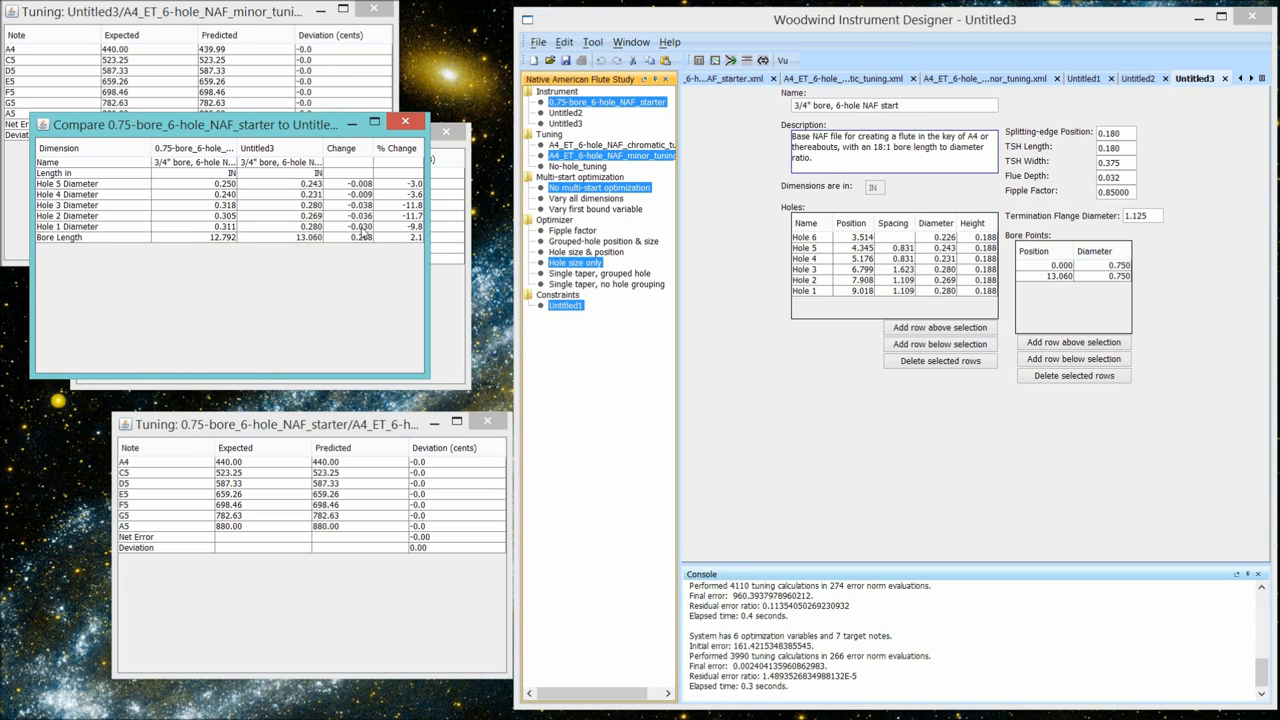
{"action": "mouse_move", "coordinate": [362, 232]}
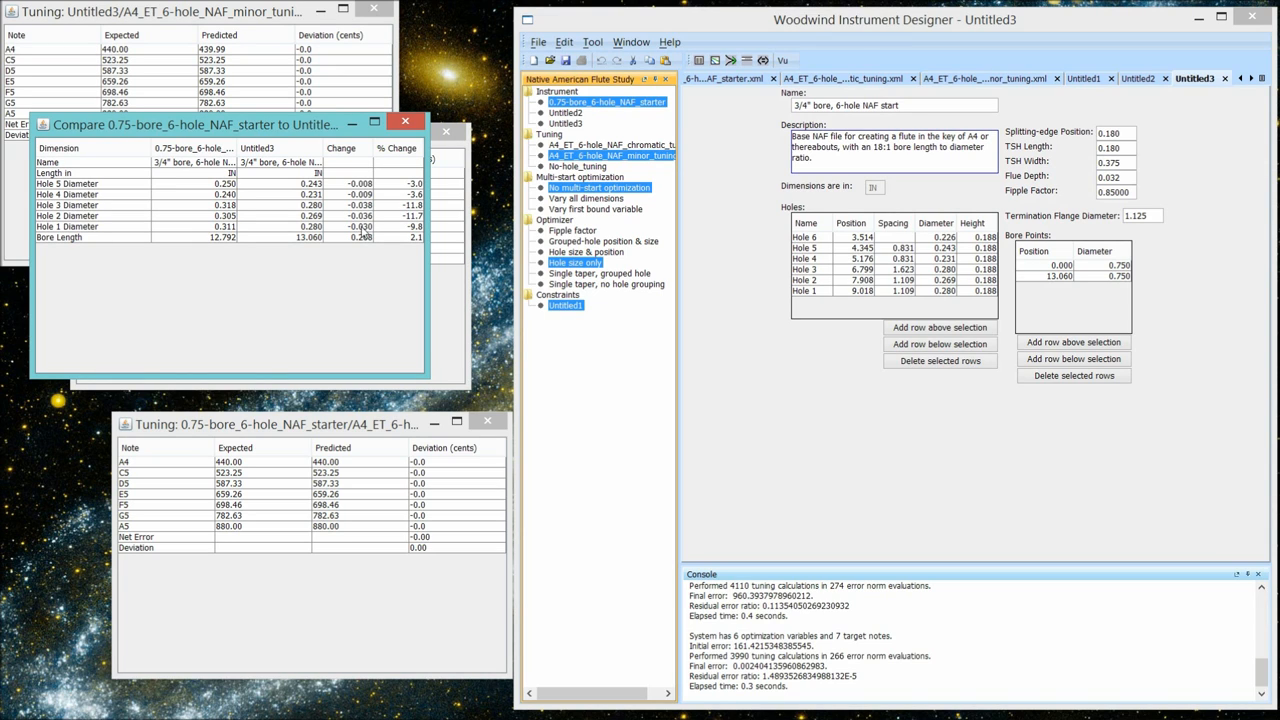
{"action": "mouse_move", "coordinate": [364, 238]}
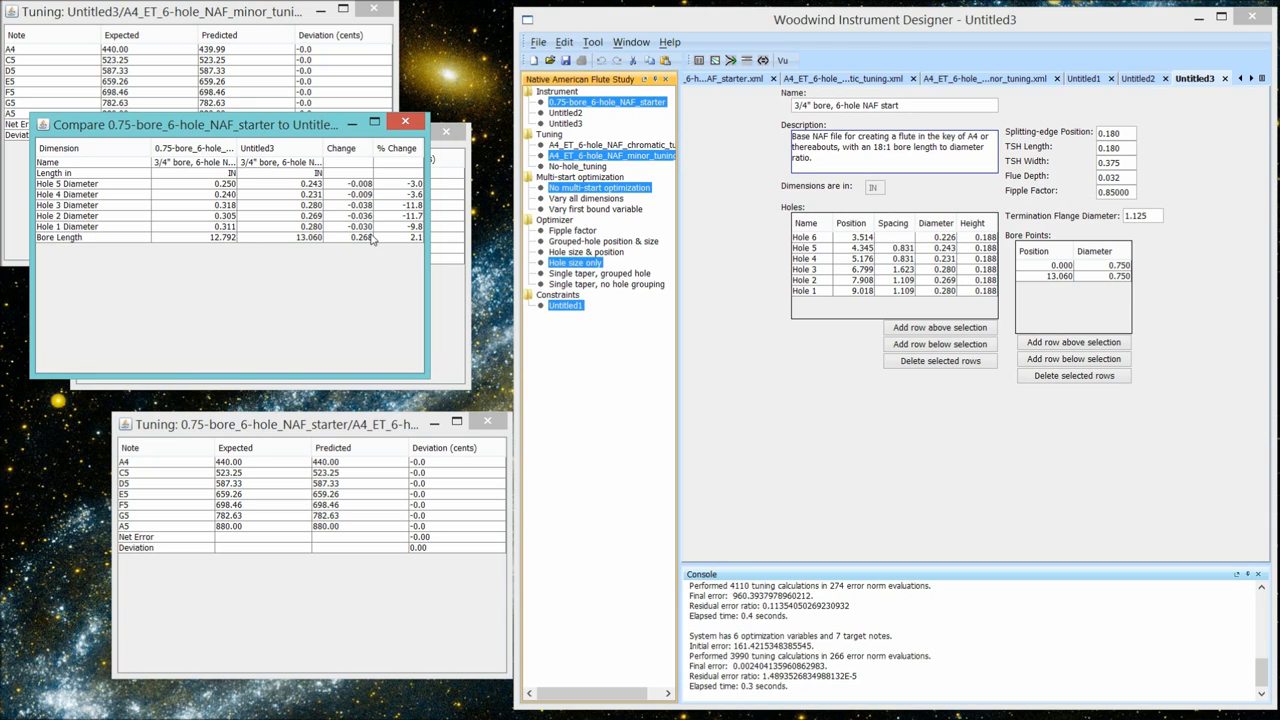
{"action": "mouse_move", "coordinate": [370, 236]}
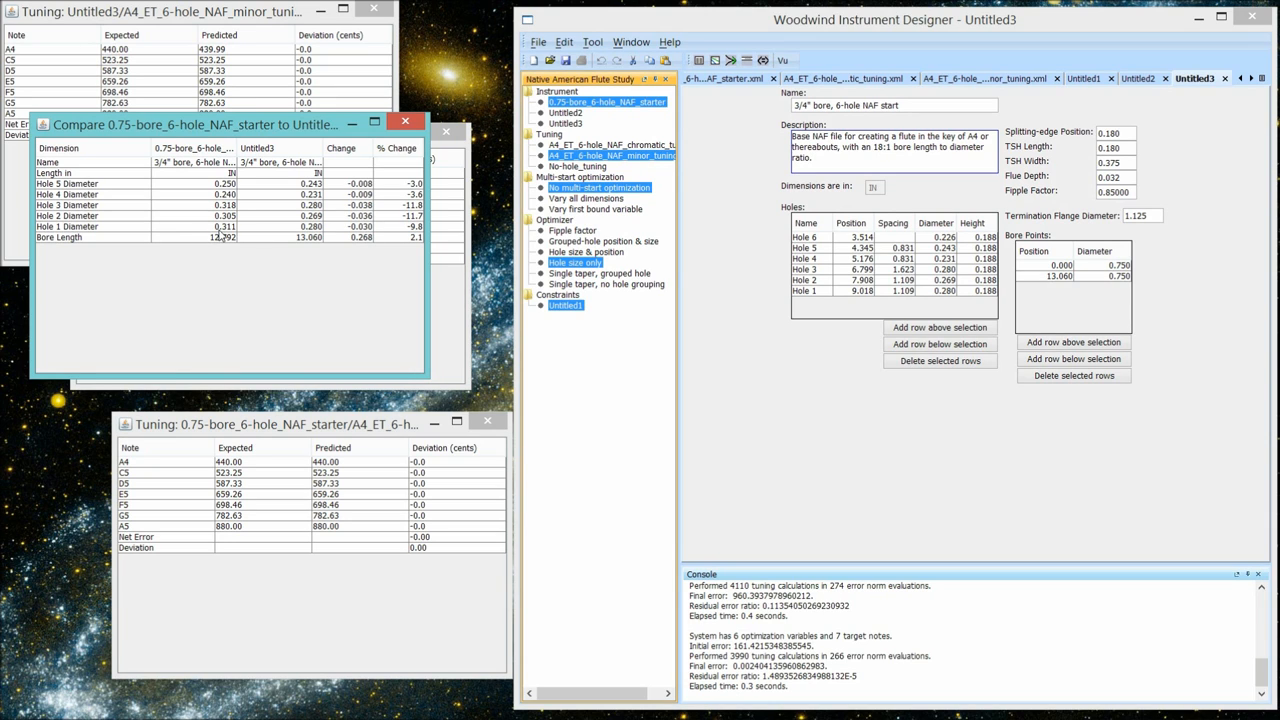
{"action": "mouse_move", "coordinate": [222, 236]}
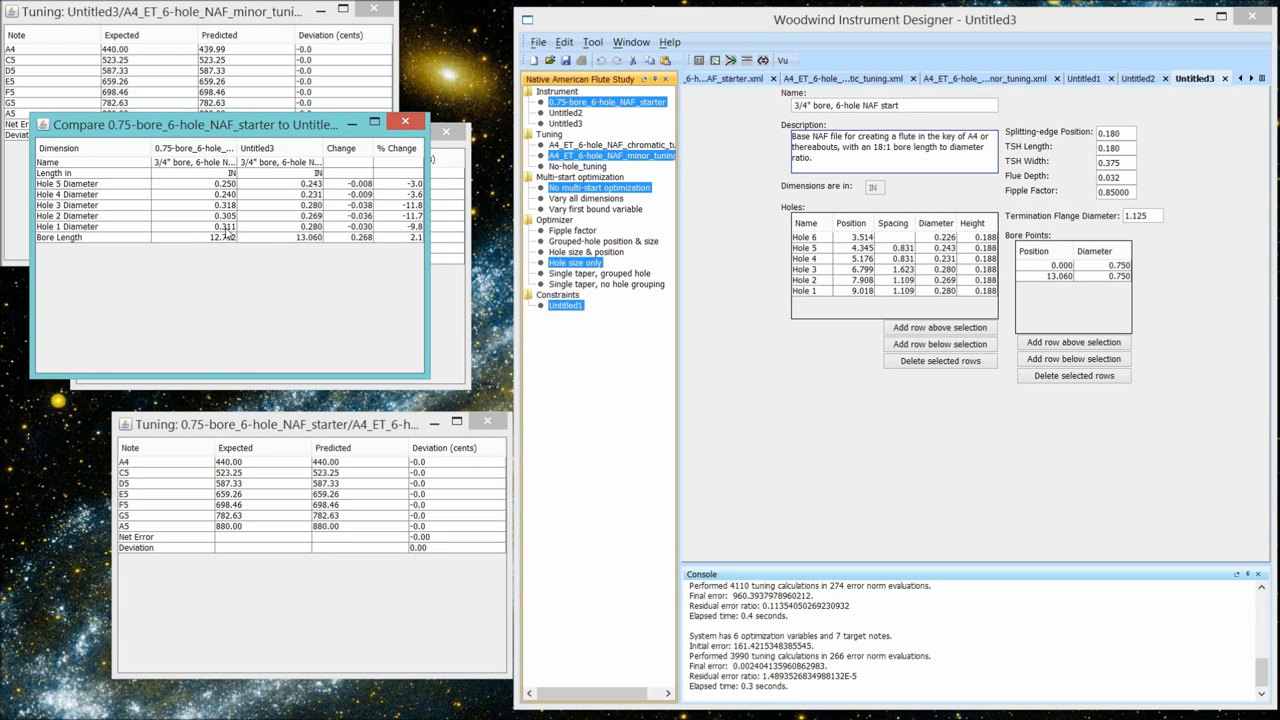
{"action": "mouse_move", "coordinate": [318, 236]}
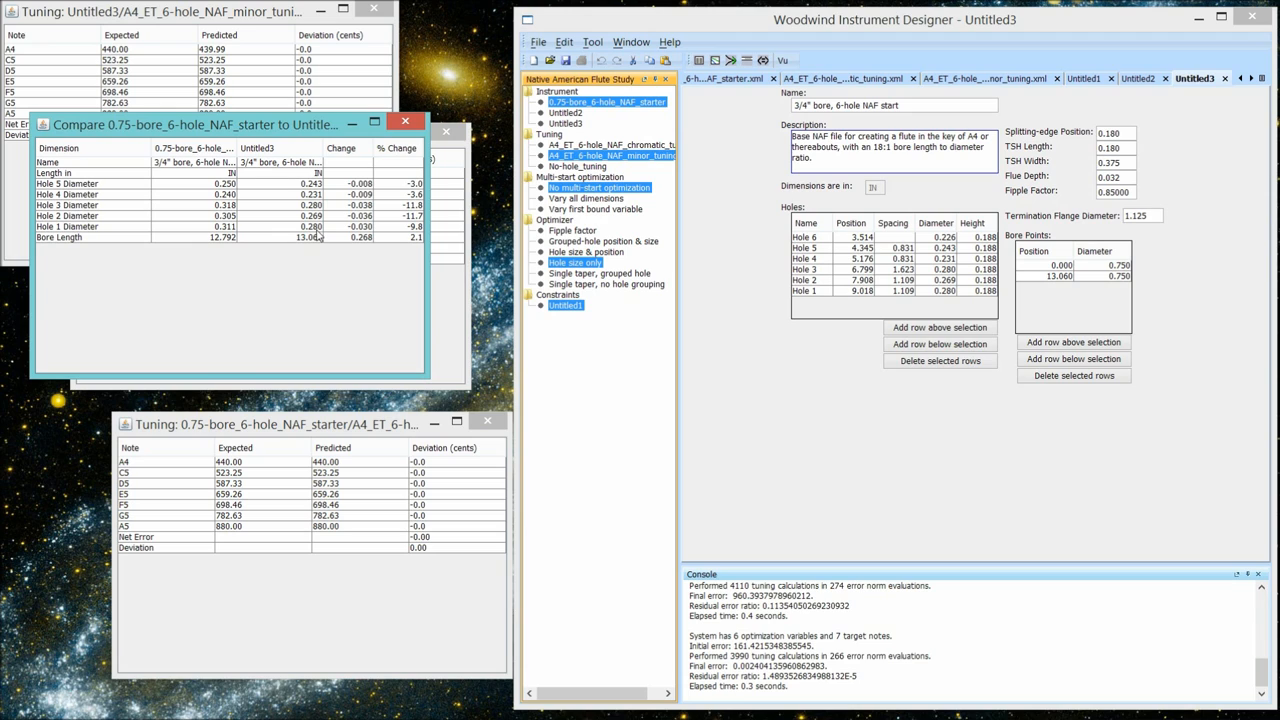
{"action": "mouse_move", "coordinate": [368, 232]}
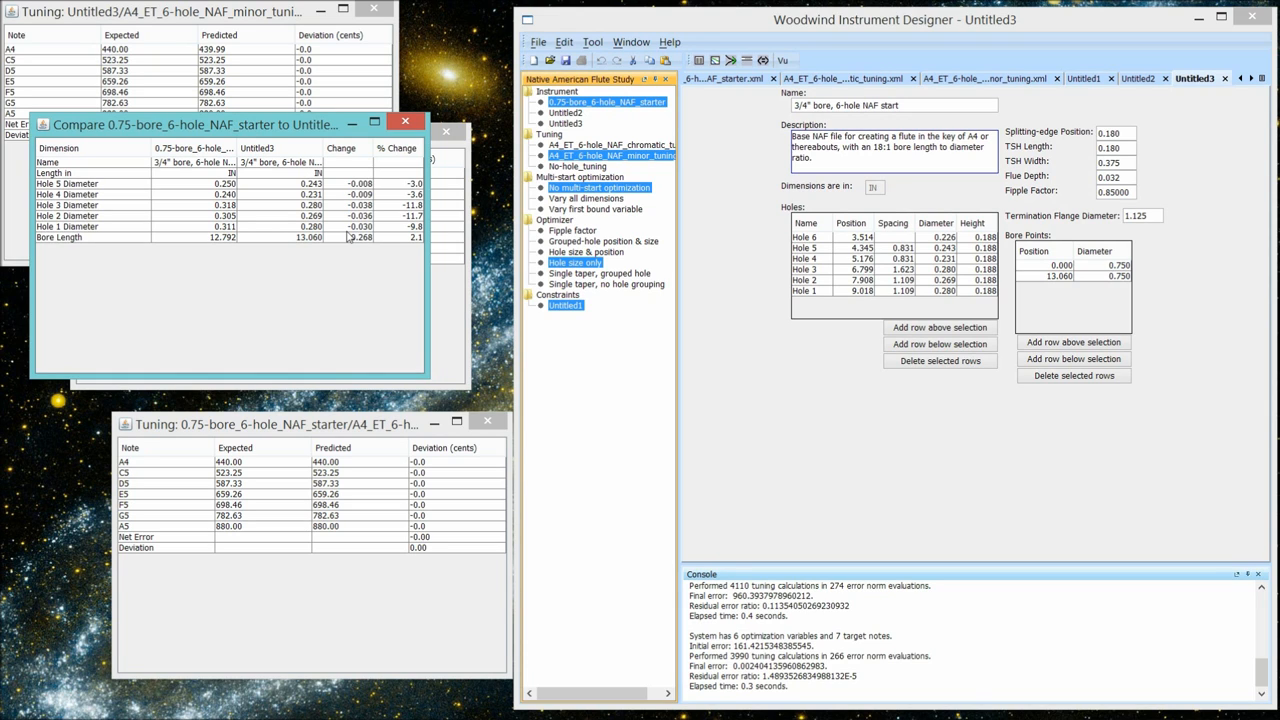
{"action": "mouse_move", "coordinate": [352, 236]}
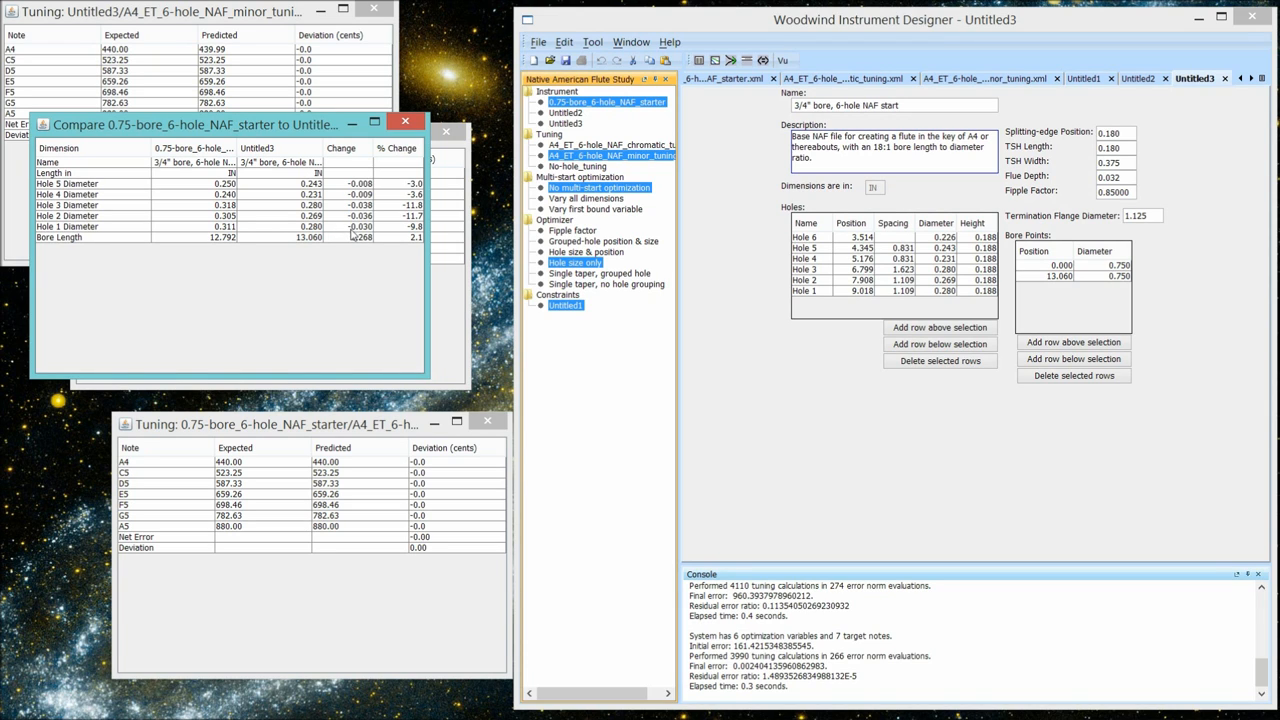
{"action": "mouse_move", "coordinate": [362, 246]}
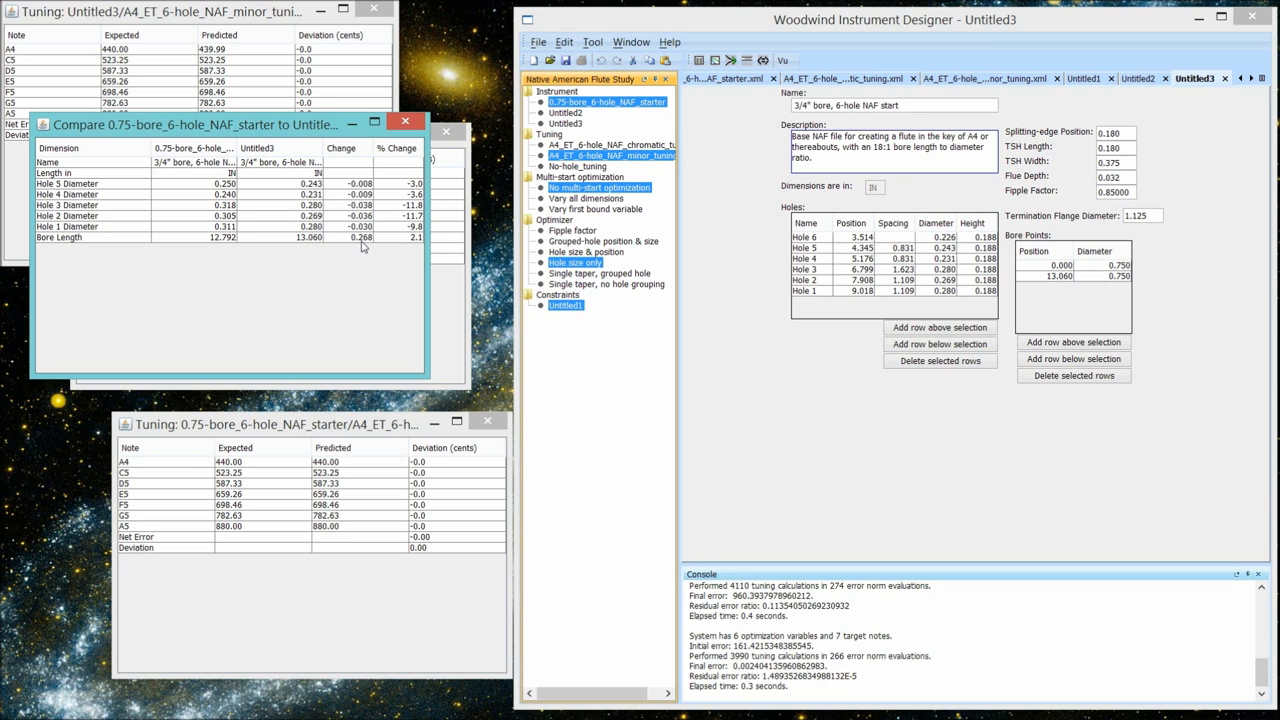
{"action": "mouse_move", "coordinate": [360, 244]}
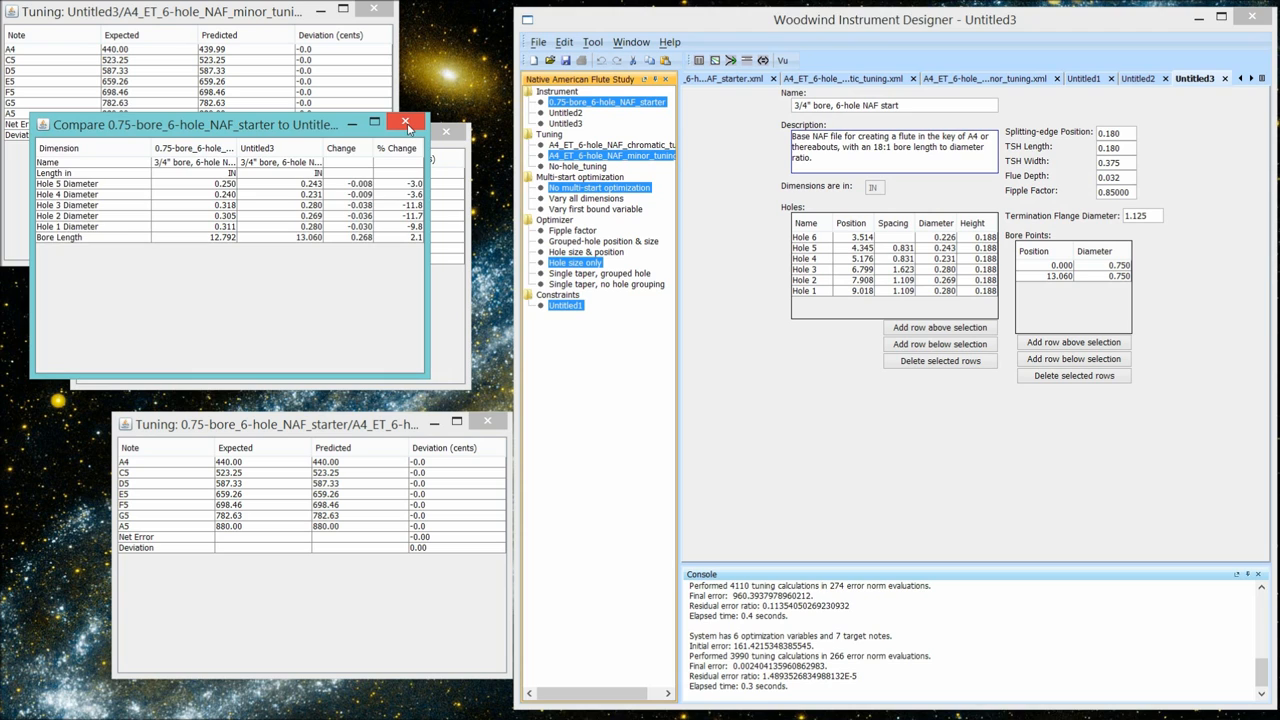
{"action": "left_click", "coordinate": [404, 124]}
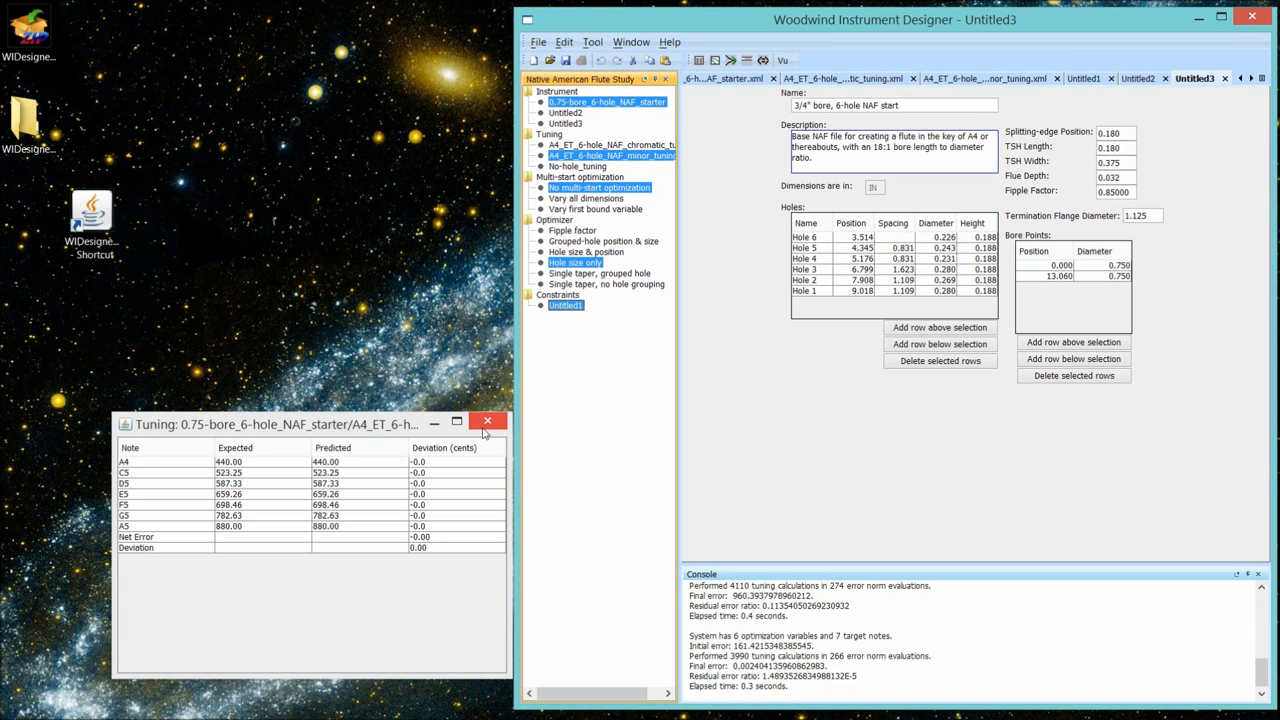
{"action": "mouse_move", "coordinate": [488, 420]}
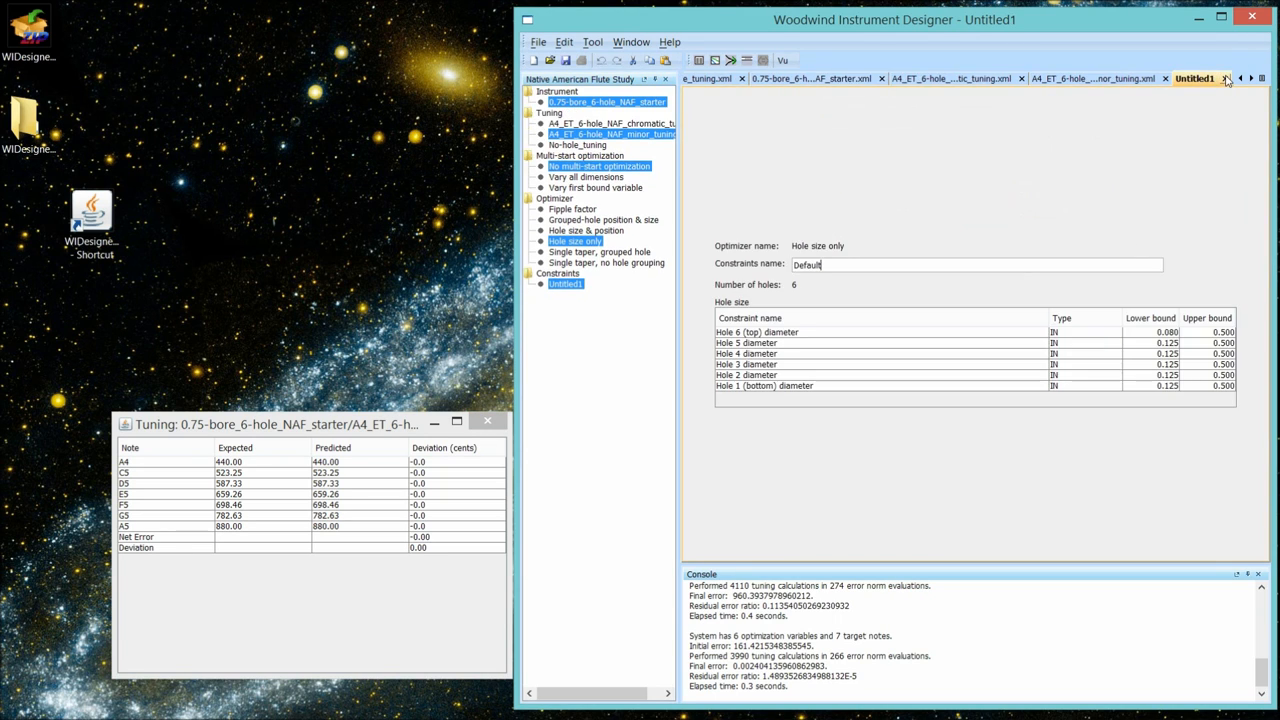
{"action": "mouse_move", "coordinate": [1224, 78]}
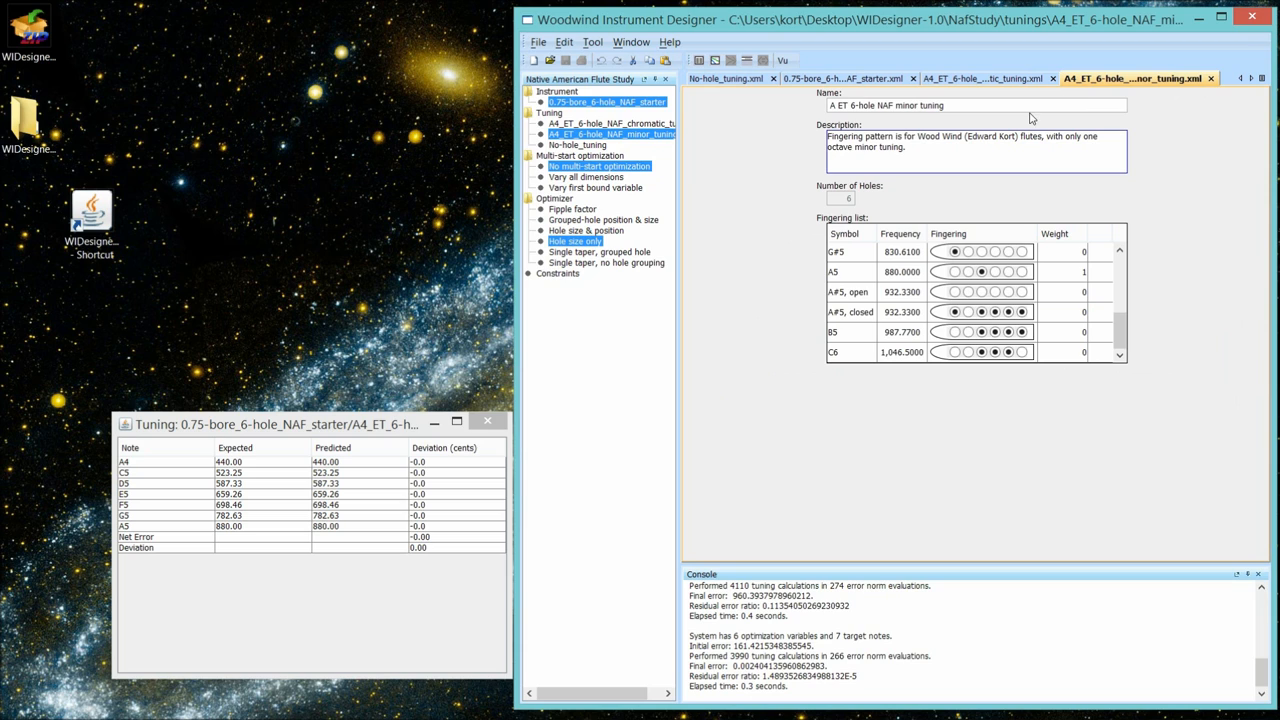
{"action": "mouse_move", "coordinate": [1168, 82]}
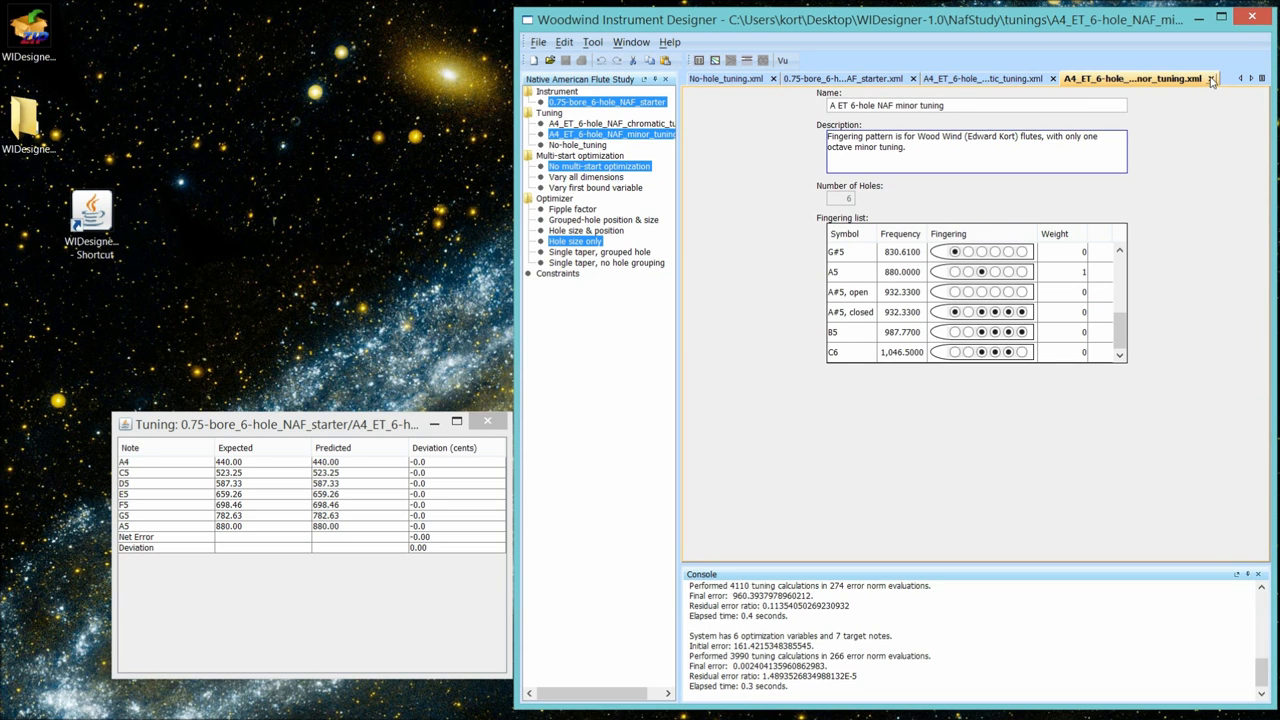
- Bring the A4 ET 6-hole NAF chromatic tuning tab into view
{"action": "left_click", "coordinate": [1212, 78]}
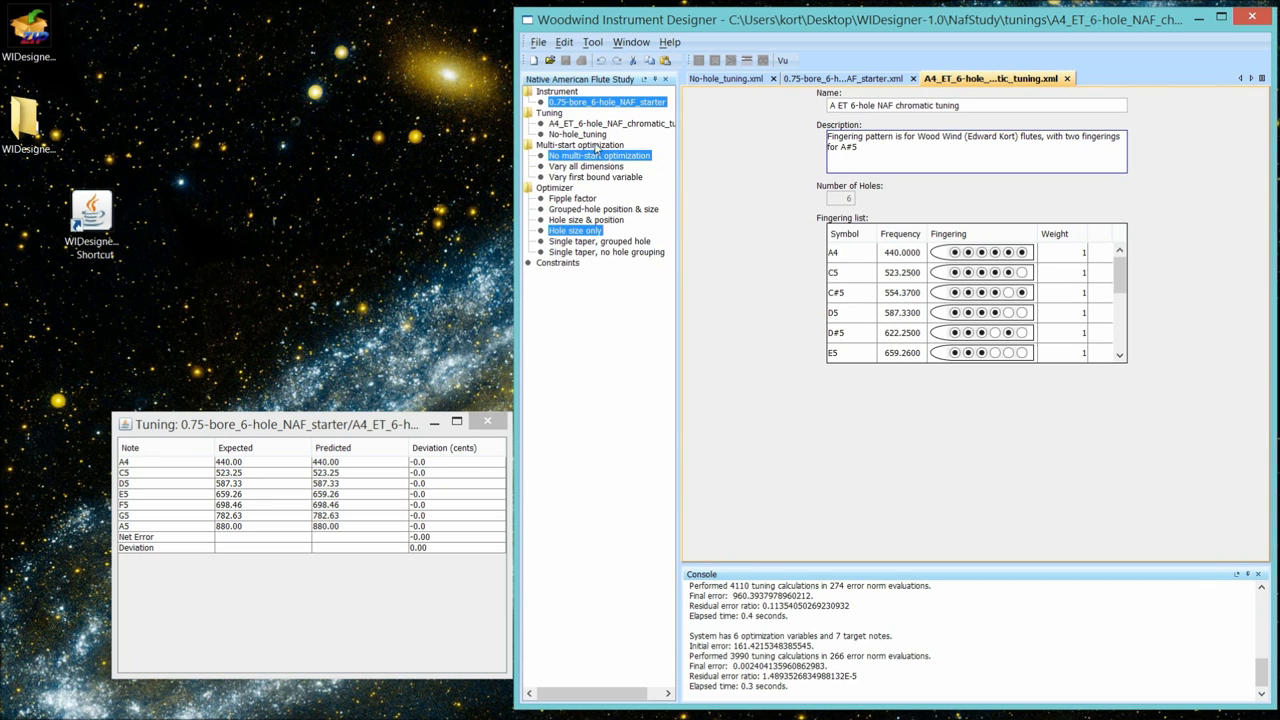
{"action": "mouse_move", "coordinate": [600, 136]}
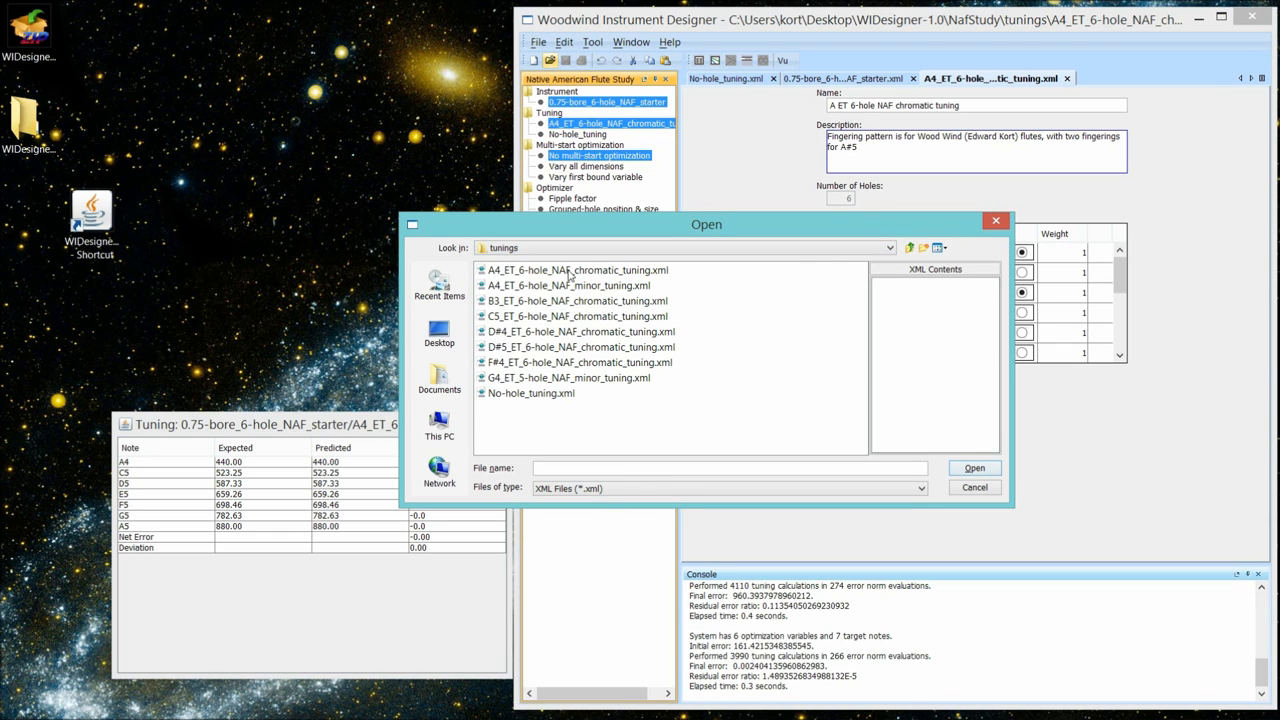
- Cancel the file dialog and enter 0 as the weight of the A#5 closed fingering
{"action": "left_click", "coordinate": [972, 488]}
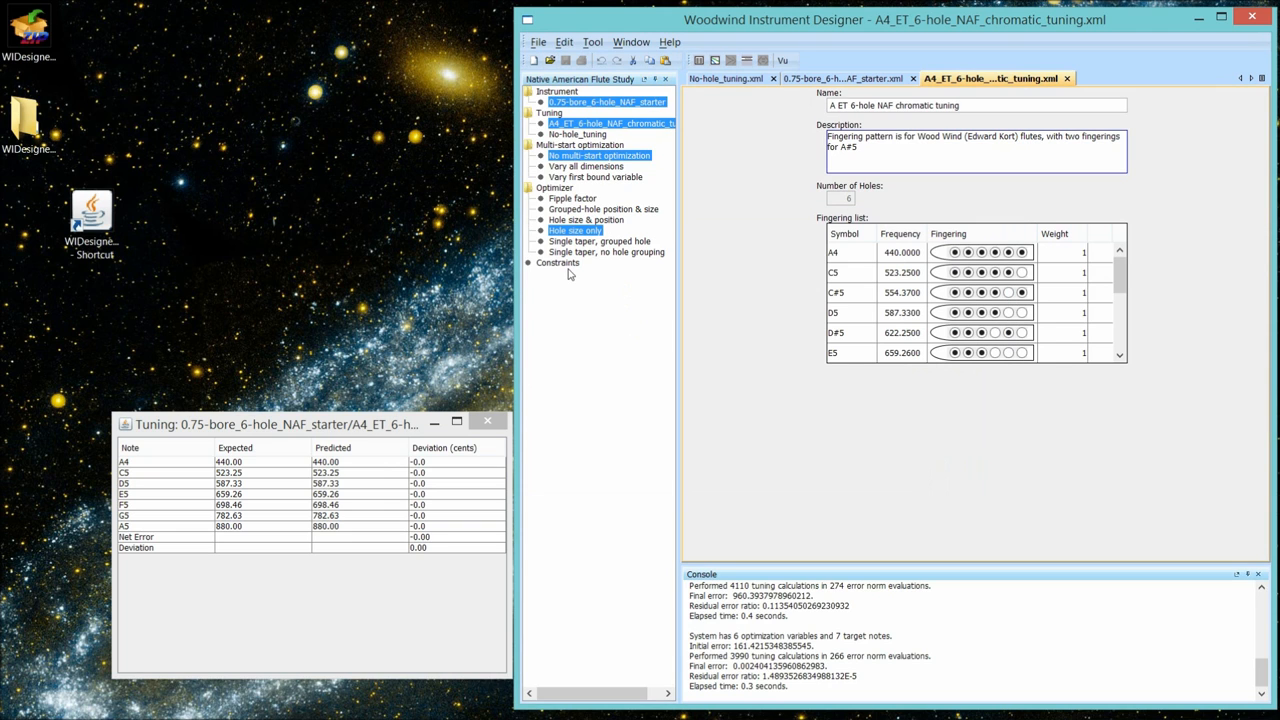
{"action": "mouse_move", "coordinate": [1060, 332]}
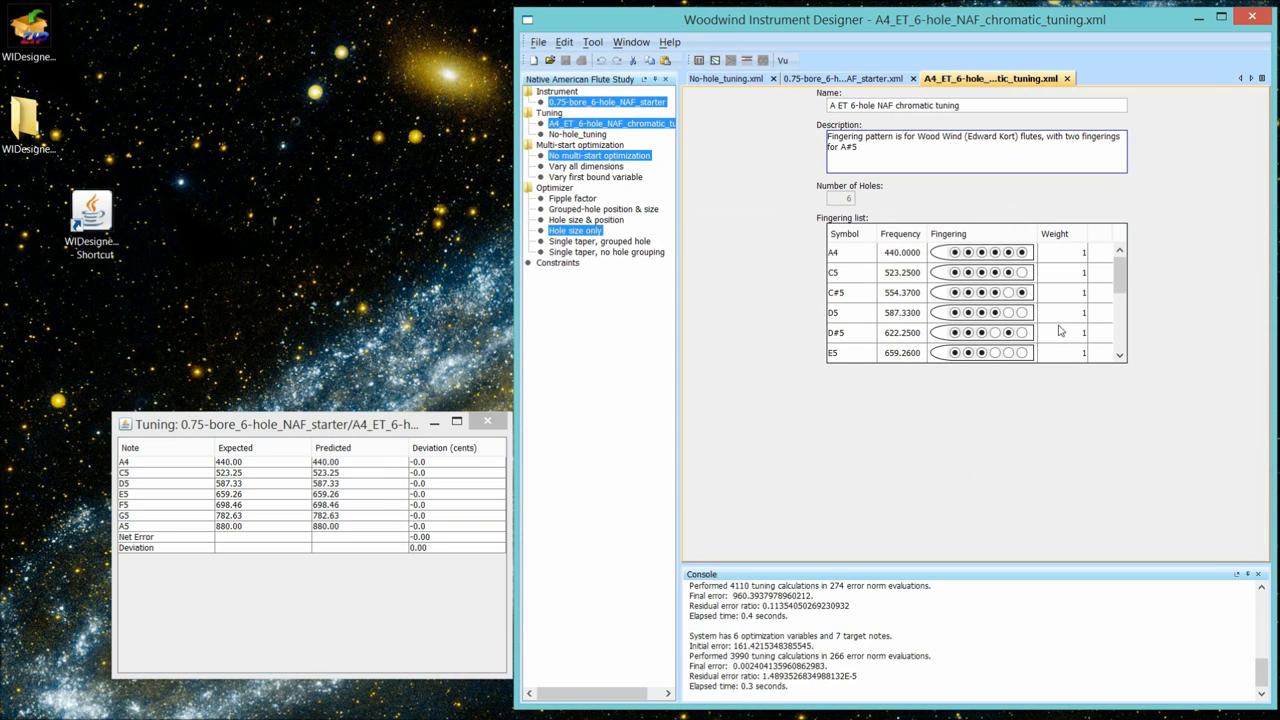
{"action": "mouse_move", "coordinate": [1066, 256]}
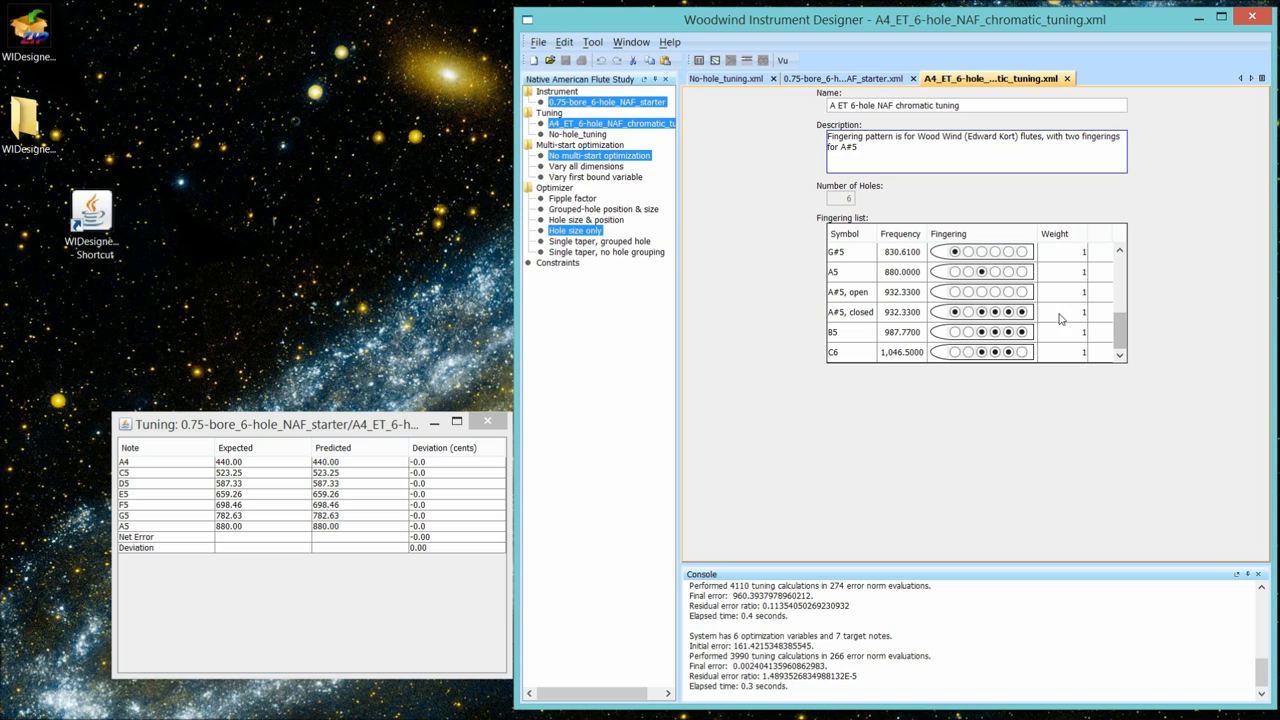
{"action": "left_click", "coordinate": [1060, 312]}
{"action": "type", "text": "0"}
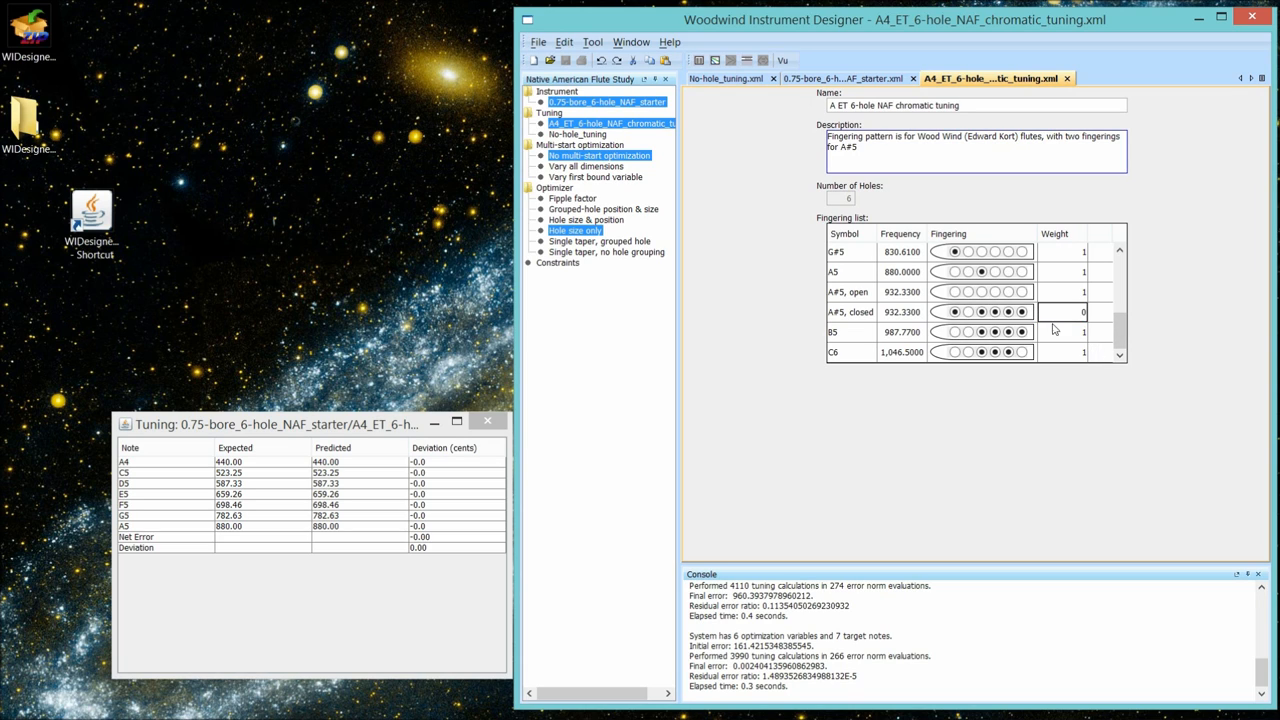
{"action": "mouse_move", "coordinate": [844, 302]}
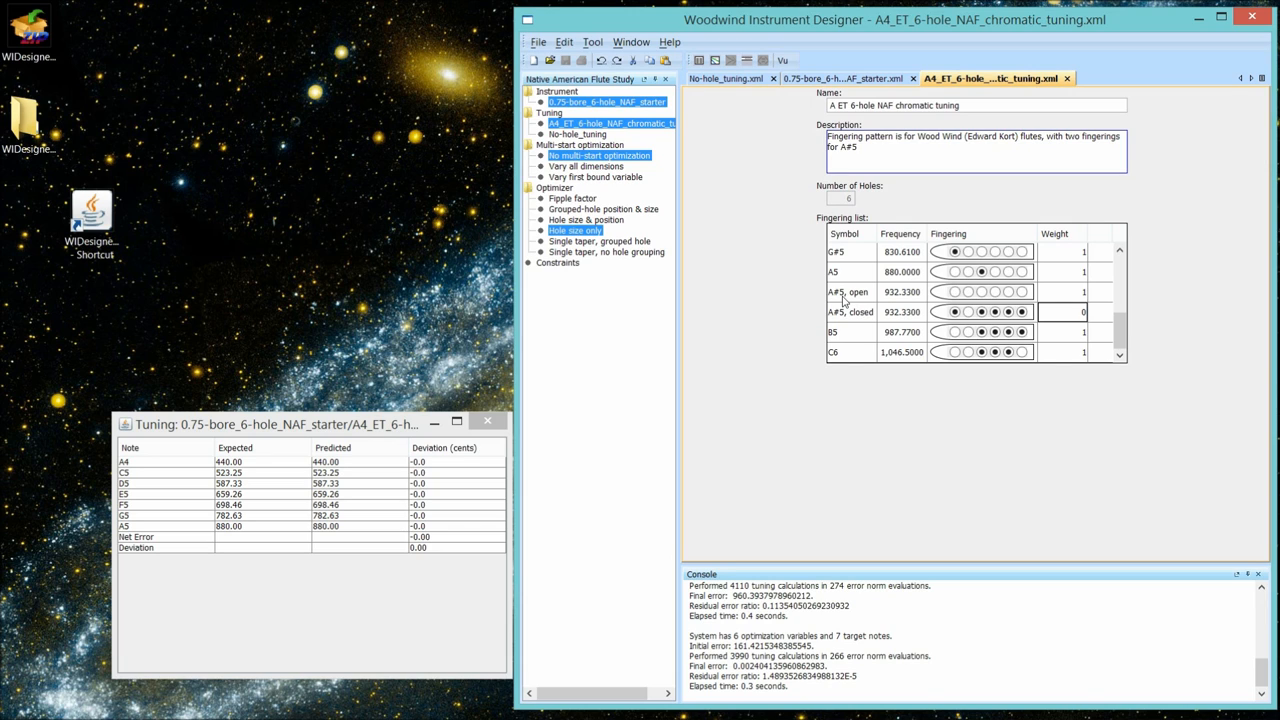
{"action": "mouse_move", "coordinate": [888, 318]}
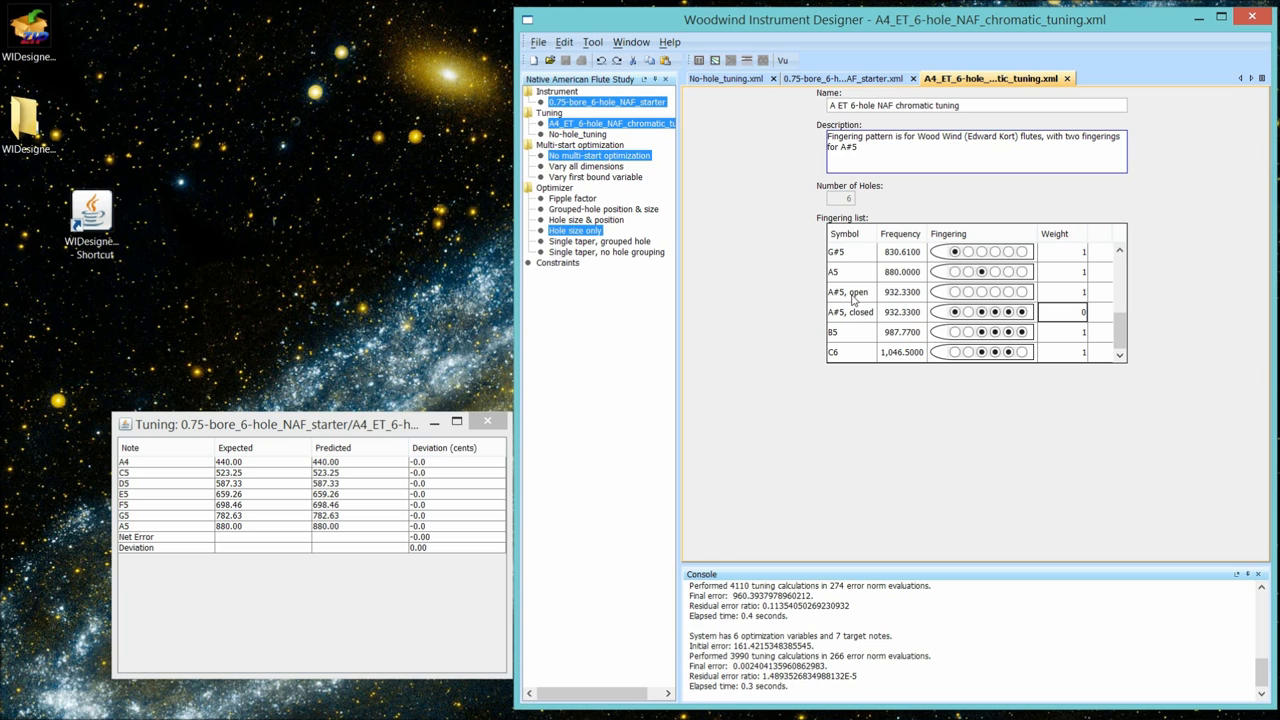
{"action": "mouse_move", "coordinate": [1068, 298]}
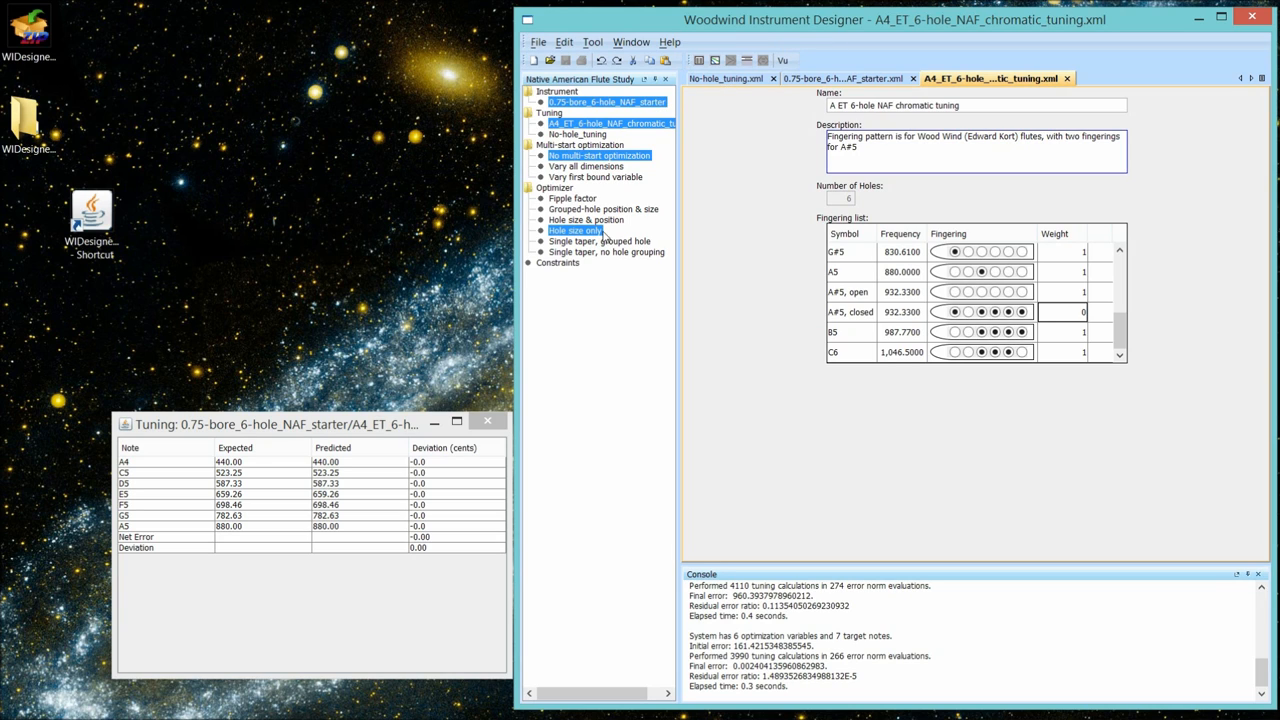
{"action": "mouse_move", "coordinate": [812, 128]}
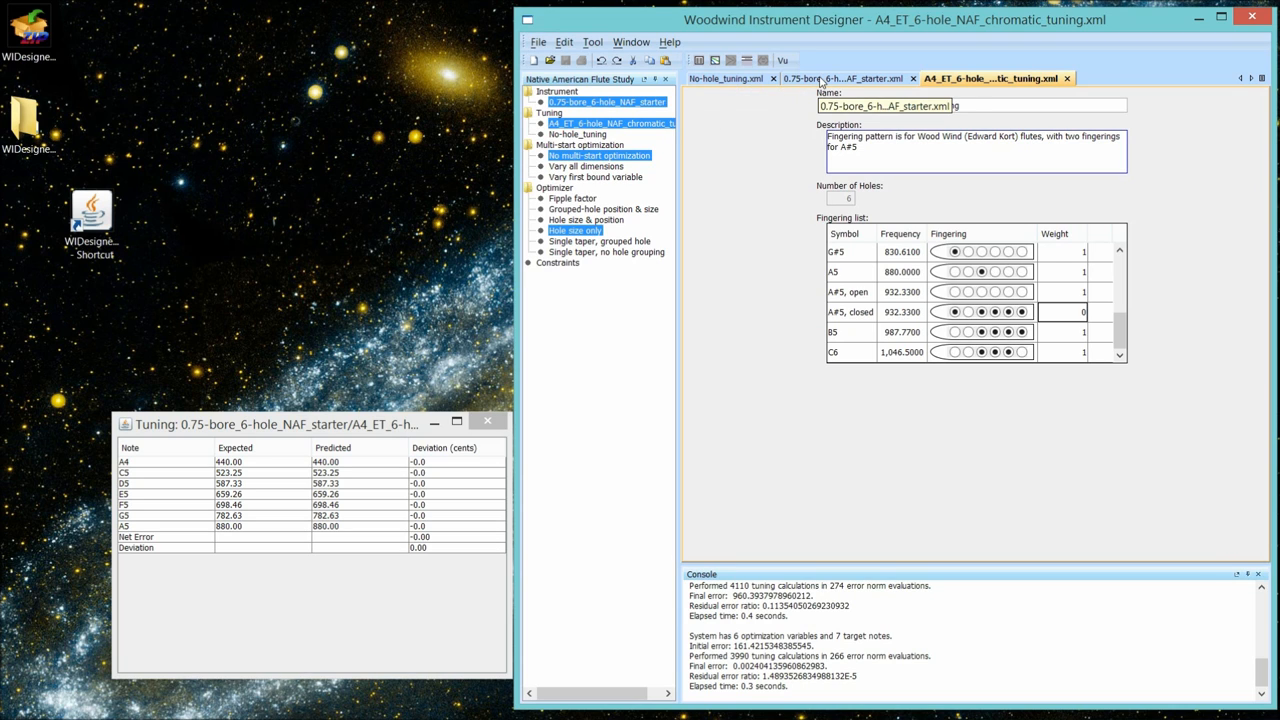
- Return to 0.75-bore_6-hole_NAF_starter.xml and enter 0.75 as its fipple factor
{"action": "left_click", "coordinate": [844, 78]}
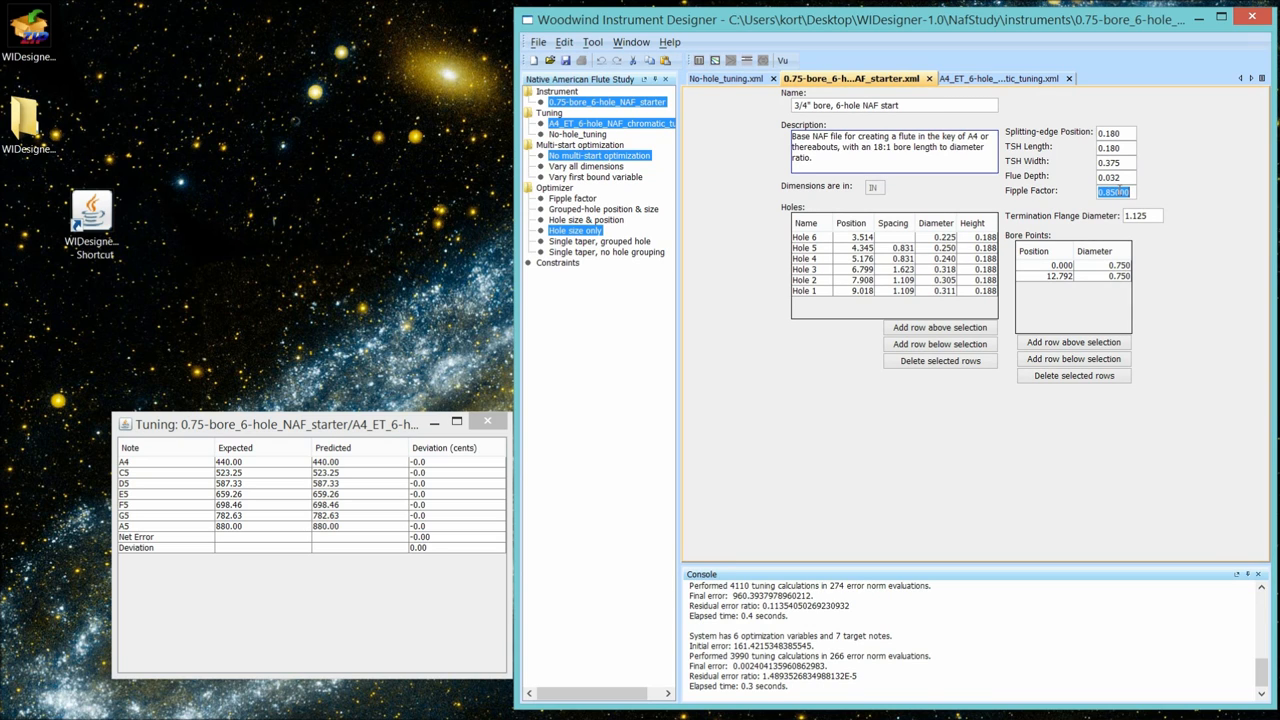
{"action": "type", "text": ".75"}
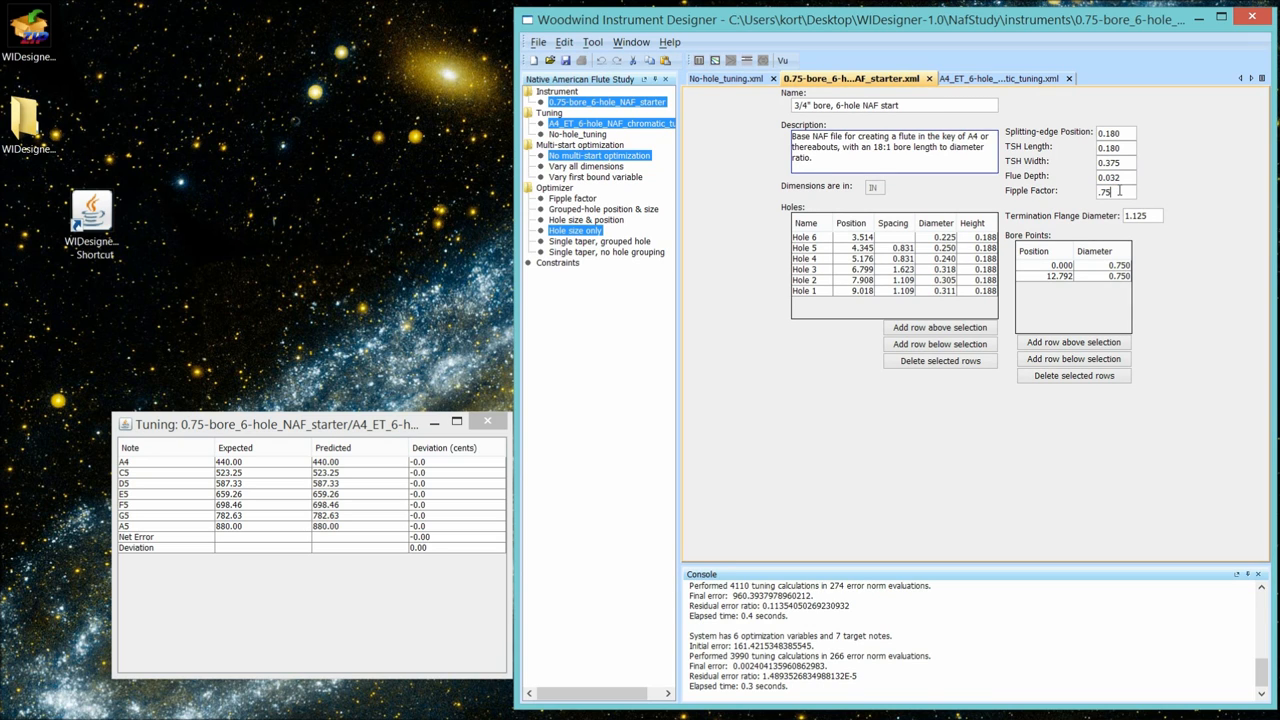
{"action": "type", "text": "0.75000"}
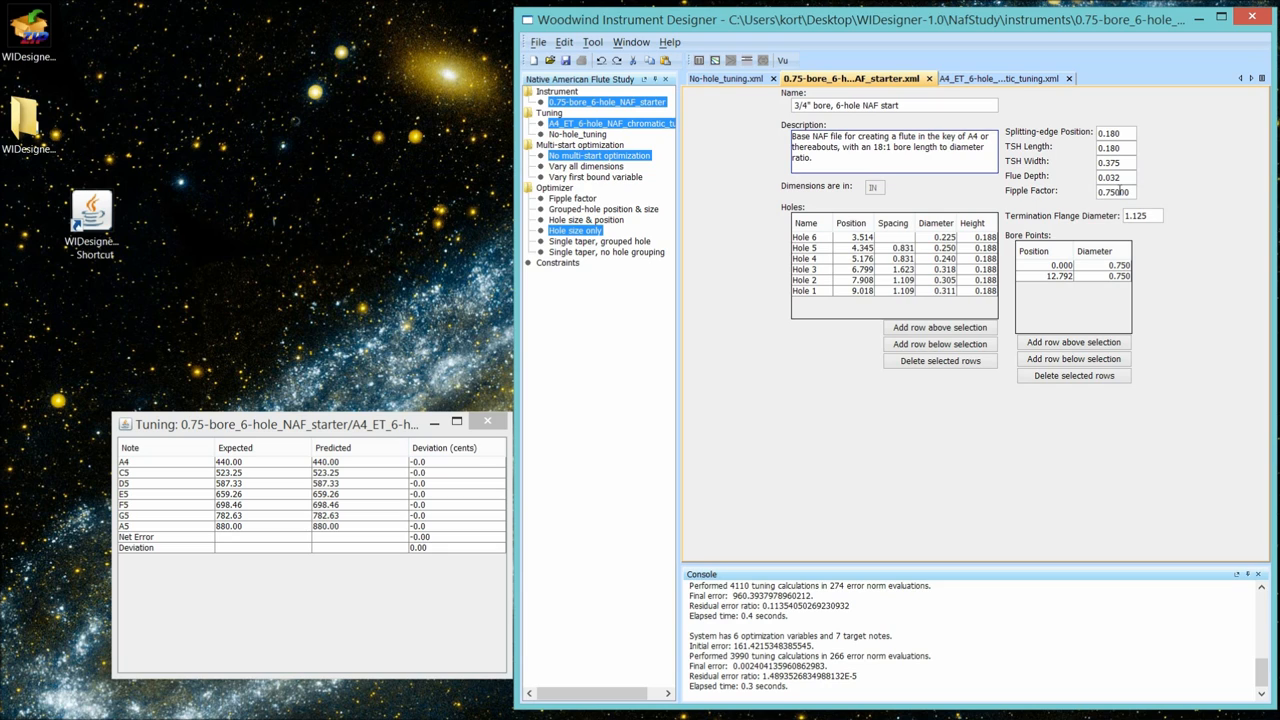
{"action": "mouse_move", "coordinate": [1150, 232]}
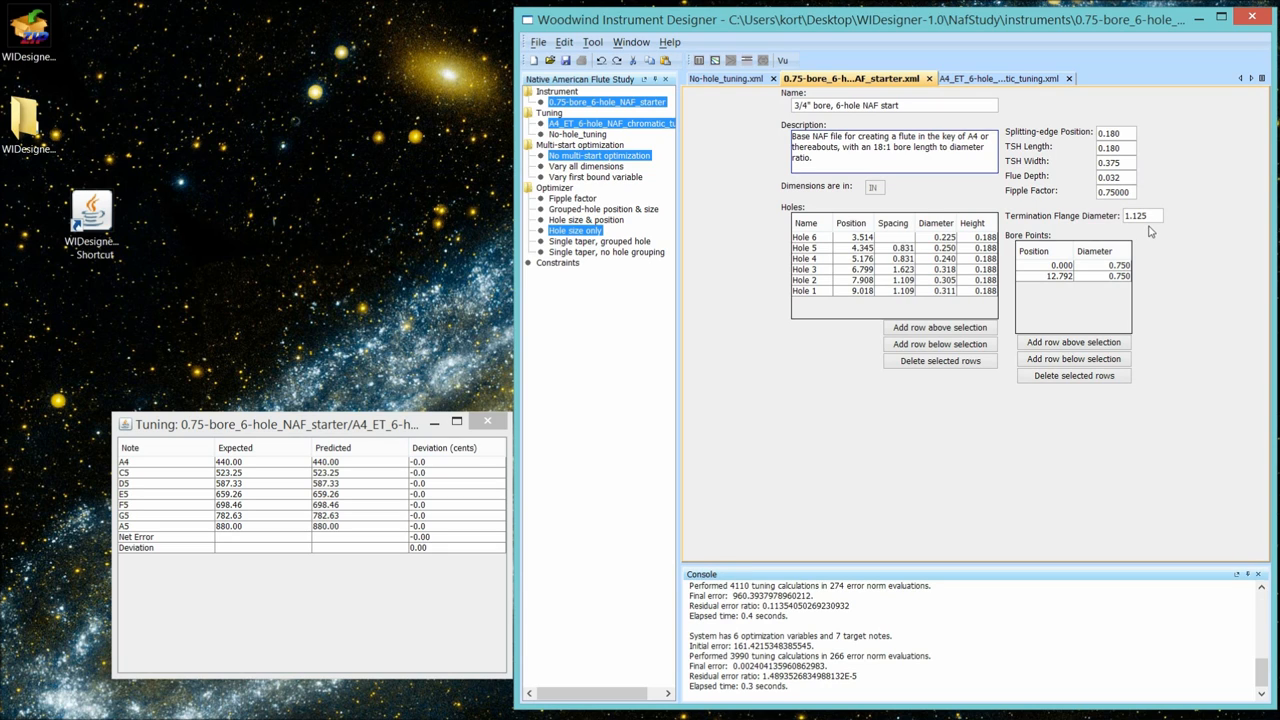
{"action": "mouse_move", "coordinate": [916, 168]}
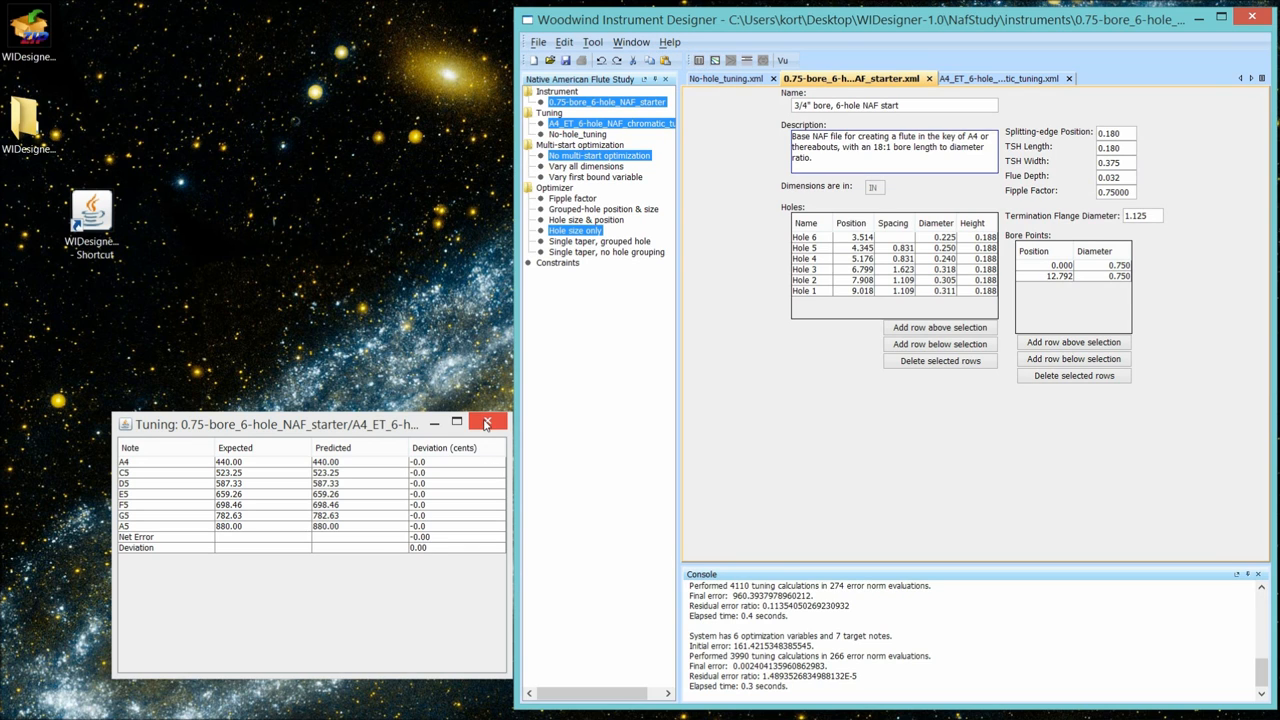
- Replace the old tuning results with a fresh Calculate Tuning table, then dismiss it
{"action": "left_click", "coordinate": [488, 420]}
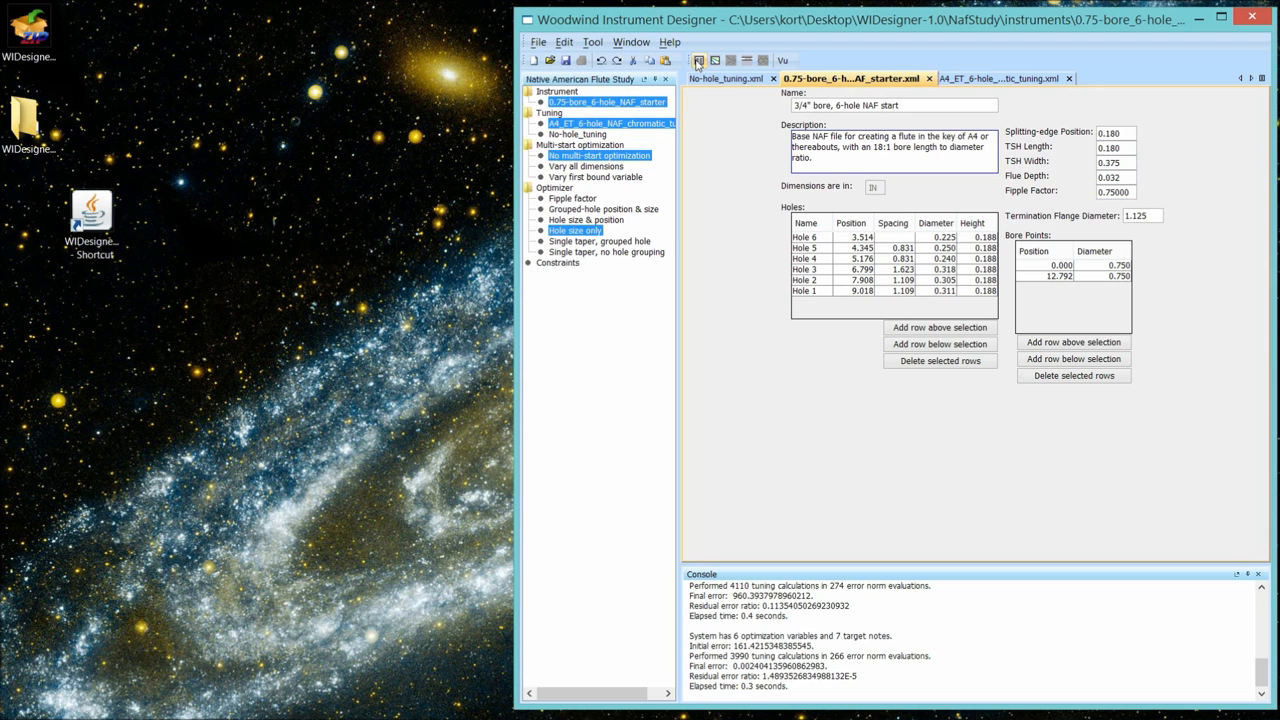
{"action": "left_click", "coordinate": [698, 60]}
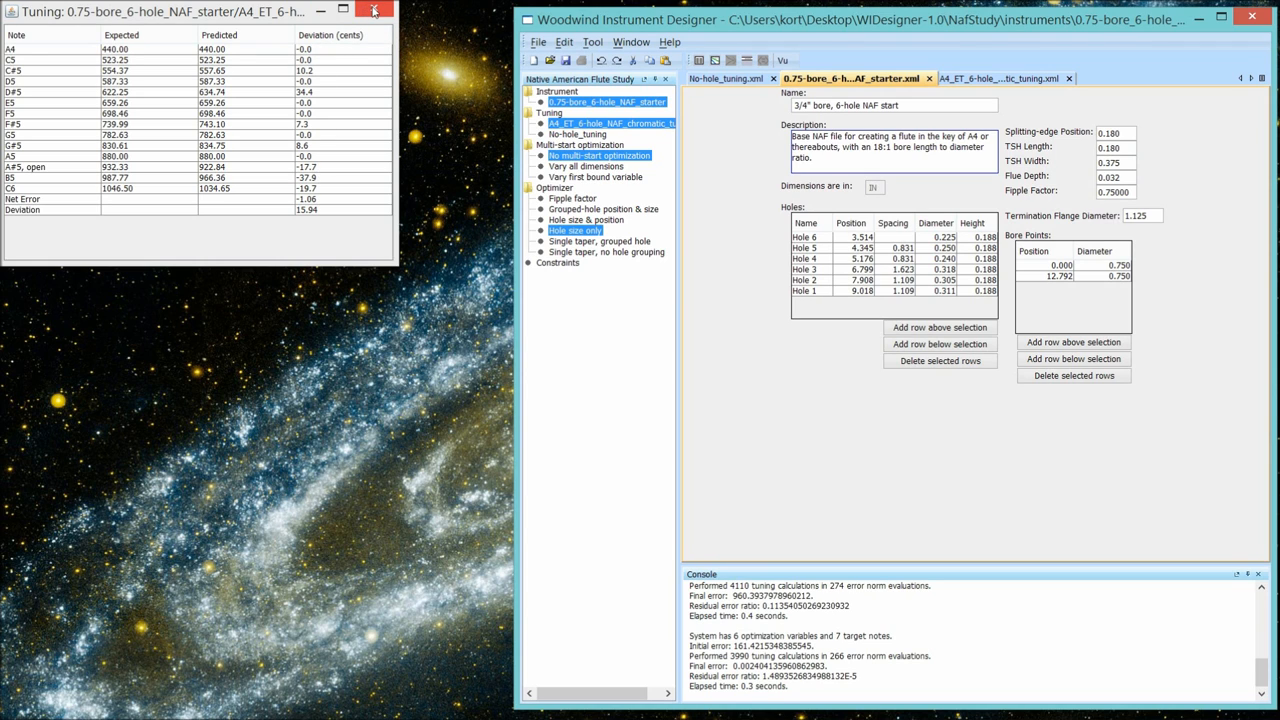
{"action": "left_click", "coordinate": [374, 12]}
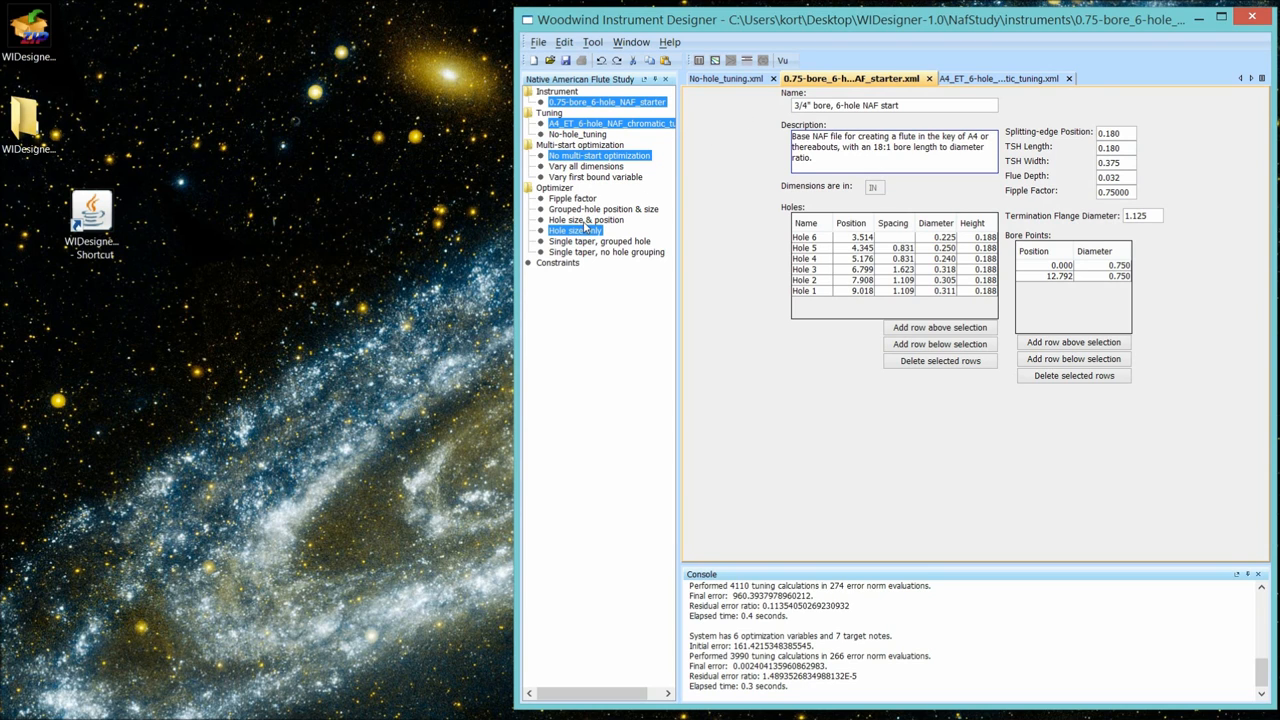
- Select 'Hole size & position' optimizer and load 1.25_max_hole_spacing.xml constraints
{"action": "left_click", "coordinate": [588, 218]}
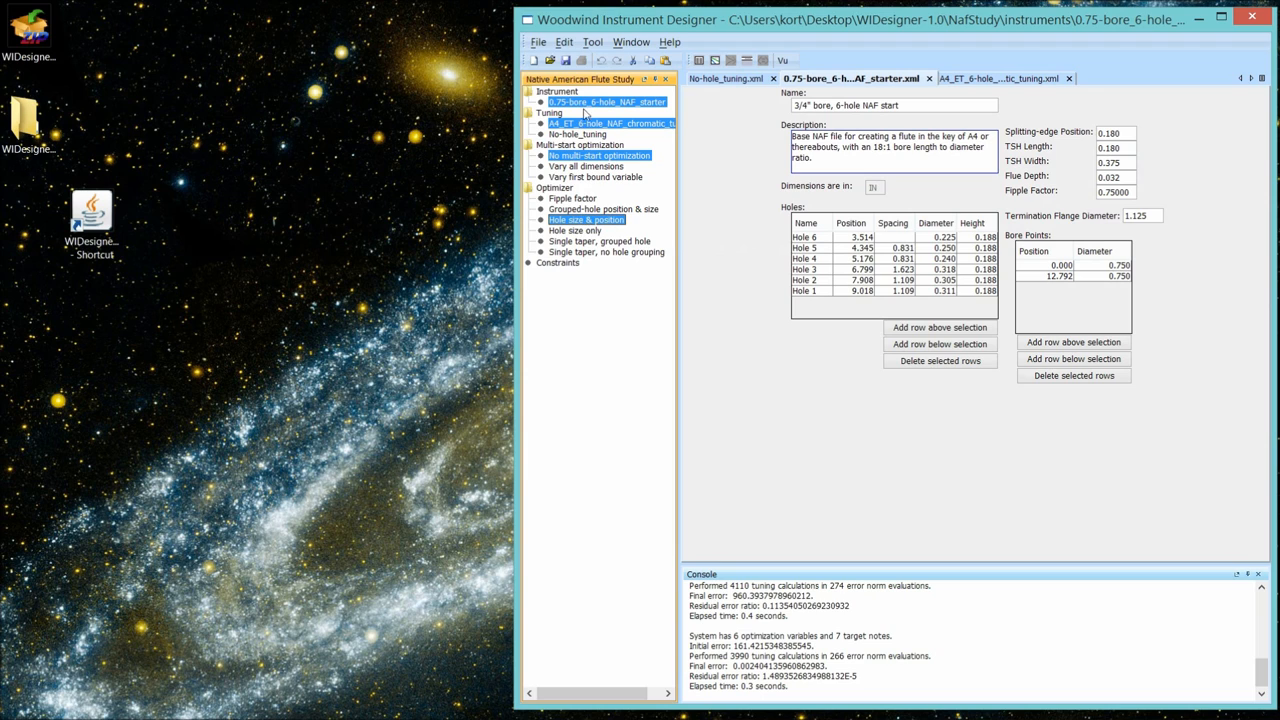
{"action": "left_click", "coordinate": [538, 42]}
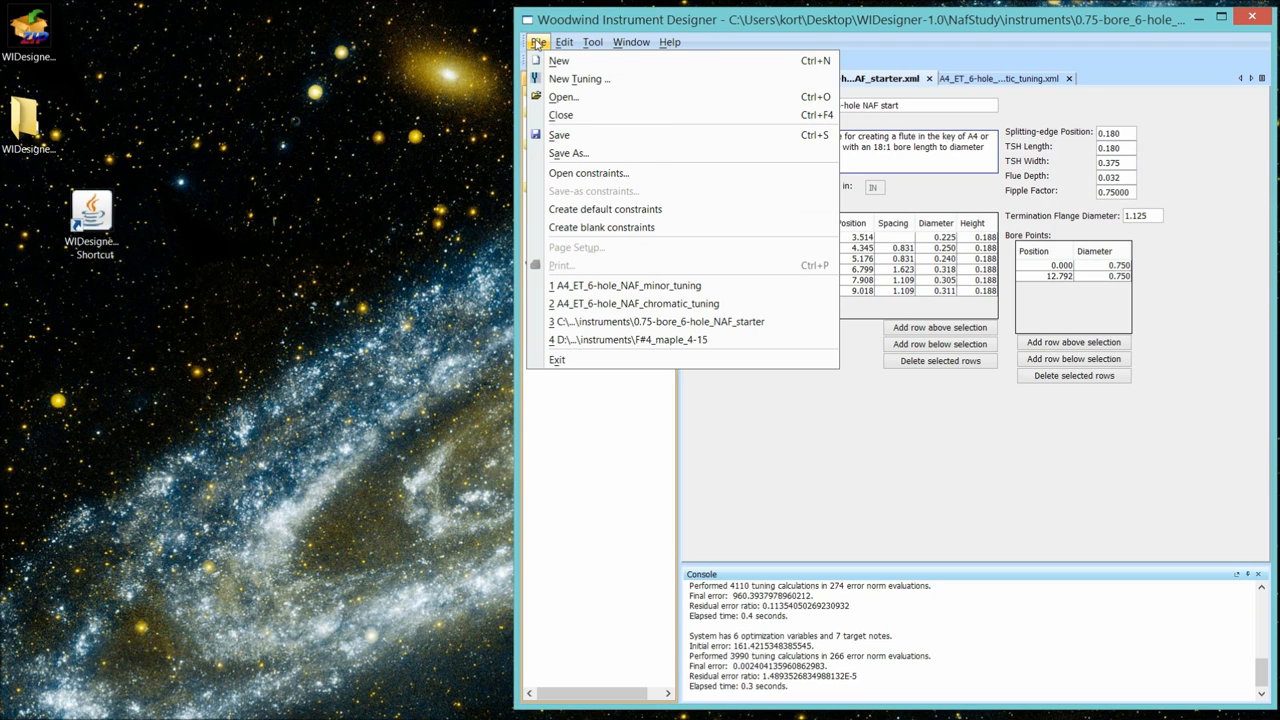
{"action": "mouse_move", "coordinate": [588, 188]}
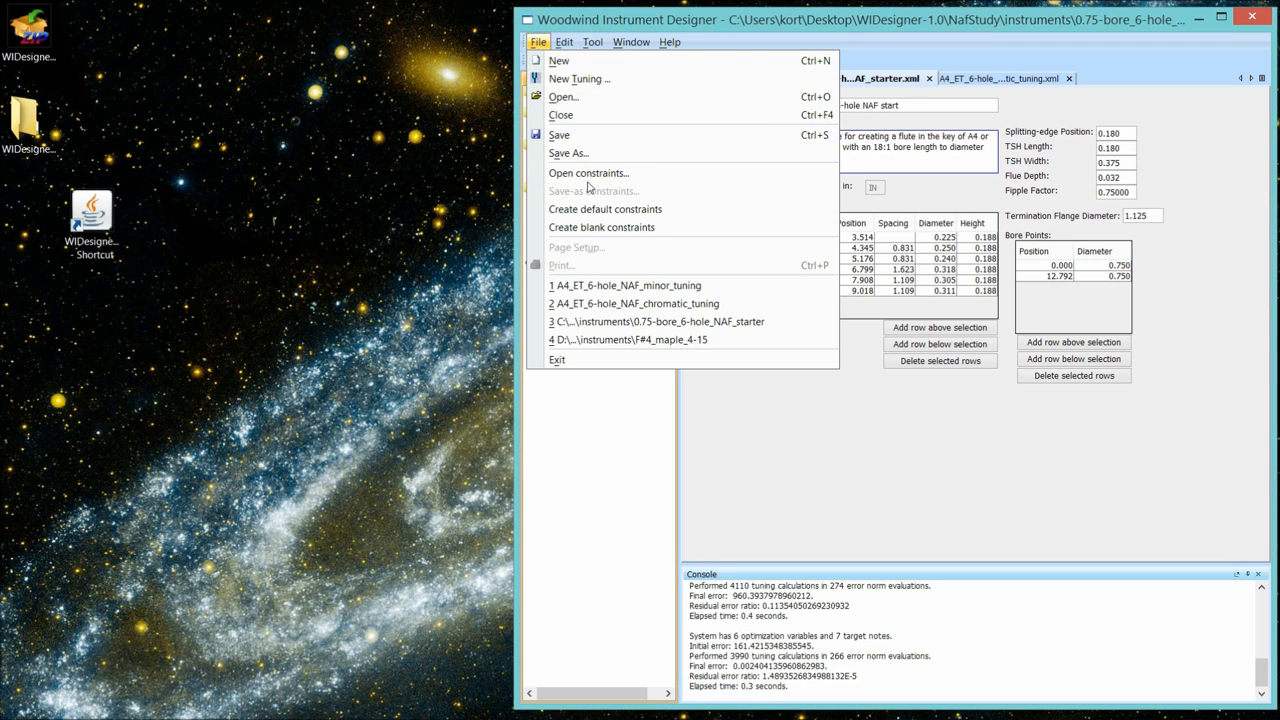
{"action": "left_click", "coordinate": [564, 96]}
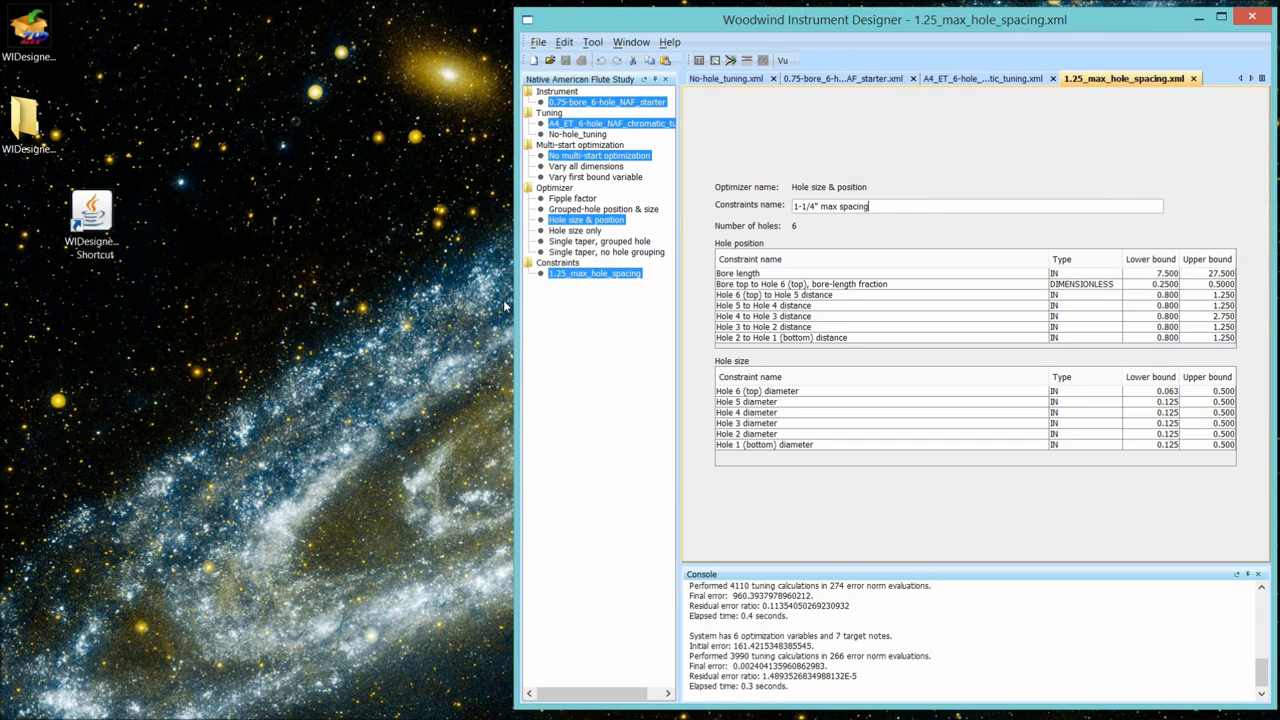
{"action": "mouse_move", "coordinate": [790, 324]}
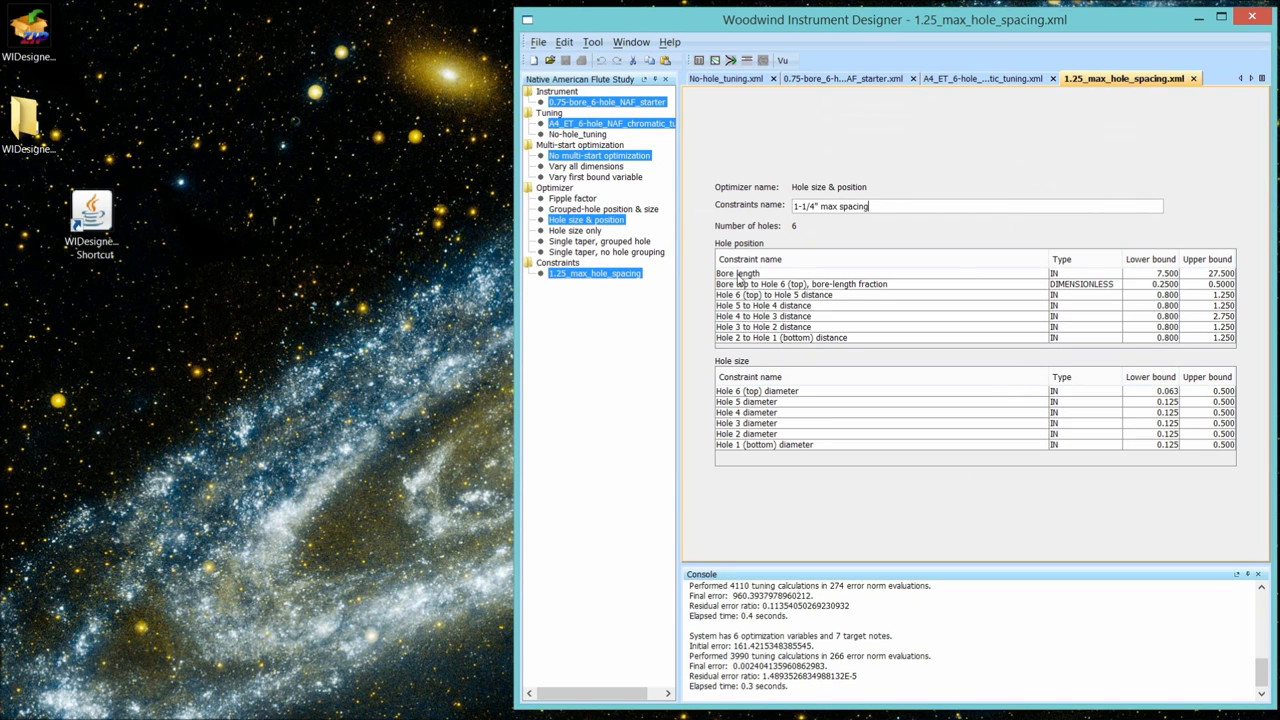
{"action": "mouse_move", "coordinate": [790, 342]}
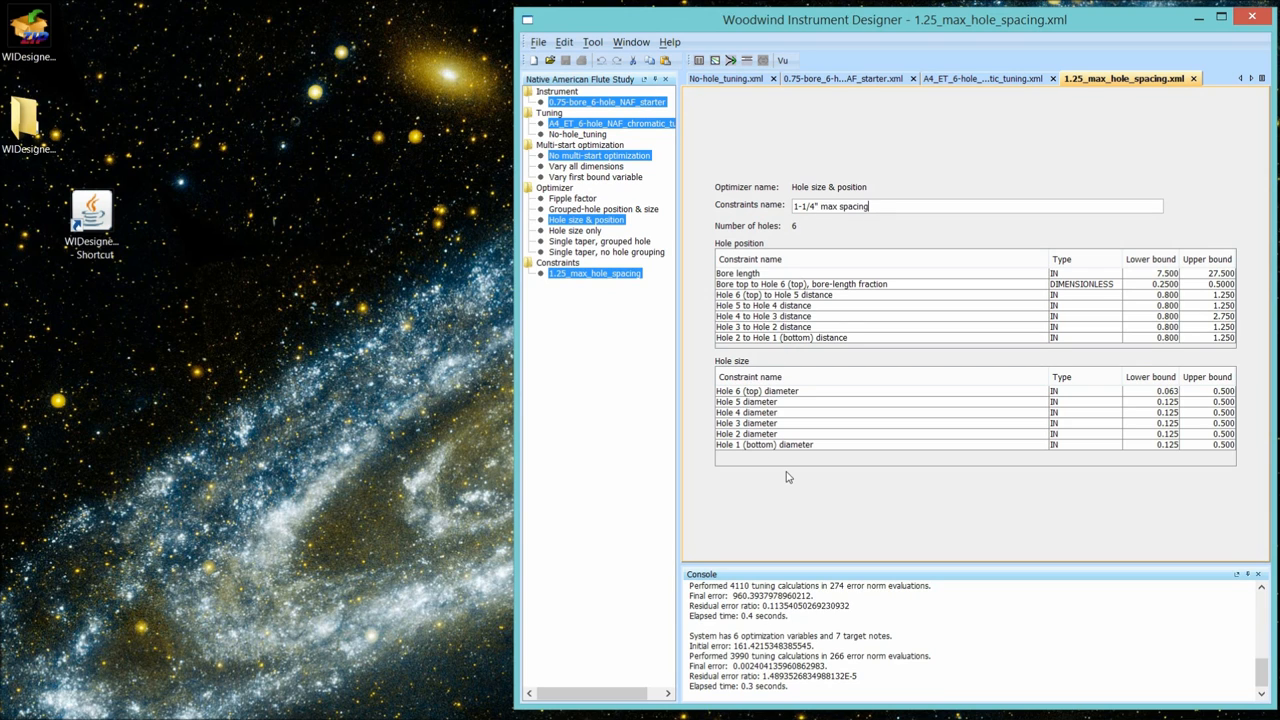
{"action": "mouse_move", "coordinate": [610, 180]}
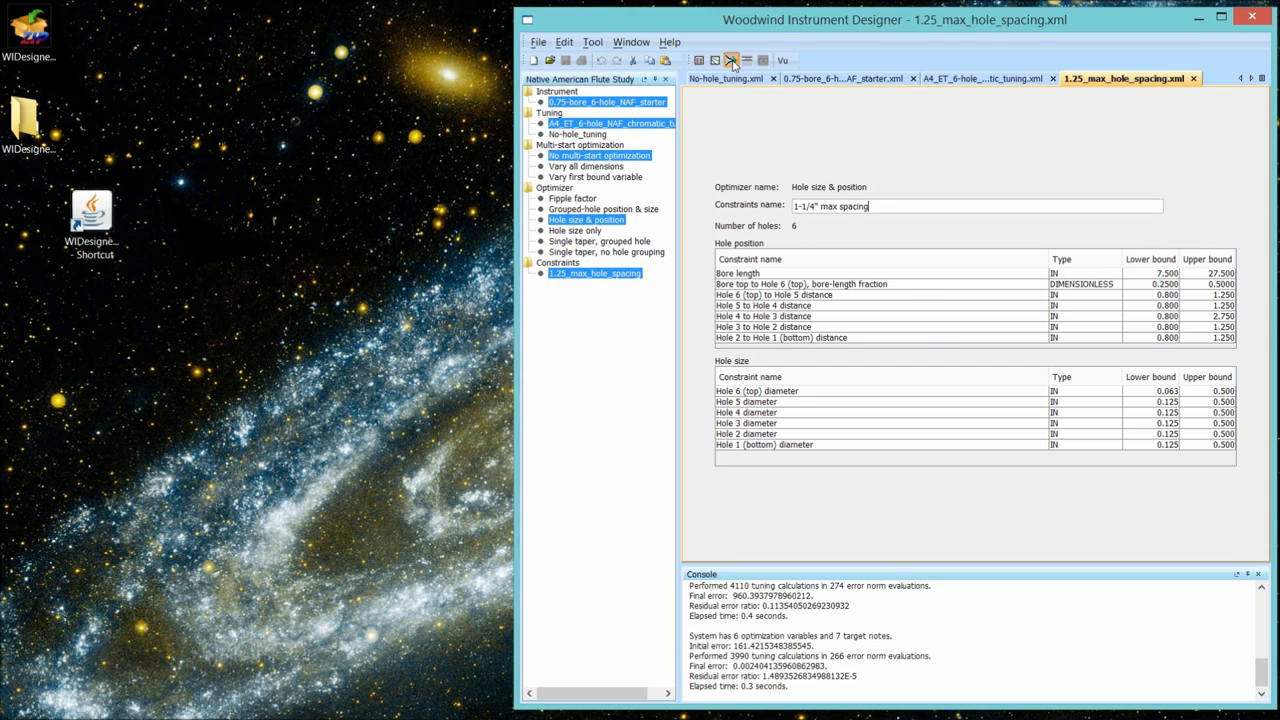
- Run the optimizer on the starter flute, producing Untitled1 with its tuning table
{"action": "left_click", "coordinate": [732, 60]}
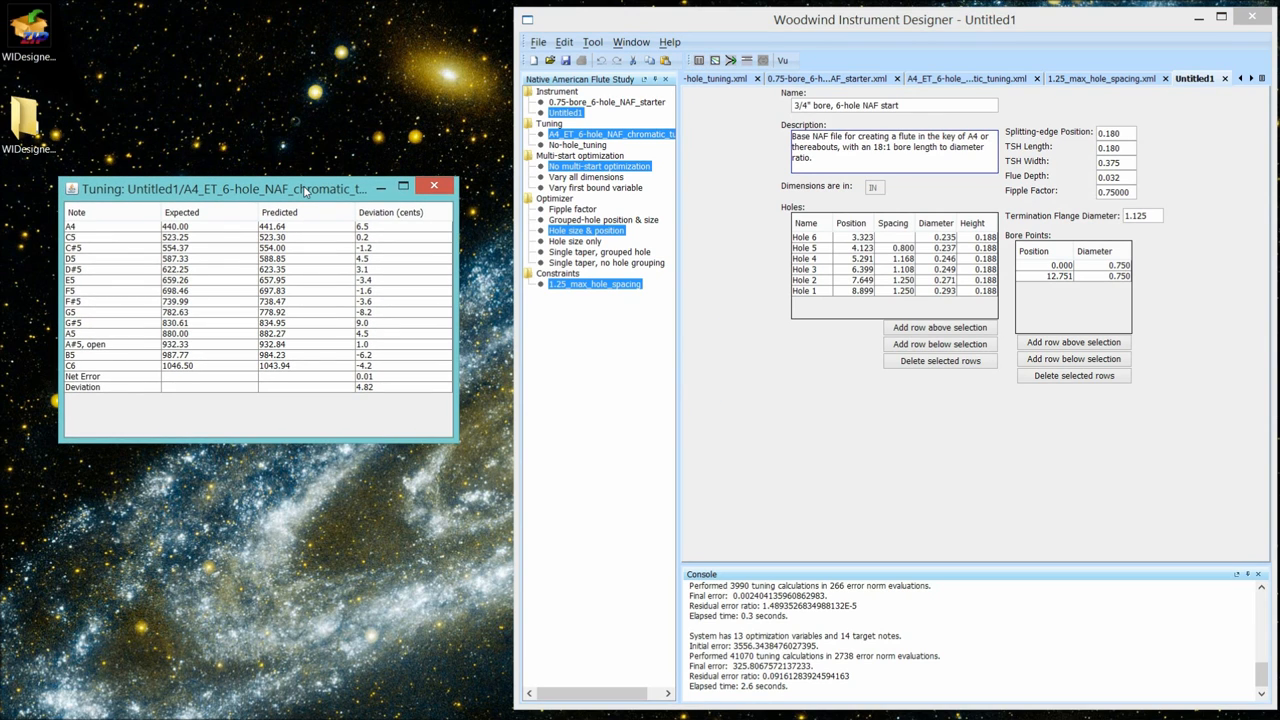
{"action": "mouse_move", "coordinate": [386, 238]}
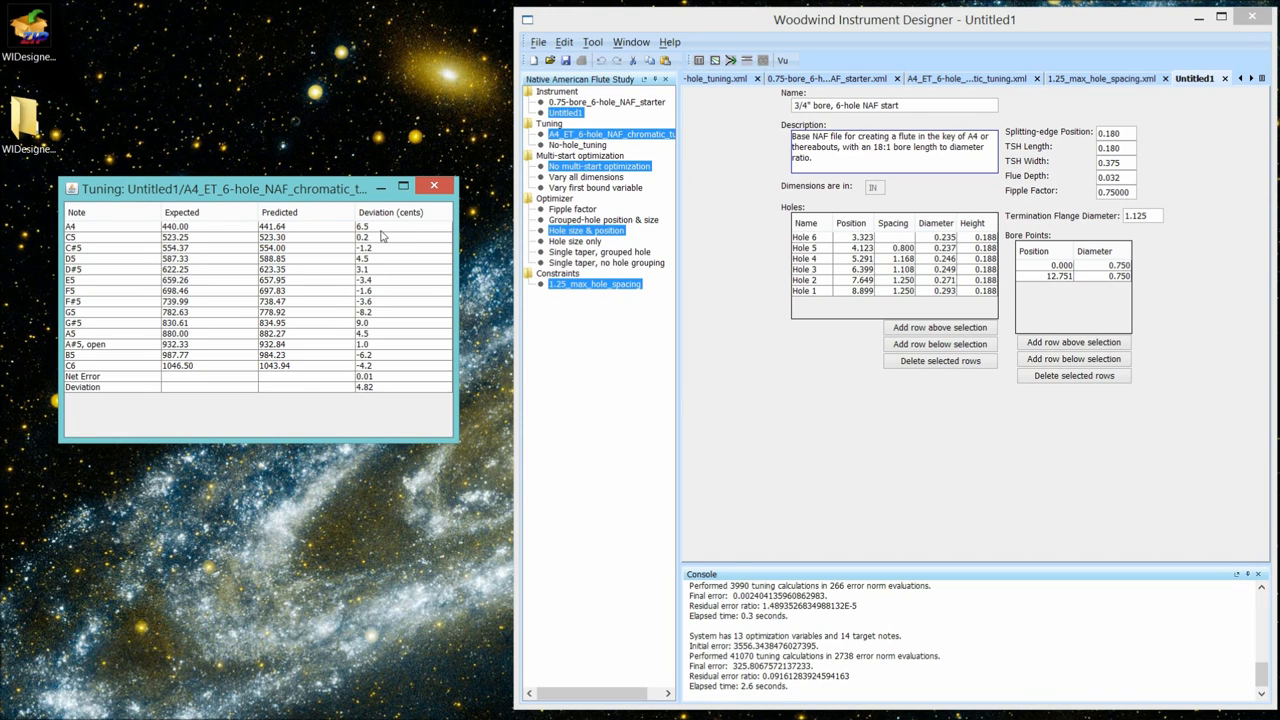
{"action": "mouse_move", "coordinate": [350, 232]}
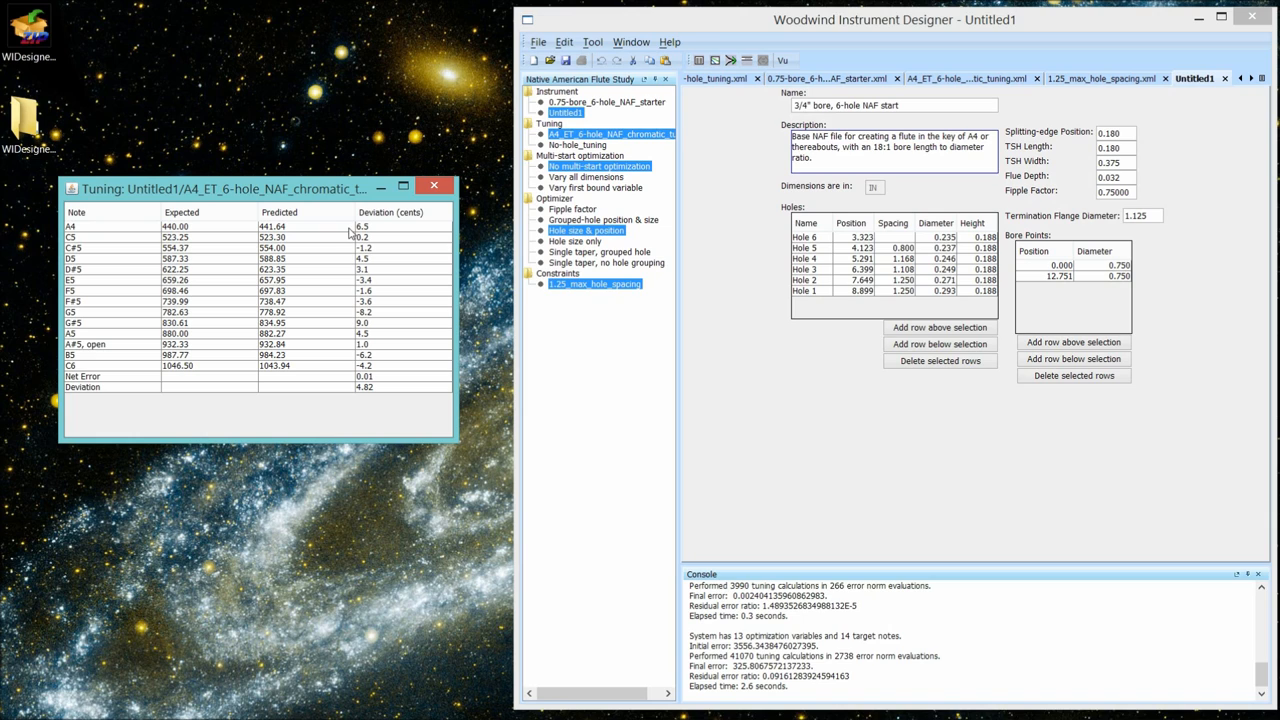
{"action": "mouse_move", "coordinate": [356, 232]}
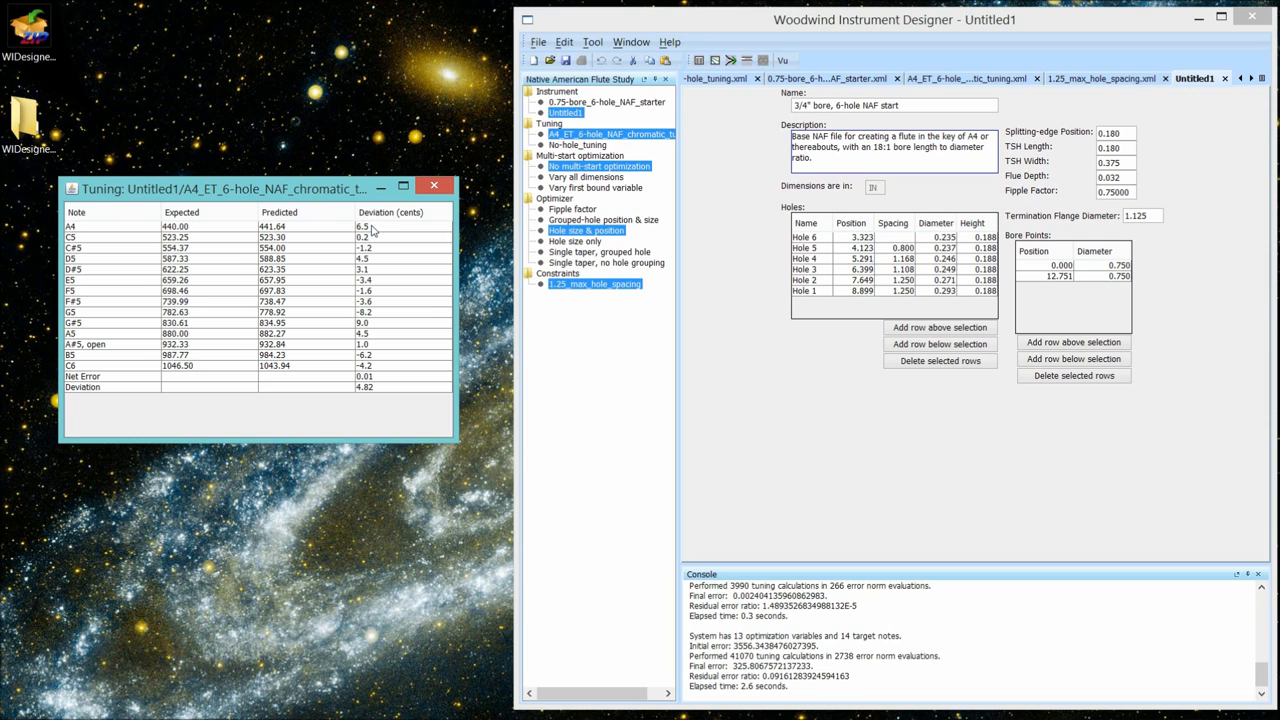
{"action": "mouse_move", "coordinate": [1228, 84]}
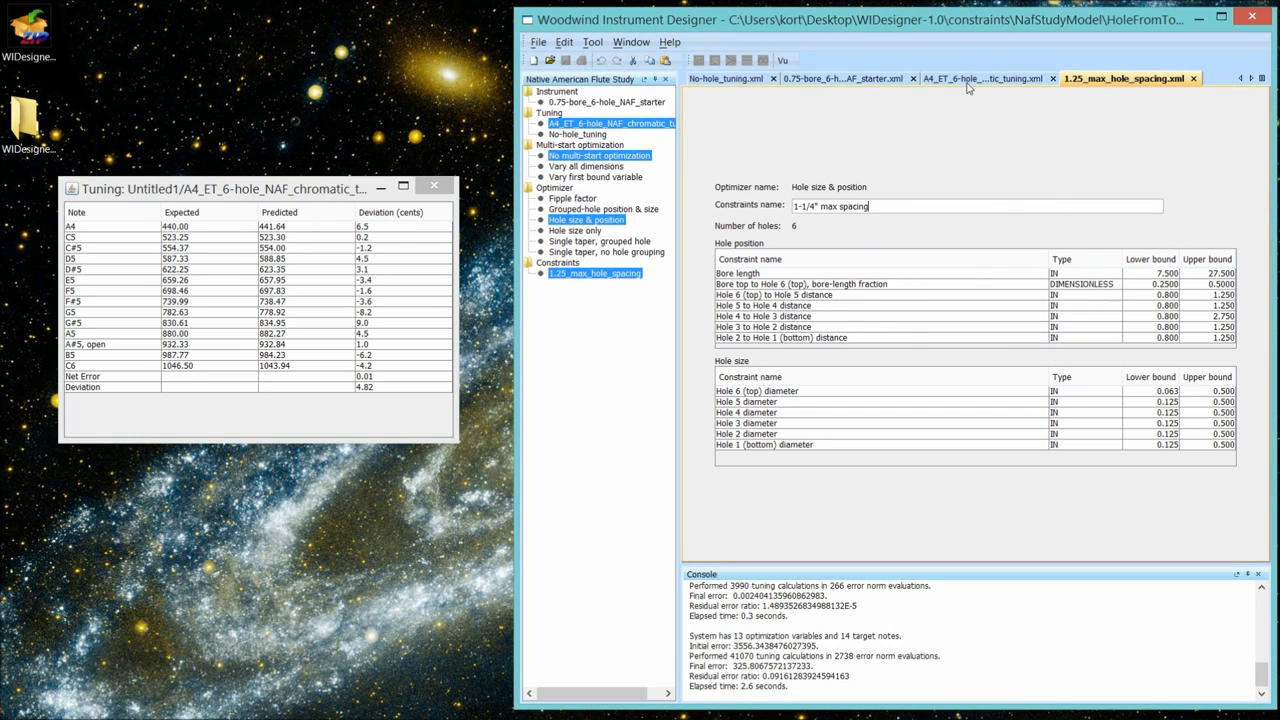
- In the A4 chromatic tuning, try 2 in the A4 weight cell before leaving it at 1
{"action": "left_click", "coordinate": [984, 78]}
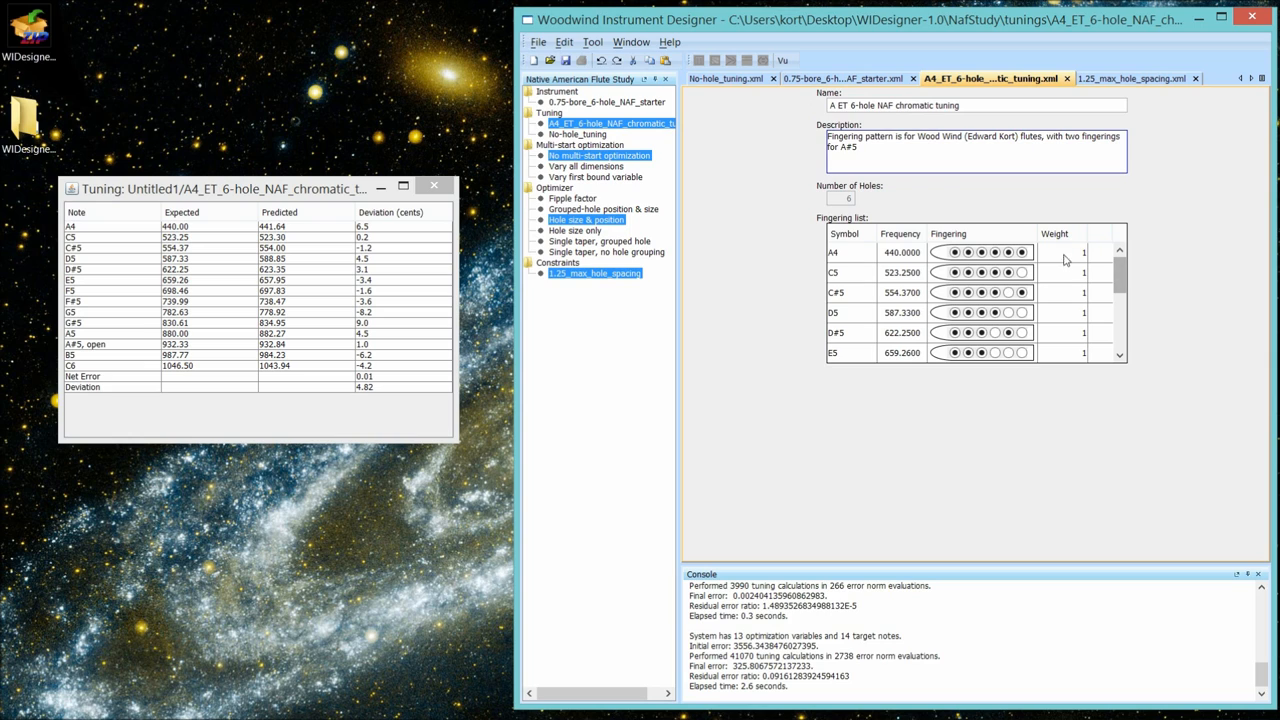
{"action": "left_click", "coordinate": [1060, 252]}
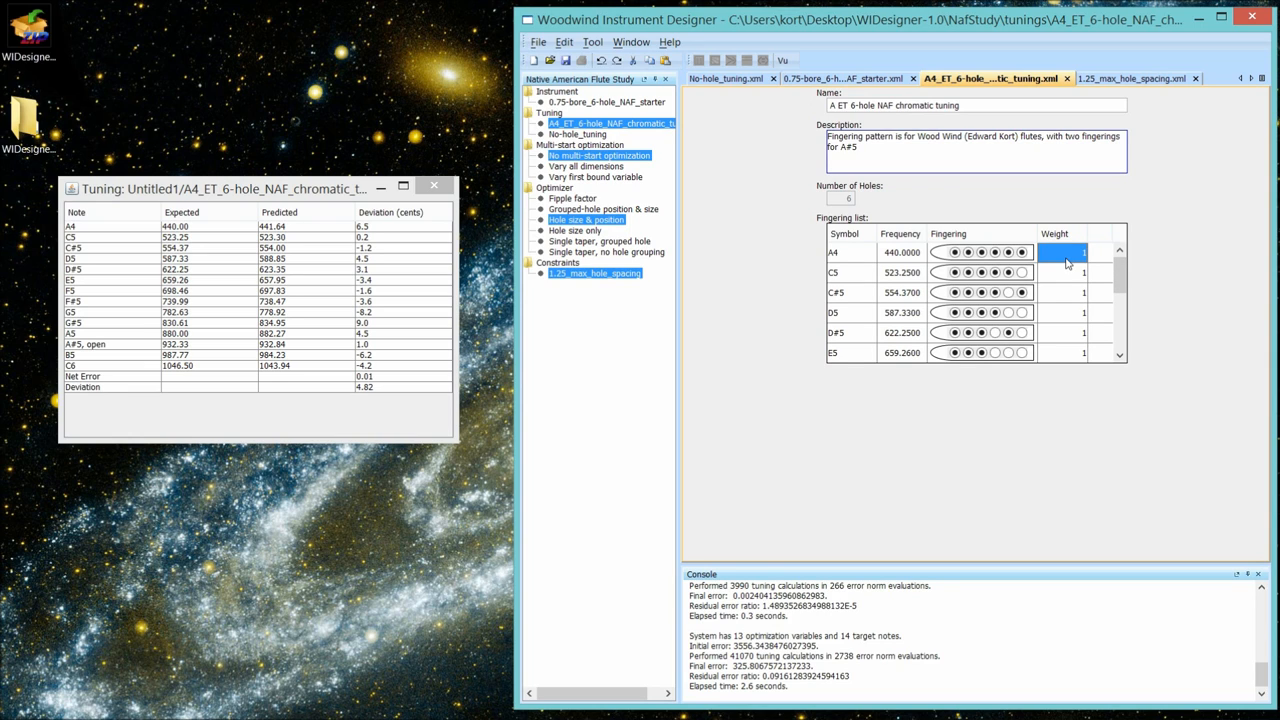
{"action": "type", "text": "2"}
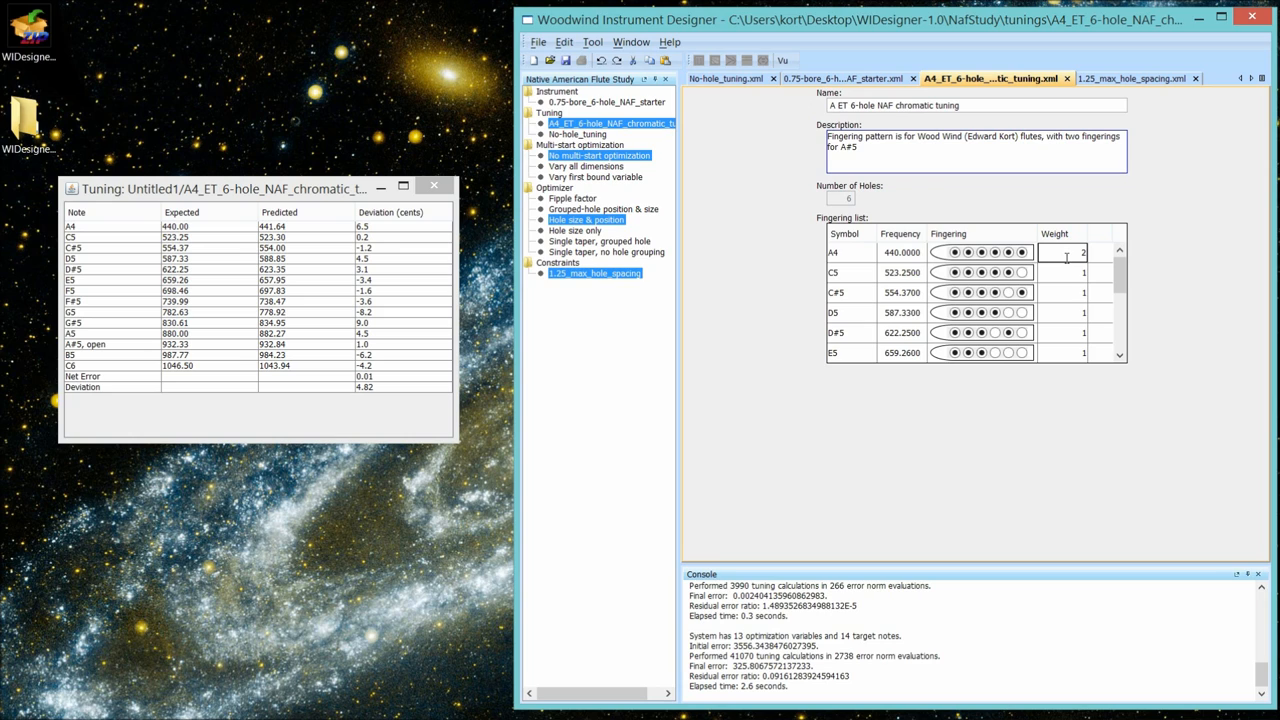
{"action": "mouse_move", "coordinate": [1064, 252]}
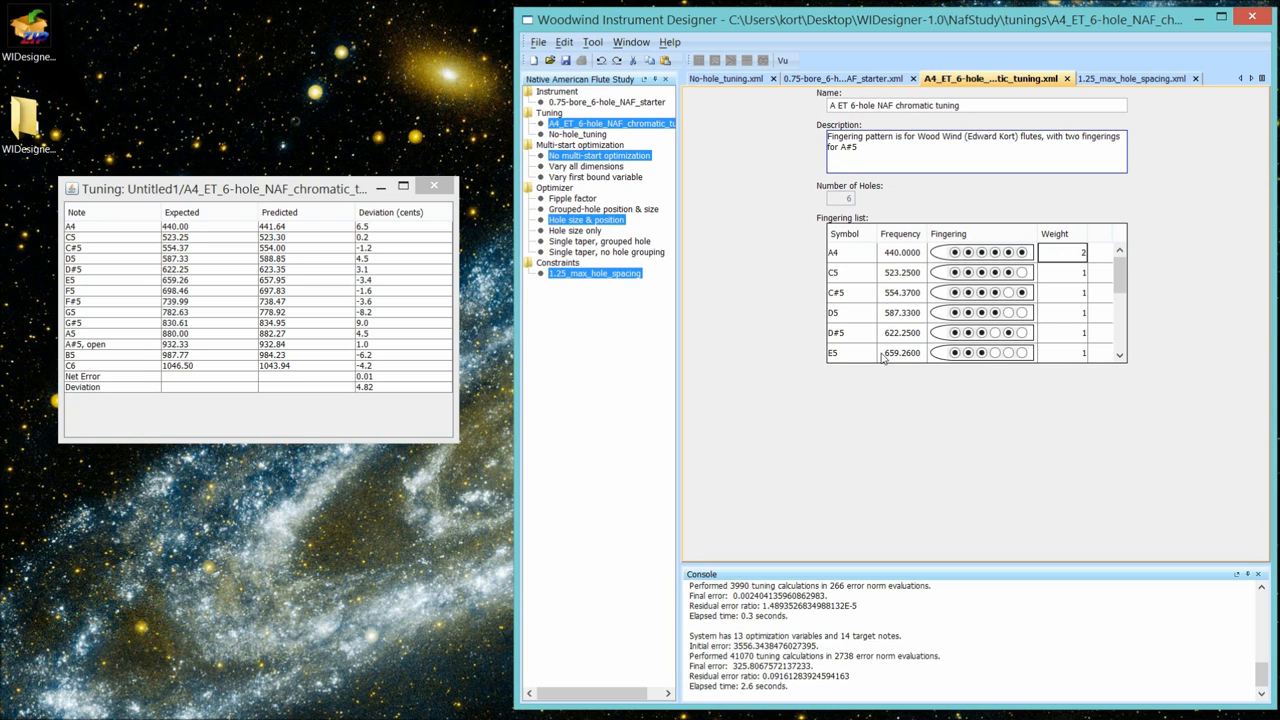
{"action": "mouse_move", "coordinate": [684, 150]}
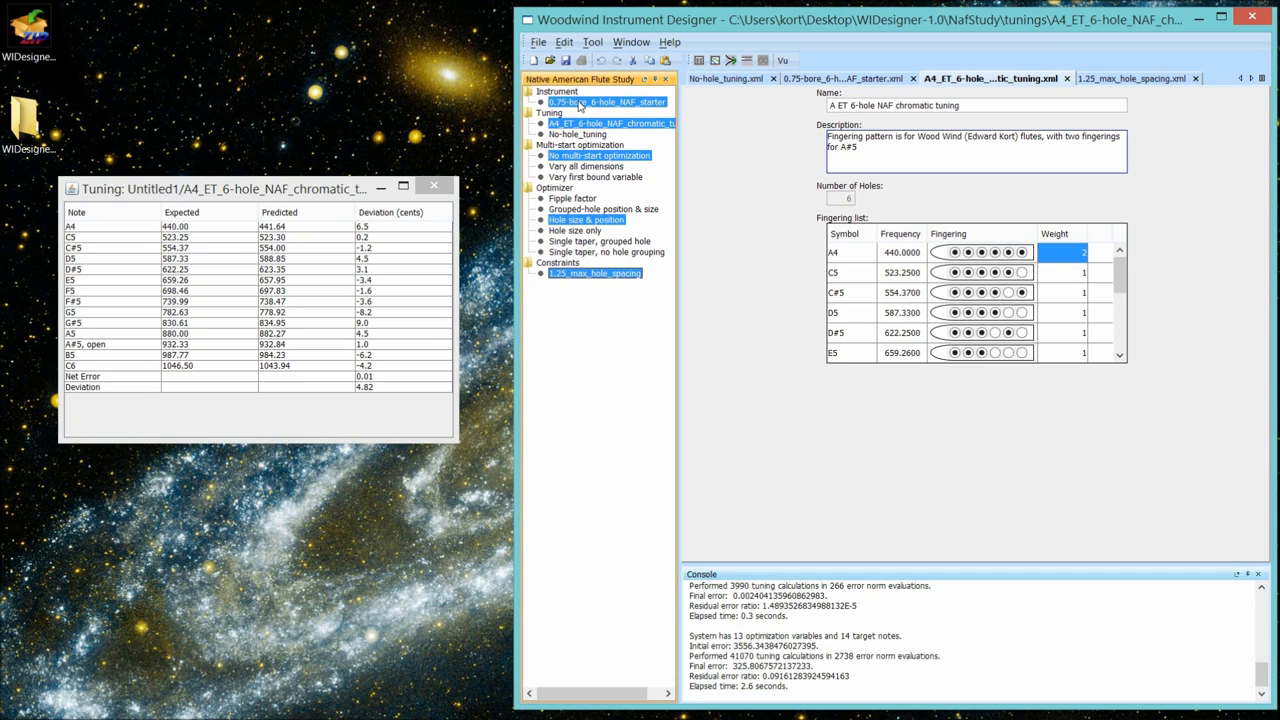
{"action": "mouse_move", "coordinate": [708, 78]}
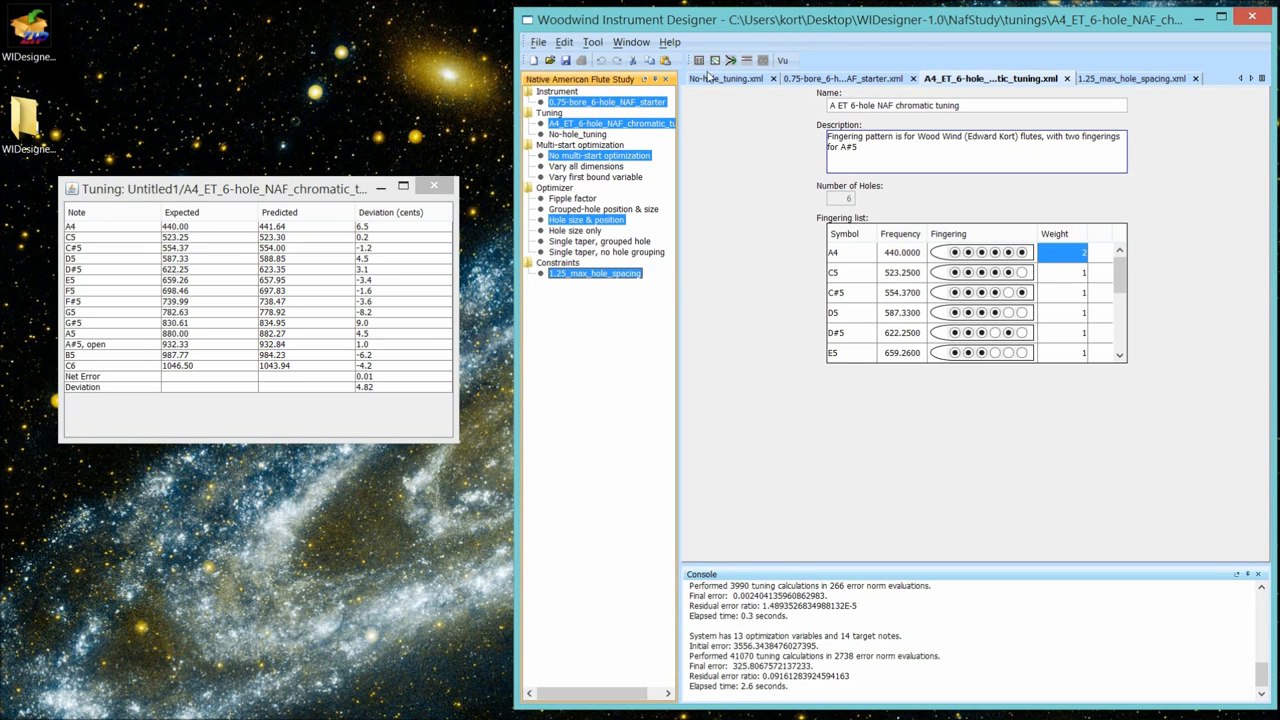
- Re-run the optimization to get a second Untitled1 tuning table (4.90 vs 4.82 cents)
{"action": "left_click", "coordinate": [732, 60]}
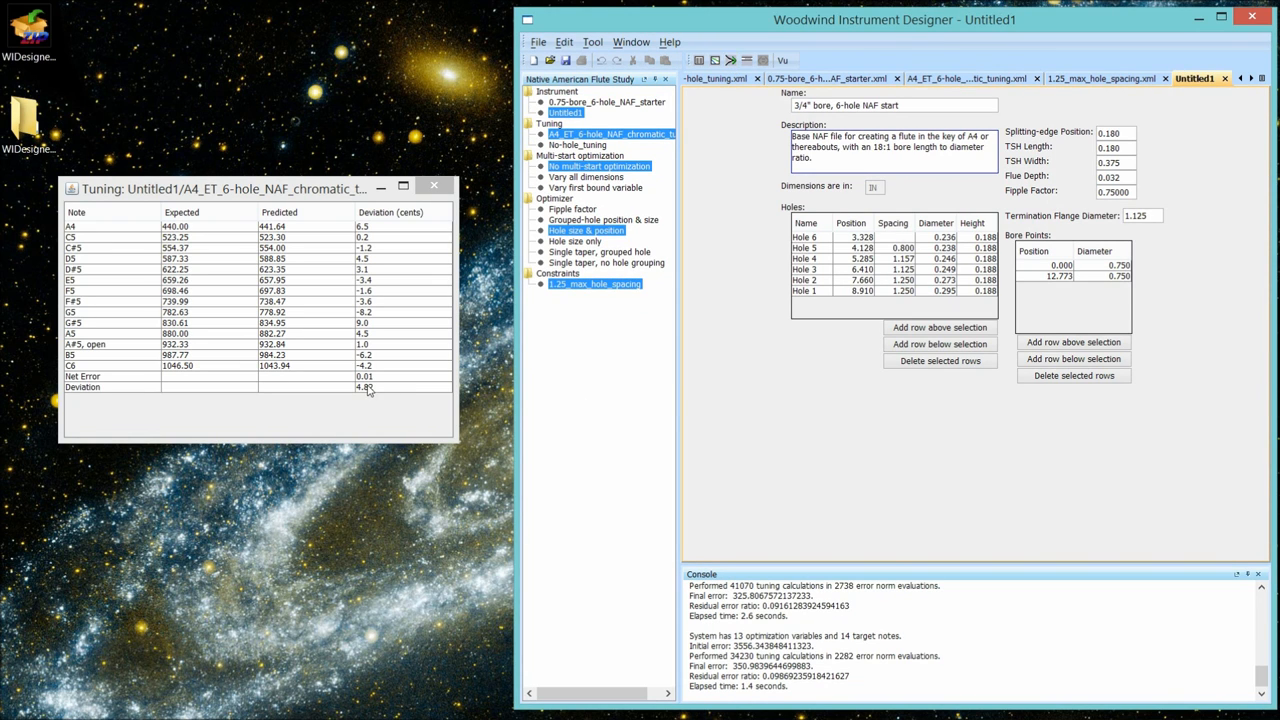
{"action": "mouse_move", "coordinate": [652, 512]}
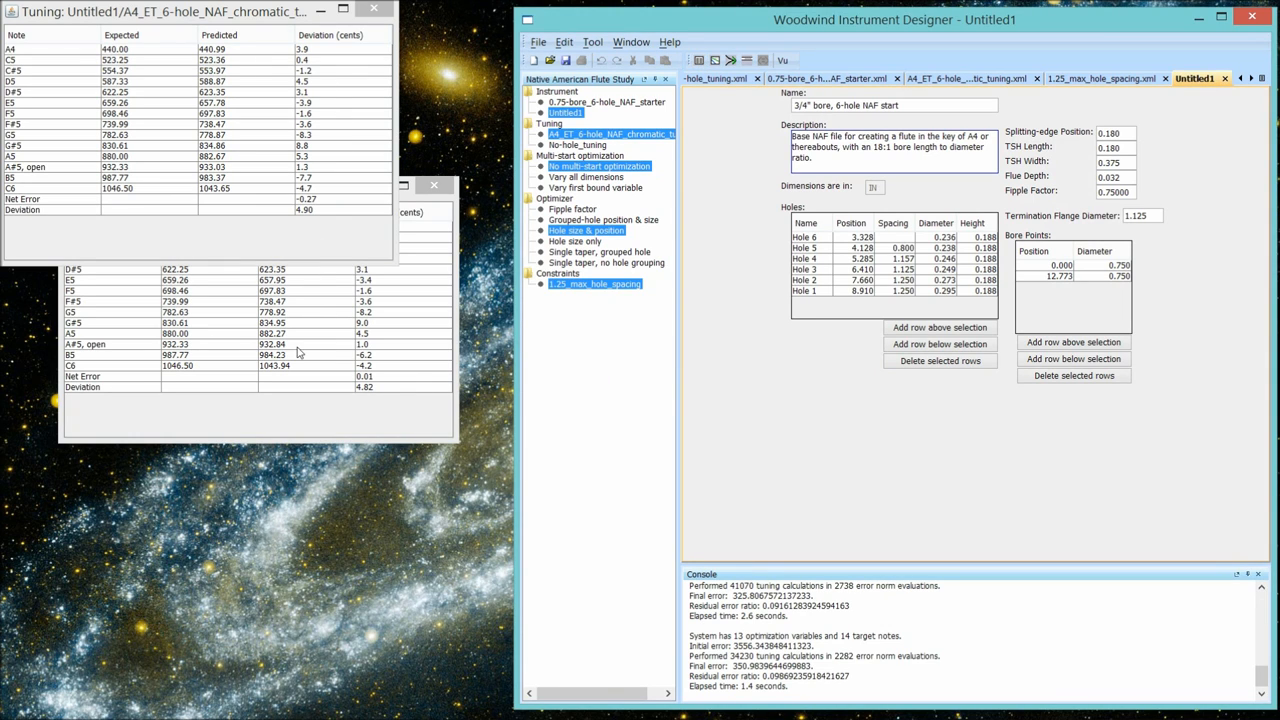
{"action": "mouse_move", "coordinate": [172, 184]}
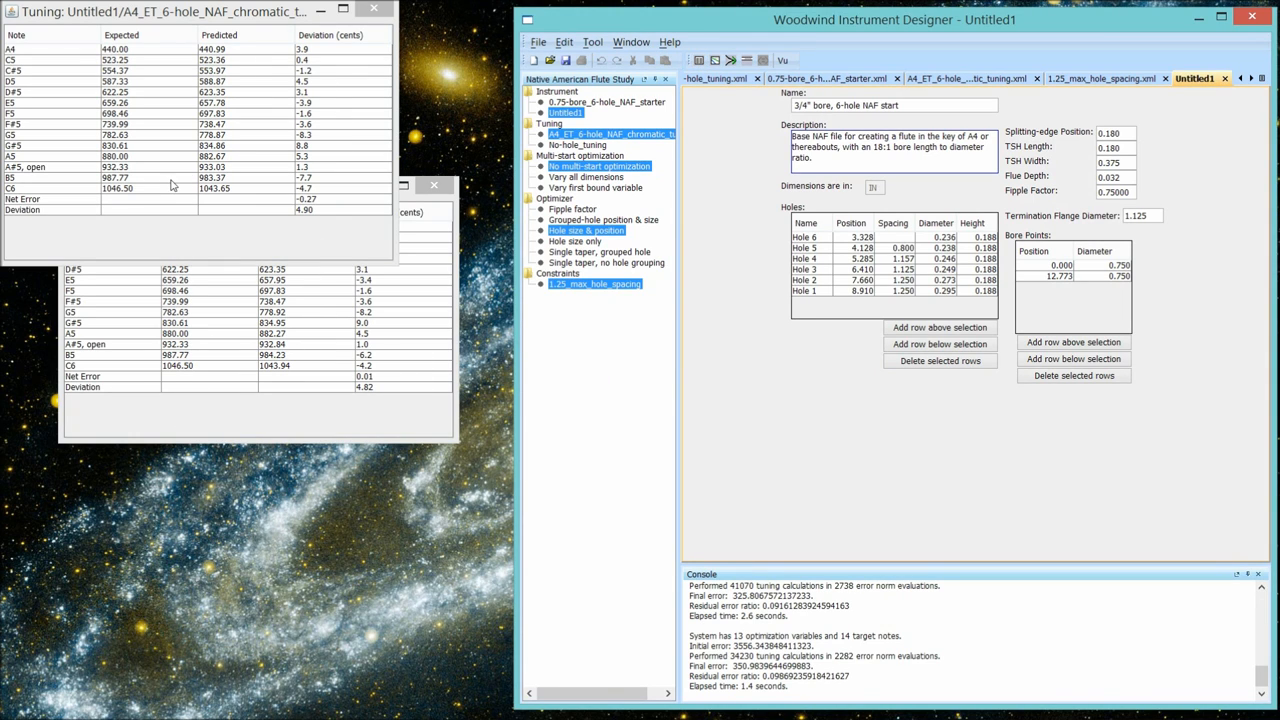
{"action": "left_click", "coordinate": [150, 12]}
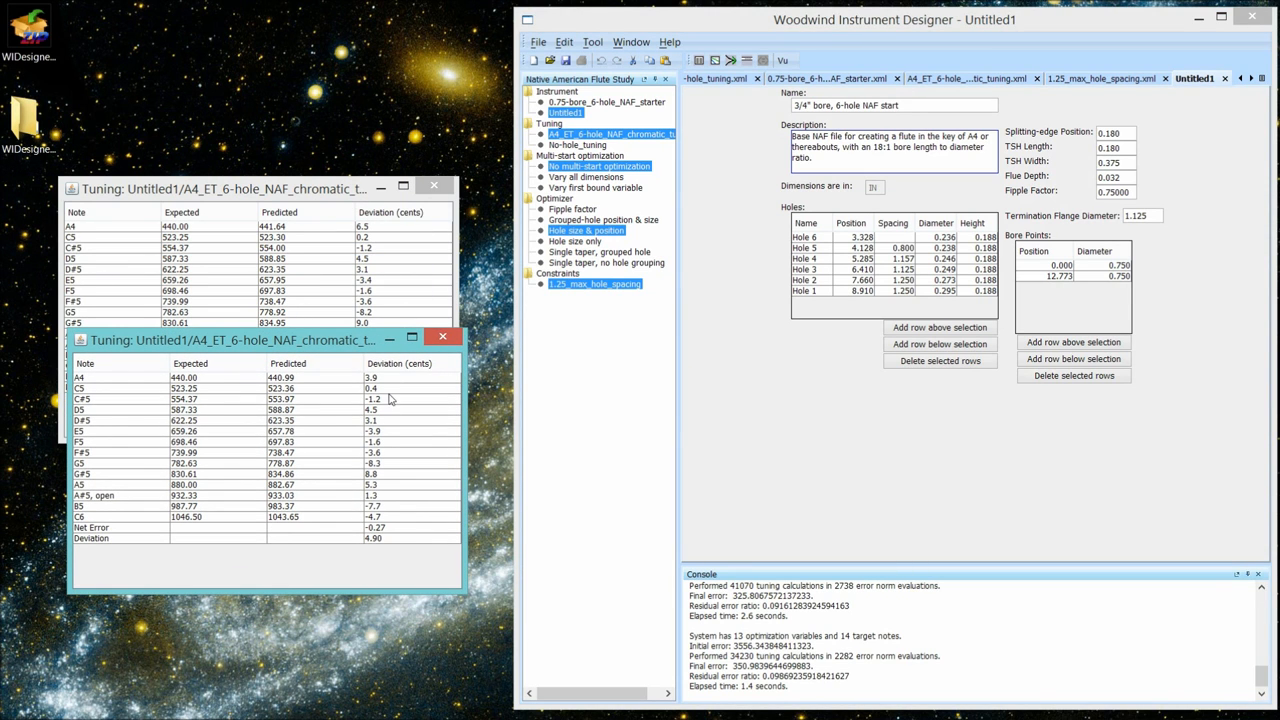
{"action": "mouse_move", "coordinate": [296, 488]}
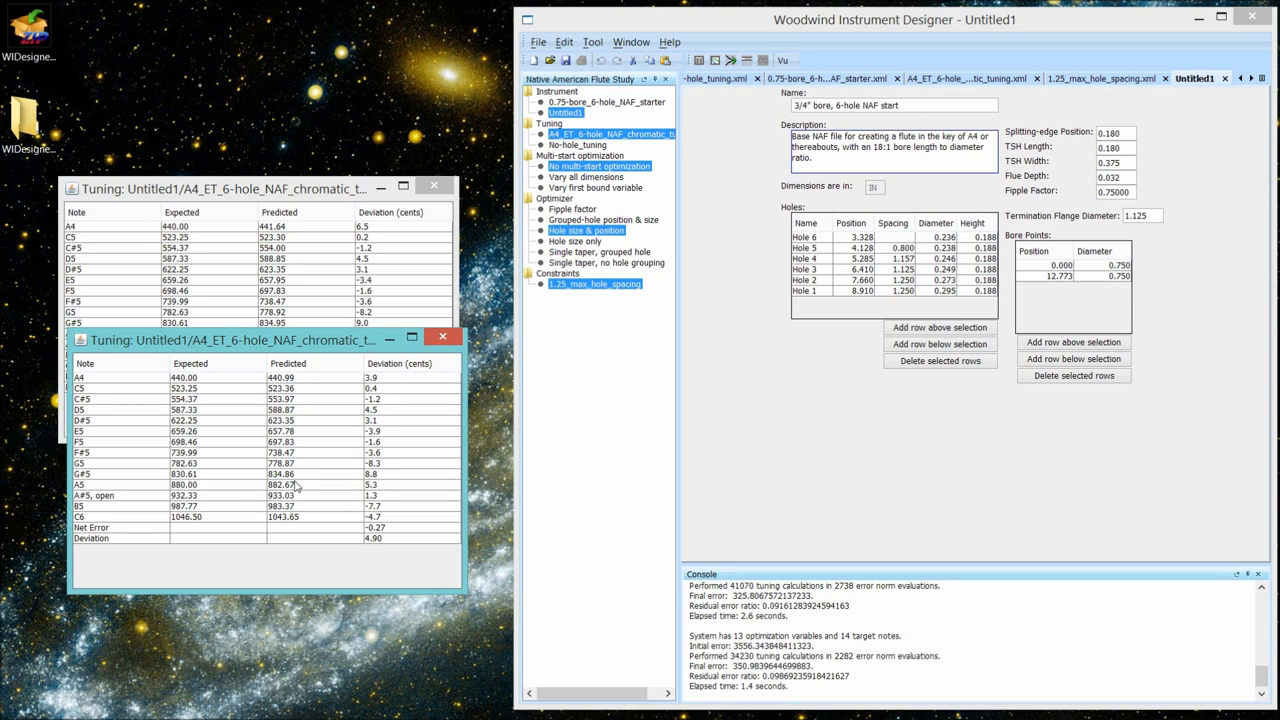
{"action": "mouse_move", "coordinate": [248, 488]}
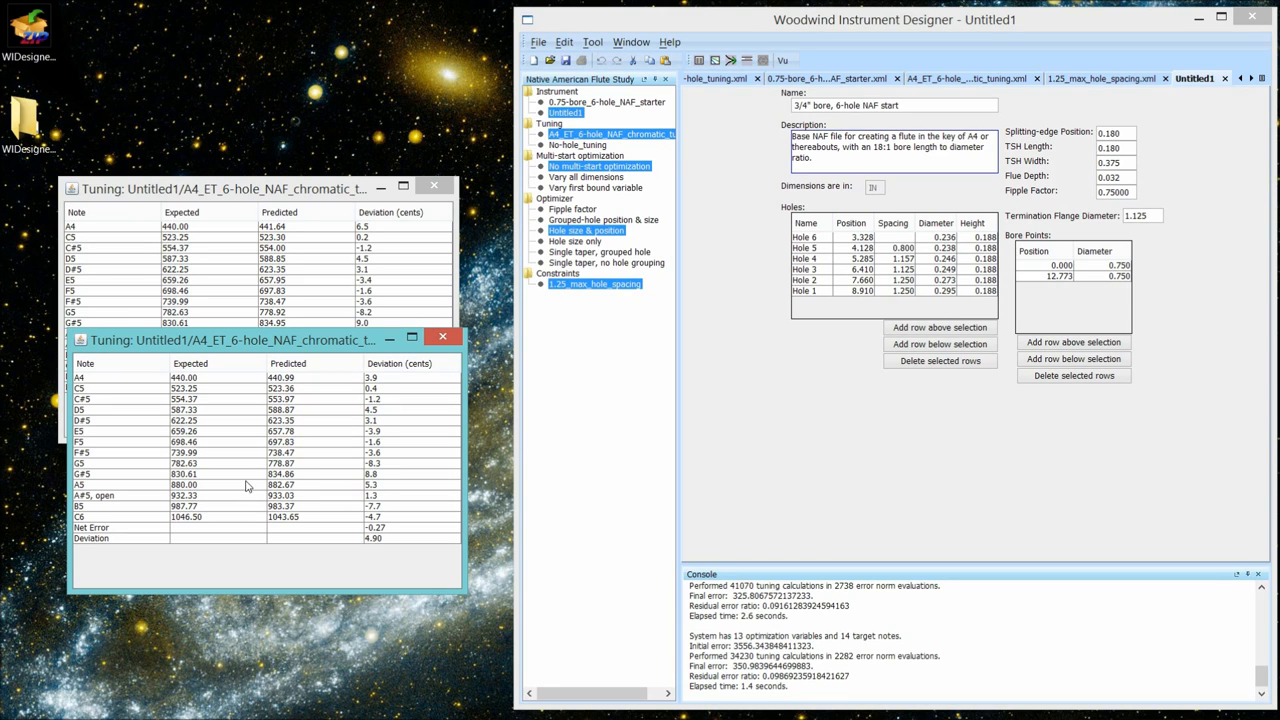
{"action": "mouse_move", "coordinate": [240, 488]}
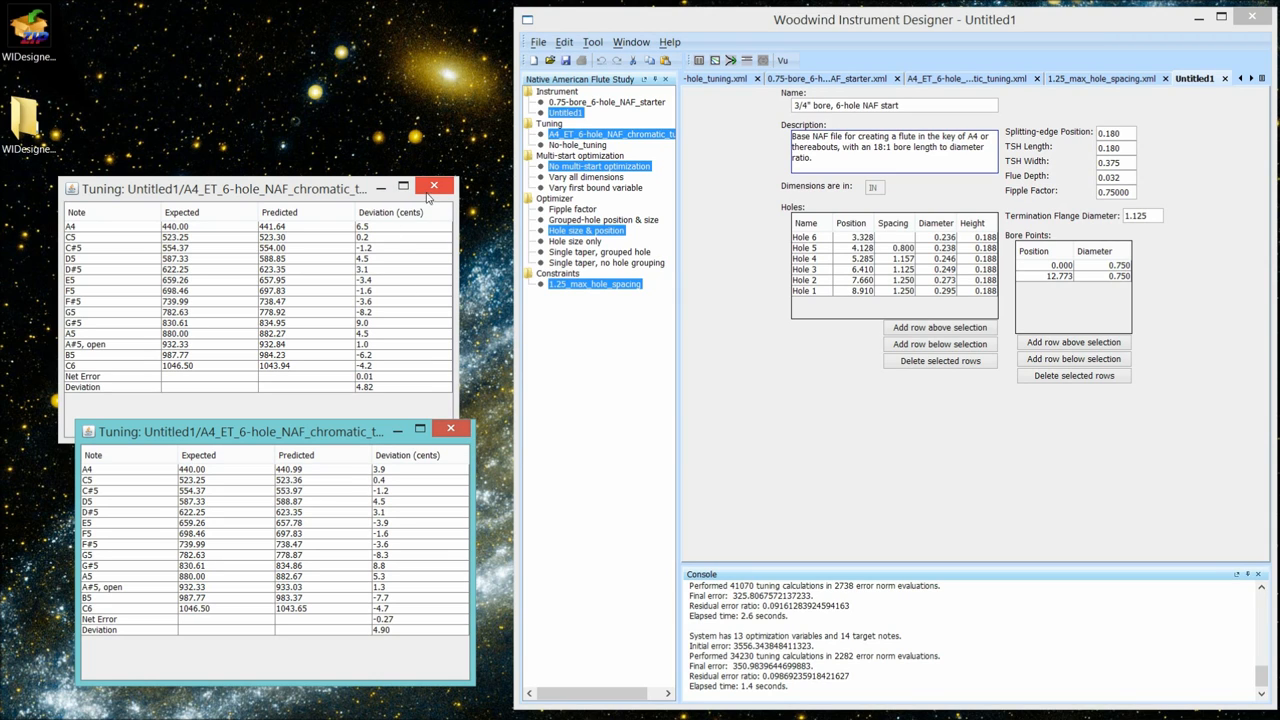
- Close the earlier tuning table and minimize the remaining Untitled1 one
{"action": "left_click", "coordinate": [434, 186]}
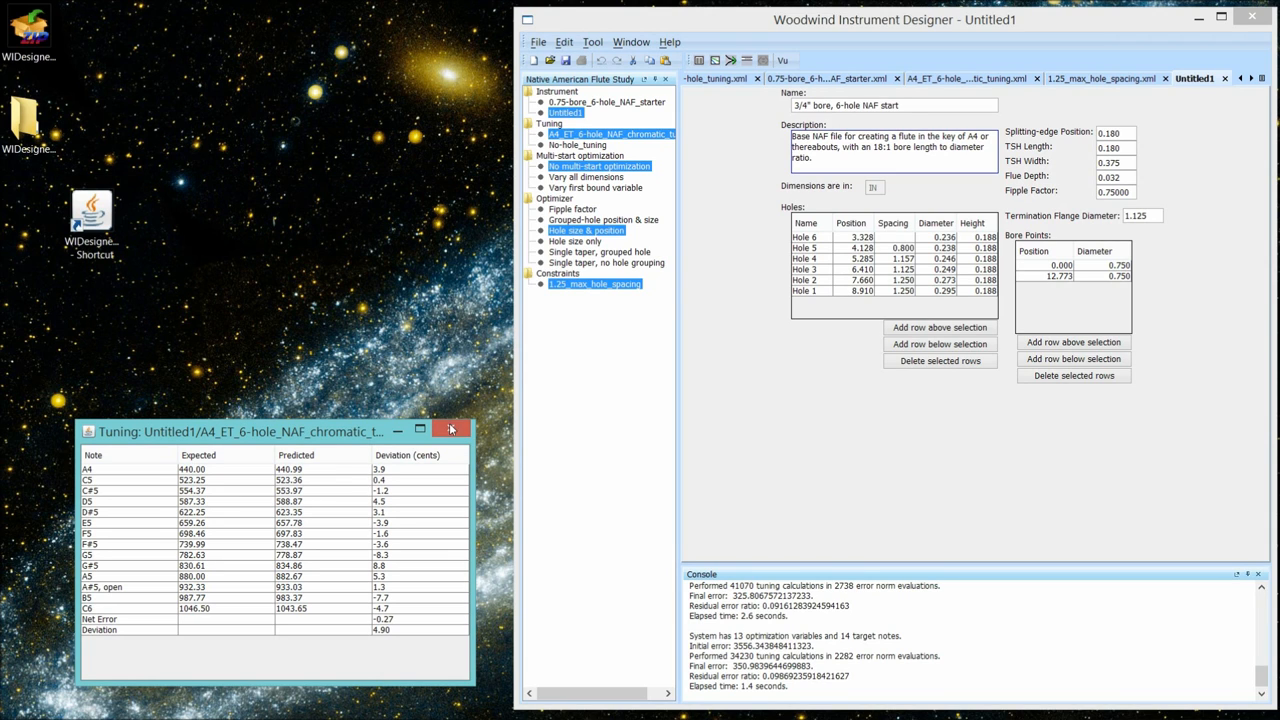
{"action": "left_click", "coordinate": [450, 428]}
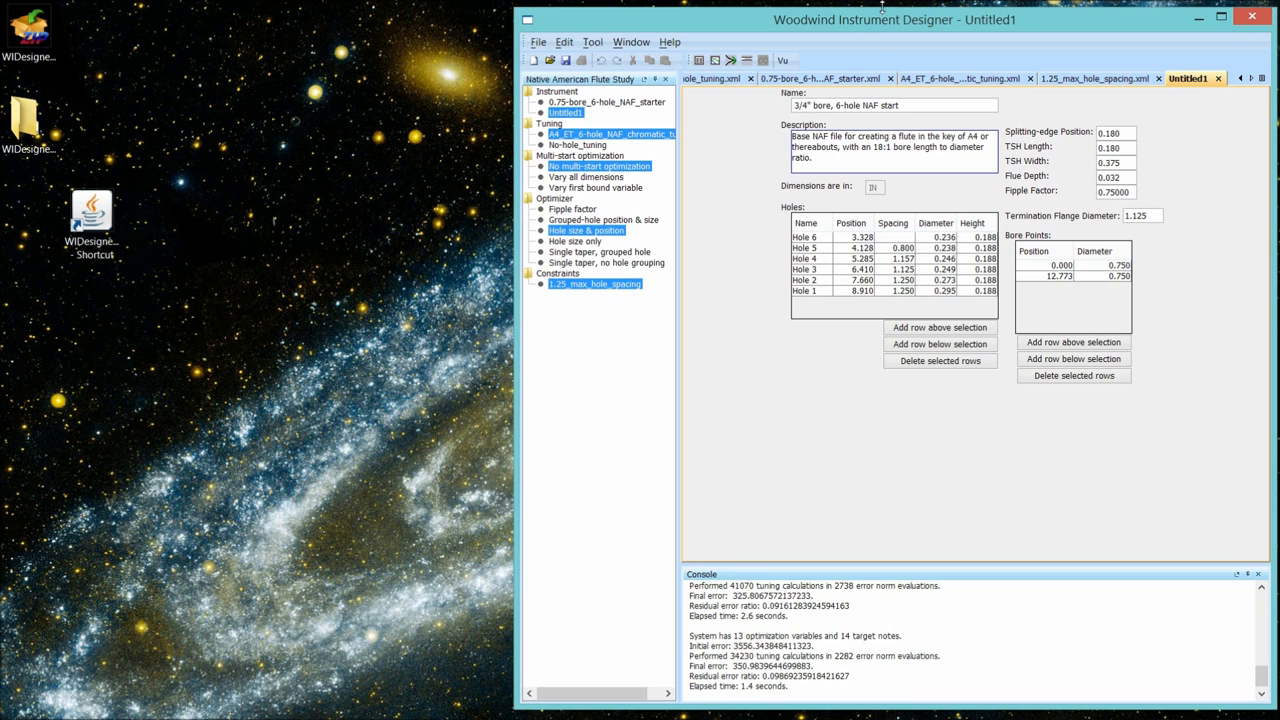
{"action": "mouse_move", "coordinate": [680, 150]}
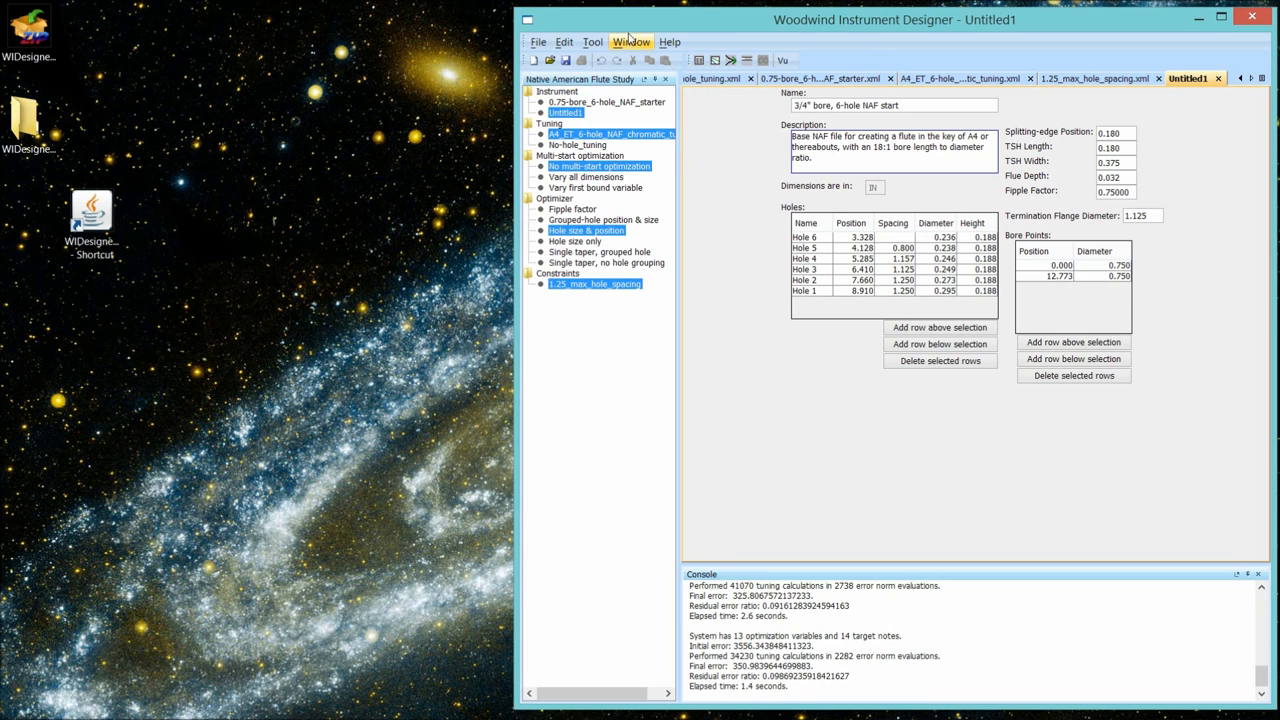
- Rename the Untitled1 instrument window to 'chromatic start' via Window > Rename window
{"action": "left_click", "coordinate": [630, 42]}
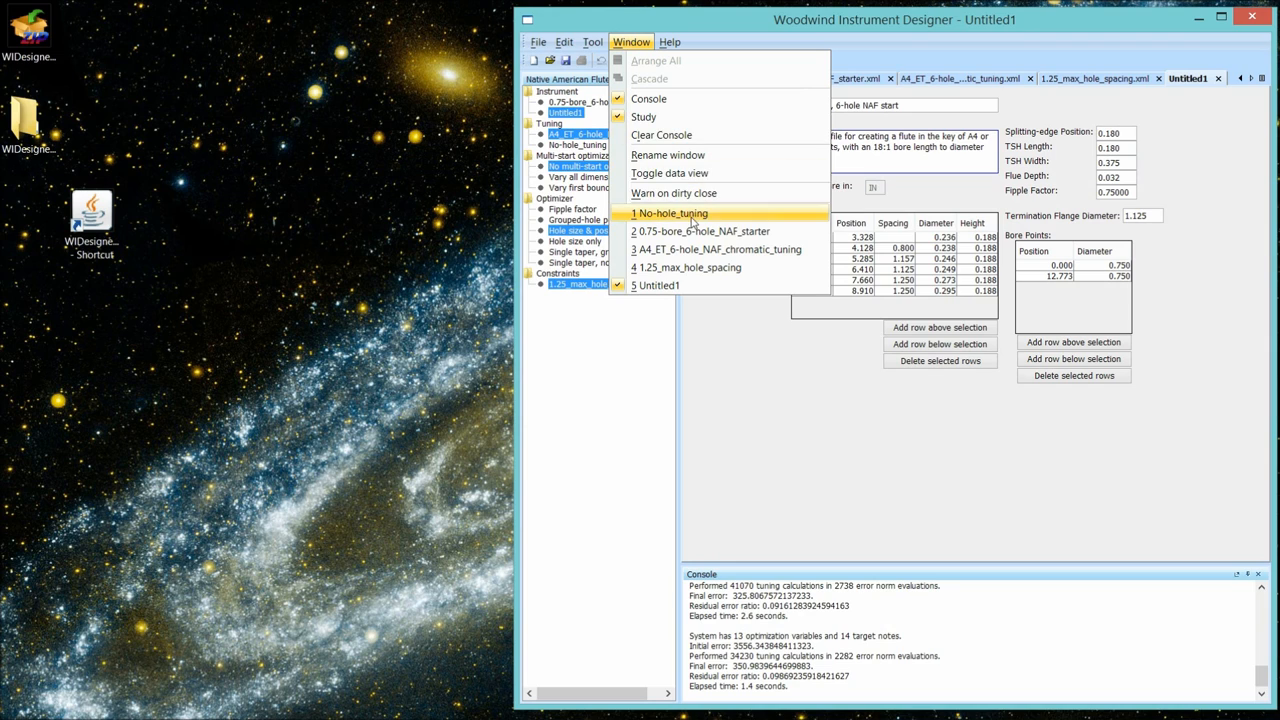
{"action": "left_click", "coordinate": [668, 156]}
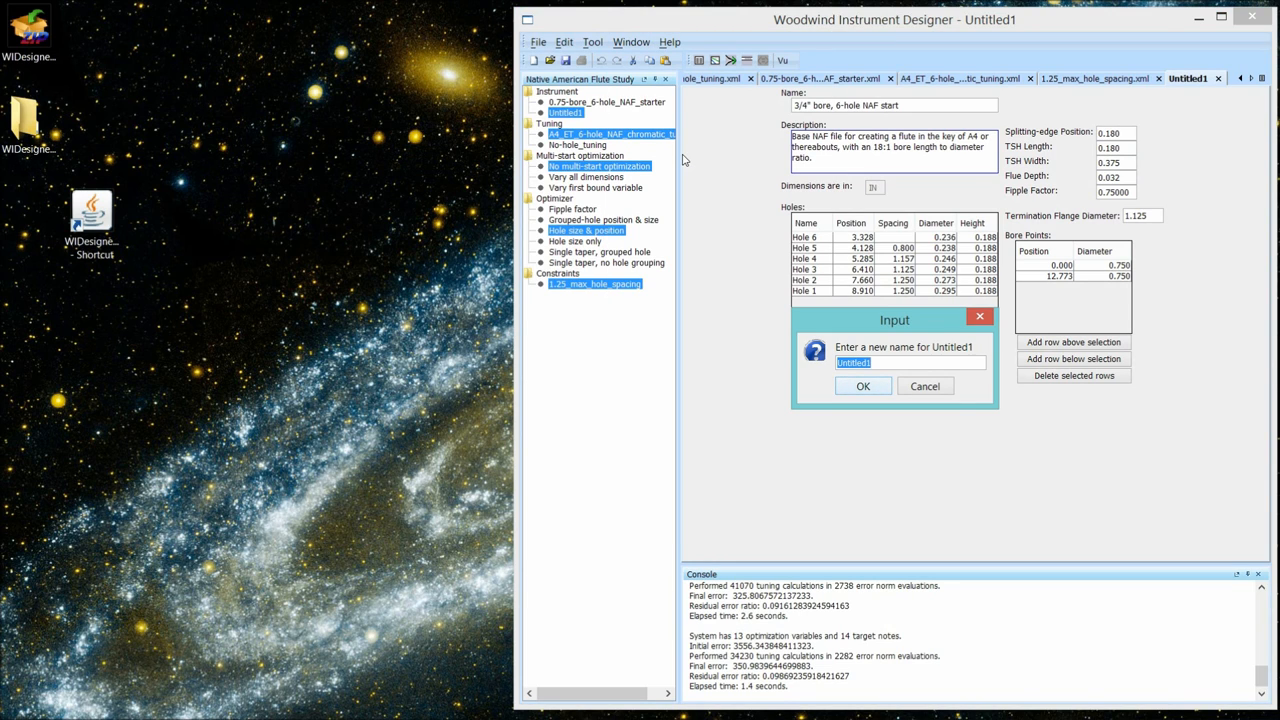
{"action": "type", "text": "chromatic"}
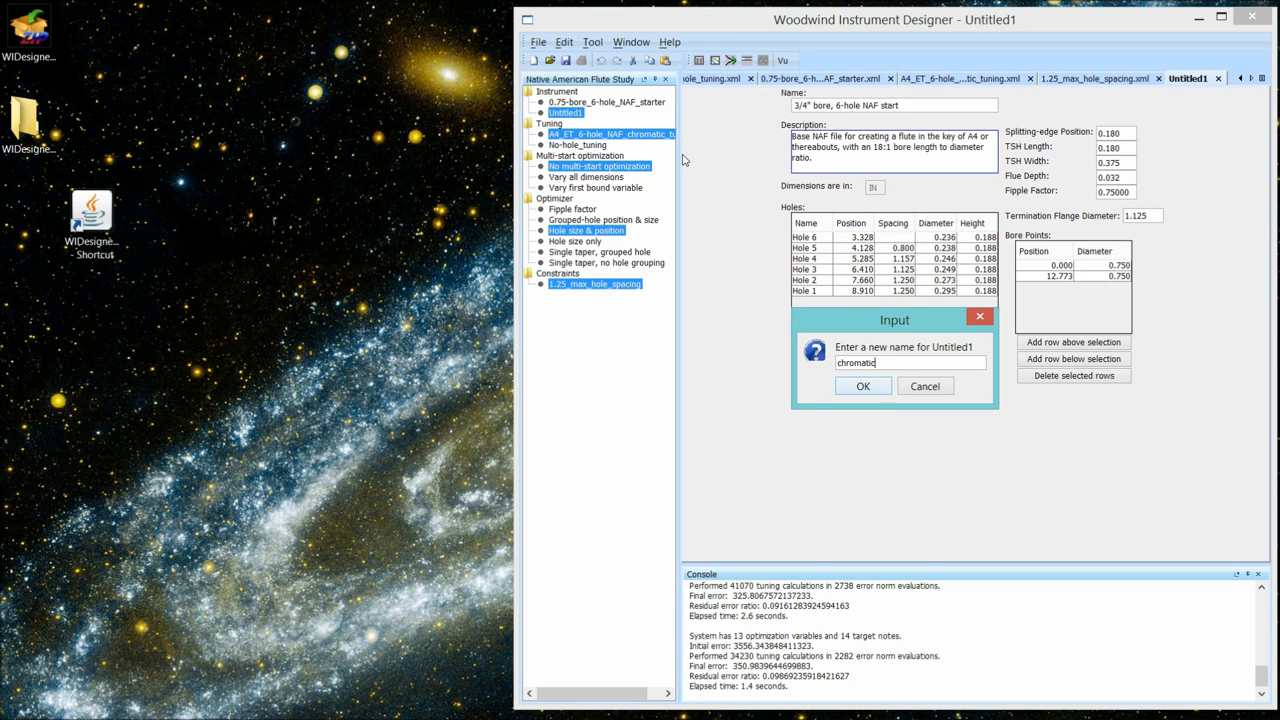
{"action": "type", "text": "start"}
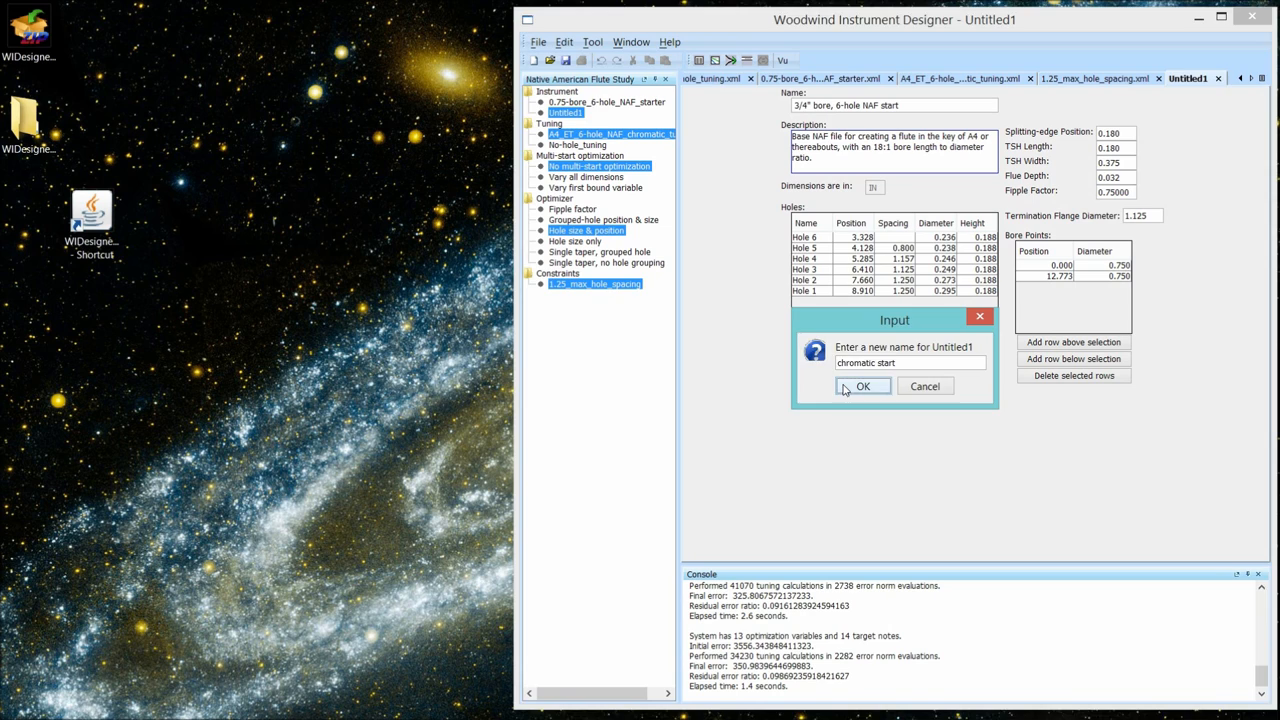
{"action": "left_click", "coordinate": [862, 386]}
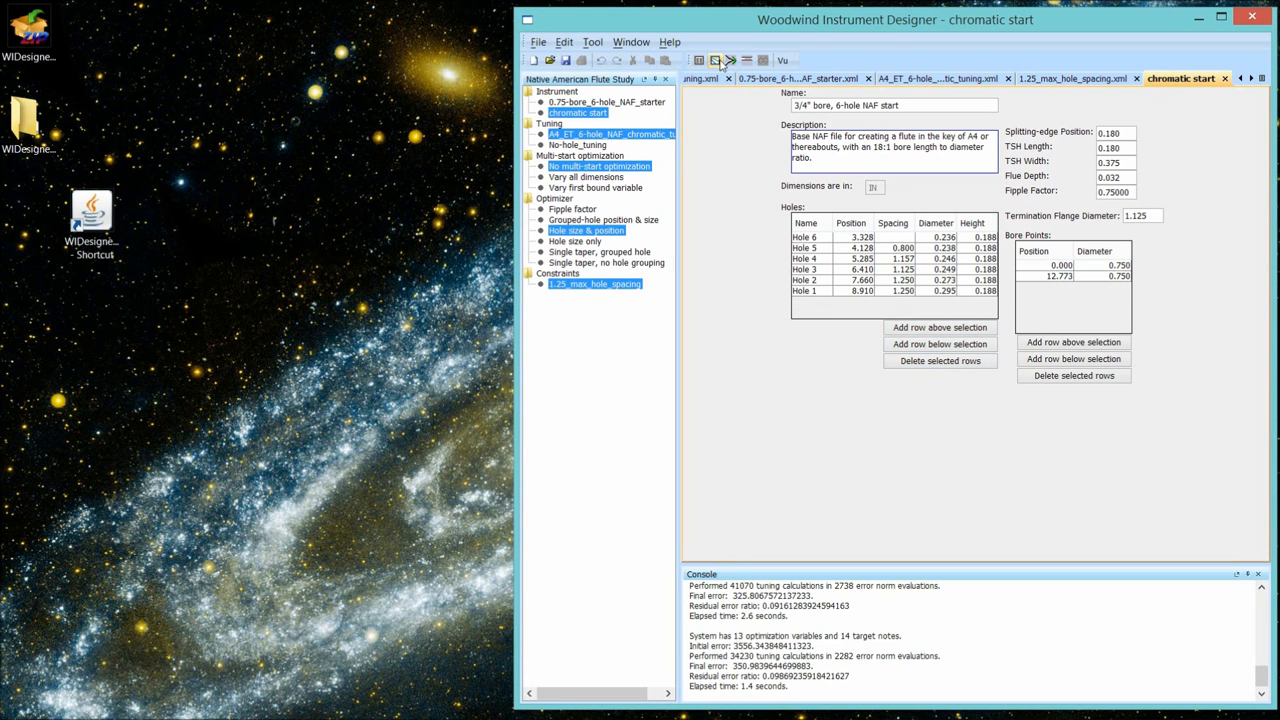
{"action": "mouse_move", "coordinate": [700, 60]}
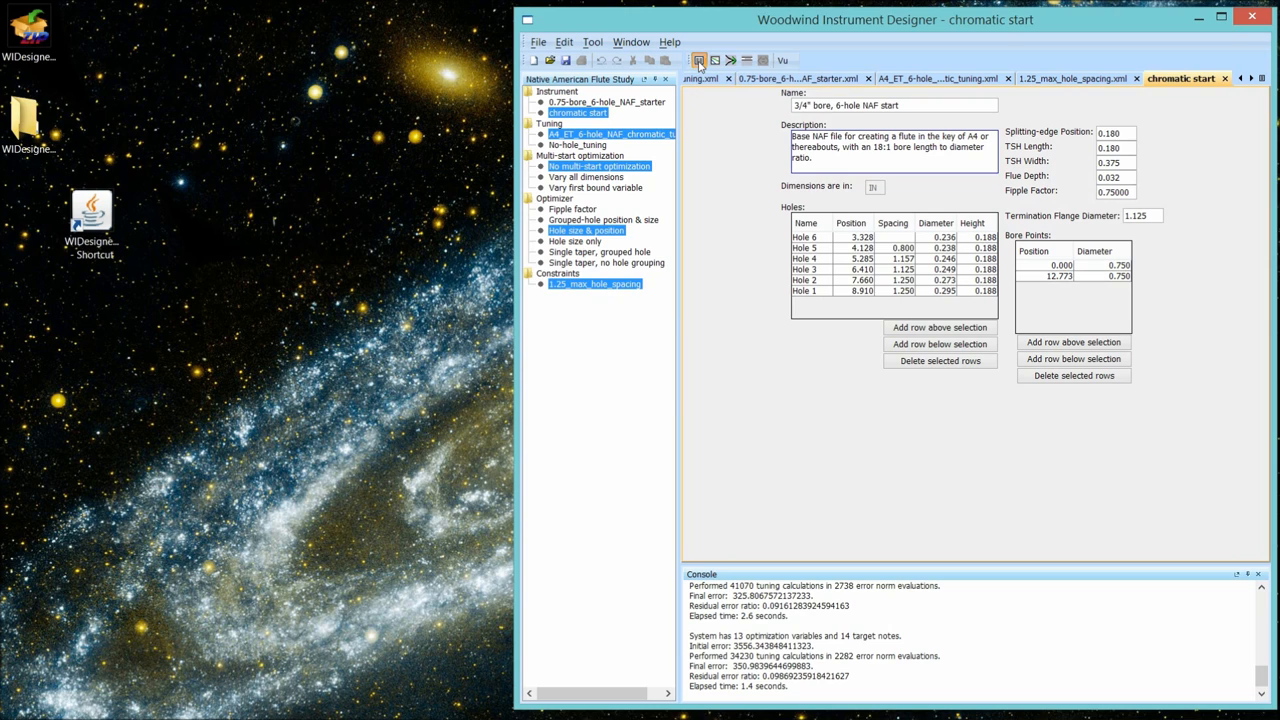
- Restore the chromatic start tuning table and change its fipple factor to 0.85
{"action": "left_click", "coordinate": [700, 60]}
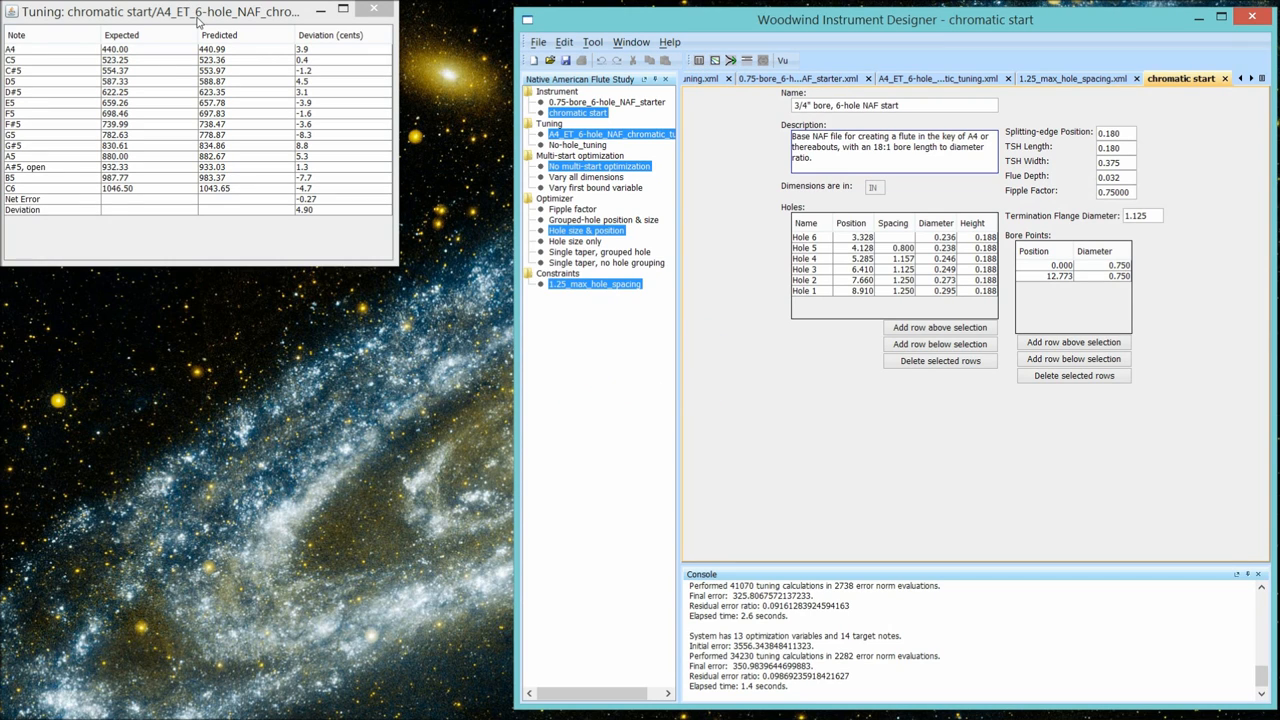
{"action": "mouse_move", "coordinate": [150, 12]}
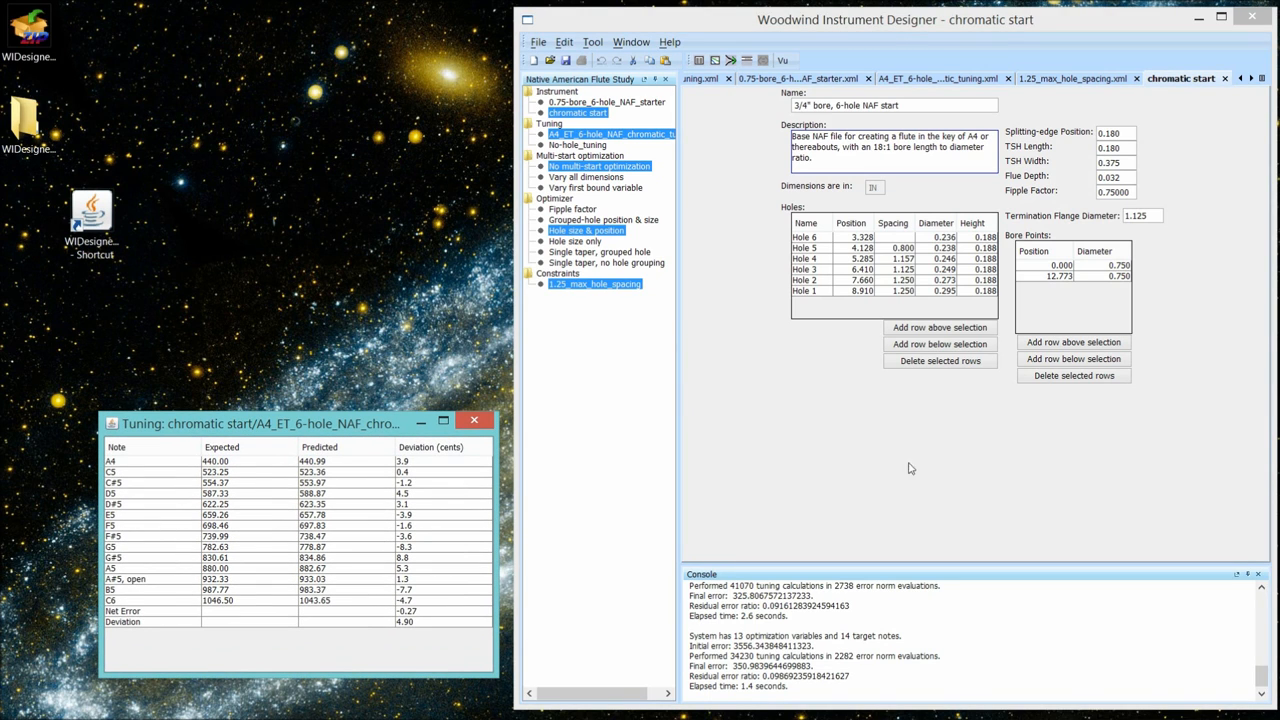
{"action": "mouse_move", "coordinate": [1116, 190]}
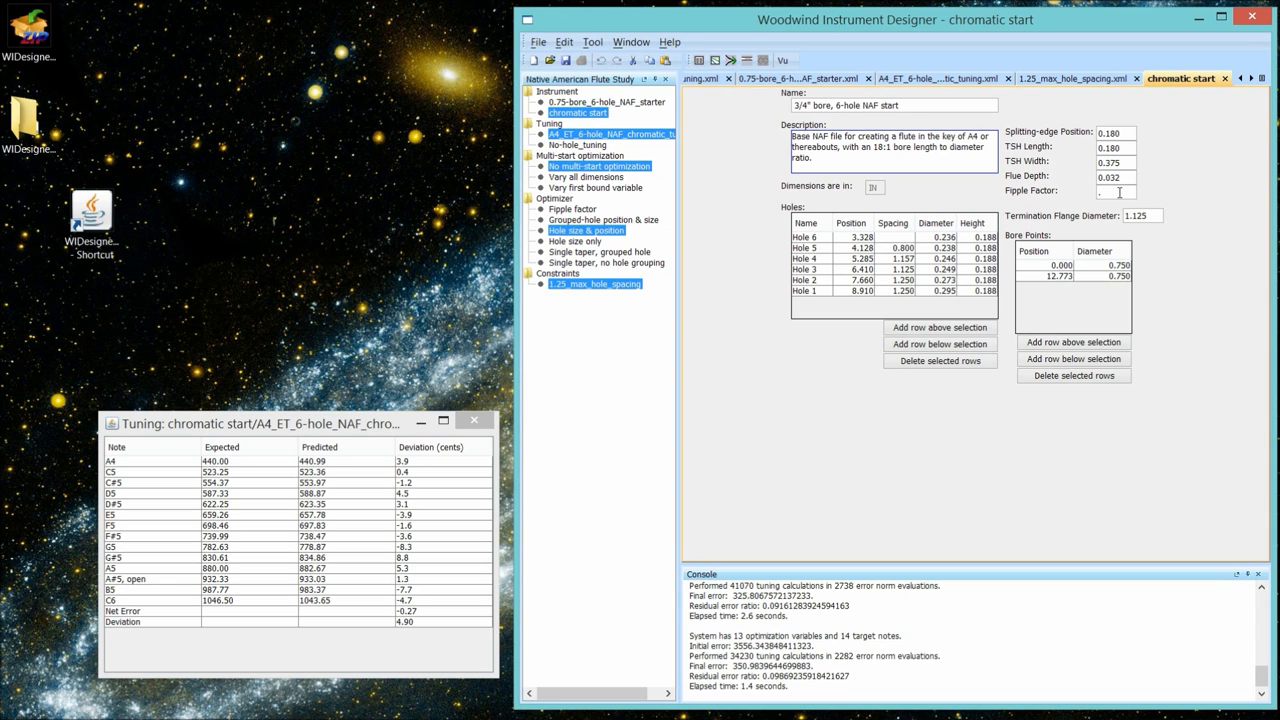
{"action": "type", "text": ".85000"}
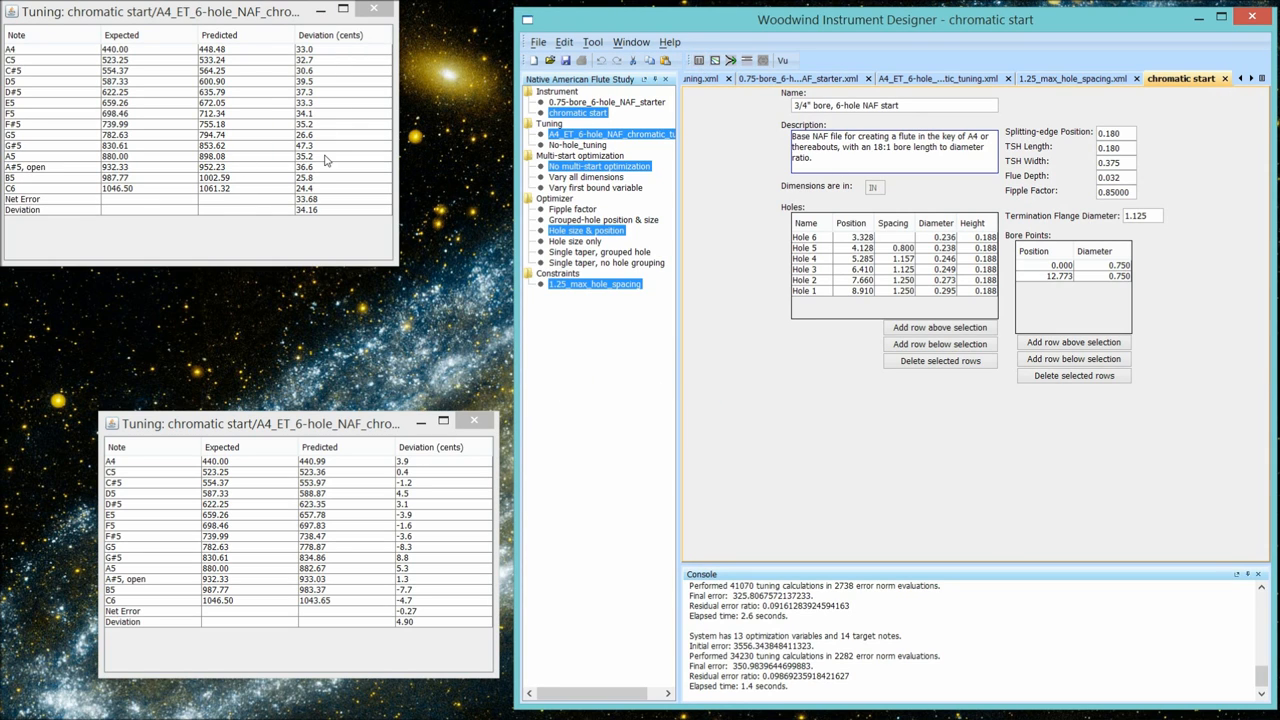
{"action": "mouse_move", "coordinate": [324, 218]}
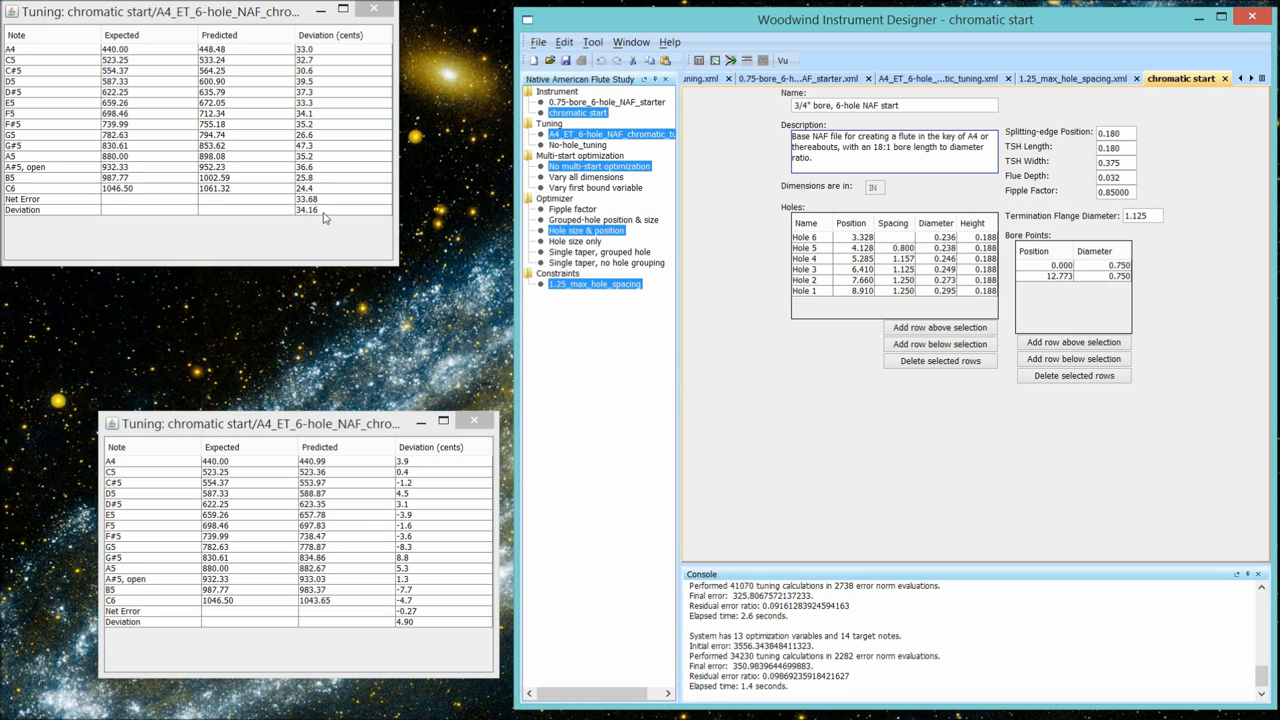
{"action": "mouse_move", "coordinate": [324, 168]}
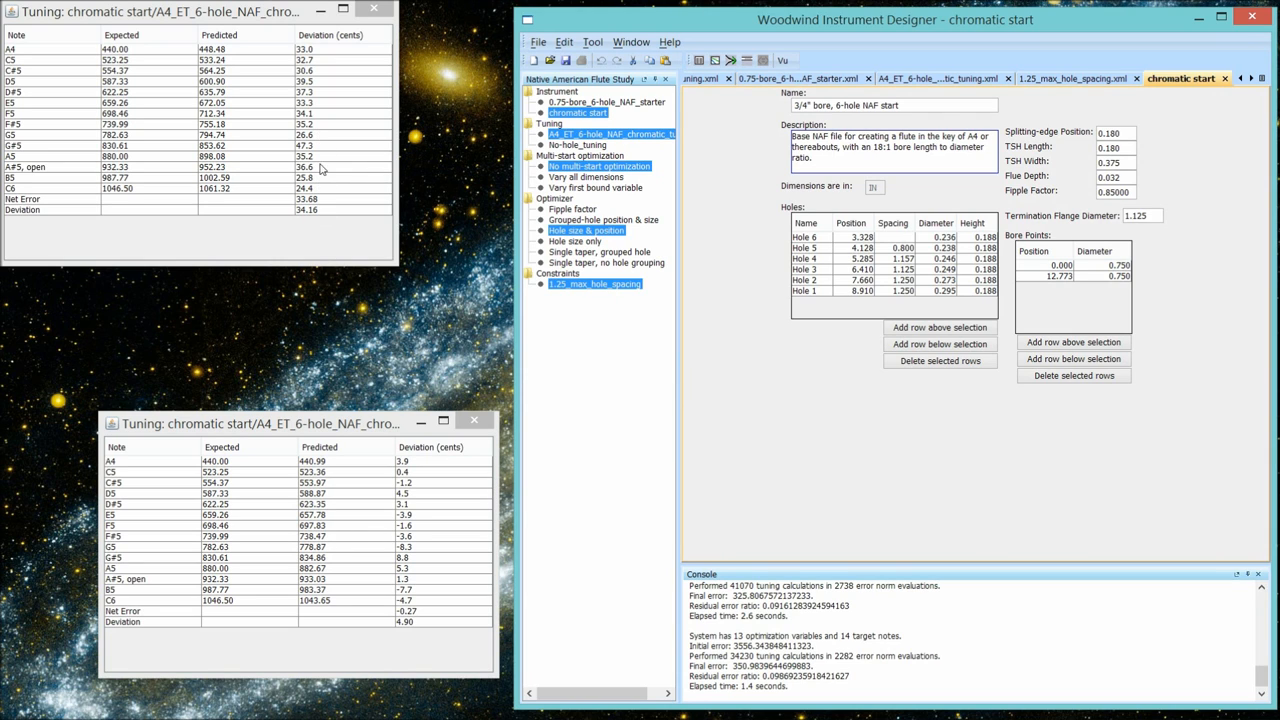
{"action": "mouse_move", "coordinate": [312, 98]}
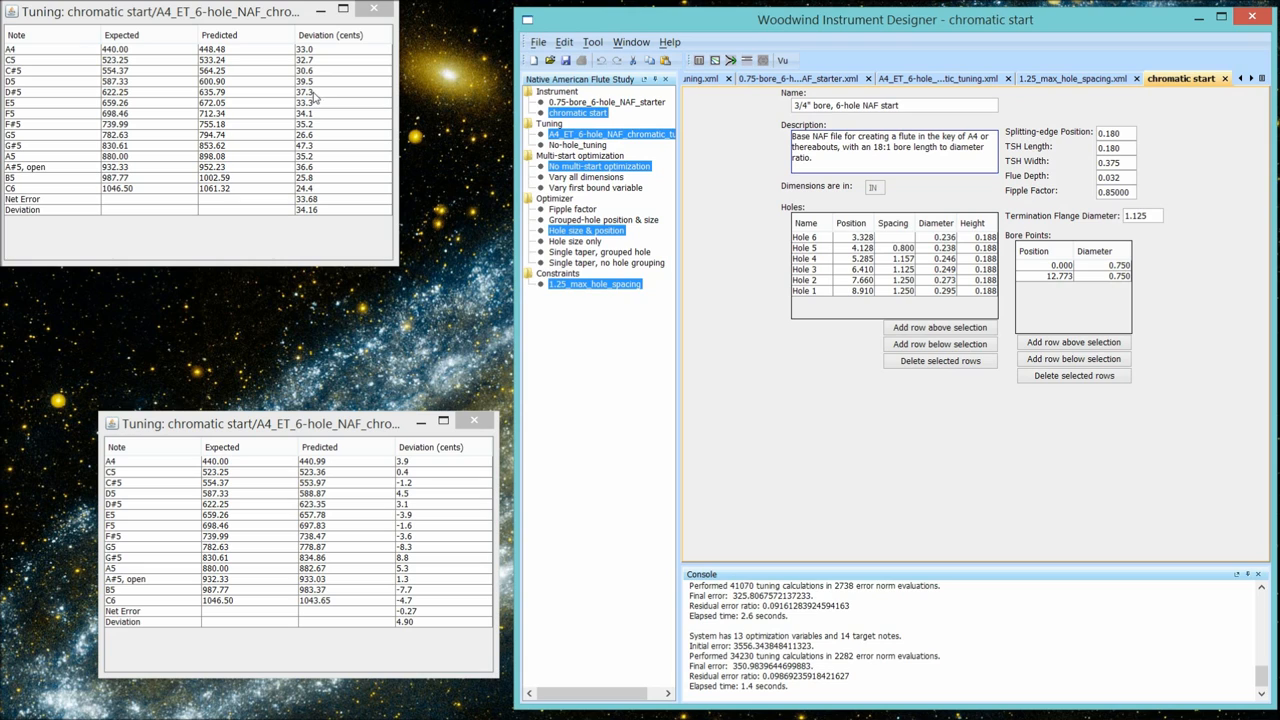
{"action": "mouse_move", "coordinate": [312, 148]}
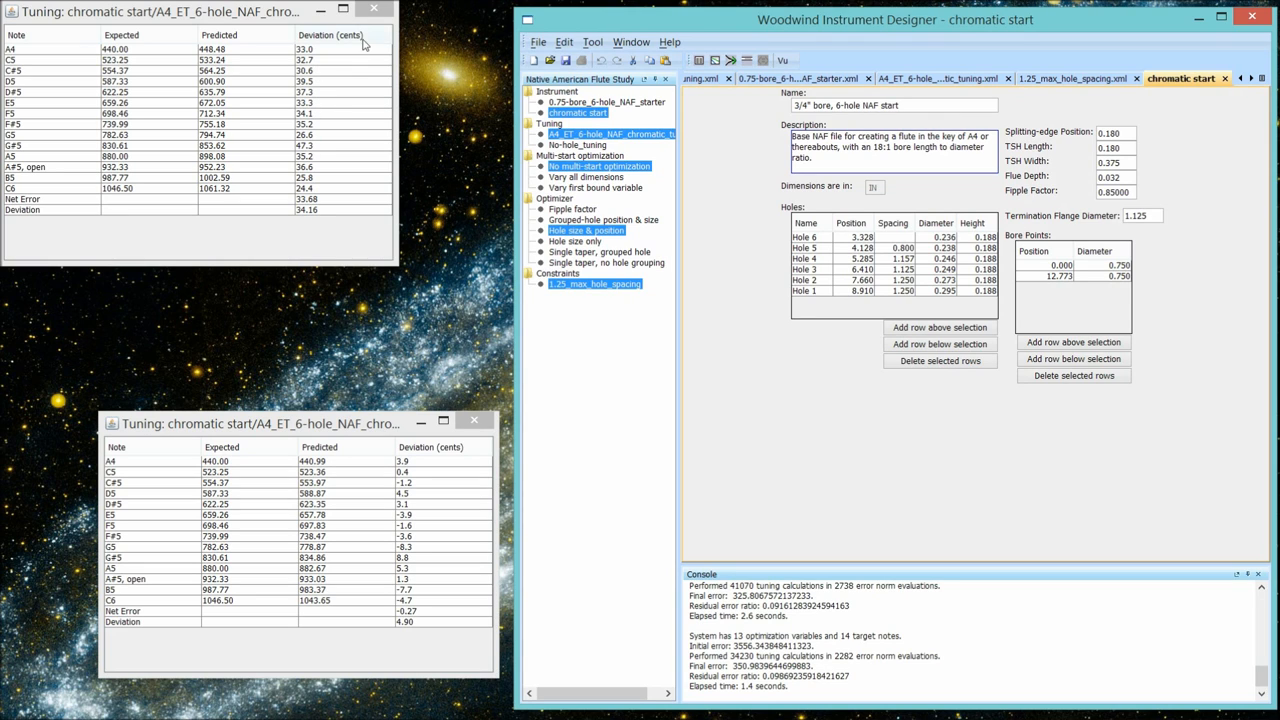
- Dismiss the sharp tuning table and generate default constraints for the Hole size only optimizer
{"action": "left_click", "coordinate": [374, 8]}
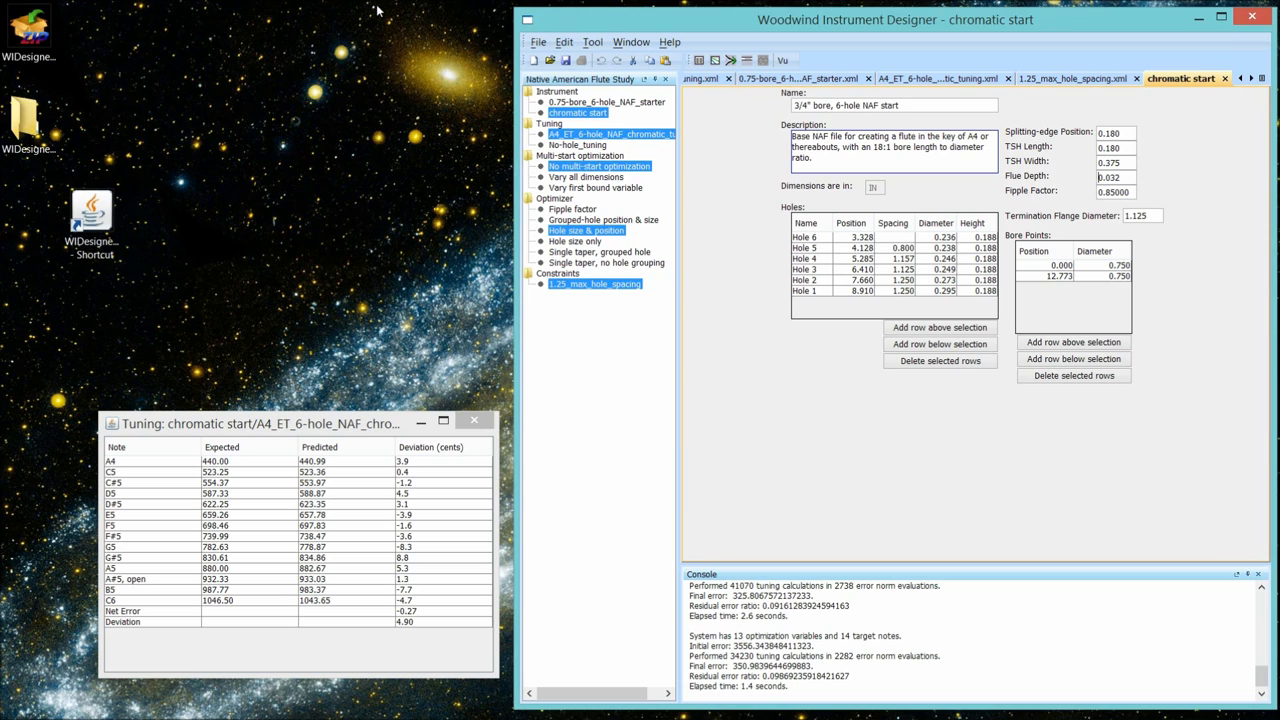
{"action": "mouse_move", "coordinate": [560, 252]}
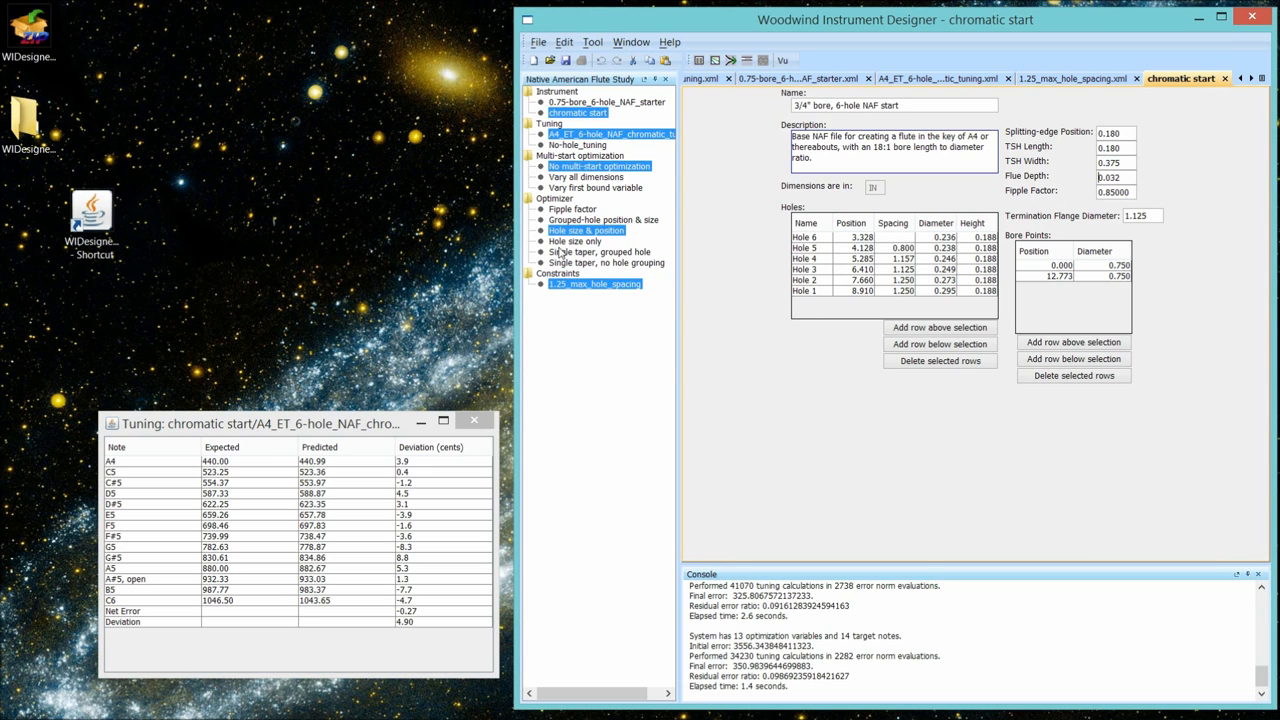
{"action": "mouse_move", "coordinate": [586, 230]}
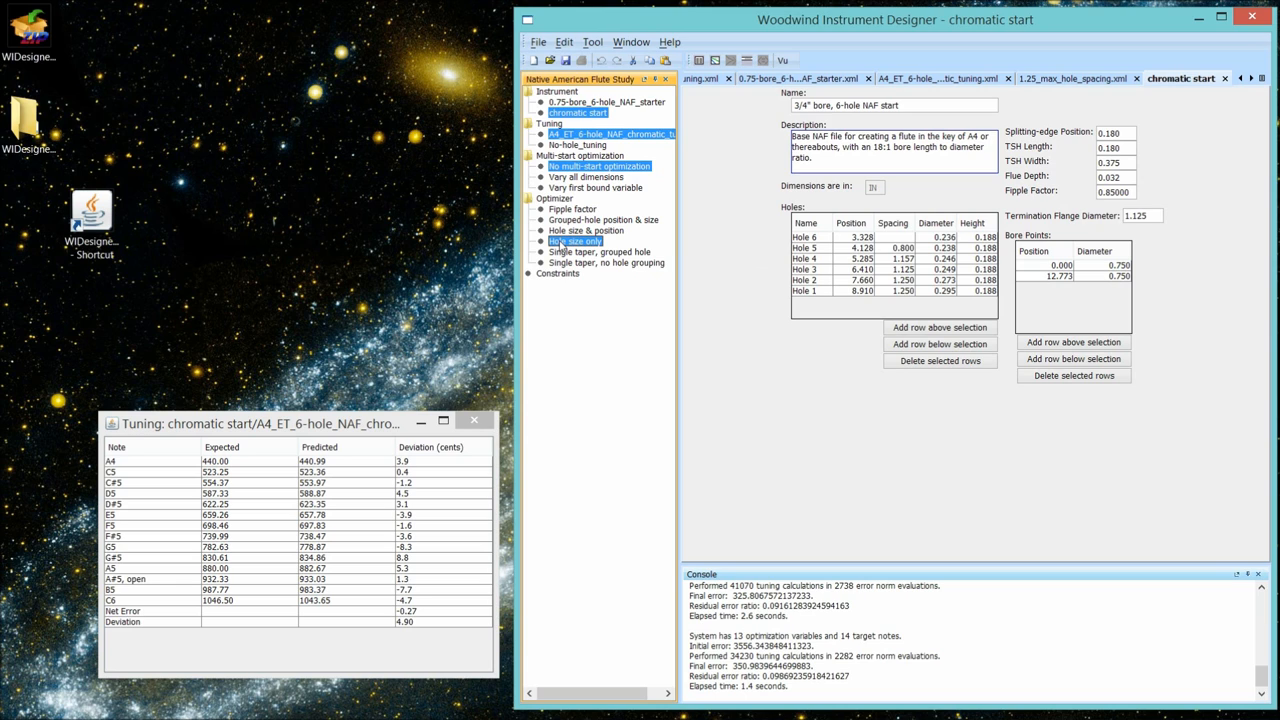
{"action": "mouse_move", "coordinate": [844, 196]}
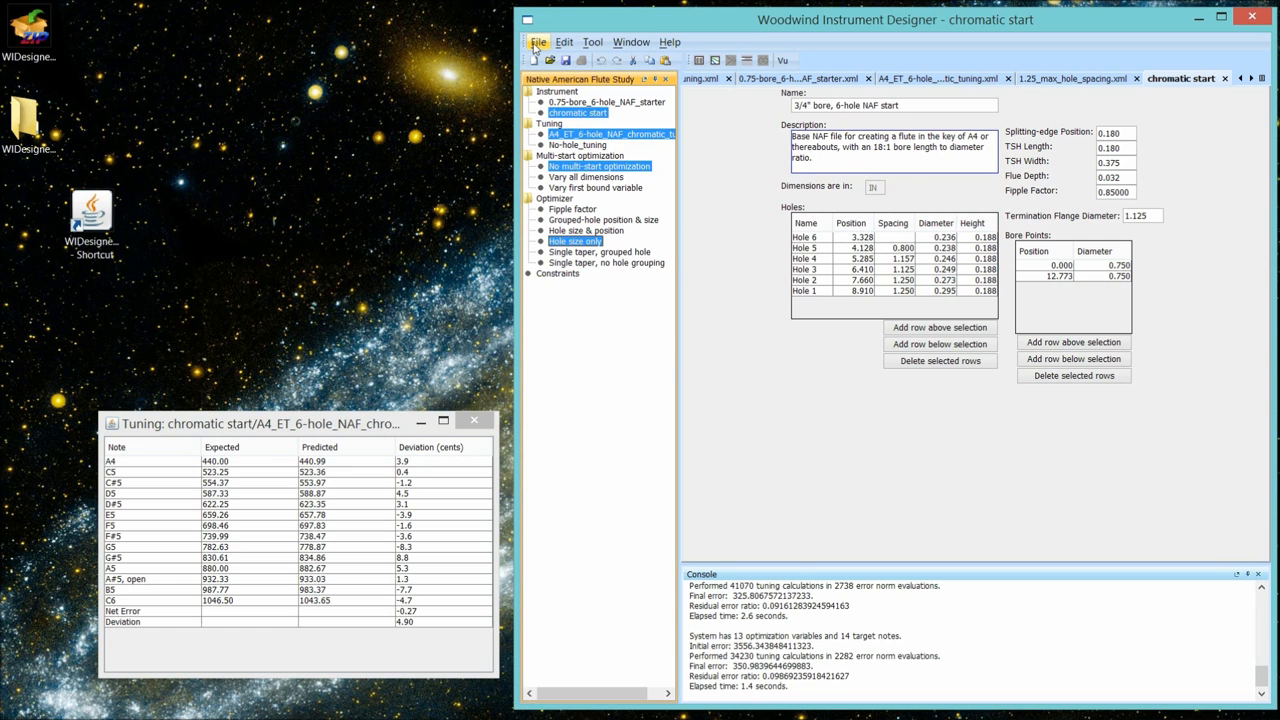
{"action": "left_click", "coordinate": [538, 42]}
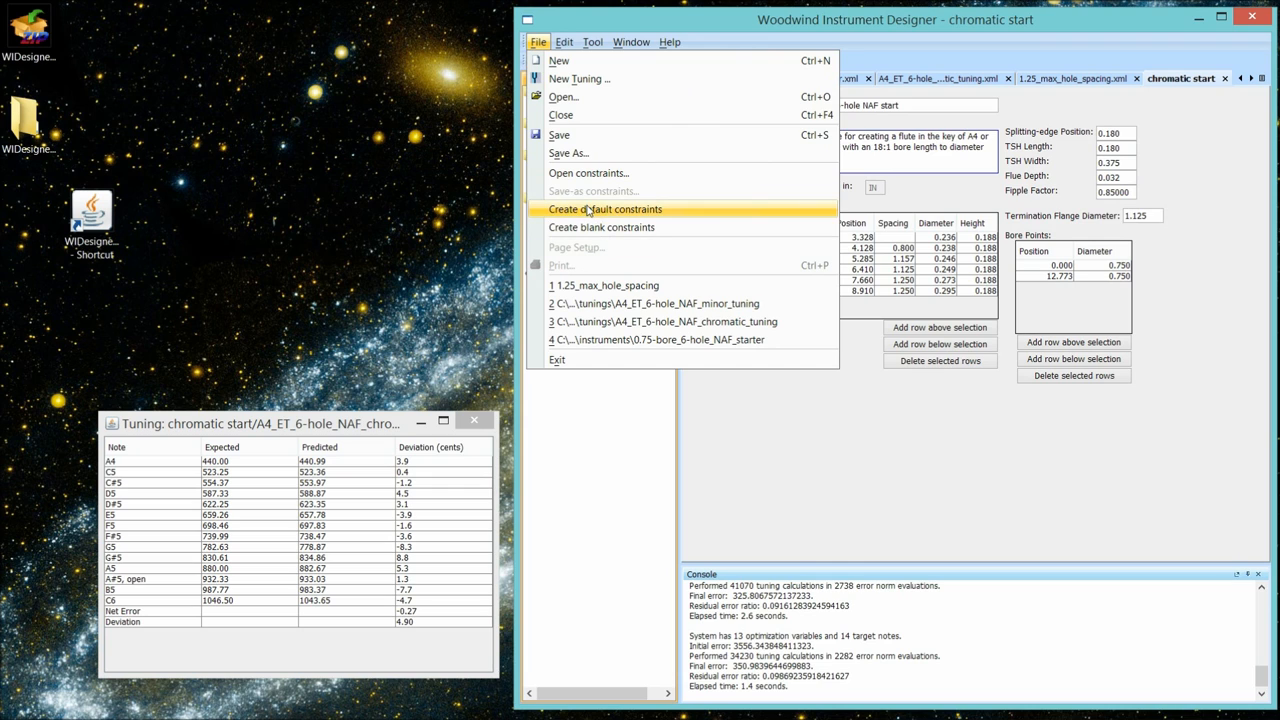
{"action": "left_click", "coordinate": [604, 210]}
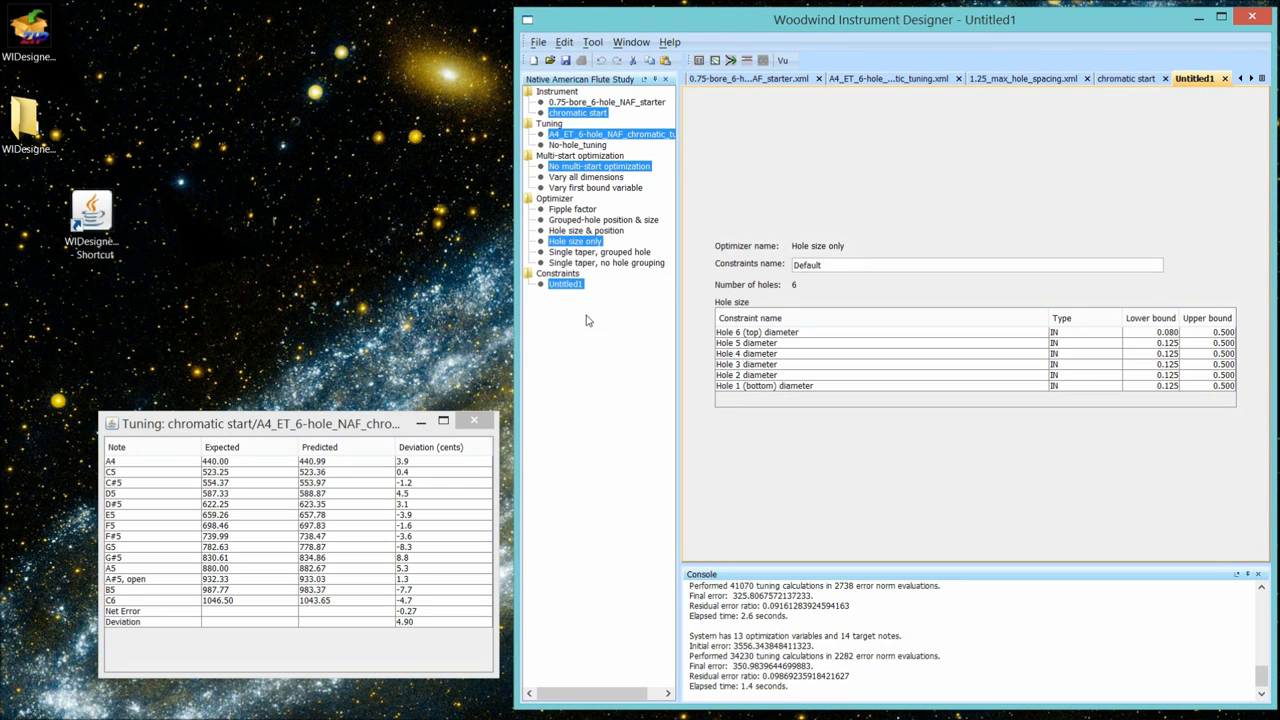
{"action": "left_click", "coordinate": [976, 264]}
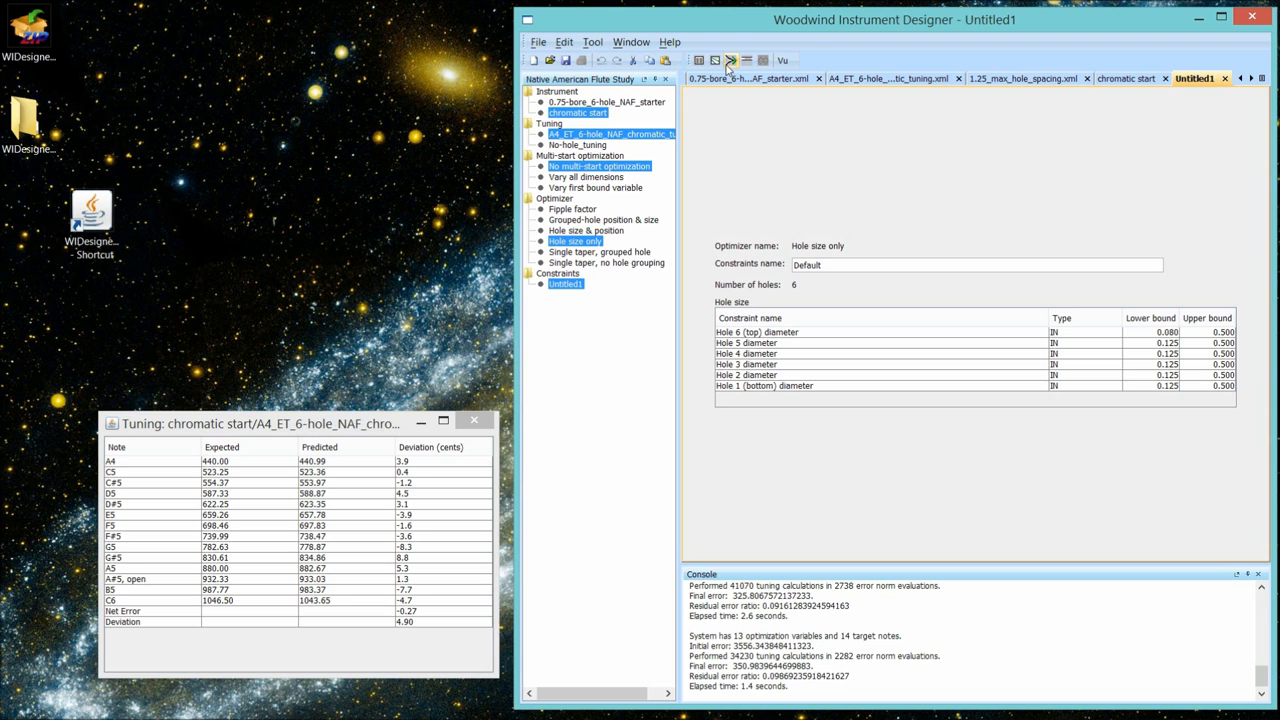
- Run hole-size optimization, try entering 13.0 for the bottom bore point, and dismiss the Untitled2 tuning table
{"action": "left_click", "coordinate": [732, 60]}
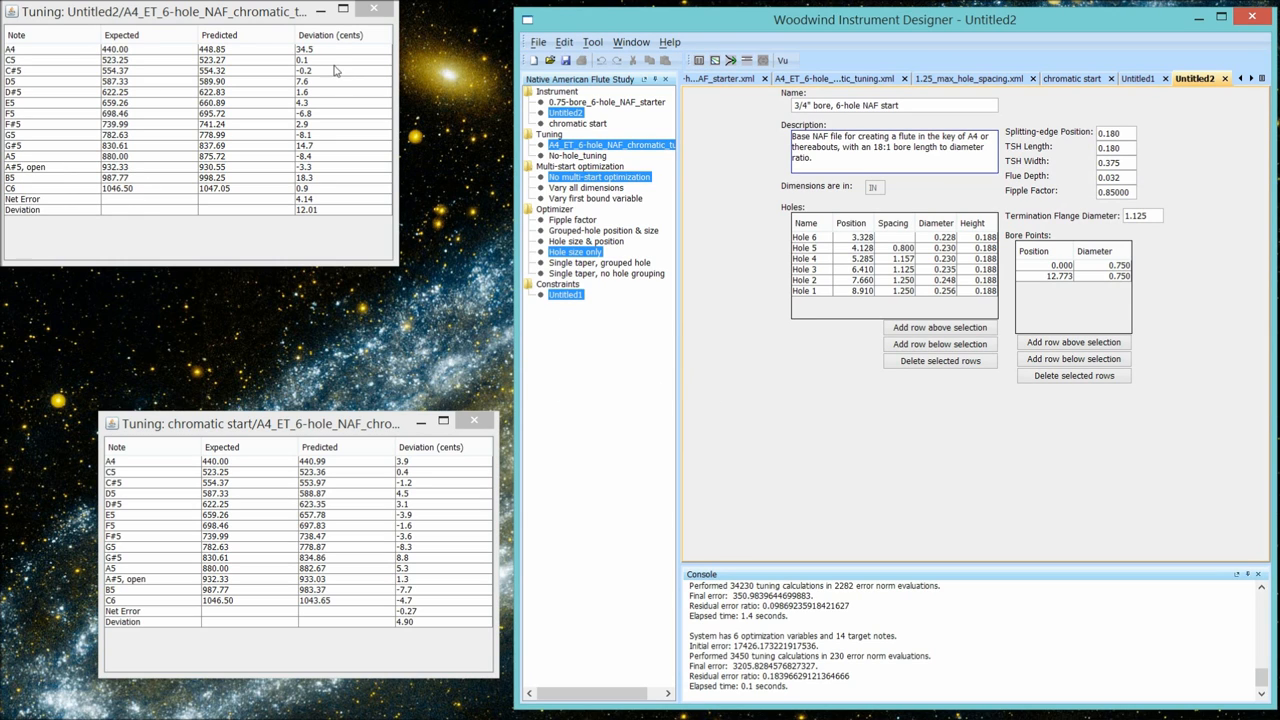
{"action": "mouse_move", "coordinate": [320, 56]}
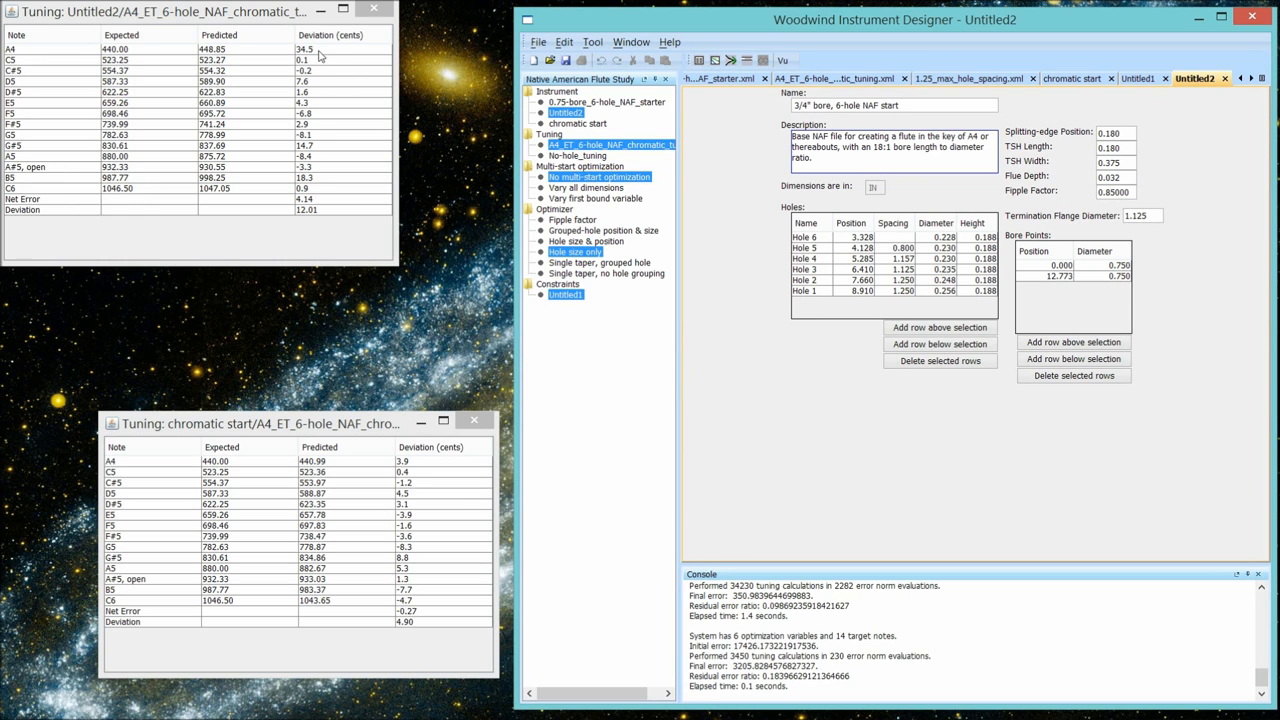
{"action": "mouse_move", "coordinate": [322, 56]}
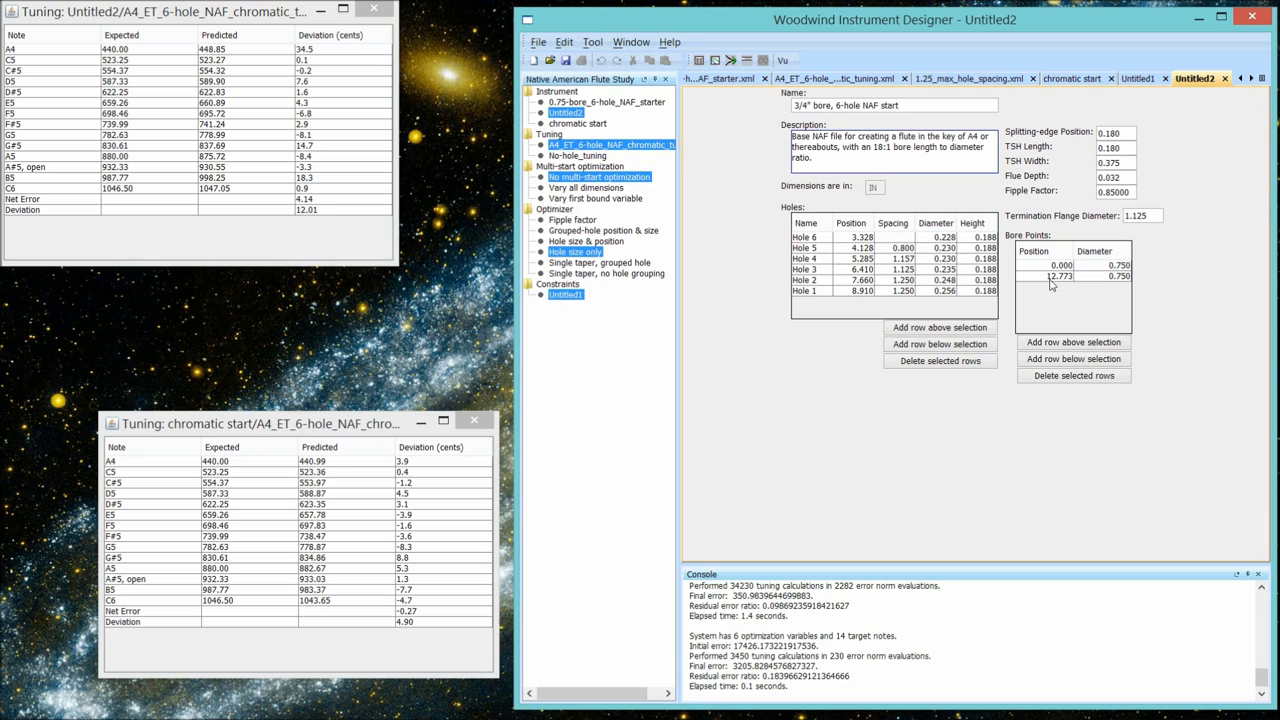
{"action": "mouse_move", "coordinate": [1040, 278]}
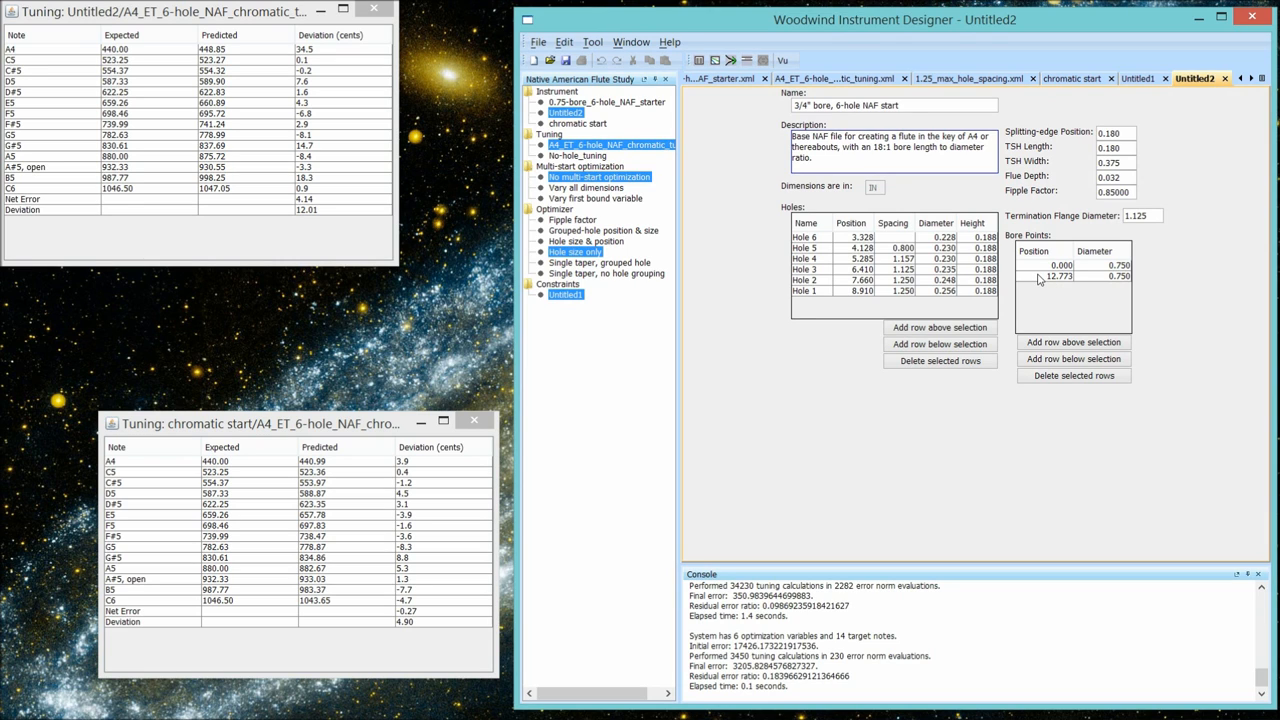
{"action": "left_click", "coordinate": [1060, 276]}
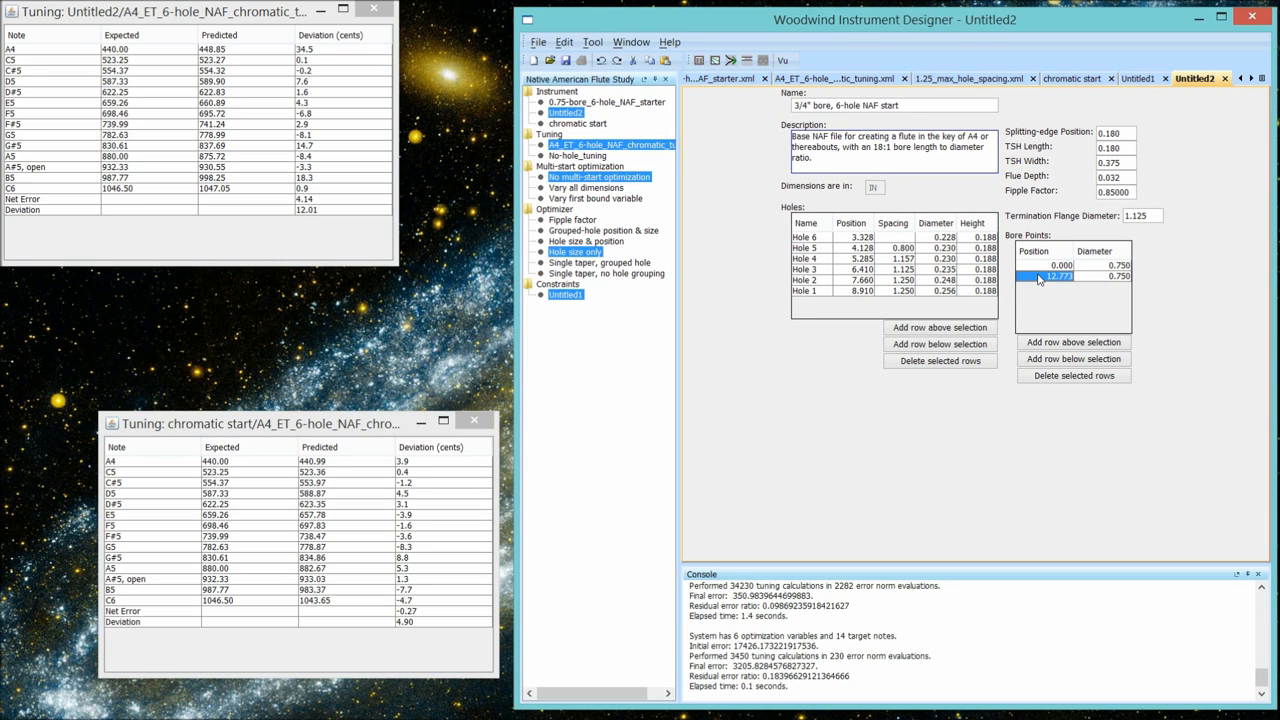
{"action": "type", "text": "13"}
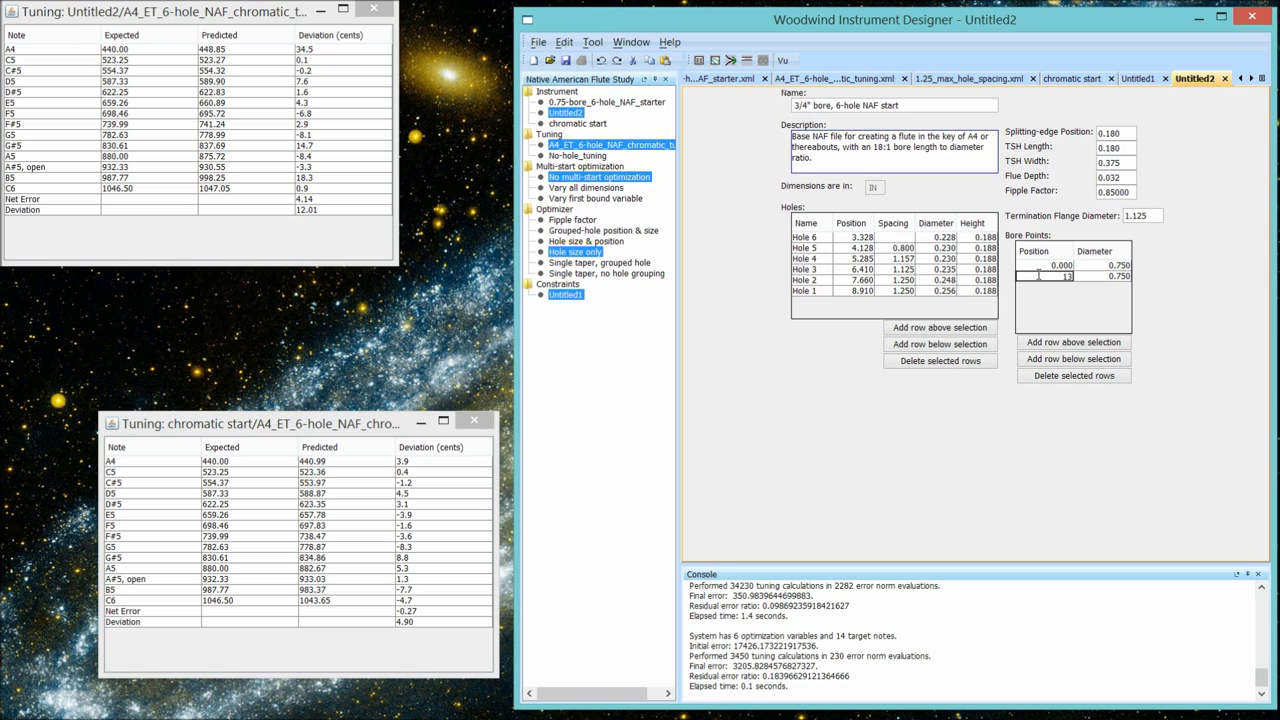
{"action": "type", "text": "13.0"}
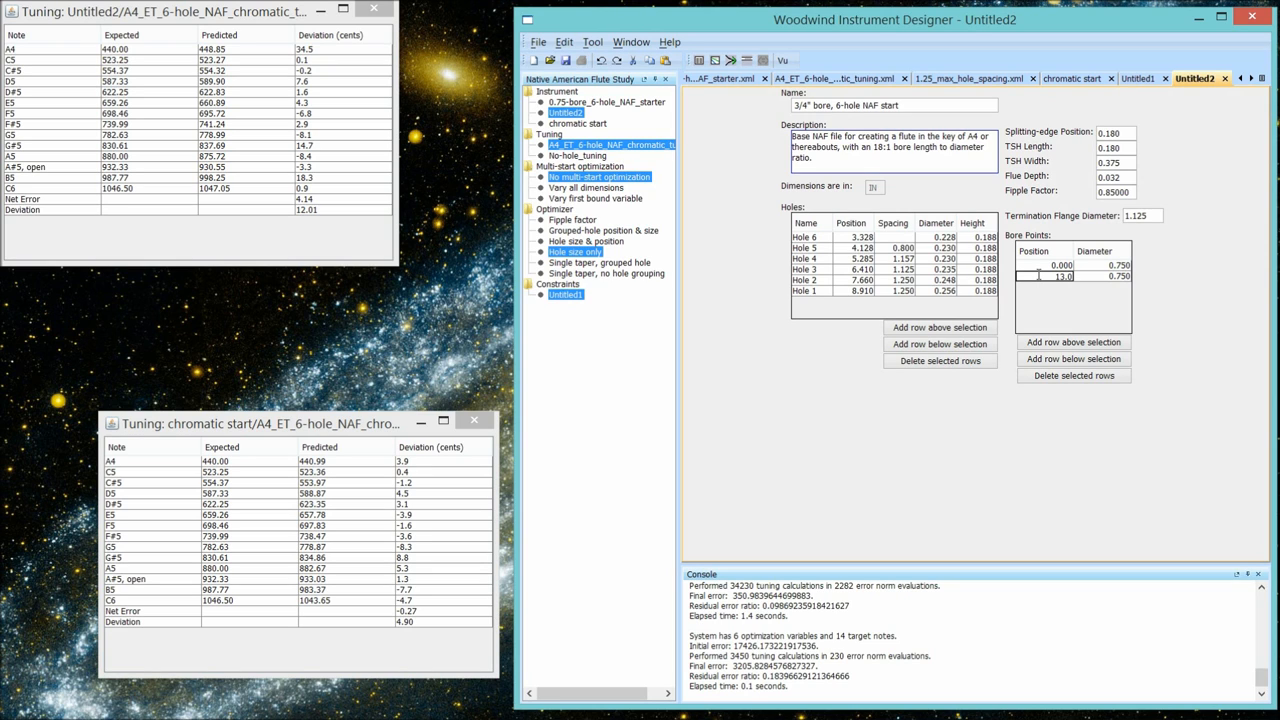
{"action": "left_click", "coordinate": [1044, 264]}
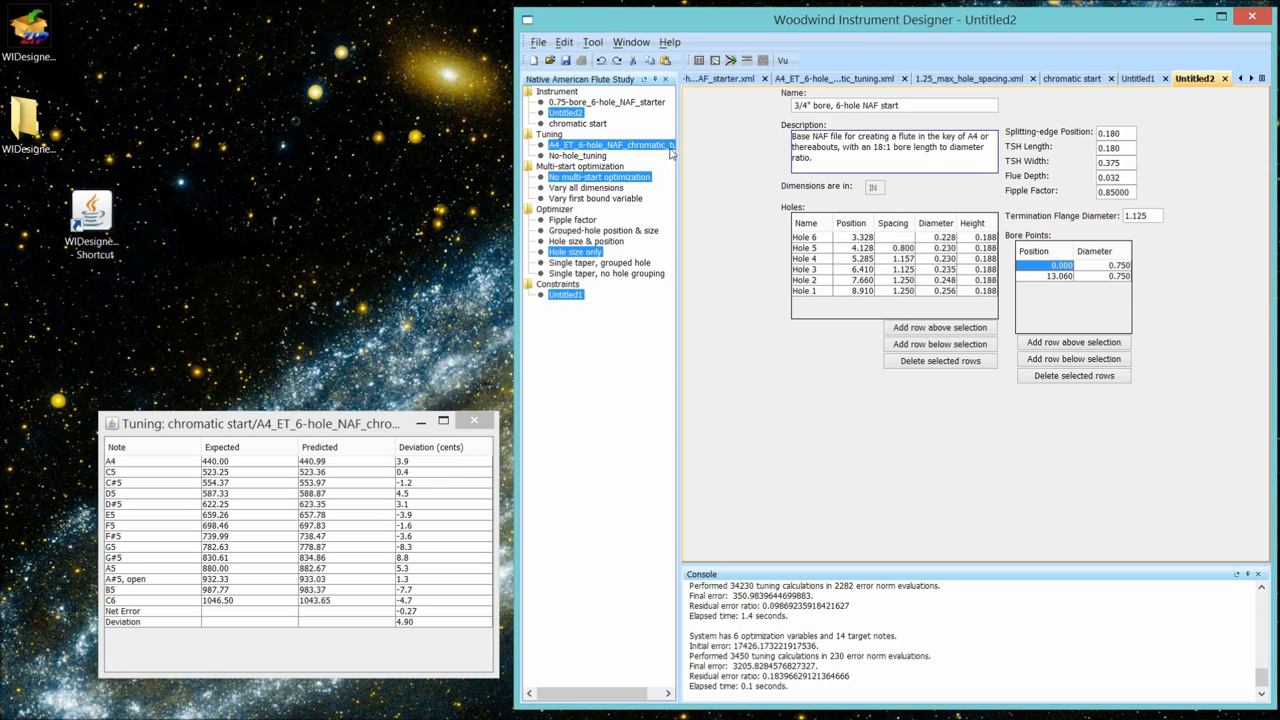
{"action": "mouse_move", "coordinate": [730, 50]}
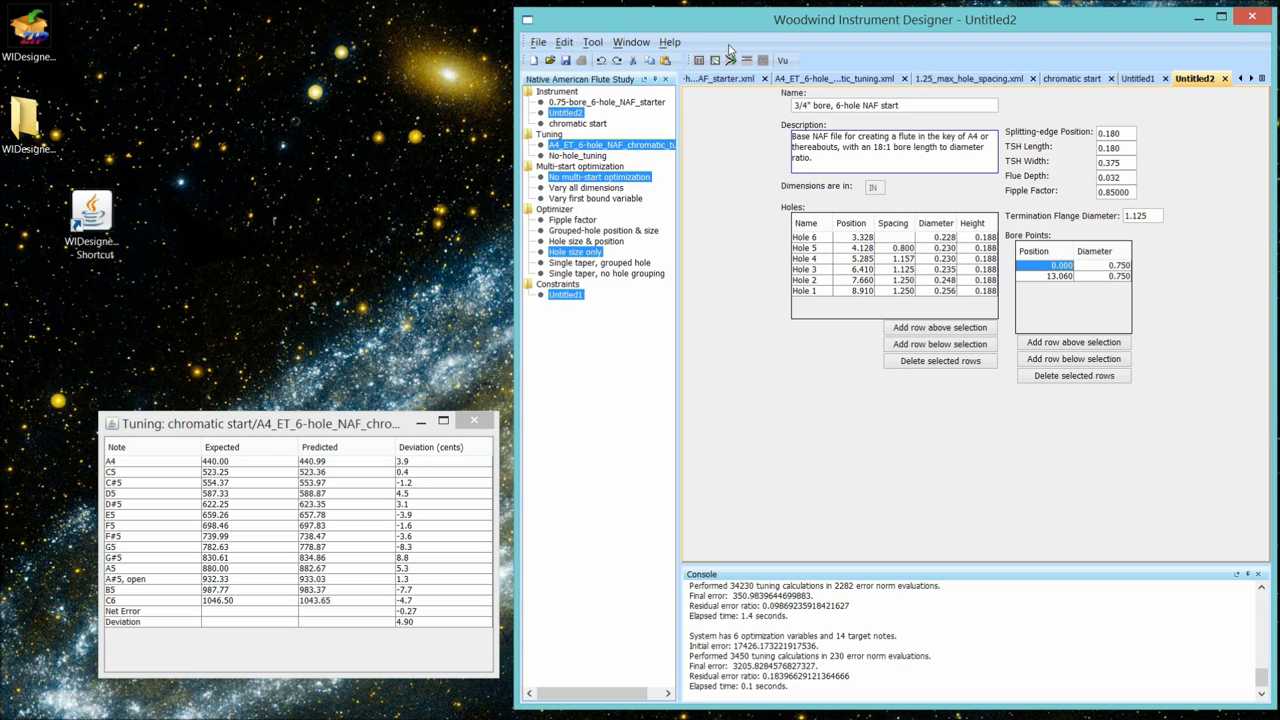
- Re-run the hole-size optimization to produce the Untitled3 flute design
{"action": "left_click", "coordinate": [732, 60]}
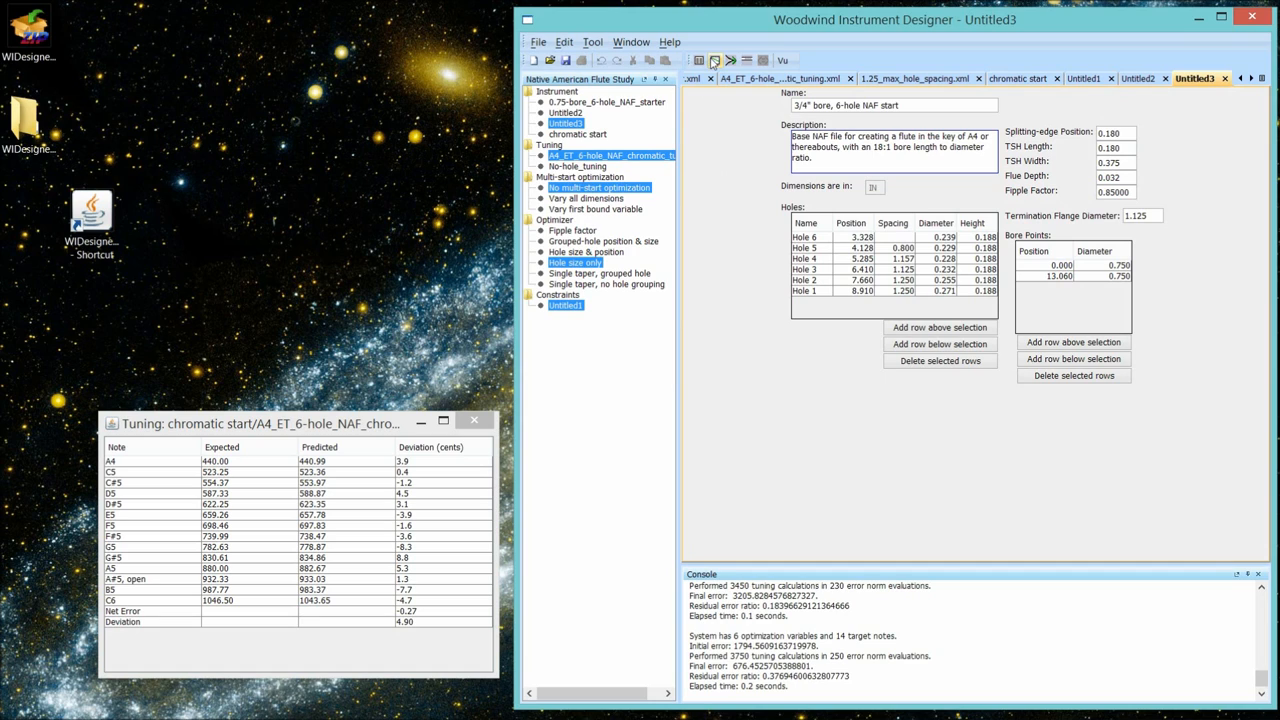
{"action": "mouse_move", "coordinate": [700, 60]}
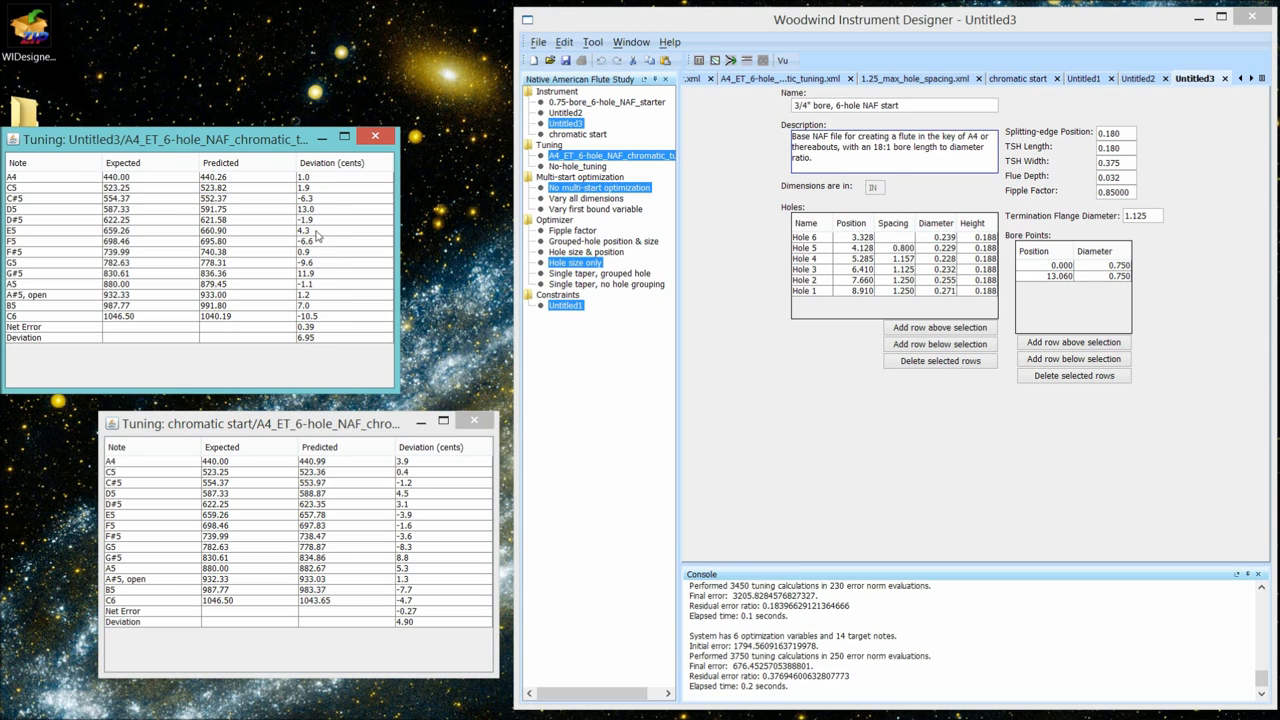
{"action": "mouse_move", "coordinate": [308, 348]}
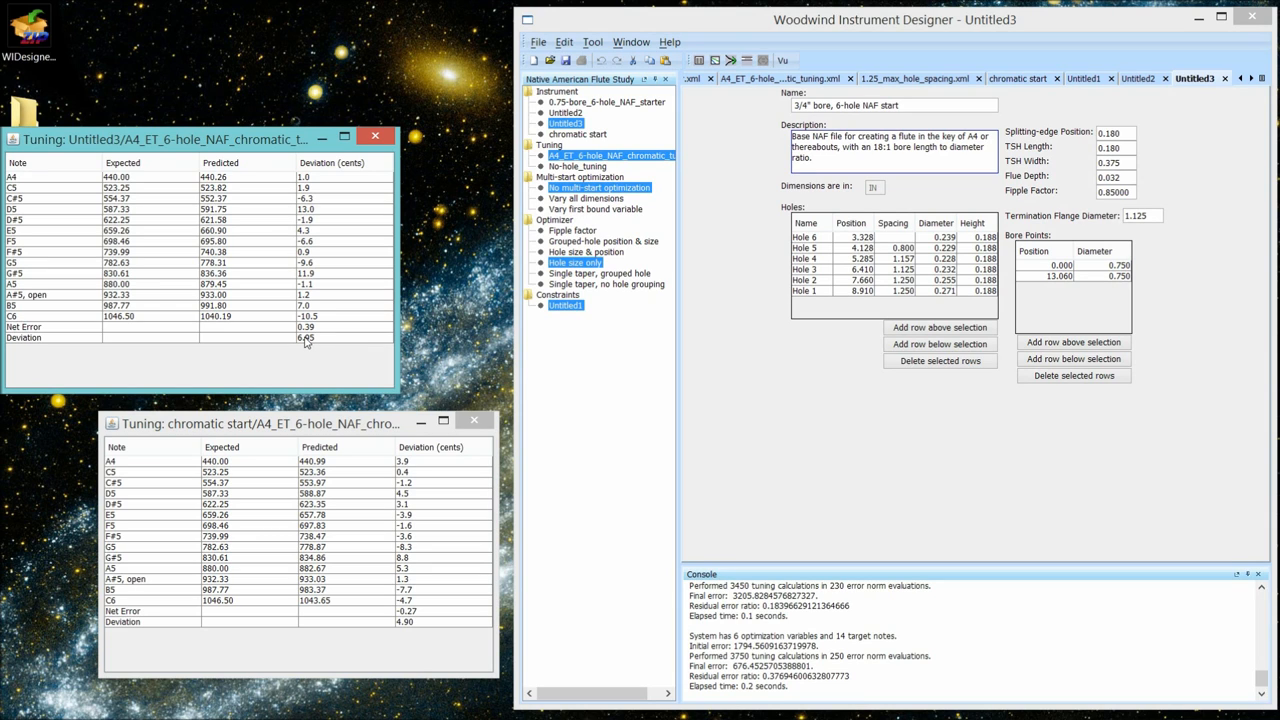
{"action": "mouse_move", "coordinate": [264, 170]}
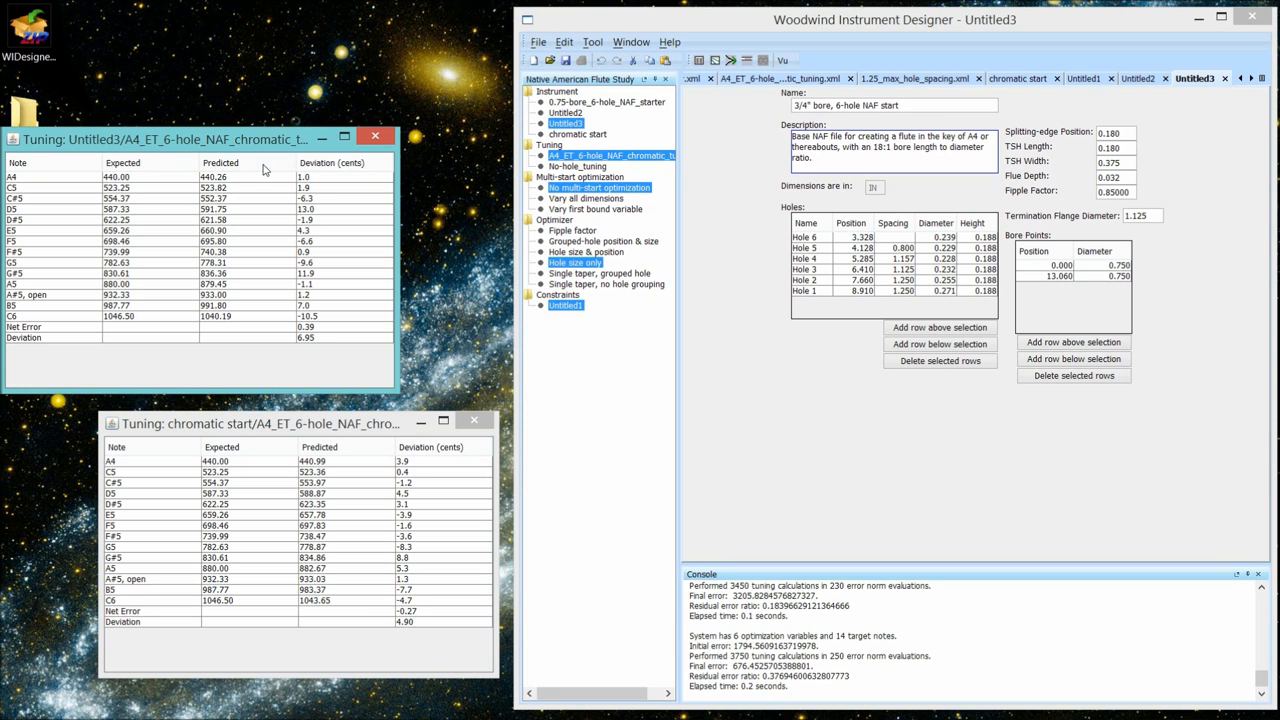
{"action": "mouse_move", "coordinate": [366, 432]}
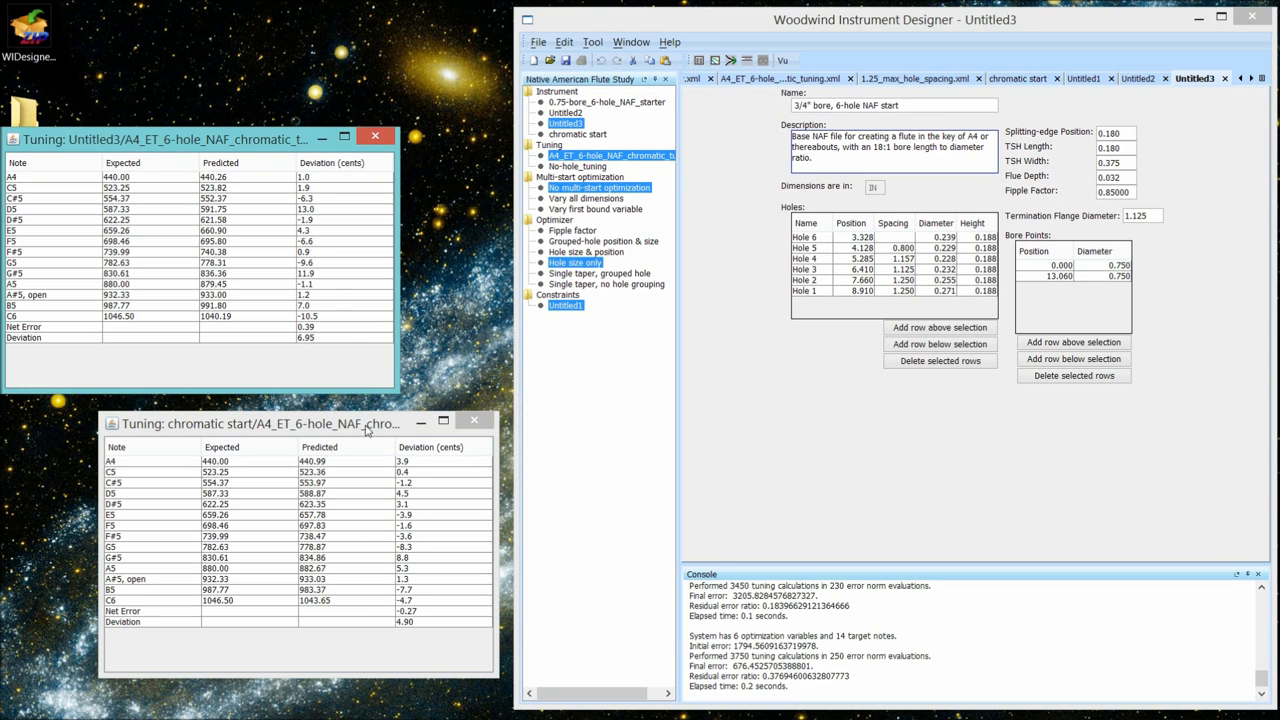
- Drag the Untitled3 tuning window so its Deviation column sits beside chromatic start's
{"action": "left_click_drag", "start_coordinate": [256, 424], "coordinate": [296, 156]}
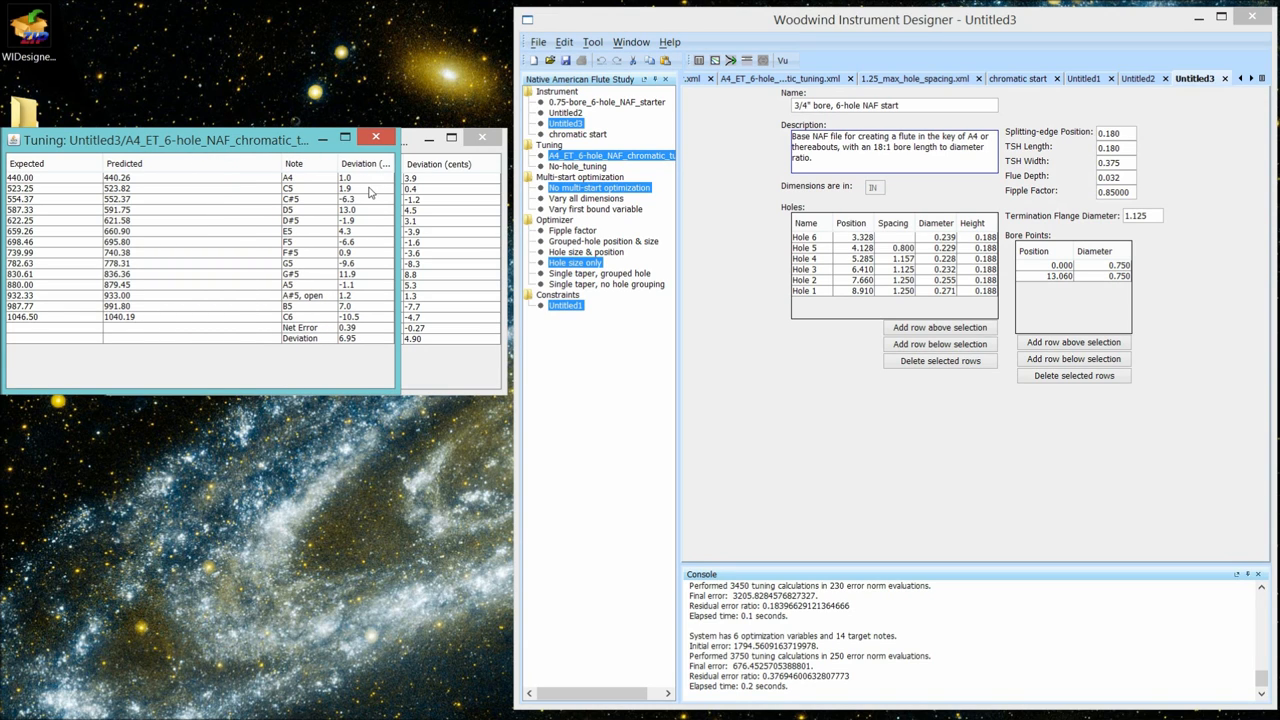
{"action": "mouse_move", "coordinate": [360, 216]}
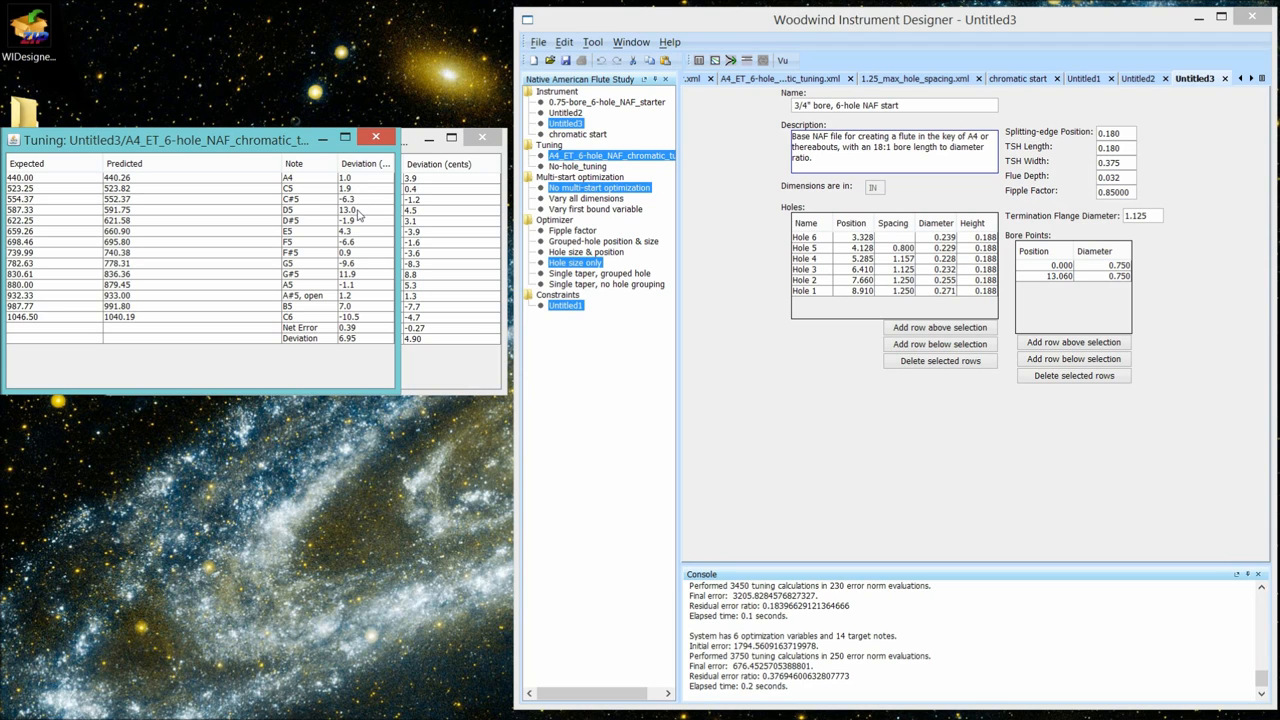
{"action": "mouse_move", "coordinate": [364, 216]}
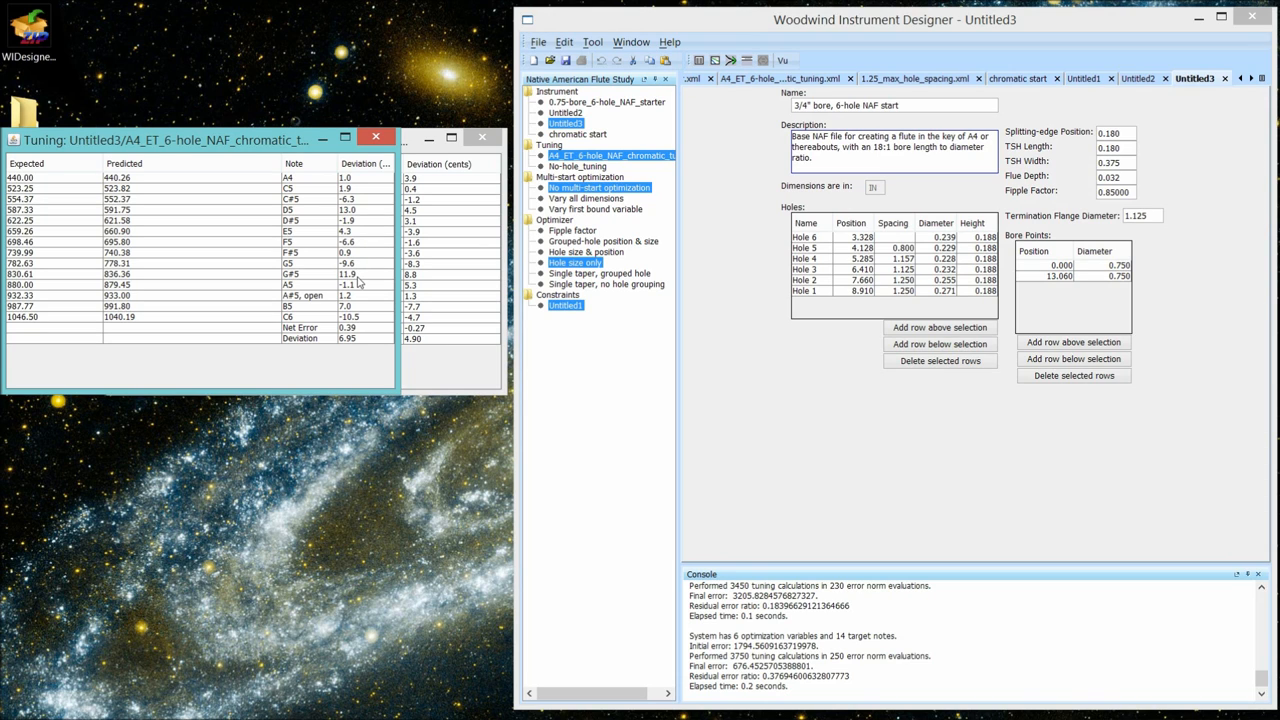
{"action": "mouse_move", "coordinate": [360, 316]}
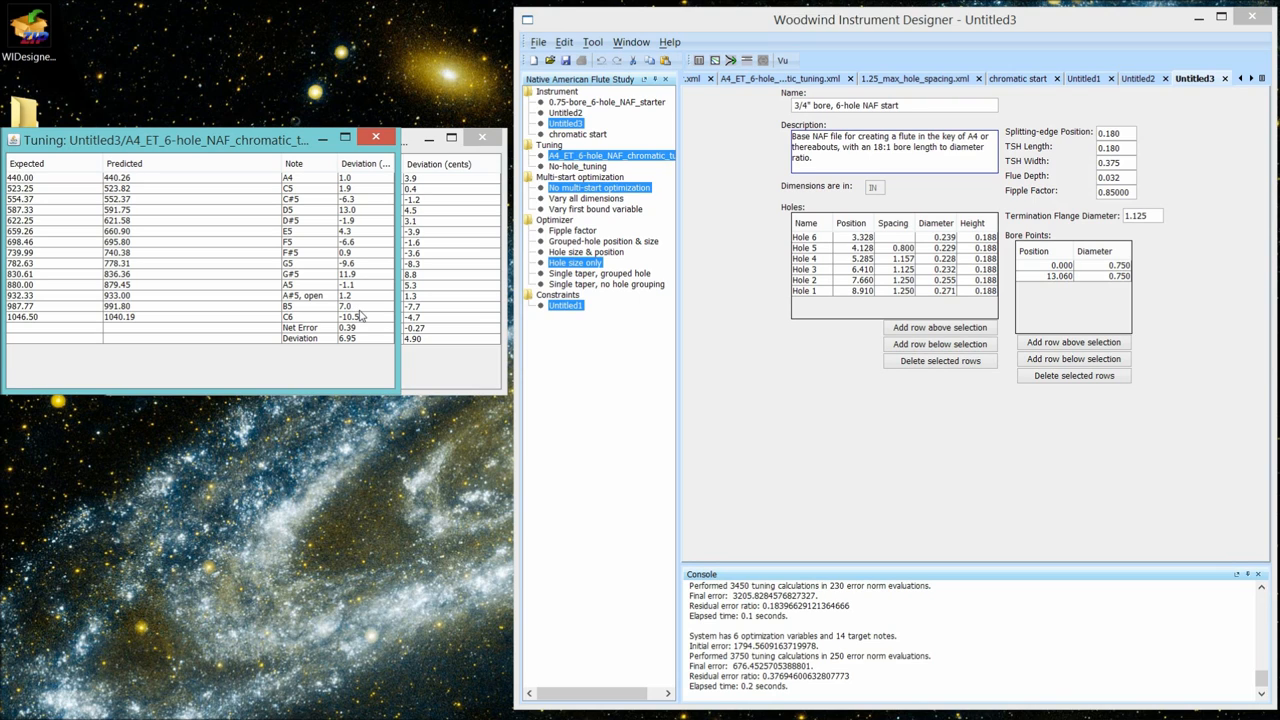
{"action": "mouse_move", "coordinate": [364, 304]}
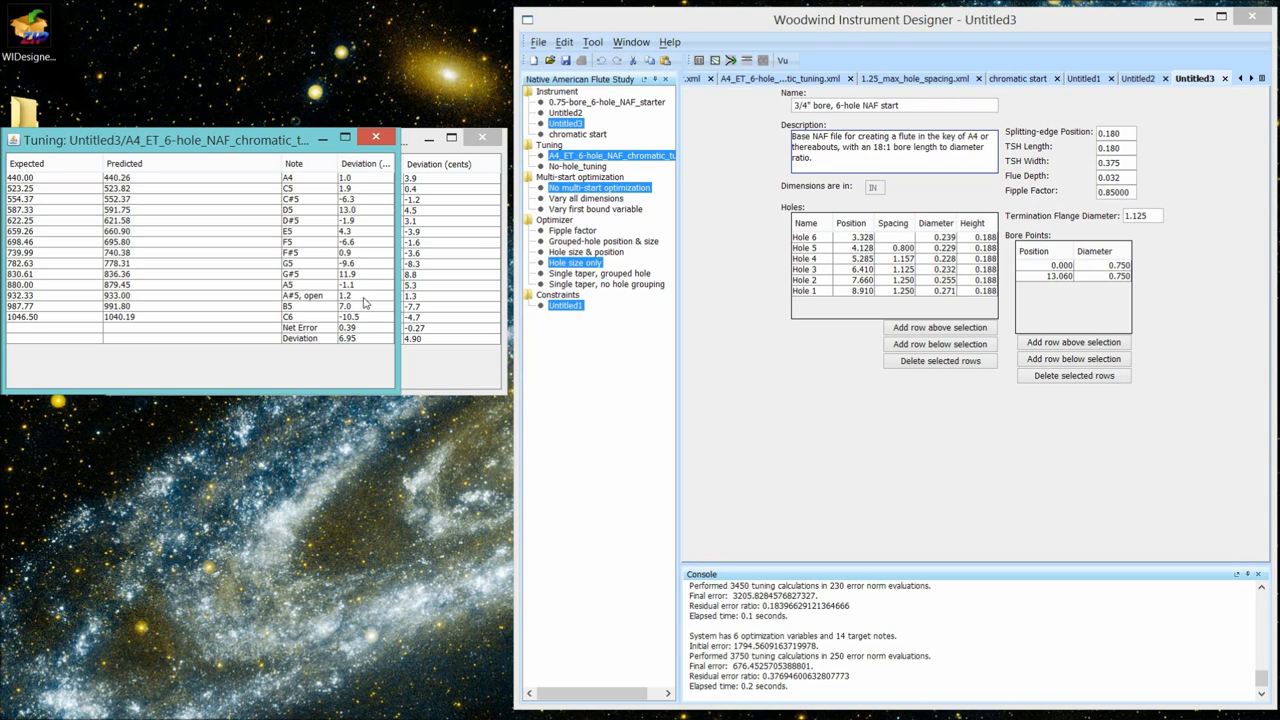
{"action": "mouse_move", "coordinate": [360, 258]}
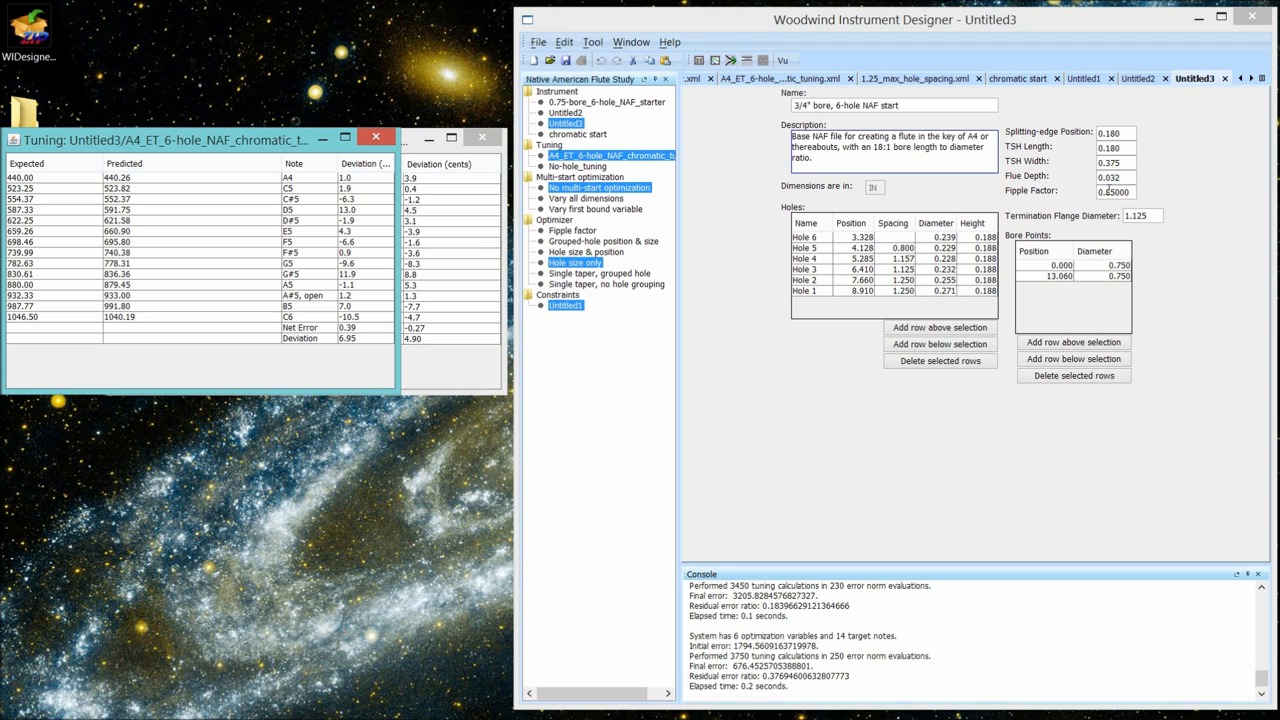
{"action": "left_click", "coordinate": [1116, 192]}
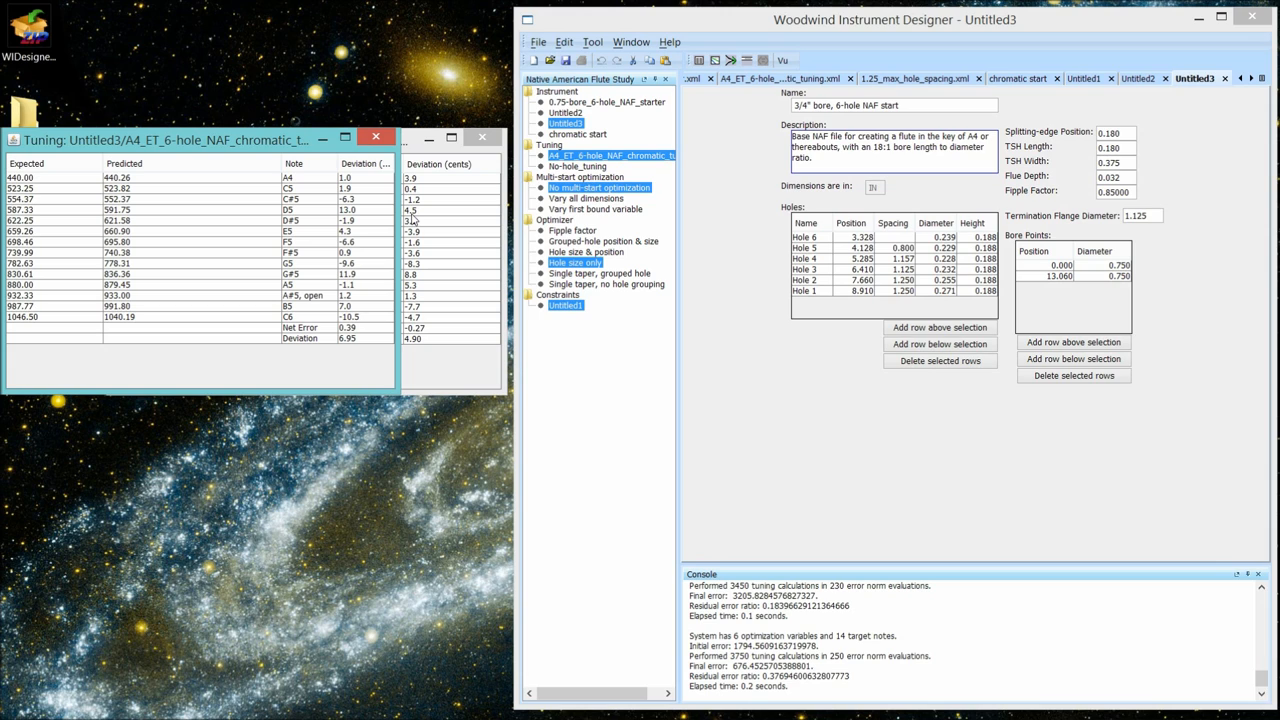
{"action": "mouse_move", "coordinate": [416, 220]}
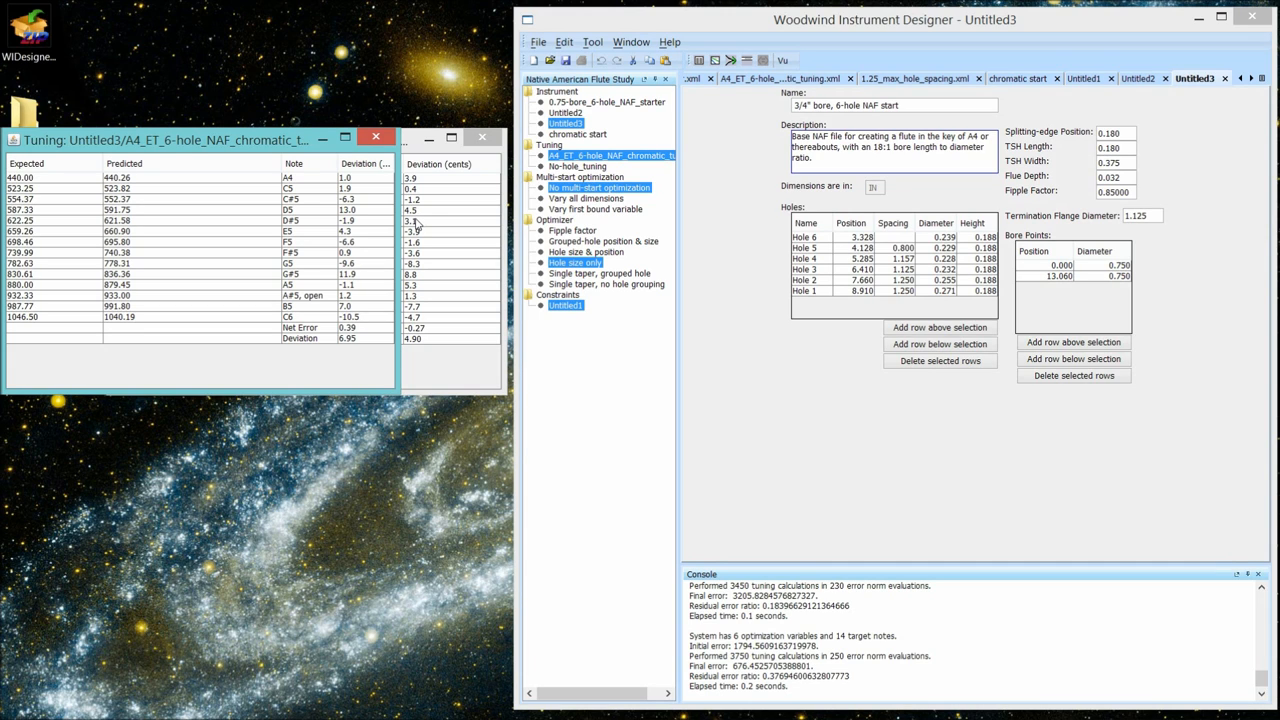
{"action": "mouse_move", "coordinate": [360, 222]}
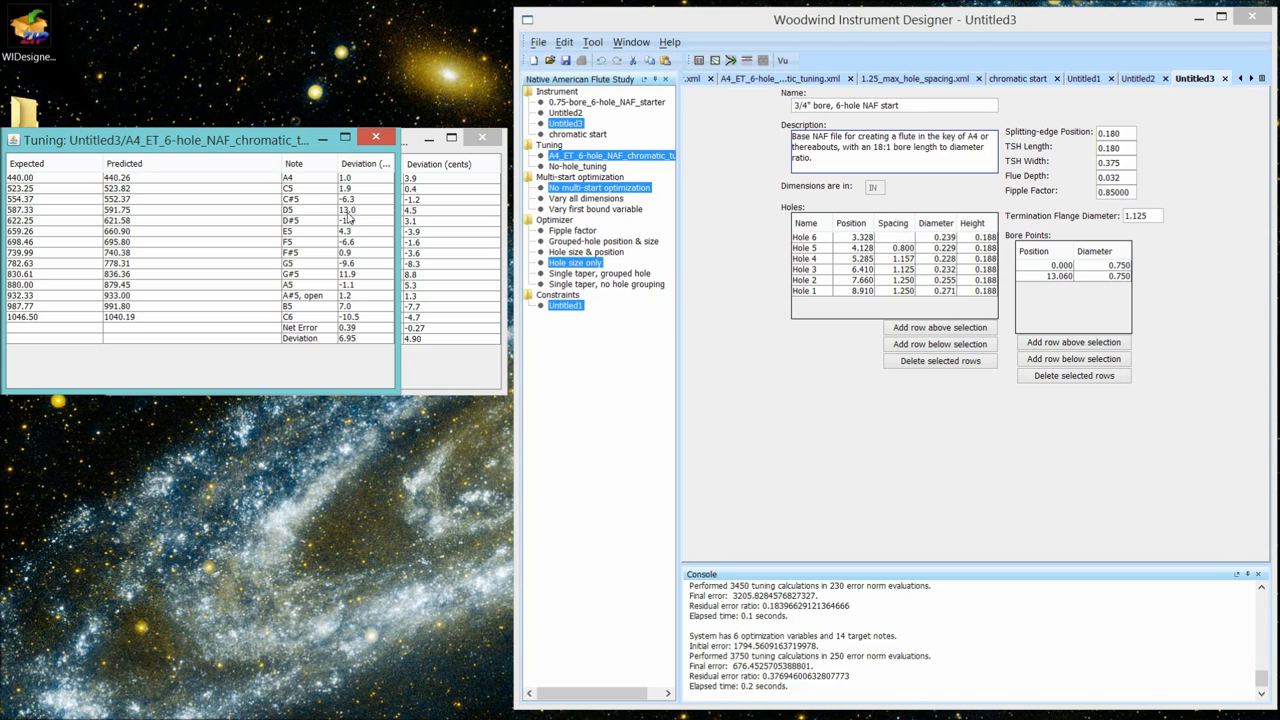
{"action": "mouse_move", "coordinate": [356, 218]}
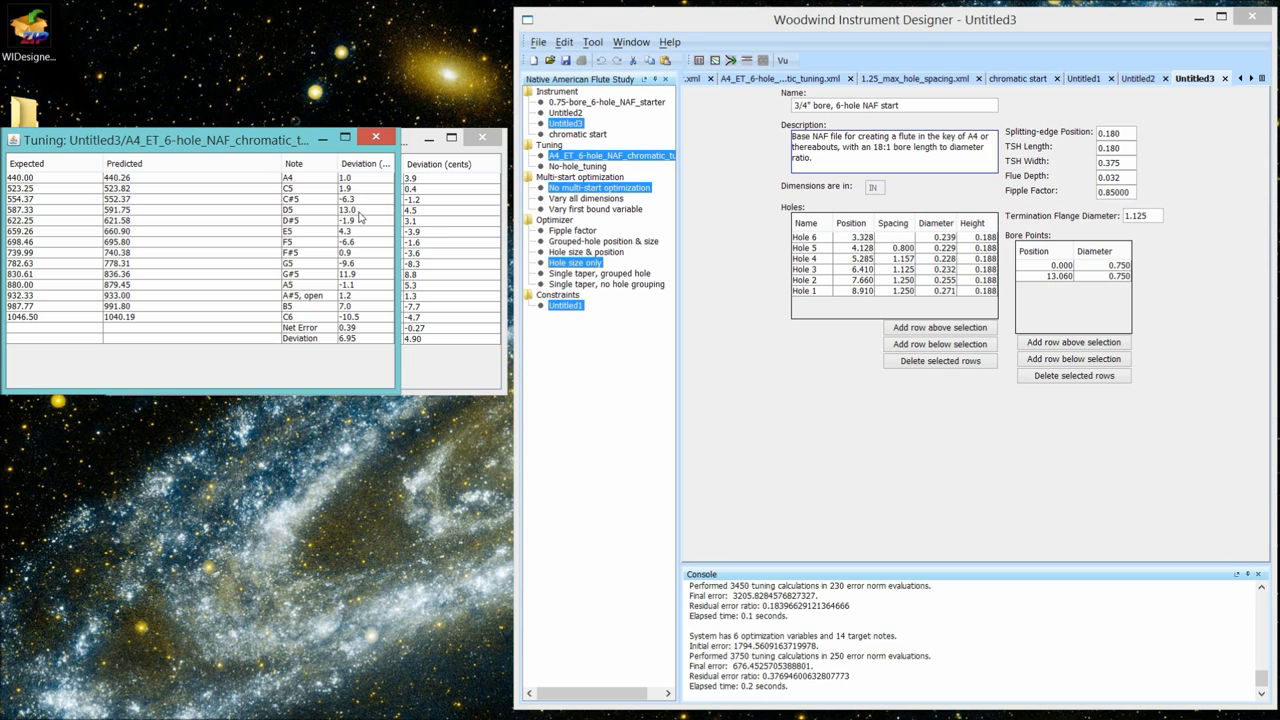
{"action": "mouse_move", "coordinate": [1068, 198]}
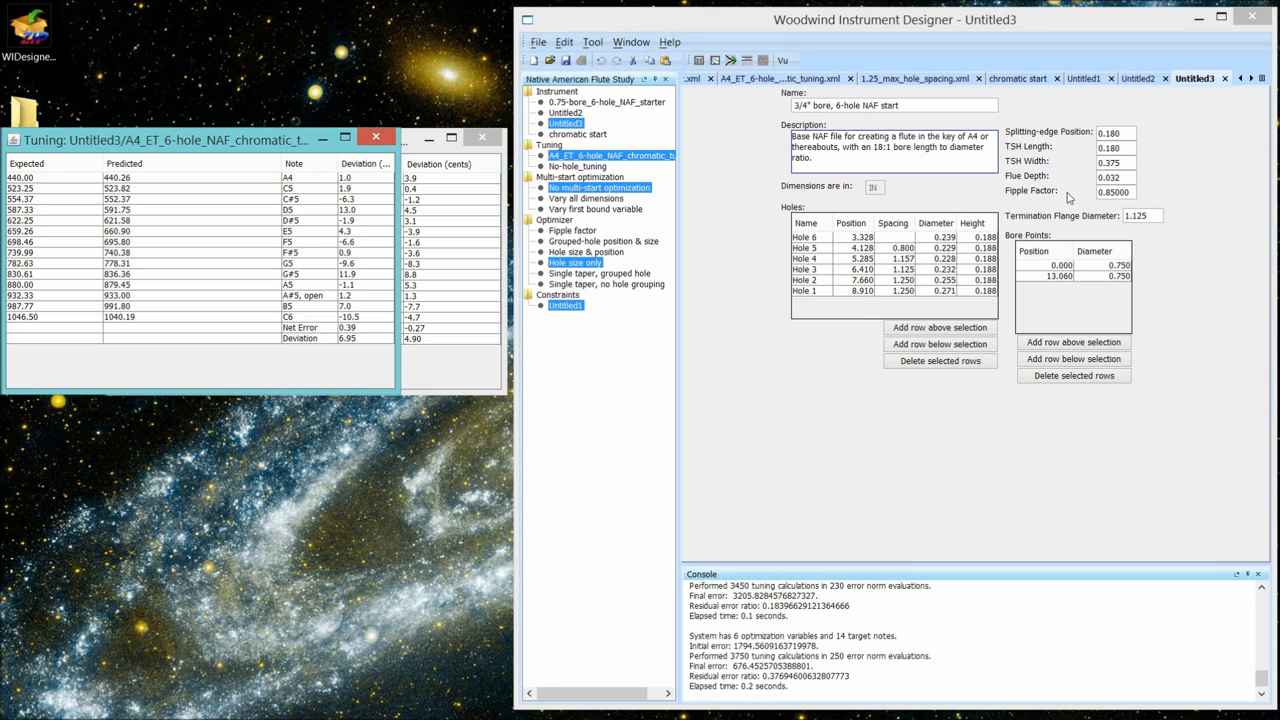
{"action": "mouse_move", "coordinate": [1046, 198]}
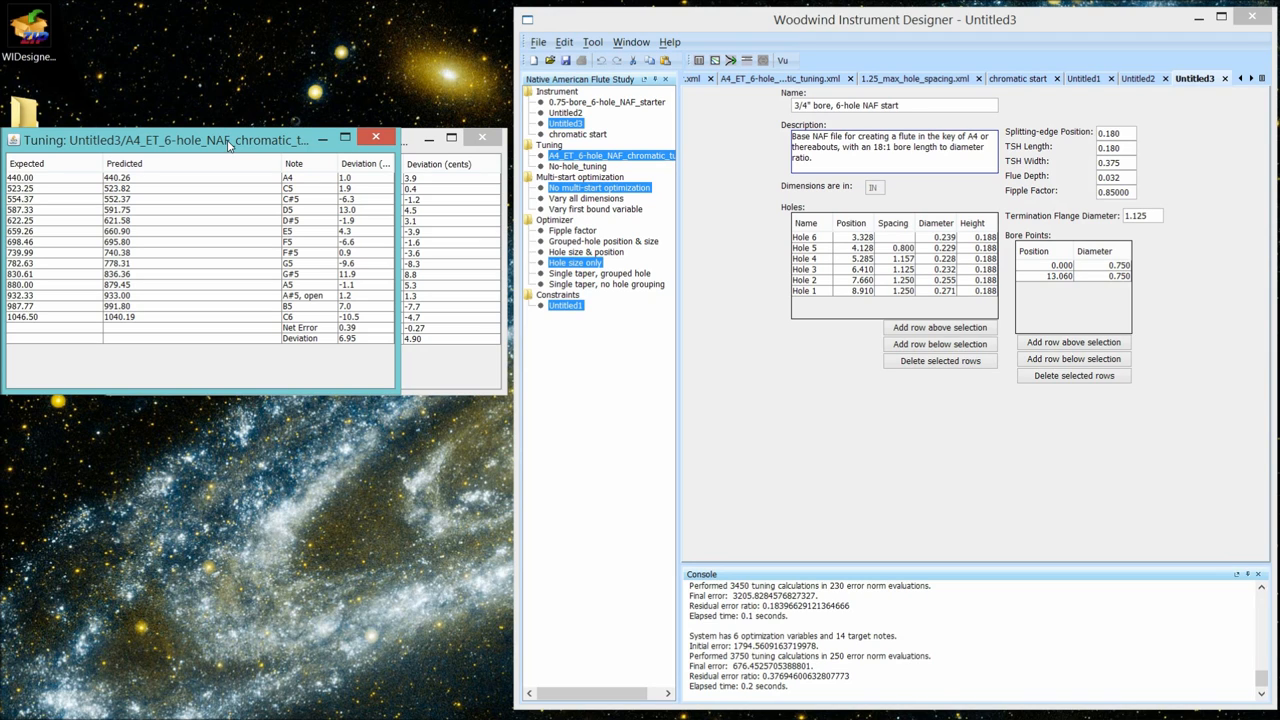
{"action": "mouse_move", "coordinate": [830, 320]}
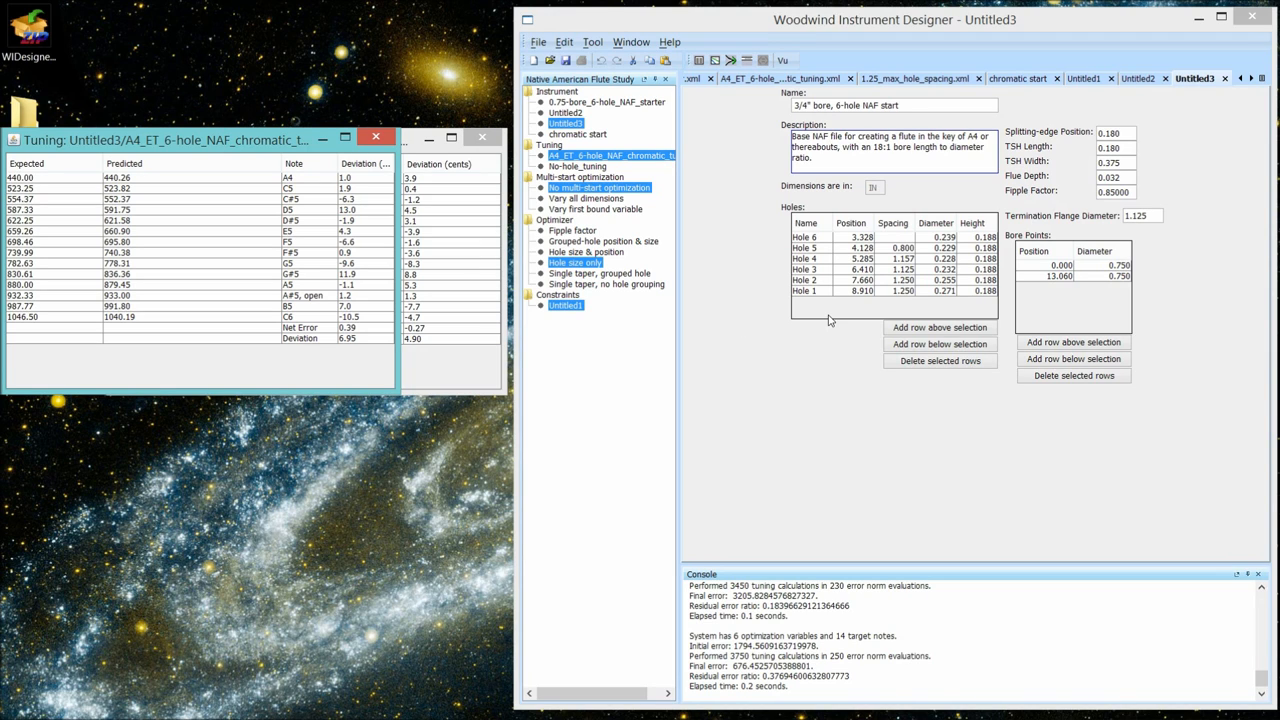
{"action": "mouse_move", "coordinate": [1050, 312]}
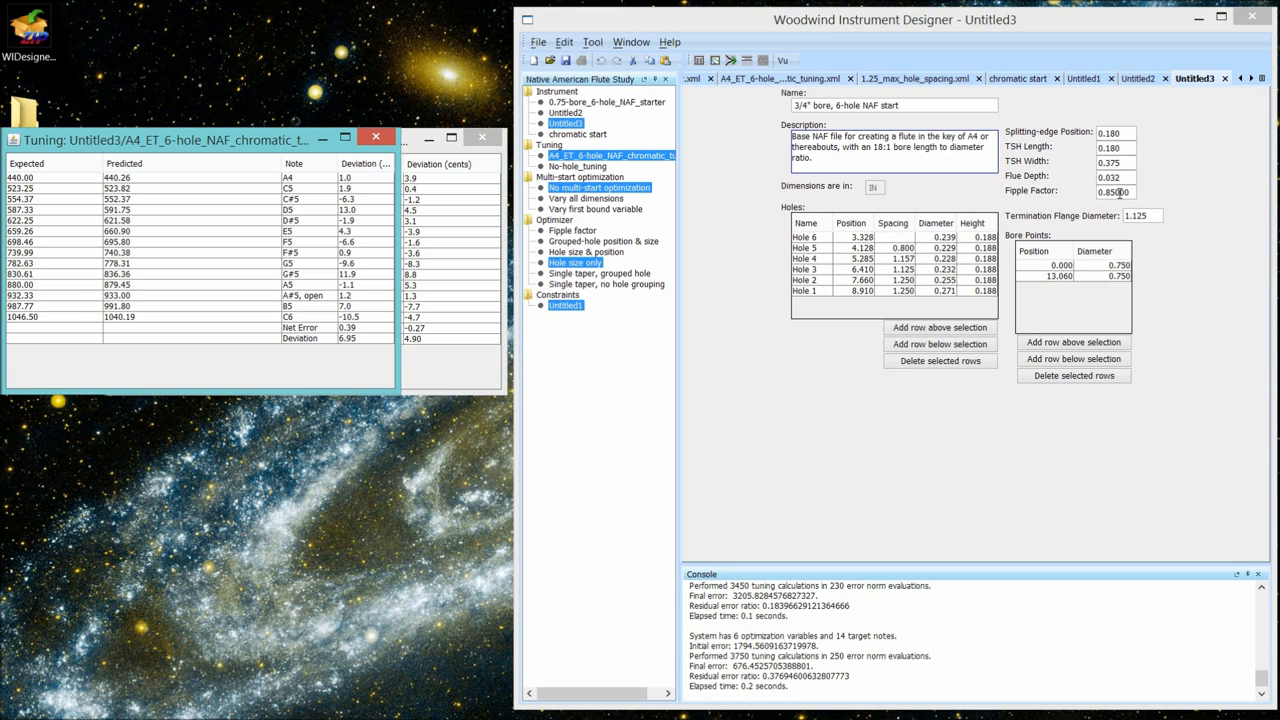
{"action": "mouse_move", "coordinate": [744, 176]}
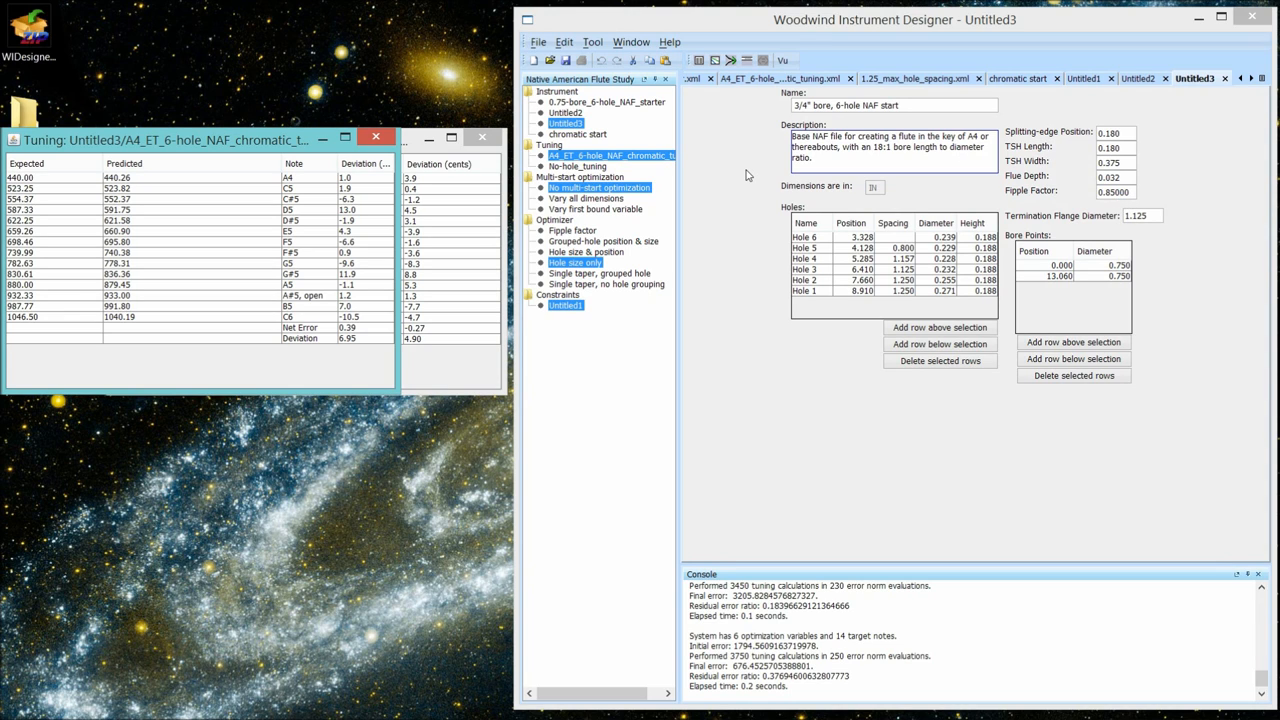